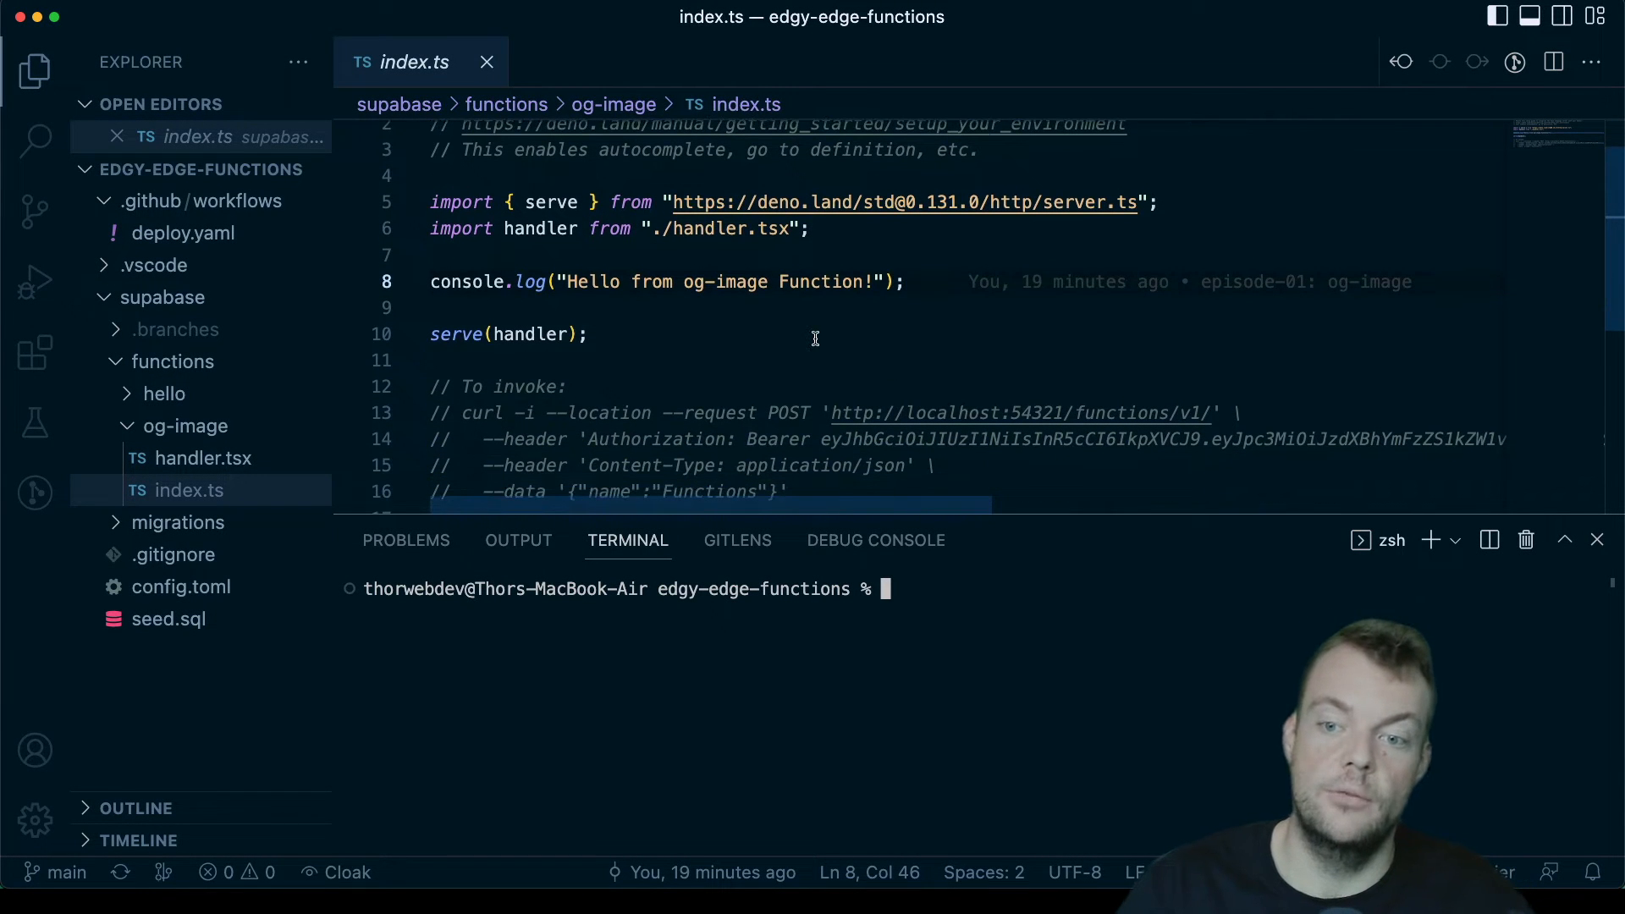
Step: Run 'supabase functions serve og-image --no-verify-jwt' and bring up handler.tsx
{"action": "scroll", "scroll_direction": "up", "scroll_amount": 3}
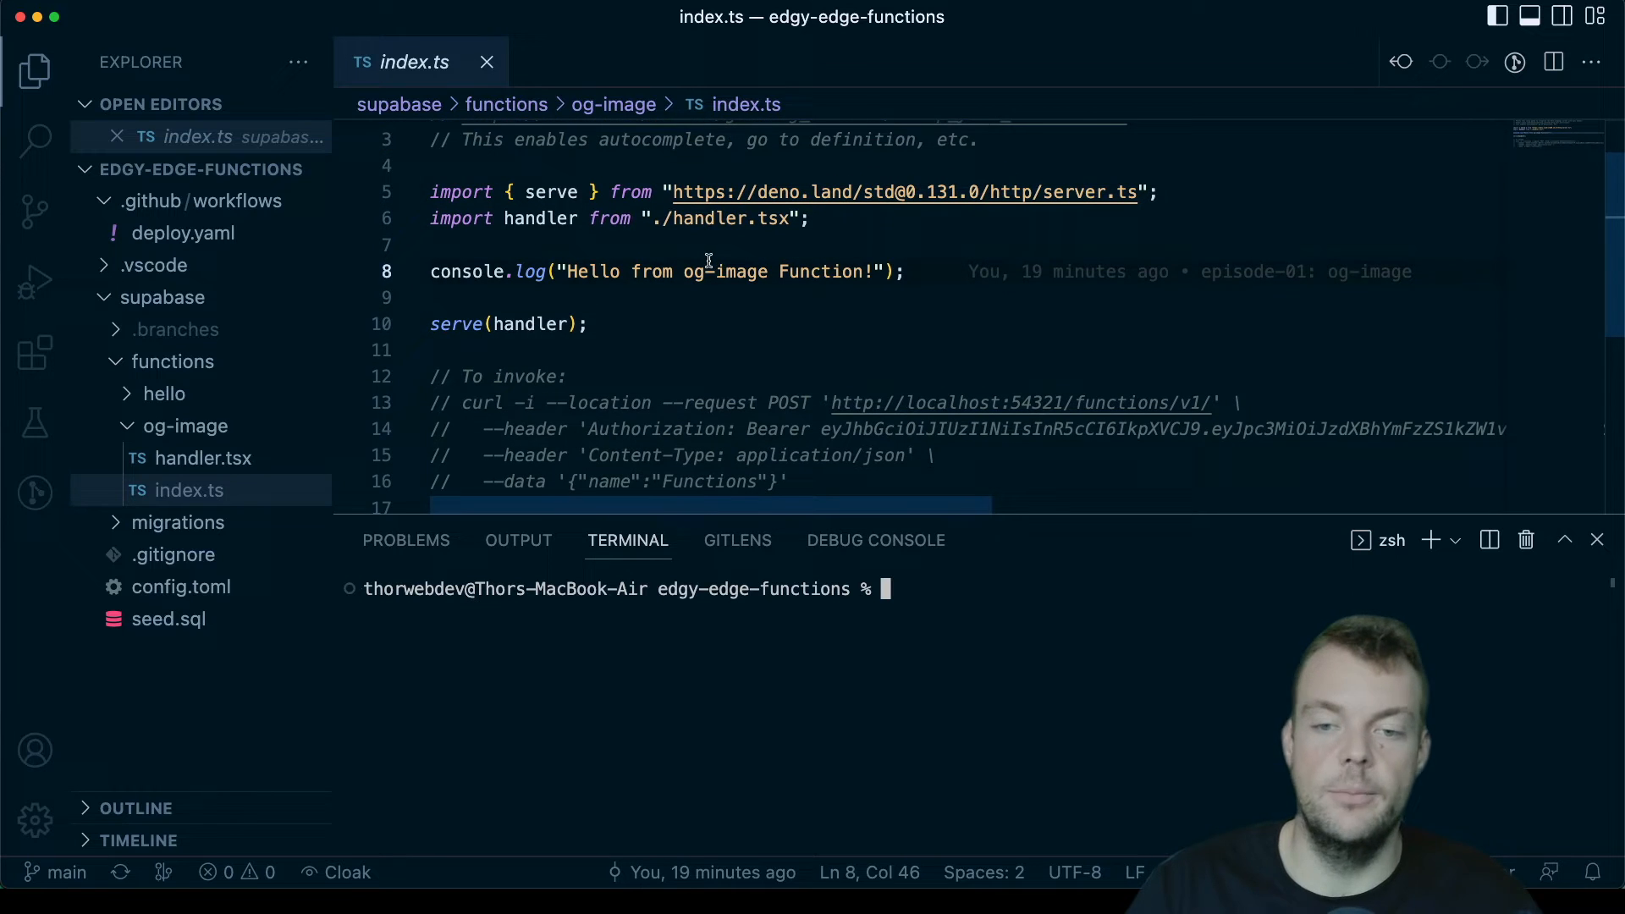
{"action": "type", "text": "sup"}
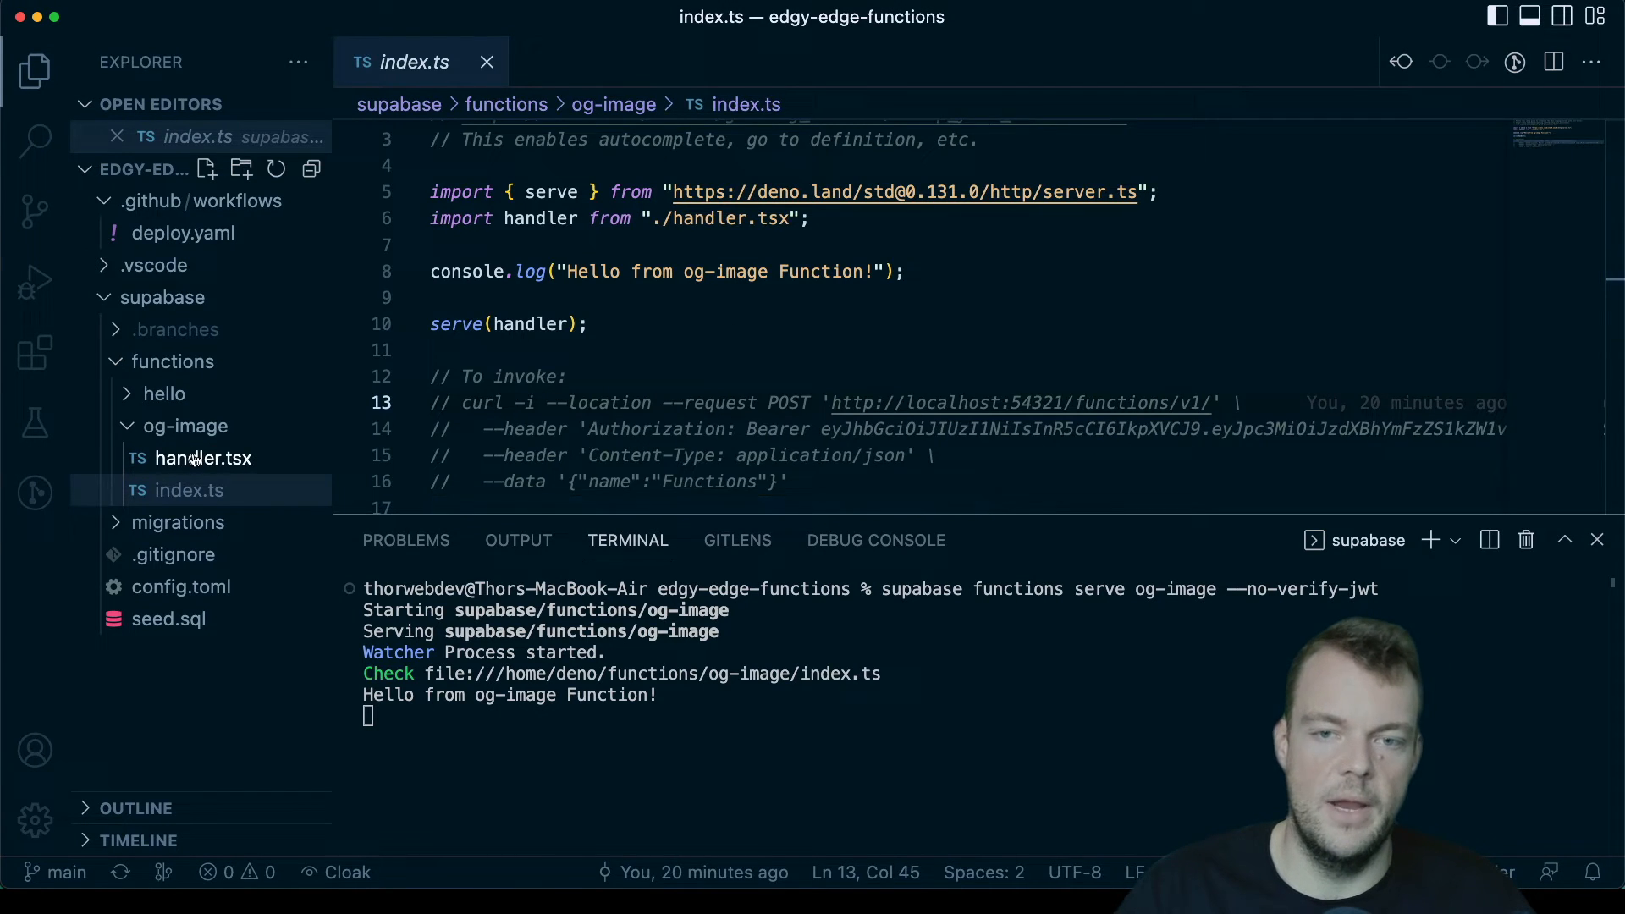
{"action": "left_click", "coordinate": [203, 457]}
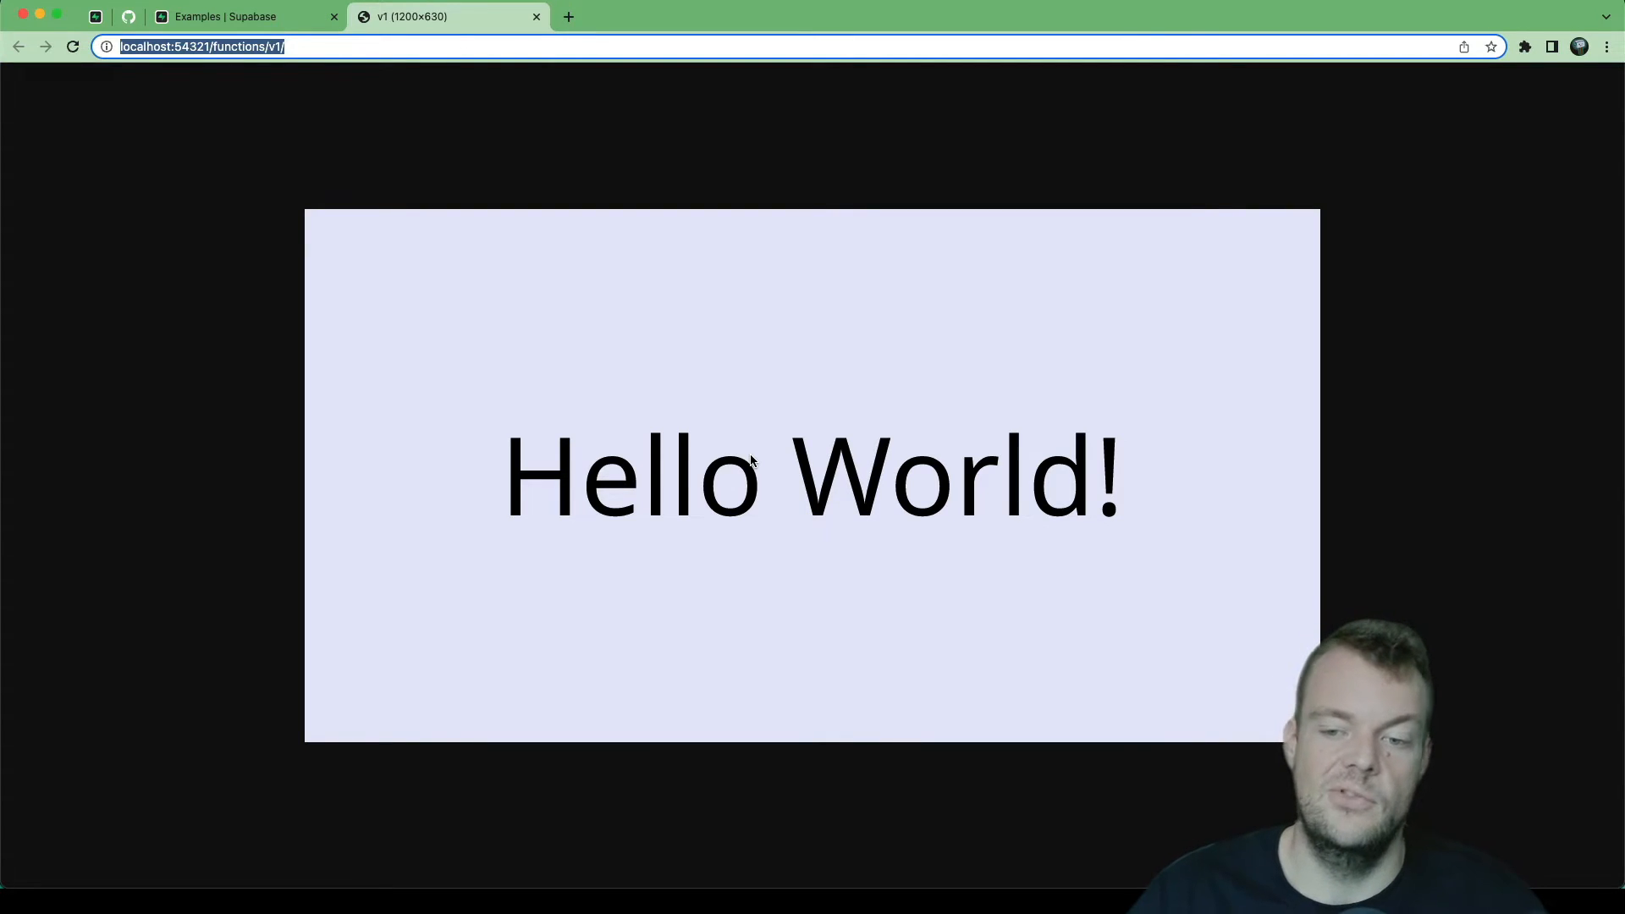
{"action": "mouse_move", "coordinate": [755, 390]}
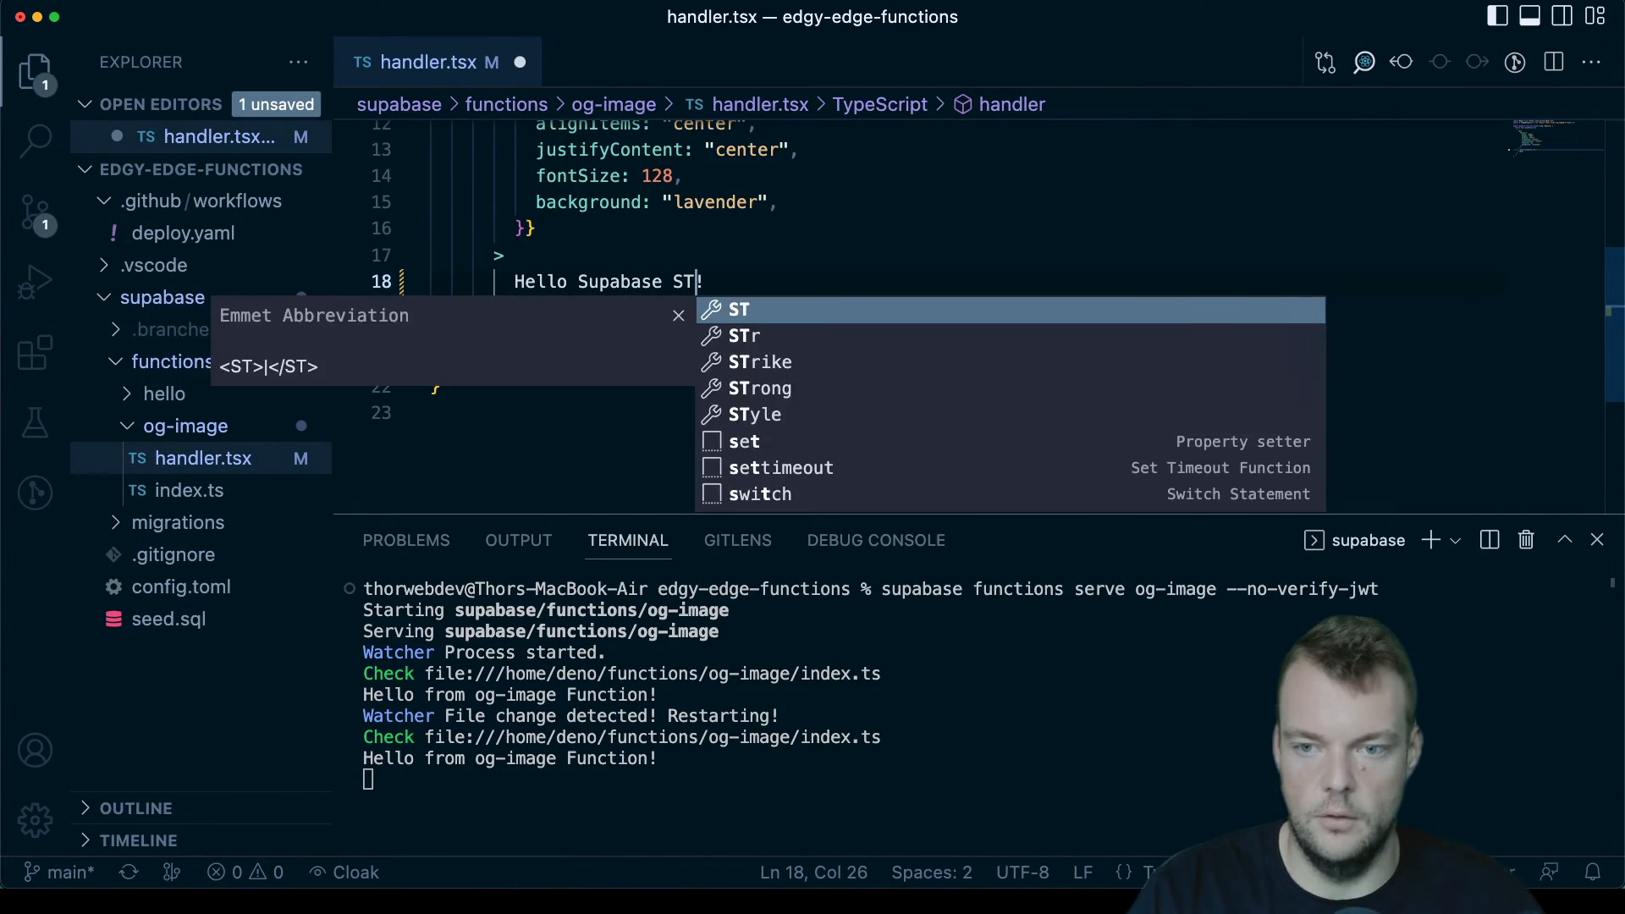
Step: Change the JSX greeting in handler.tsx to 'Hello Supabase Storage!'
{"action": "type", "text": "o"}
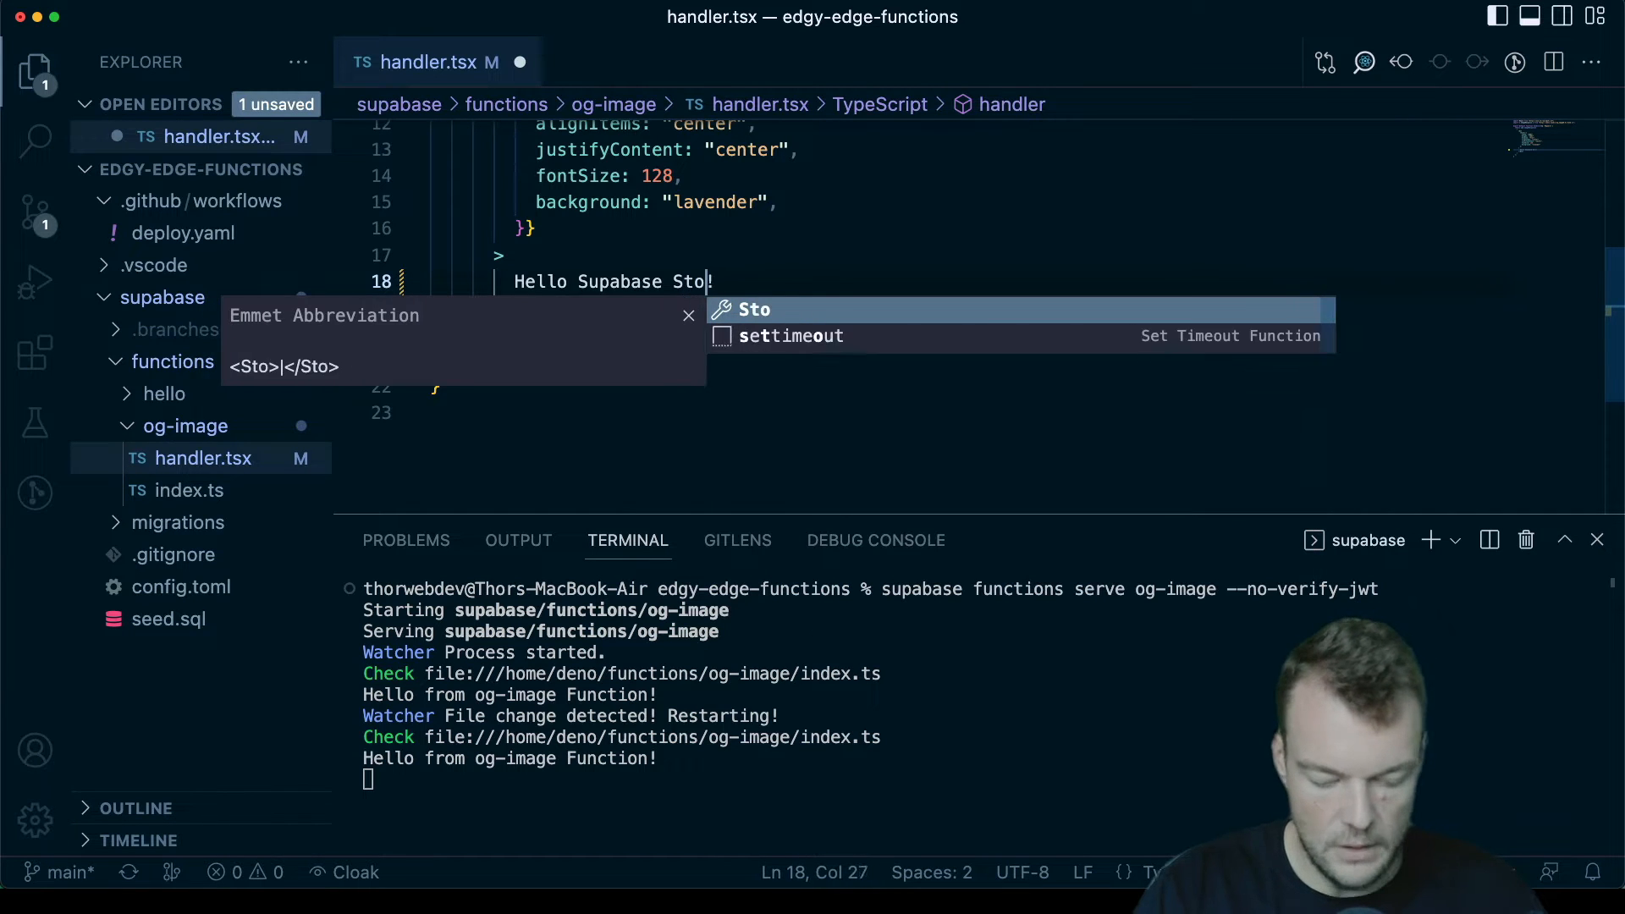
{"action": "type", "text": "rage"}
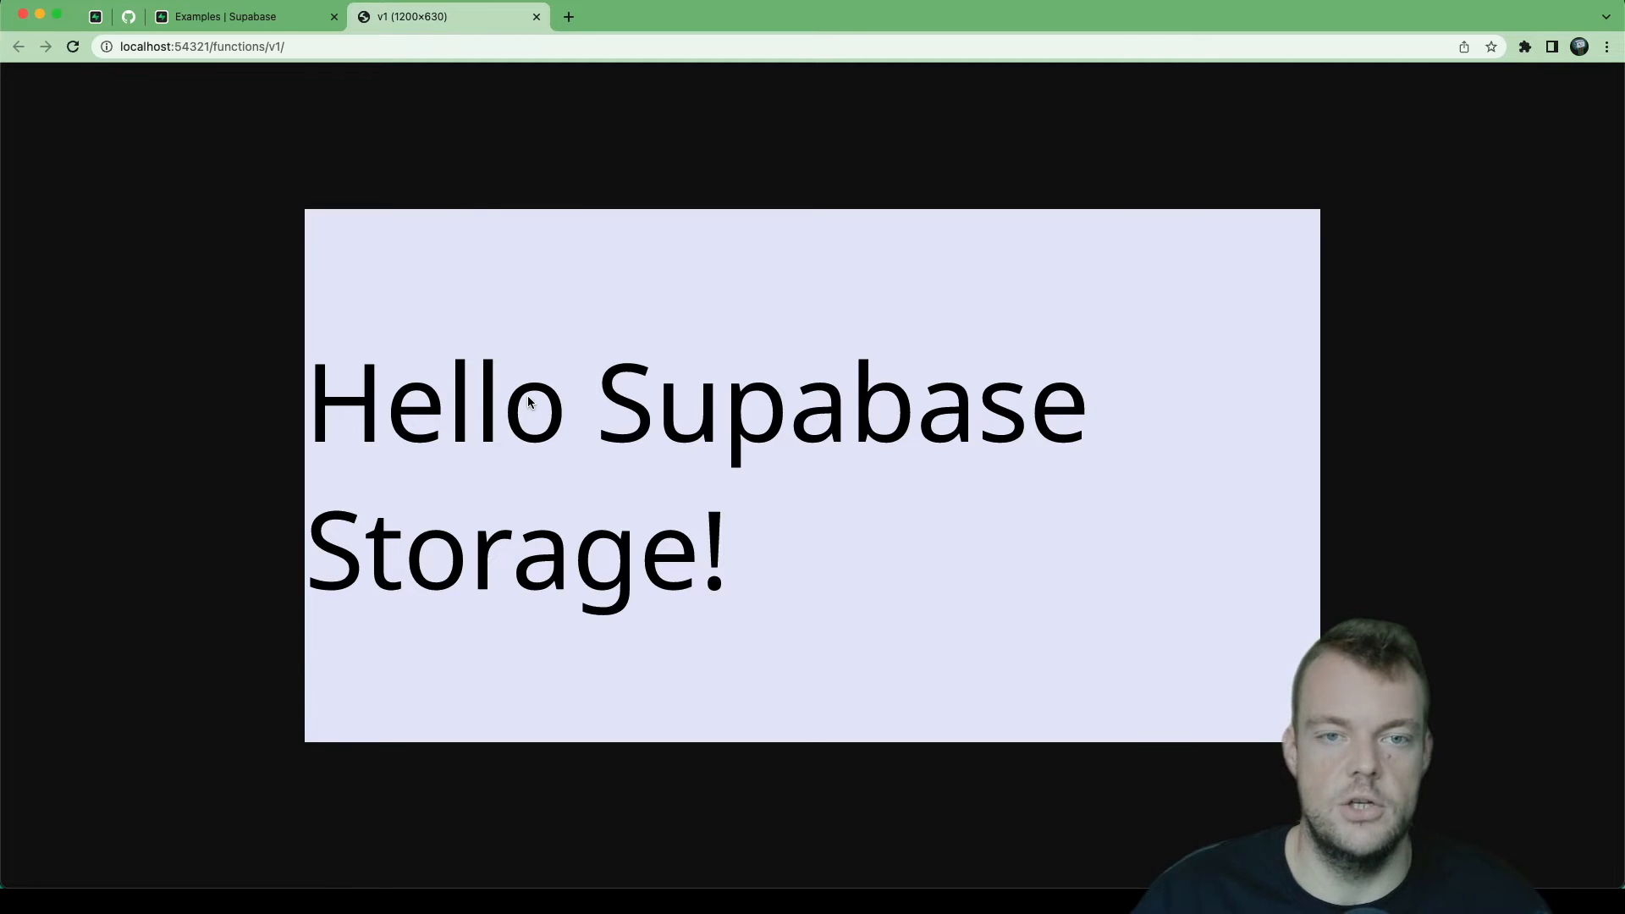
{"action": "mouse_move", "coordinate": [802, 303]}
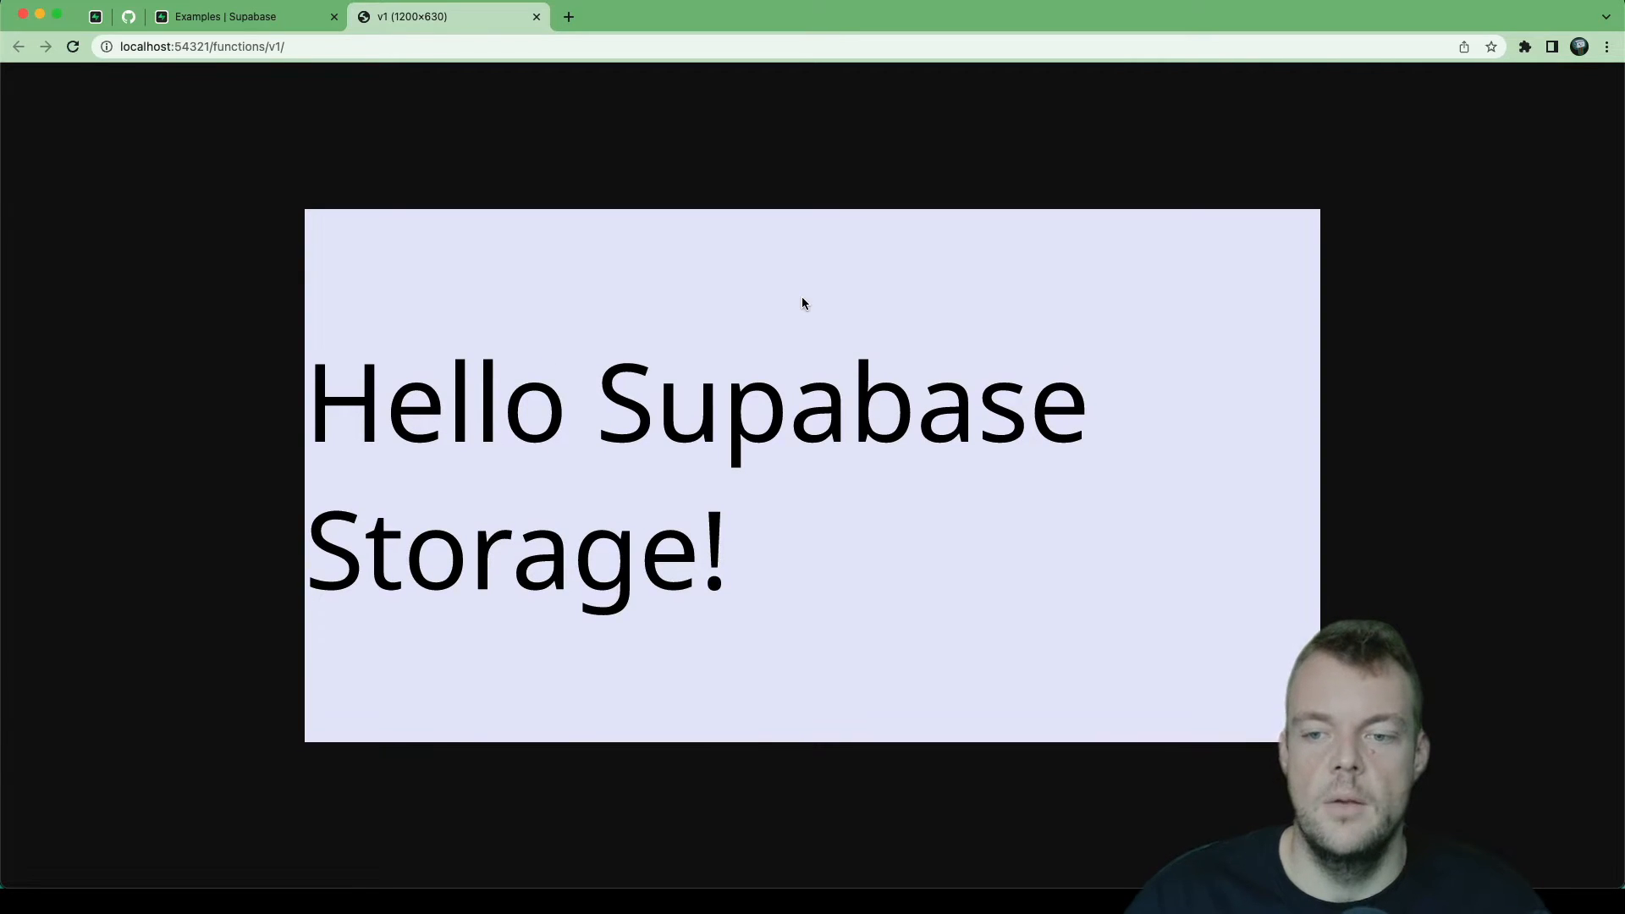
{"action": "mouse_move", "coordinate": [752, 415]}
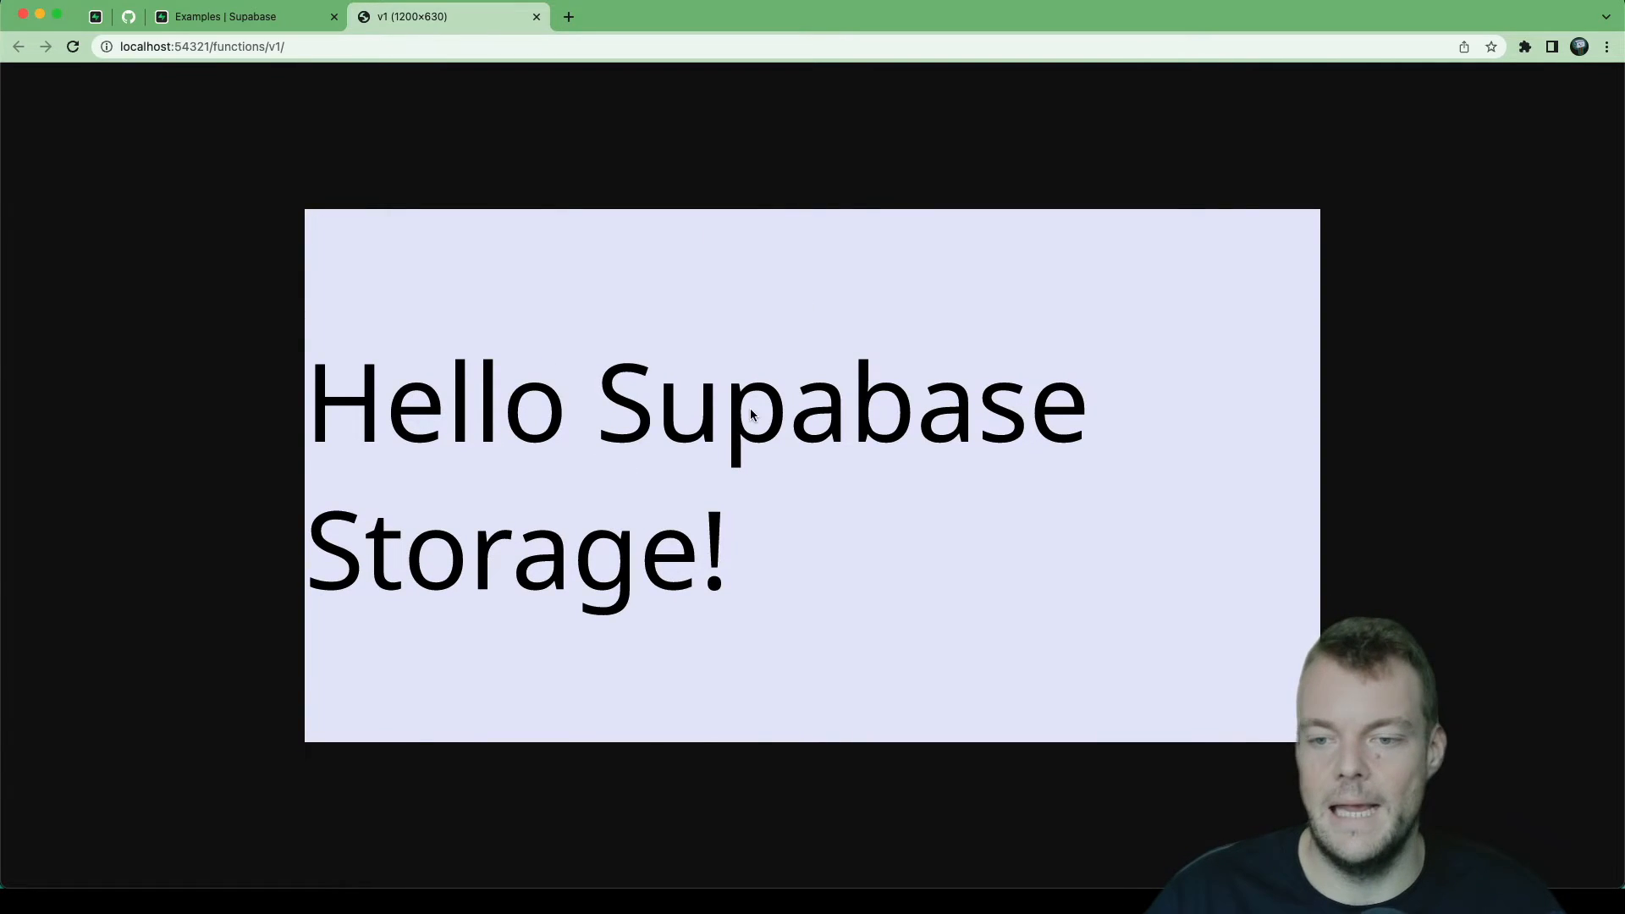
{"action": "mouse_move", "coordinate": [424, 384]}
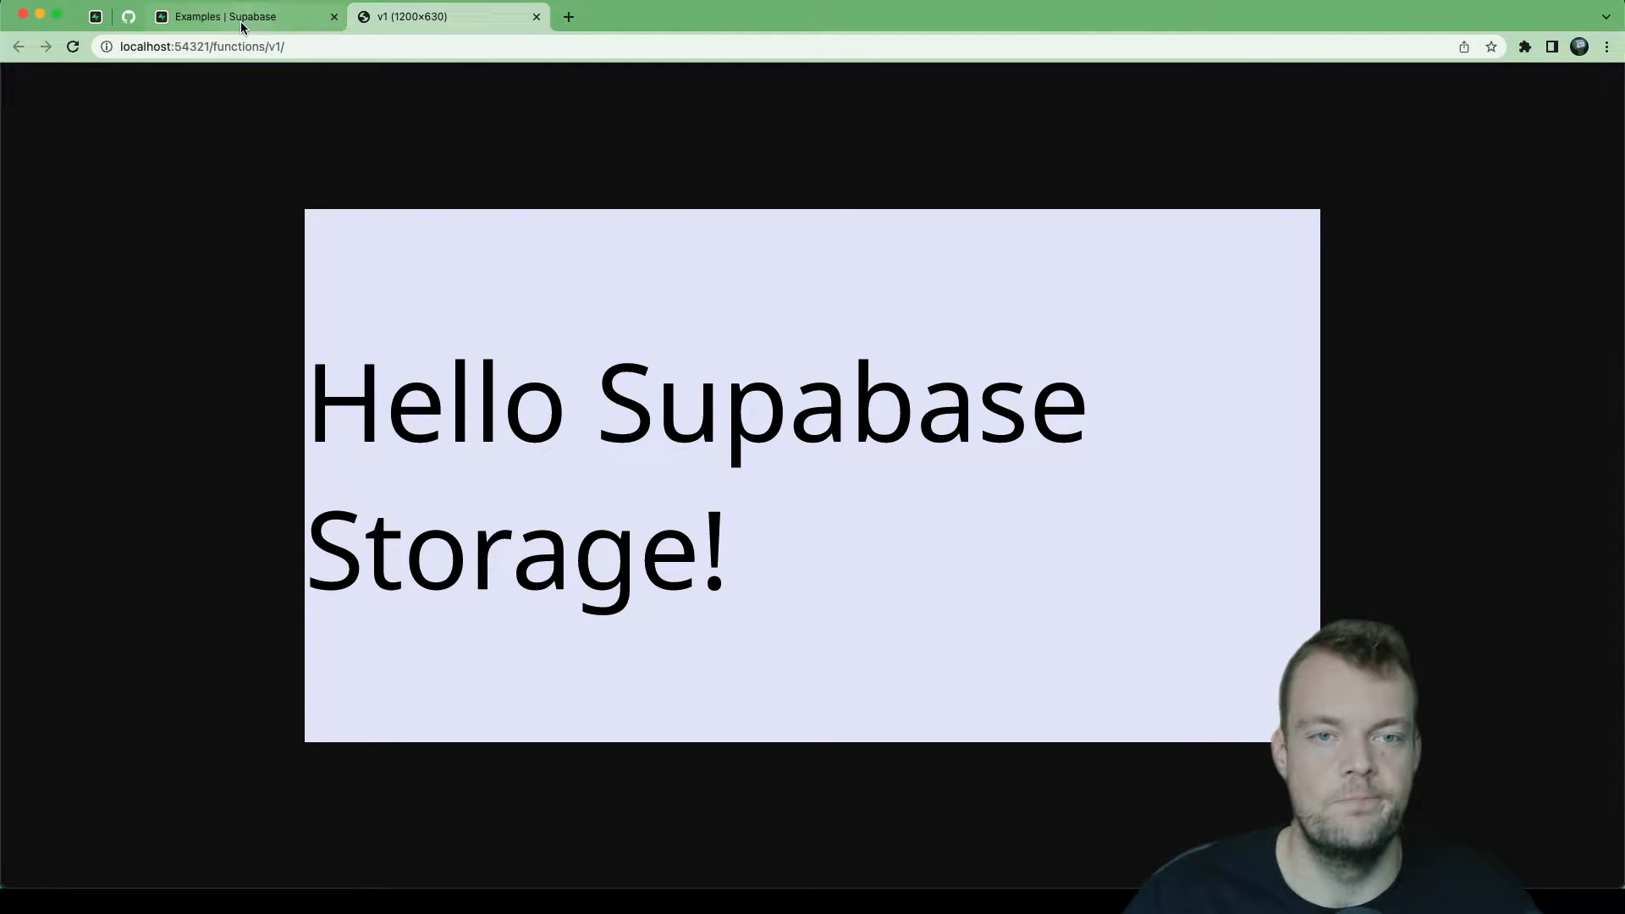
Step: Reach the og-image-with-storage-cdn example's handler.tsx source on GitHub from the docs
{"action": "left_click", "coordinate": [244, 16]}
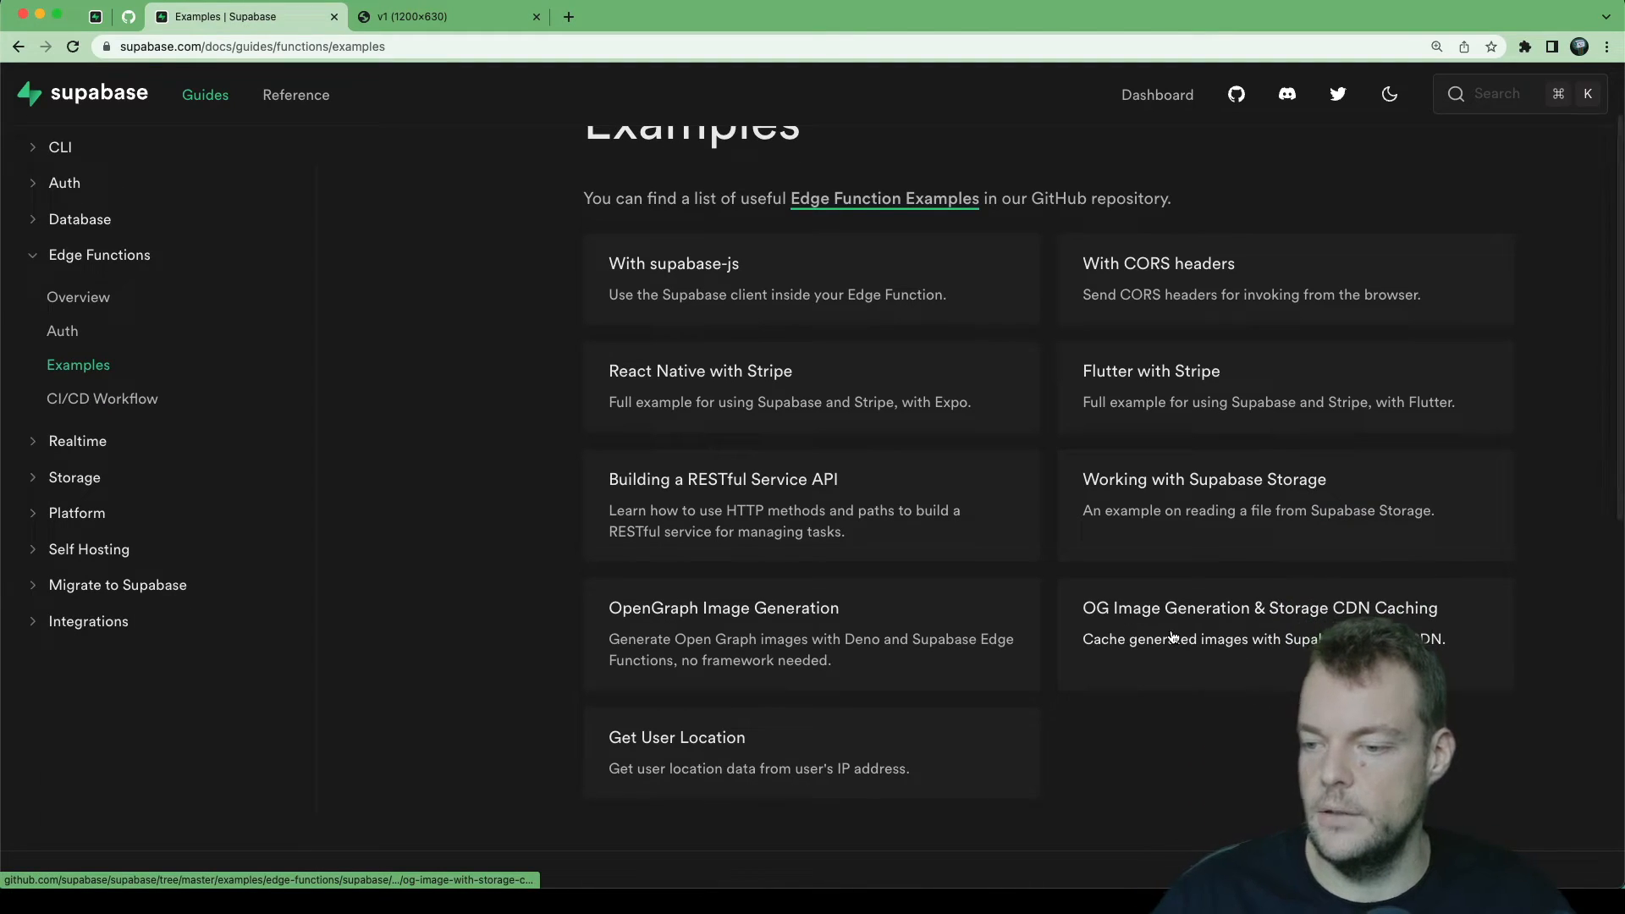
{"action": "left_click", "coordinate": [1258, 607]}
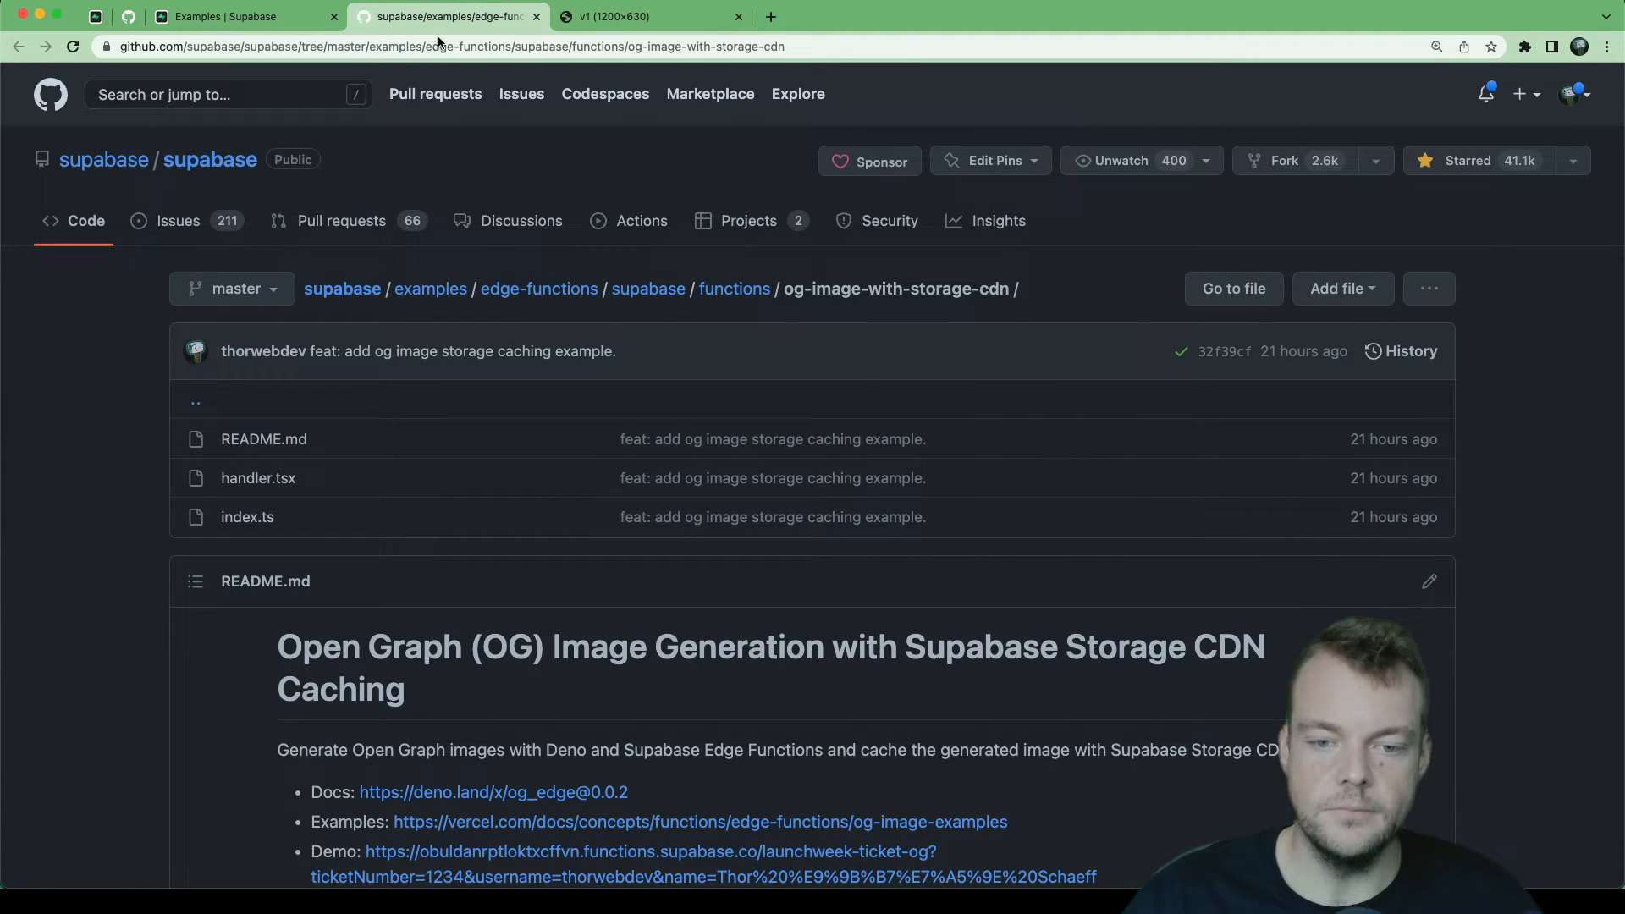
{"action": "scroll", "scroll_direction": "down", "scroll_amount": 3}
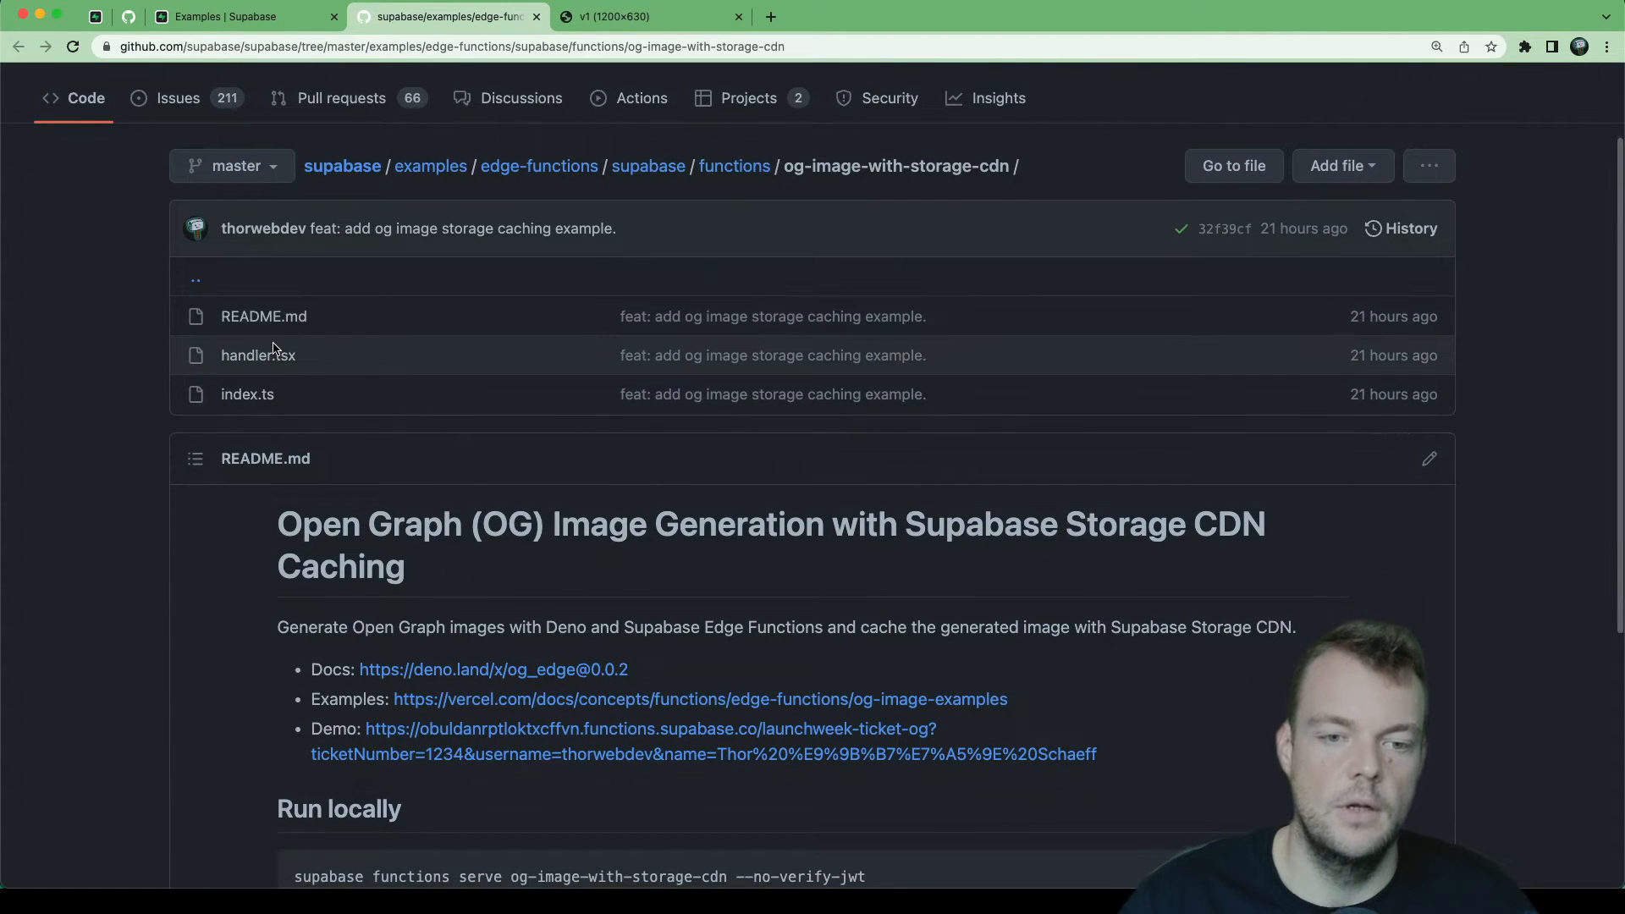
{"action": "mouse_move", "coordinate": [258, 356]}
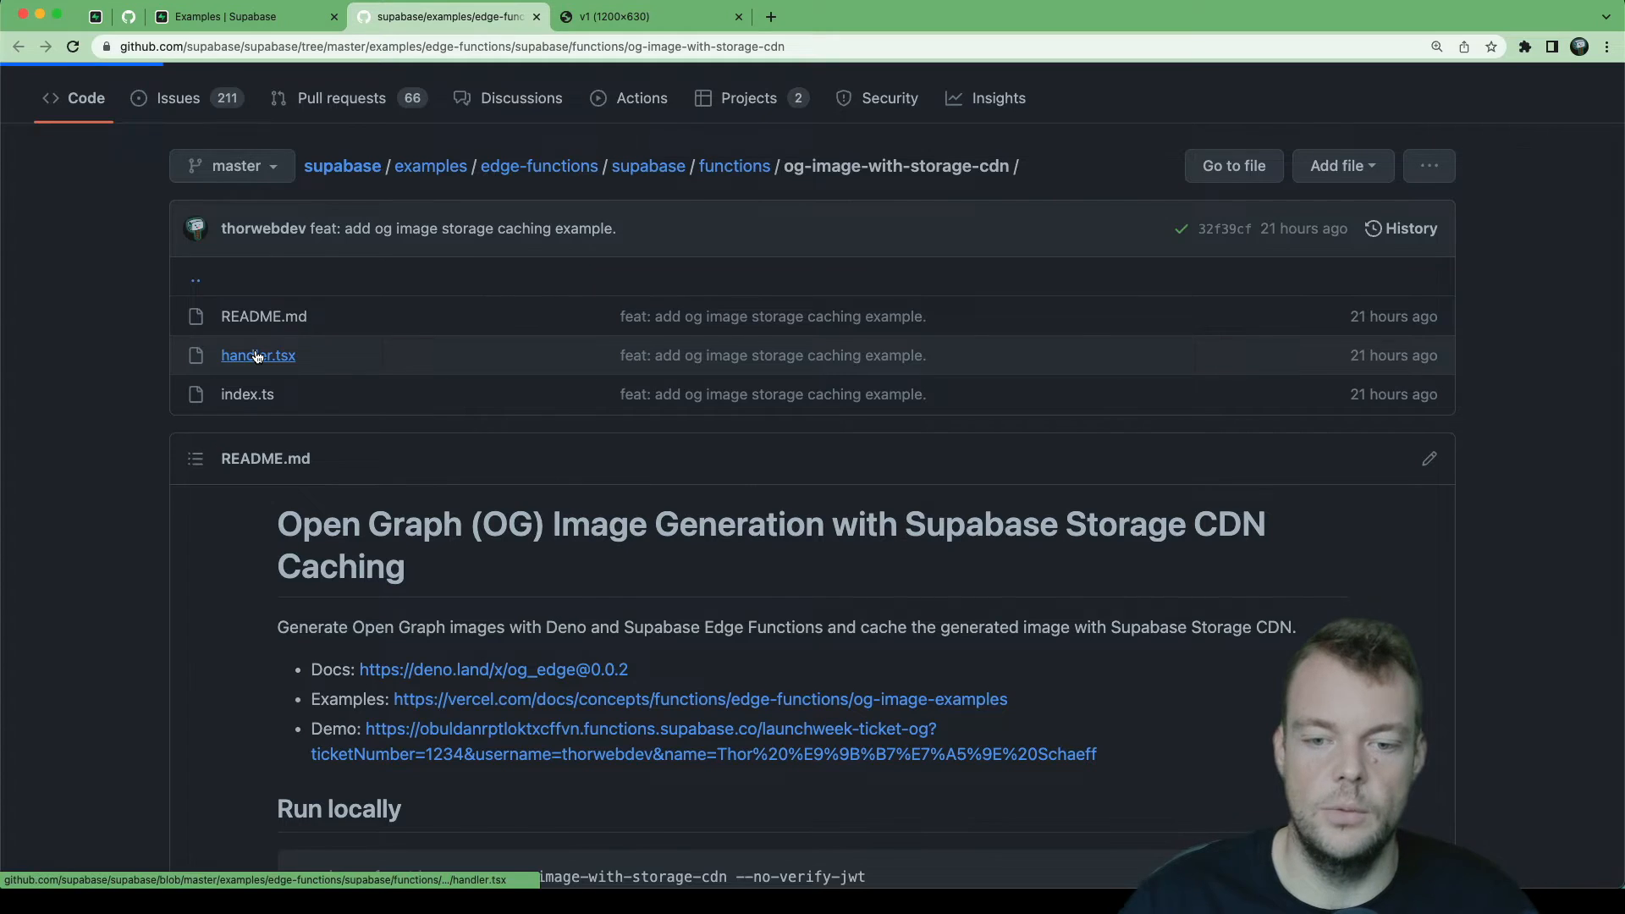
{"action": "left_click", "coordinate": [257, 355]}
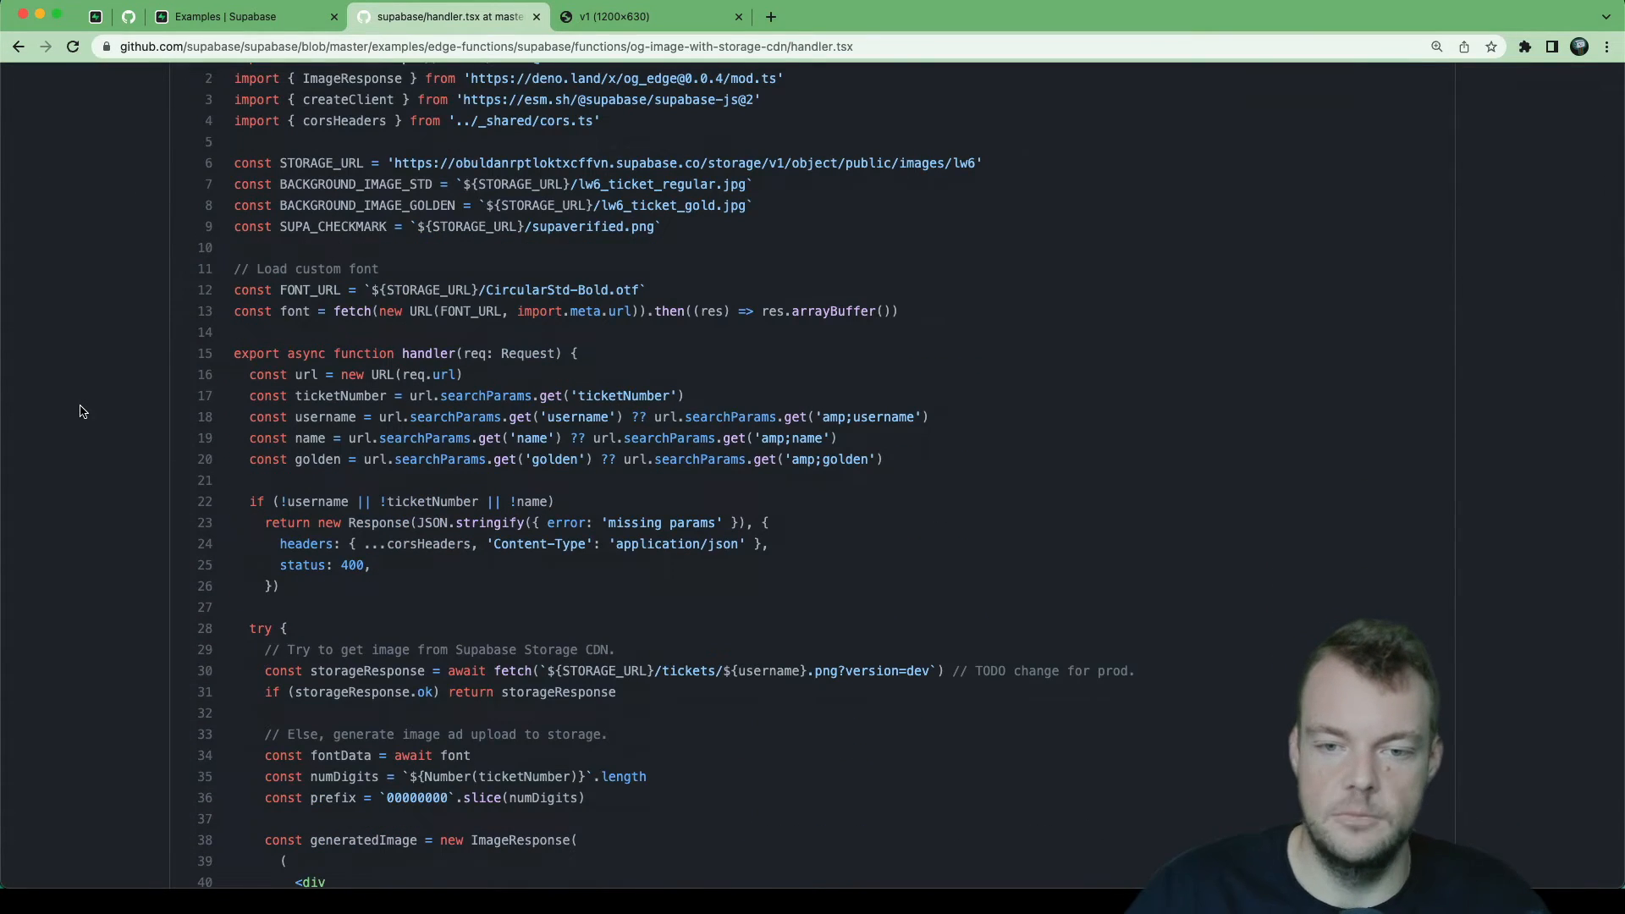
{"action": "mouse_move", "coordinate": [447, 354]}
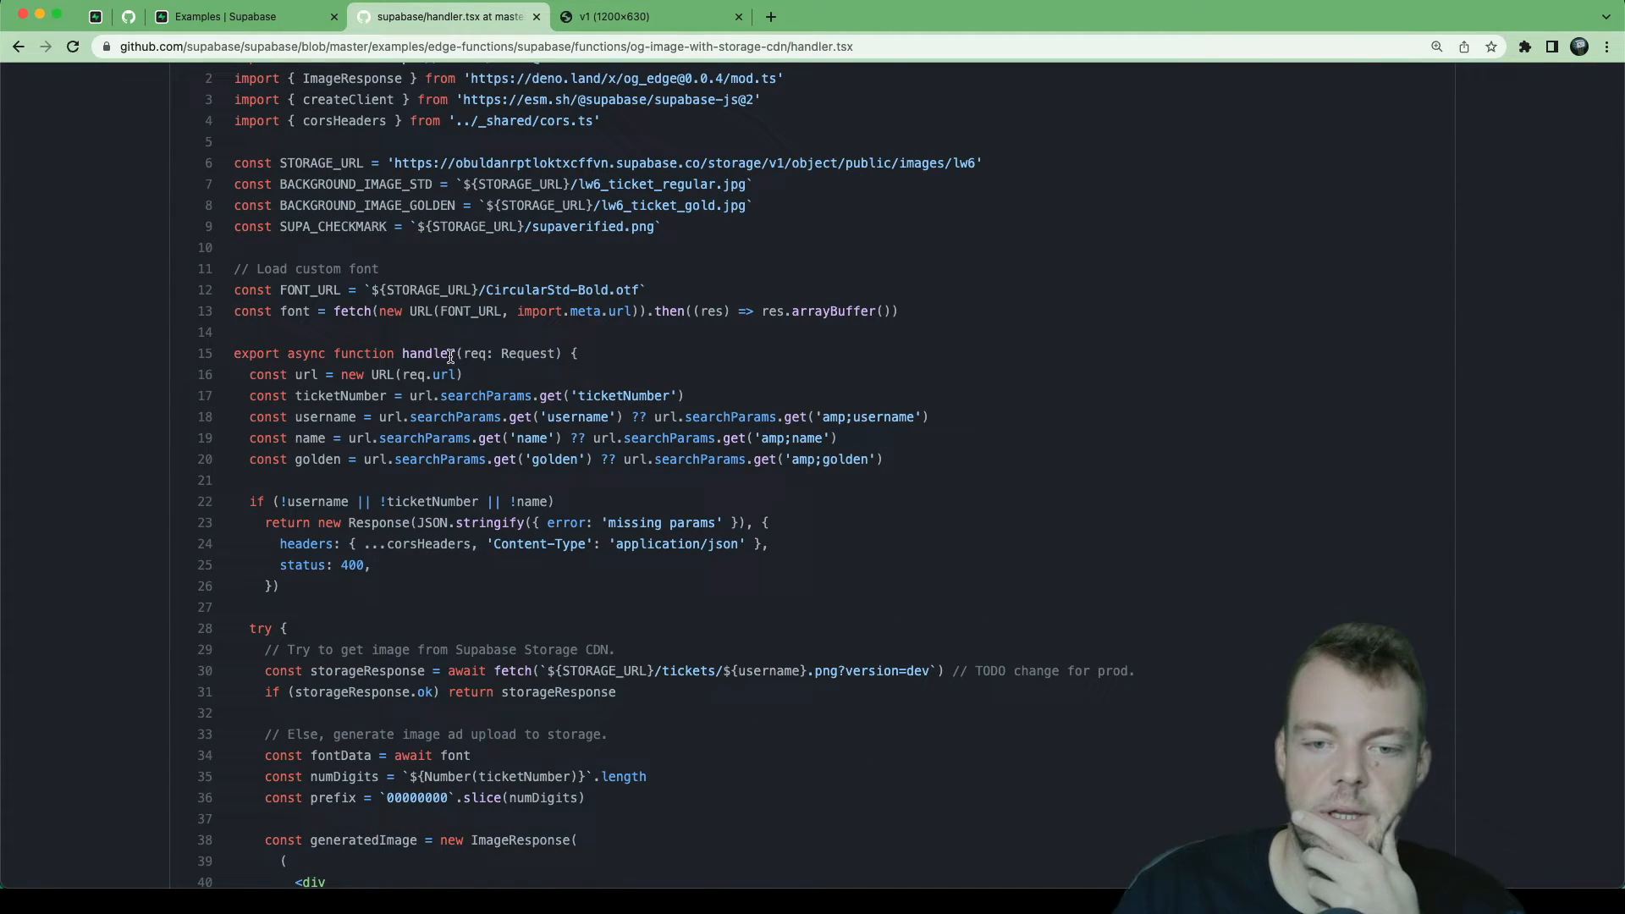
{"action": "mouse_move", "coordinate": [460, 400]}
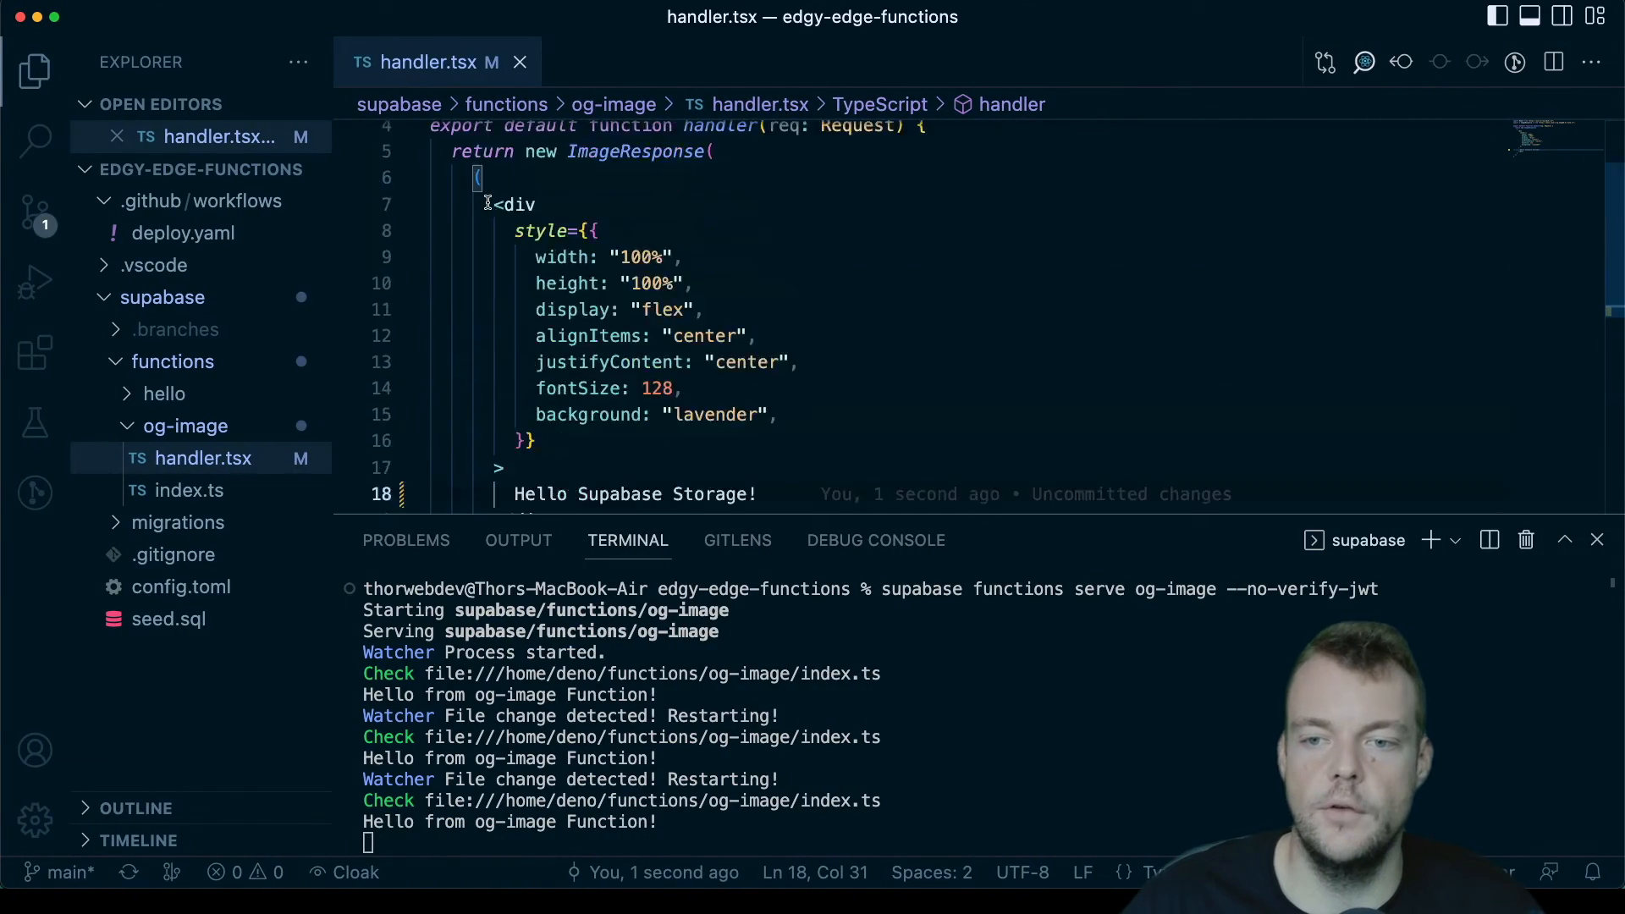
Step: Select the url and ticketNumber lines (16–17) in the example handler for copying
{"action": "left_click", "coordinate": [400, 17]}
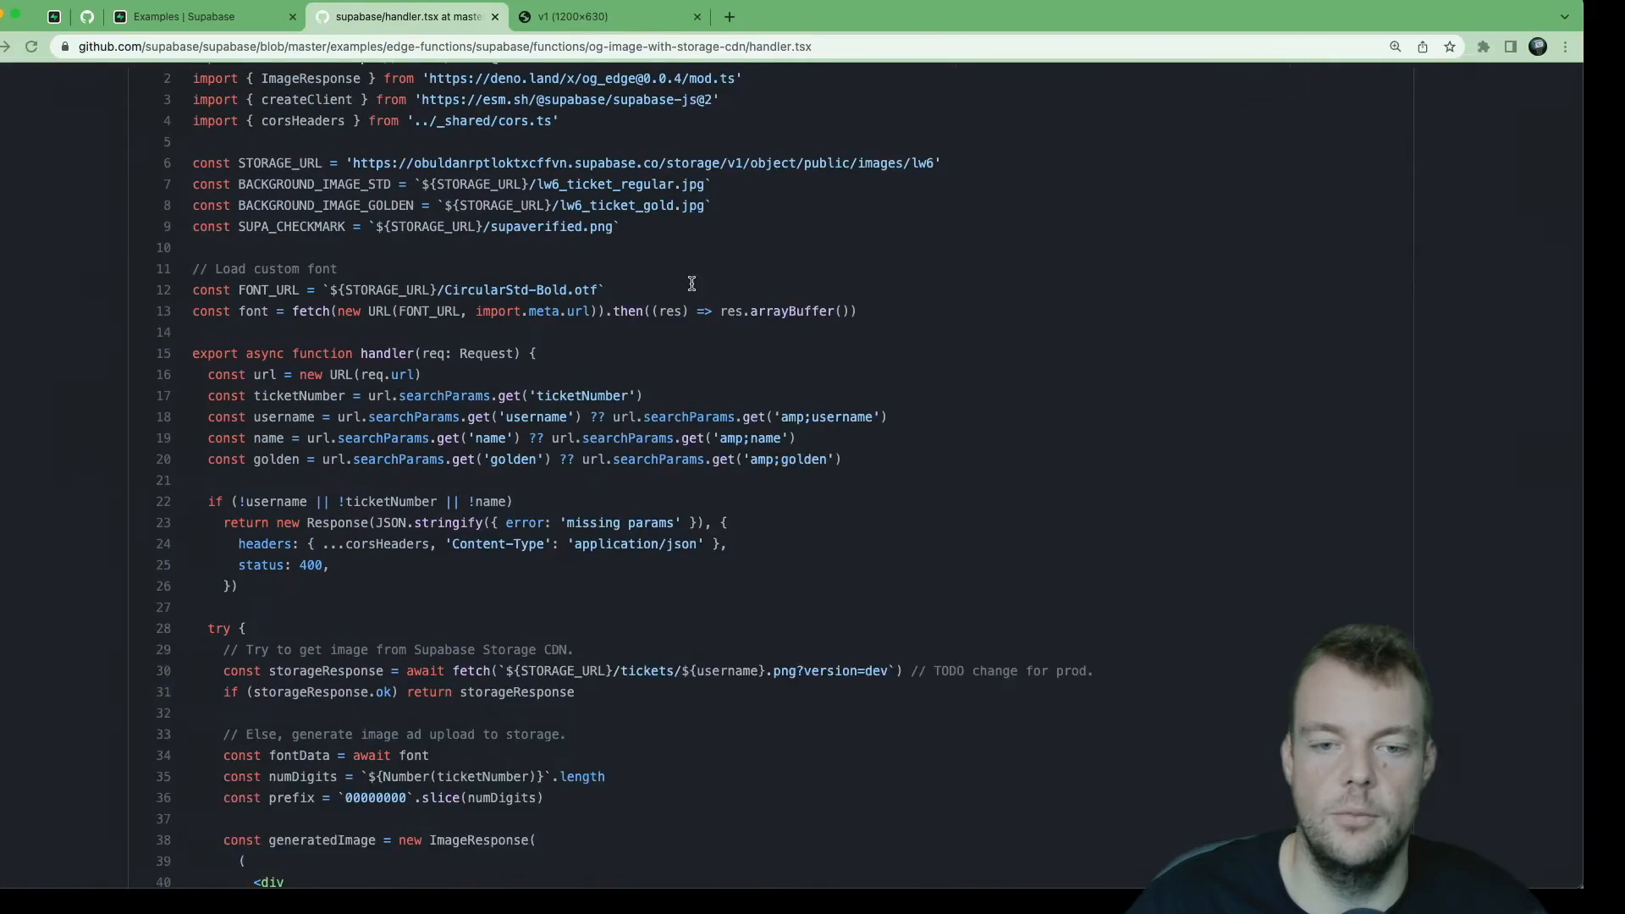
{"action": "double_click", "coordinate": [341, 374]}
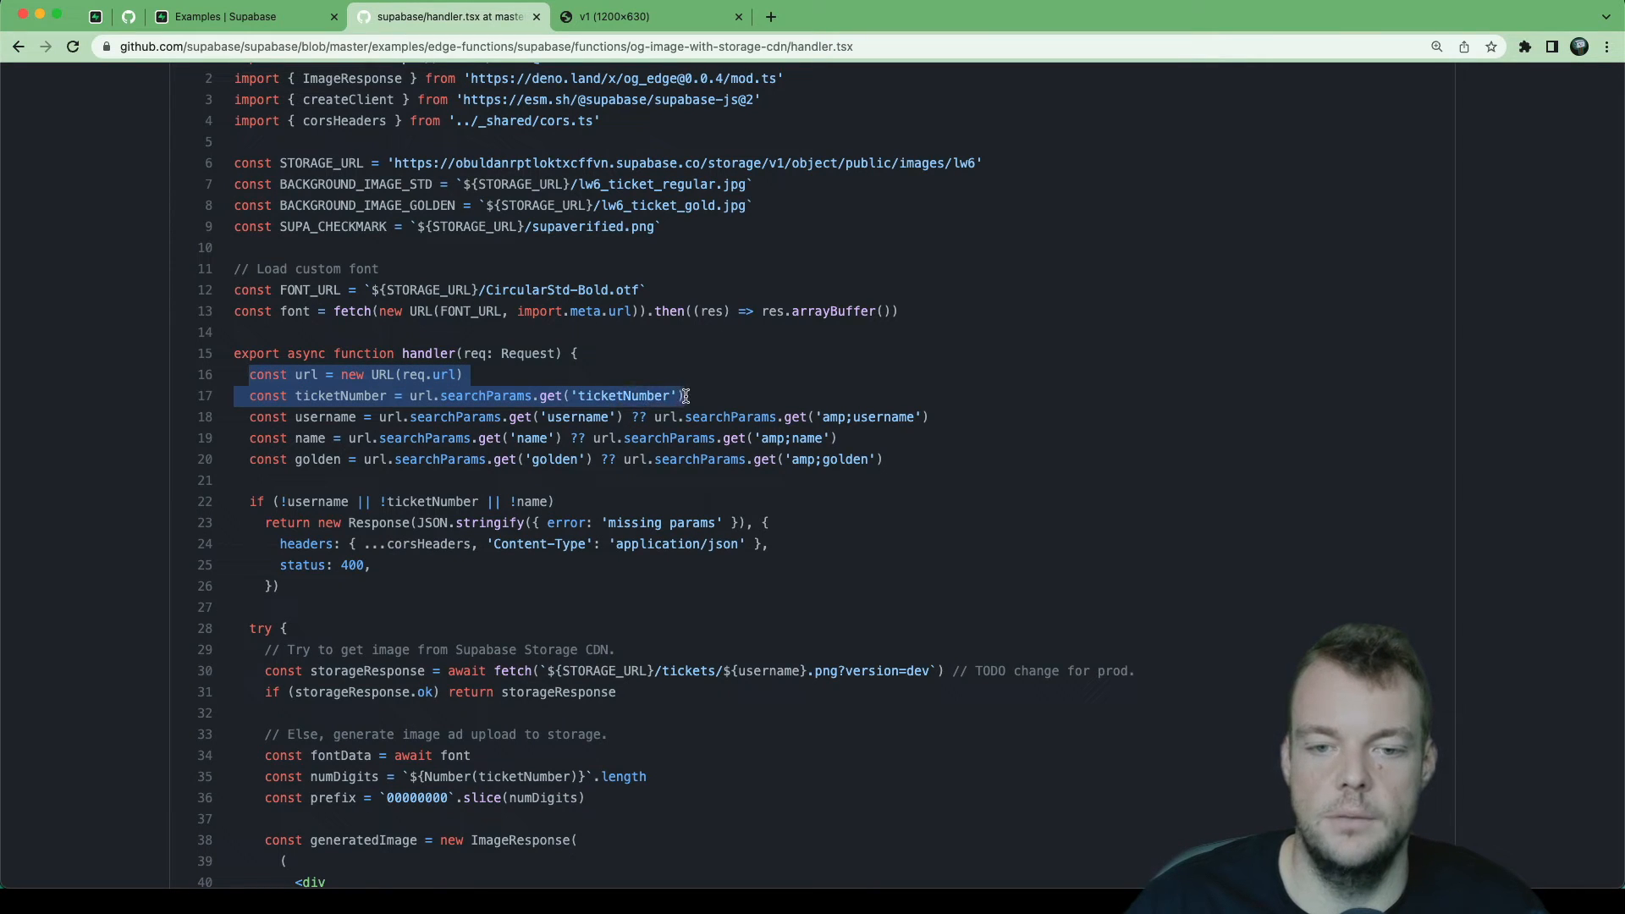
{"action": "mouse_move", "coordinate": [926, 352]}
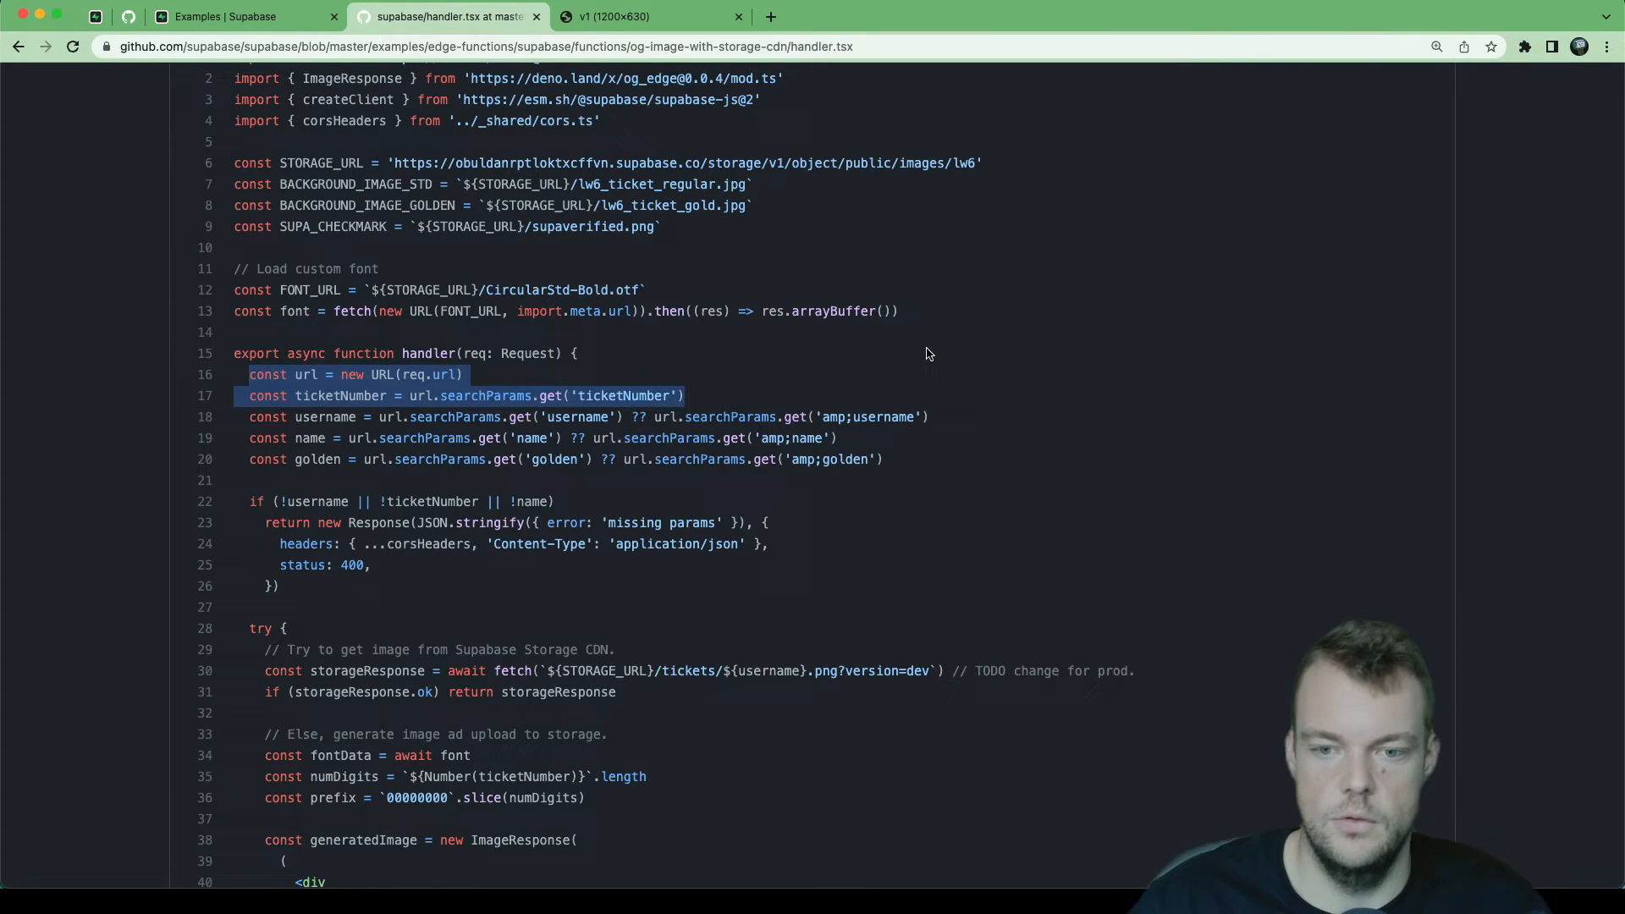
{"action": "mouse_move", "coordinate": [975, 354]}
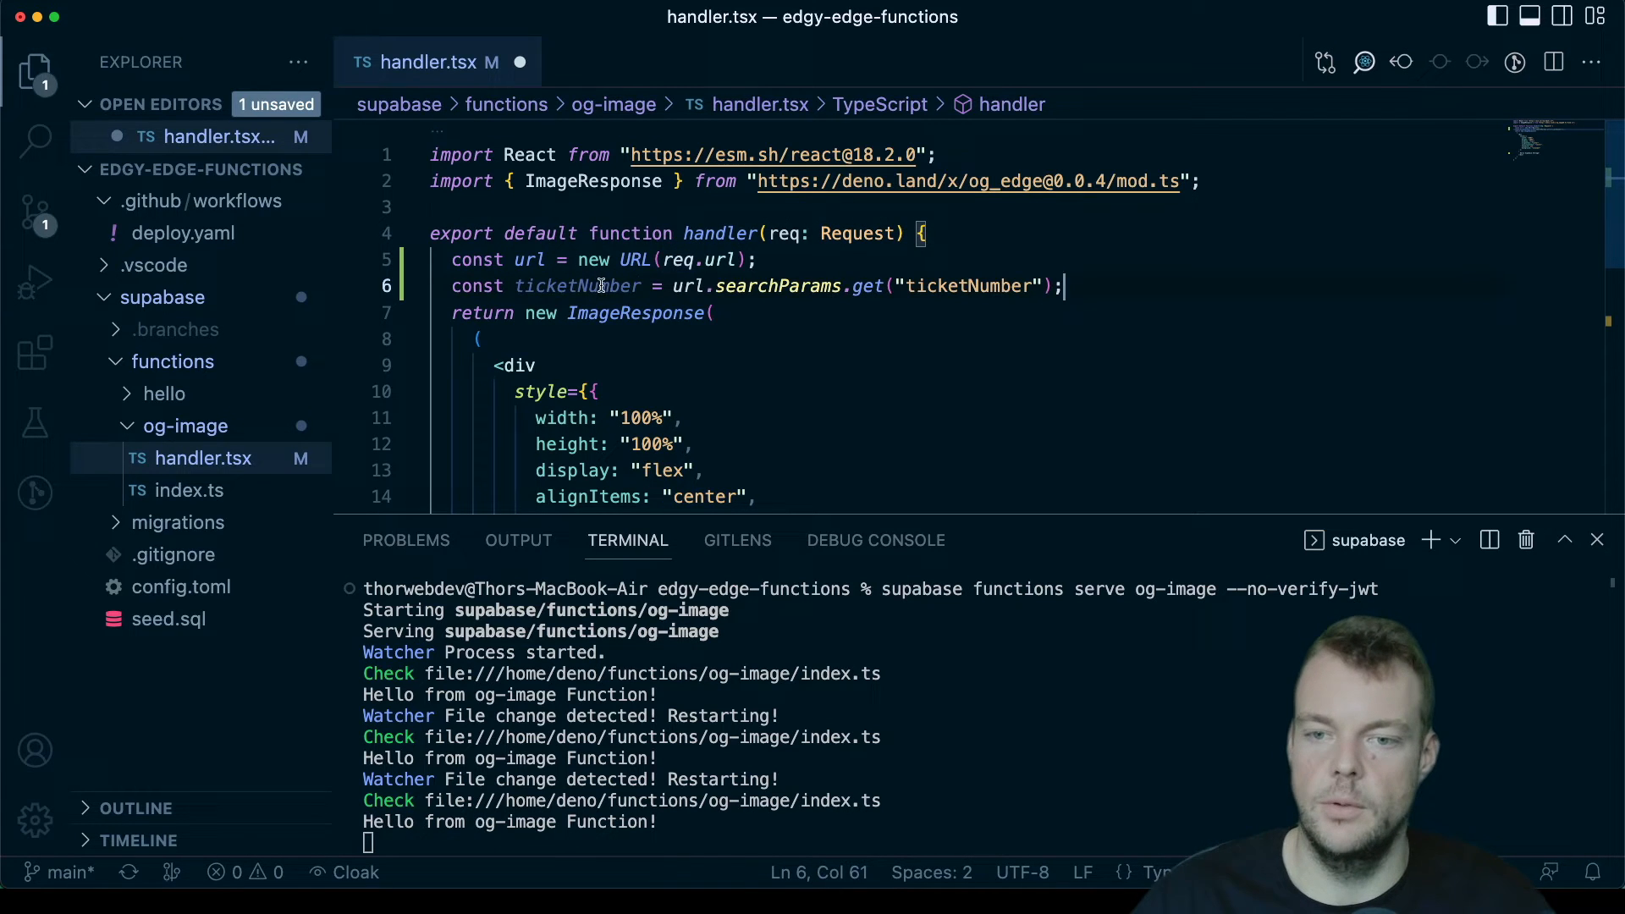
Step: Read a 'name' search parameter from the URL and greet {name} instead of 'Supabase Storage'
{"action": "type", "text": "name"}
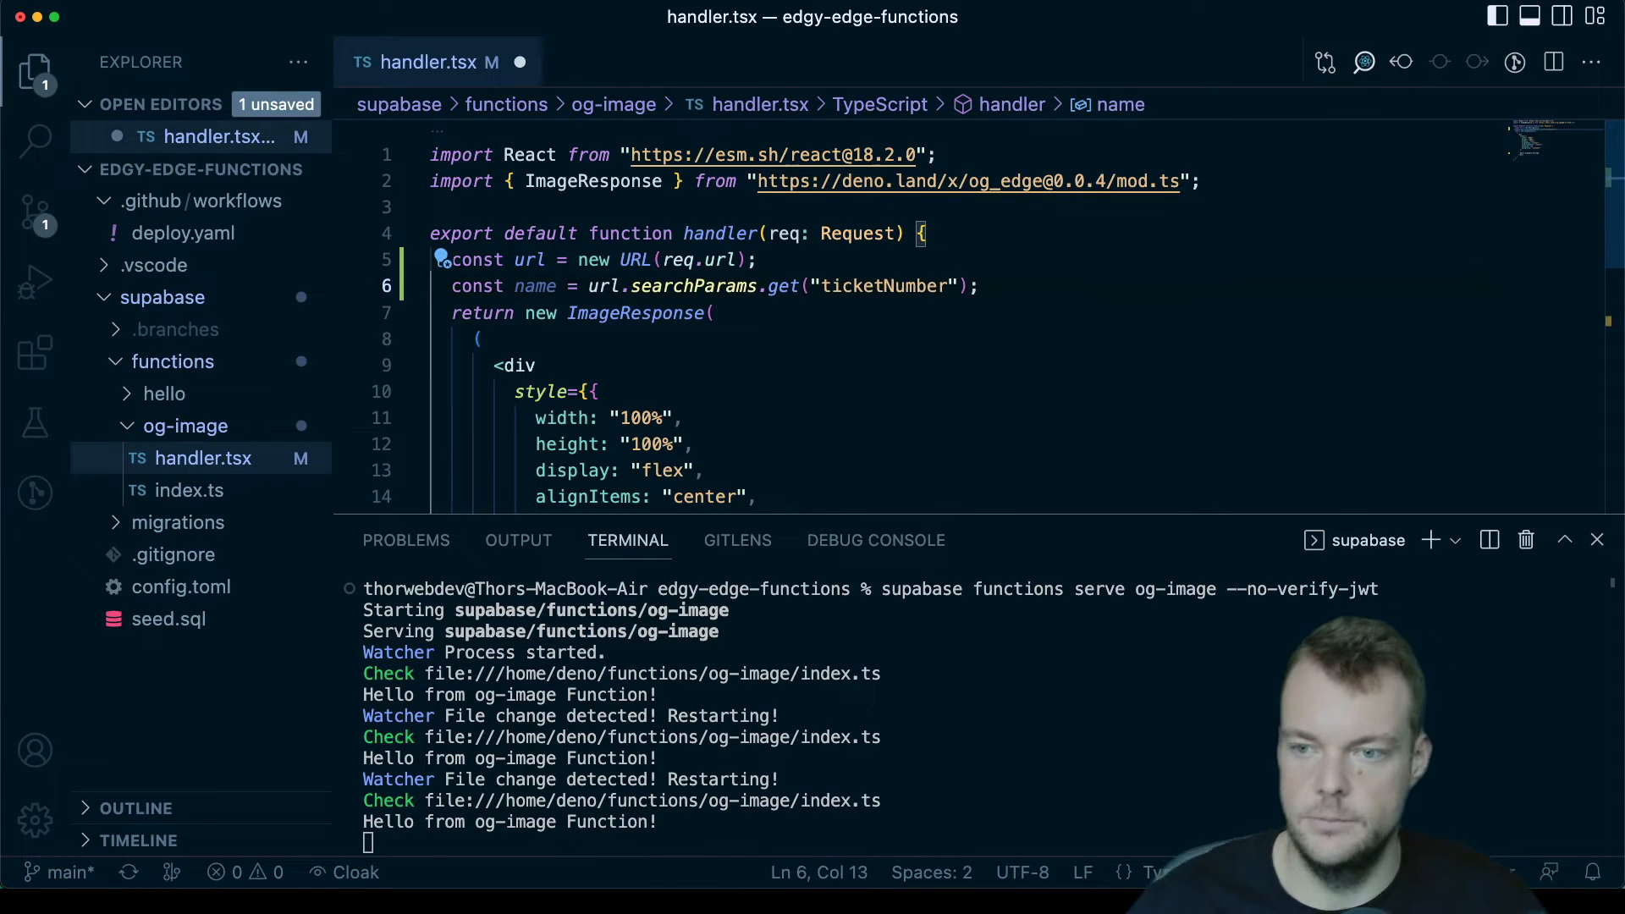
{"action": "type", "text": "nam"}
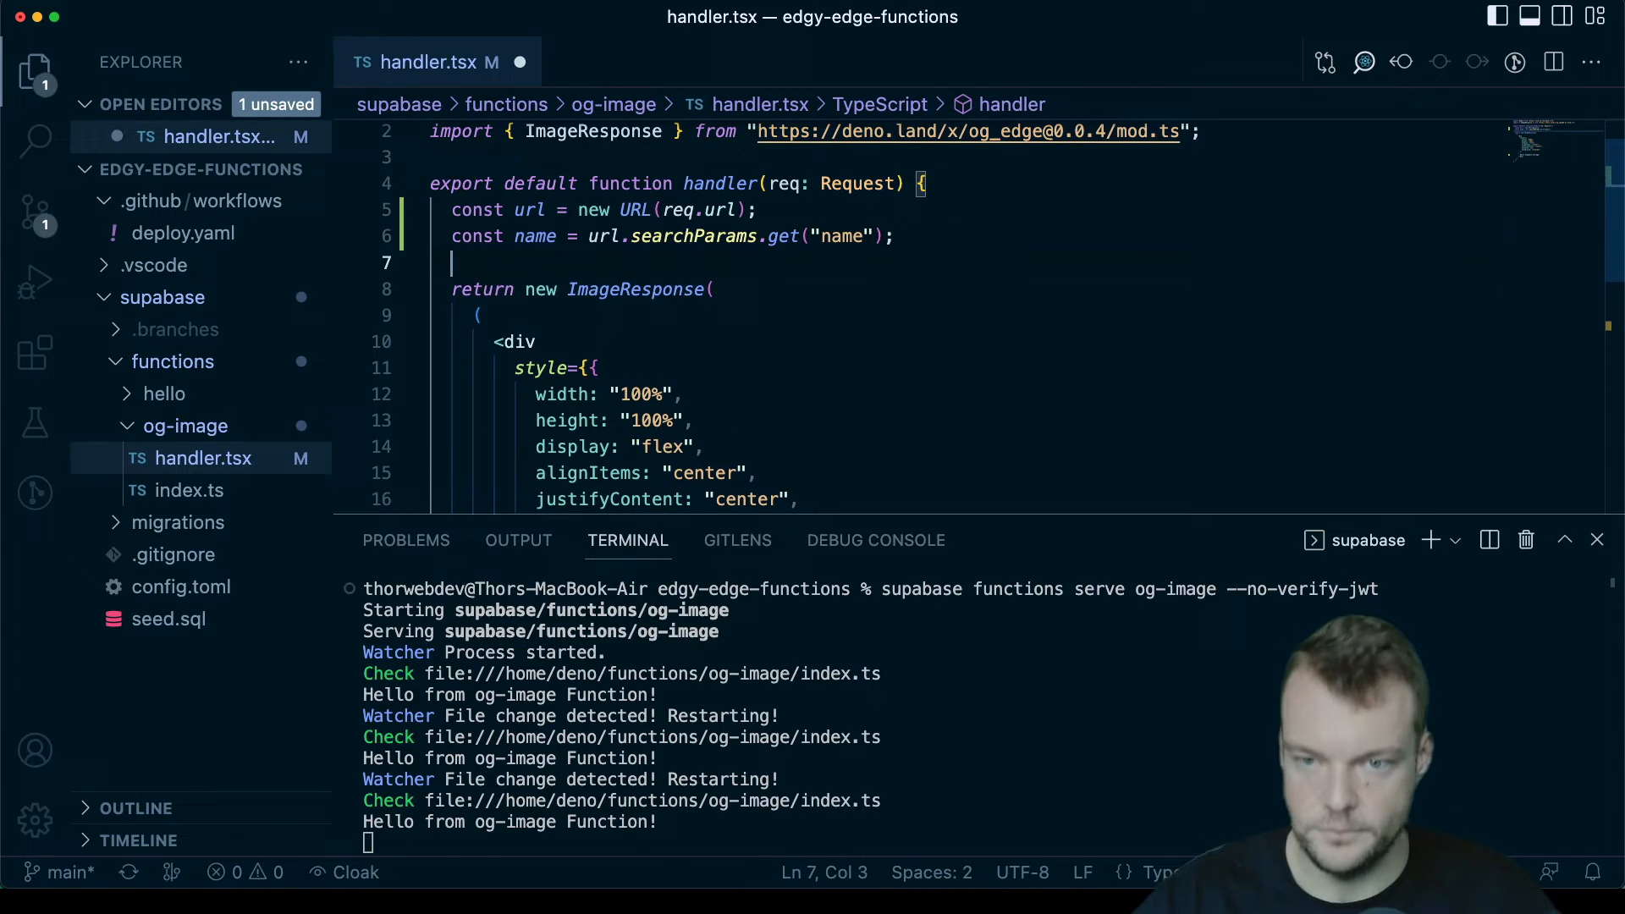
{"action": "scroll", "scroll_direction": "down", "scroll_amount": 3}
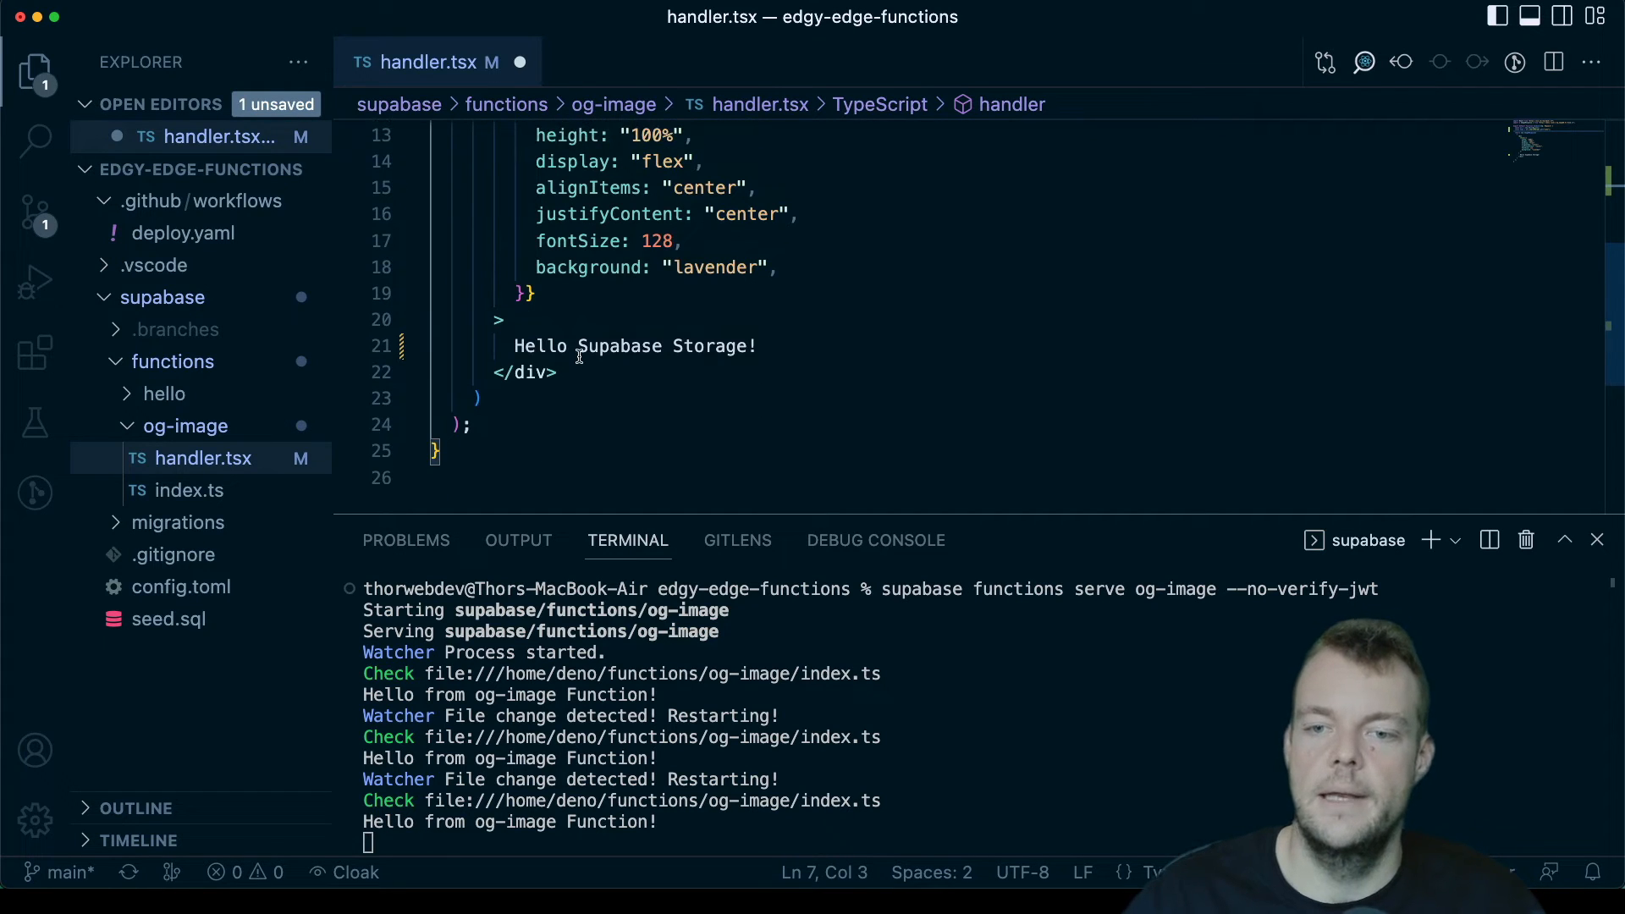
{"action": "key", "text": "Backspace"}
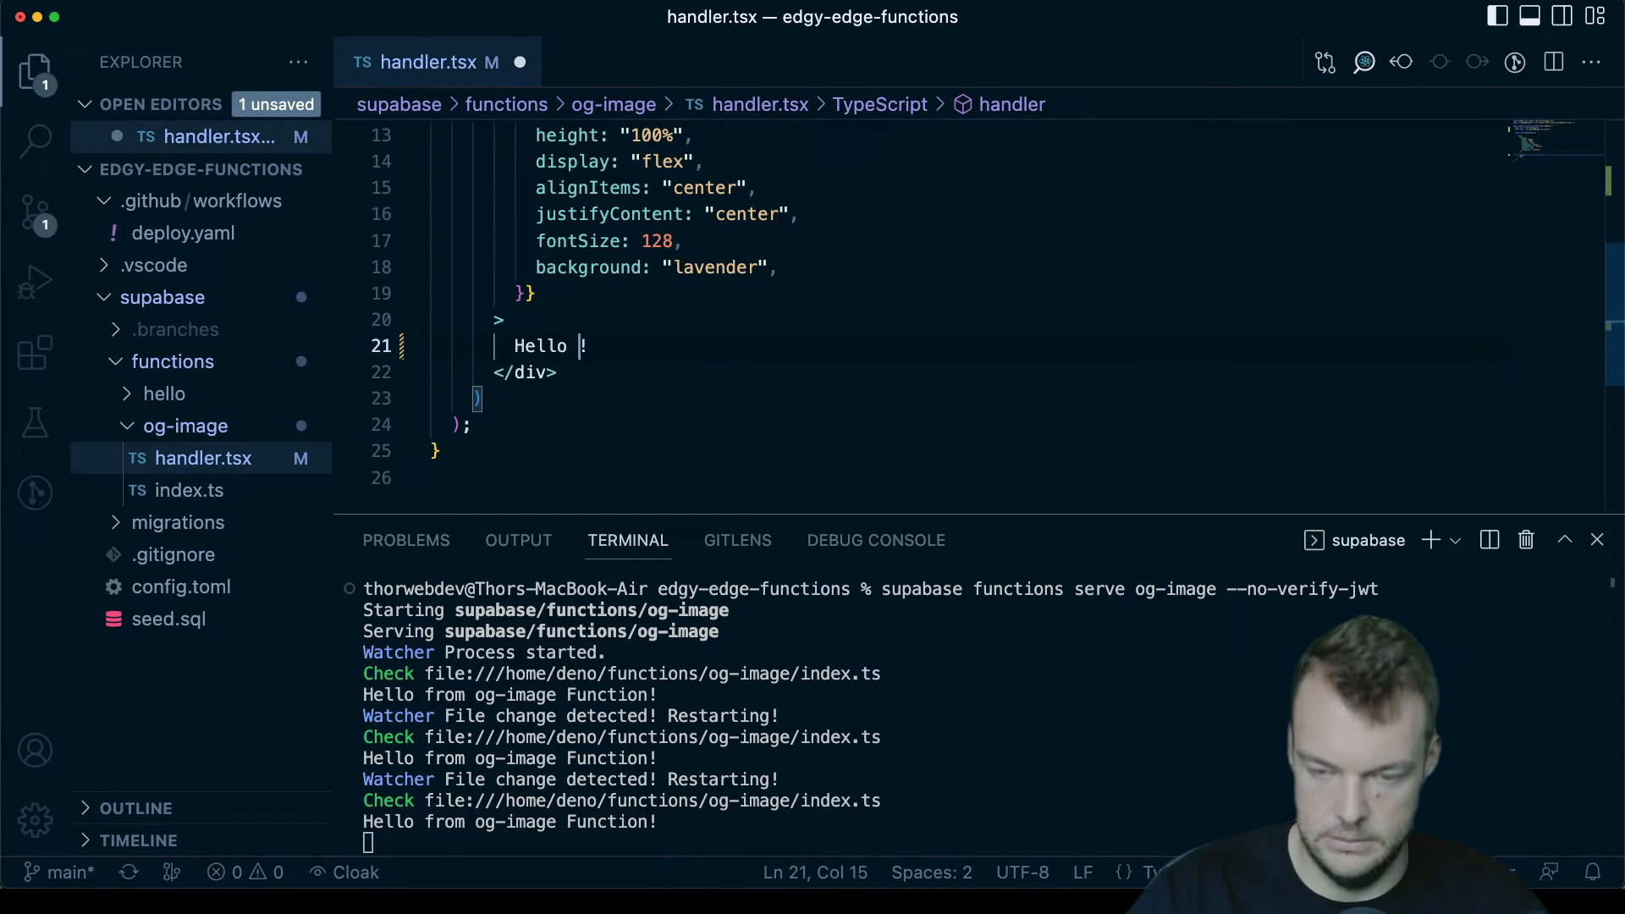
{"action": "type", "text": "{name}"}
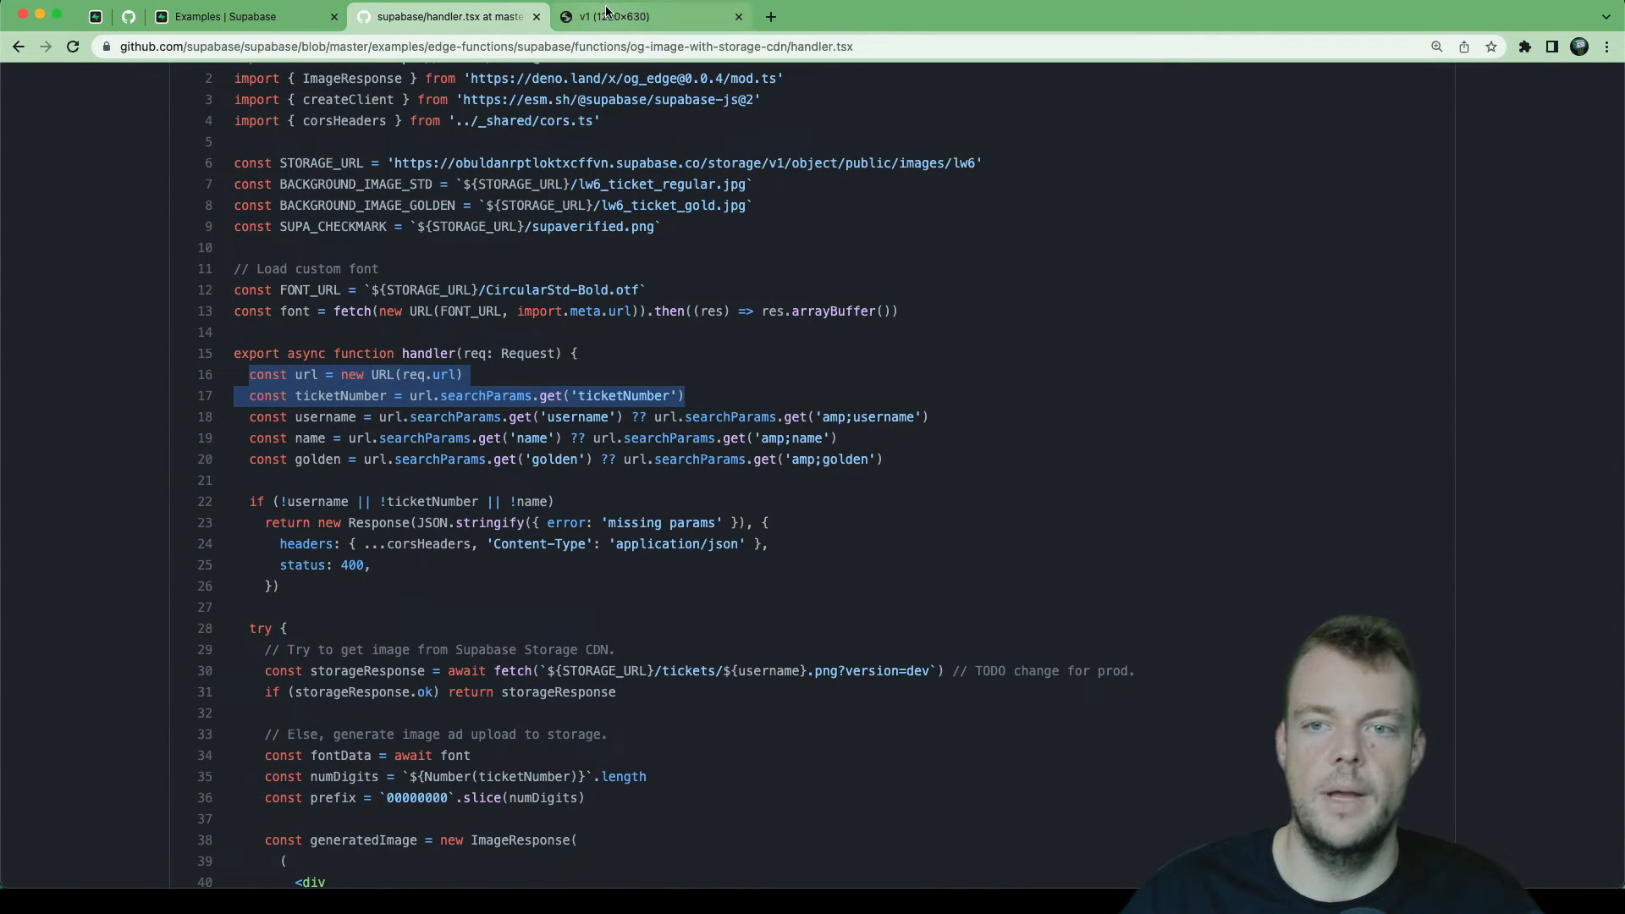
Step: Load the local og-image URL with ?name= values, rendering 'Hello Thor!' and 'Hello Supabase!'
{"action": "left_click", "coordinate": [648, 17]}
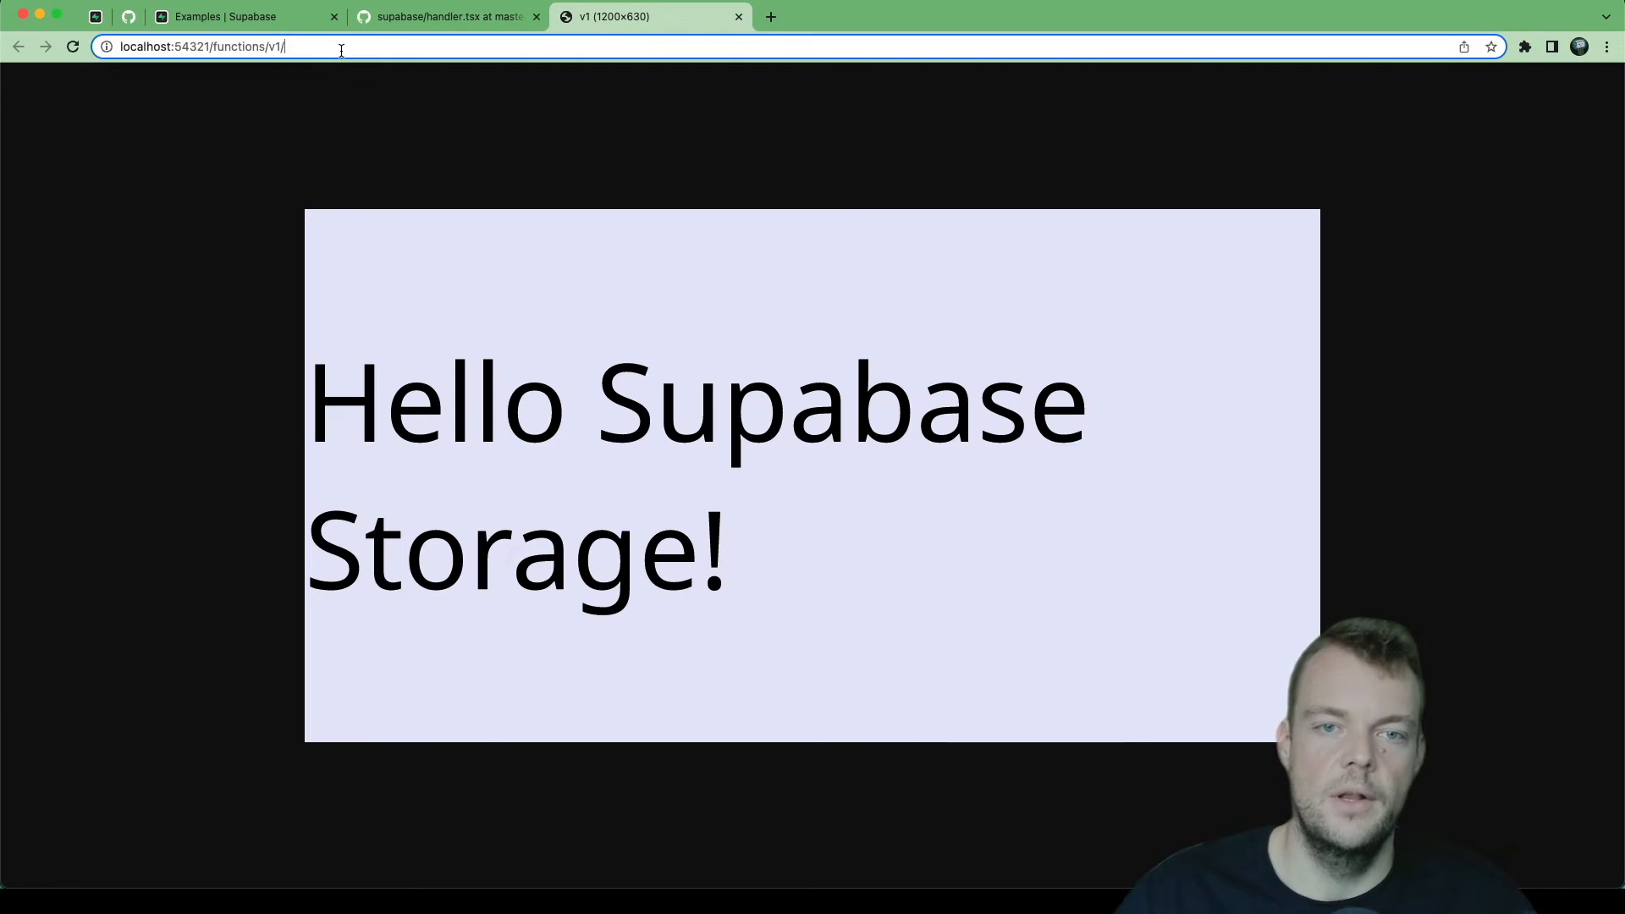
{"action": "type", "text": "?name=Thor"}
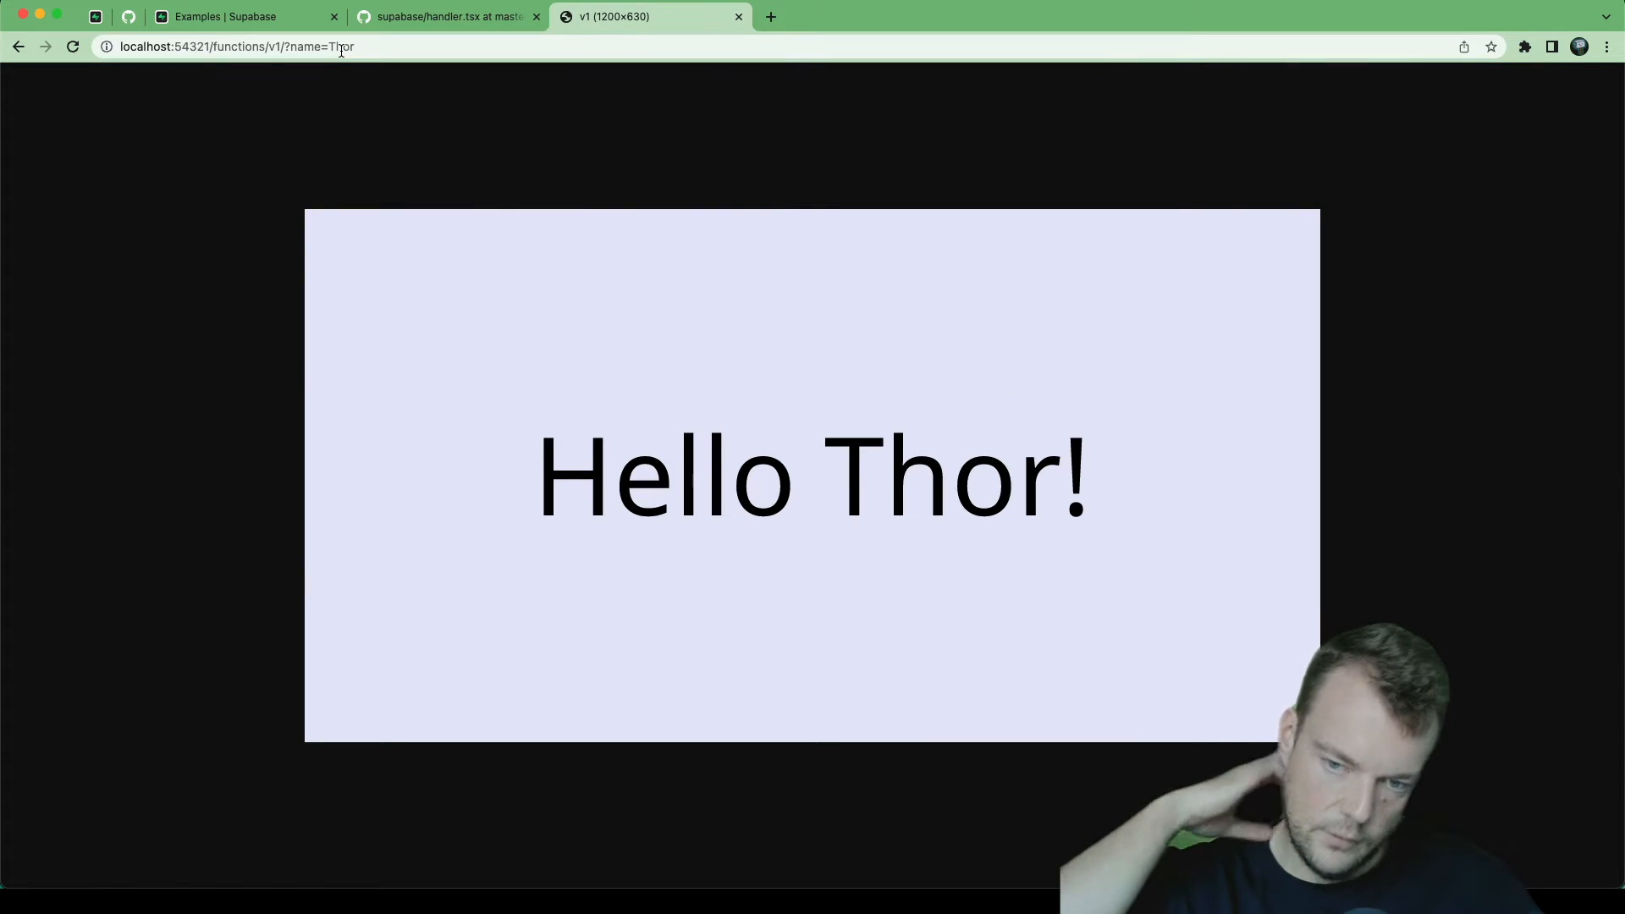
{"action": "double_click", "coordinate": [342, 48]}
{"action": "type", "text": "Supabase"}
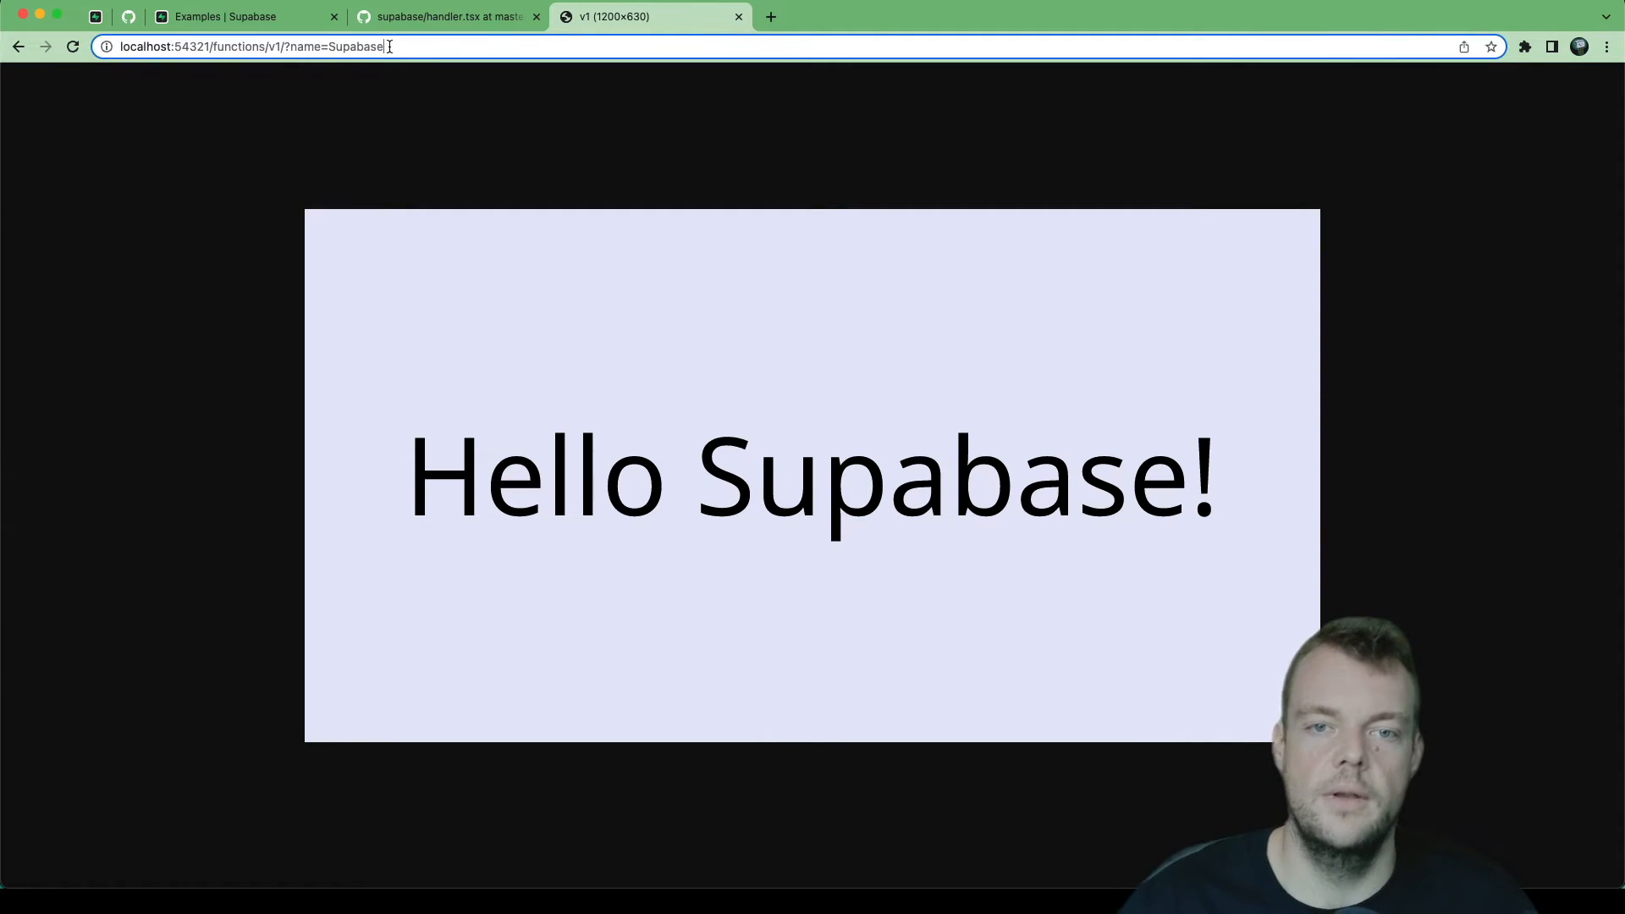
{"action": "mouse_move", "coordinate": [421, 113]}
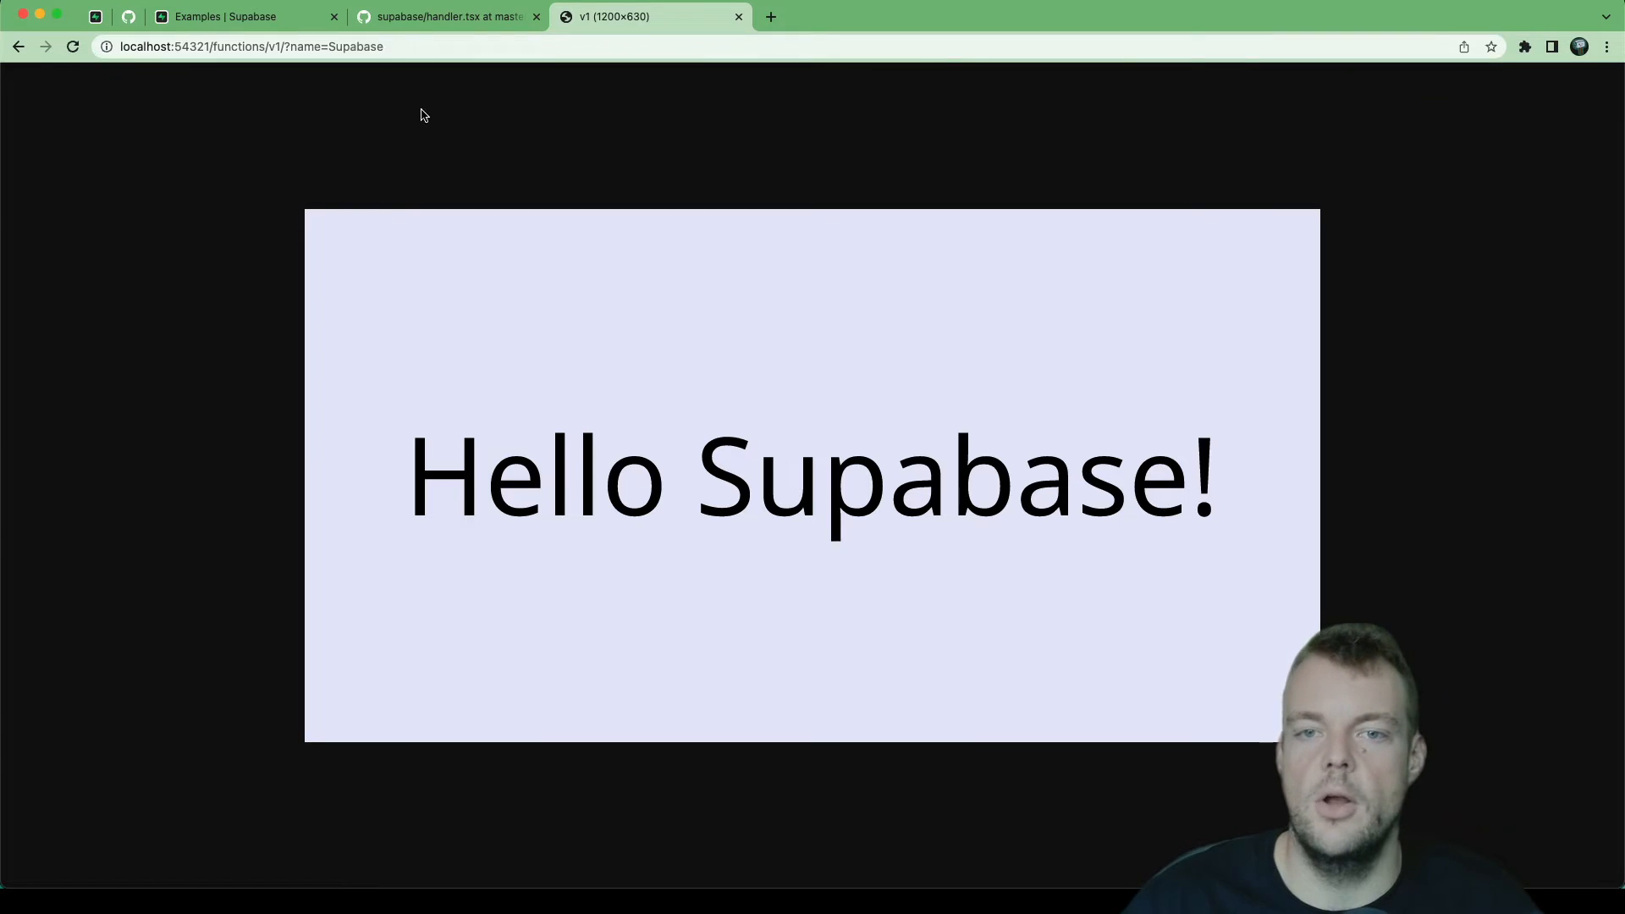
{"action": "mouse_move", "coordinate": [418, 62]}
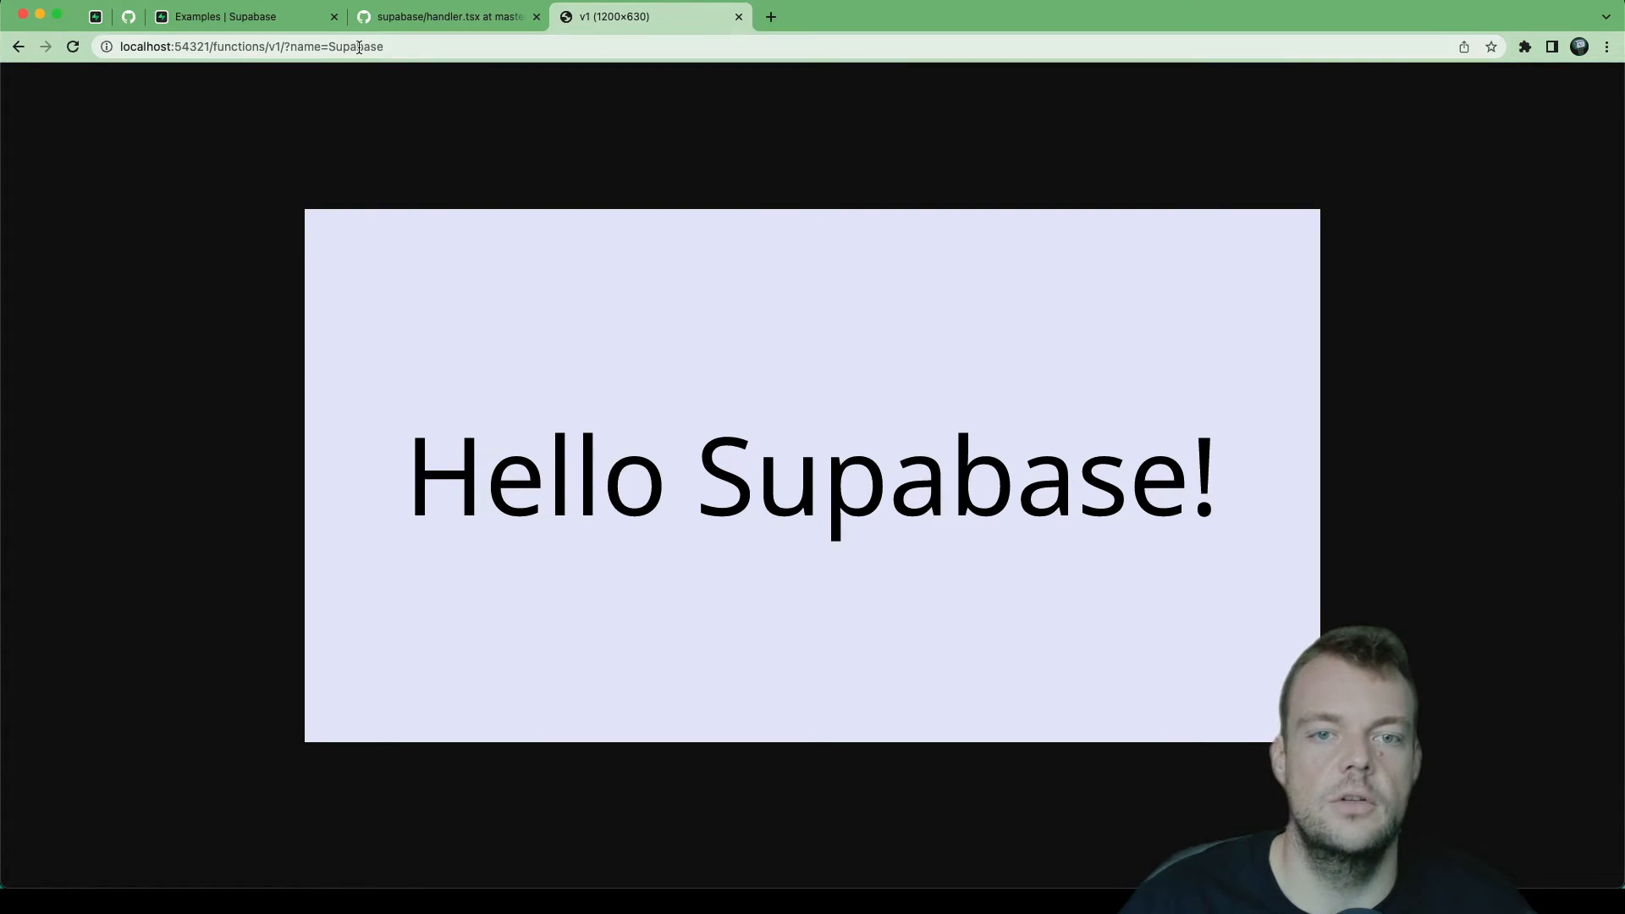
{"action": "double_click", "coordinate": [357, 46]}
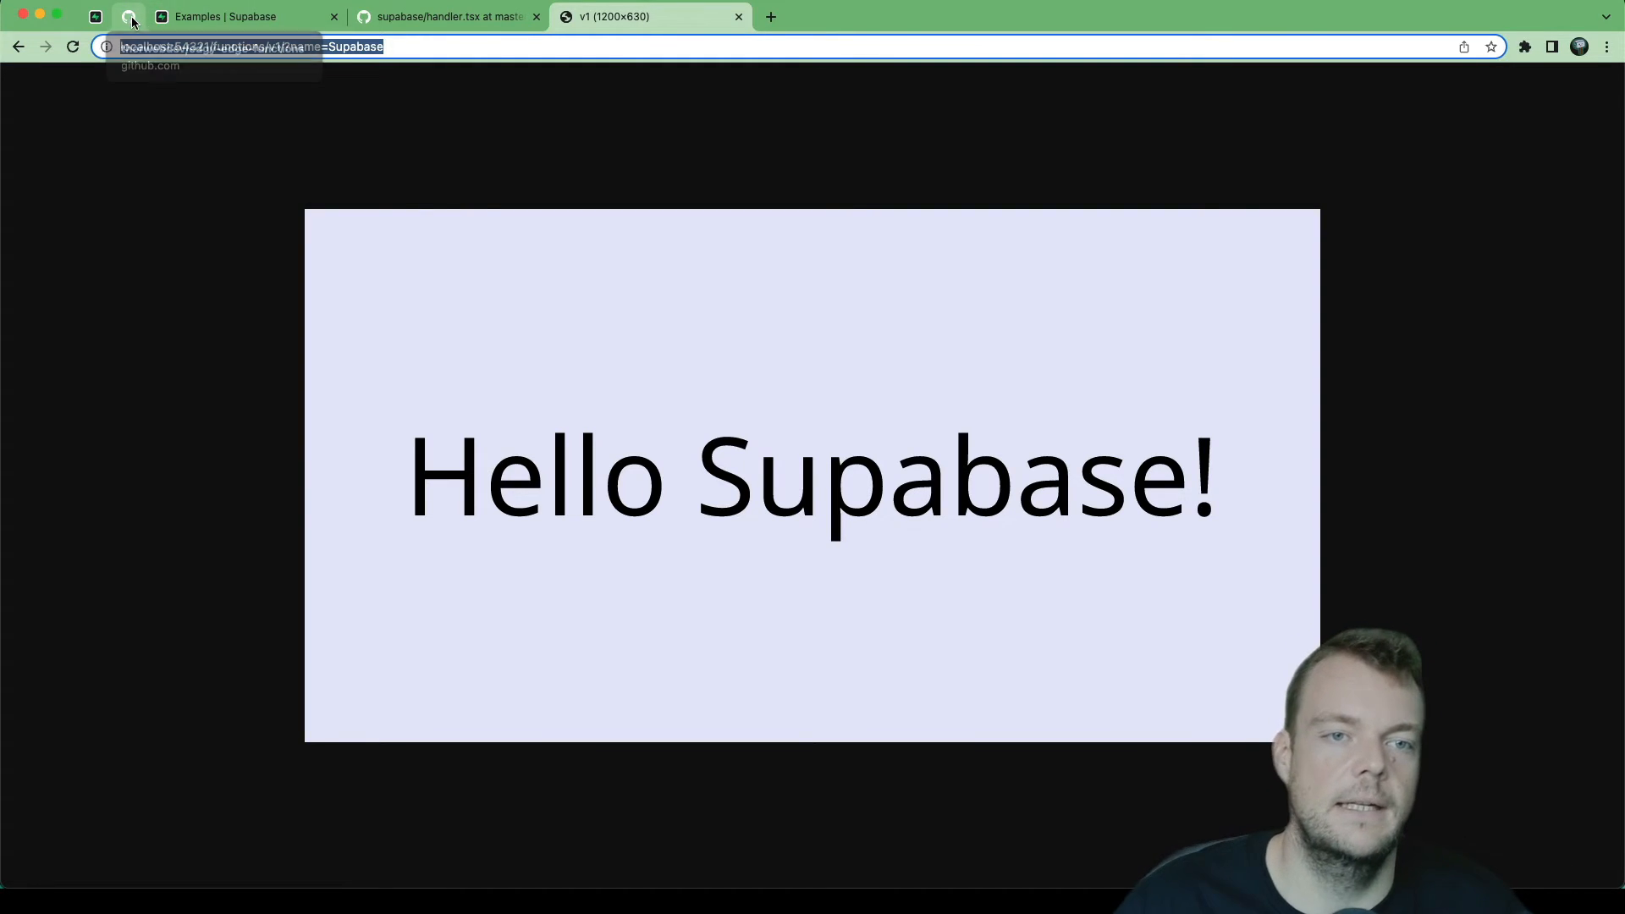
Step: Create a public storage bucket named 'images' in the Supabase Dashboard and enter it
{"action": "left_click", "coordinate": [95, 17]}
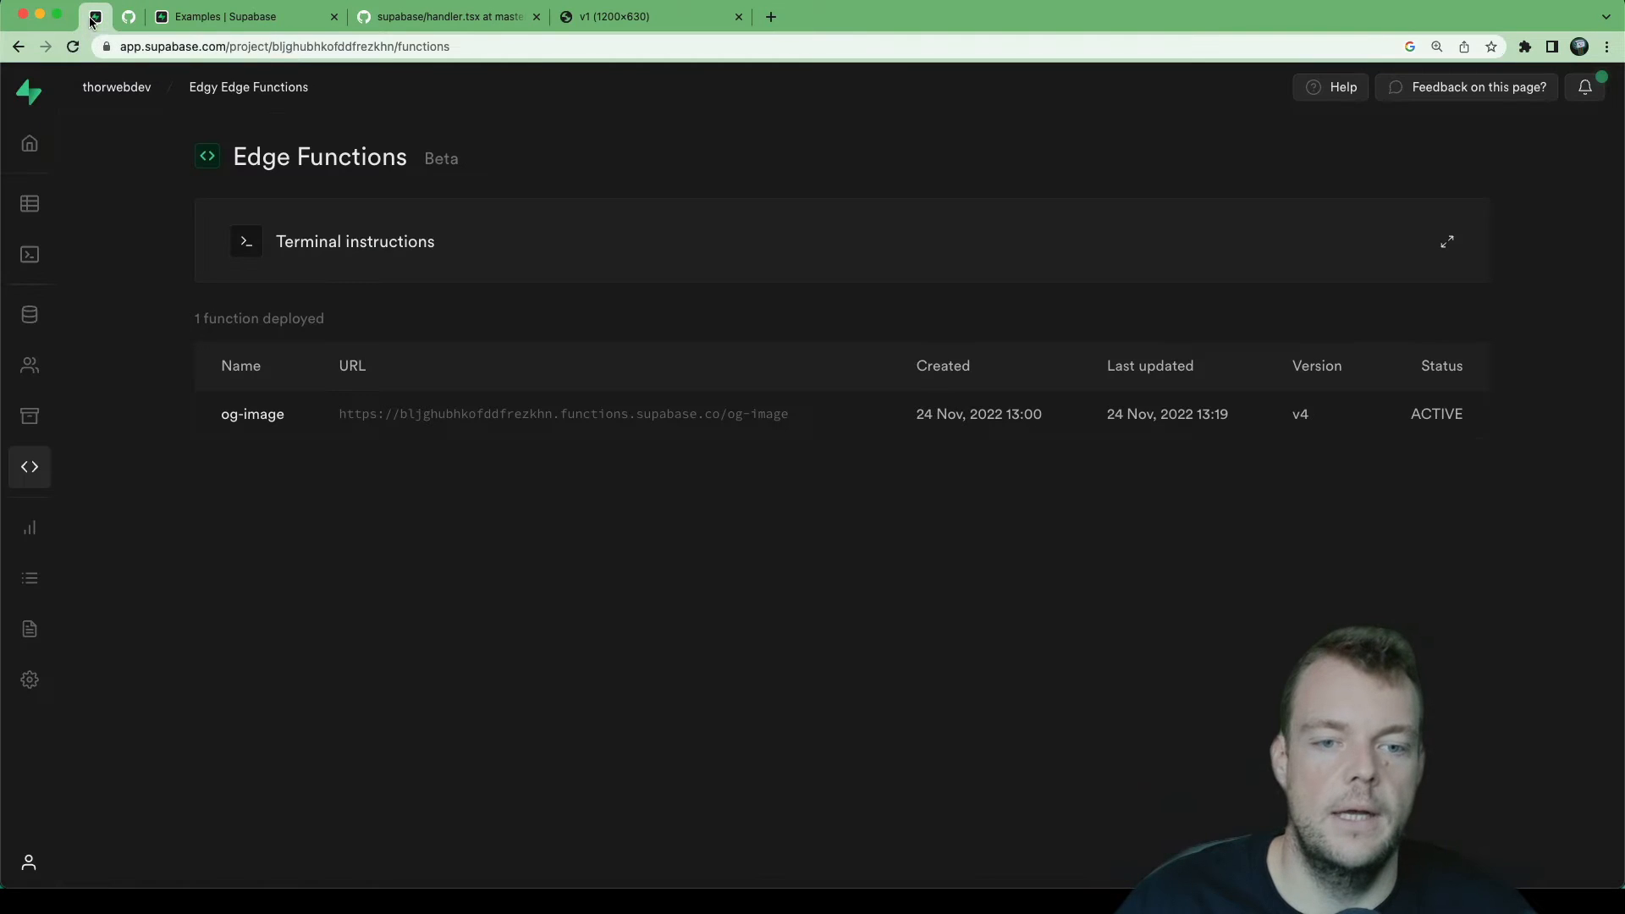
{"action": "mouse_move", "coordinate": [28, 416]}
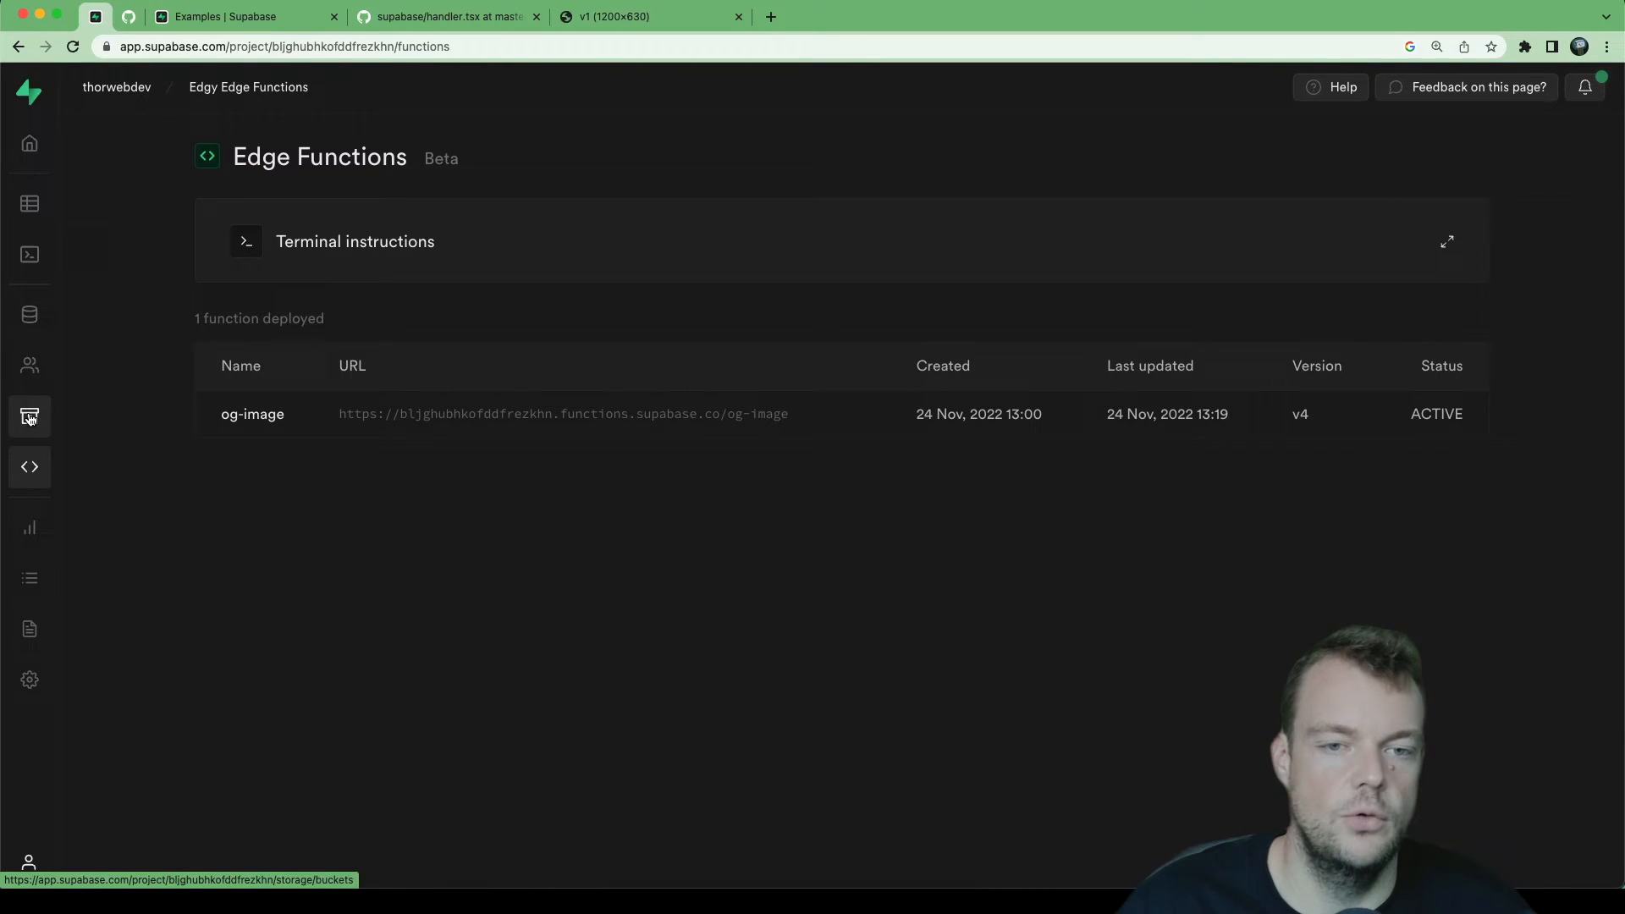
{"action": "left_click", "coordinate": [29, 416]}
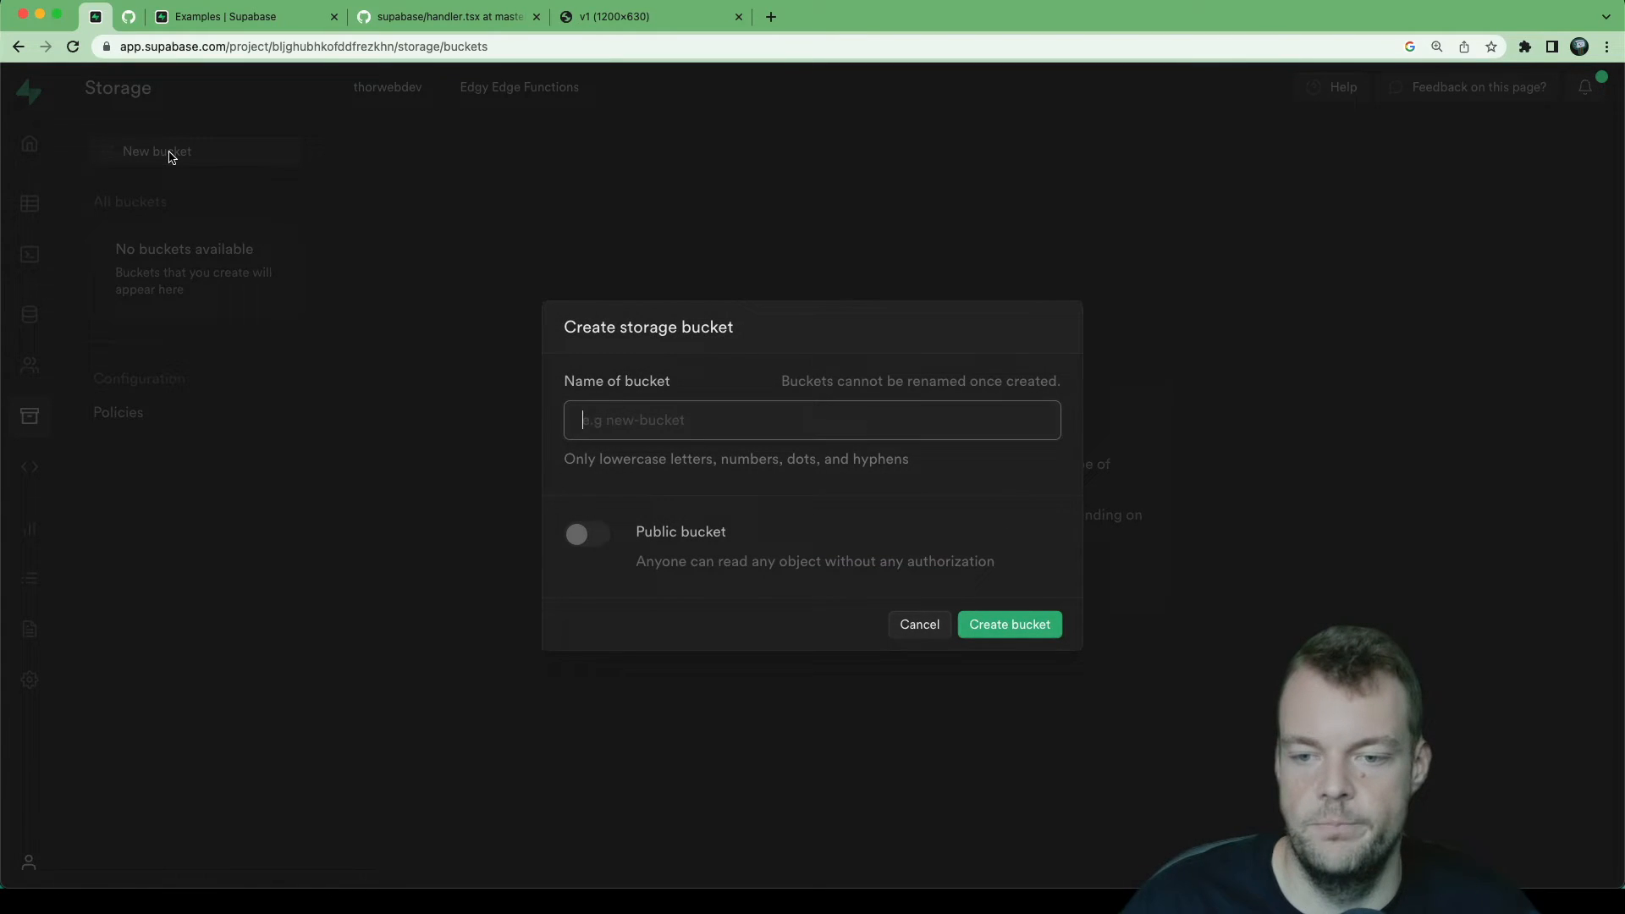
{"action": "mouse_move", "coordinate": [509, 288]}
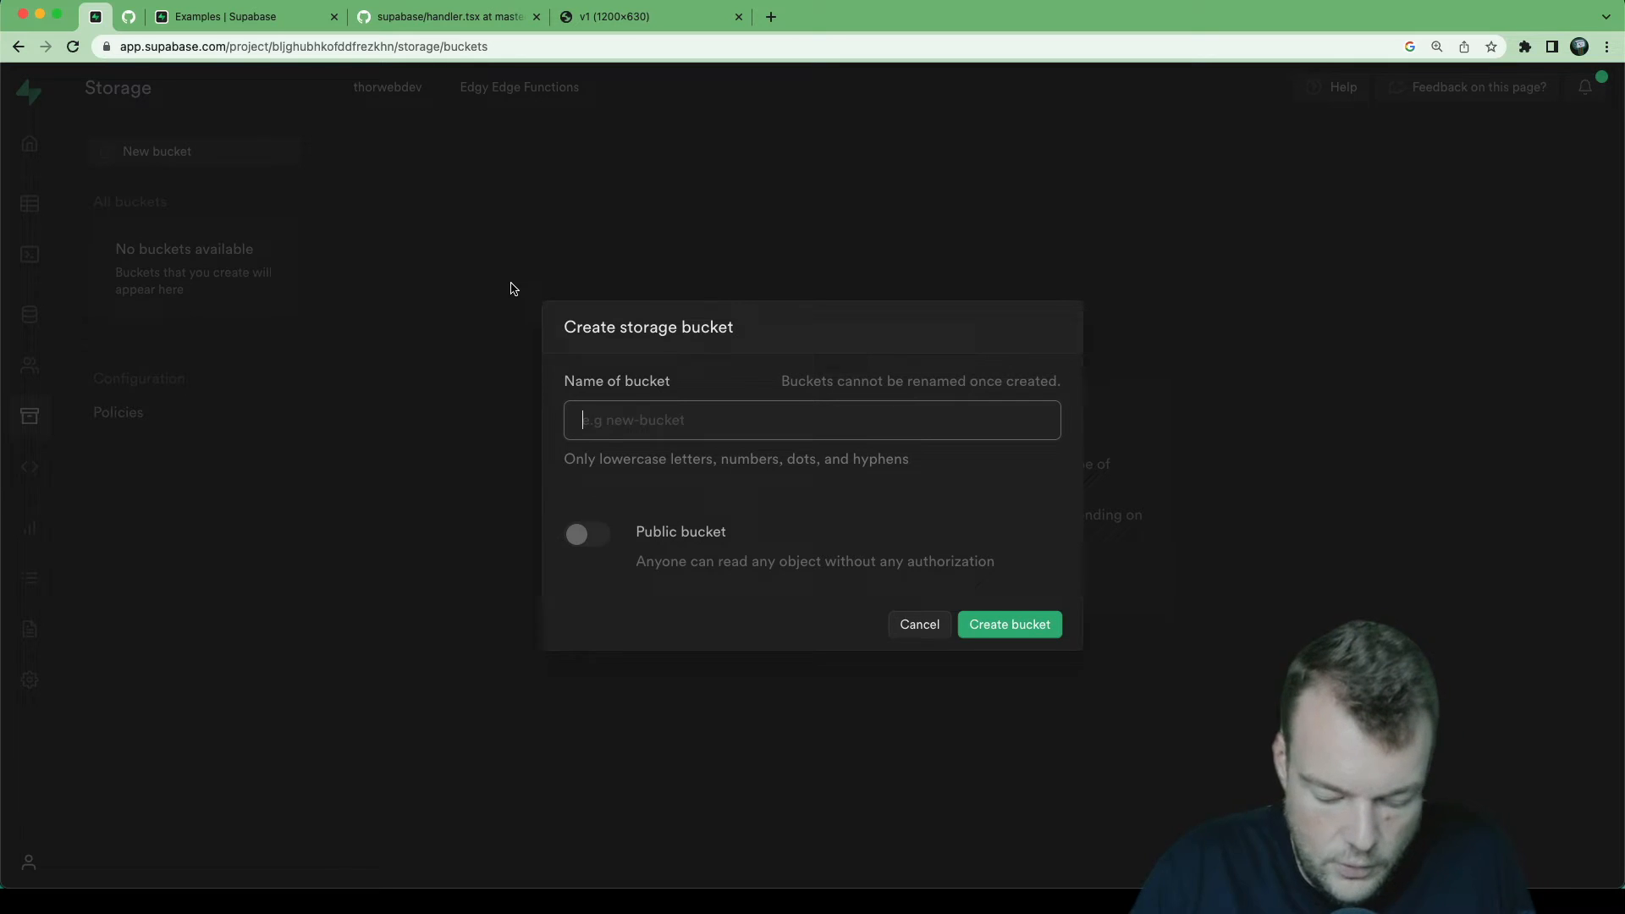
{"action": "type", "text": "ima"}
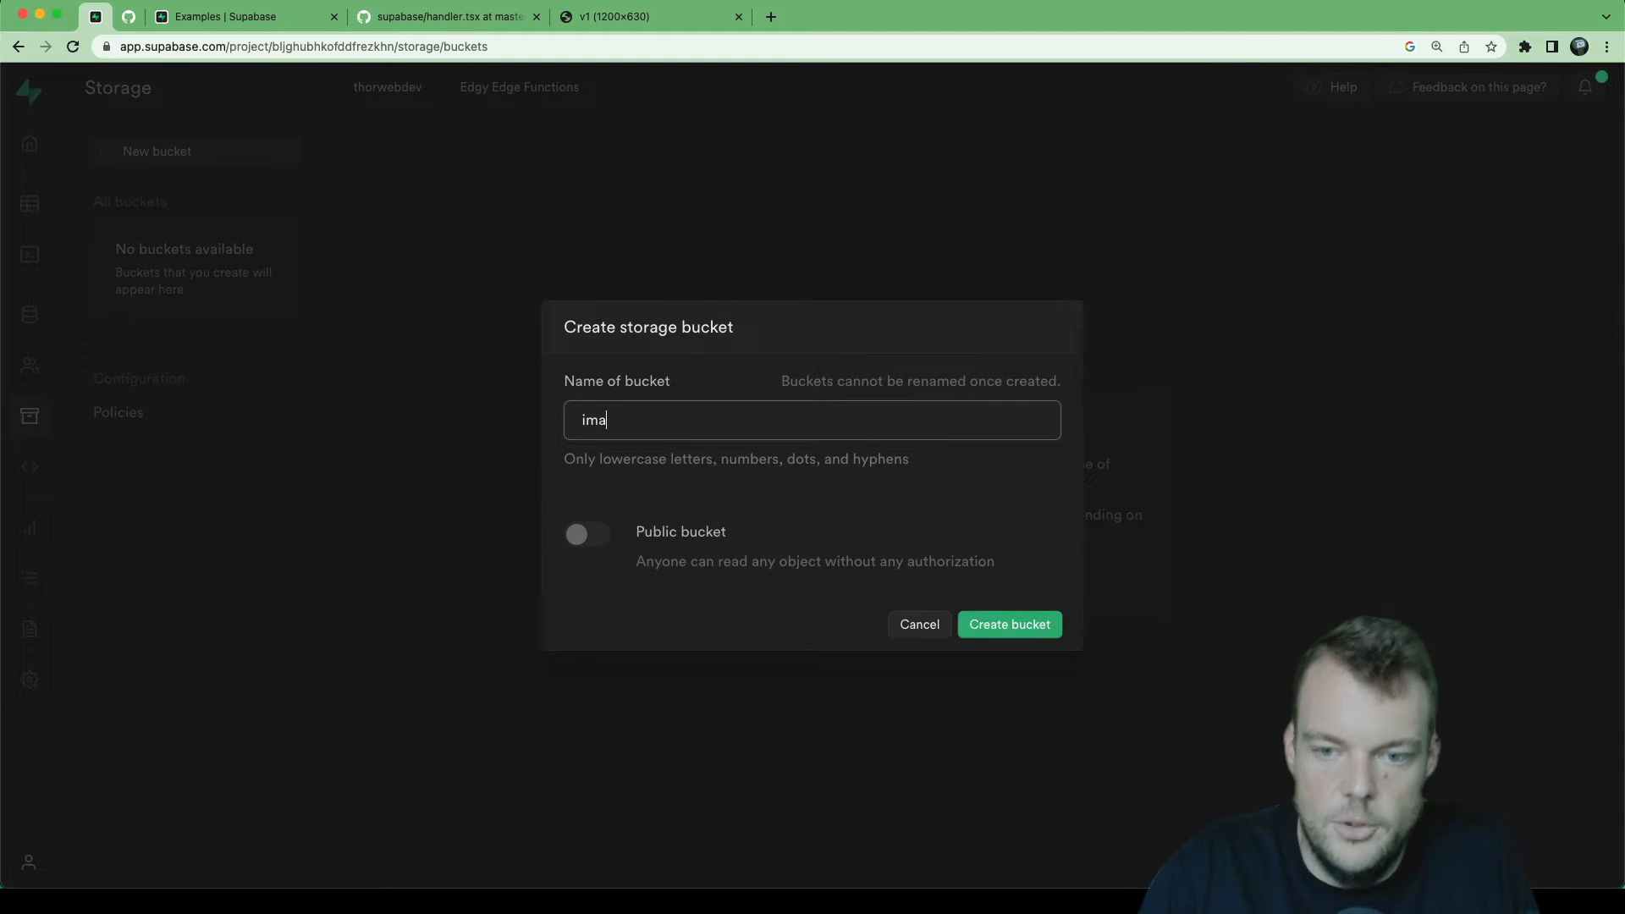
{"action": "type", "text": "ges"}
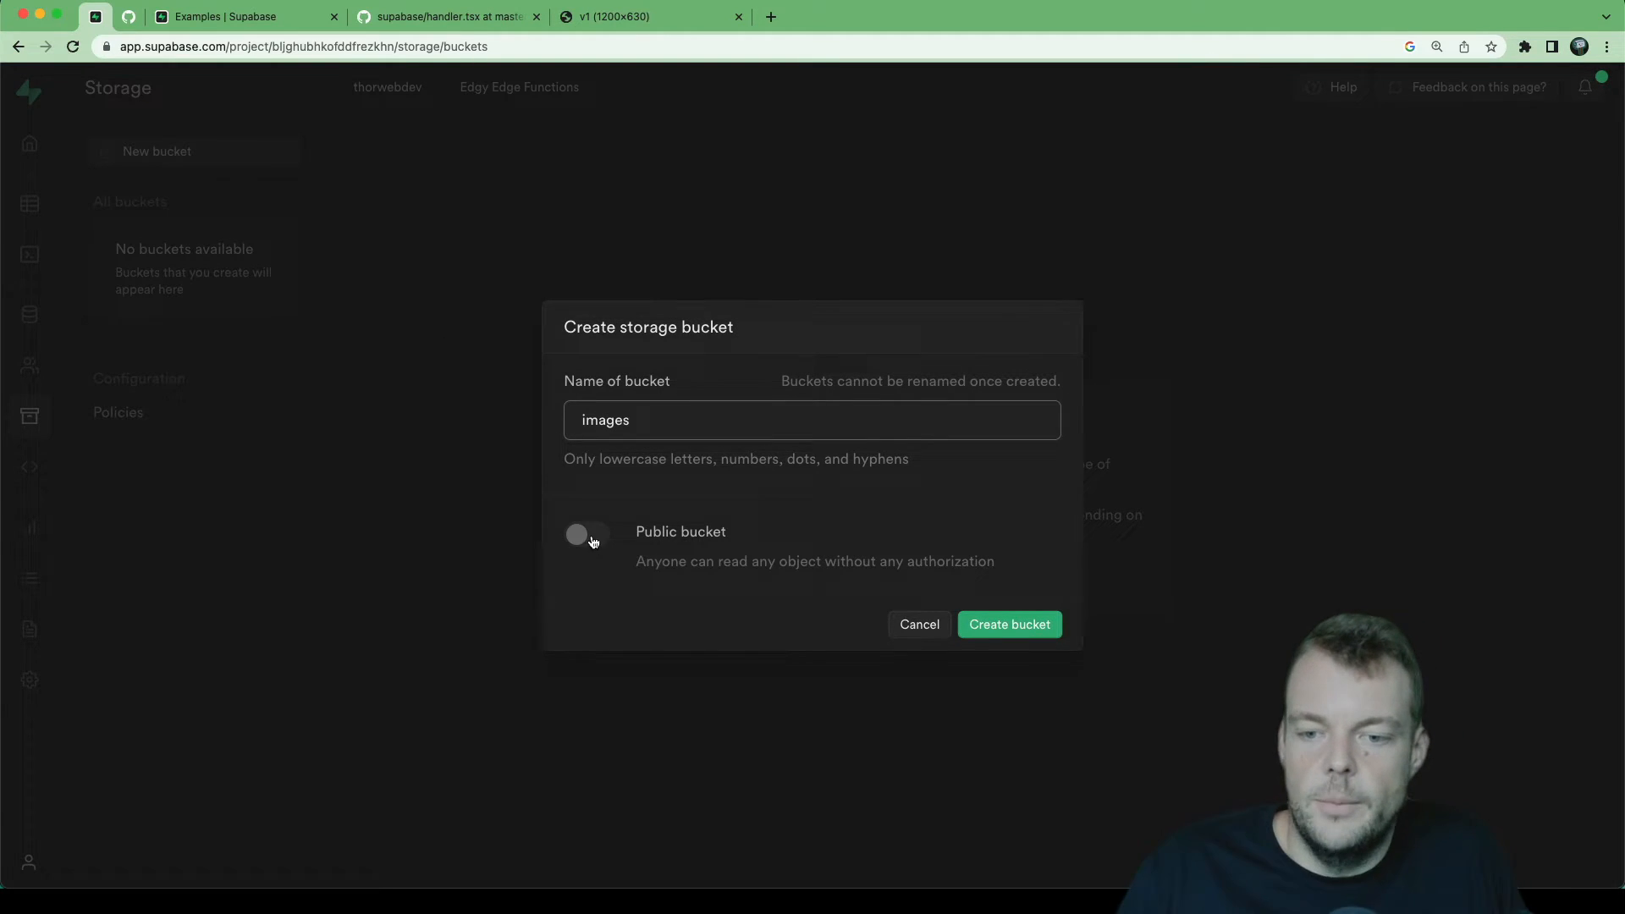
{"action": "left_click", "coordinate": [587, 534]}
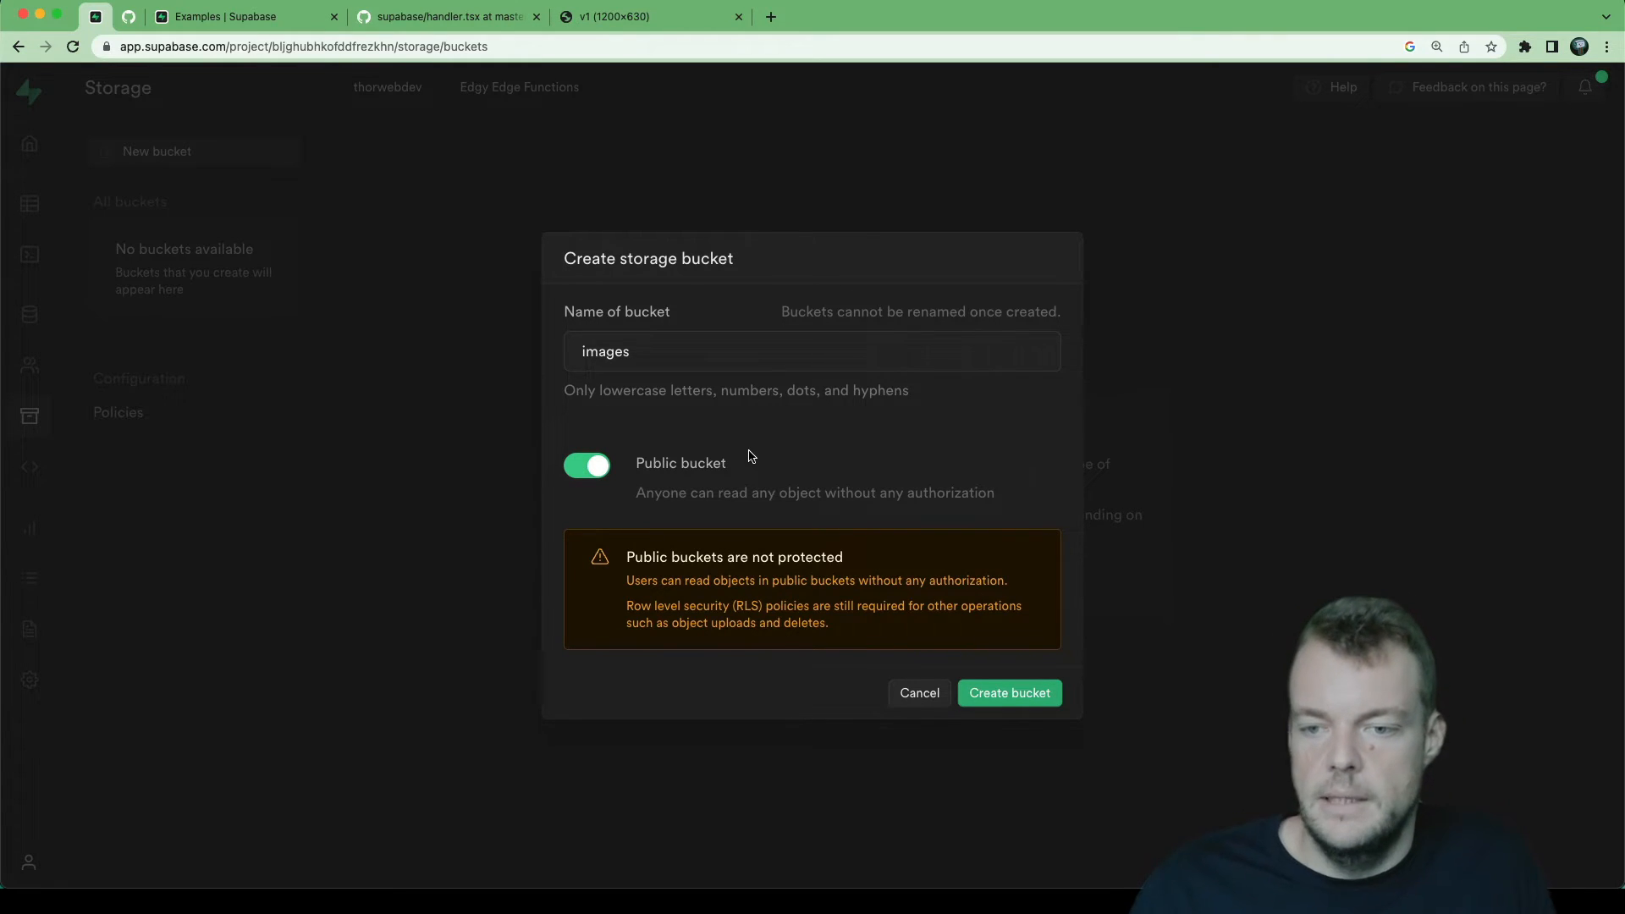
{"action": "left_click", "coordinate": [1009, 693]}
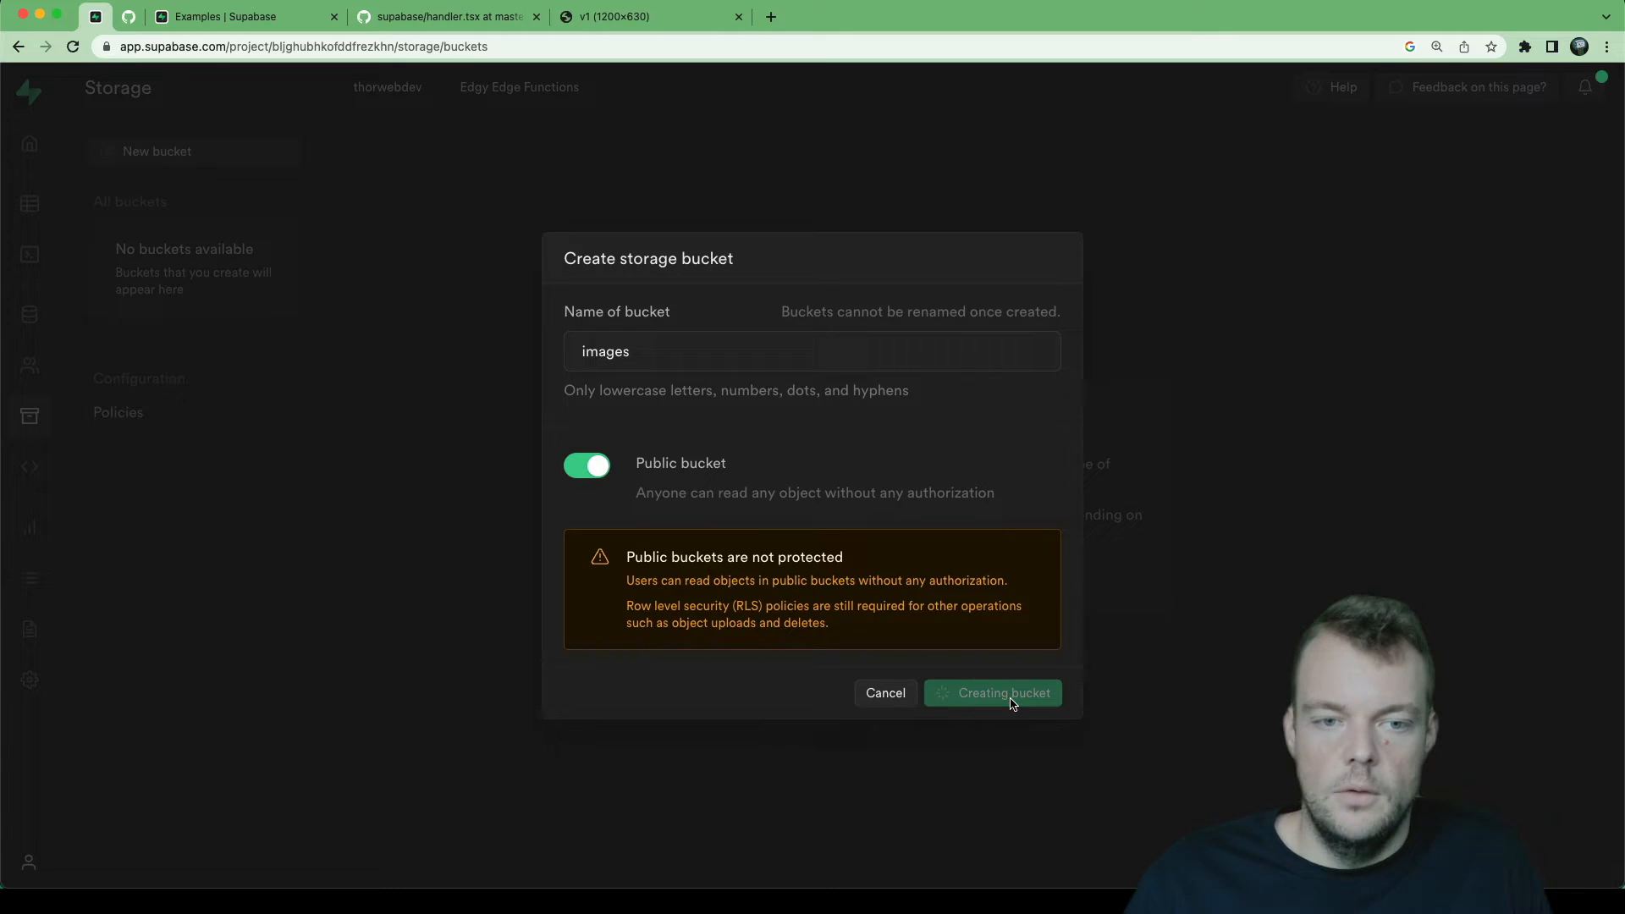
{"action": "left_click", "coordinate": [990, 692]}
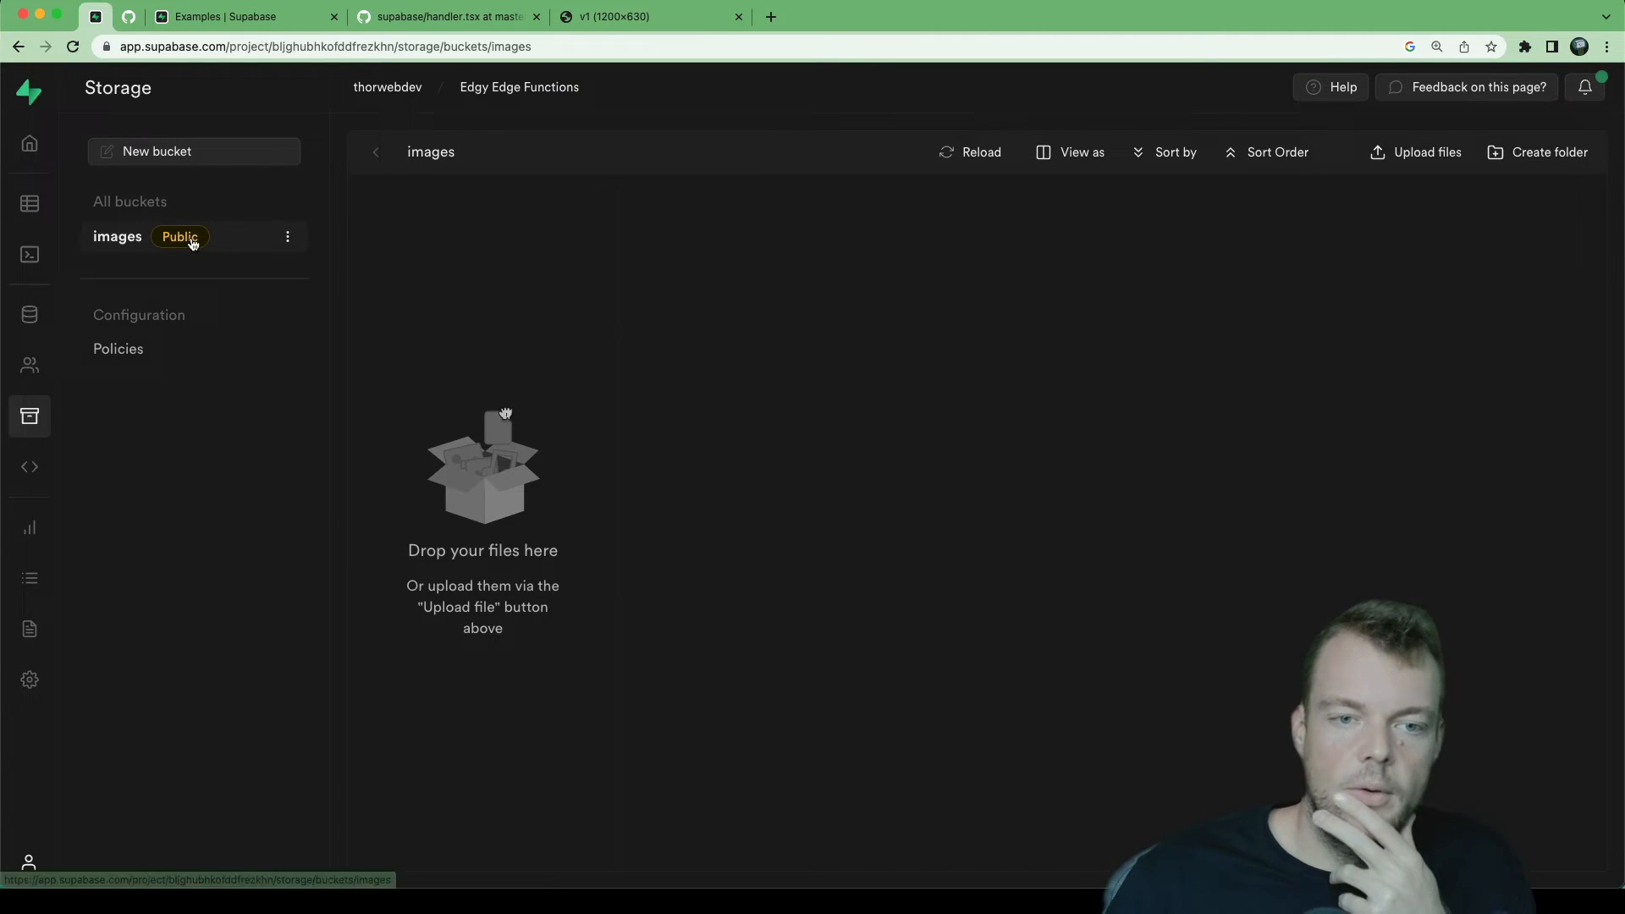
{"action": "mouse_move", "coordinate": [1487, 174]}
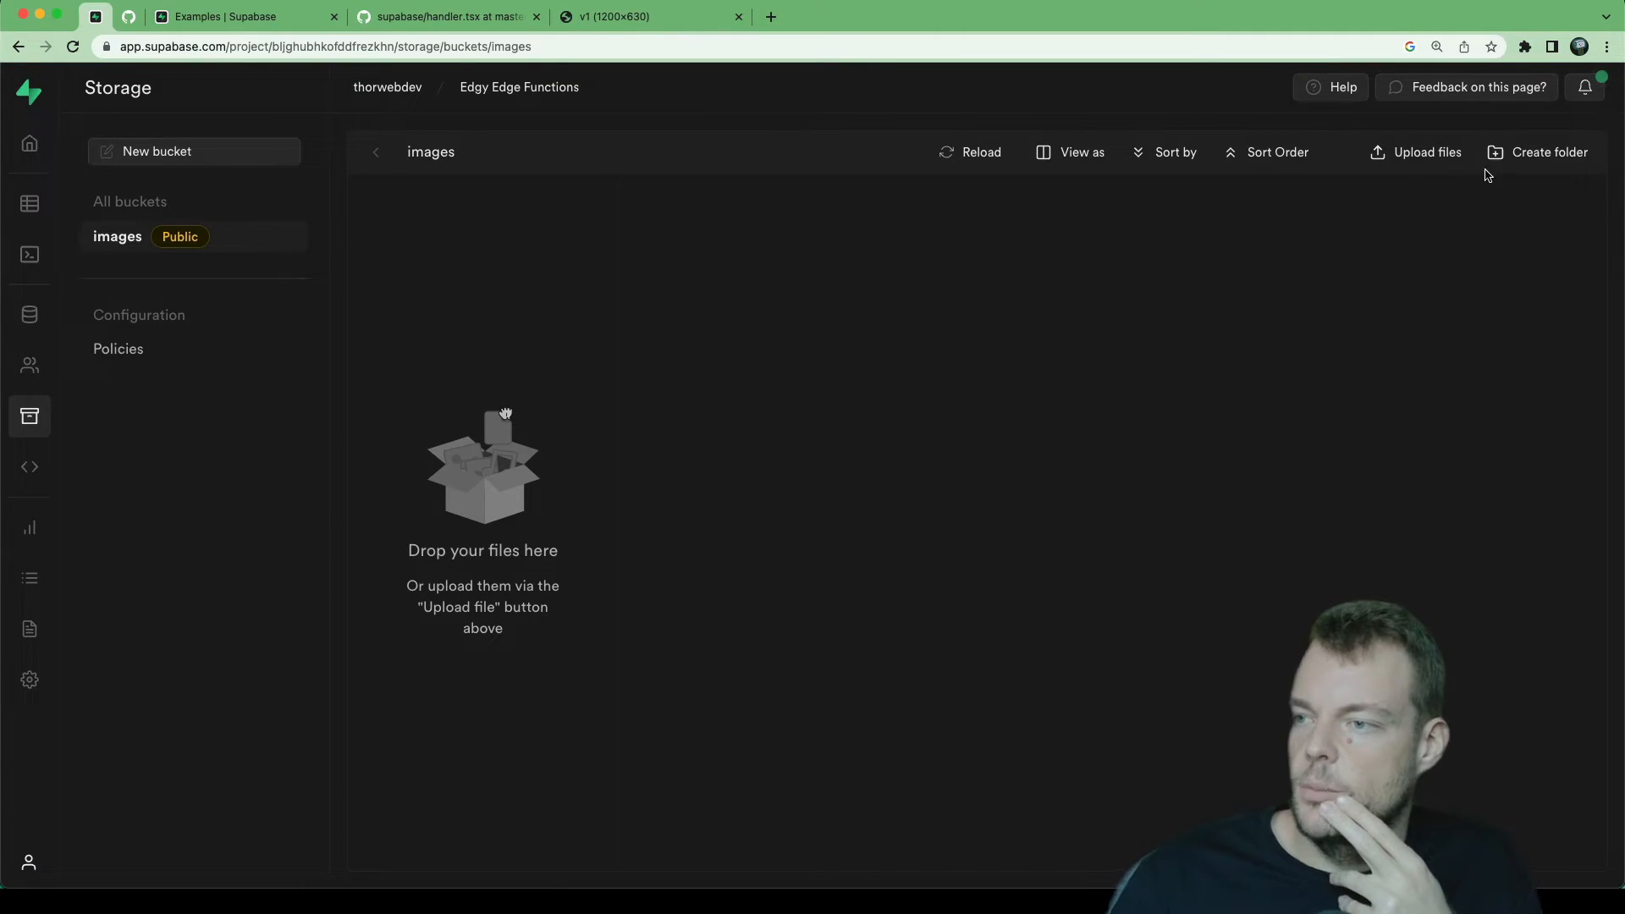
Step: Add an 'edgy-images' folder inside the images bucket and enter it
{"action": "left_click", "coordinate": [1546, 152]}
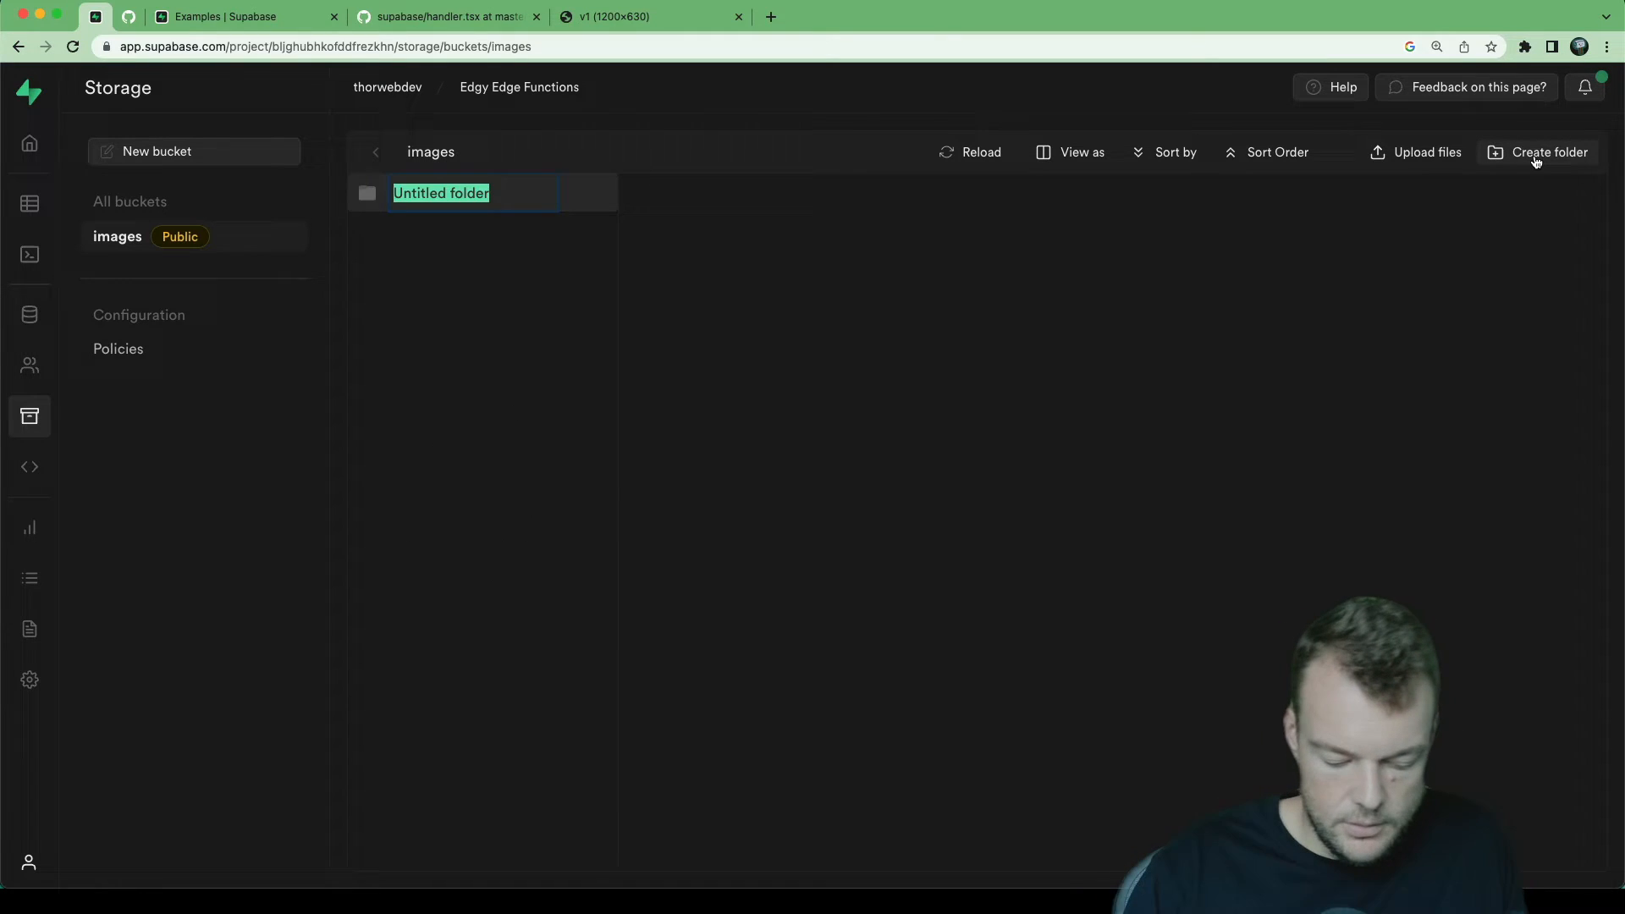
{"action": "type", "text": "edgy"}
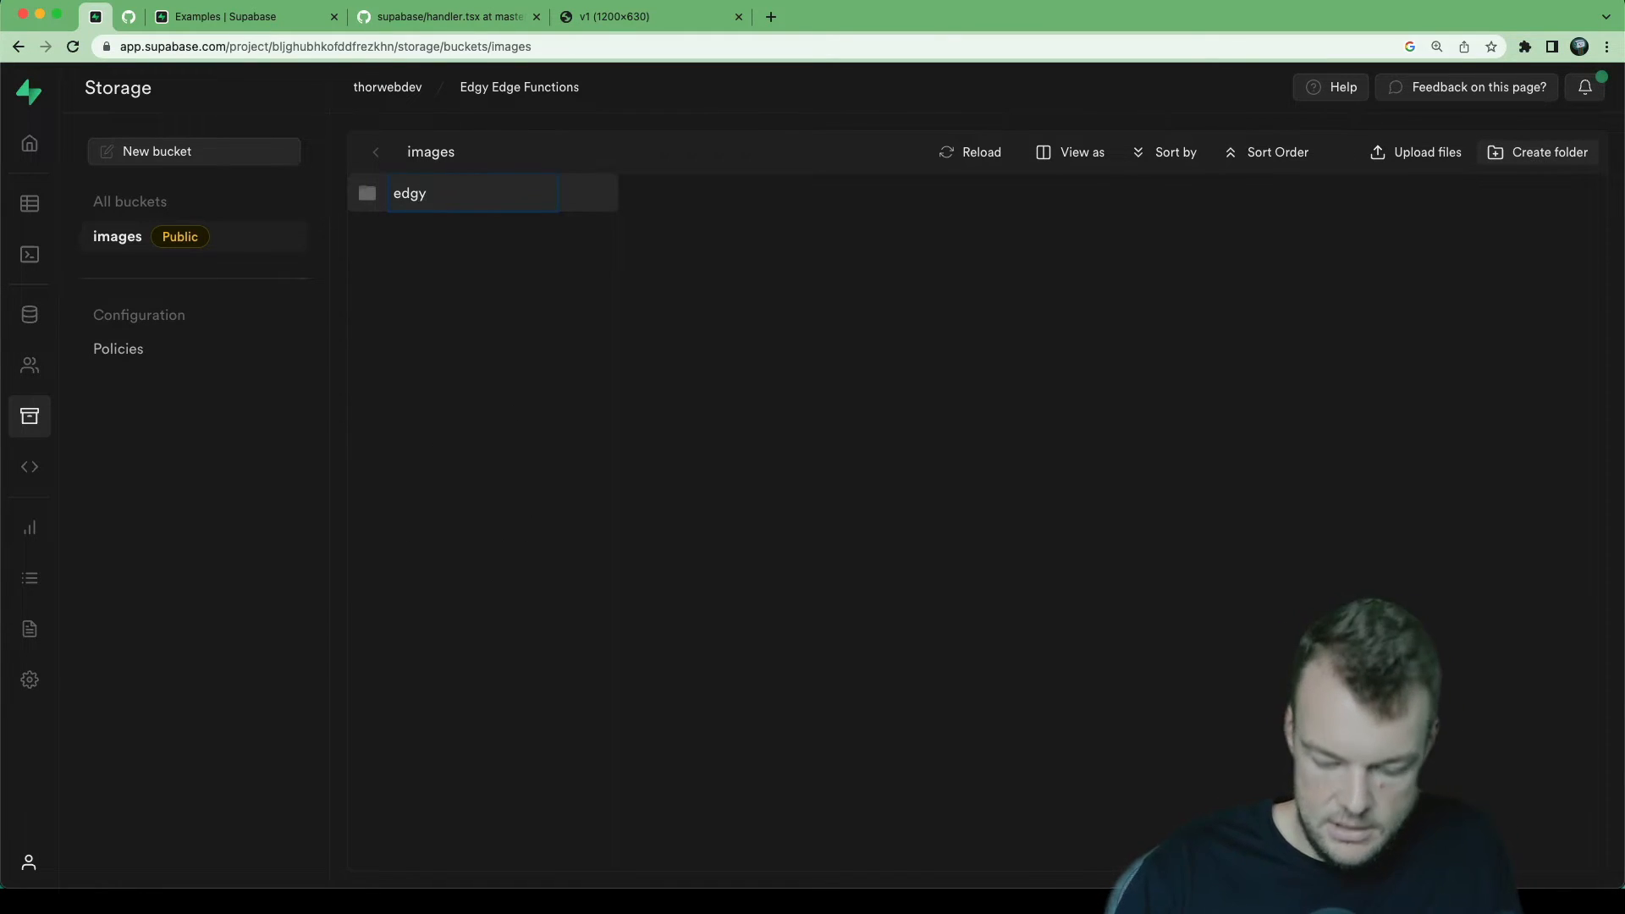
{"action": "type", "text": "-images"}
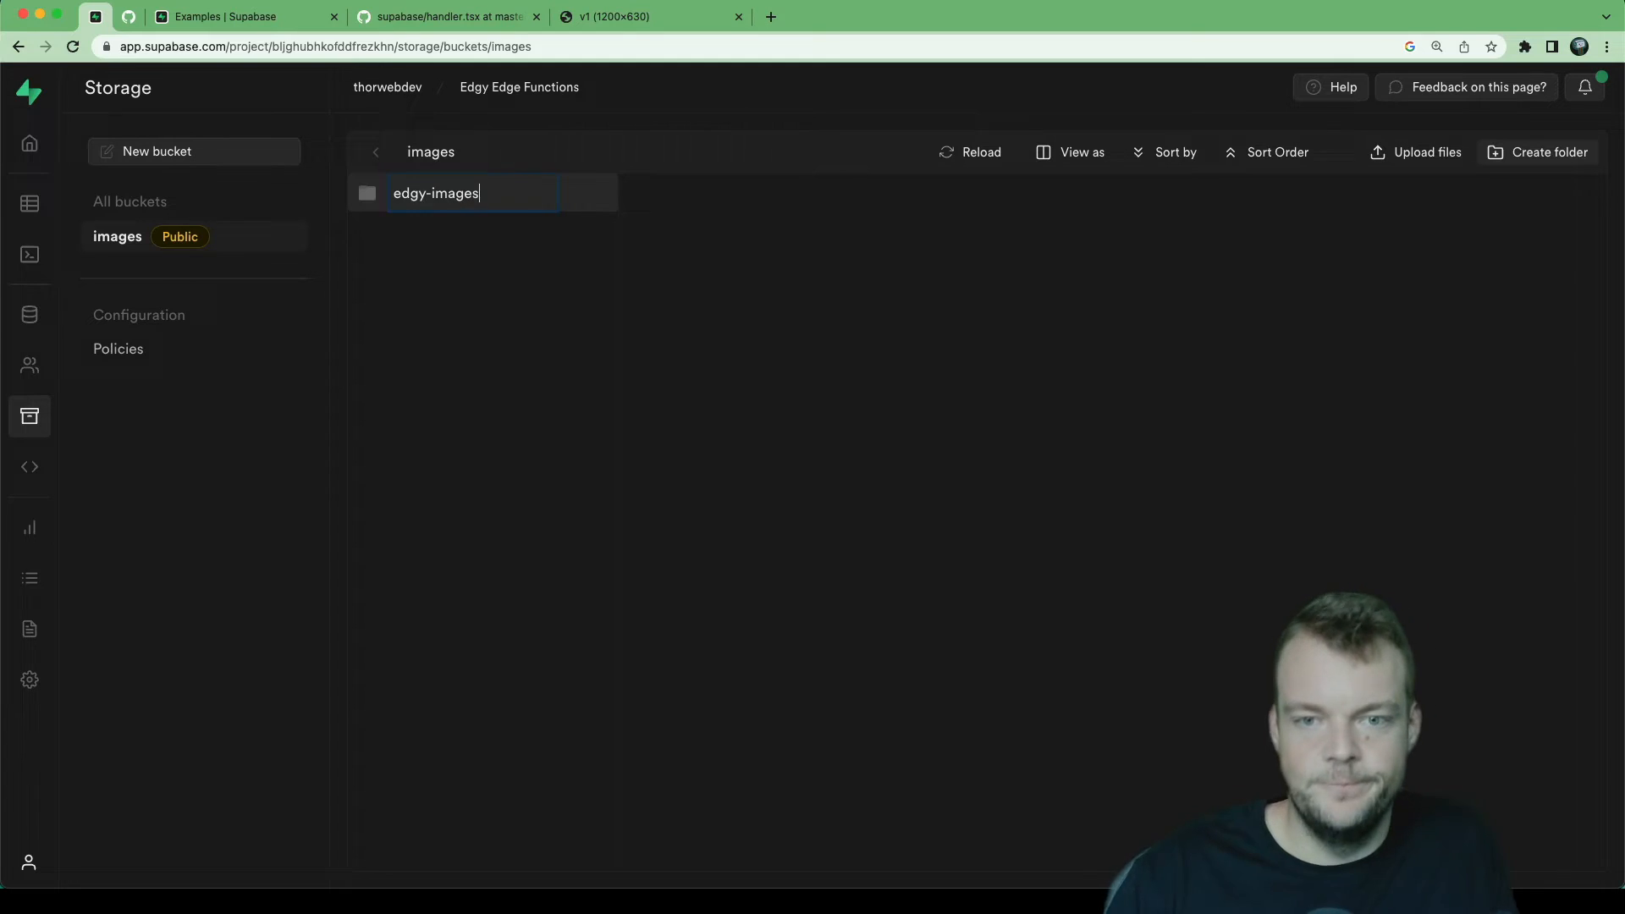
{"action": "key", "text": "Return"}
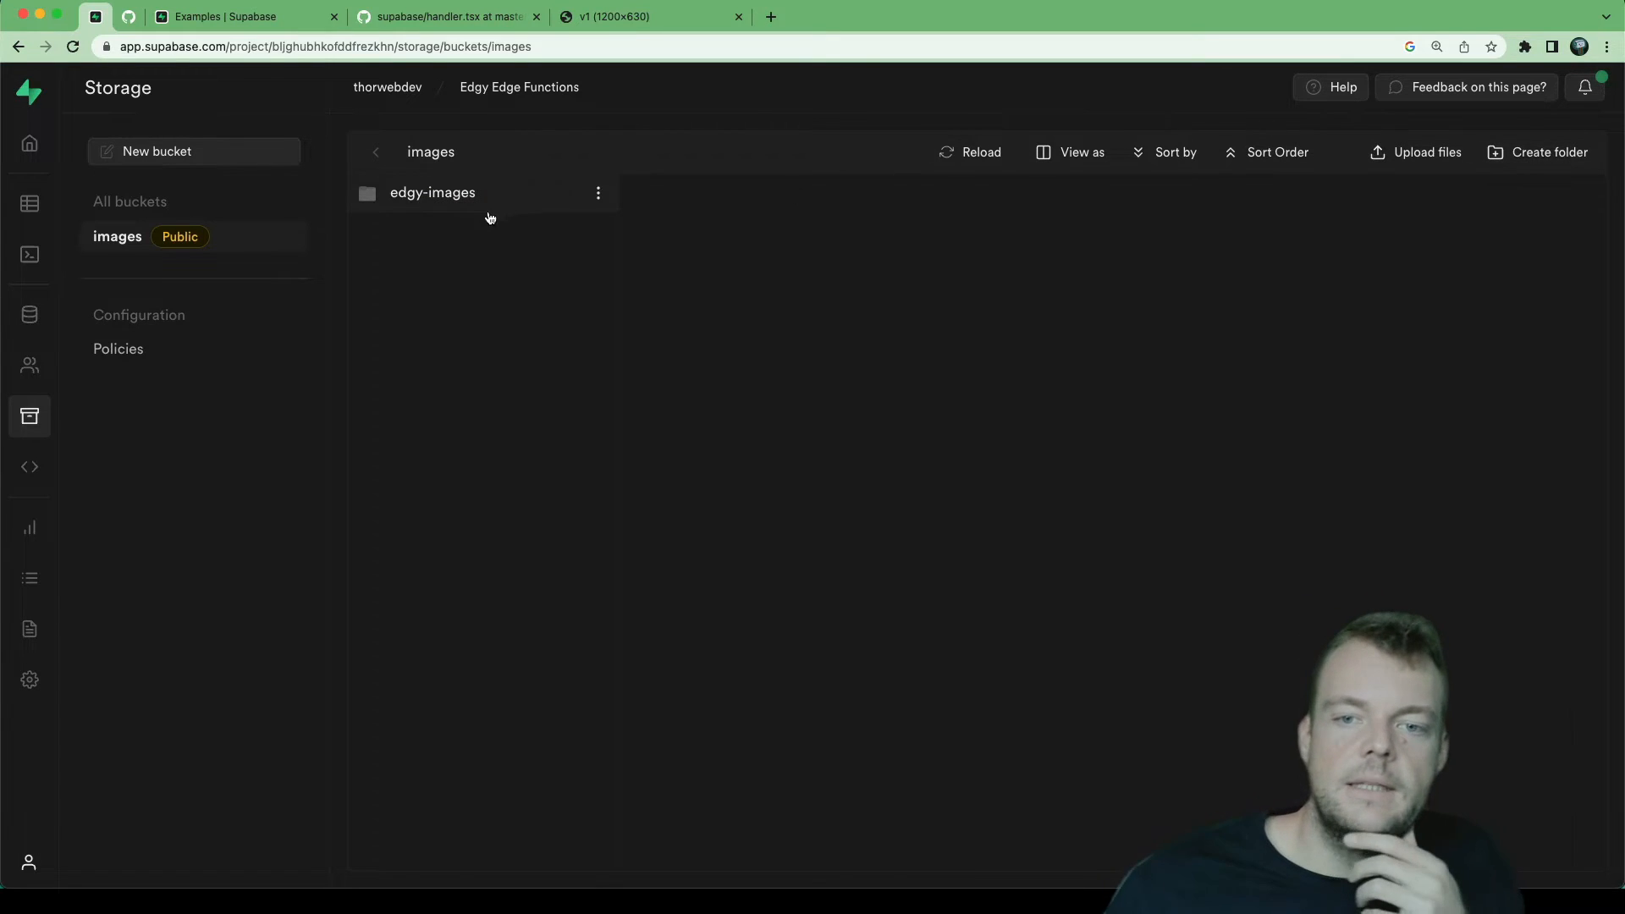
{"action": "left_click", "coordinate": [432, 192]}
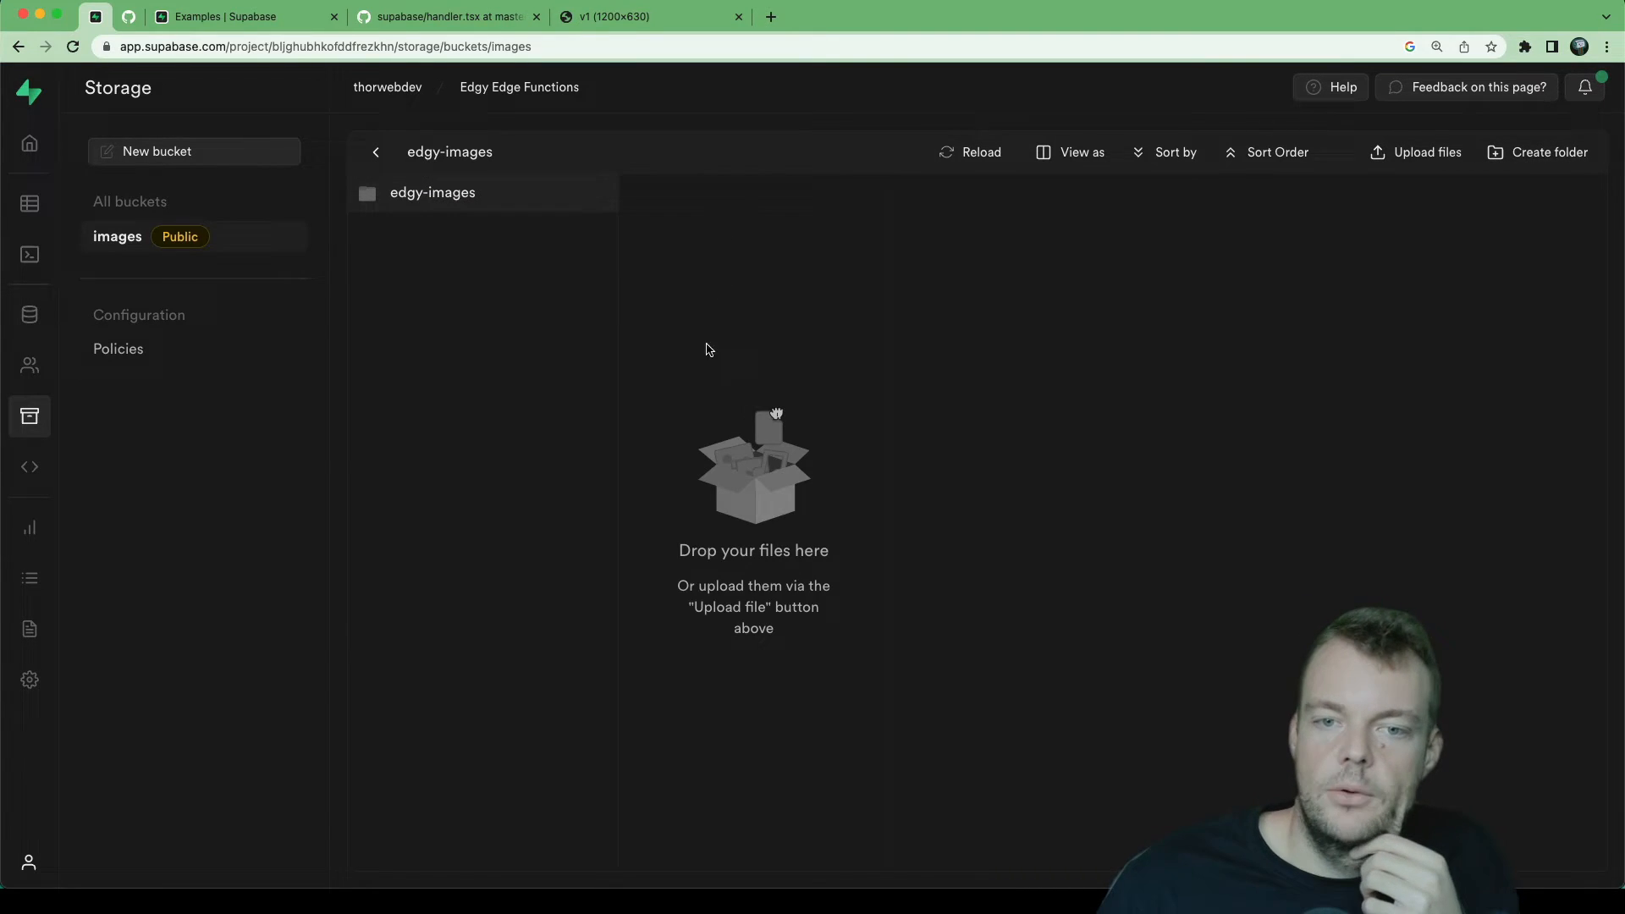
{"action": "mouse_move", "coordinate": [696, 436]}
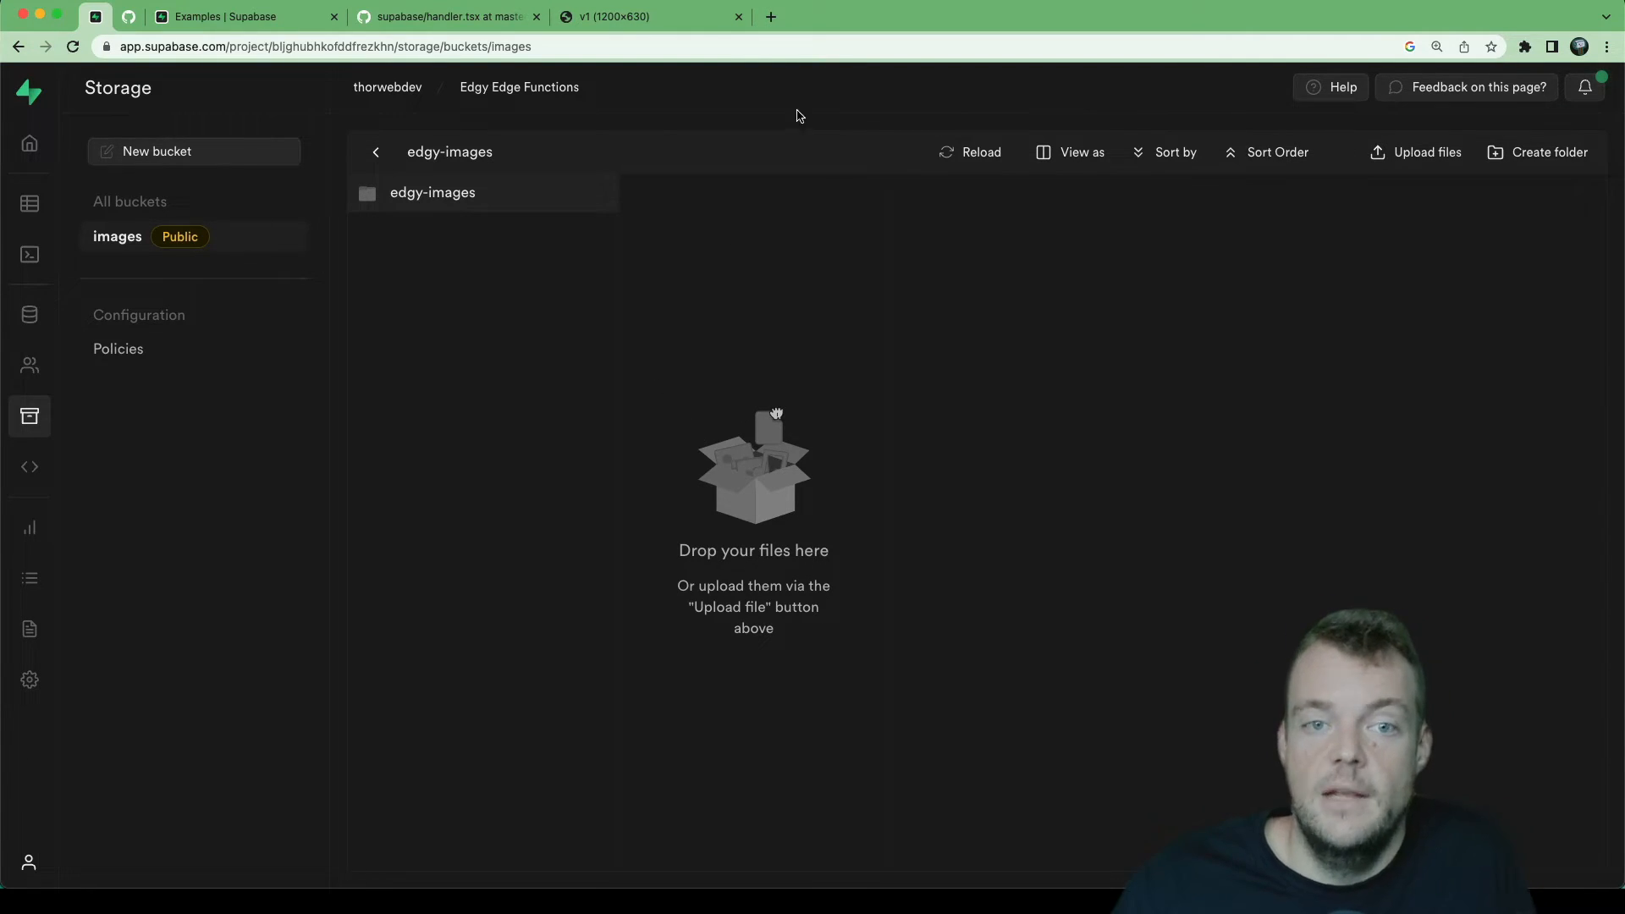
{"action": "left_click", "coordinate": [245, 17]}
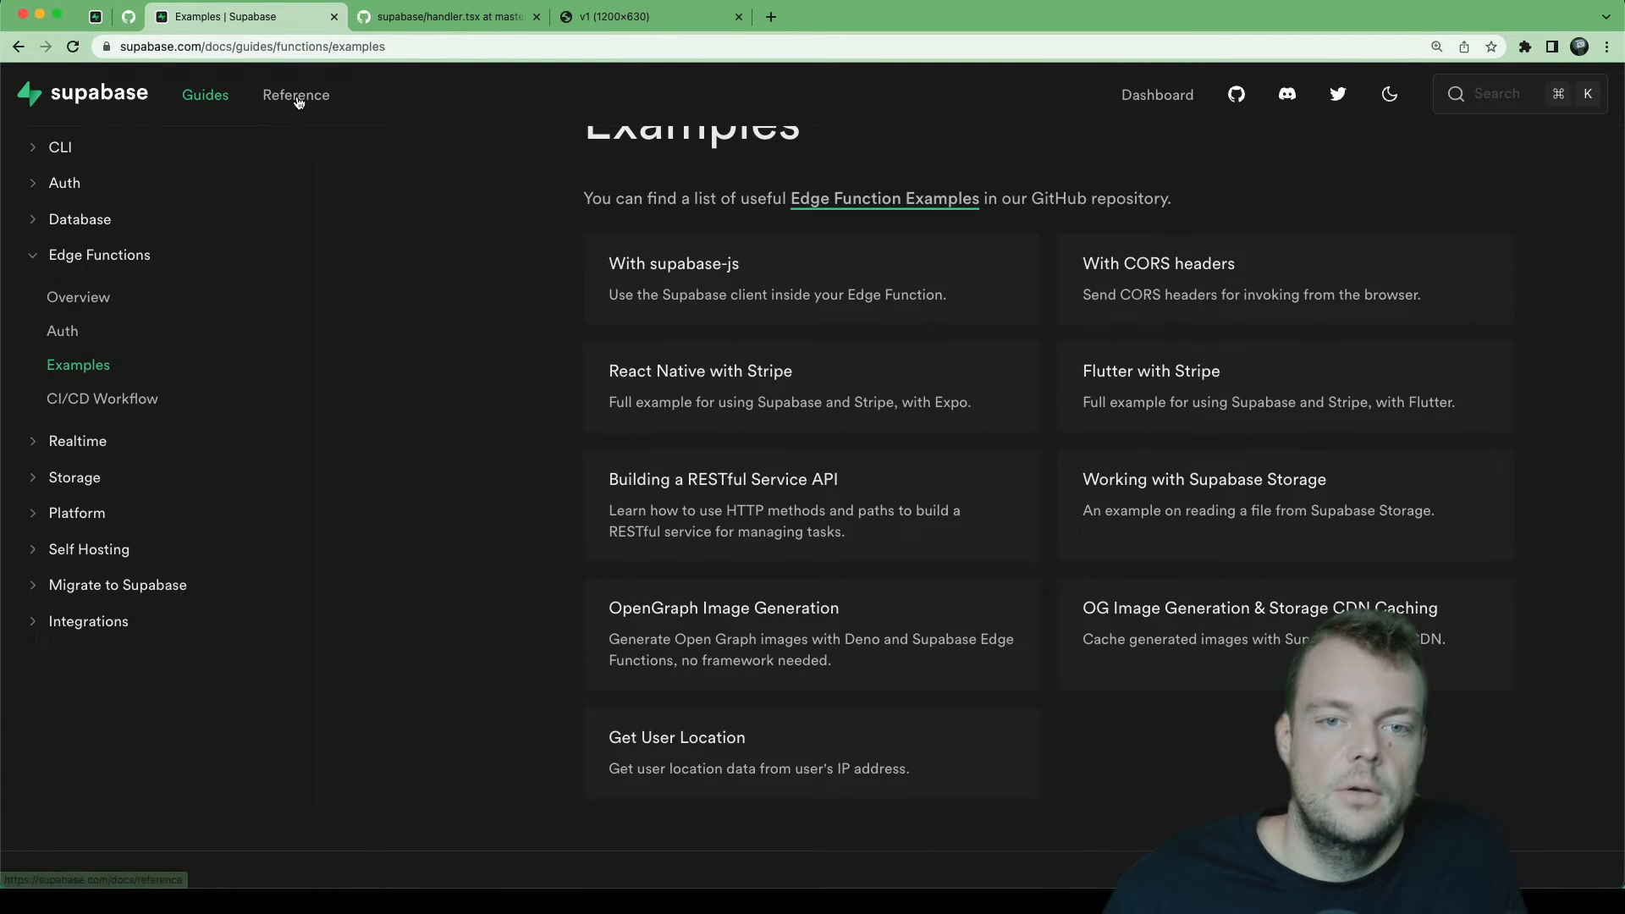
Step: Look up the supabase-js Installing reference and select its Deno esm.sh import line
{"action": "left_click", "coordinate": [294, 95]}
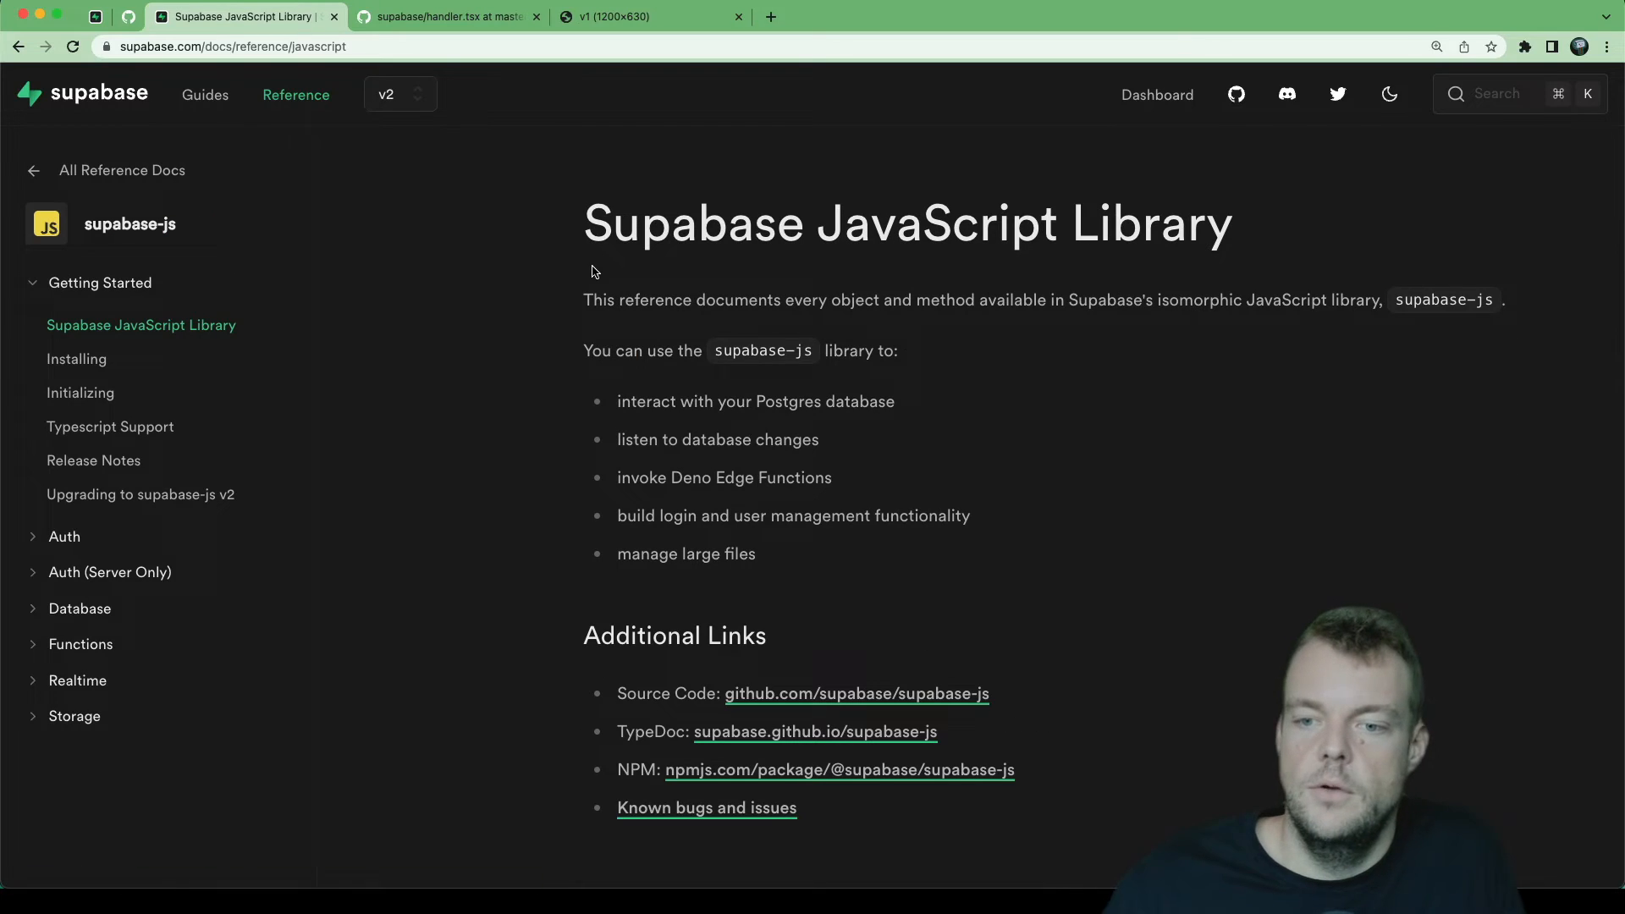
{"action": "mouse_move", "coordinate": [708, 357]}
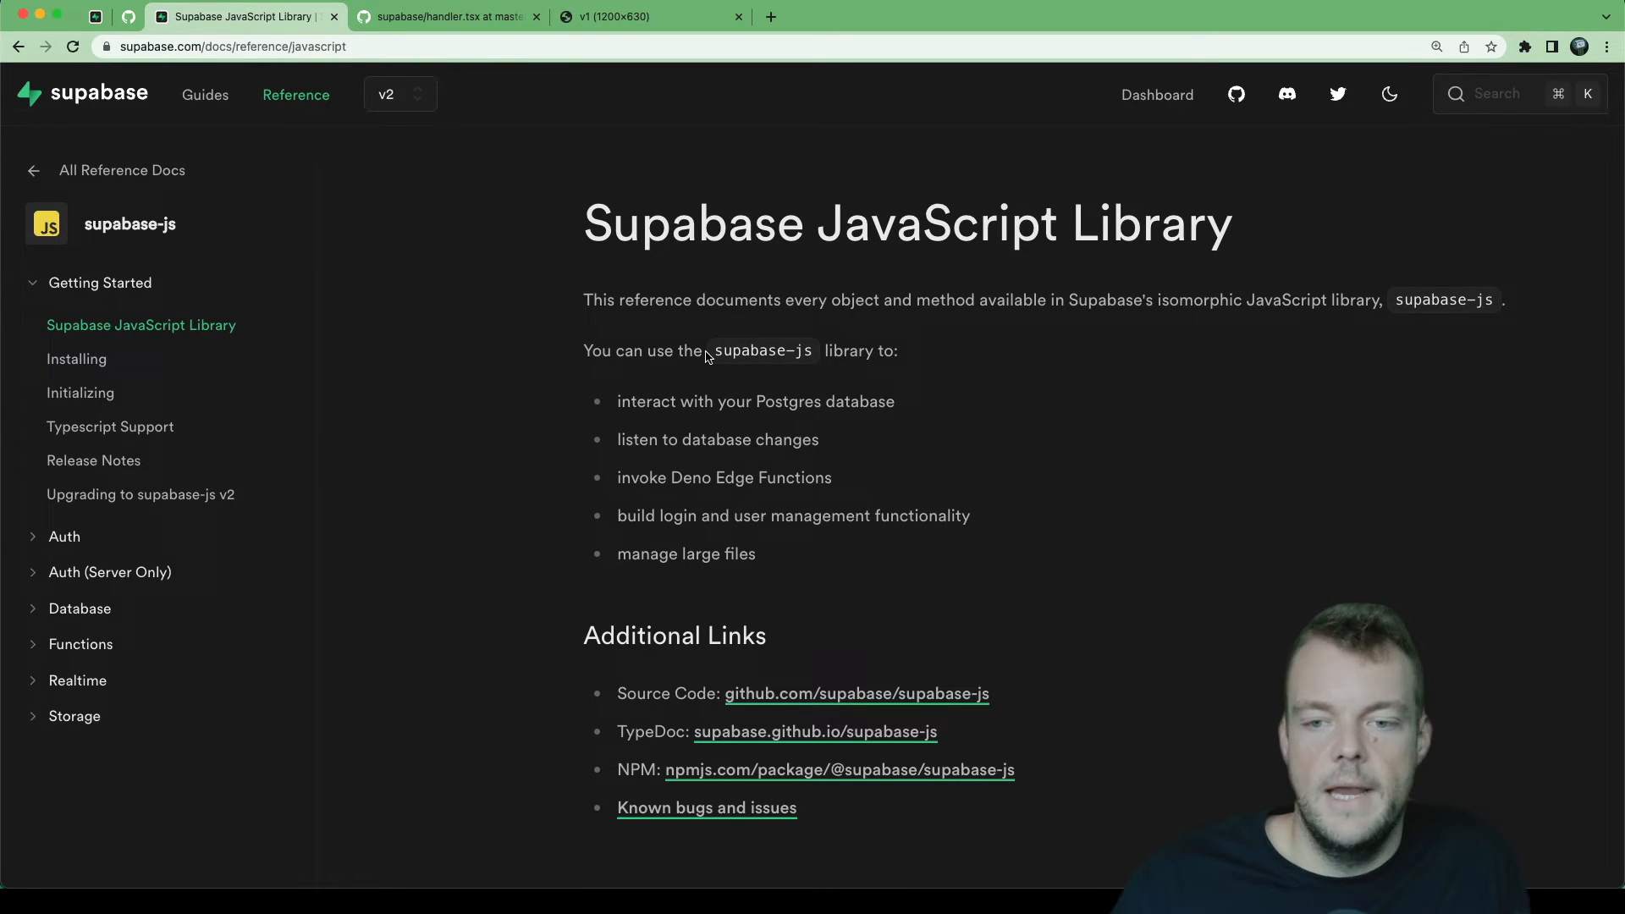
{"action": "left_click", "coordinate": [76, 359]}
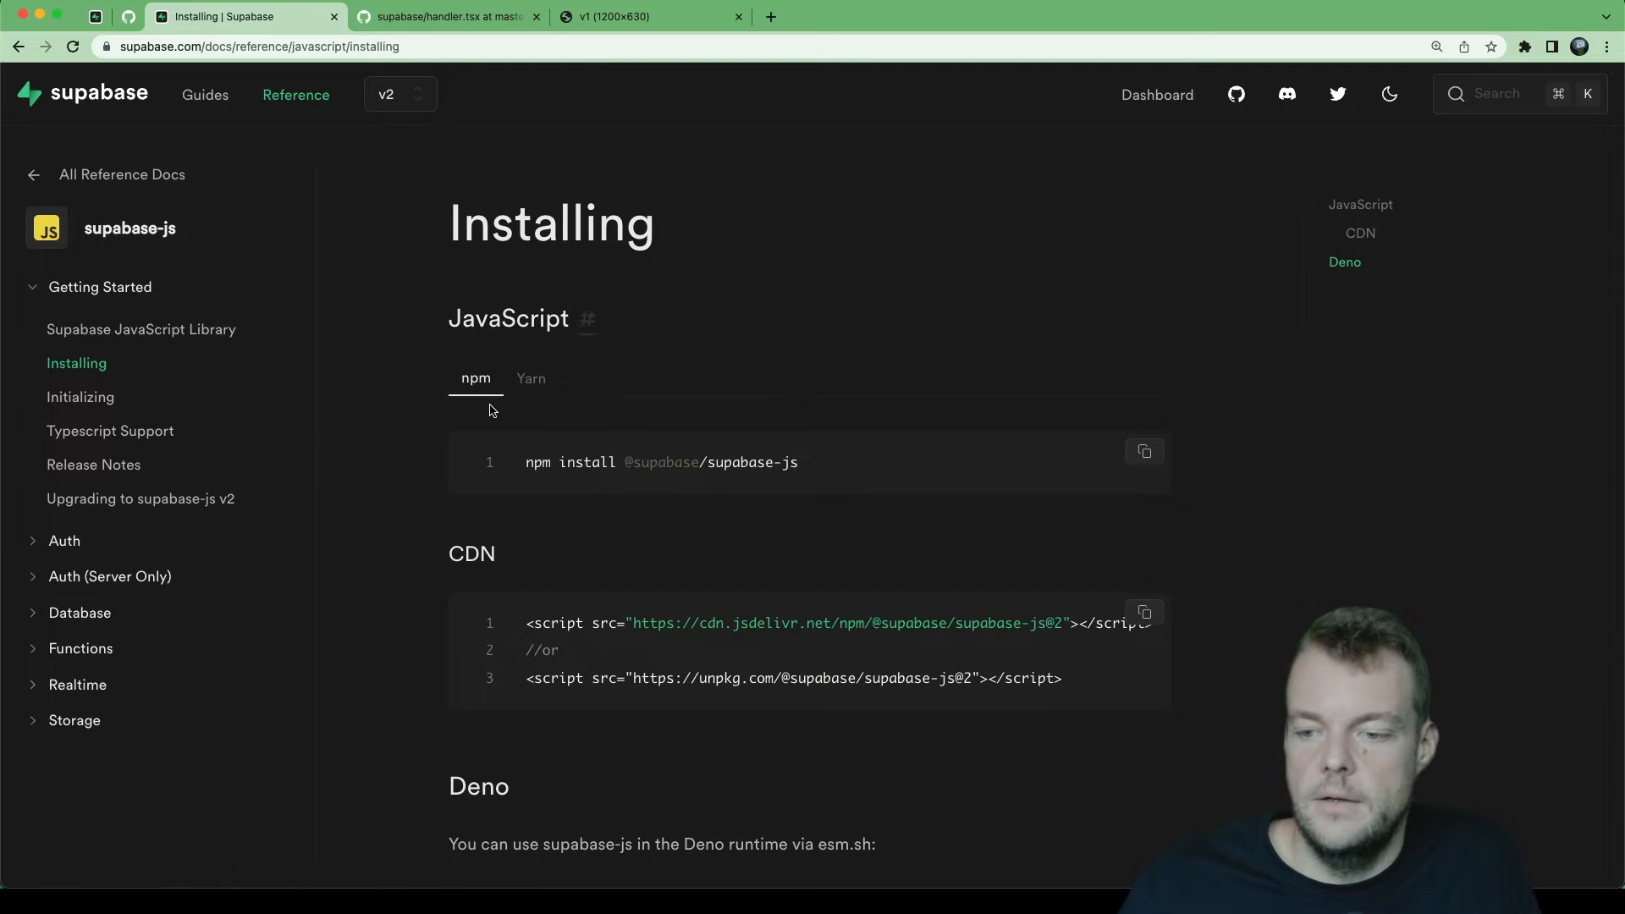
{"action": "scroll", "scroll_direction": "down", "scroll_amount": 3}
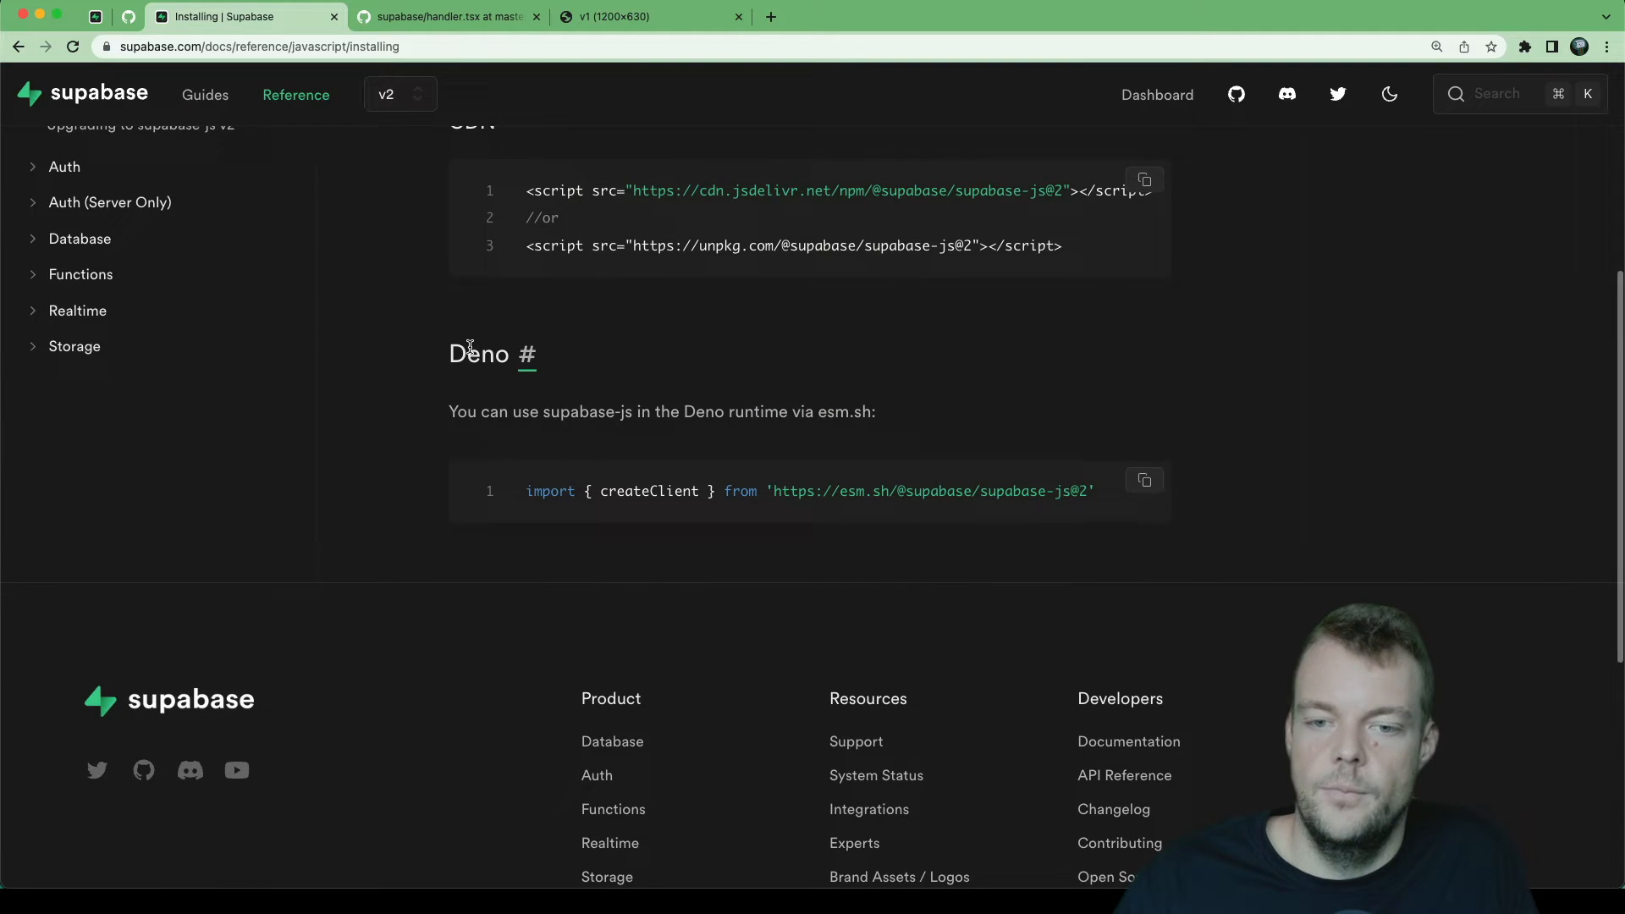
{"action": "double_click", "coordinate": [479, 353]}
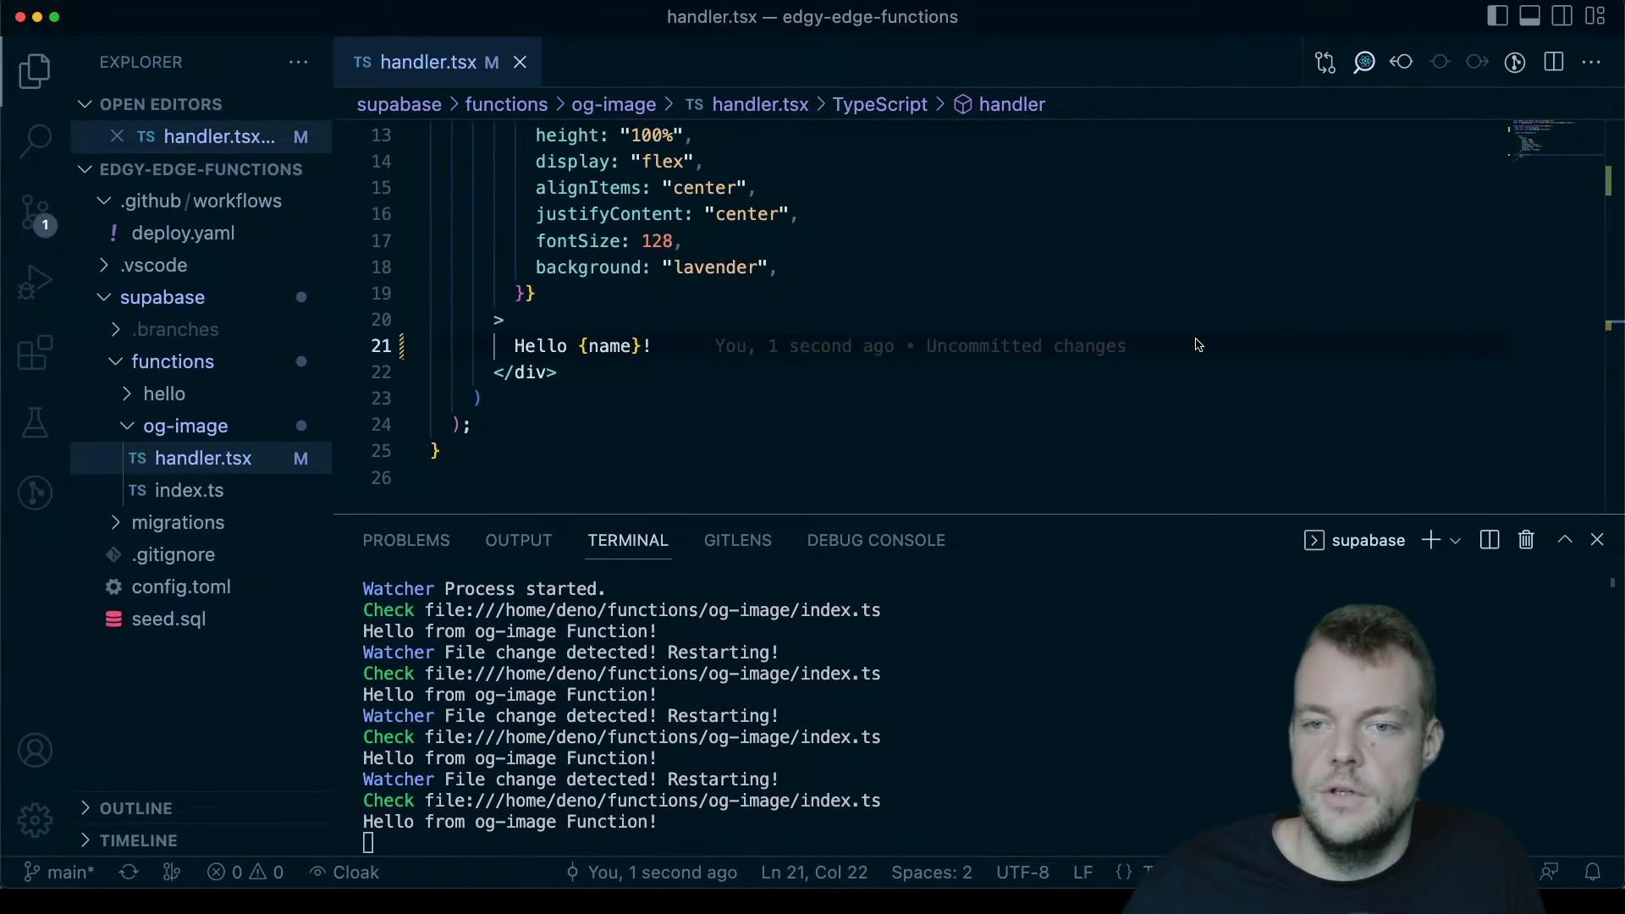
Step: Import createClient from esm.sh supabase-js@2 and begin 'const STORAGE_URL =' below the imports
{"action": "scroll", "scroll_direction": "up", "scroll_amount": 3}
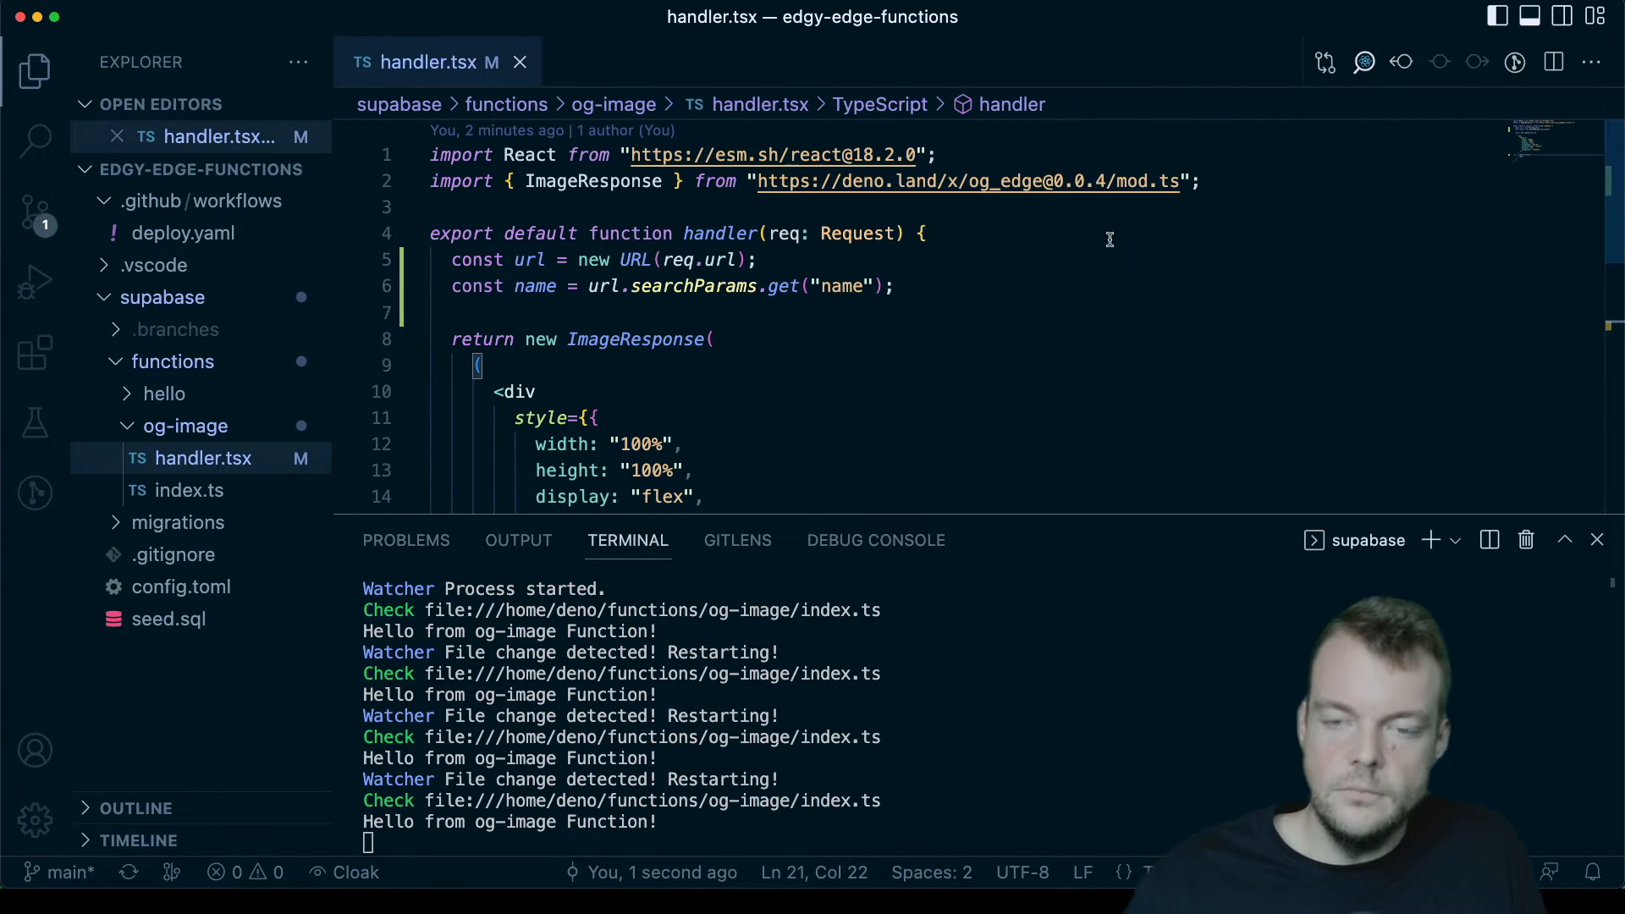
{"action": "mouse_move", "coordinate": [1229, 188]}
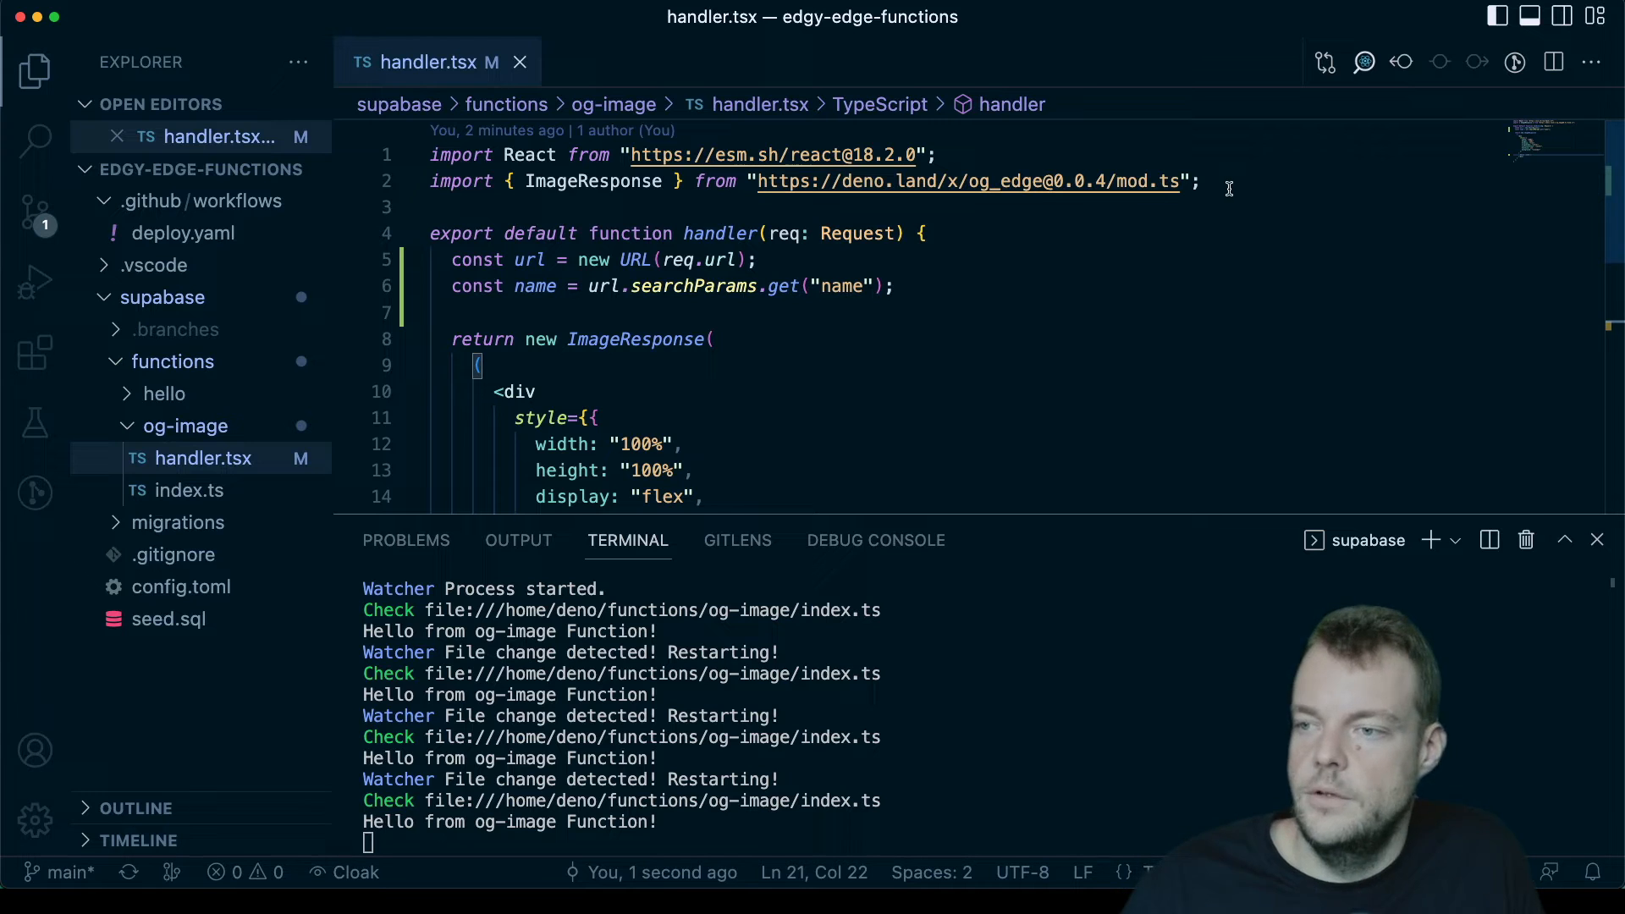
{"action": "type", "text": "import { createClient } from \"https://esm.sh/@supabase/supabase-js@2\";"}
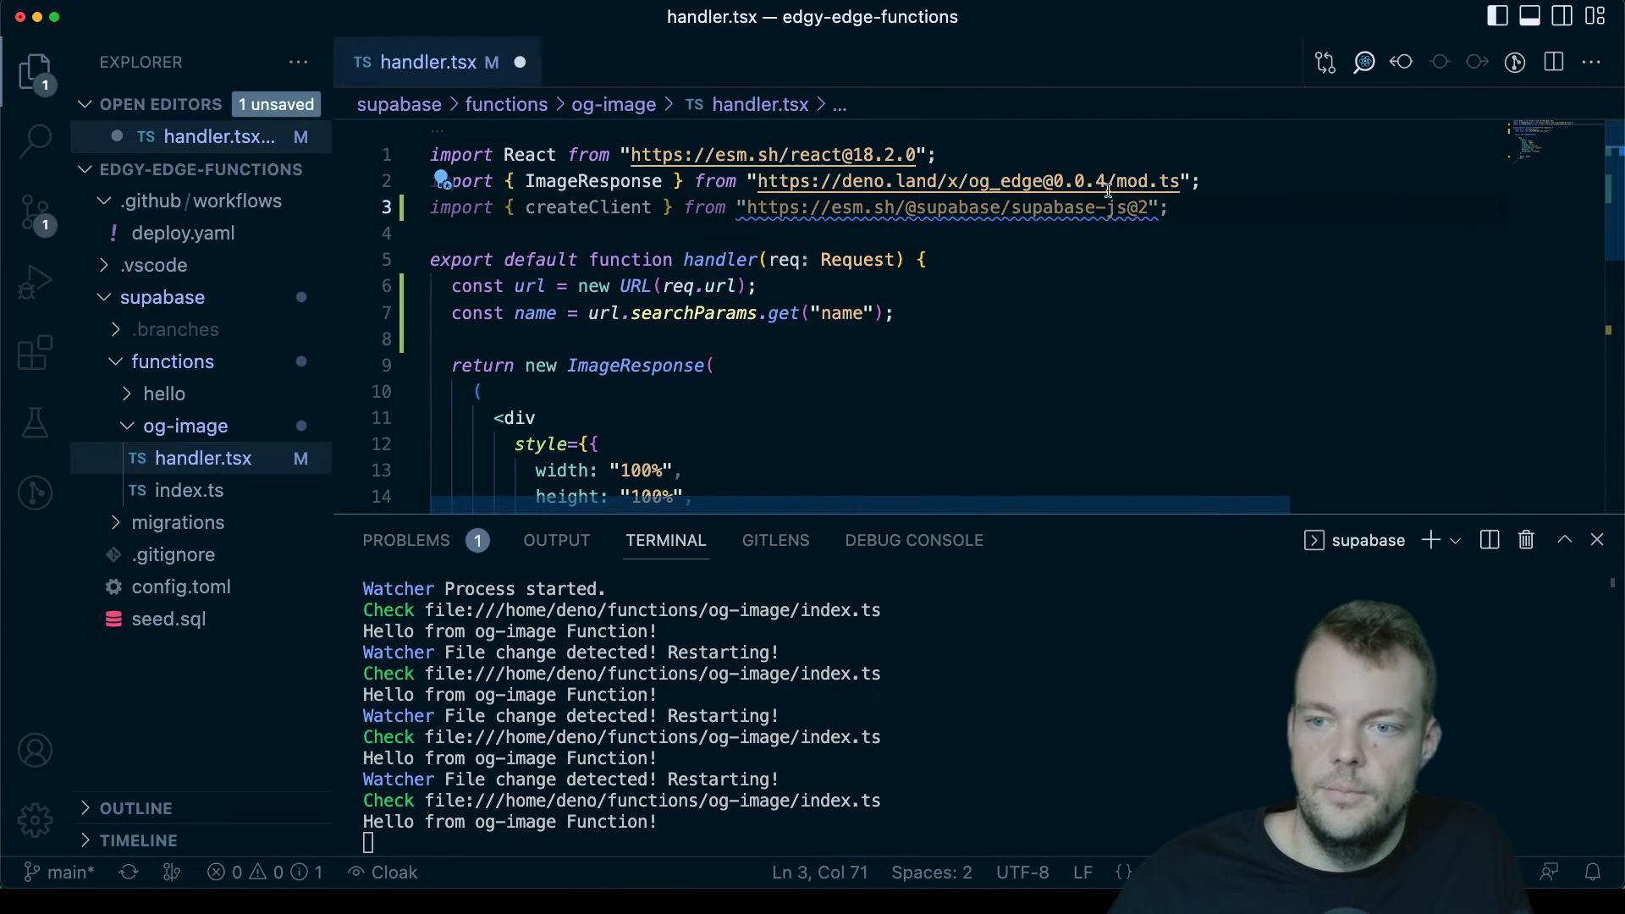
{"action": "mouse_move", "coordinate": [1068, 207]}
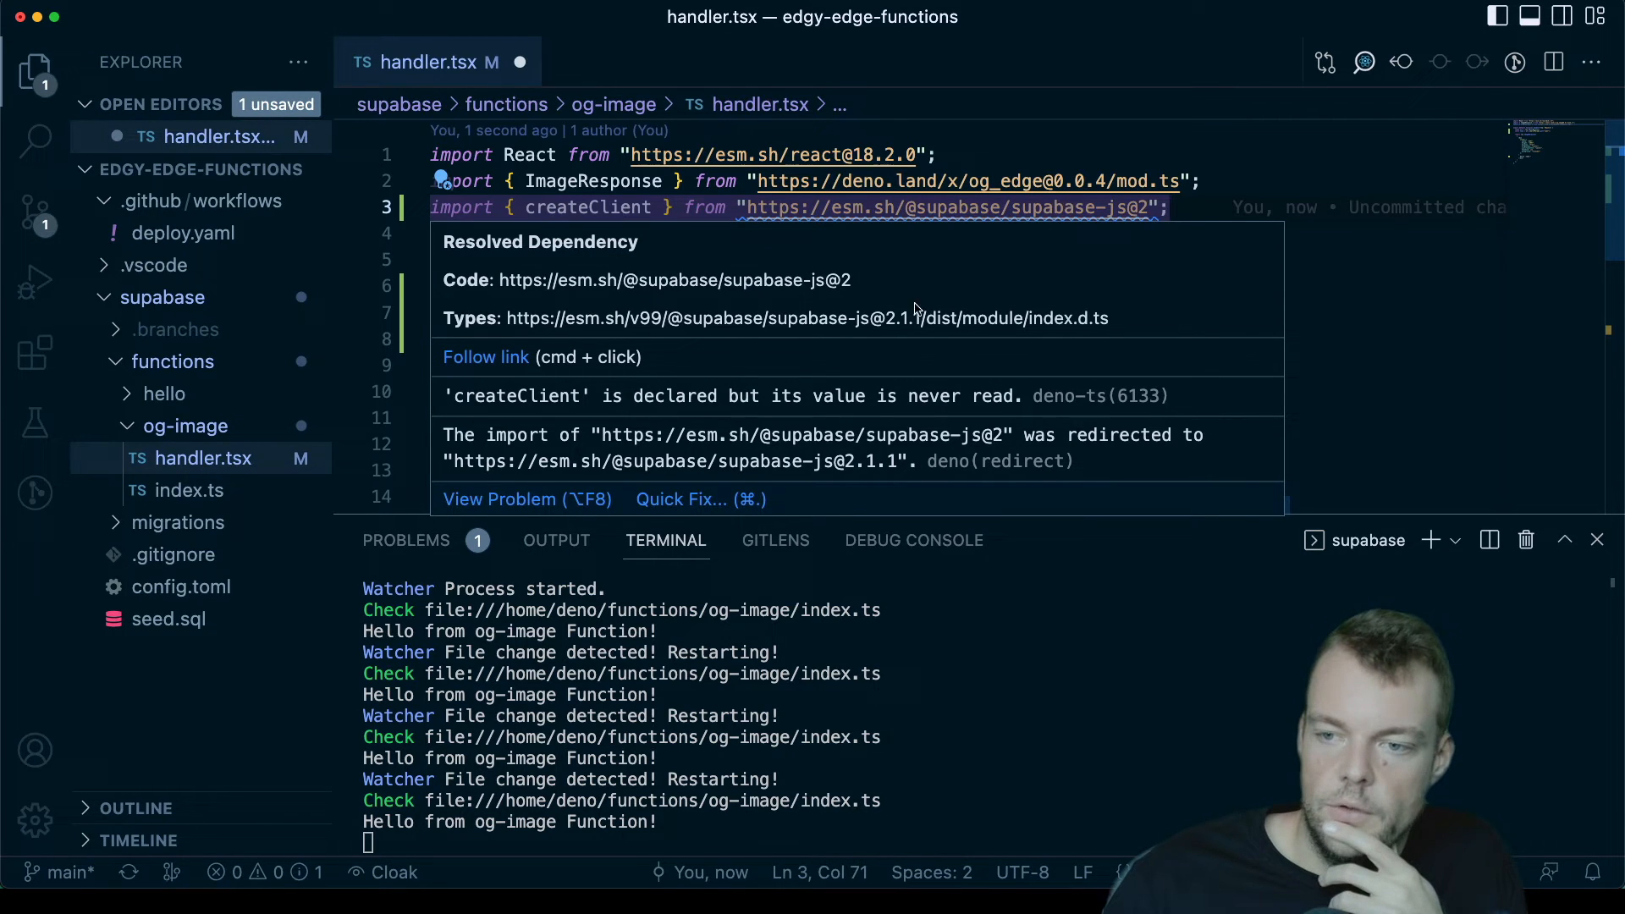
{"action": "mouse_move", "coordinate": [915, 325]}
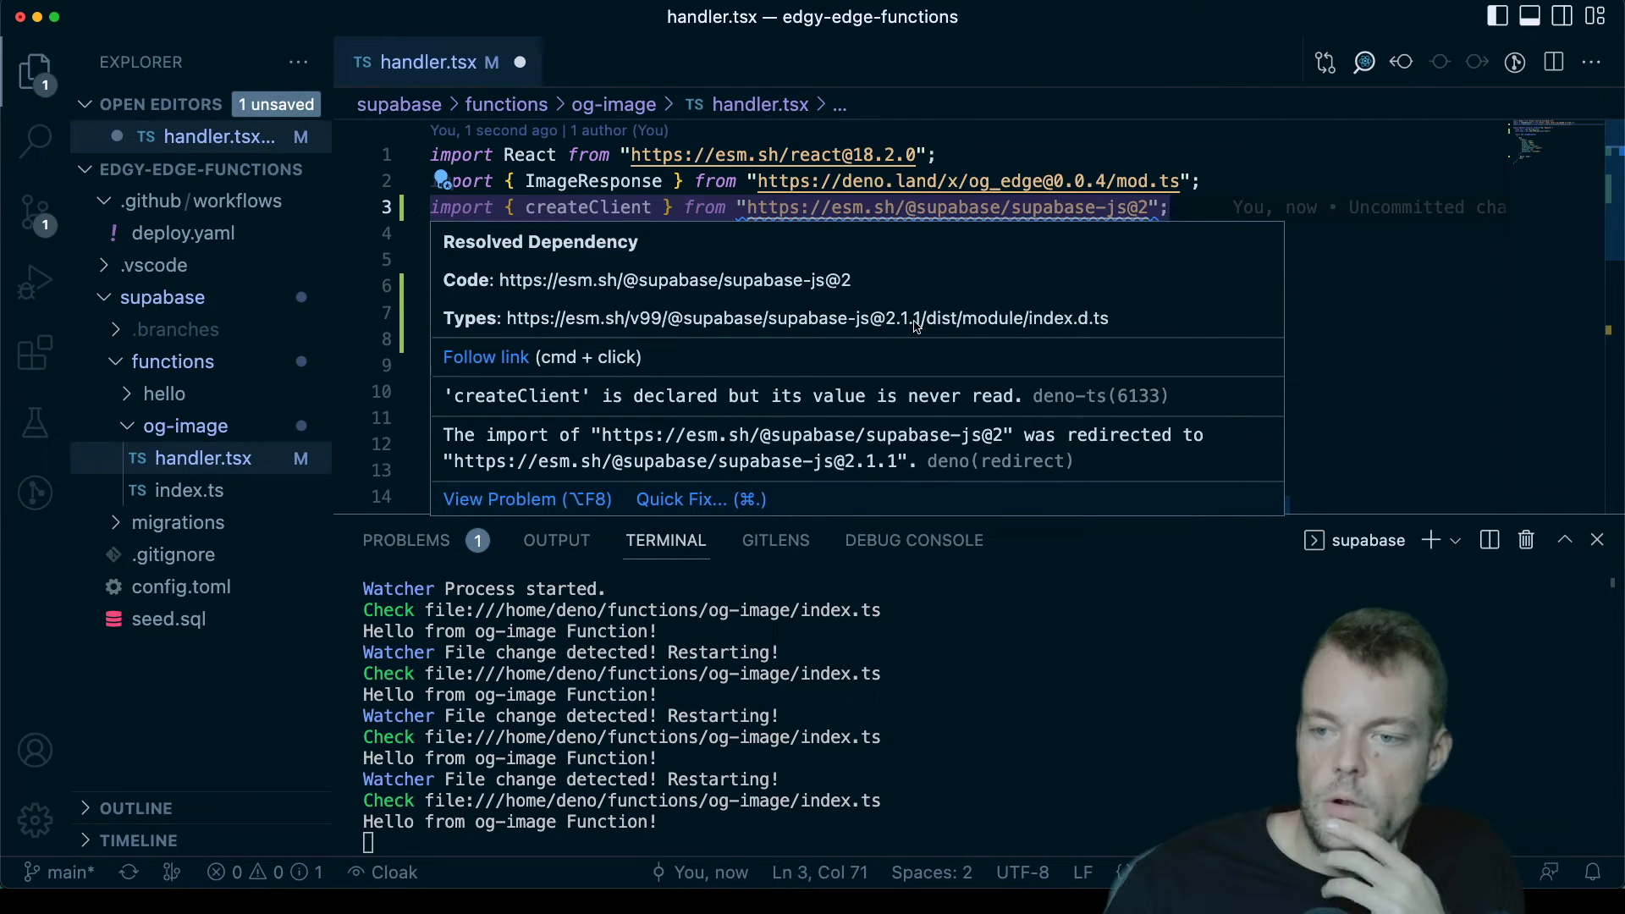
{"action": "mouse_move", "coordinate": [1089, 225]}
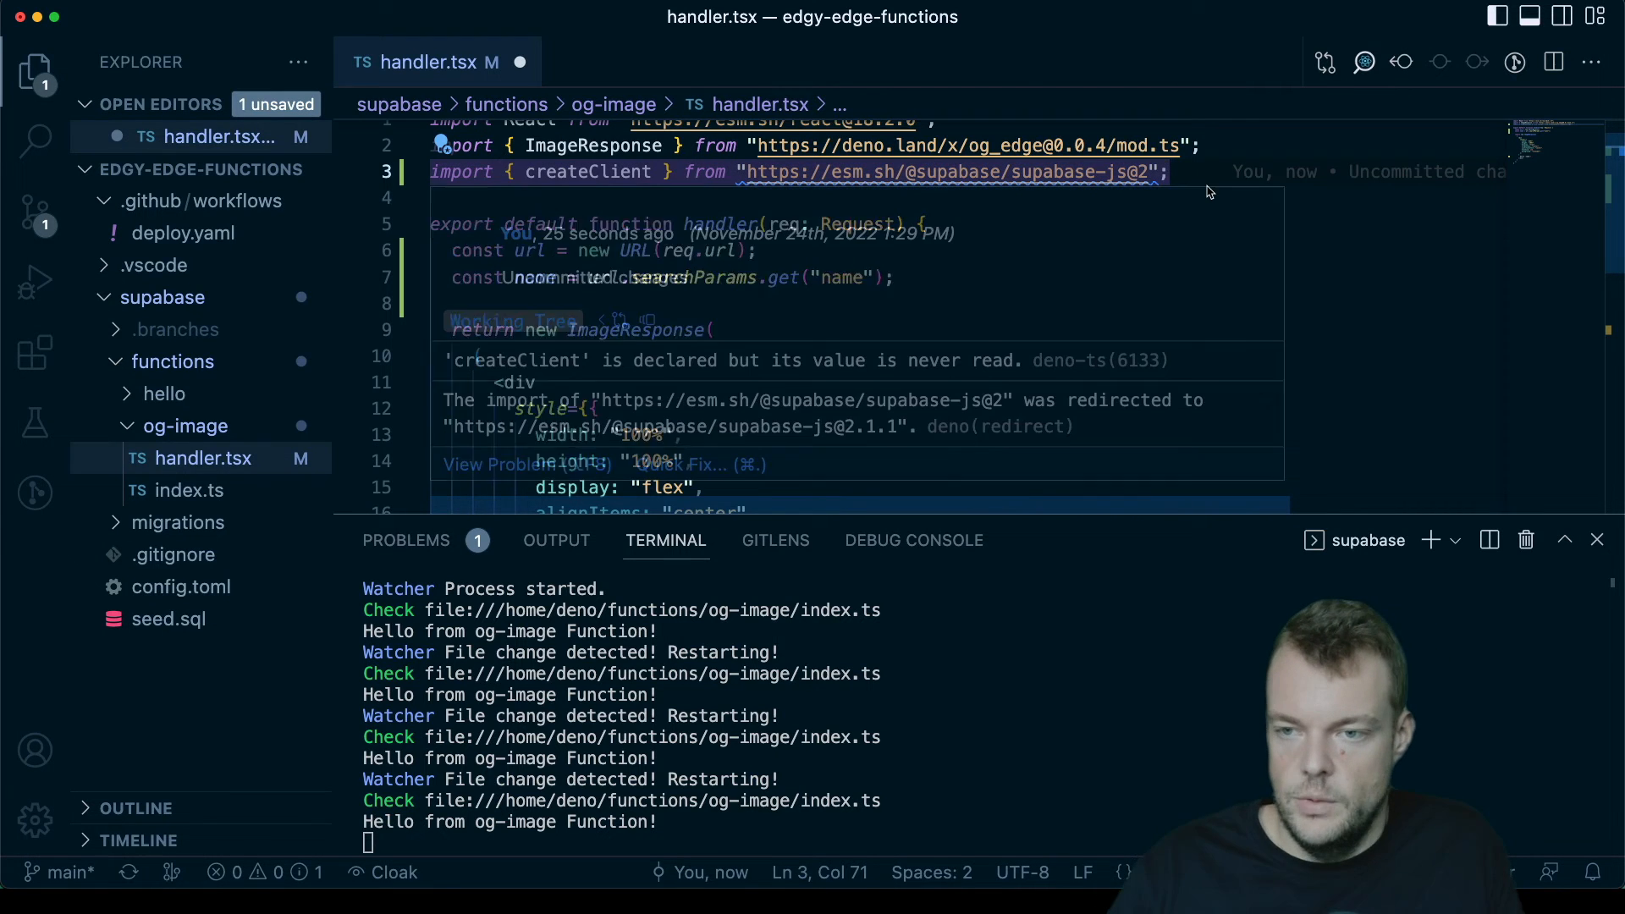
{"action": "mouse_move", "coordinate": [1248, 129]}
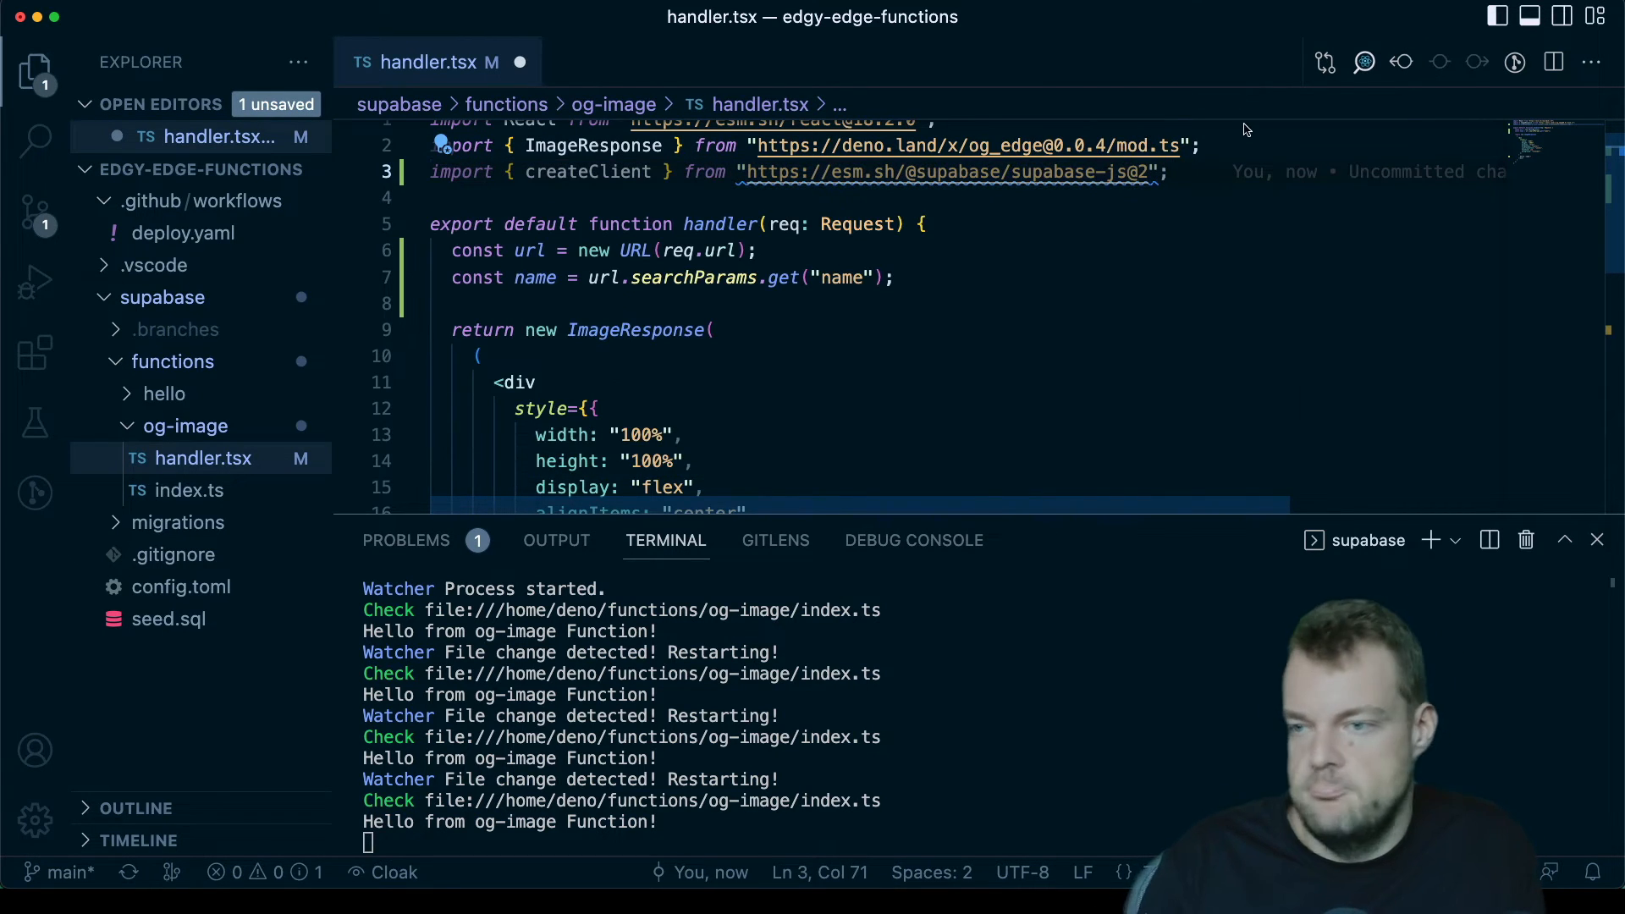
{"action": "mouse_move", "coordinate": [1163, 247]}
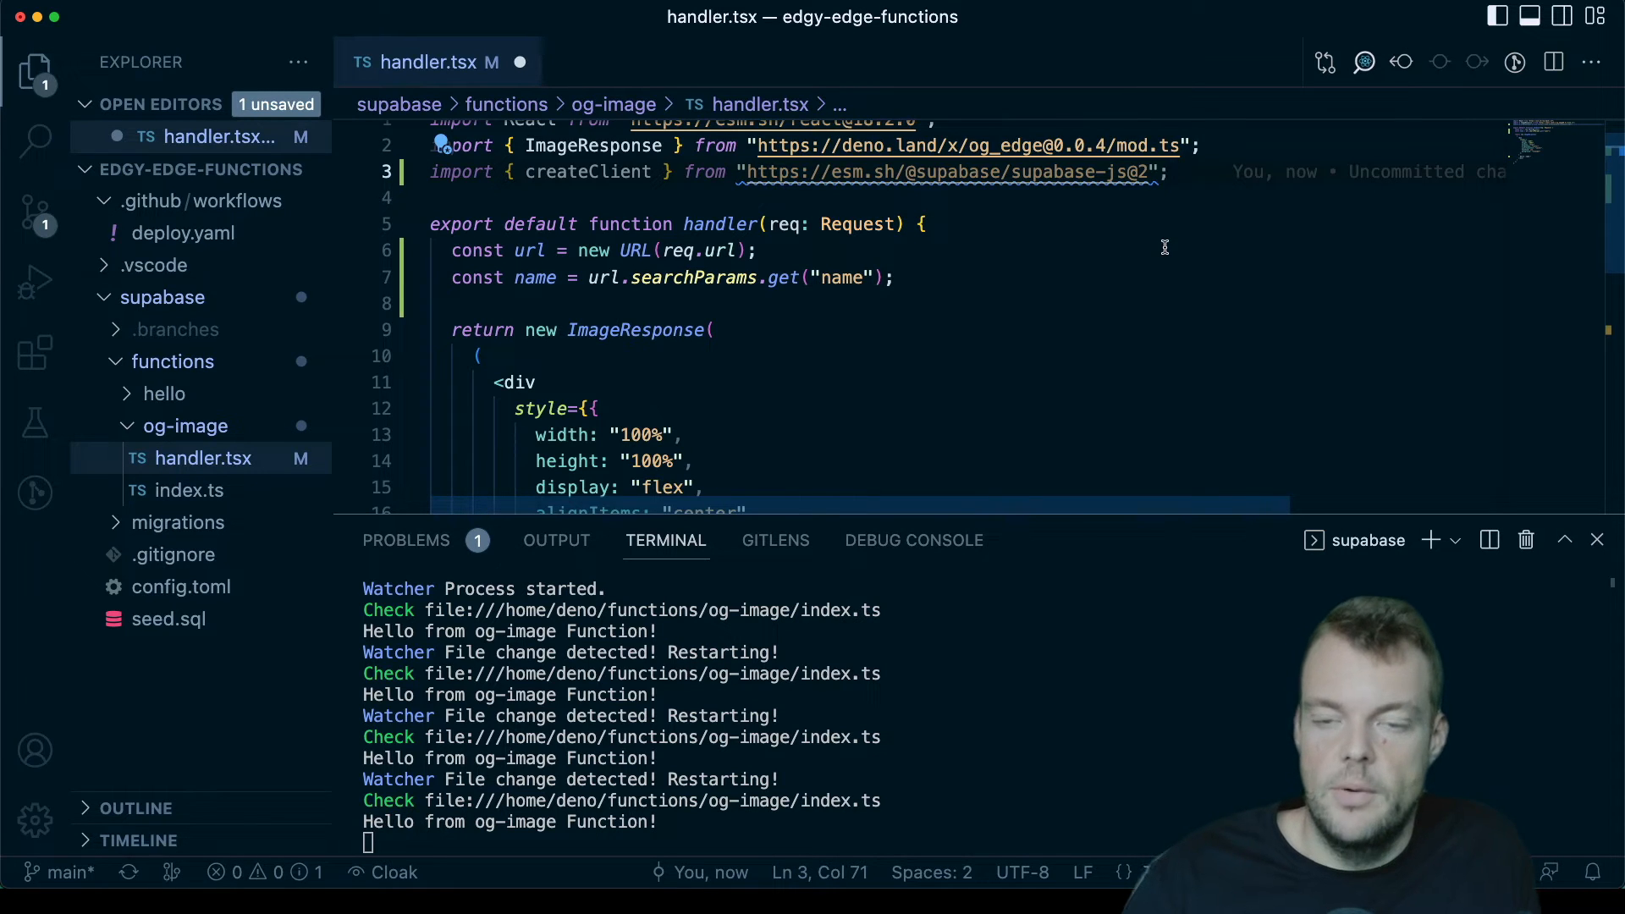
{"action": "key", "text": "Enter"}
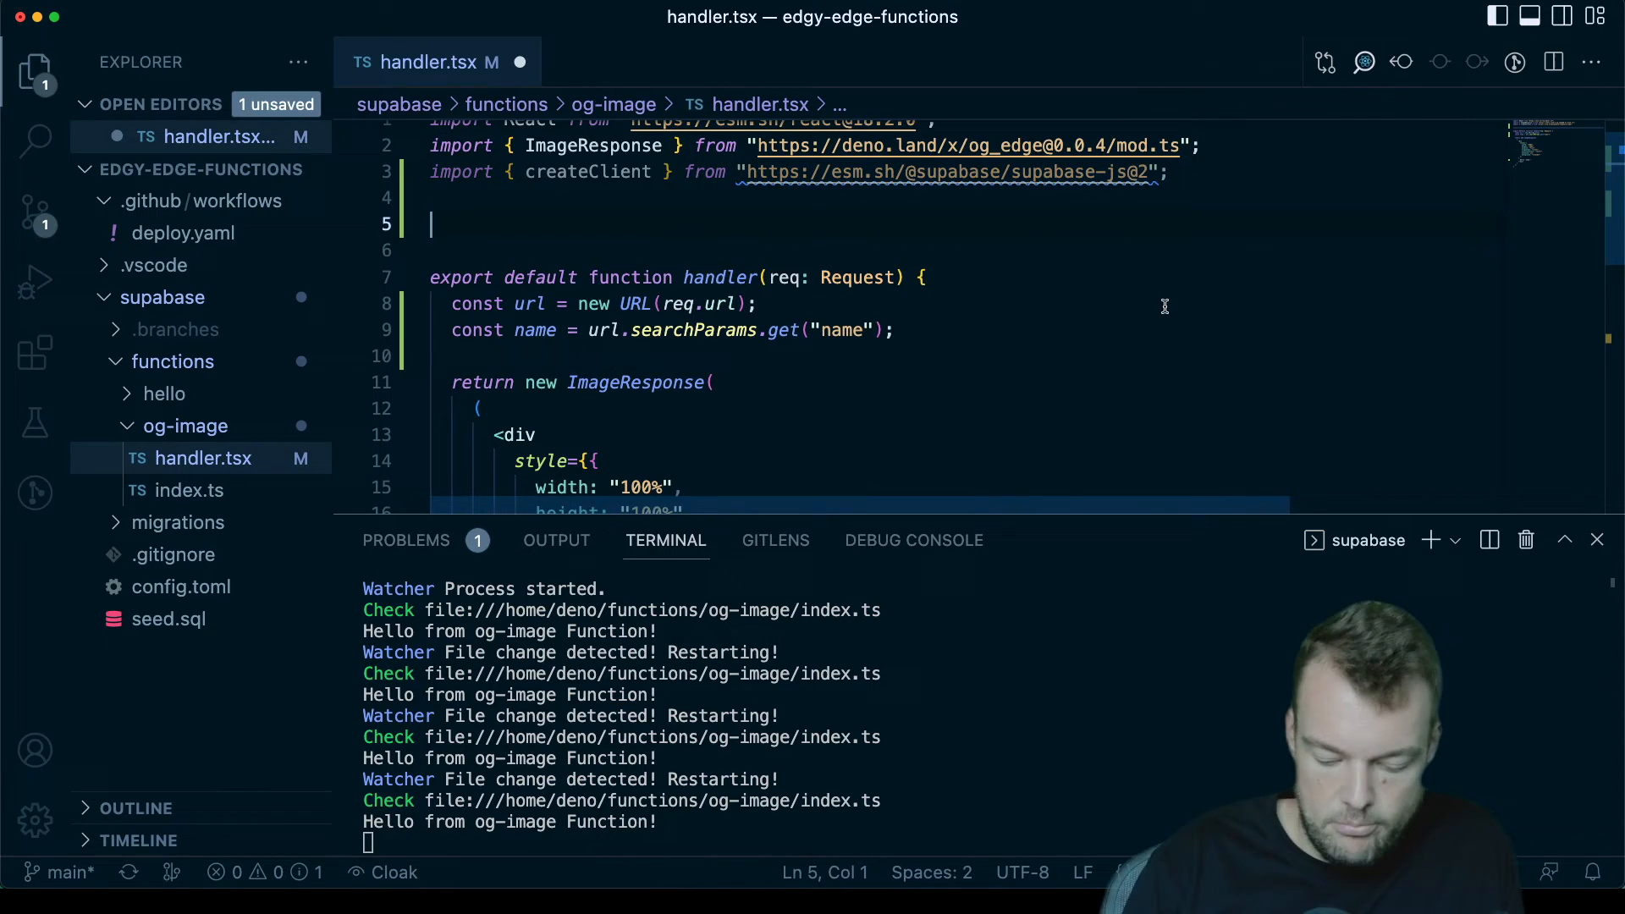
{"action": "type", "text": "const STORAGE_"}
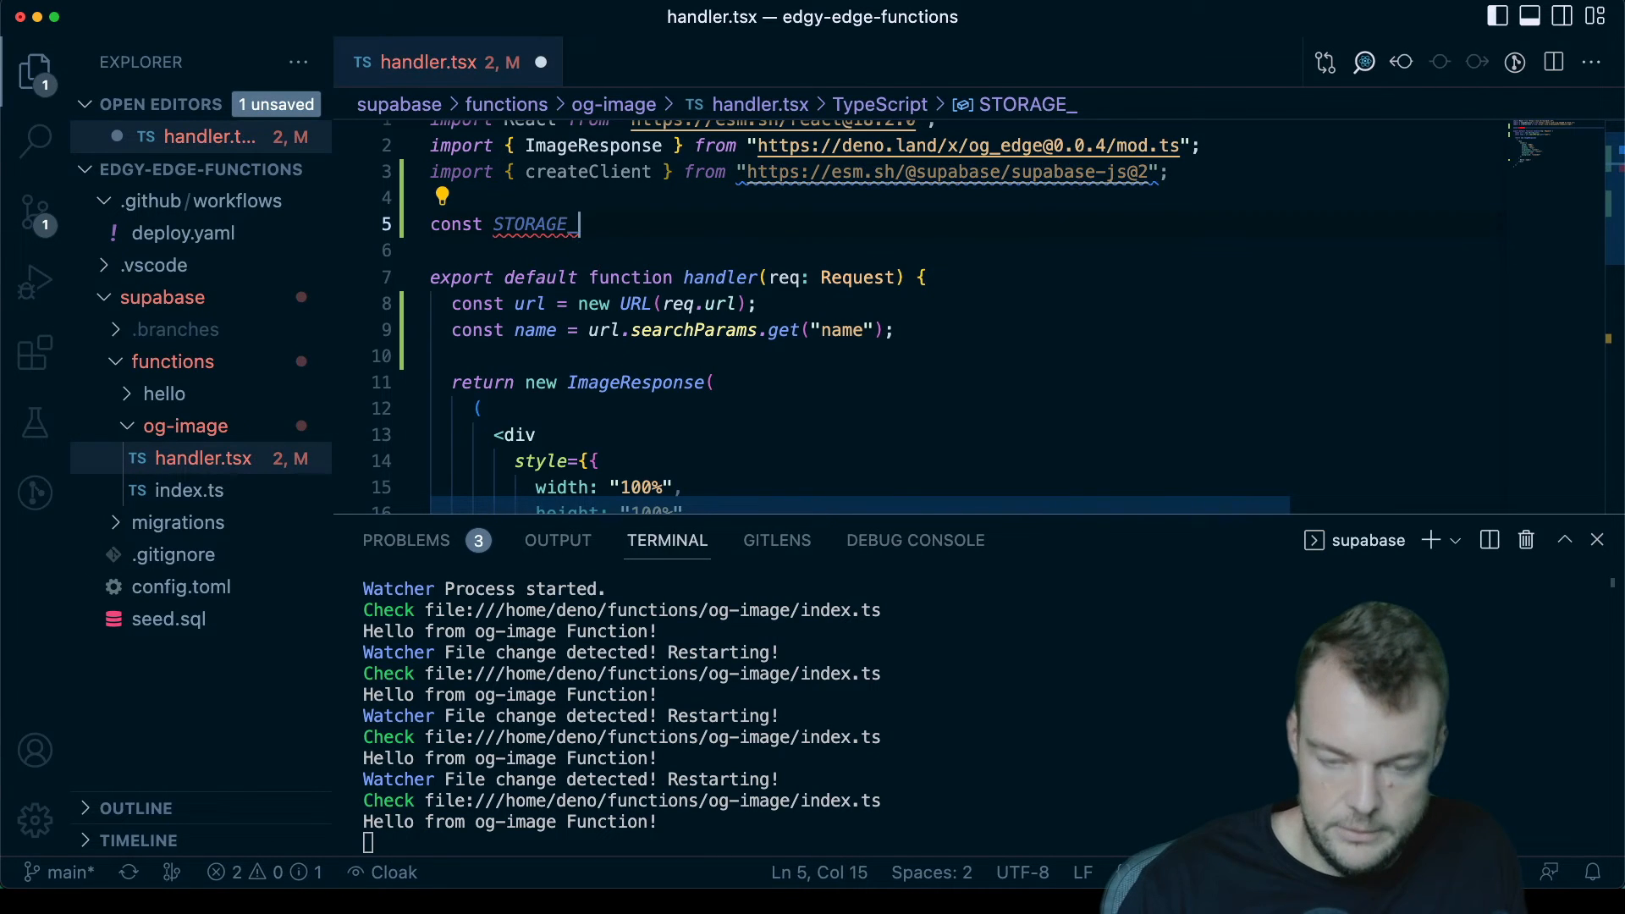
{"action": "type", "text": "URL ="}
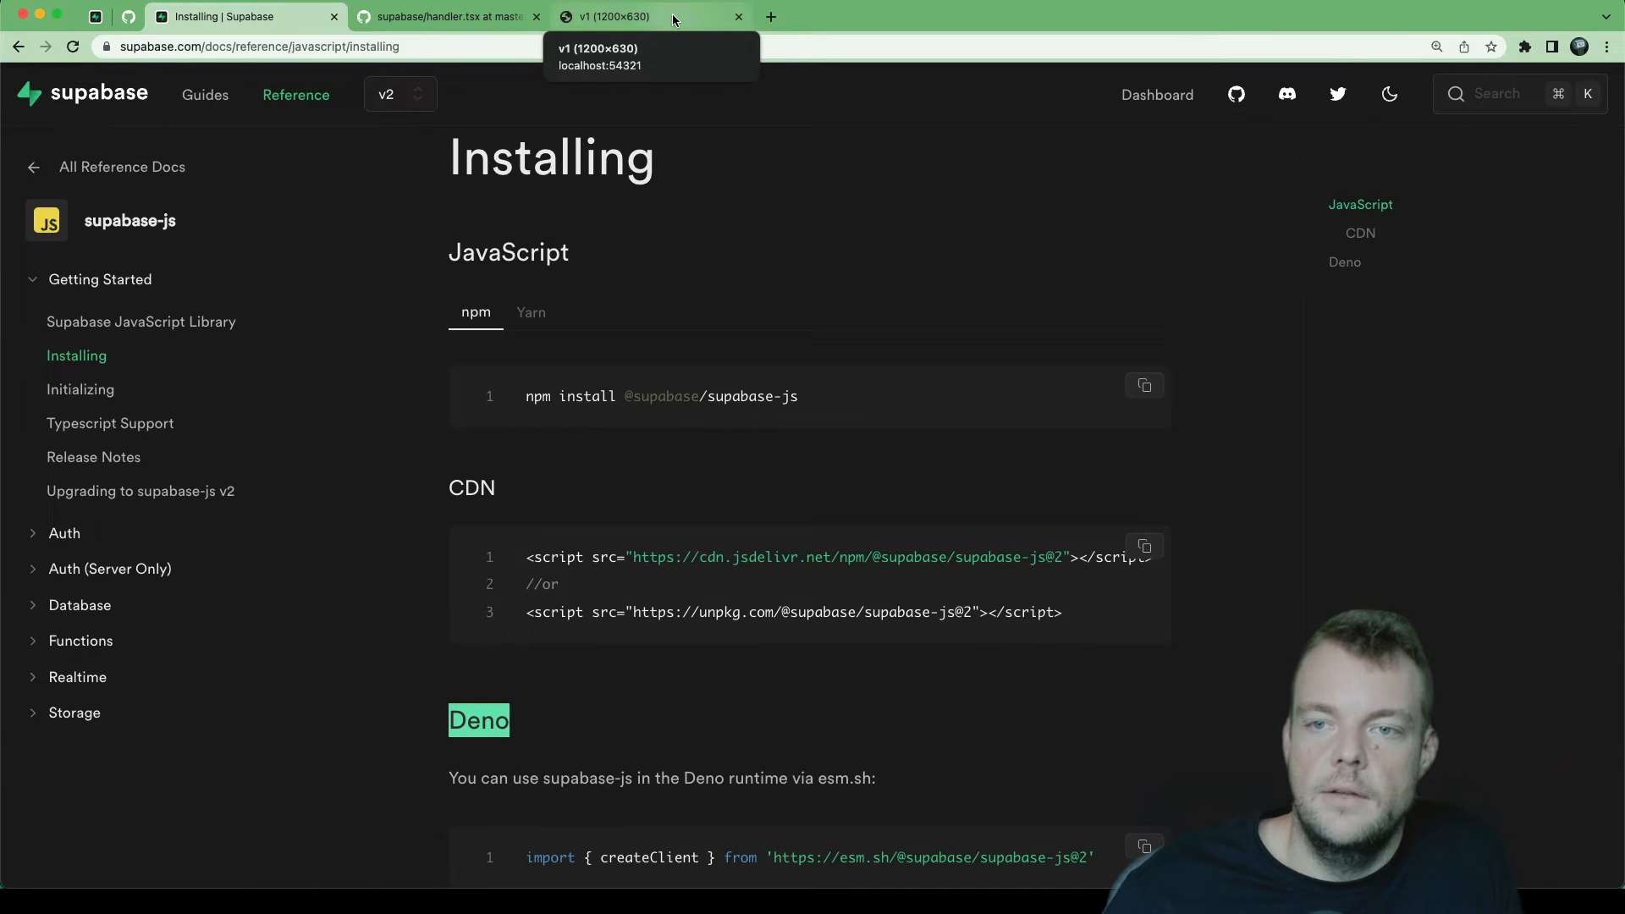
Step: Save the rendered 'Hello Supabase!' preview image into Downloads as download.png
{"action": "left_click", "coordinate": [643, 17]}
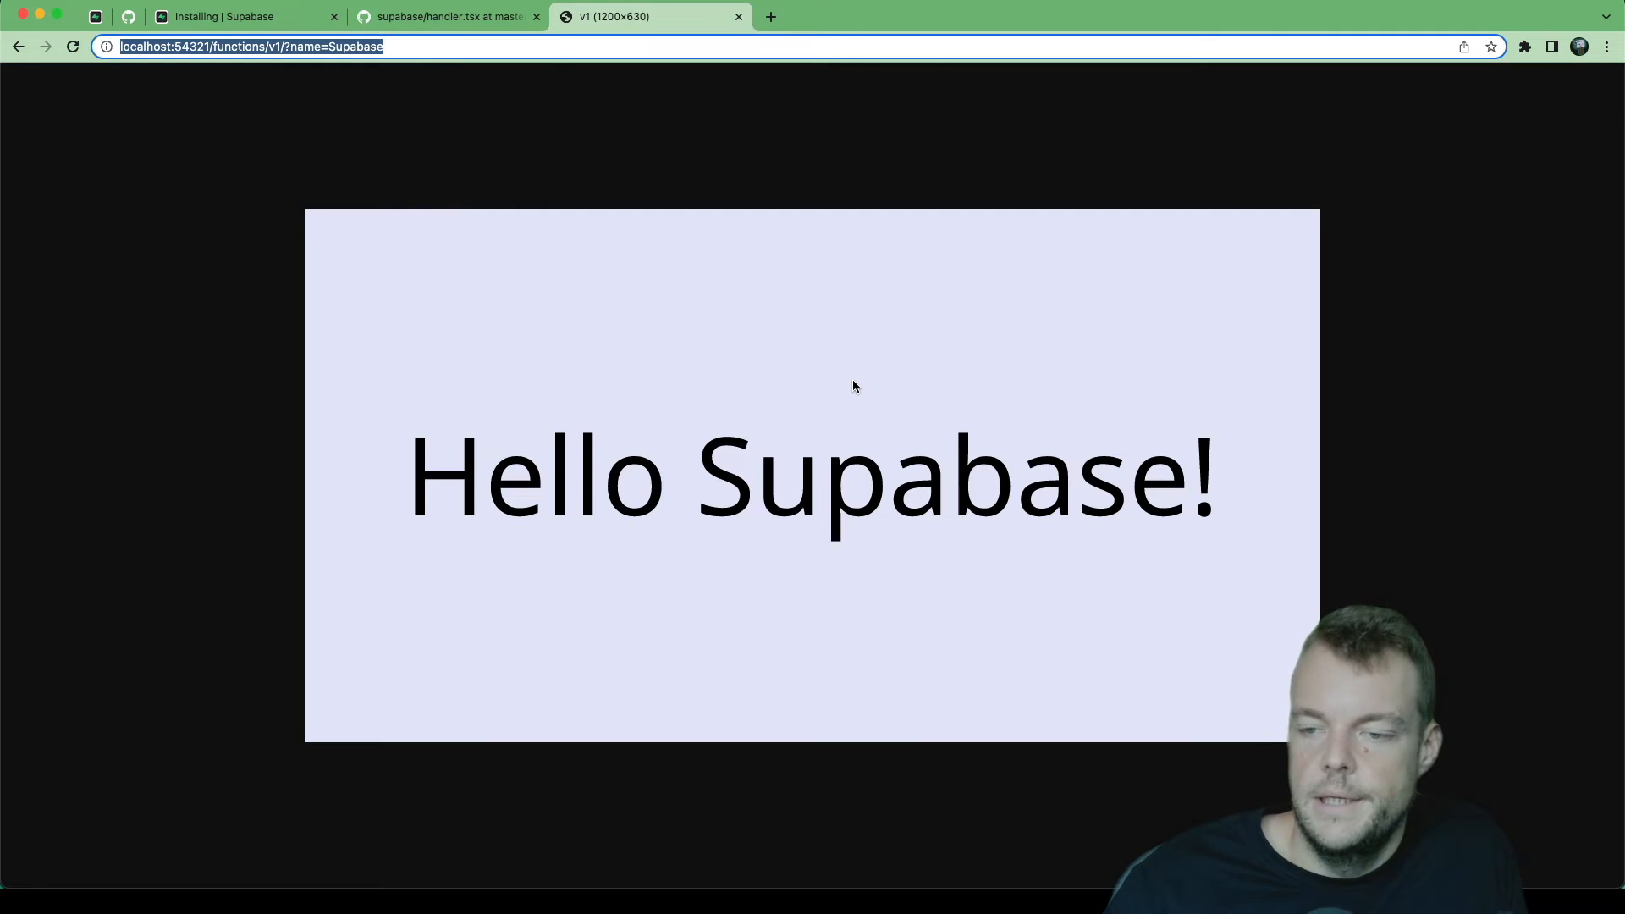
{"action": "right_click", "coordinate": [854, 386]}
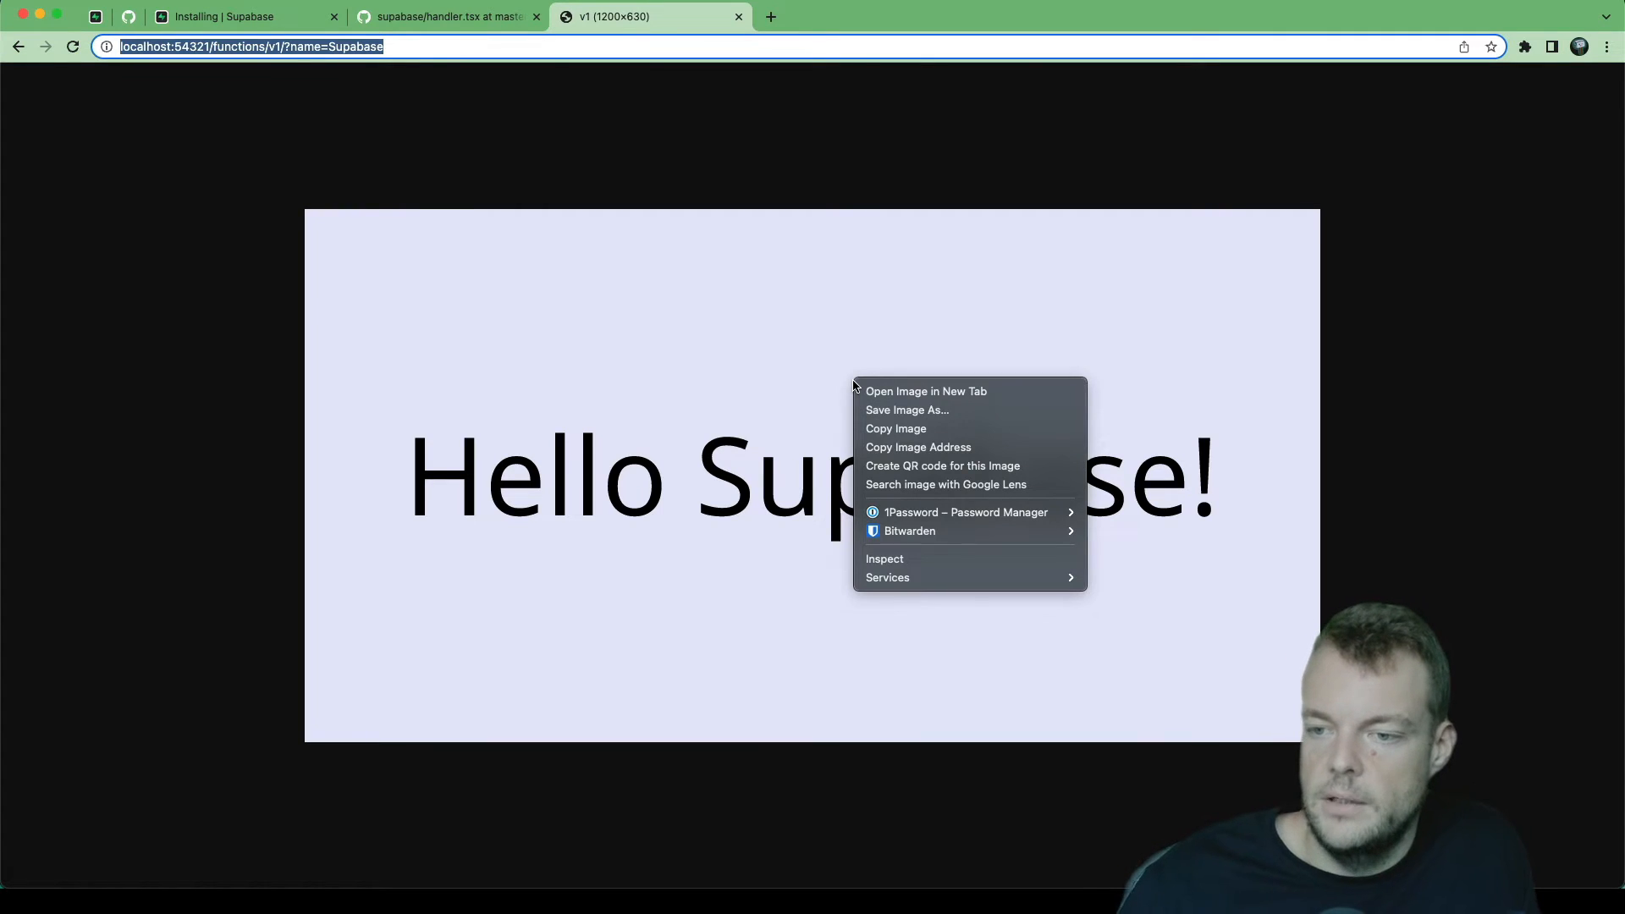
{"action": "mouse_move", "coordinate": [906, 410]}
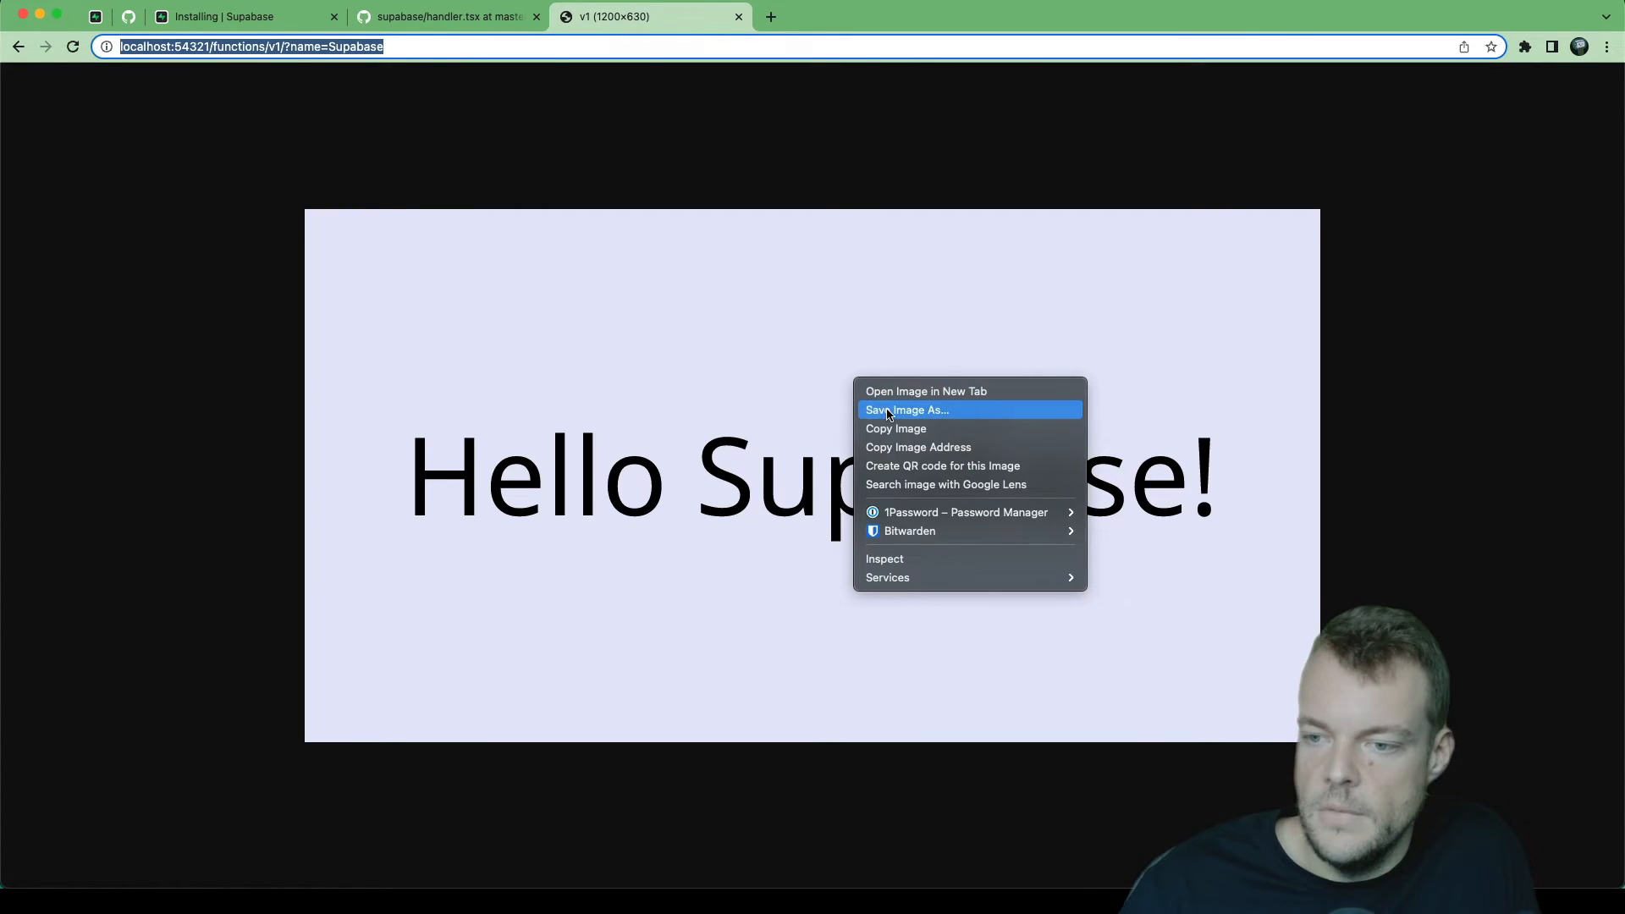
{"action": "left_click", "coordinate": [907, 409]}
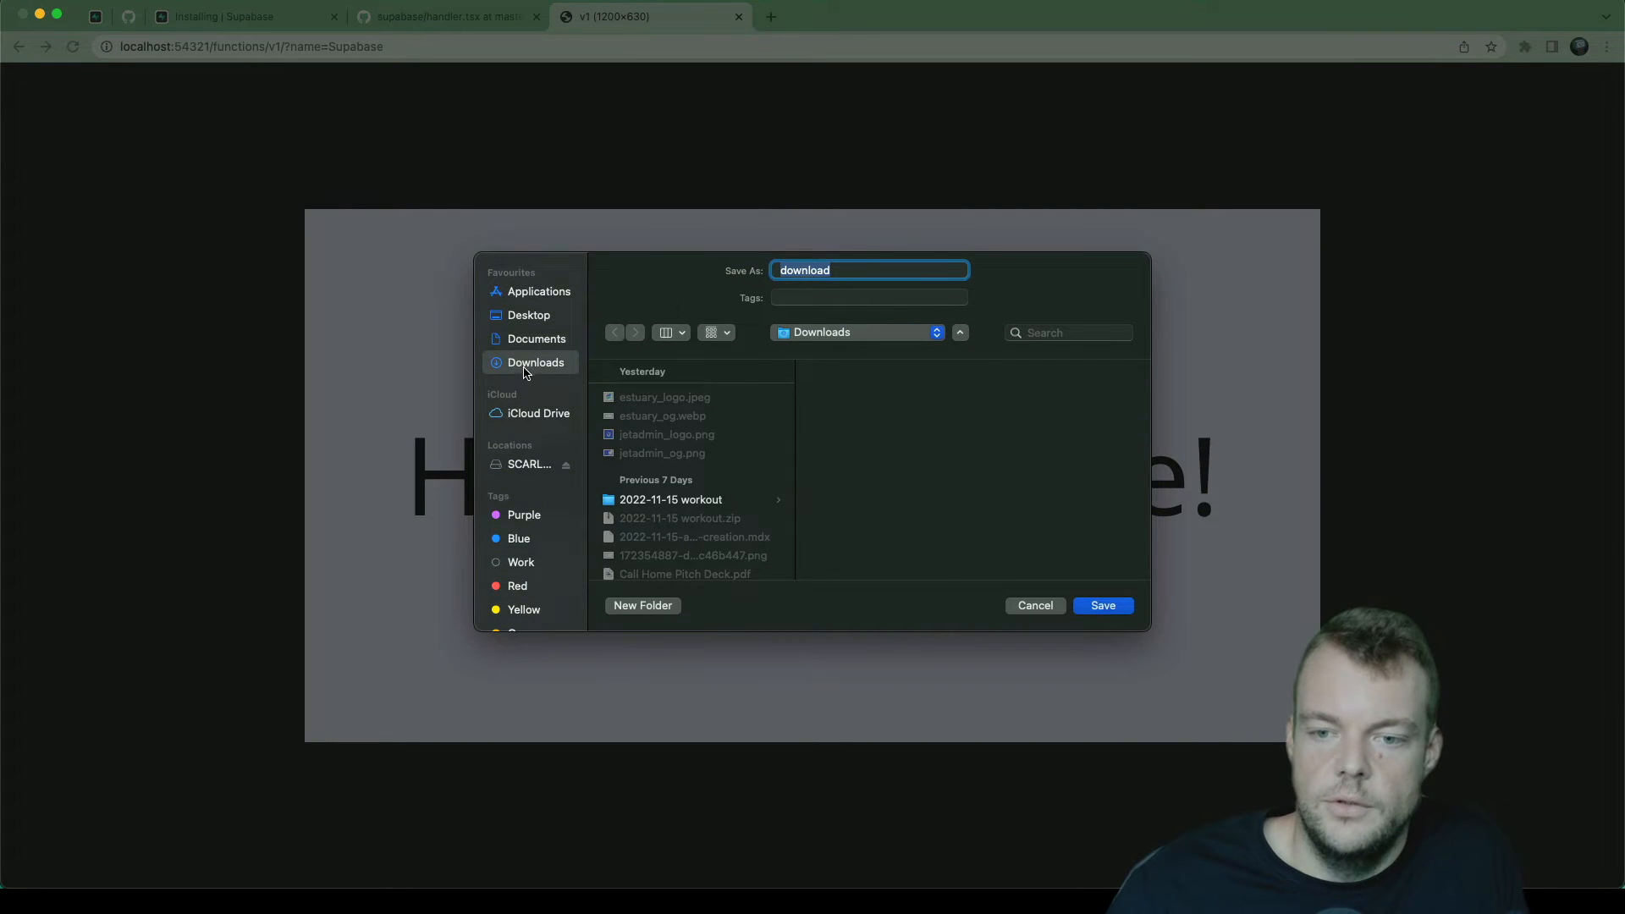
{"action": "left_click", "coordinate": [1102, 606]}
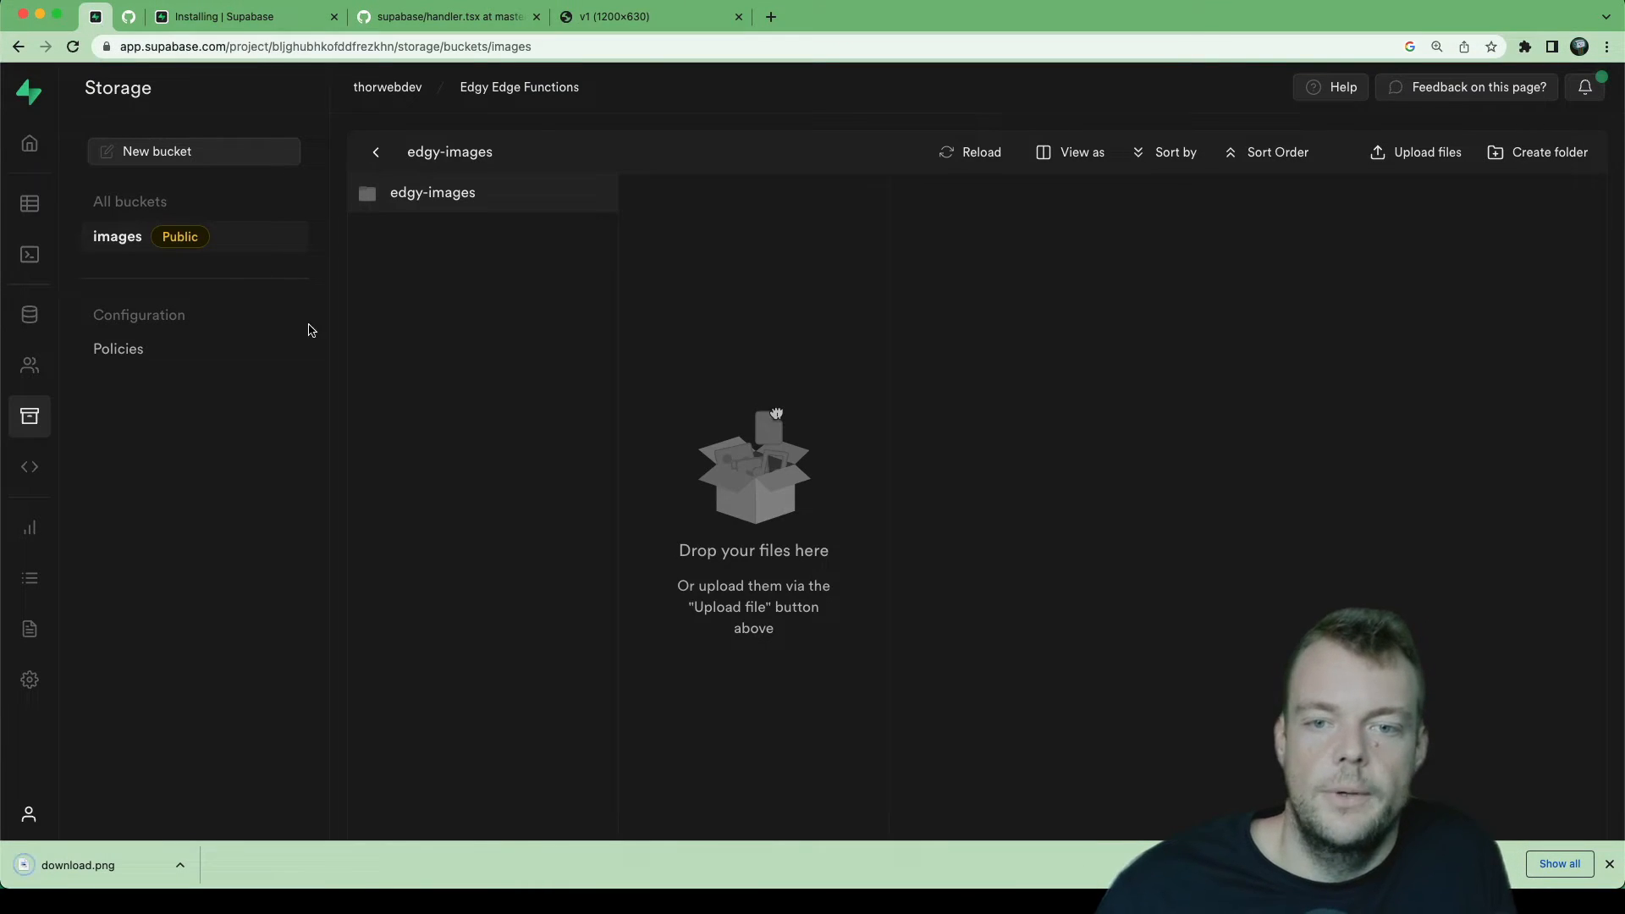
{"action": "mouse_move", "coordinate": [222, 804]}
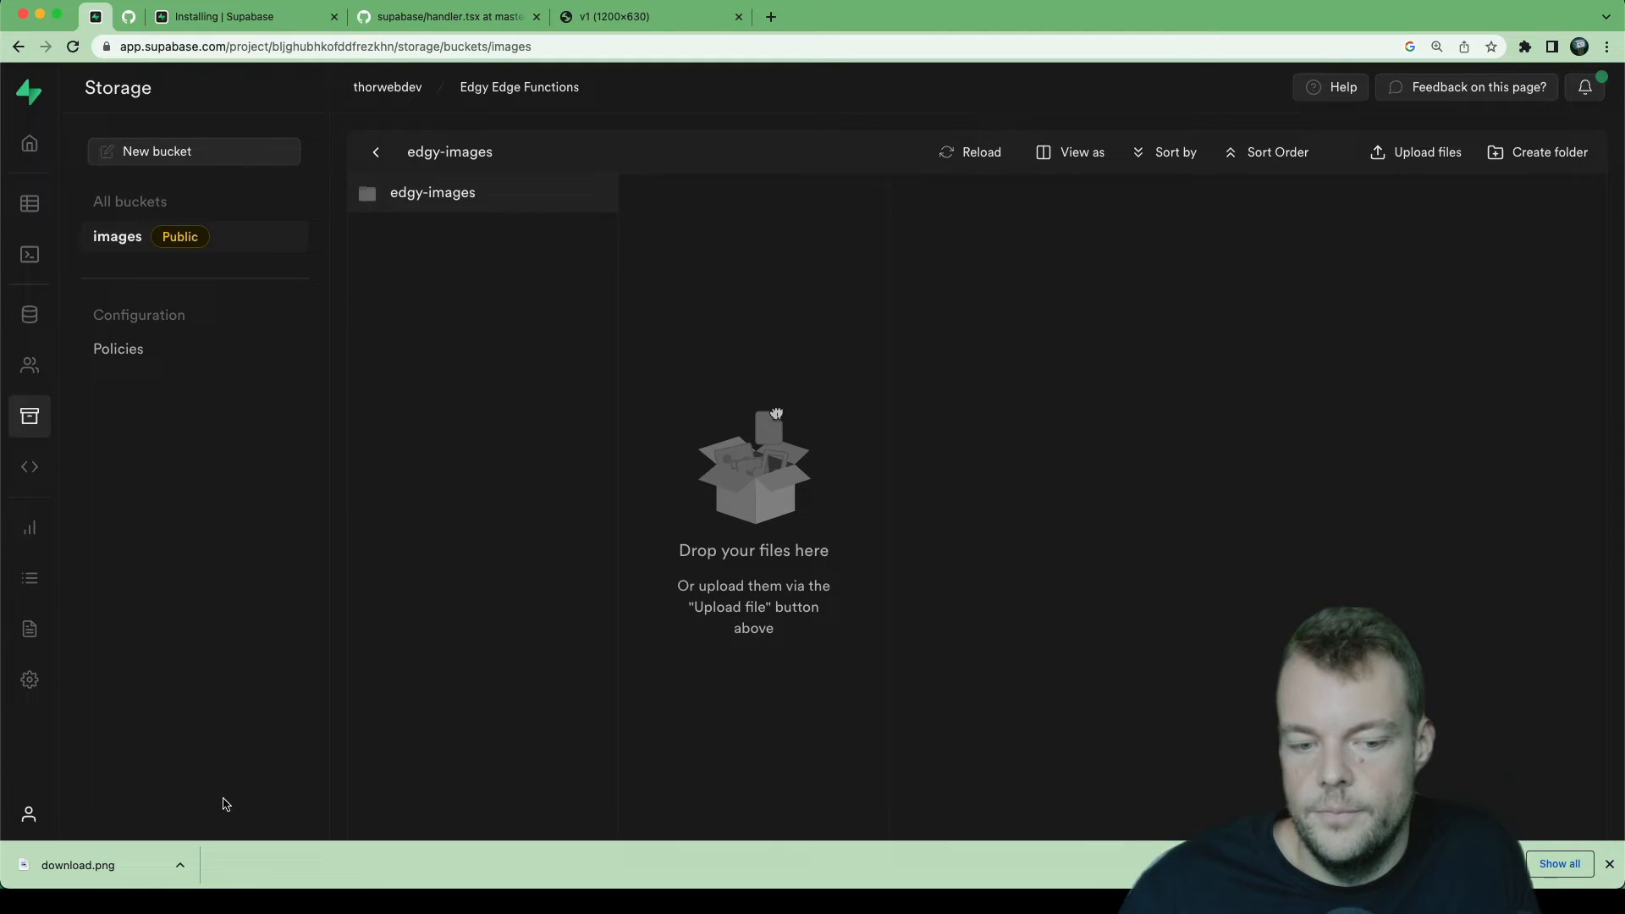
Step: Upload download.png into edgy-images and copy its public URL
{"action": "left_click", "coordinate": [1415, 152]}
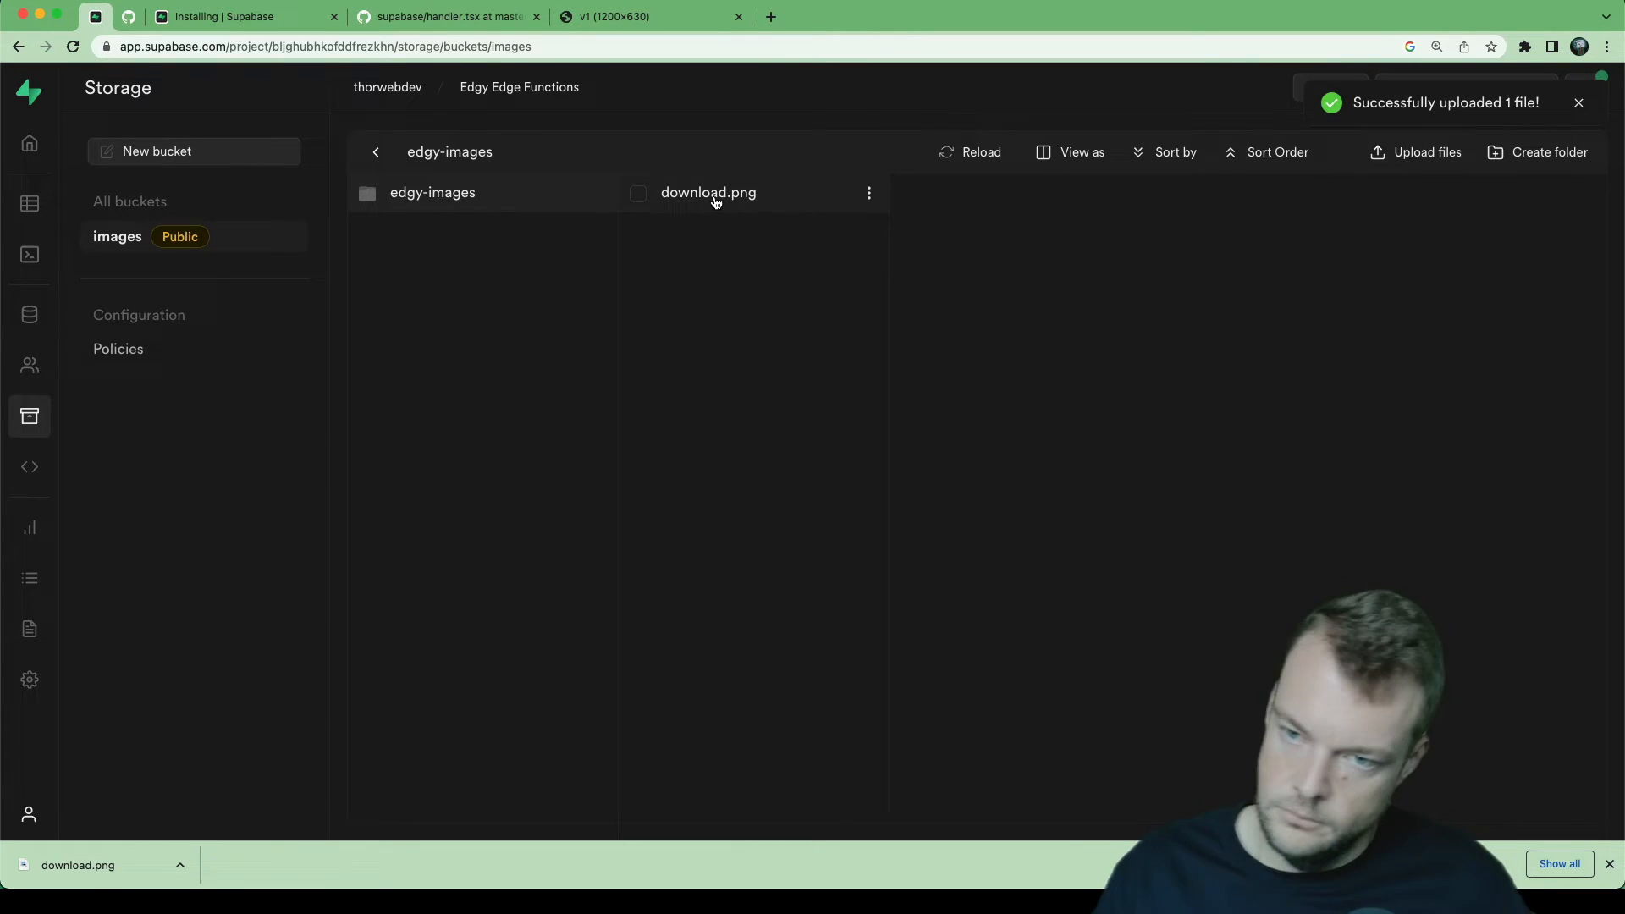
{"action": "left_click", "coordinate": [708, 191]}
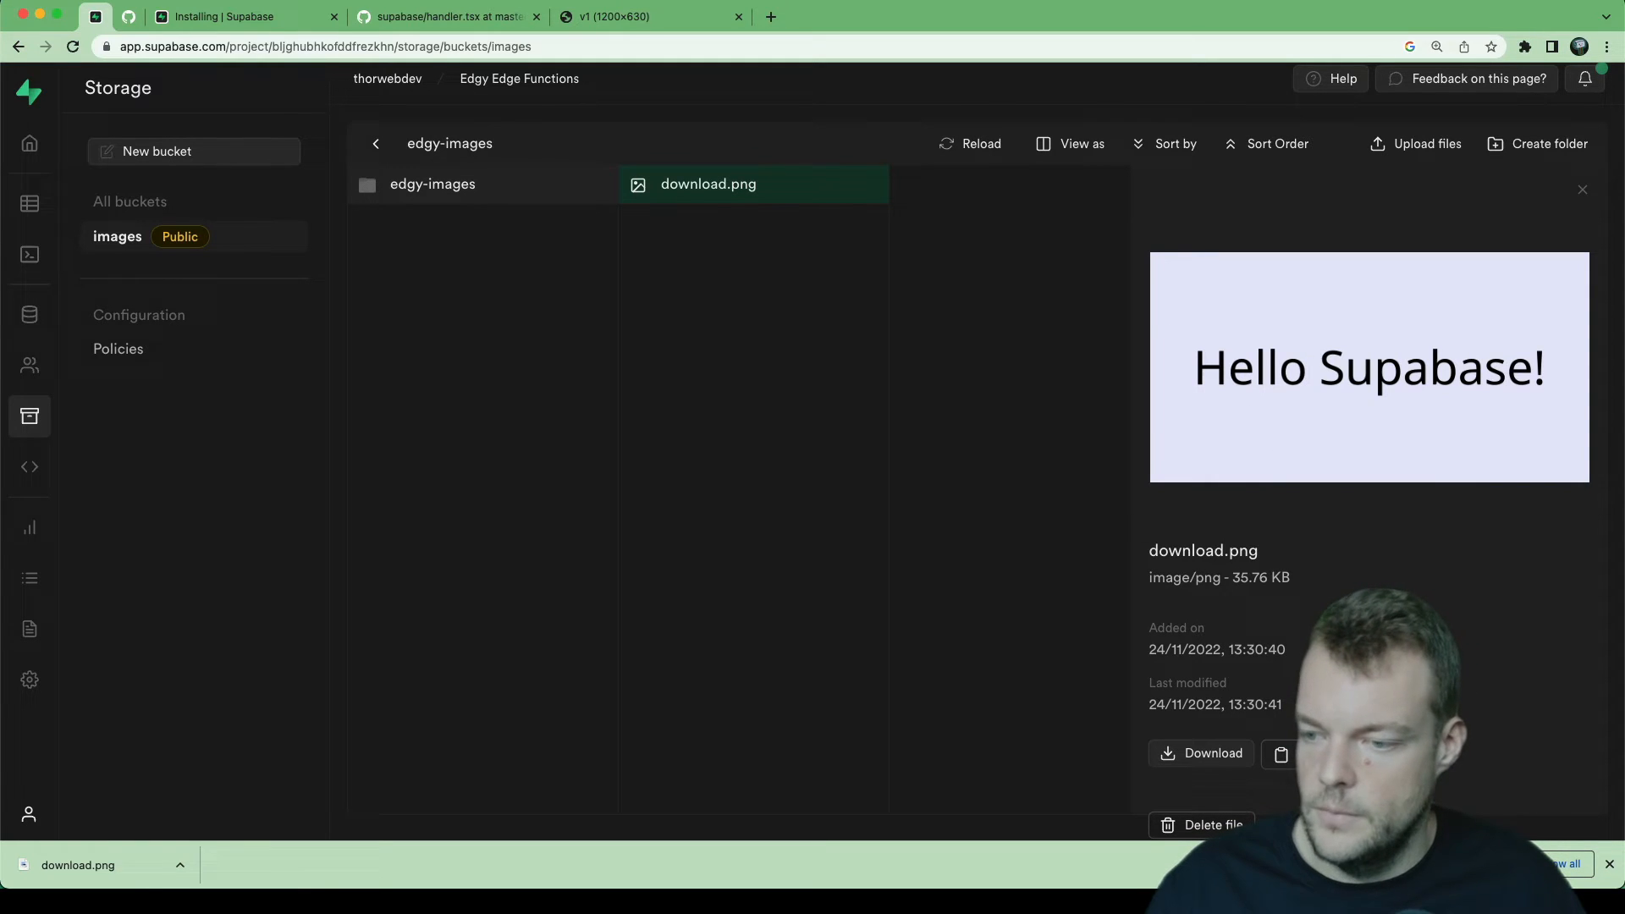
{"action": "left_click", "coordinate": [1280, 752]}
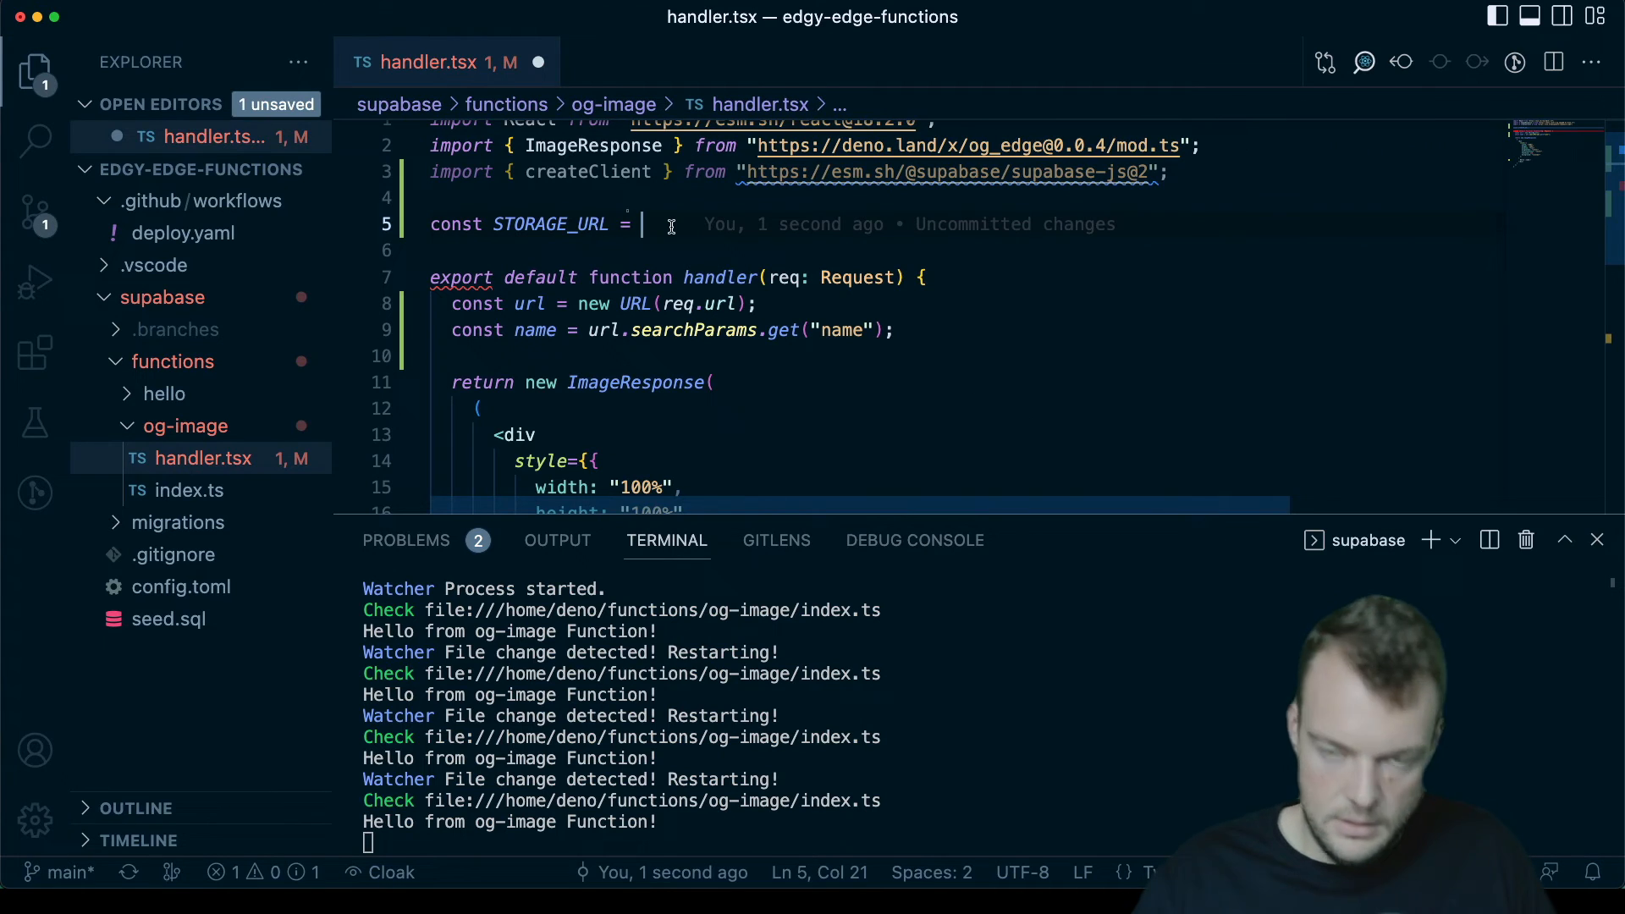
Step: Define STORAGE_URL as the public edgy-images storage folder URL with download.png trimmed off the end
{"action": "type", "text": "'"}
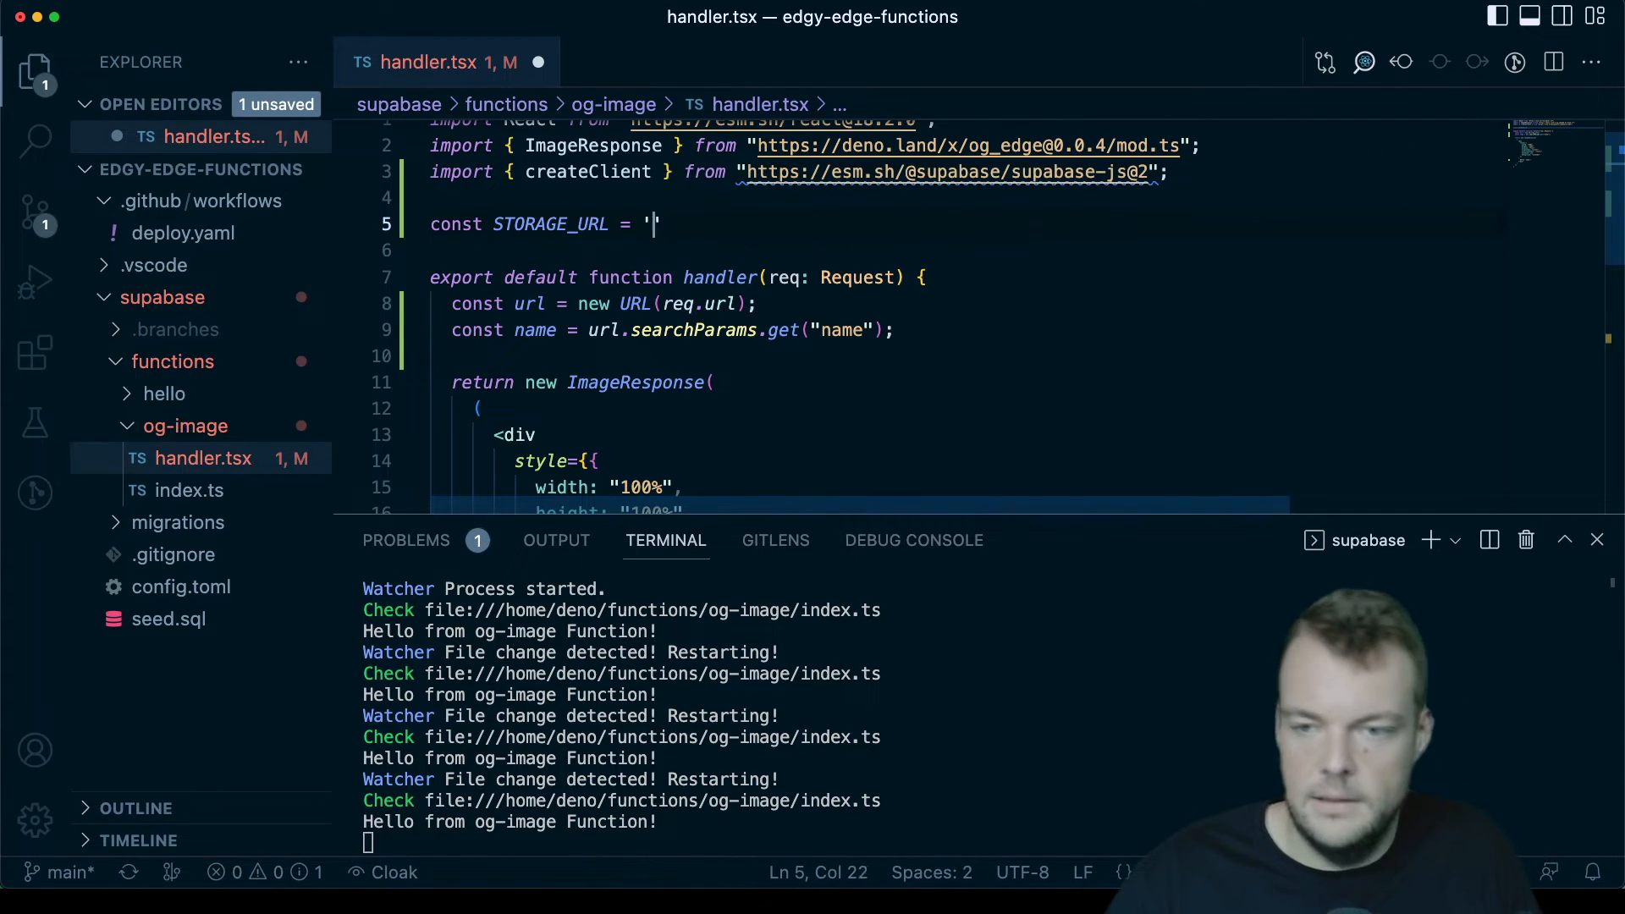
{"action": "type", "text": "hkofddfrezkhn.supabase.co/storage/v1/object/public/images/edgy-images/download.png"}
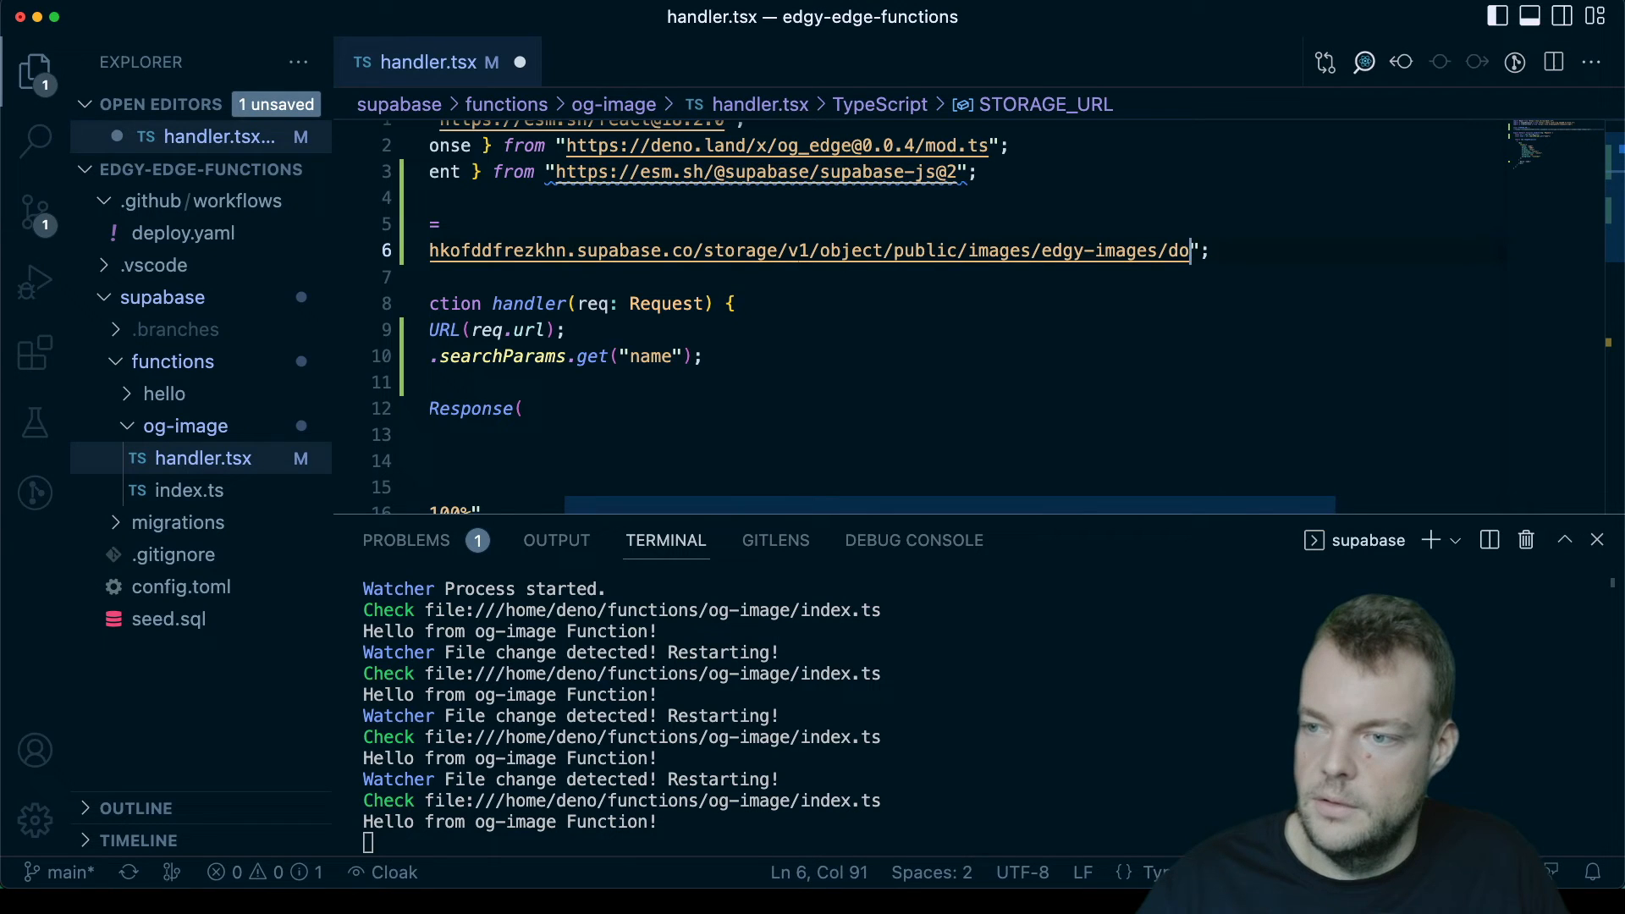
{"action": "key", "text": "Backspace"}
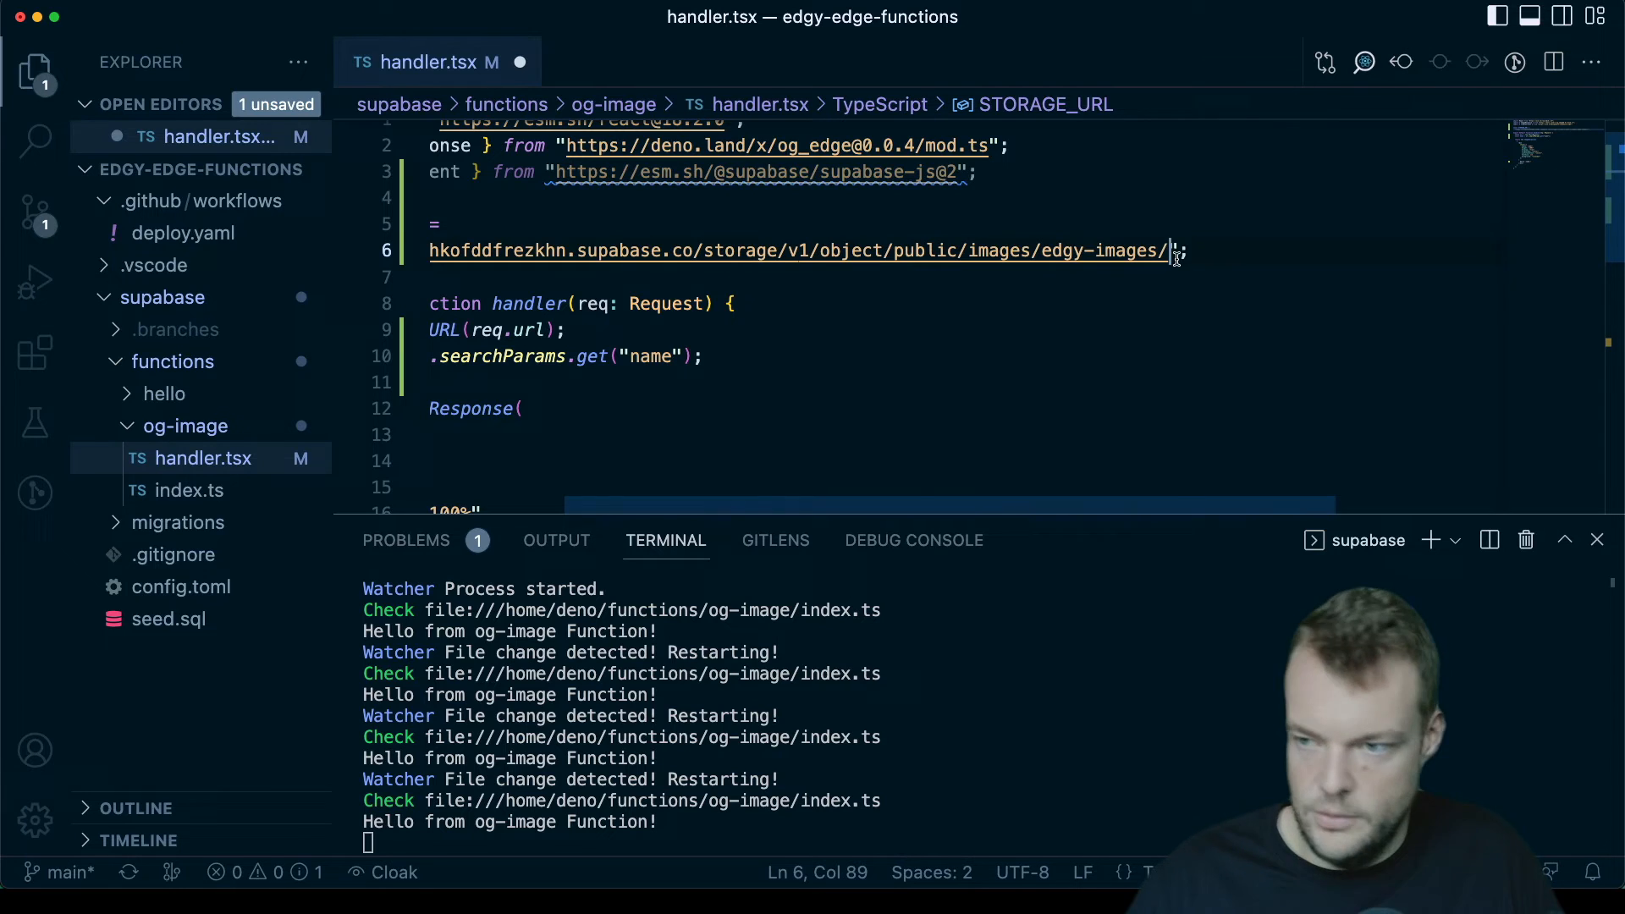
{"action": "type", "text": "download.png"}
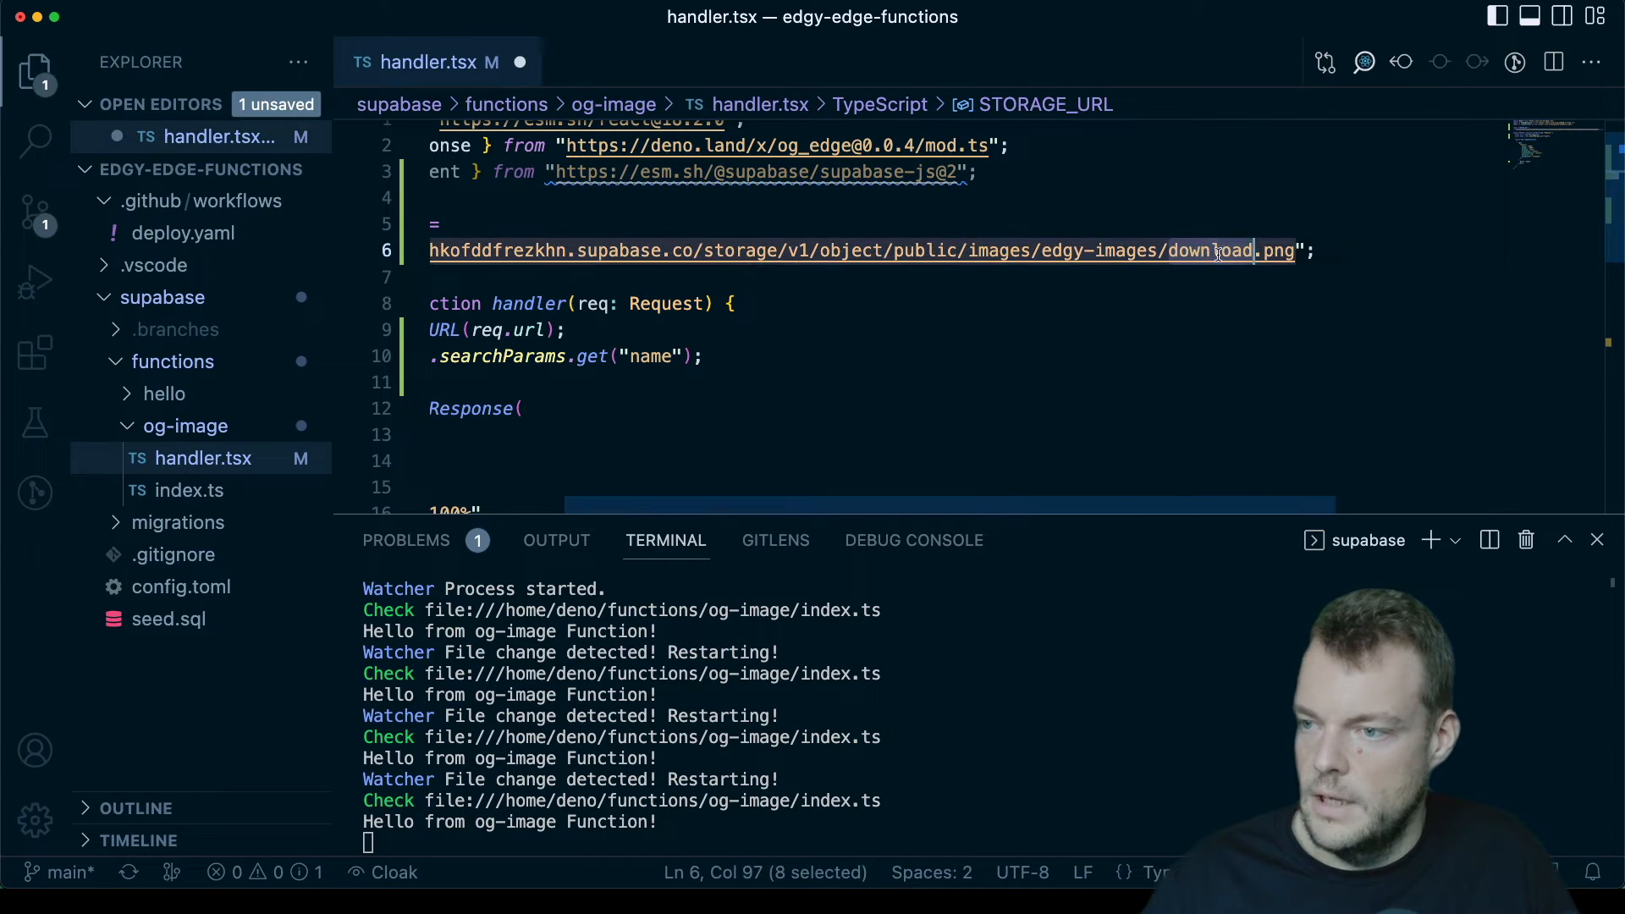
{"action": "left_click", "coordinate": [1089, 386]}
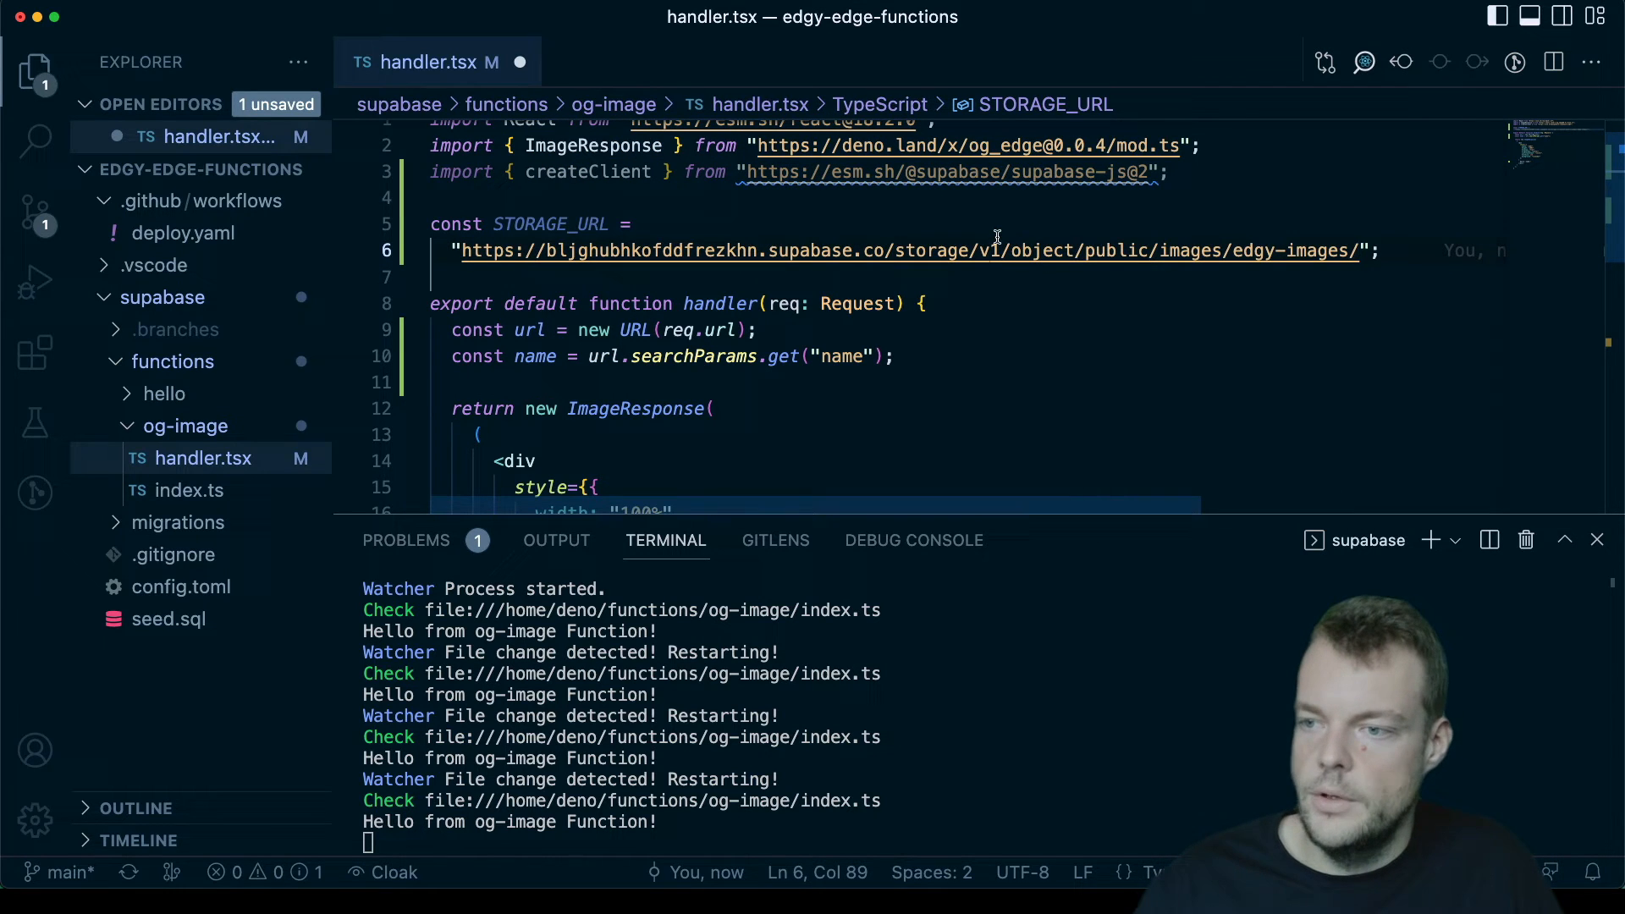
{"action": "mouse_move", "coordinate": [889, 195]}
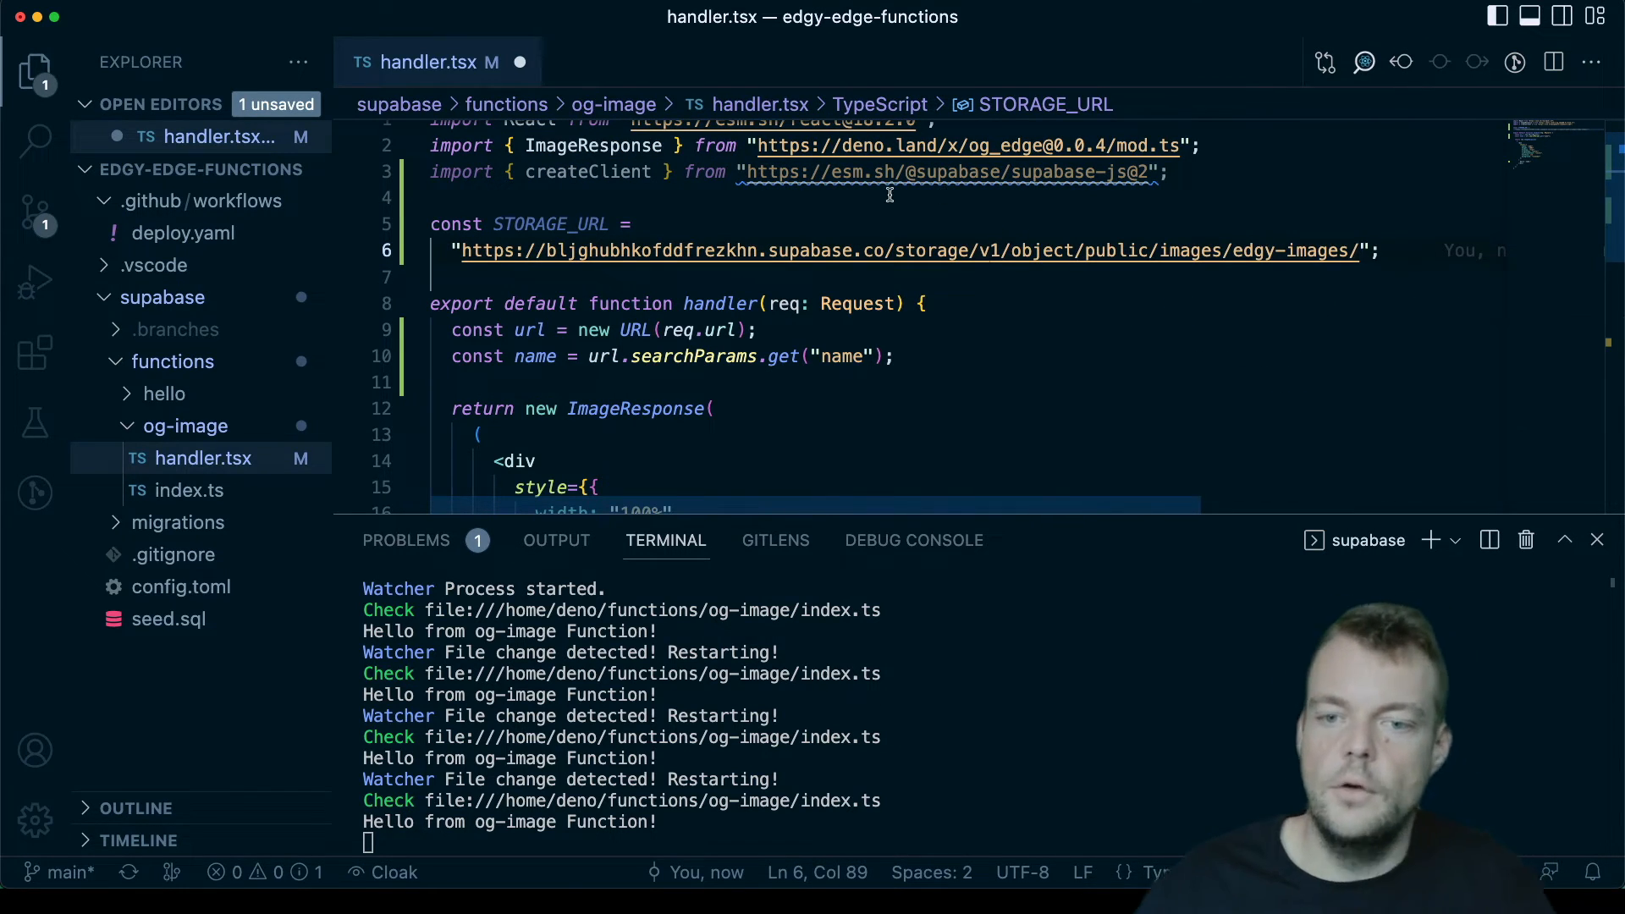
{"action": "scroll", "scroll_direction": "down", "scroll_amount": 3}
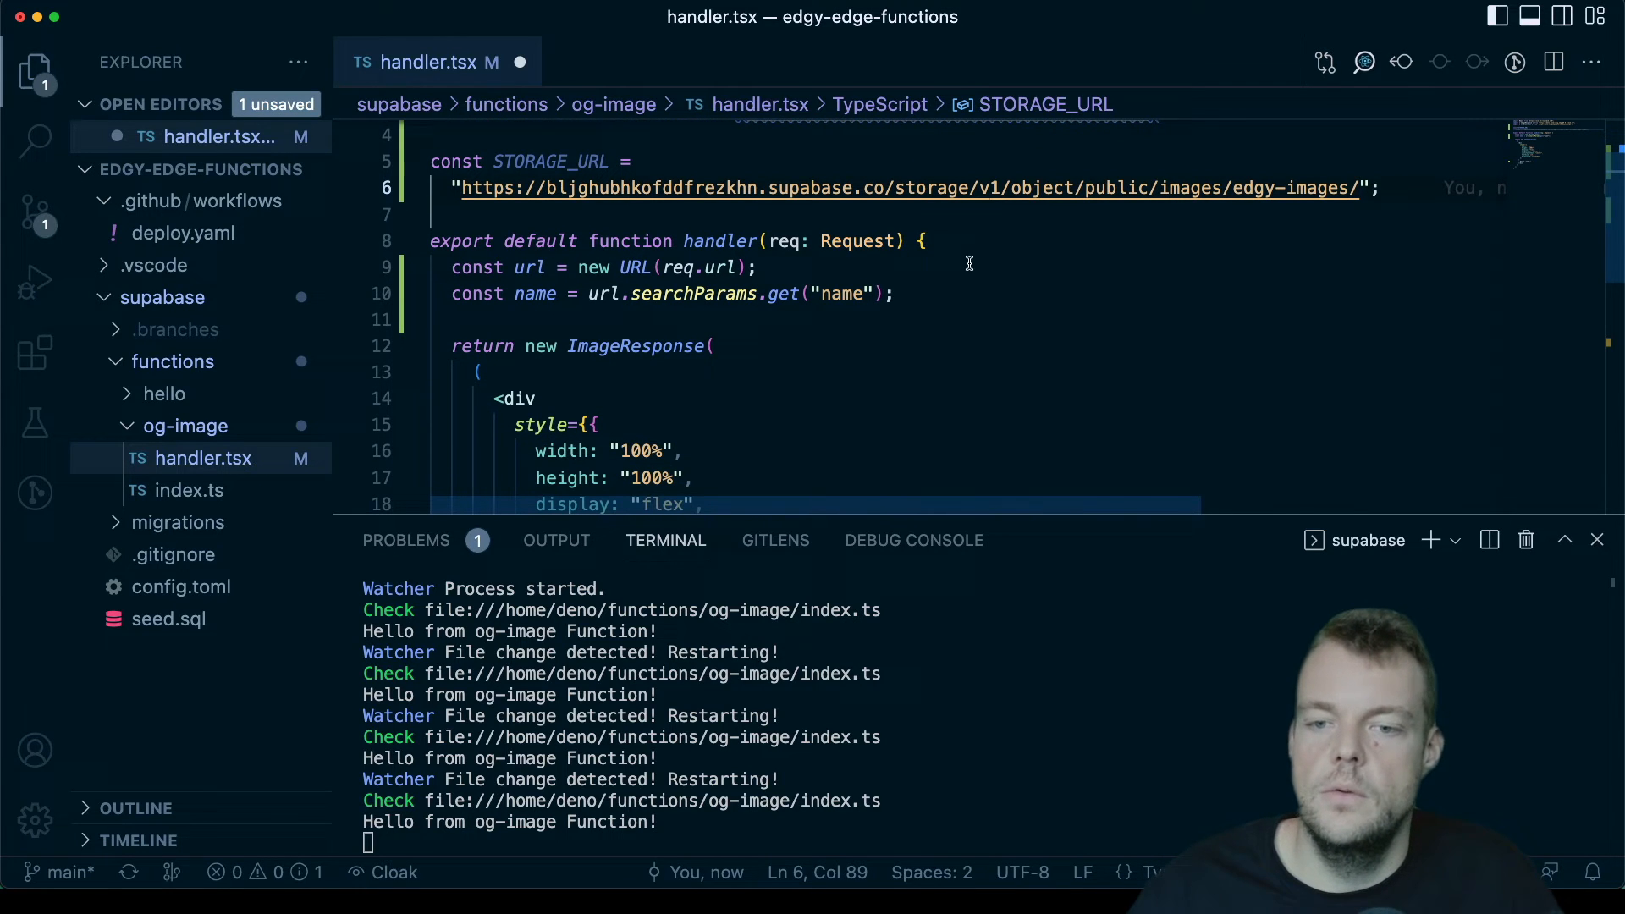
{"action": "left_click", "coordinate": [898, 293]}
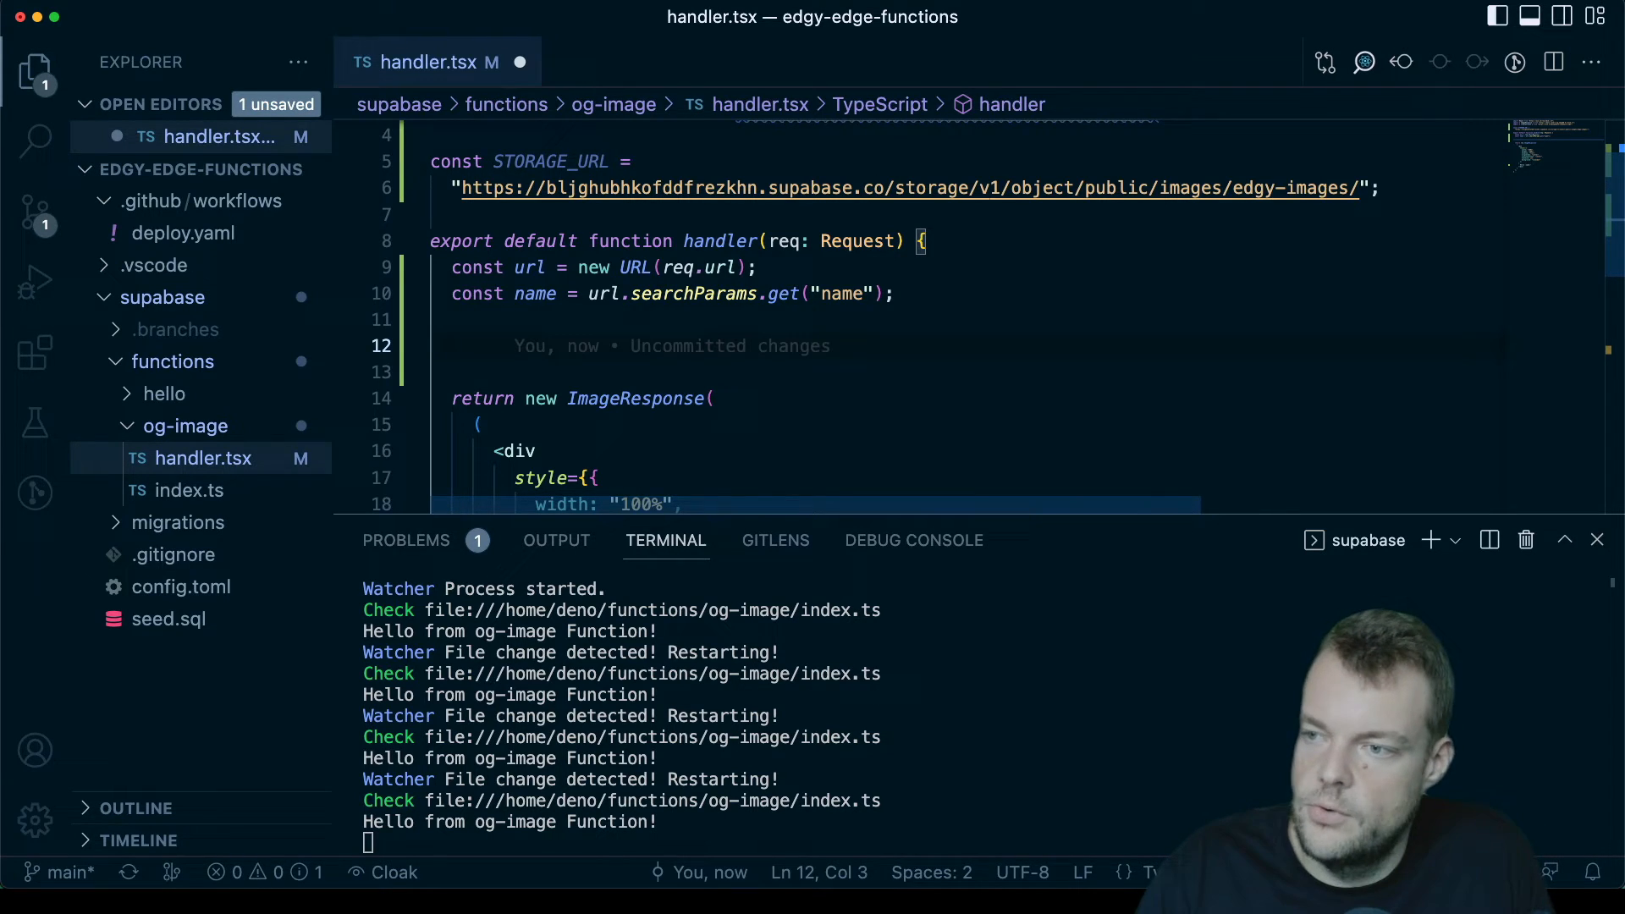
Step: Start 'const storageRes = await' and mark the handler function async
{"action": "type", "text": "const"}
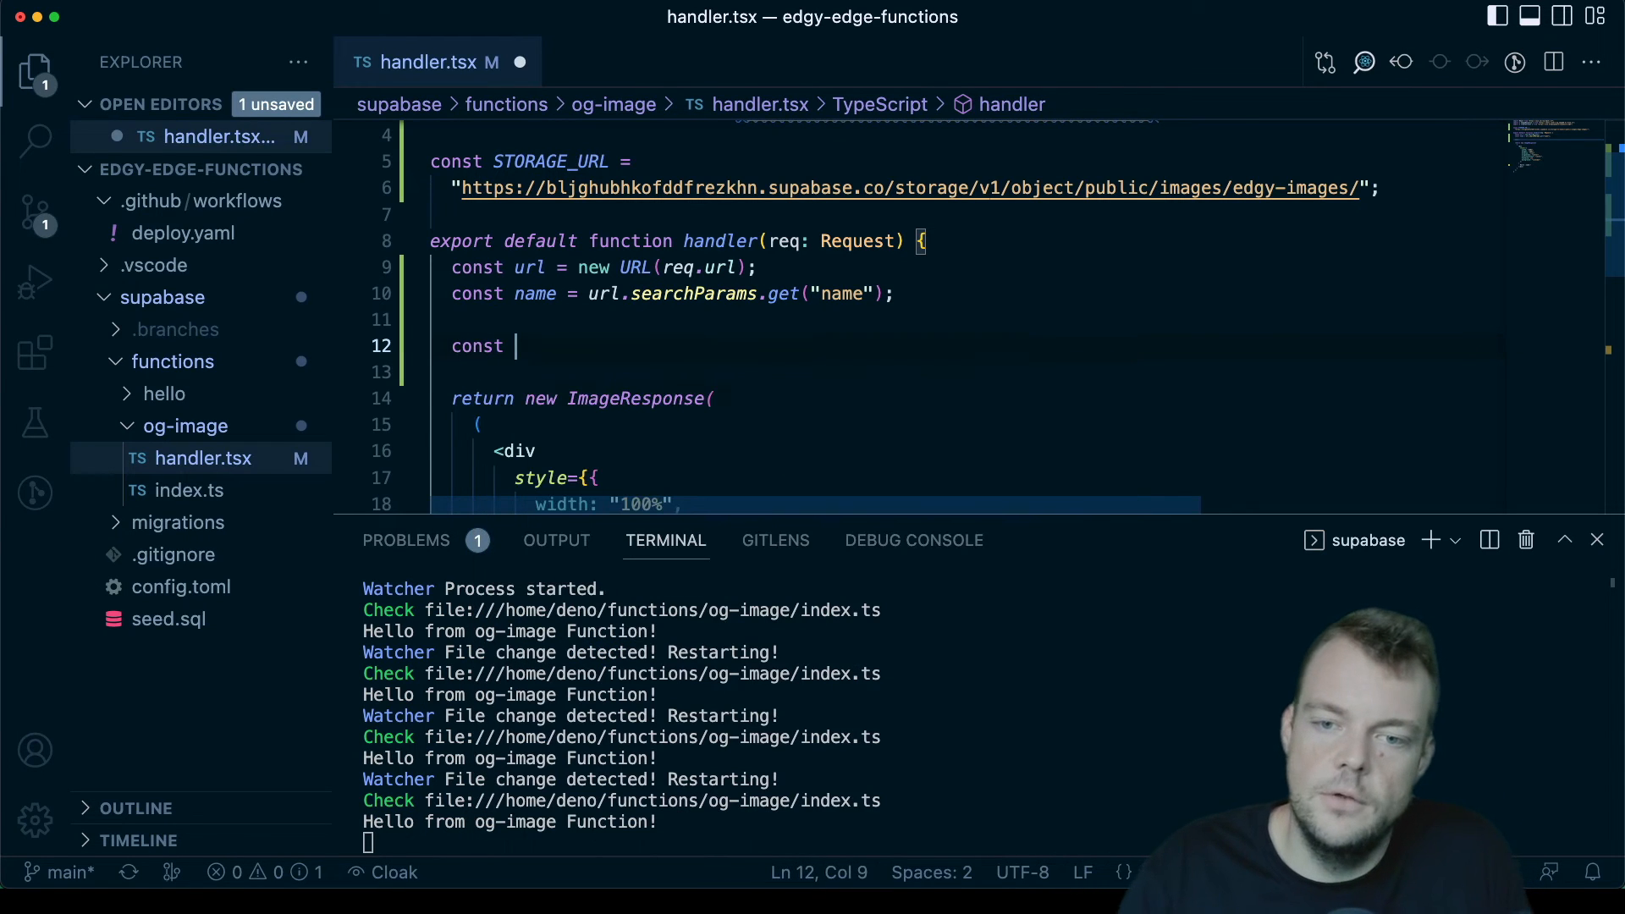
{"action": "type", "text": "storageRes"}
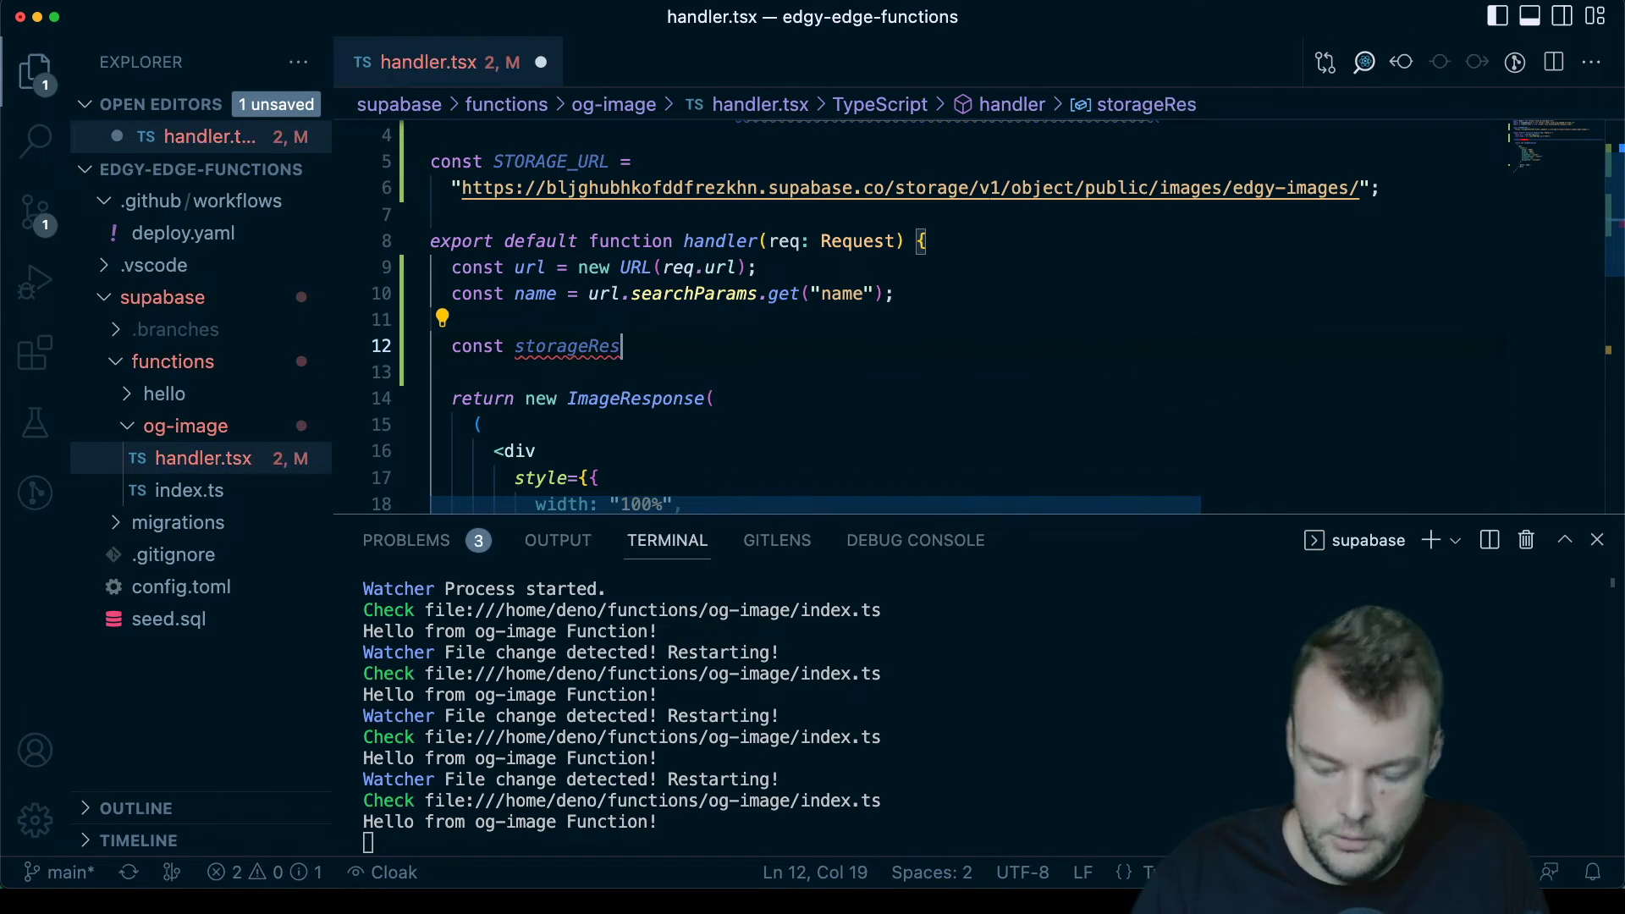
{"action": "type", "text": "="}
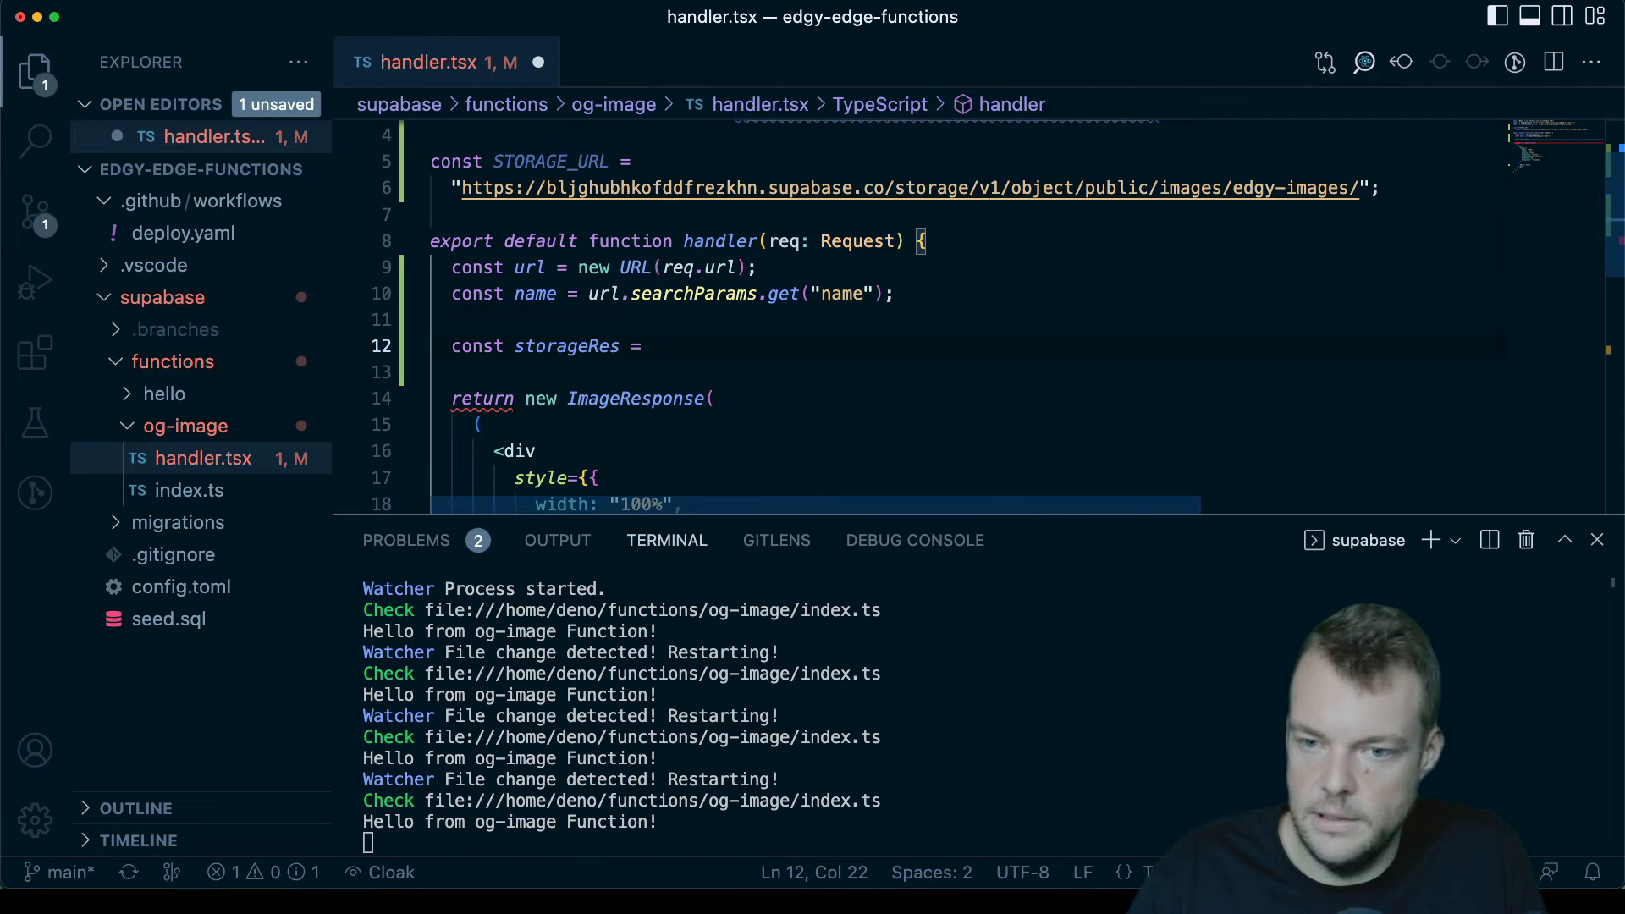
{"action": "type", "text": "await"}
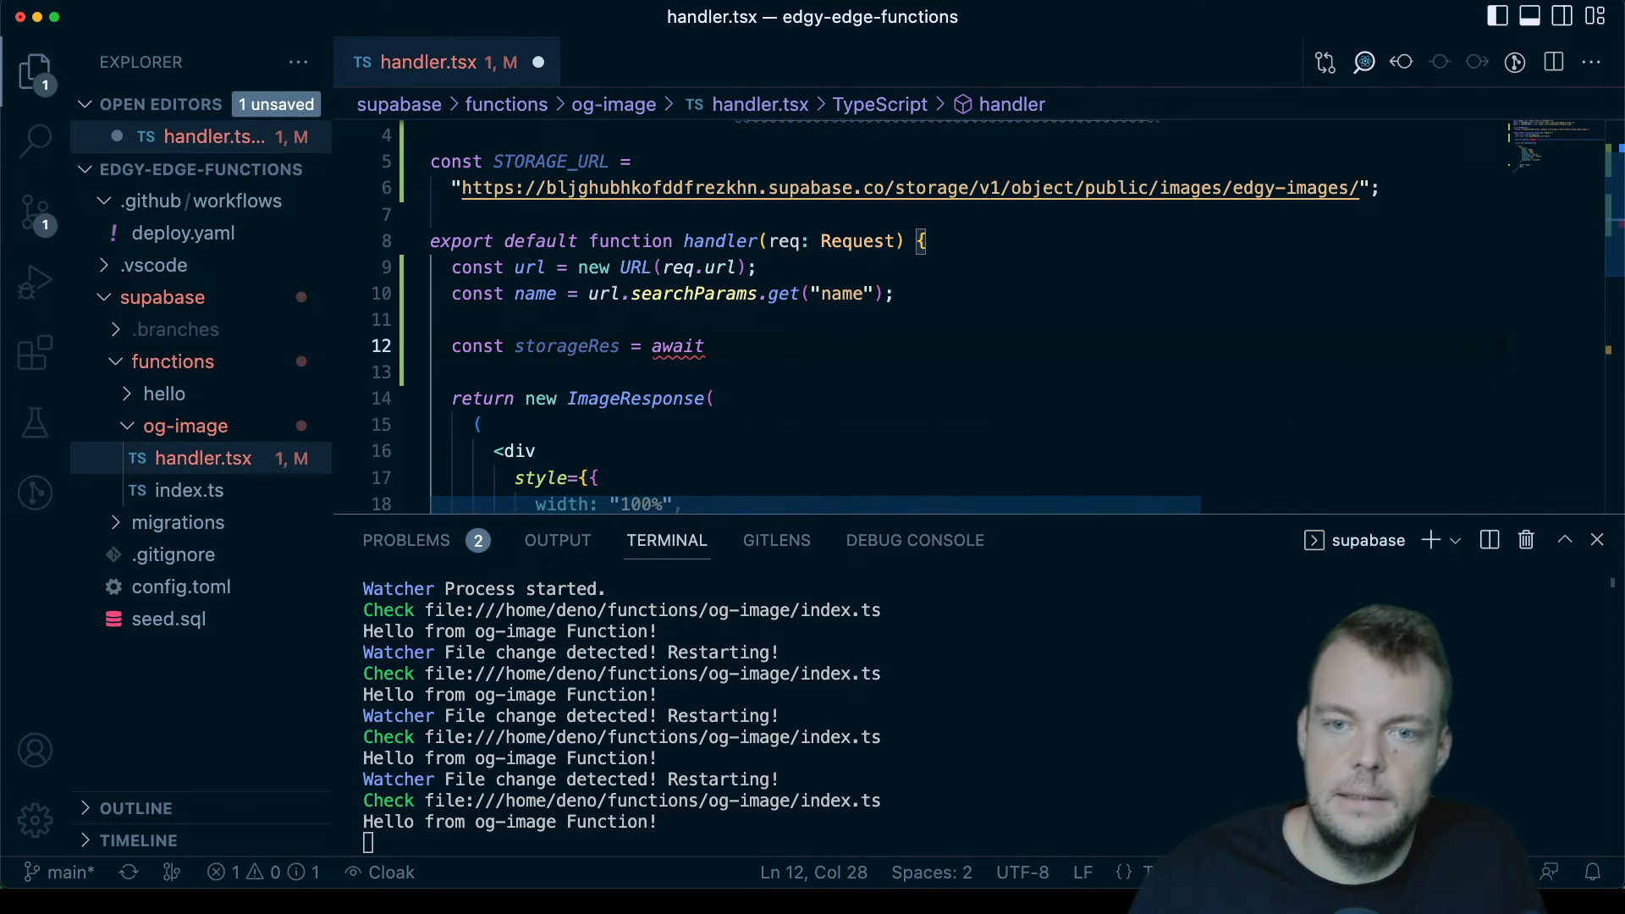
{"action": "scroll", "scroll_direction": "up", "scroll_amount": 3}
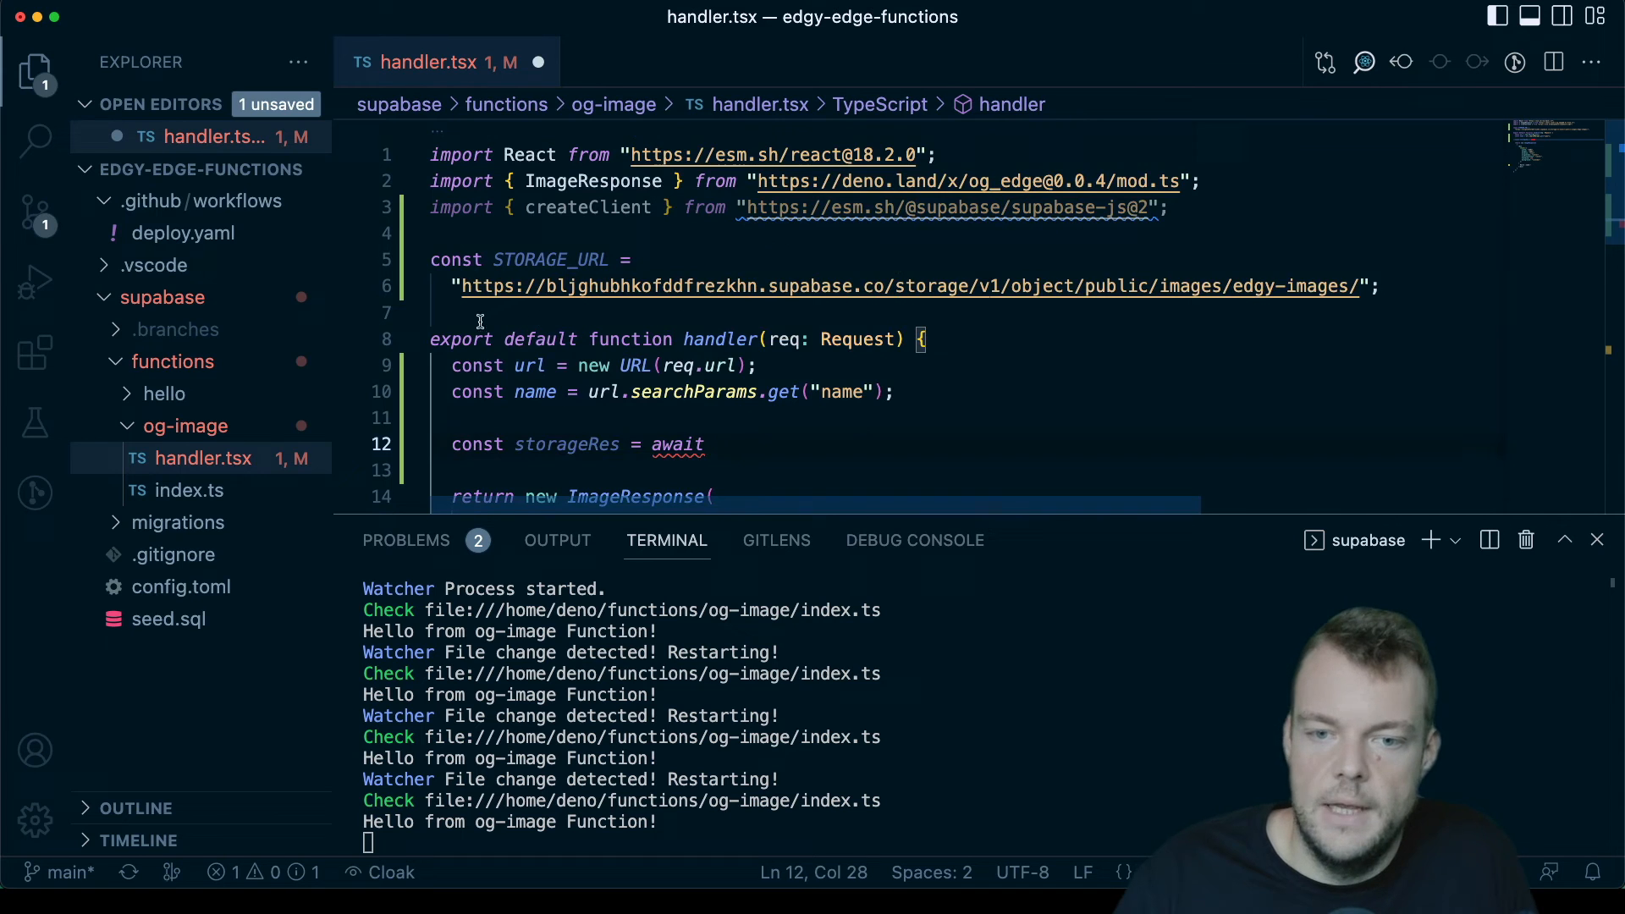
{"action": "left_click", "coordinate": [579, 338]}
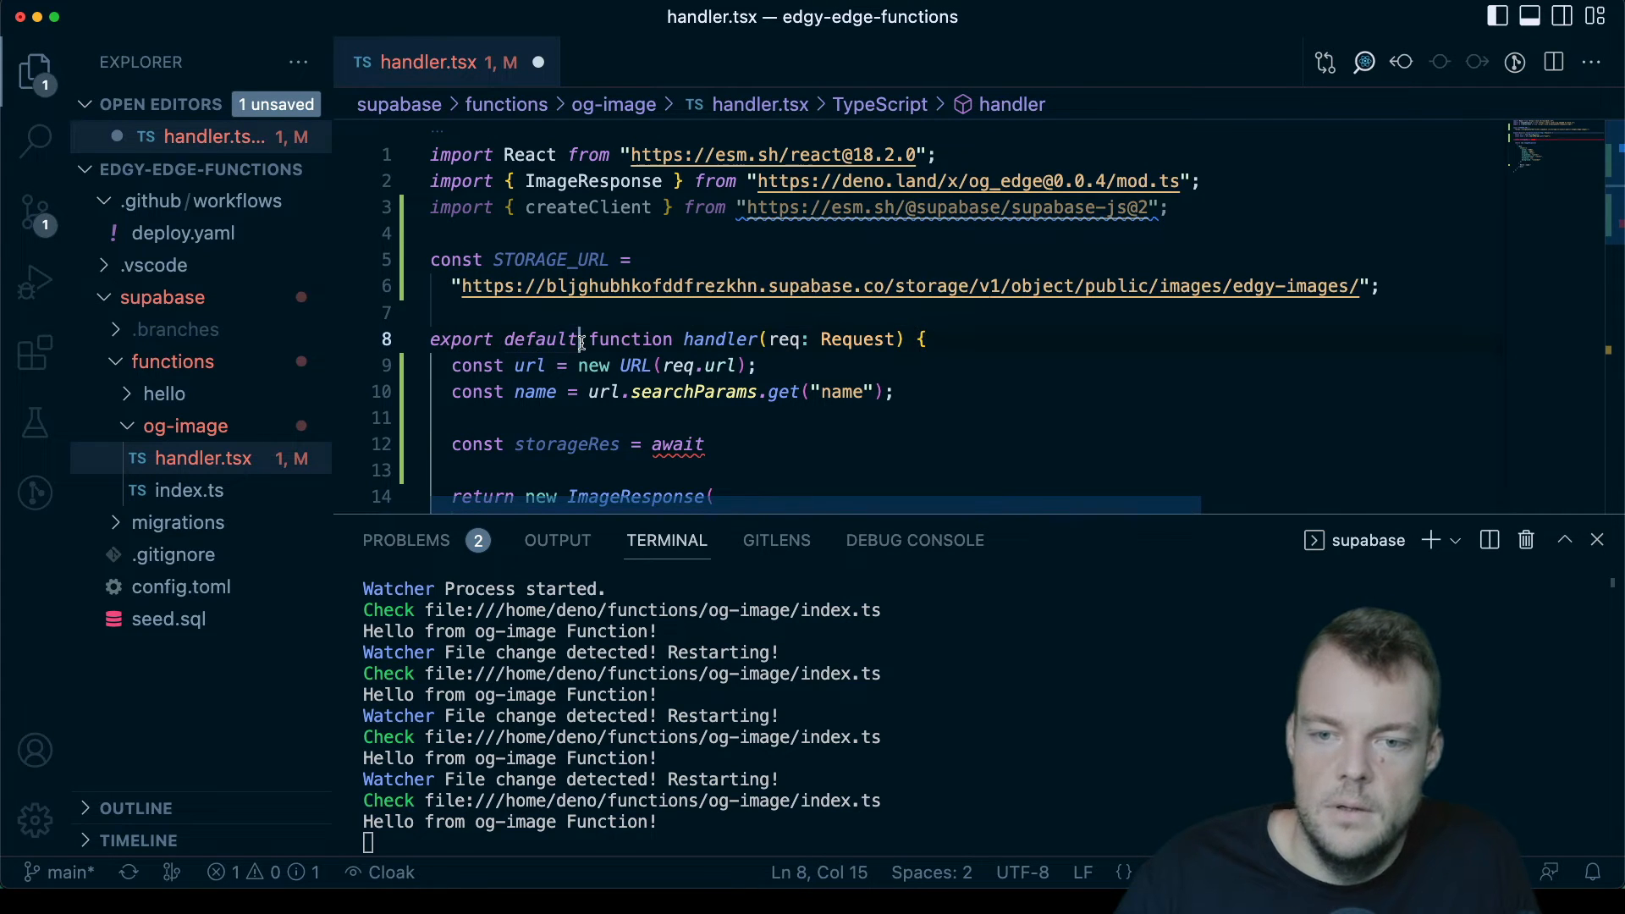
{"action": "type", "text": "async"}
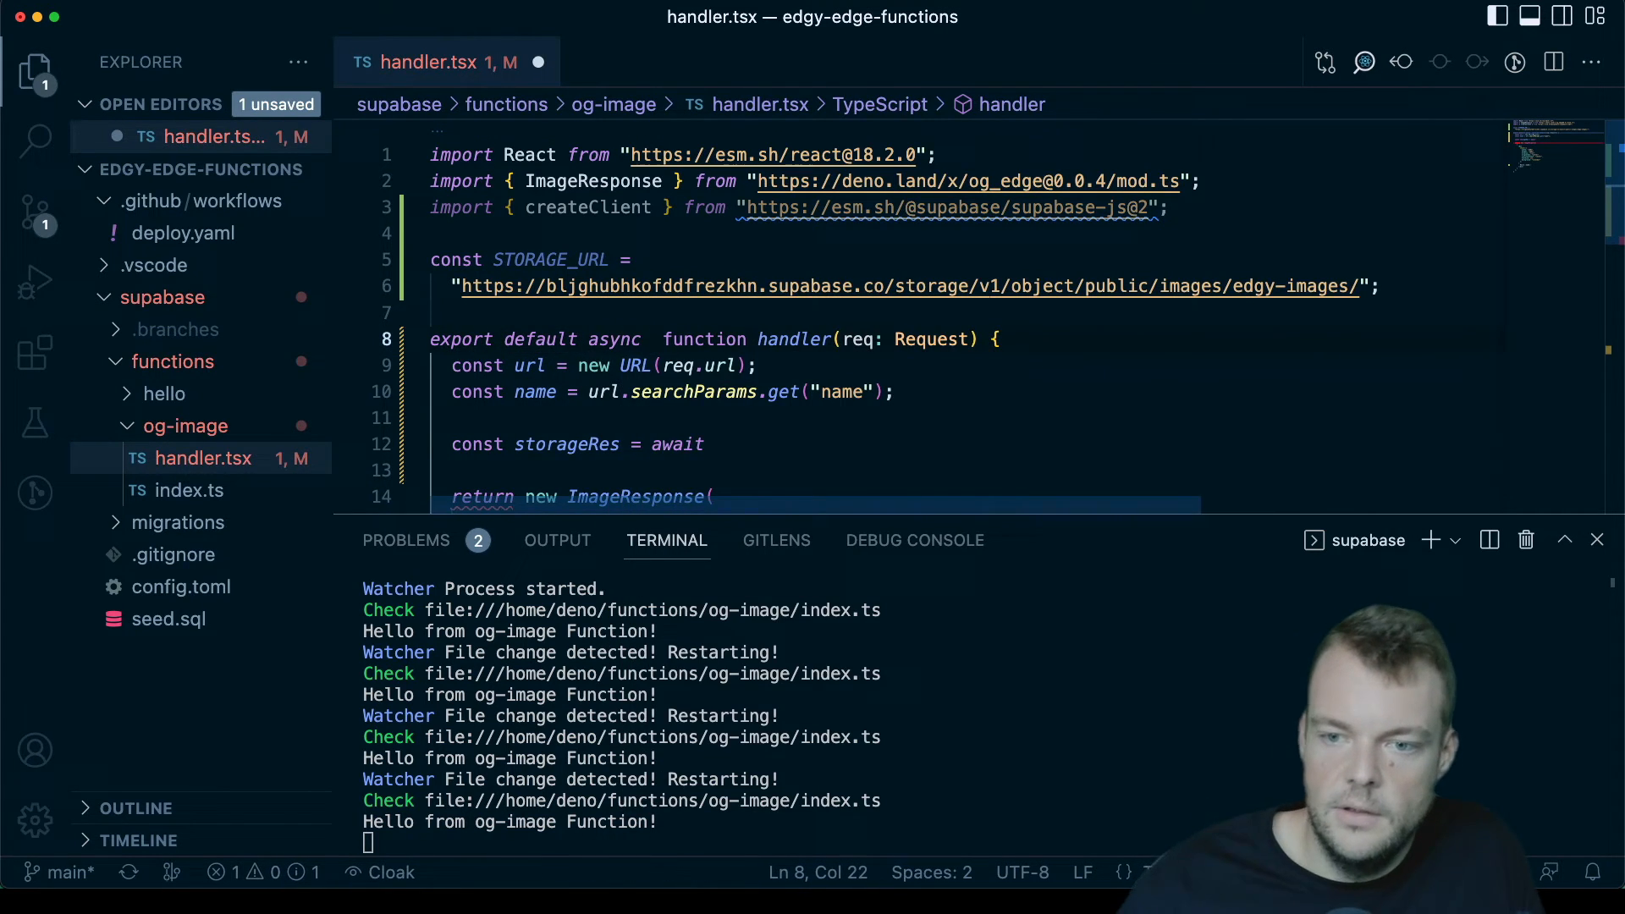
{"action": "scroll", "scroll_direction": "down", "scroll_amount": 3}
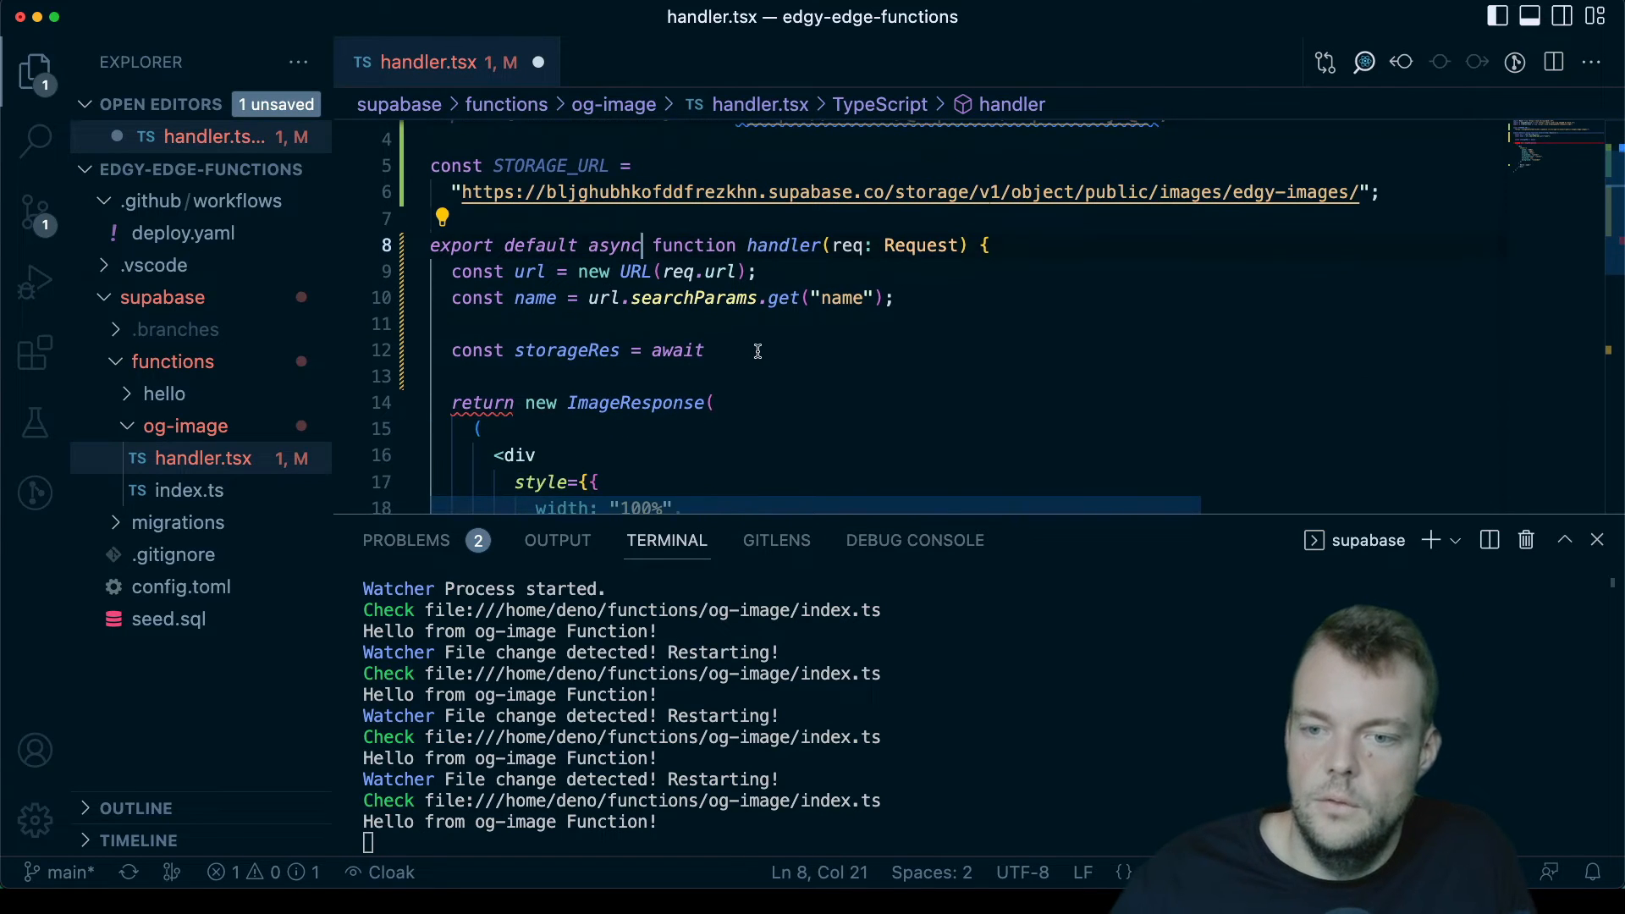
Step: Complete the fetch of `${STORAGE_URL}${name}.png` so storageRes awaits the stored image
{"action": "type", "text": "fetchj"}
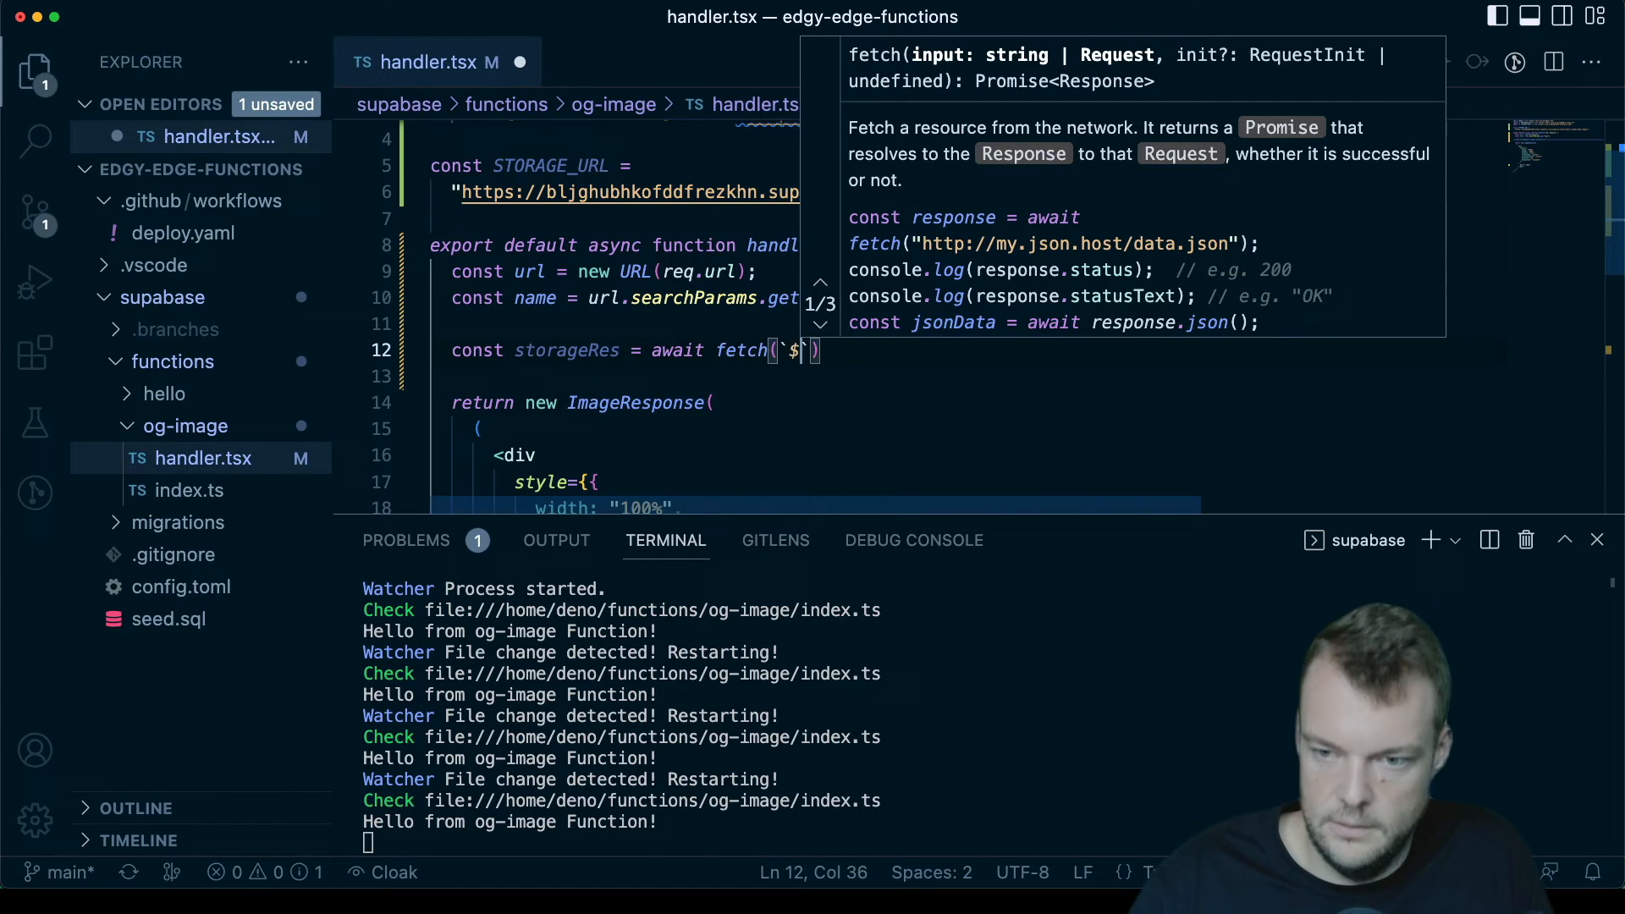
{"action": "type", "text": "storag}"}
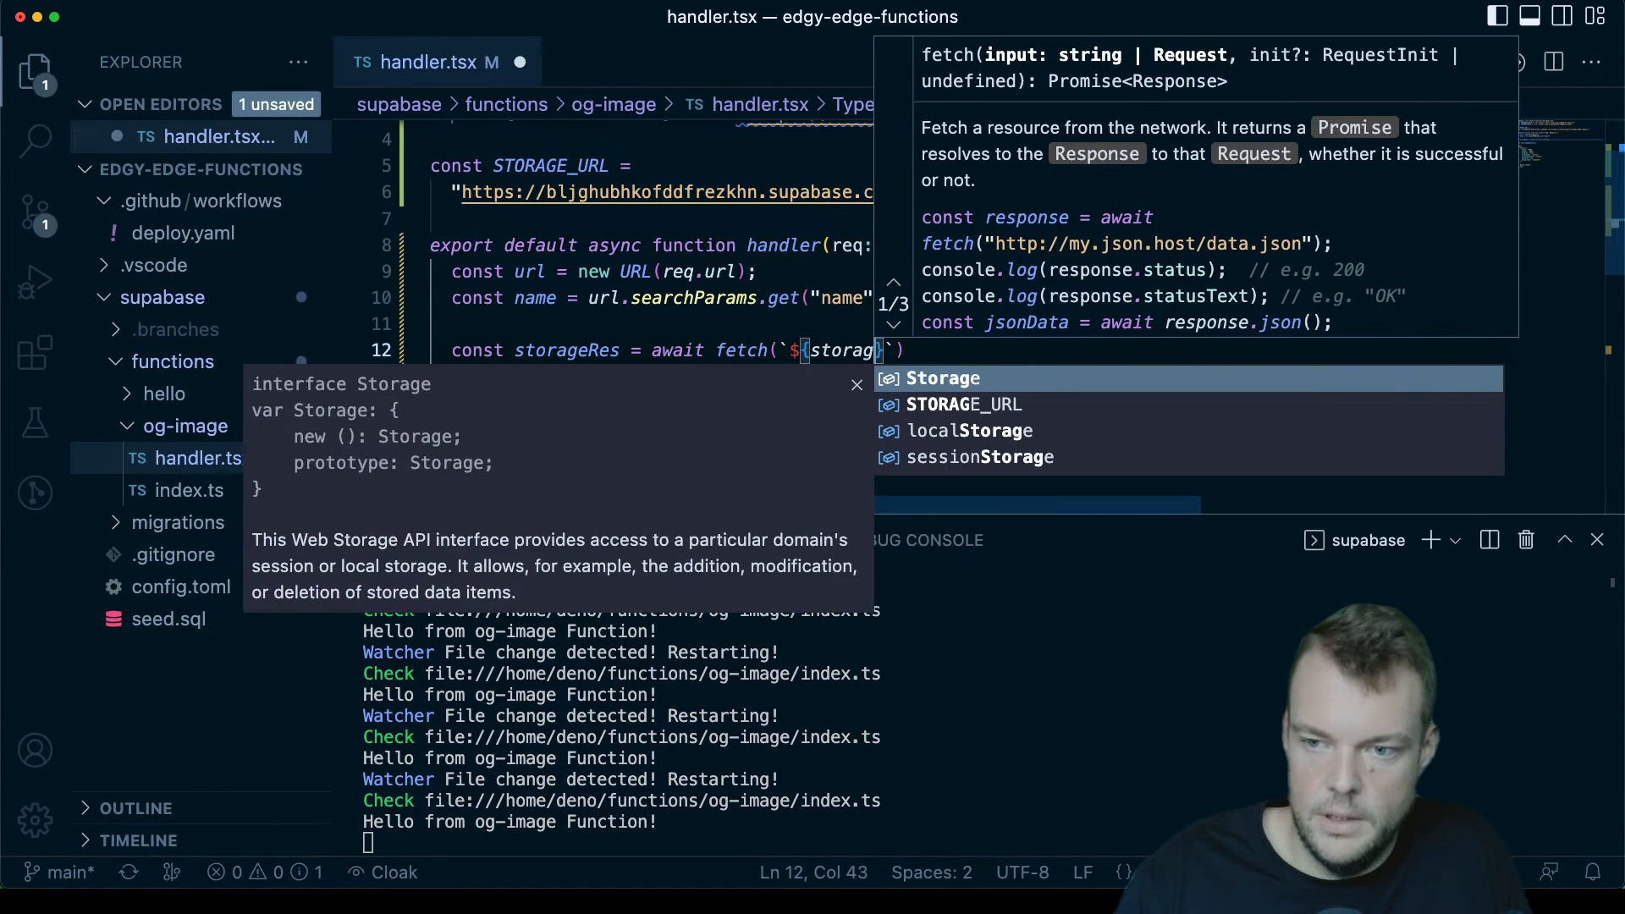
{"action": "key", "text": "Backspace"}
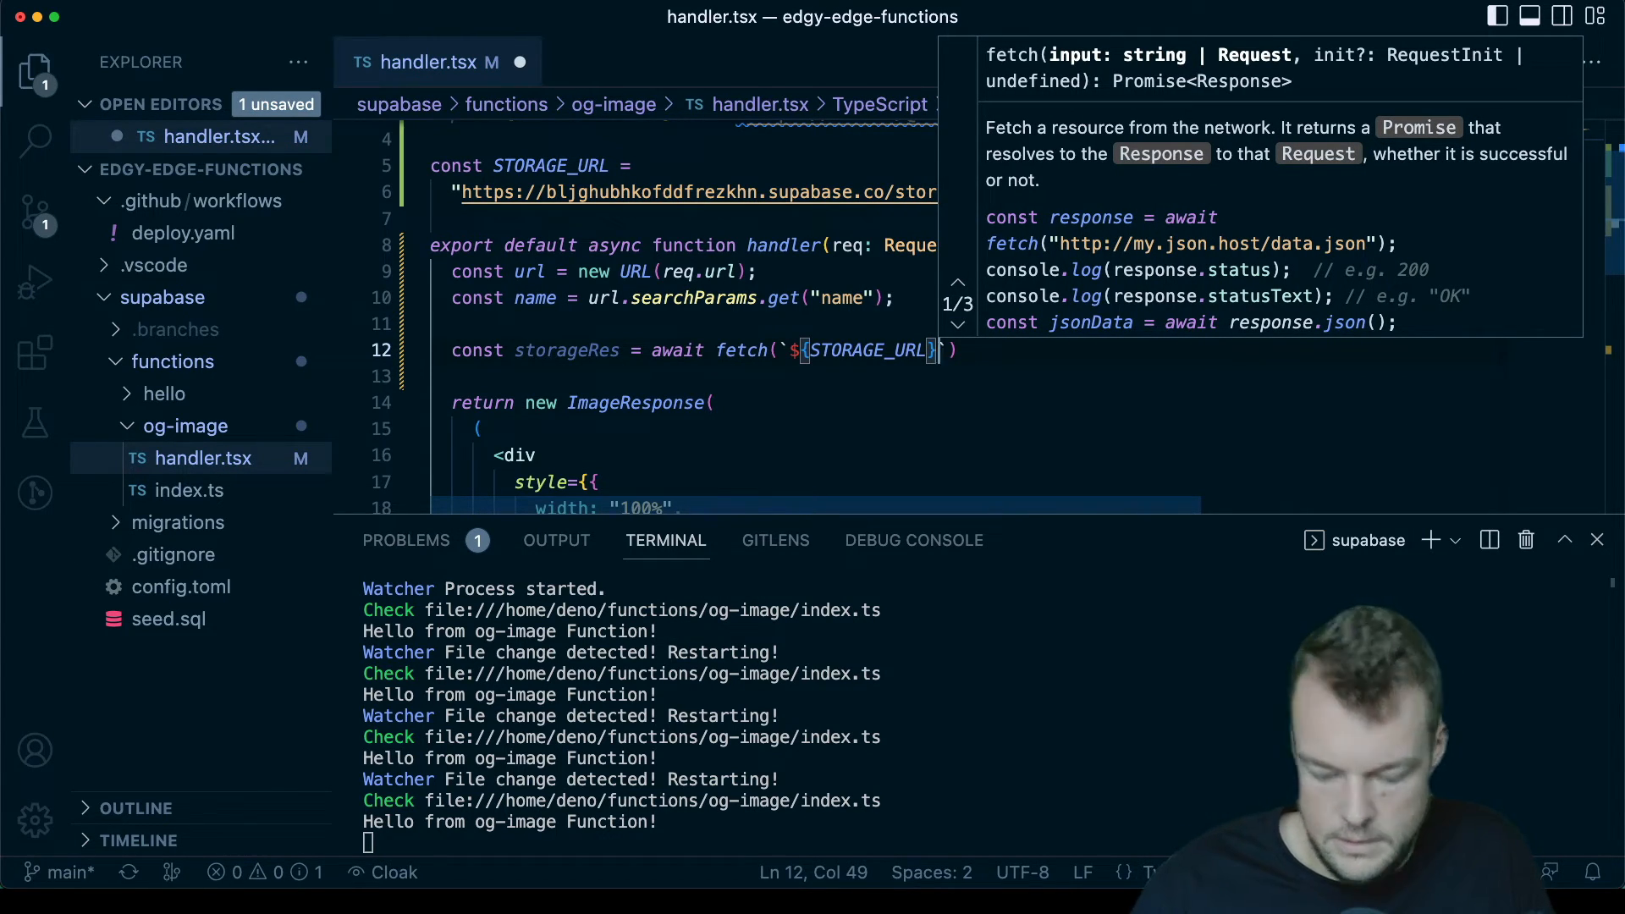
{"action": "type", "text": "${"}
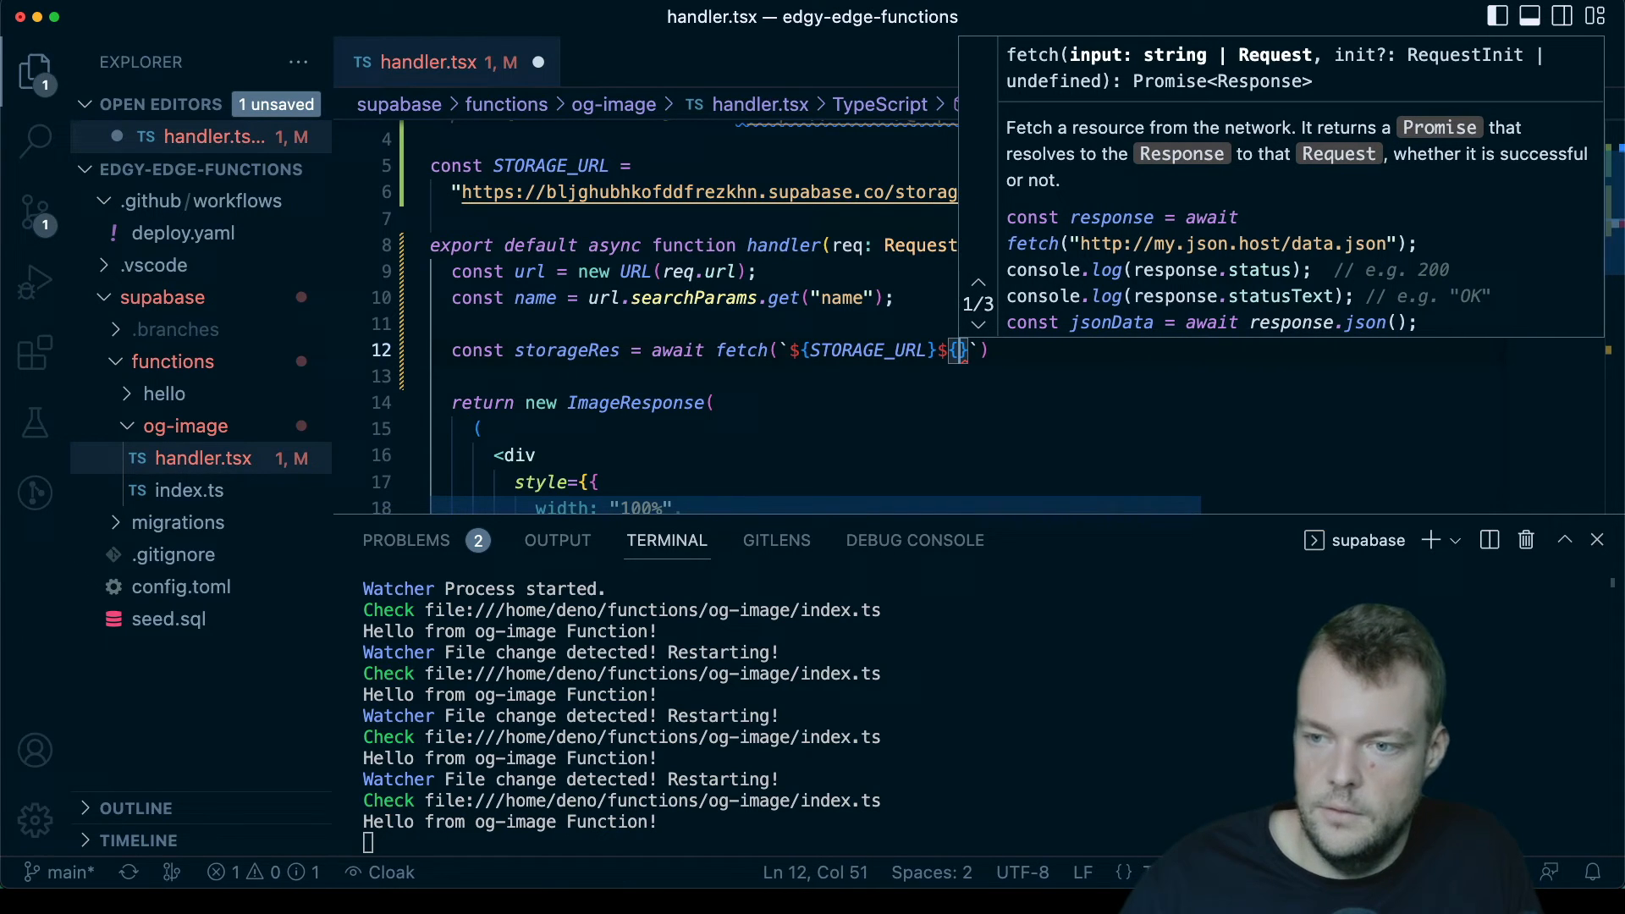
{"action": "type", "text": "name"}
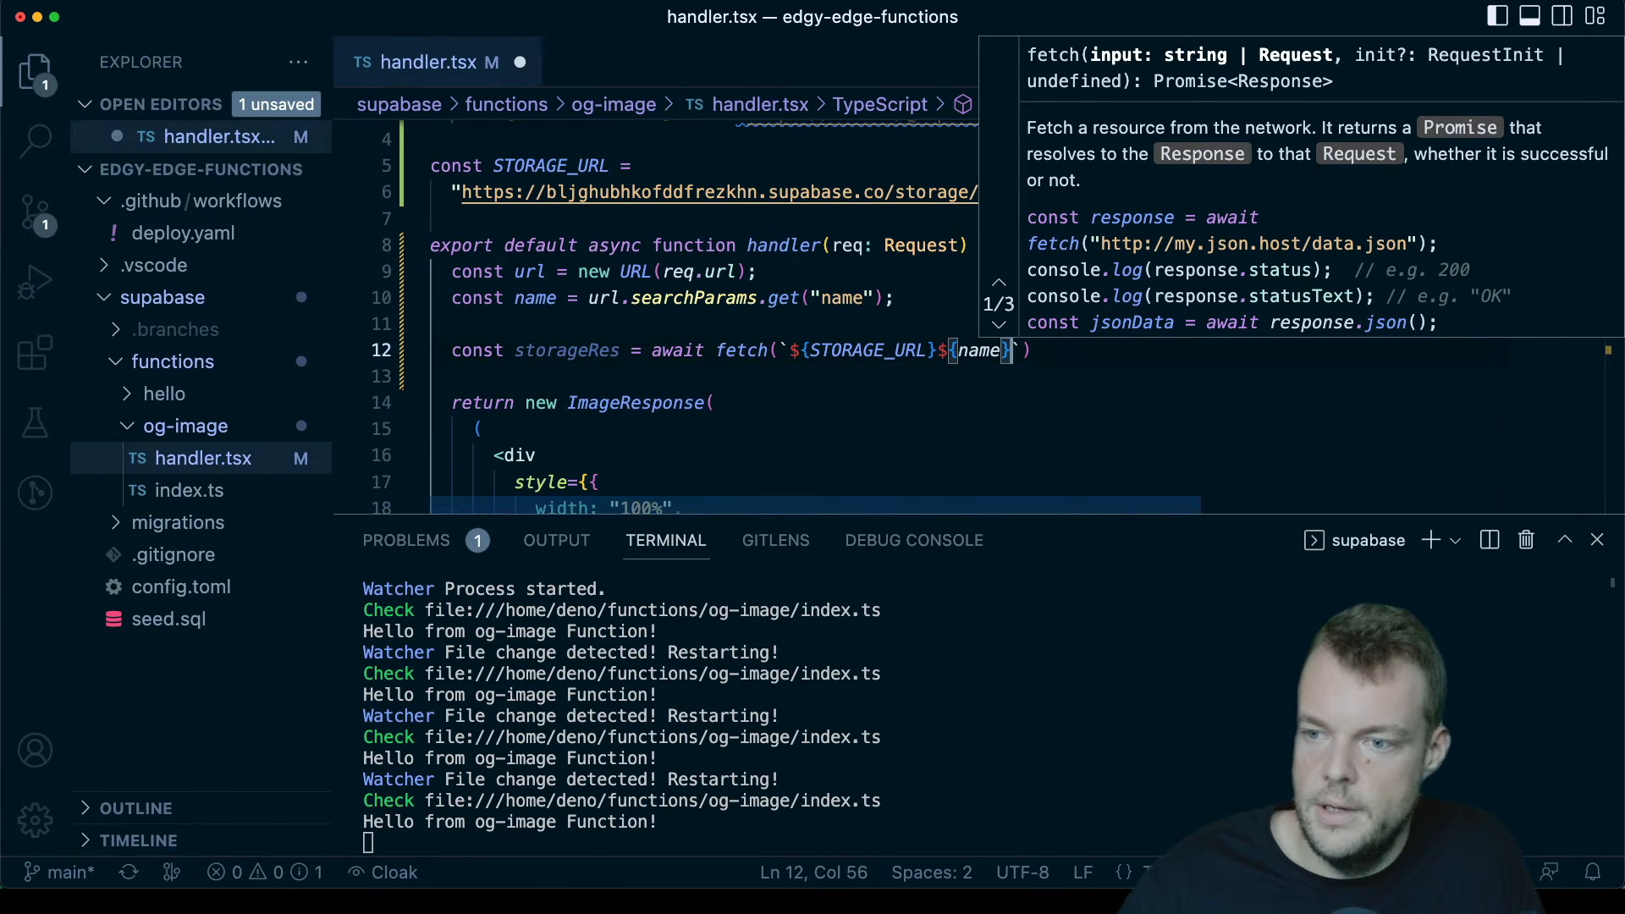
{"action": "type", "text": "."}
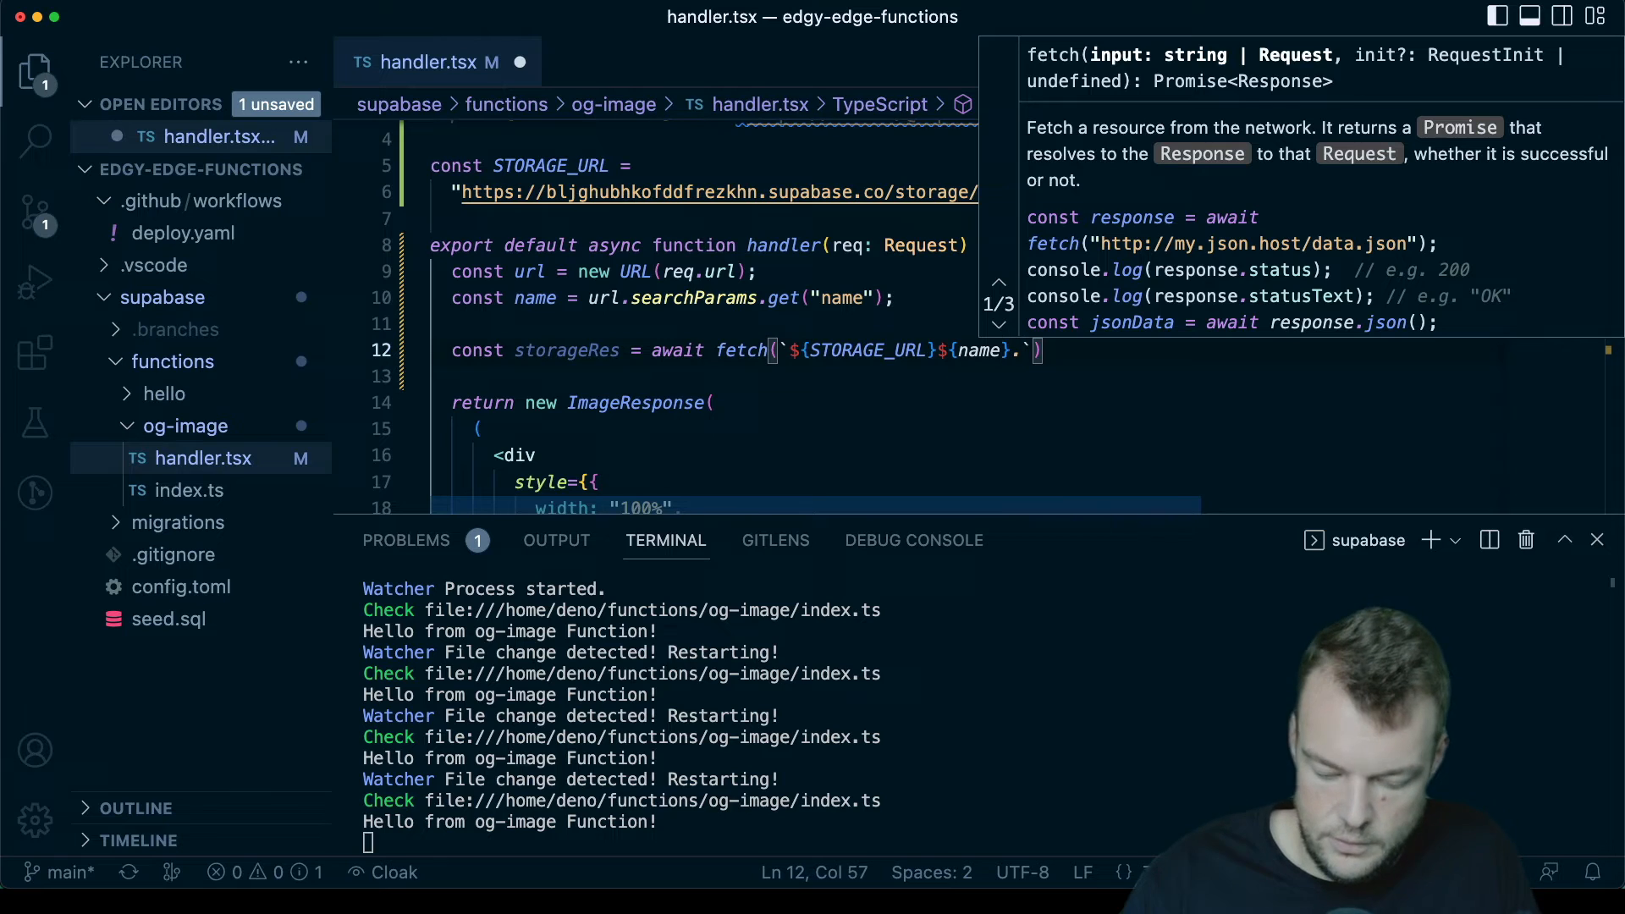
{"action": "type", "text": "png"}
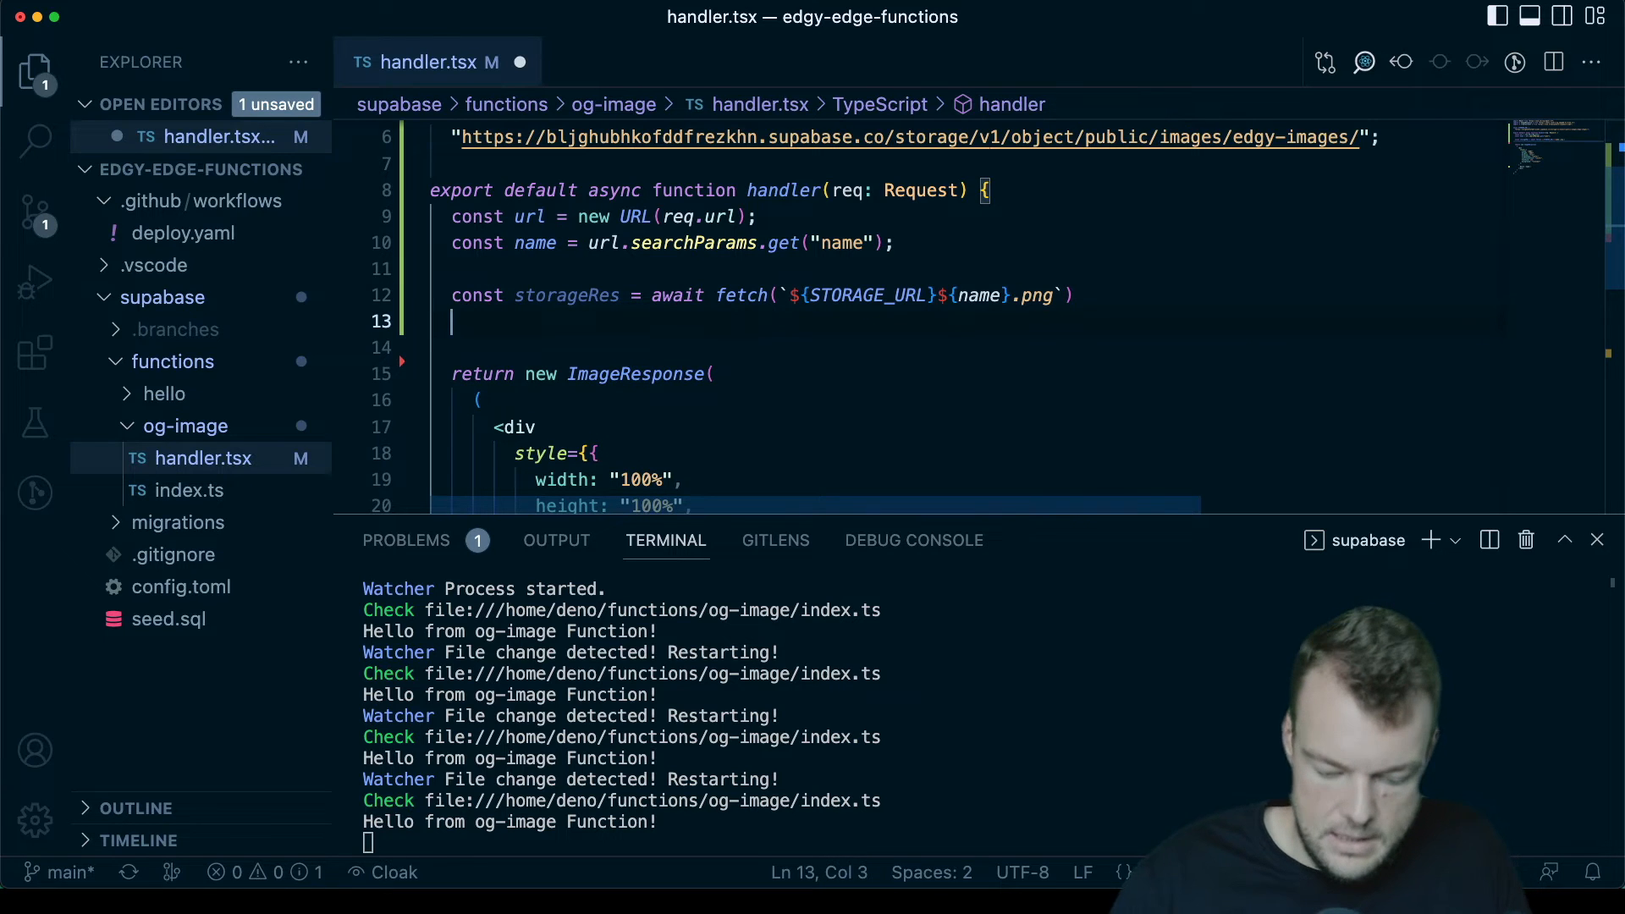
Step: Add 'if (storageRes.ok) return storageRes;' below the fetch and save handler.tsx
{"action": "type", "text": "if"}
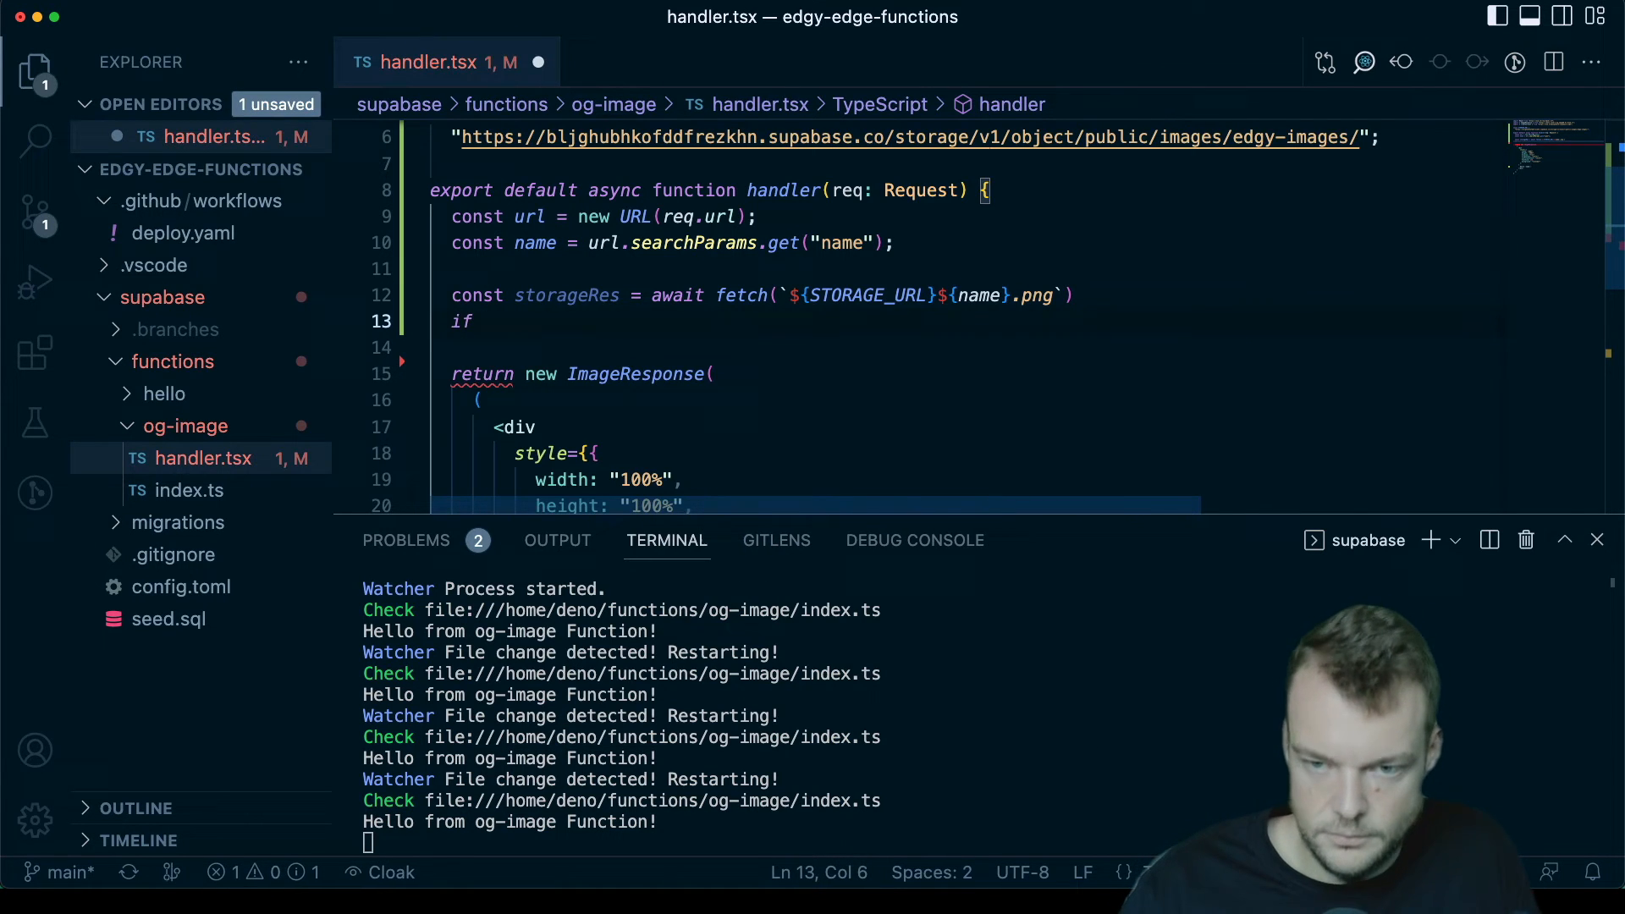
{"action": "type", "text": "(storageRes)"}
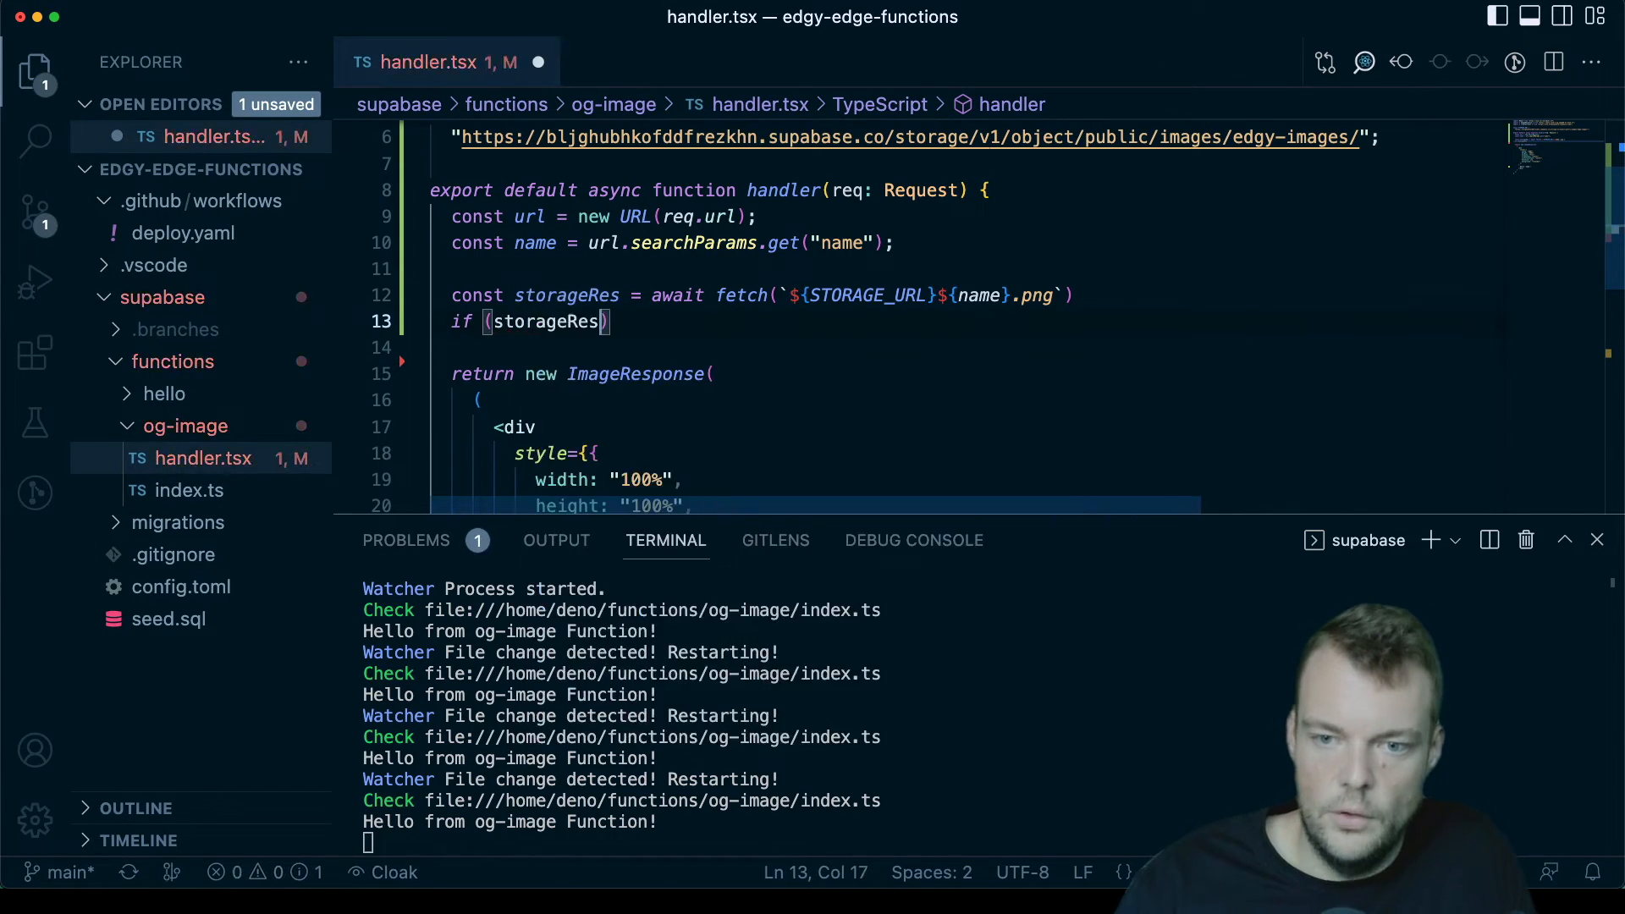
{"action": "type", "text": ".ok"}
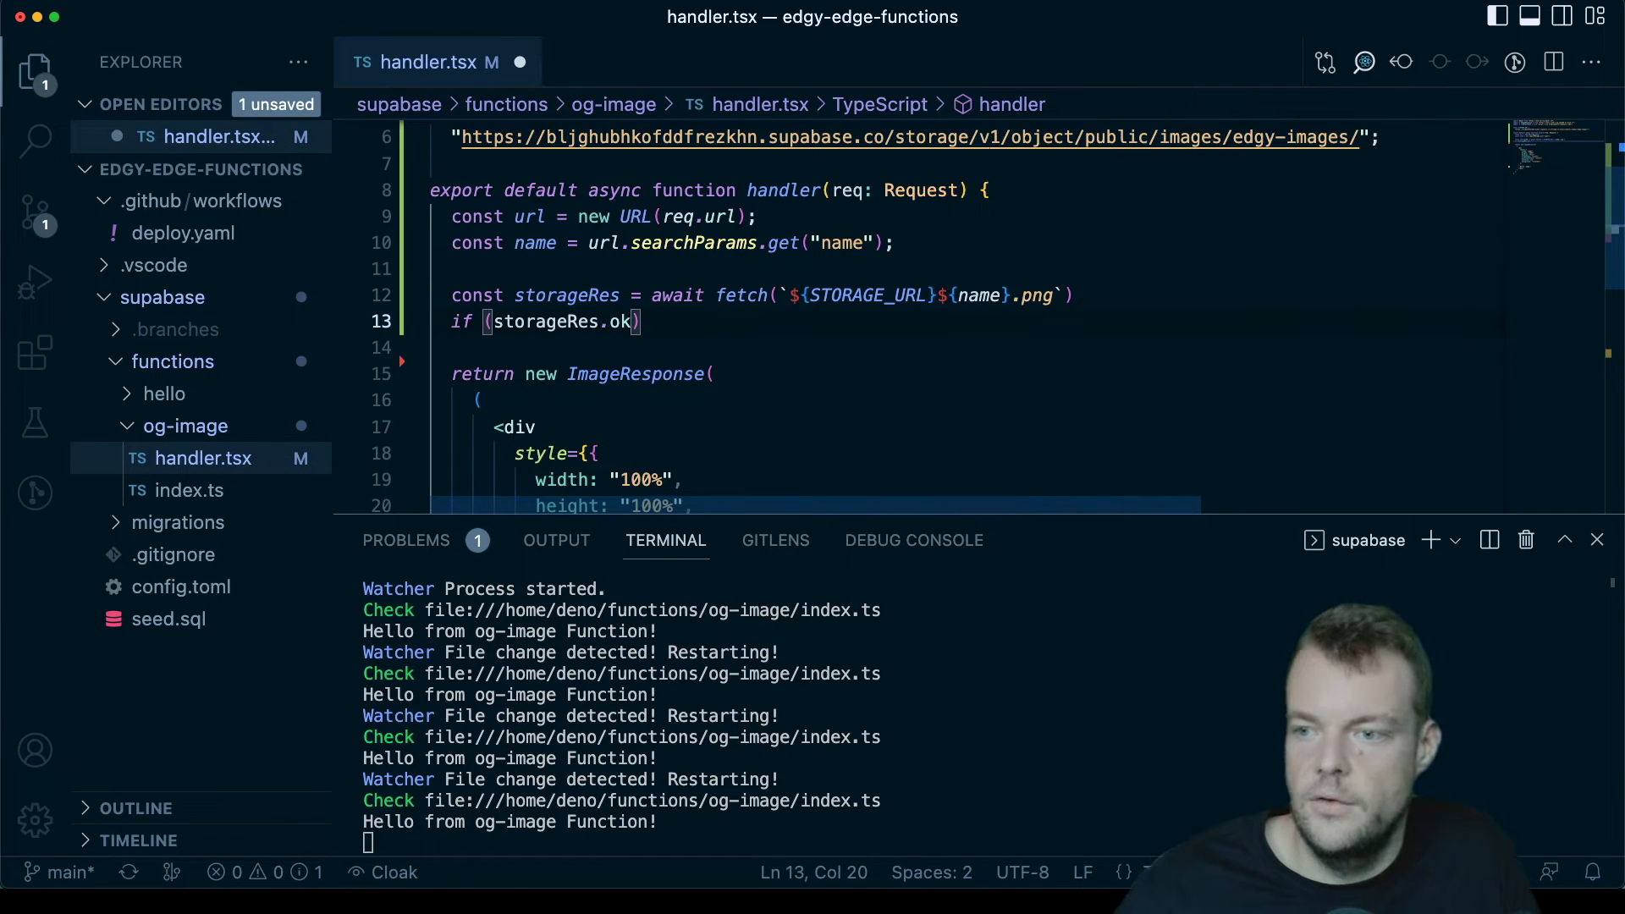
{"action": "type", "text": "return"}
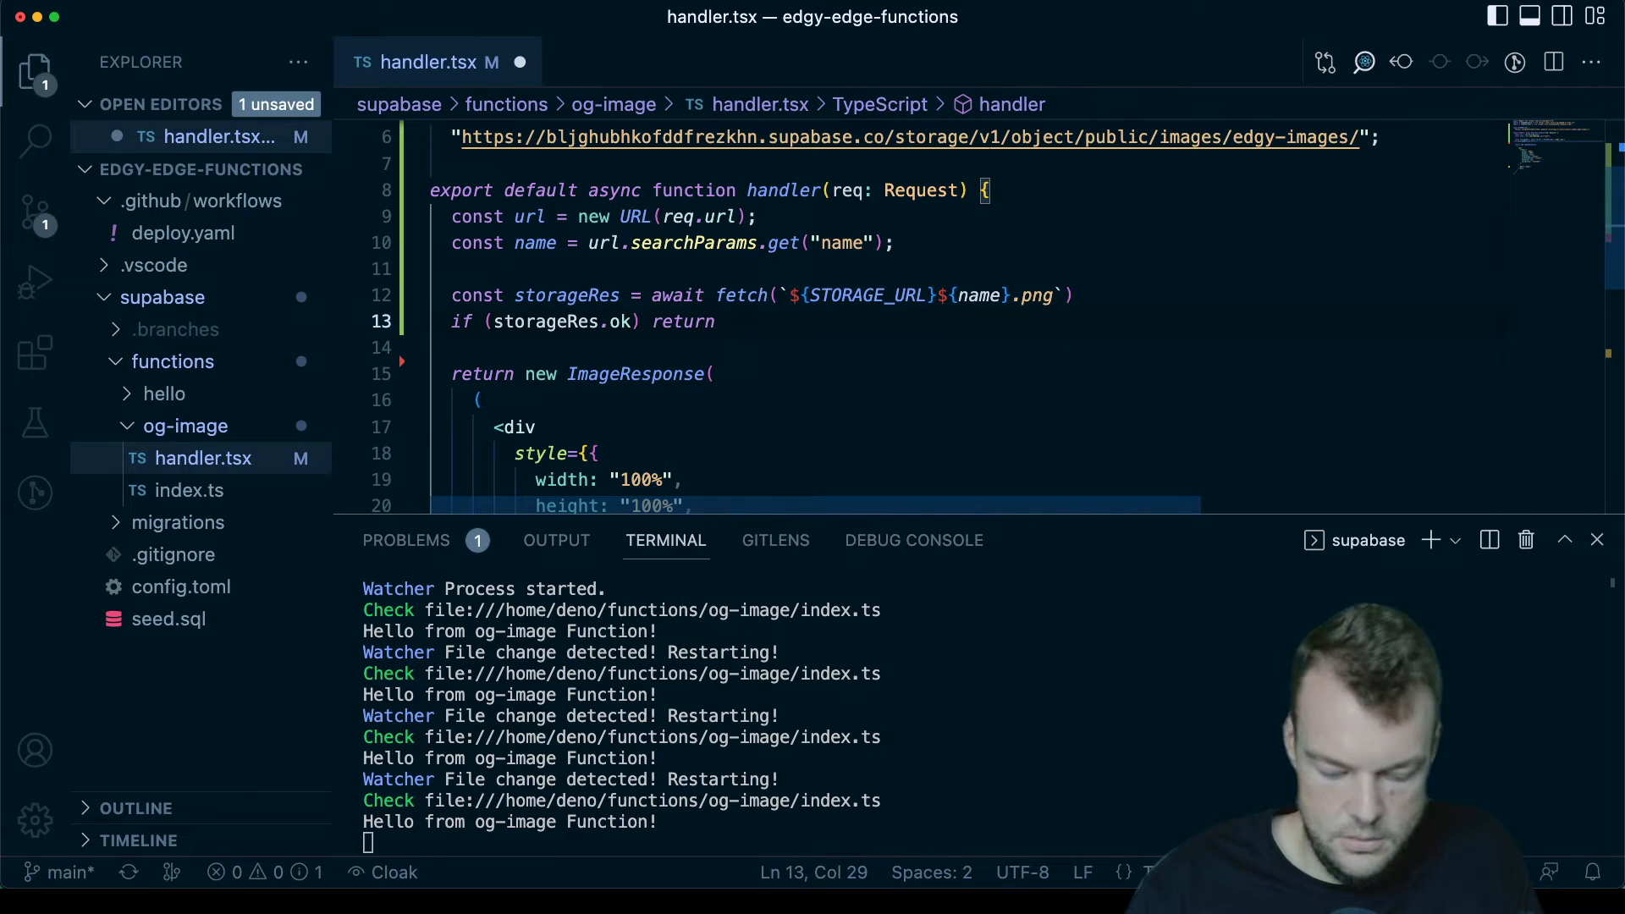
{"action": "type", "text": "storageRes"}
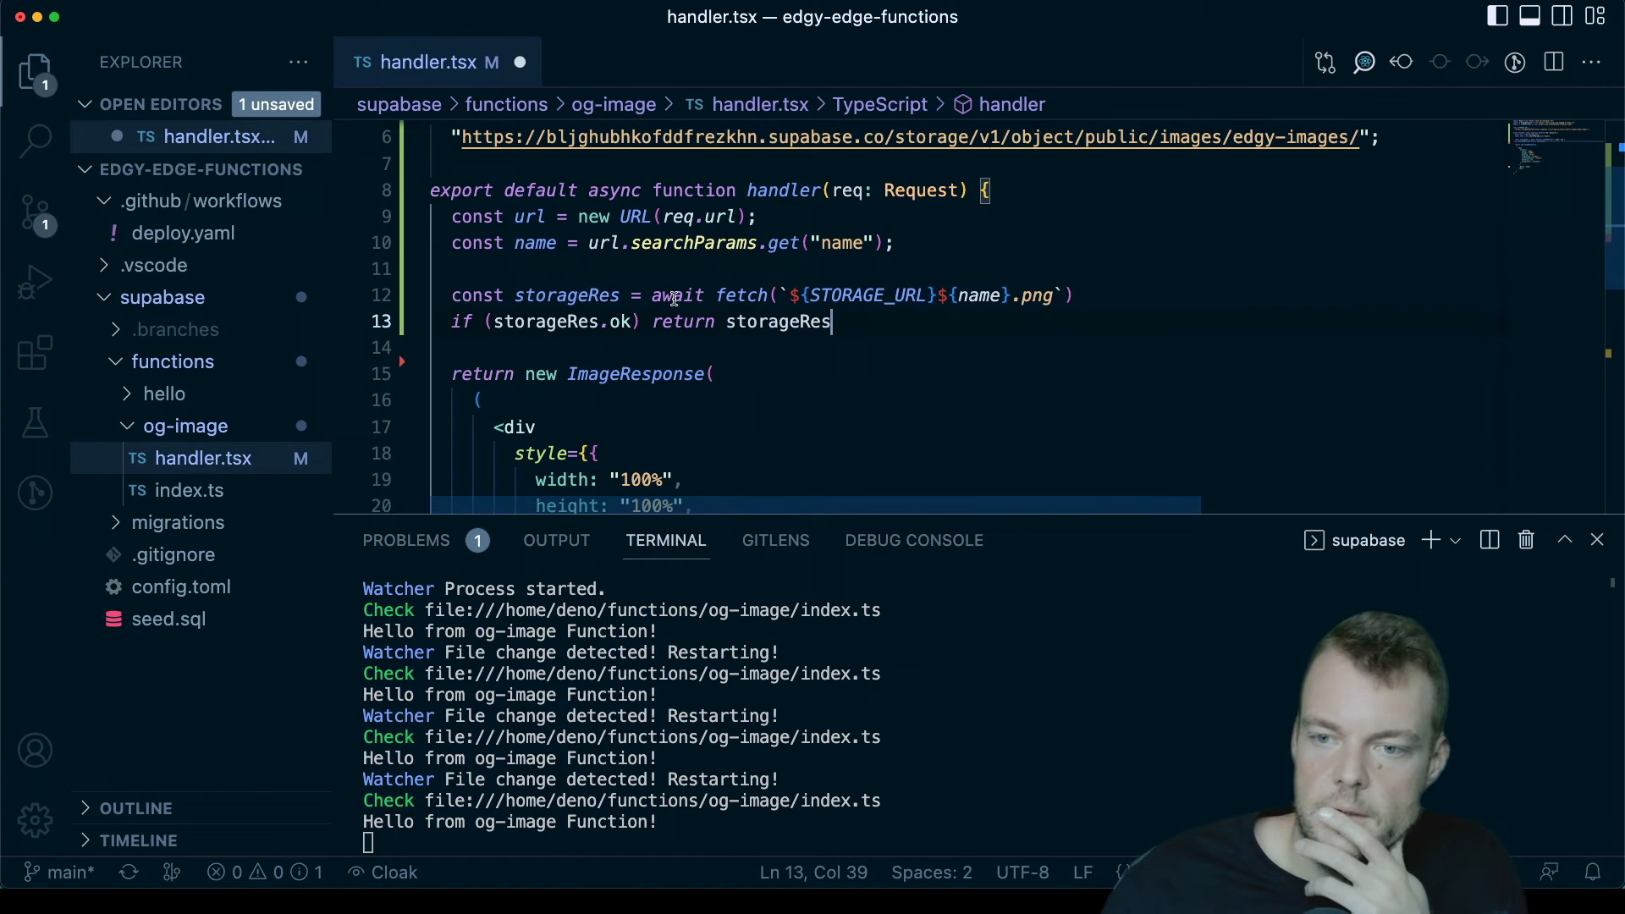
{"action": "mouse_move", "coordinate": [565, 294]}
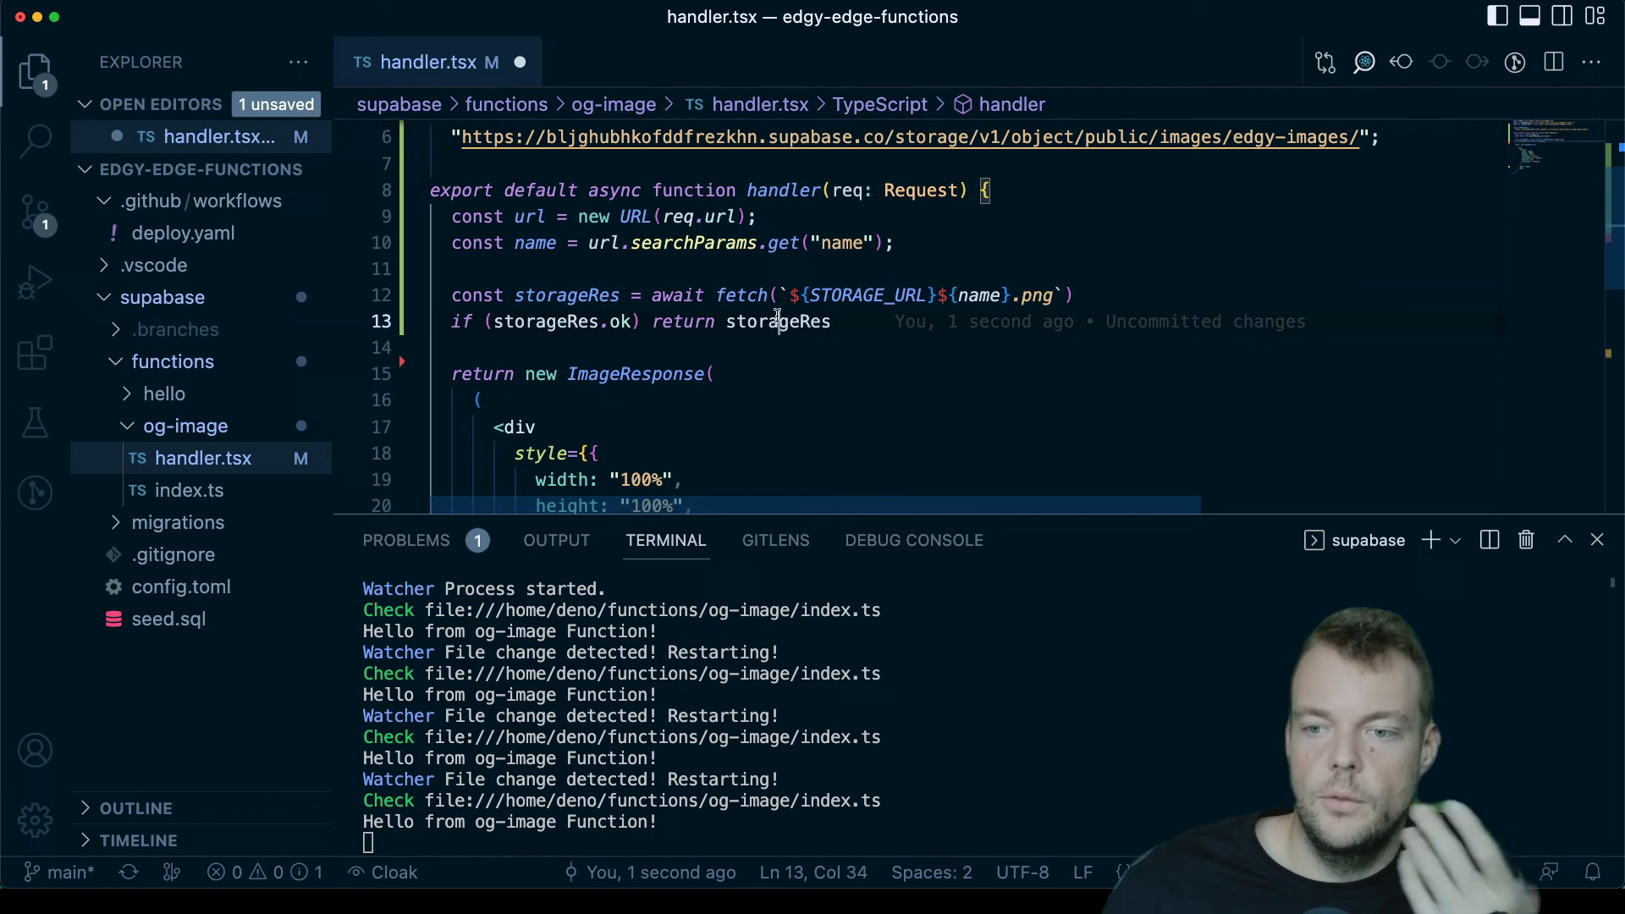
{"action": "left_click", "coordinate": [830, 321]}
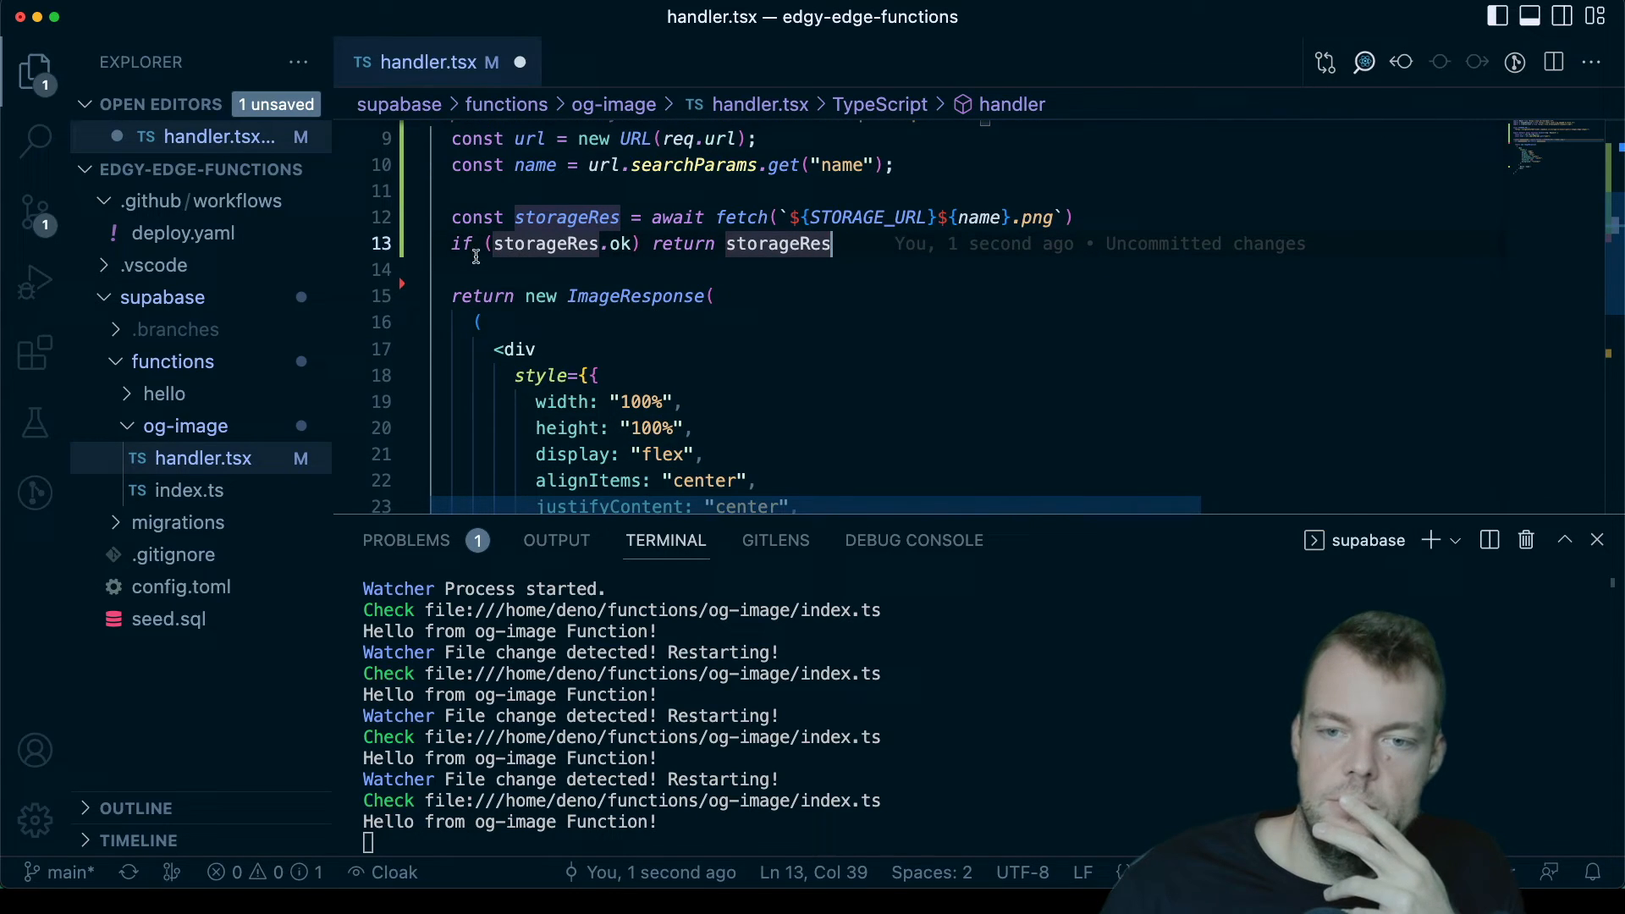
{"action": "scroll", "scroll_direction": "down", "scroll_amount": 3}
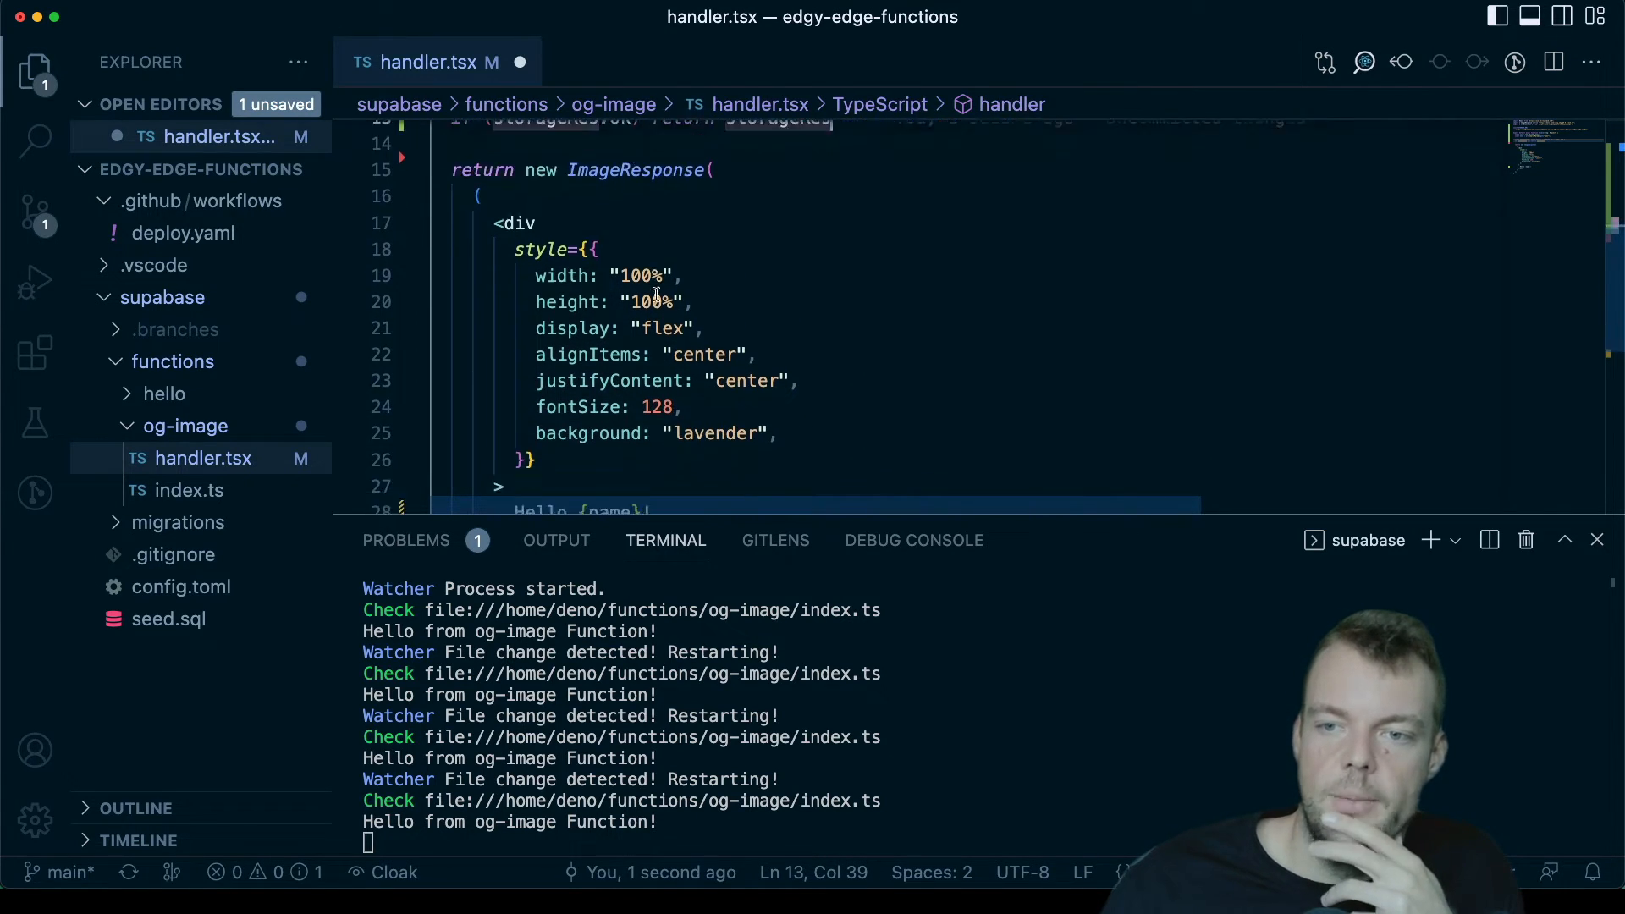
{"action": "scroll", "scroll_direction": "down", "scroll_amount": 3}
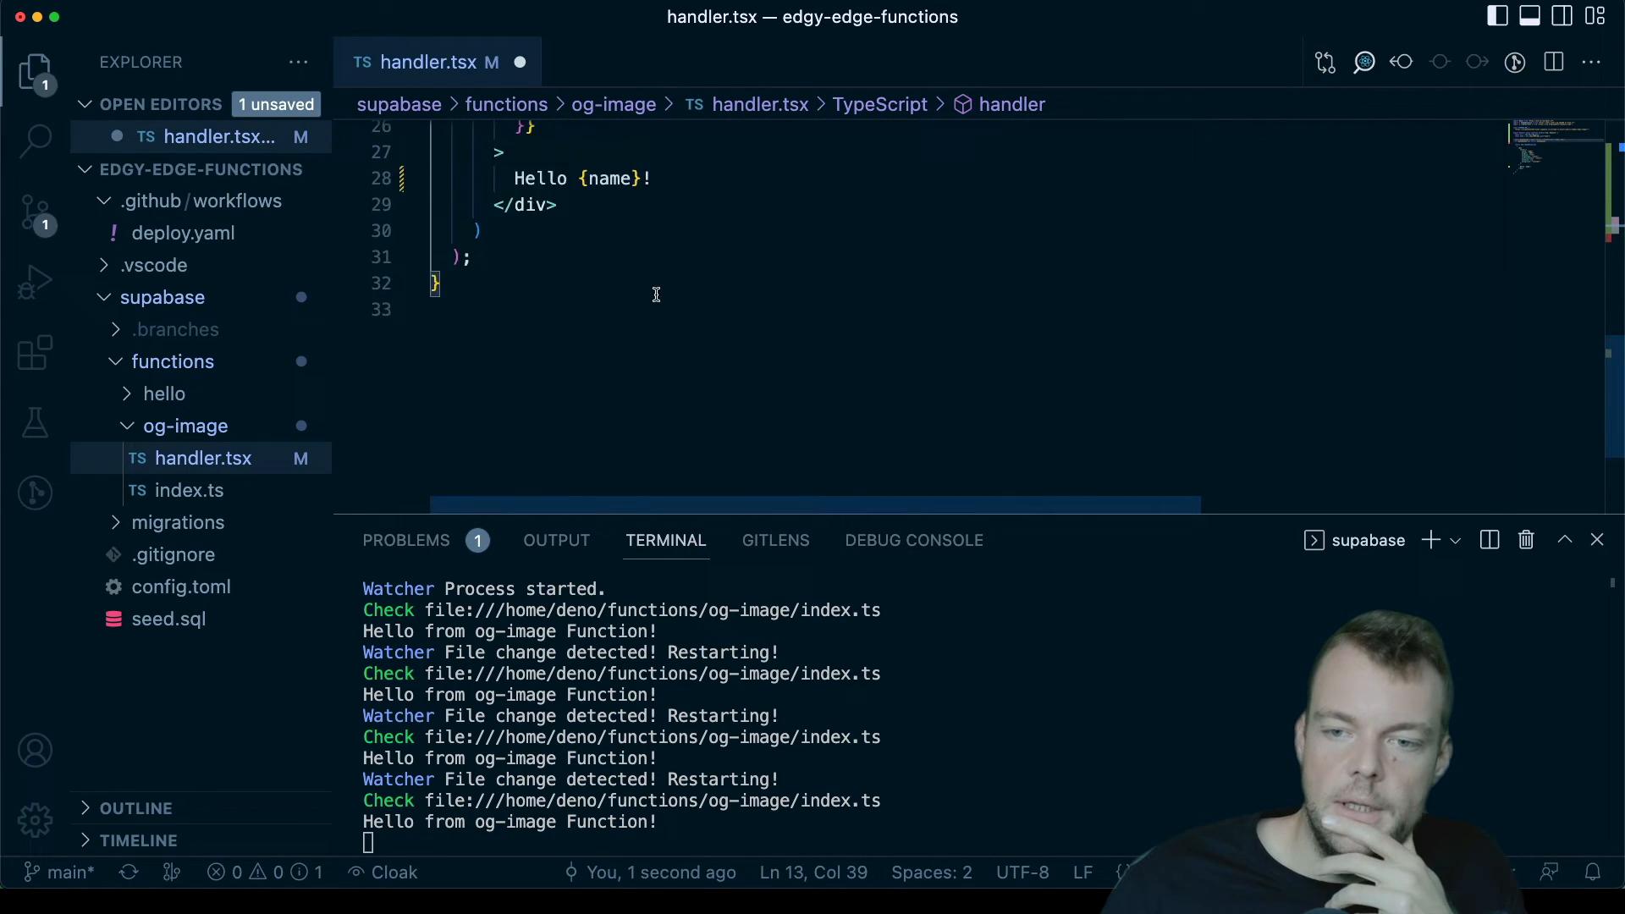
{"action": "scroll", "scroll_direction": "up", "scroll_amount": 3}
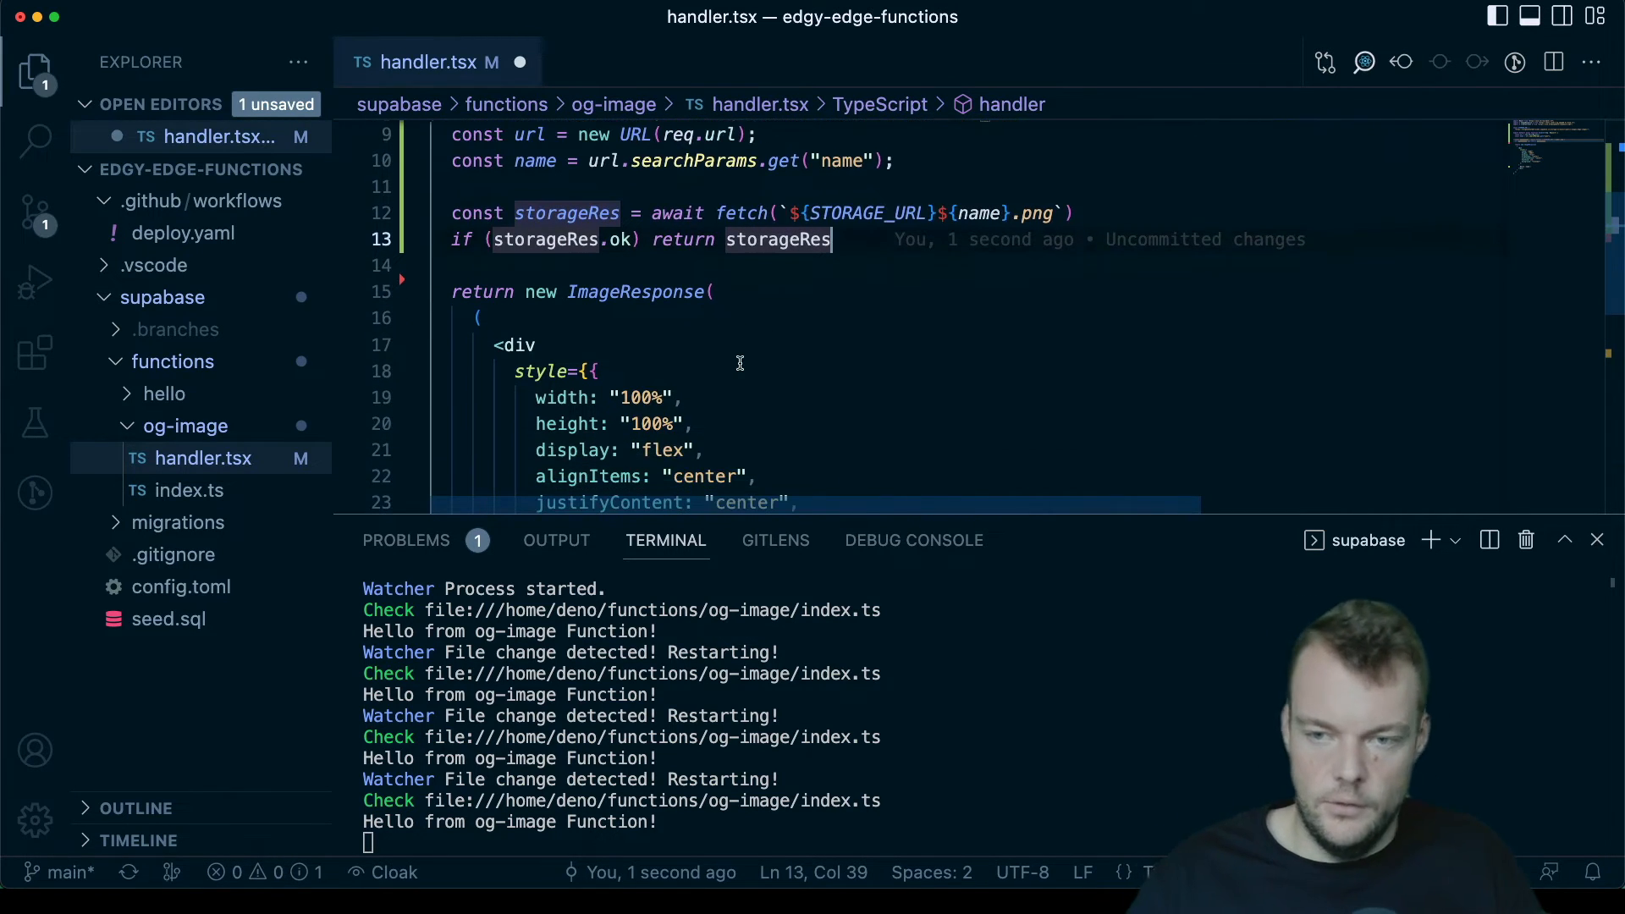
{"action": "type", "text": ";"}
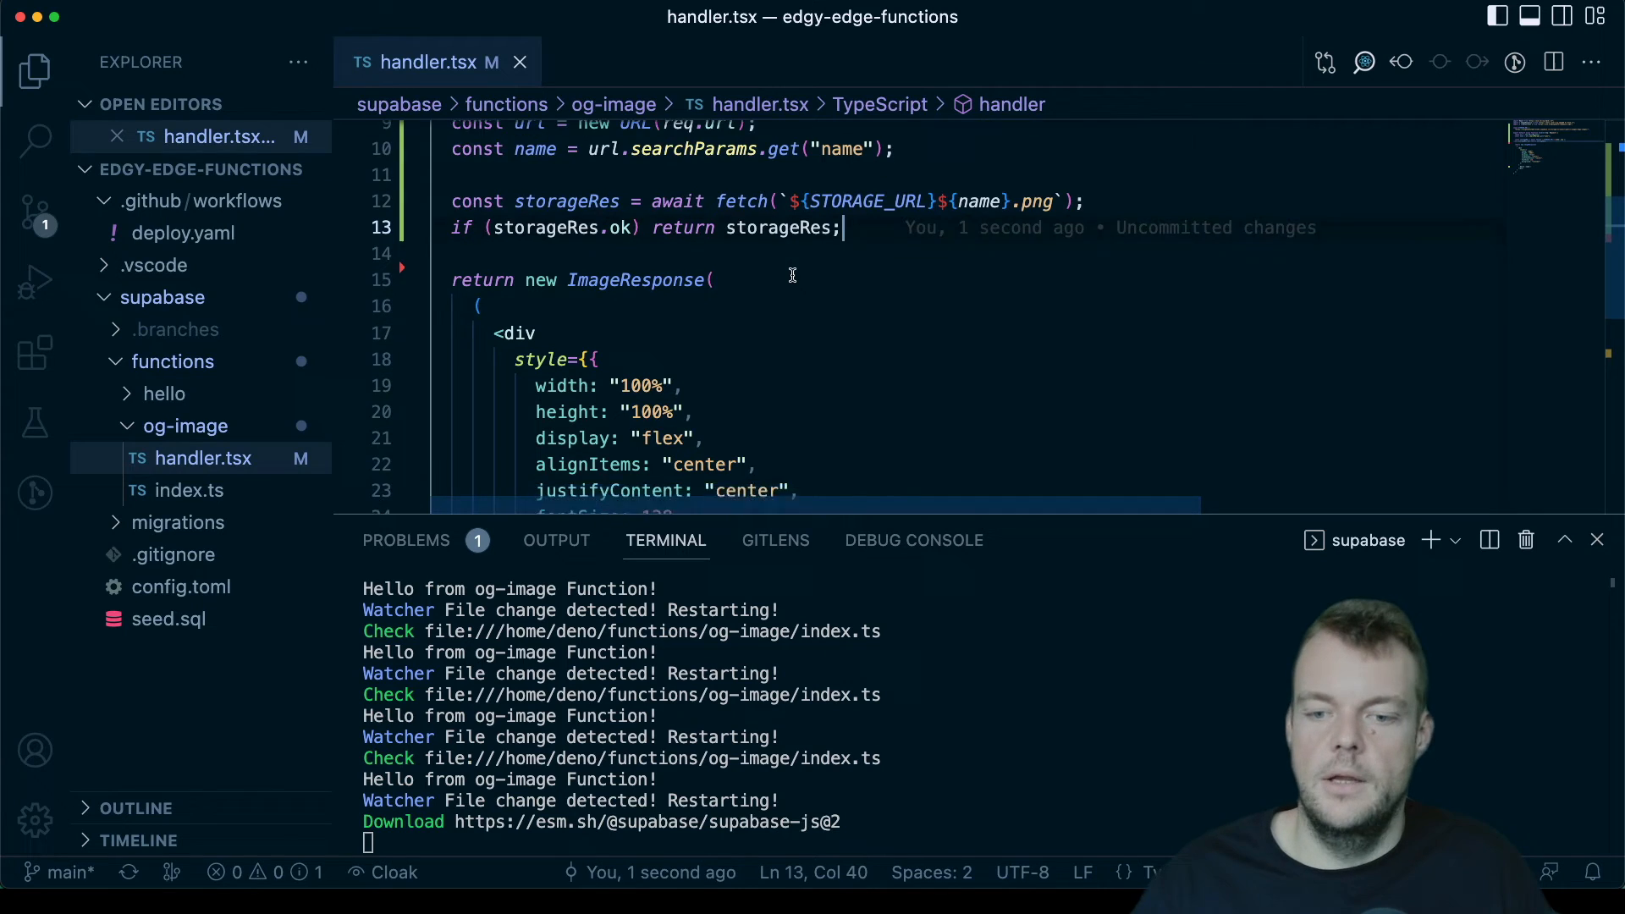
{"action": "scroll", "scroll_direction": "up", "scroll_amount": 3}
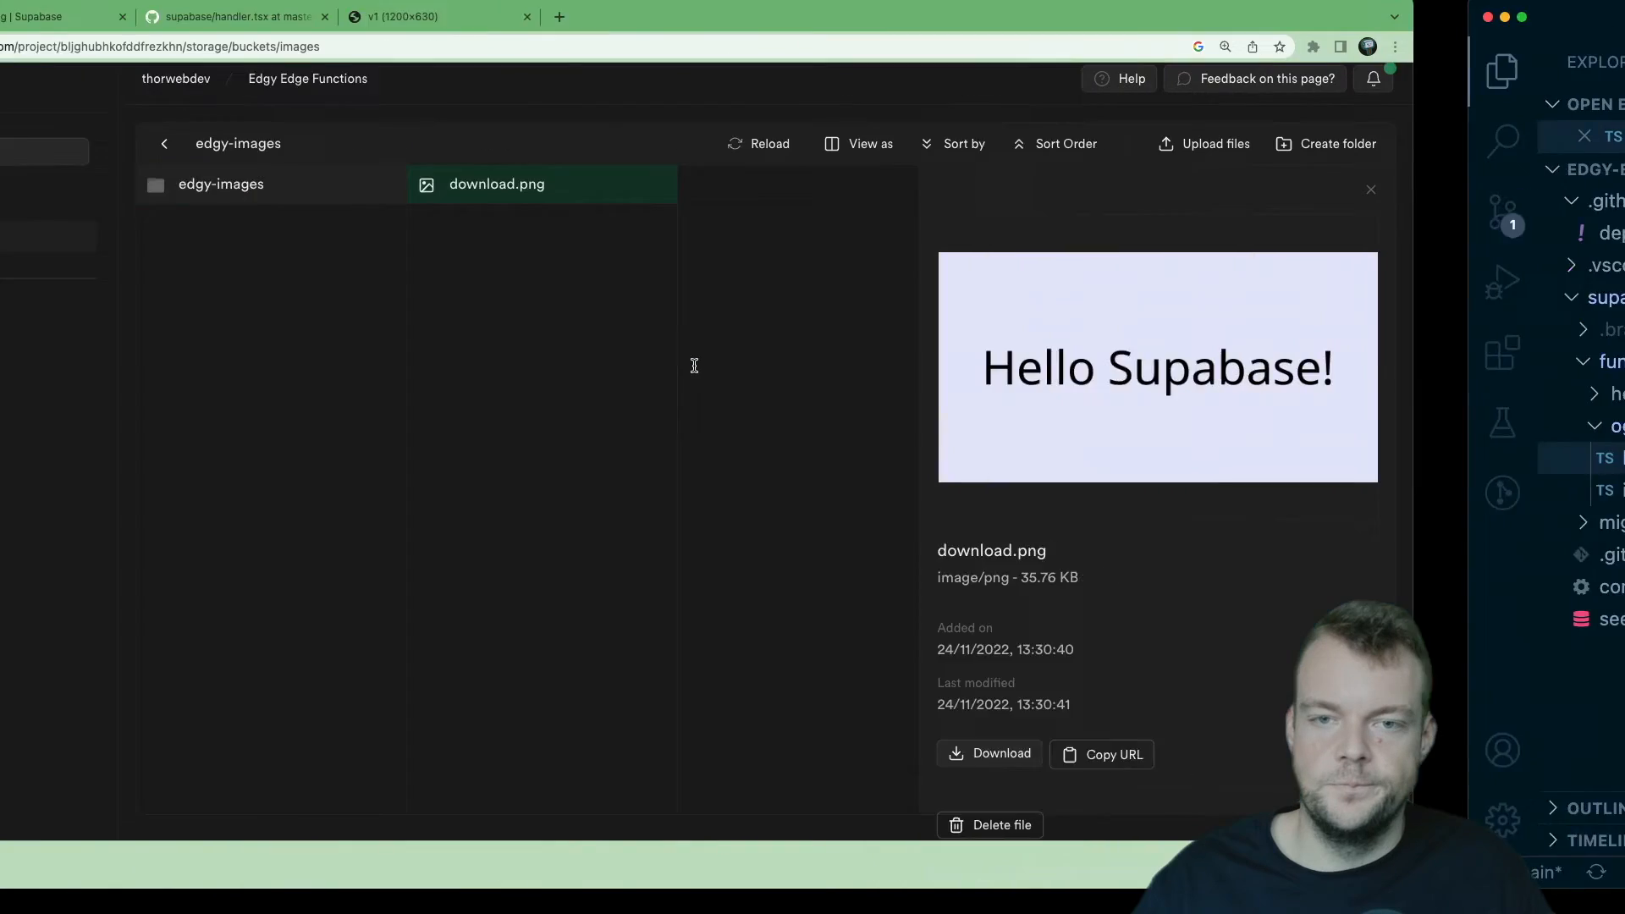
Step: On the localhost v1 page, reload with the Network panel and view the ?name=Supabase request headers
{"action": "left_click", "coordinate": [435, 17]}
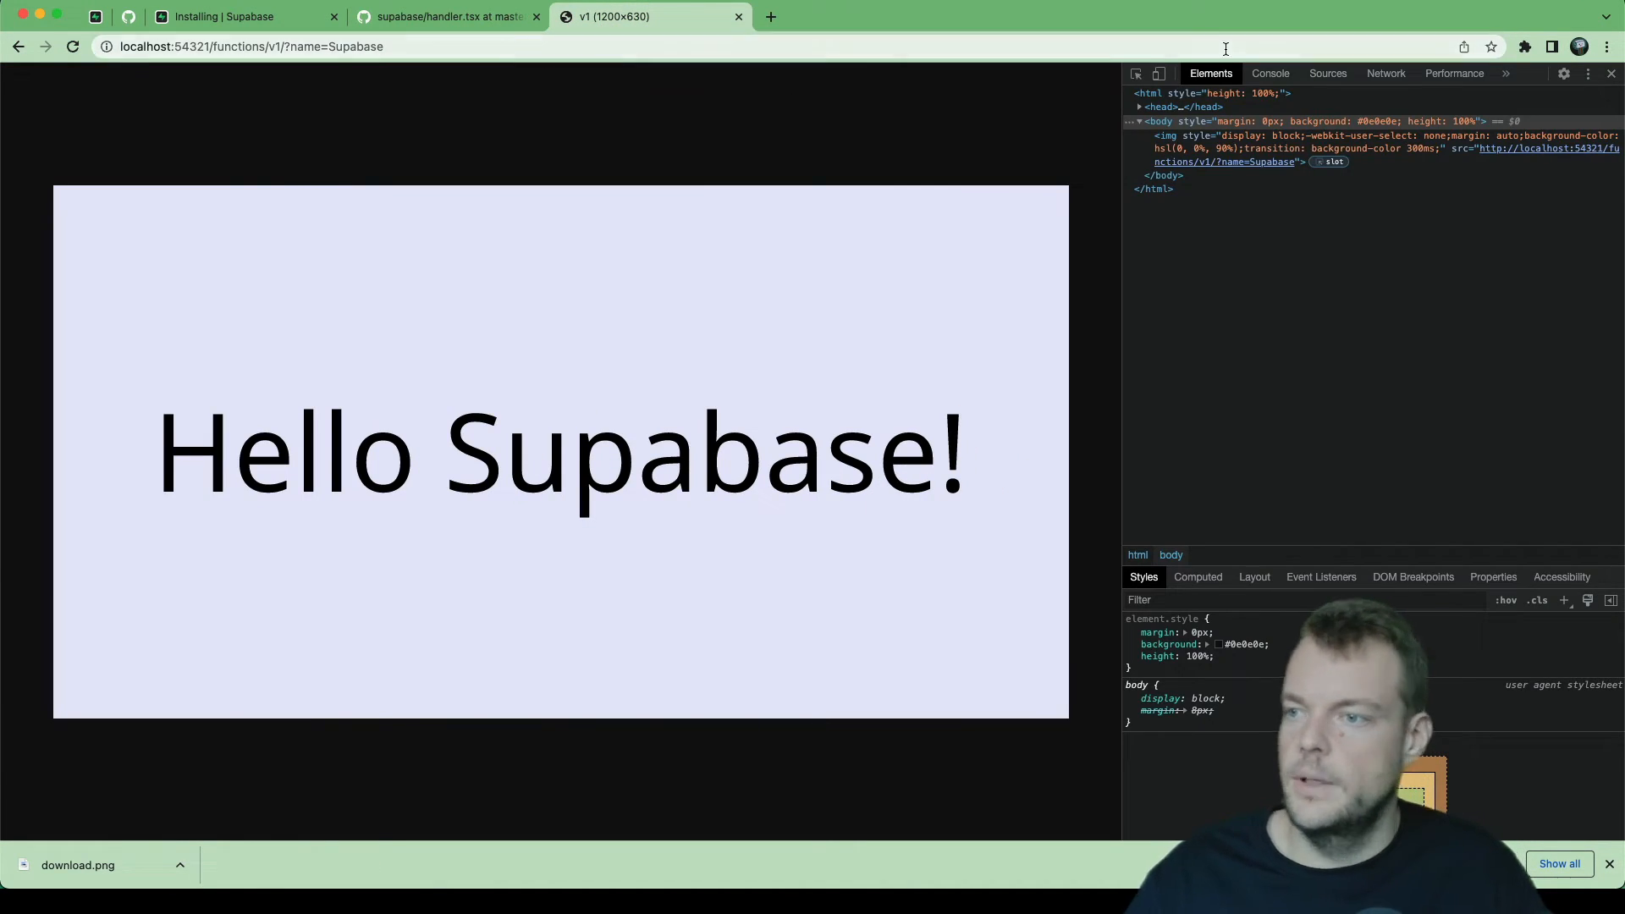
{"action": "left_click", "coordinate": [1387, 73]}
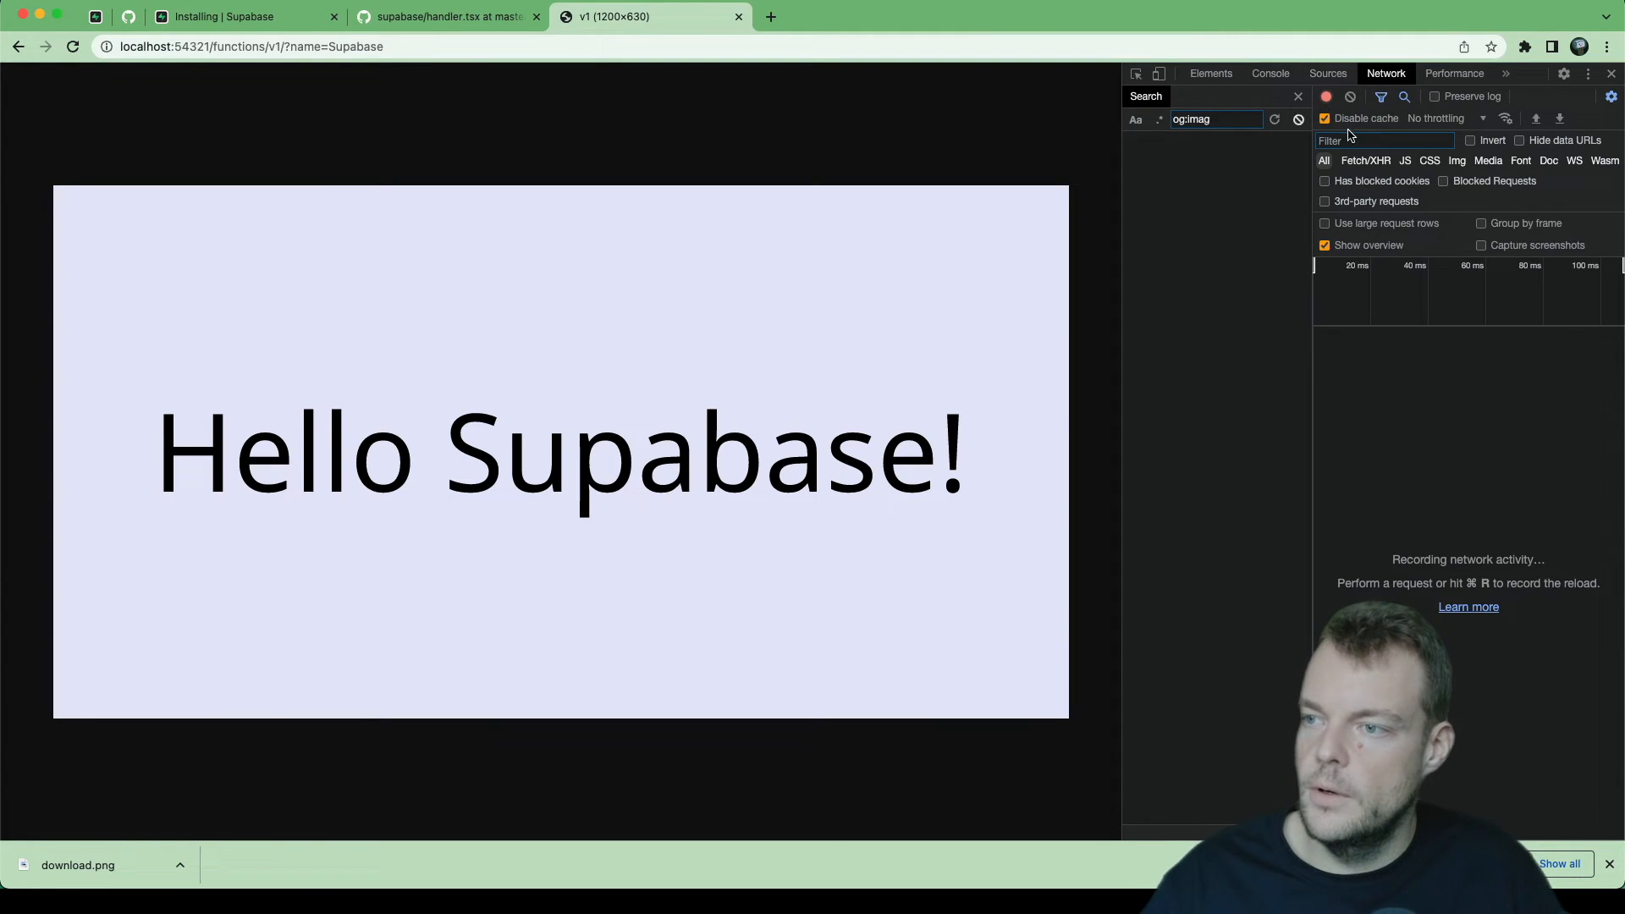
{"action": "left_click", "coordinate": [1297, 95]}
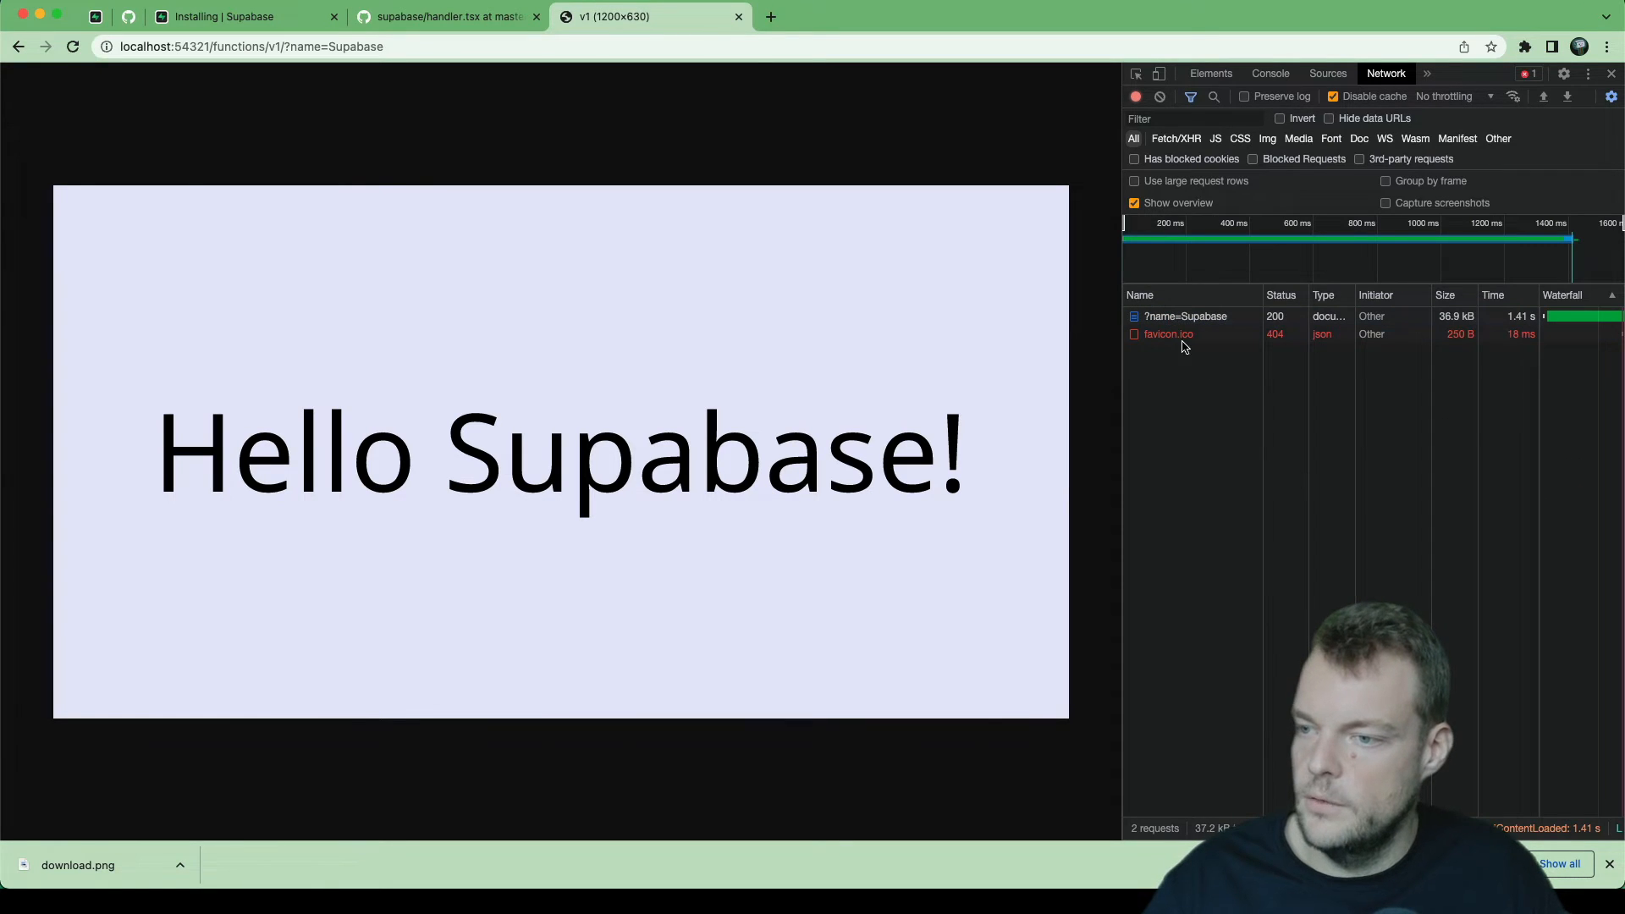
{"action": "left_click", "coordinate": [1185, 317]}
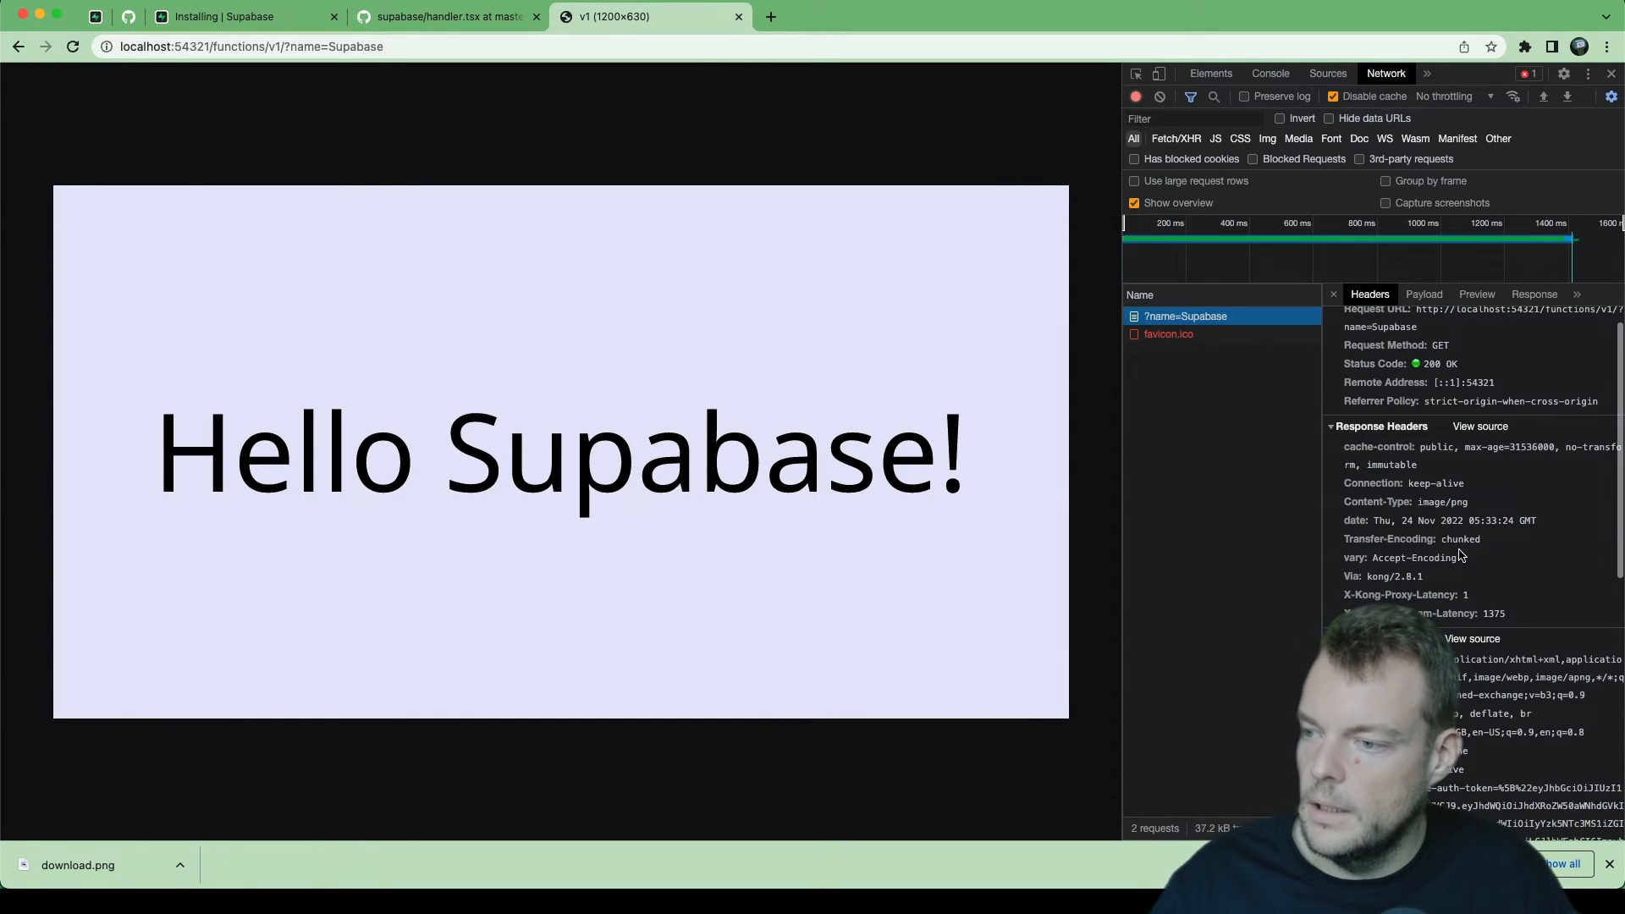
{"action": "mouse_move", "coordinate": [1438, 459]}
{"action": "type", "text": "download"}
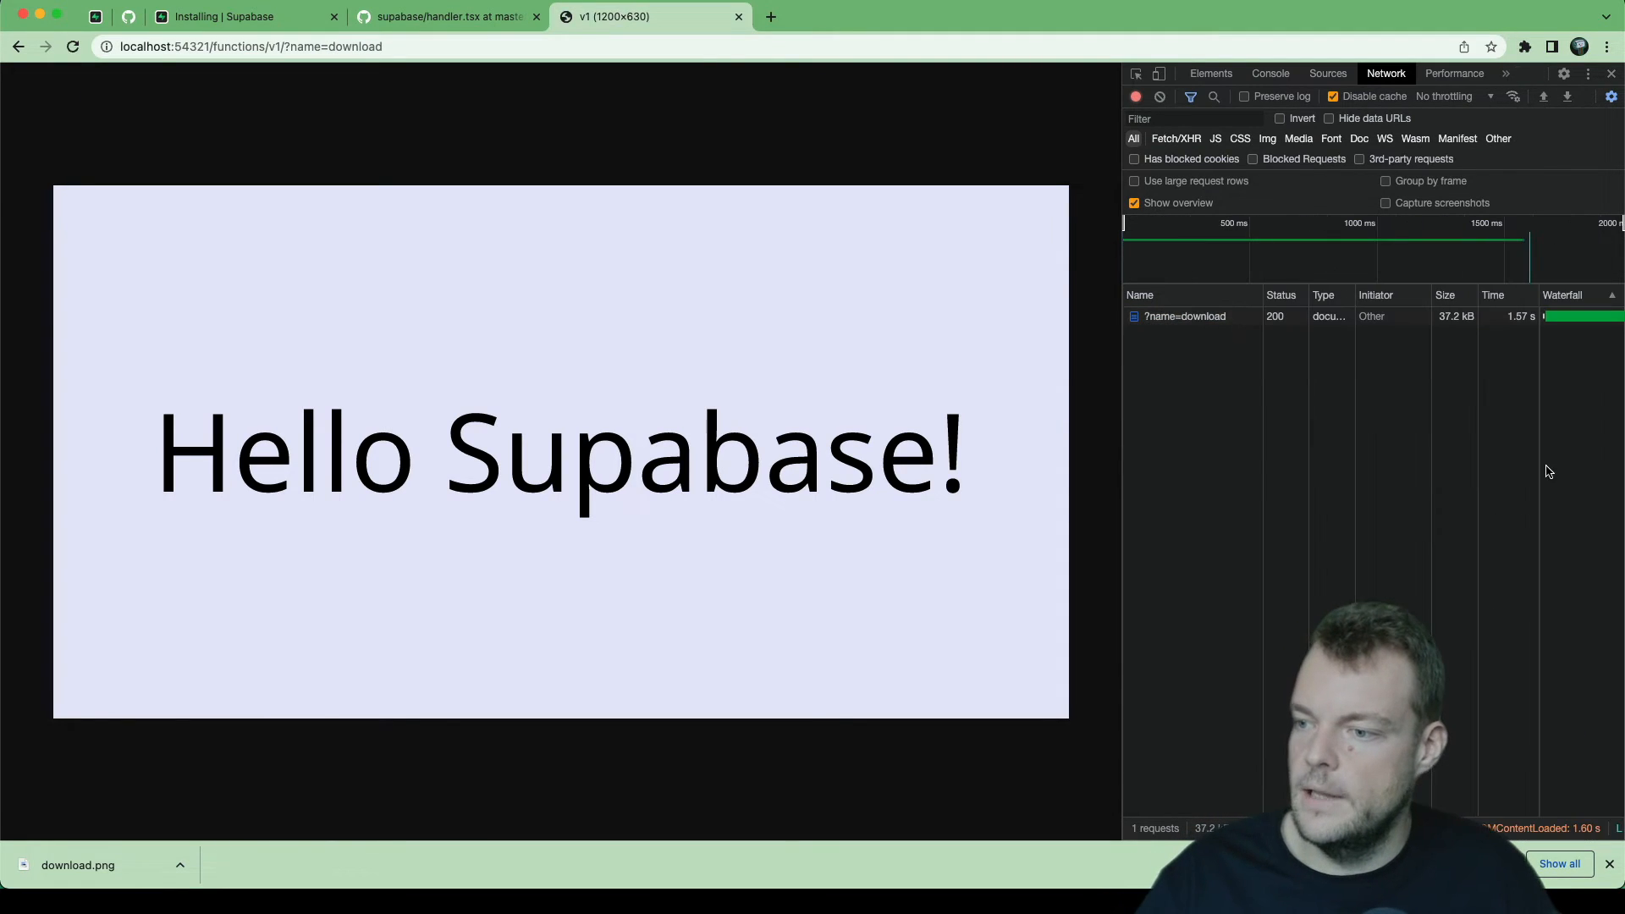
Step: Load ?name=download and check cf-cache-status turn from MISS to HIT across a reload
{"action": "left_click", "coordinate": [1185, 316]}
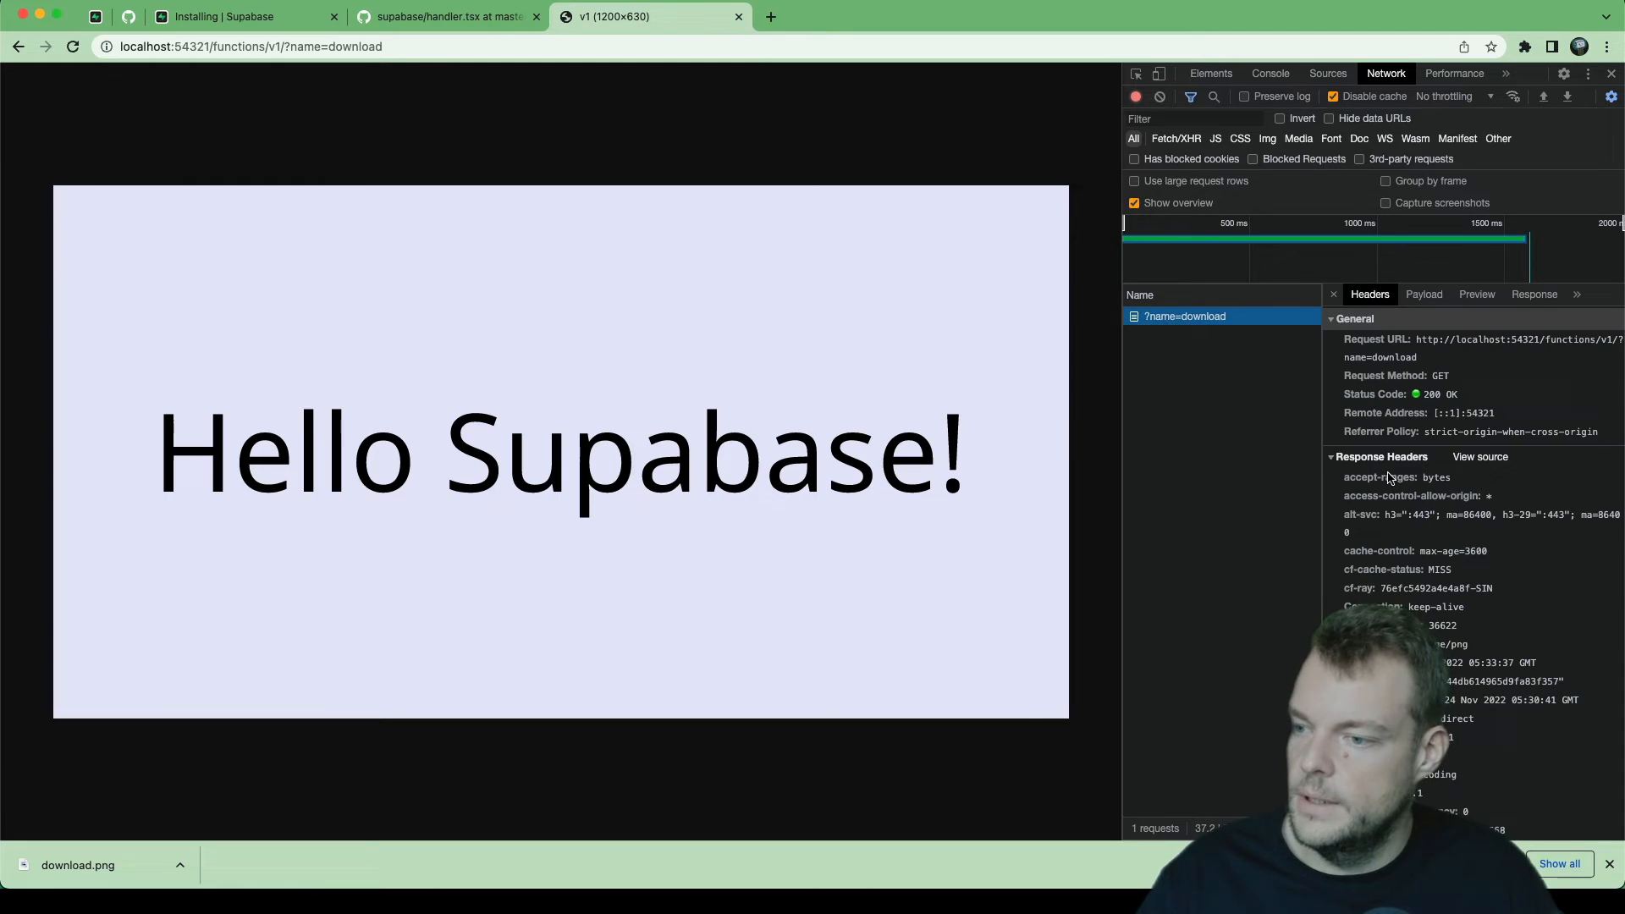
{"action": "mouse_move", "coordinate": [1366, 484]}
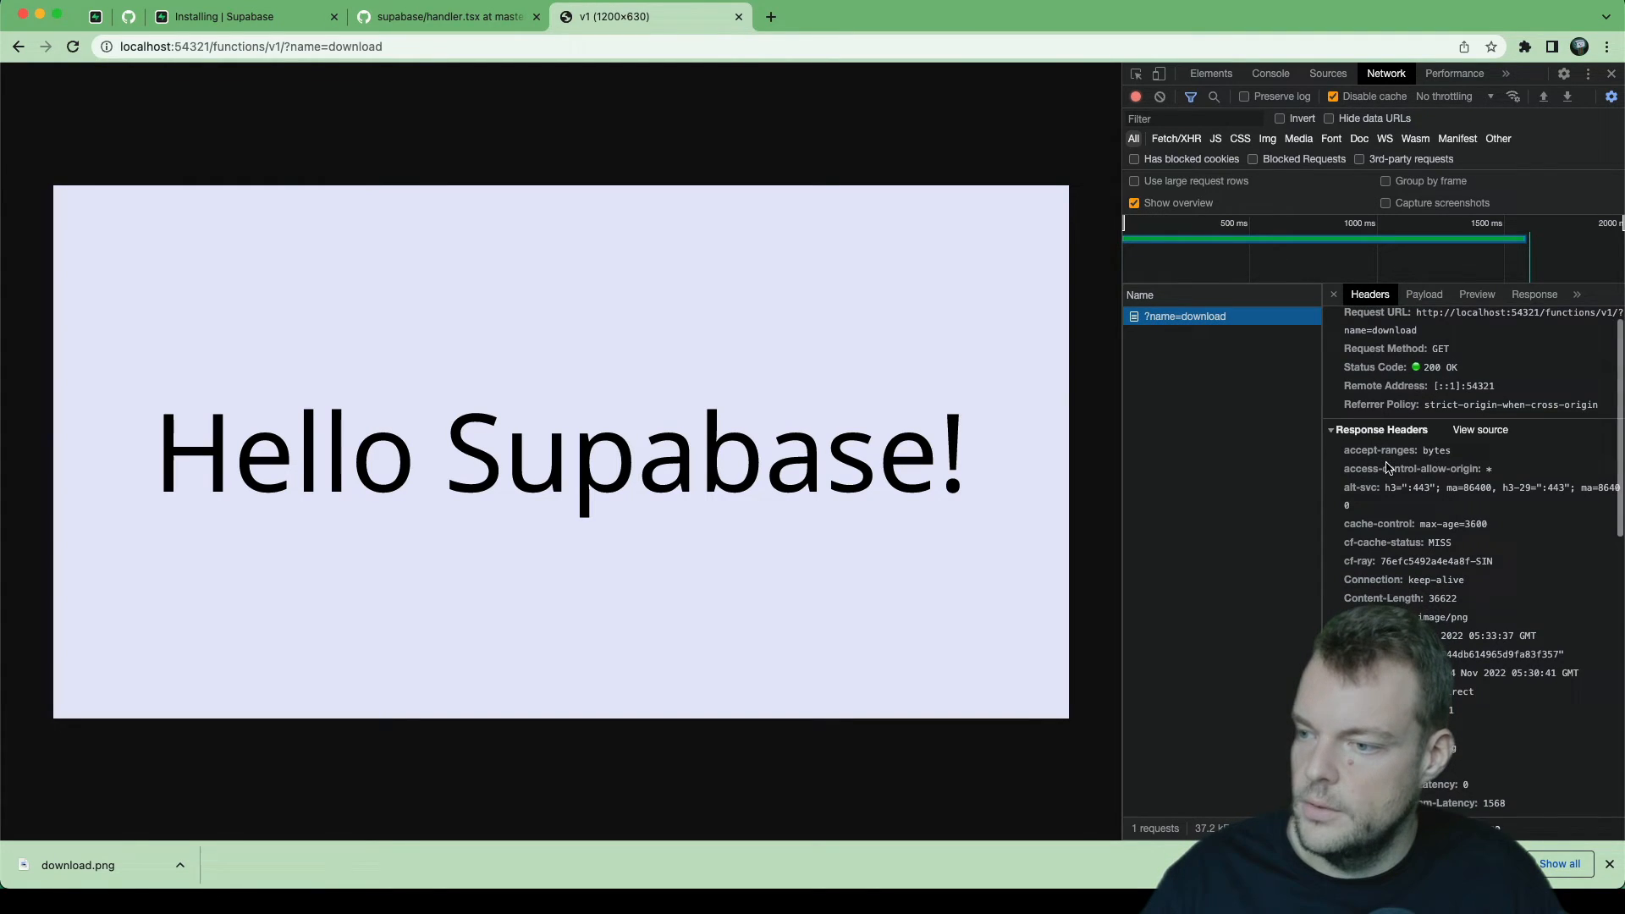
{"action": "scroll", "scroll_direction": "down", "scroll_amount": 3}
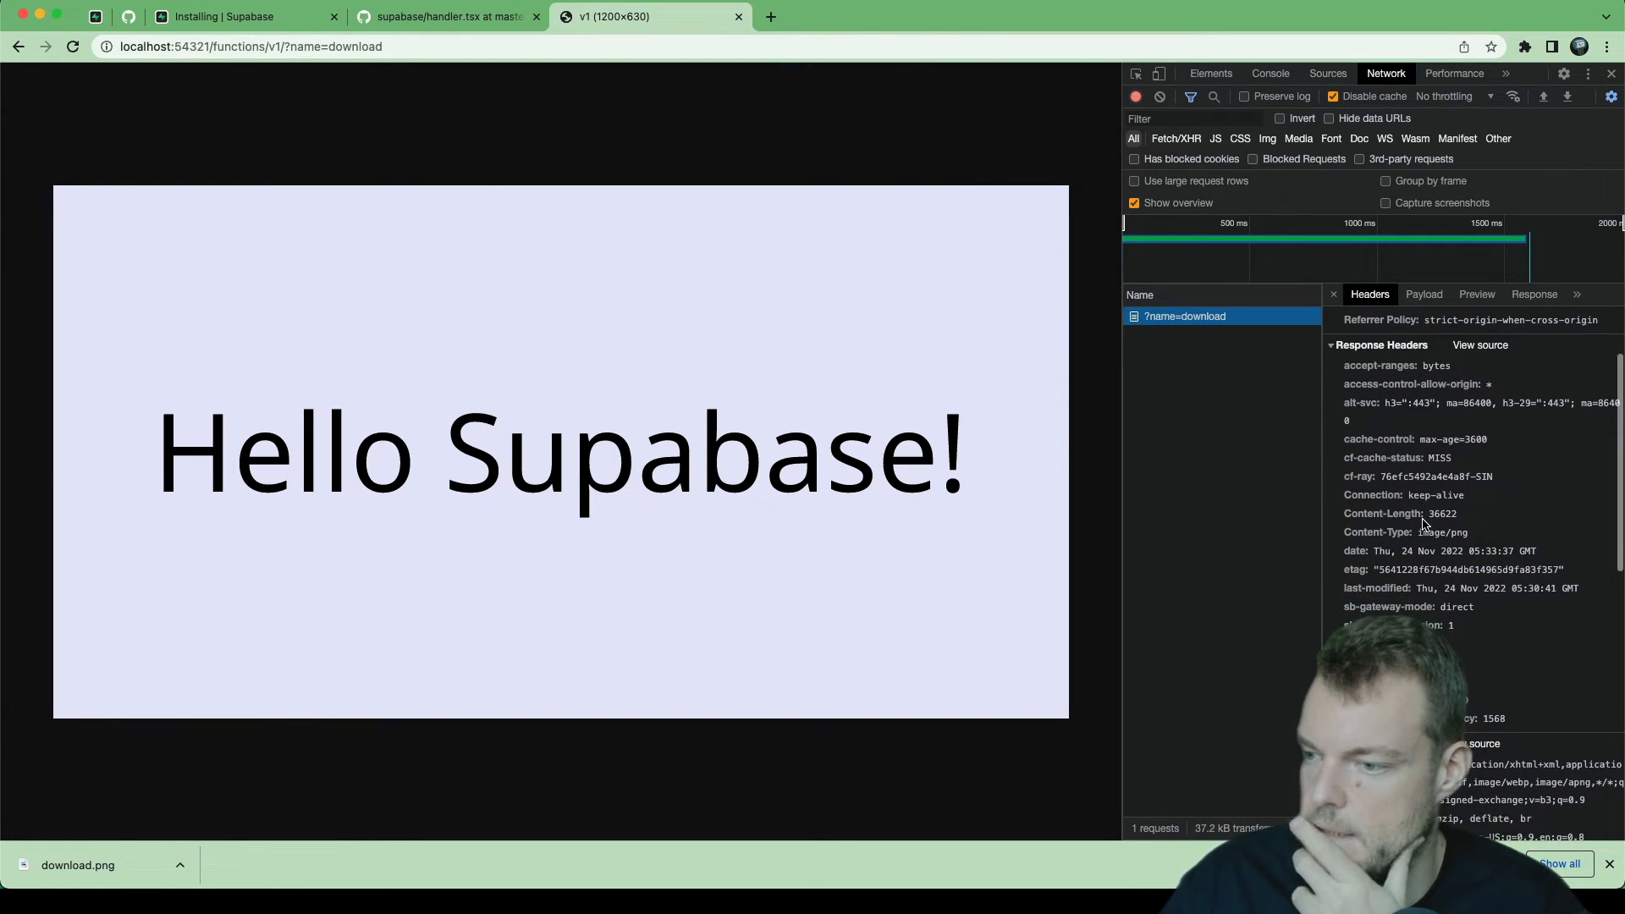
{"action": "left_click", "coordinate": [1410, 457]}
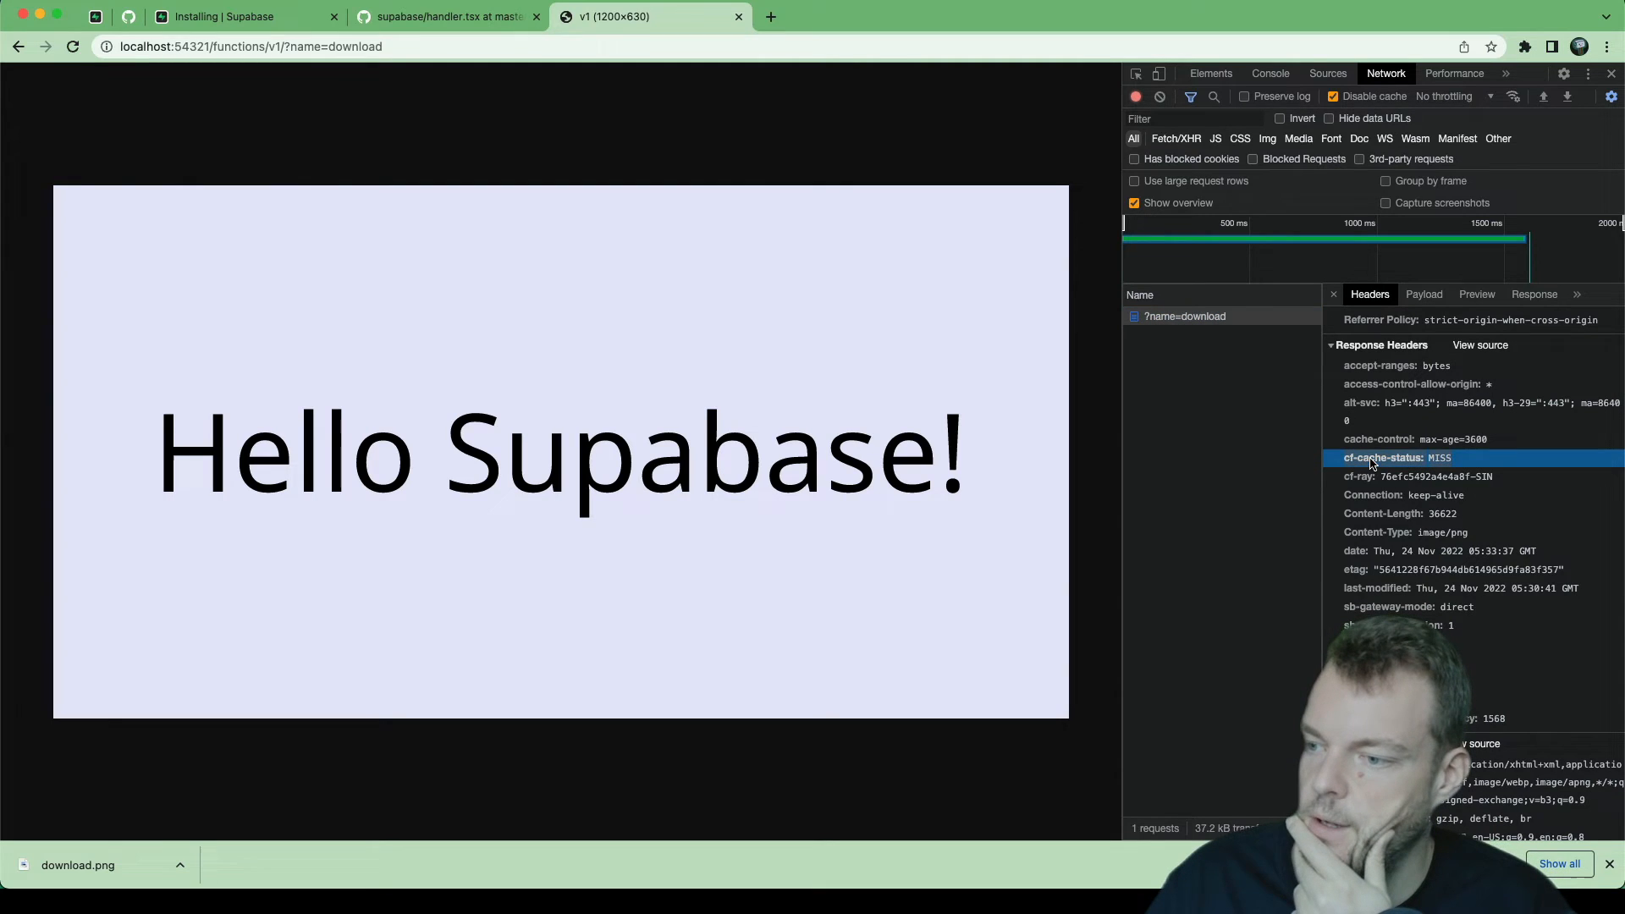
{"action": "mouse_move", "coordinate": [508, 125]}
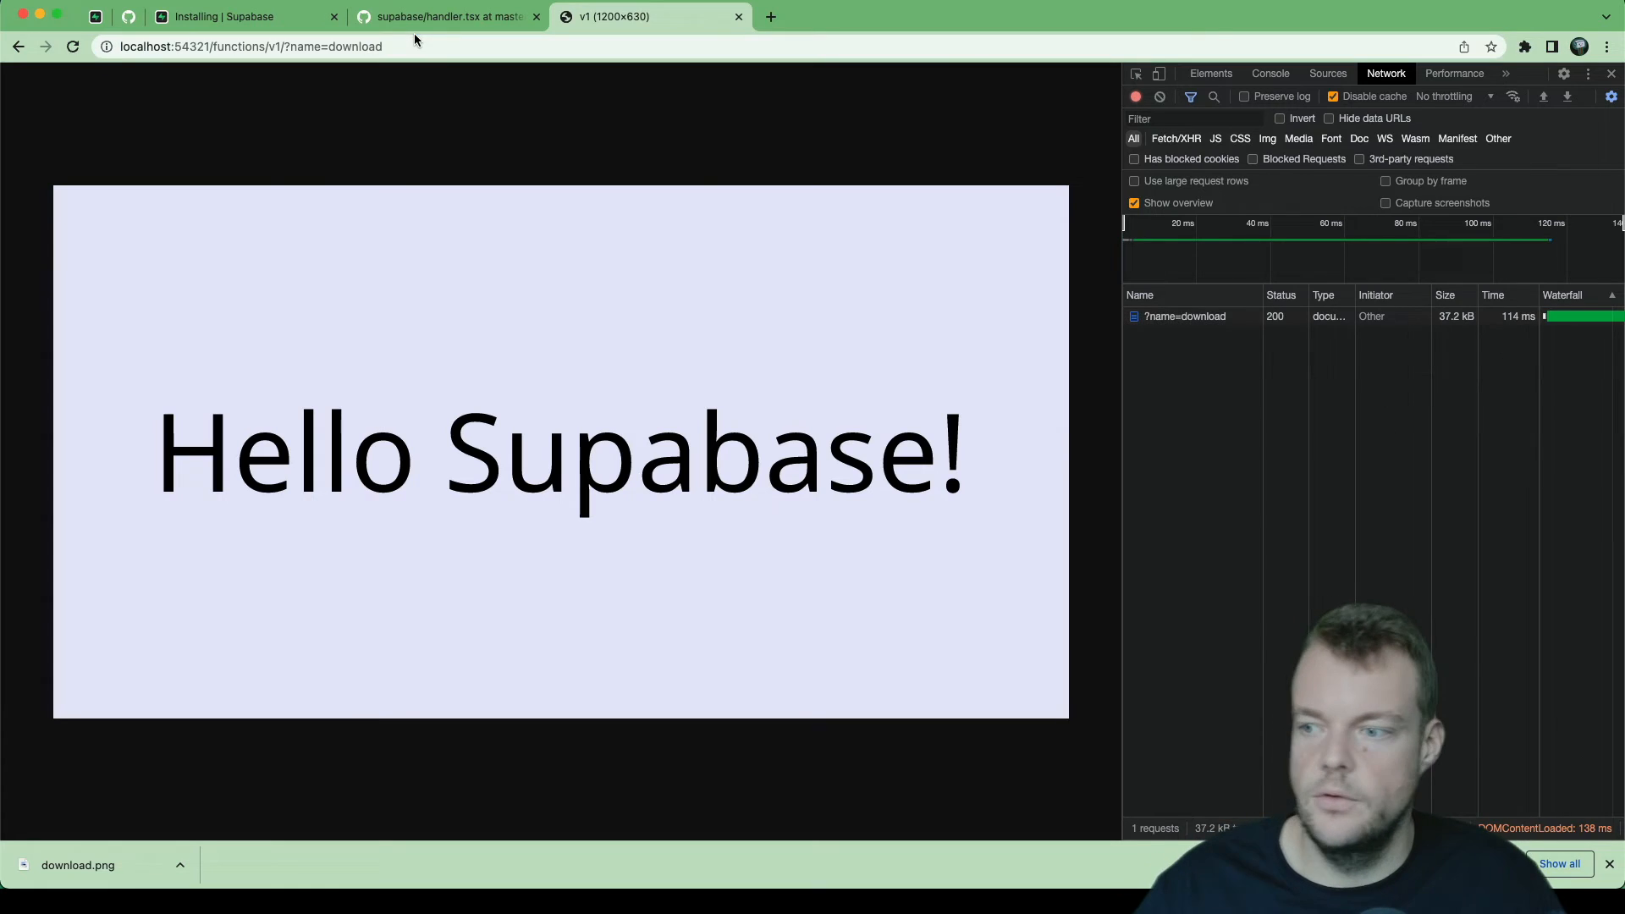
{"action": "left_click", "coordinate": [1185, 317]}
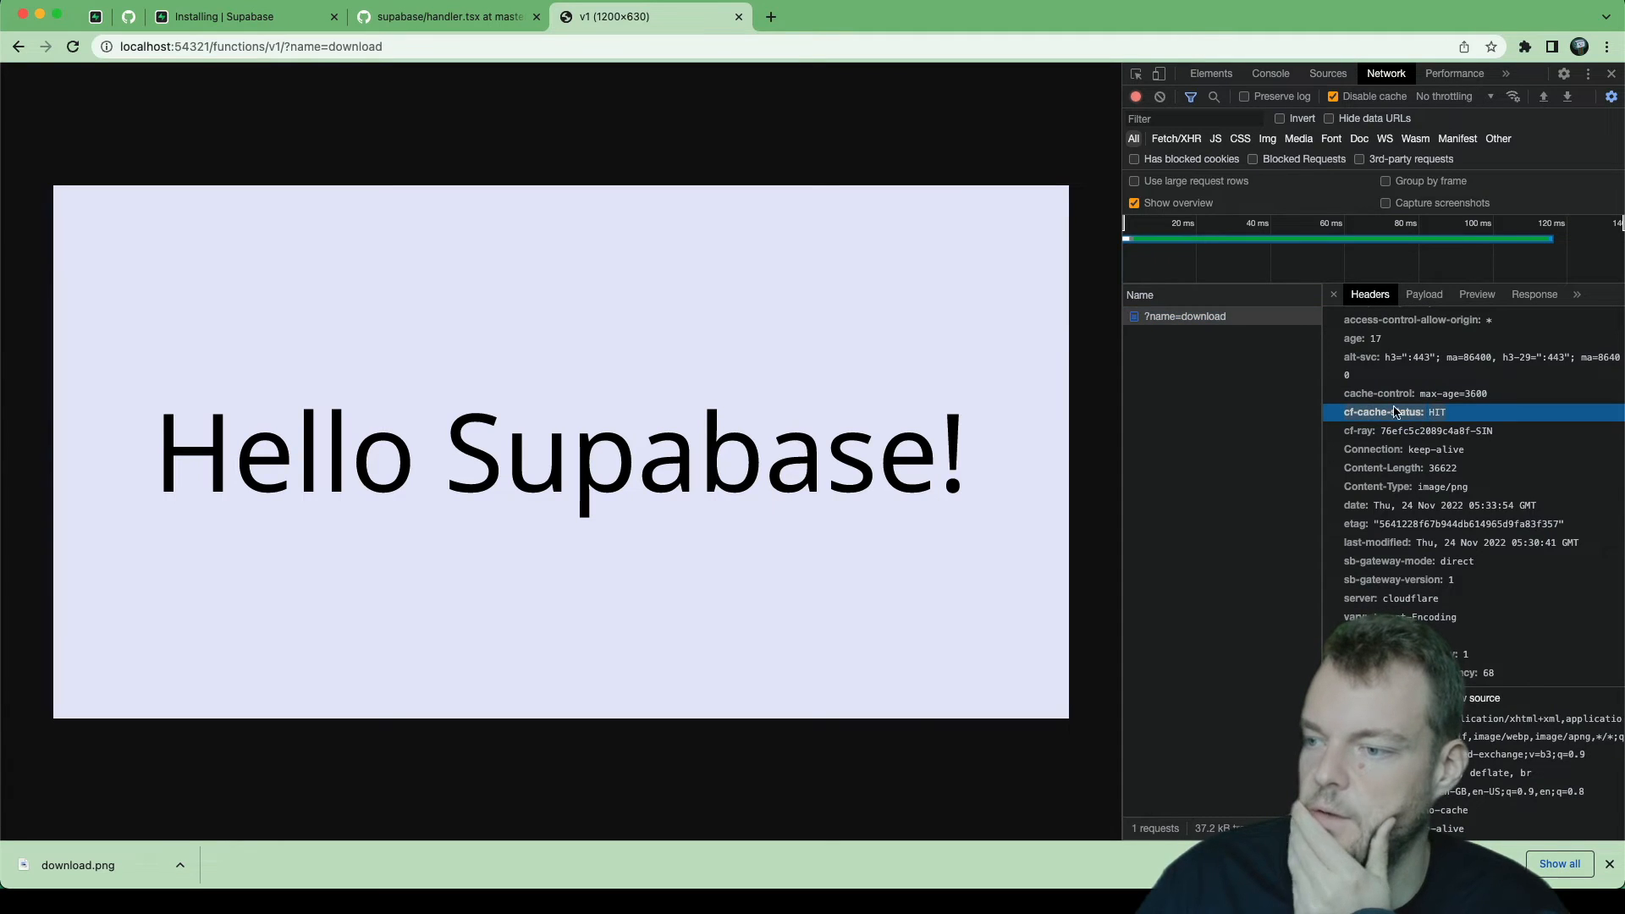
{"action": "mouse_move", "coordinate": [1455, 420]}
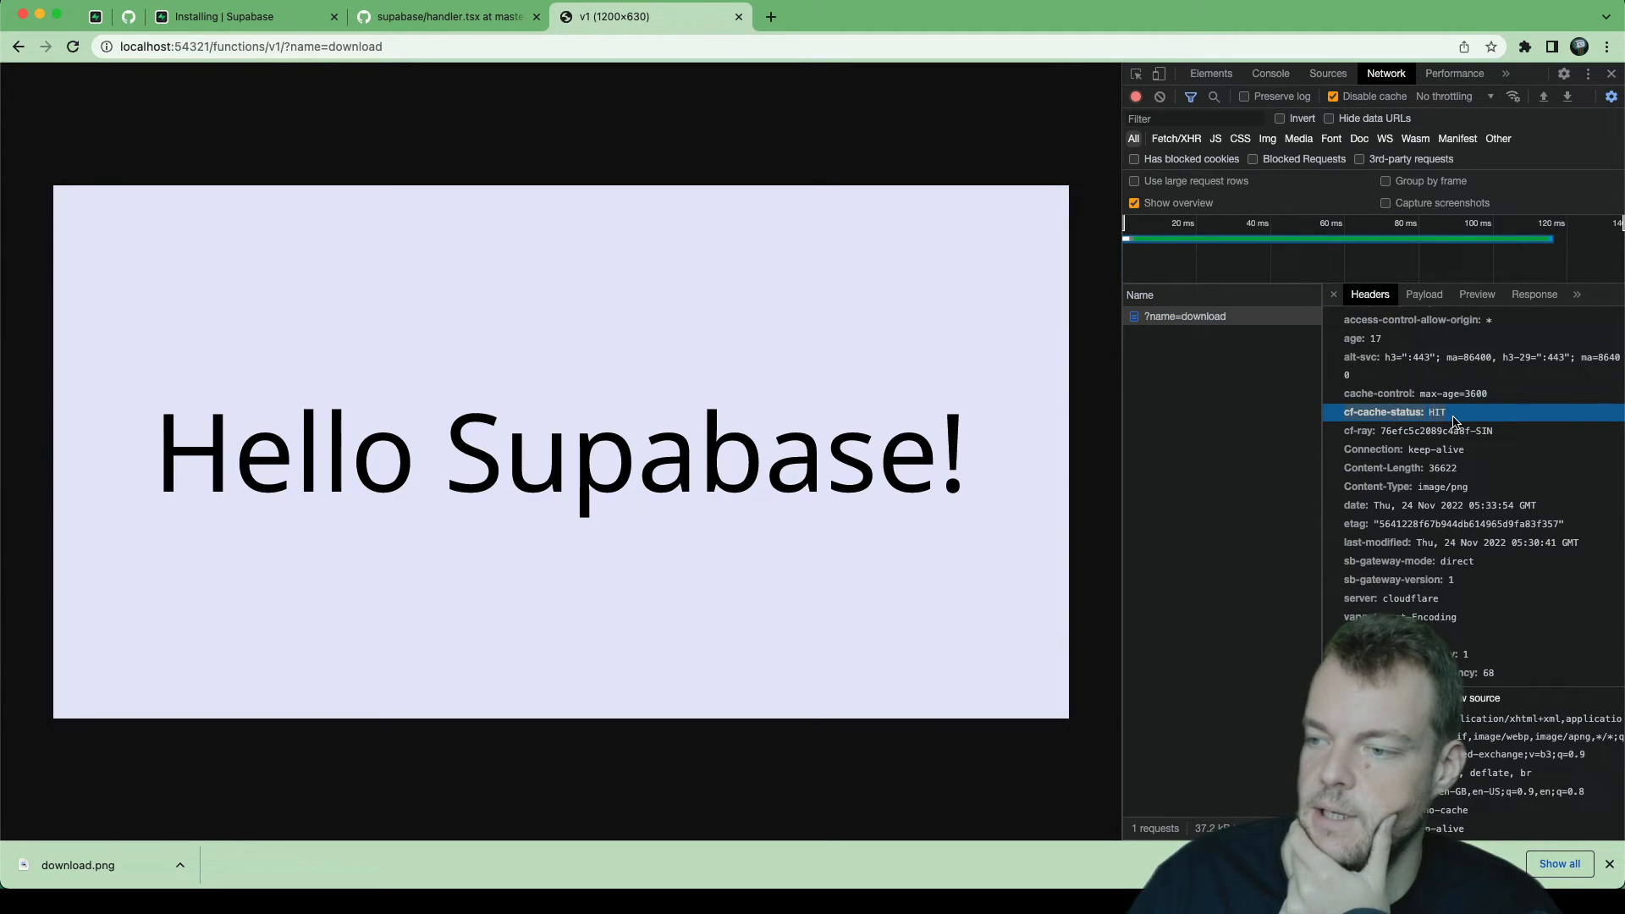
{"action": "mouse_move", "coordinate": [1378, 425]}
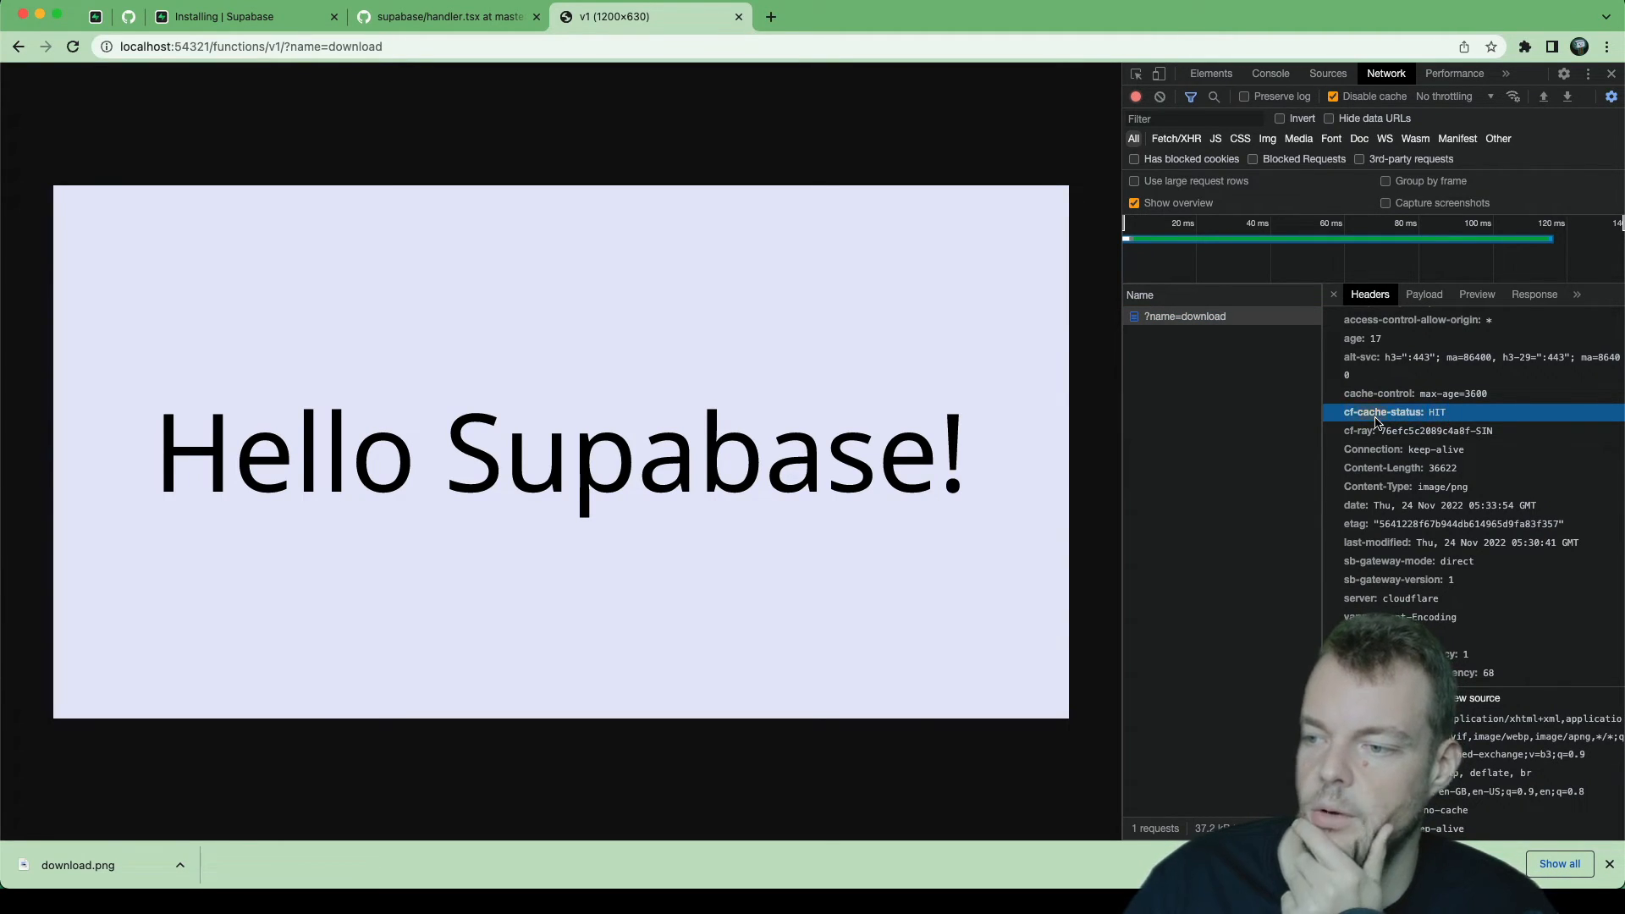
{"action": "mouse_move", "coordinate": [1383, 418]}
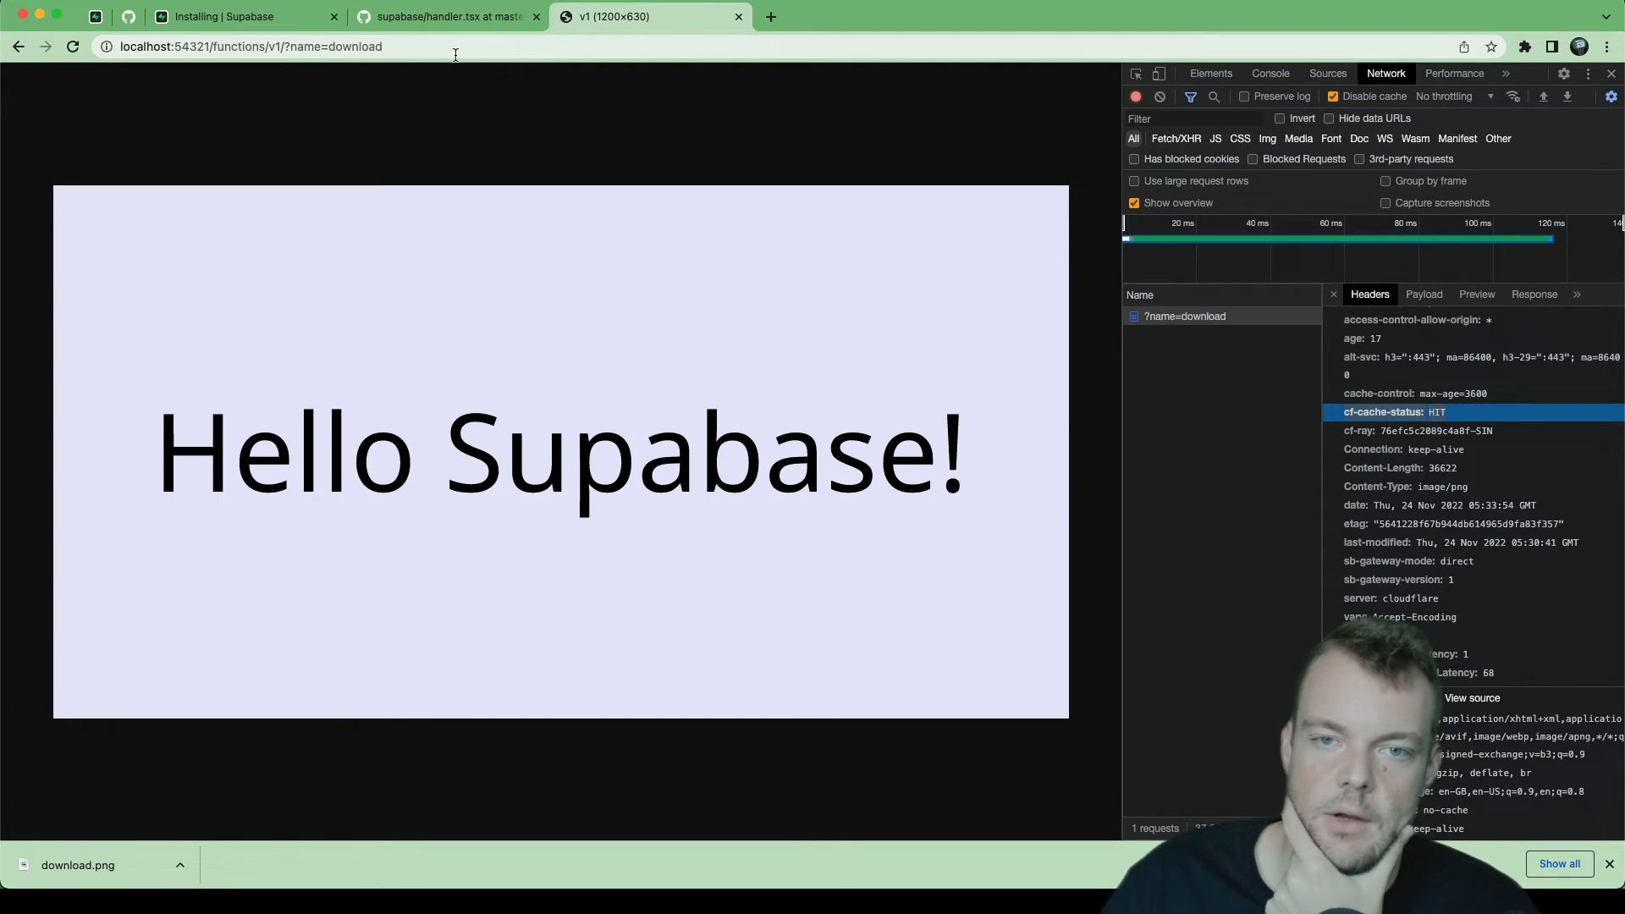
{"action": "double_click", "coordinate": [352, 48]}
{"action": "type", "text": "Supabase"}
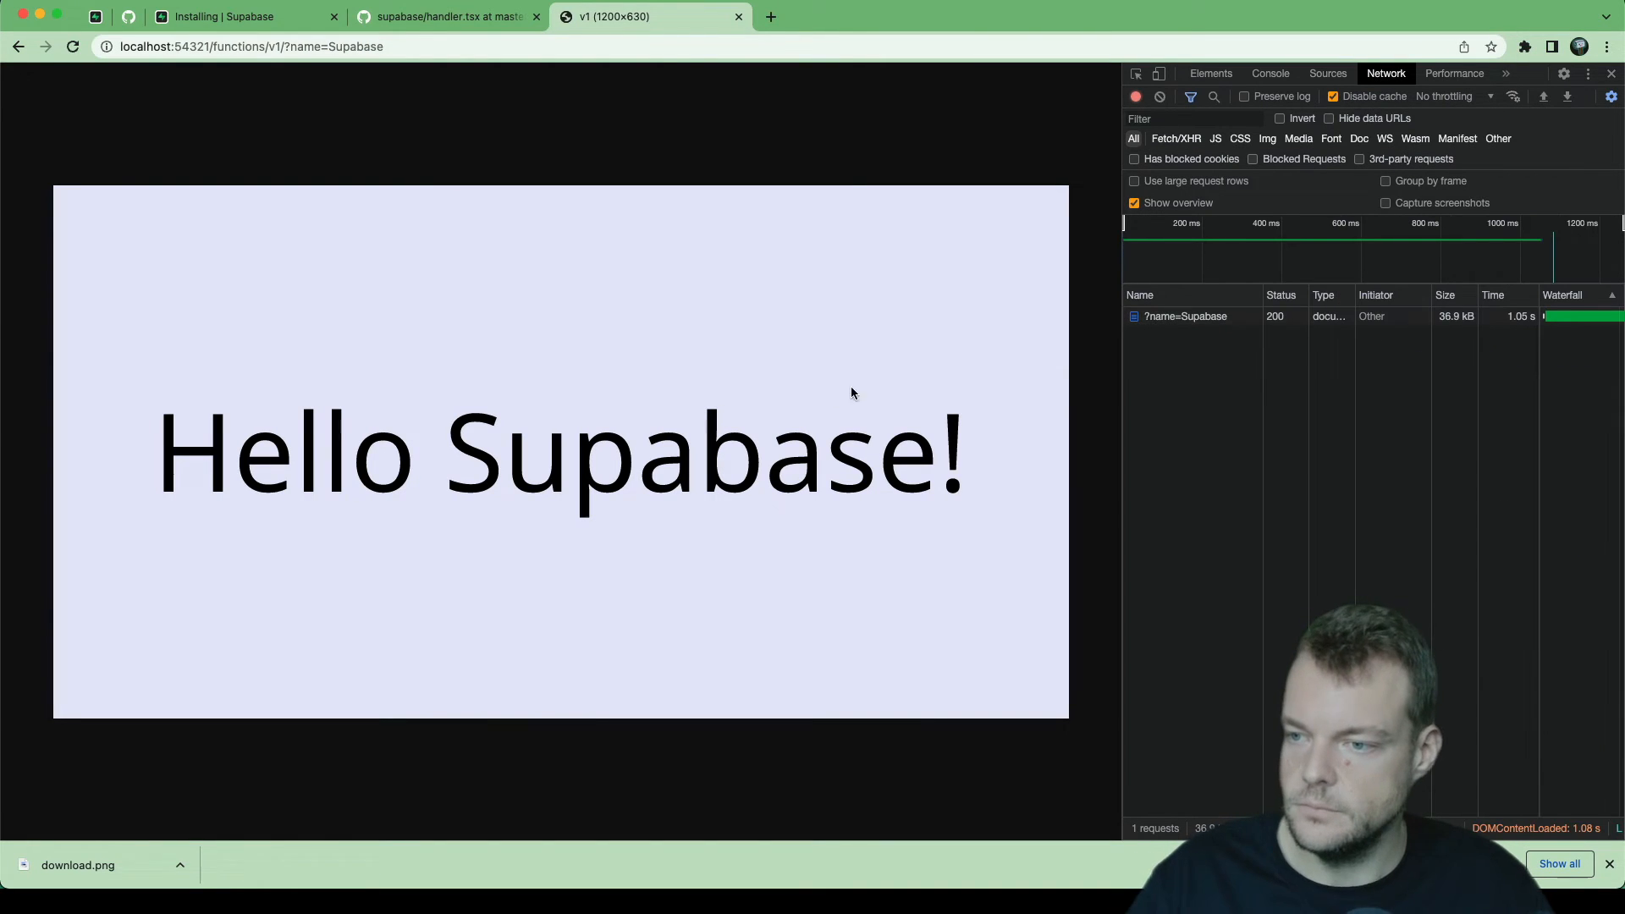
{"action": "left_click", "coordinate": [1186, 317]}
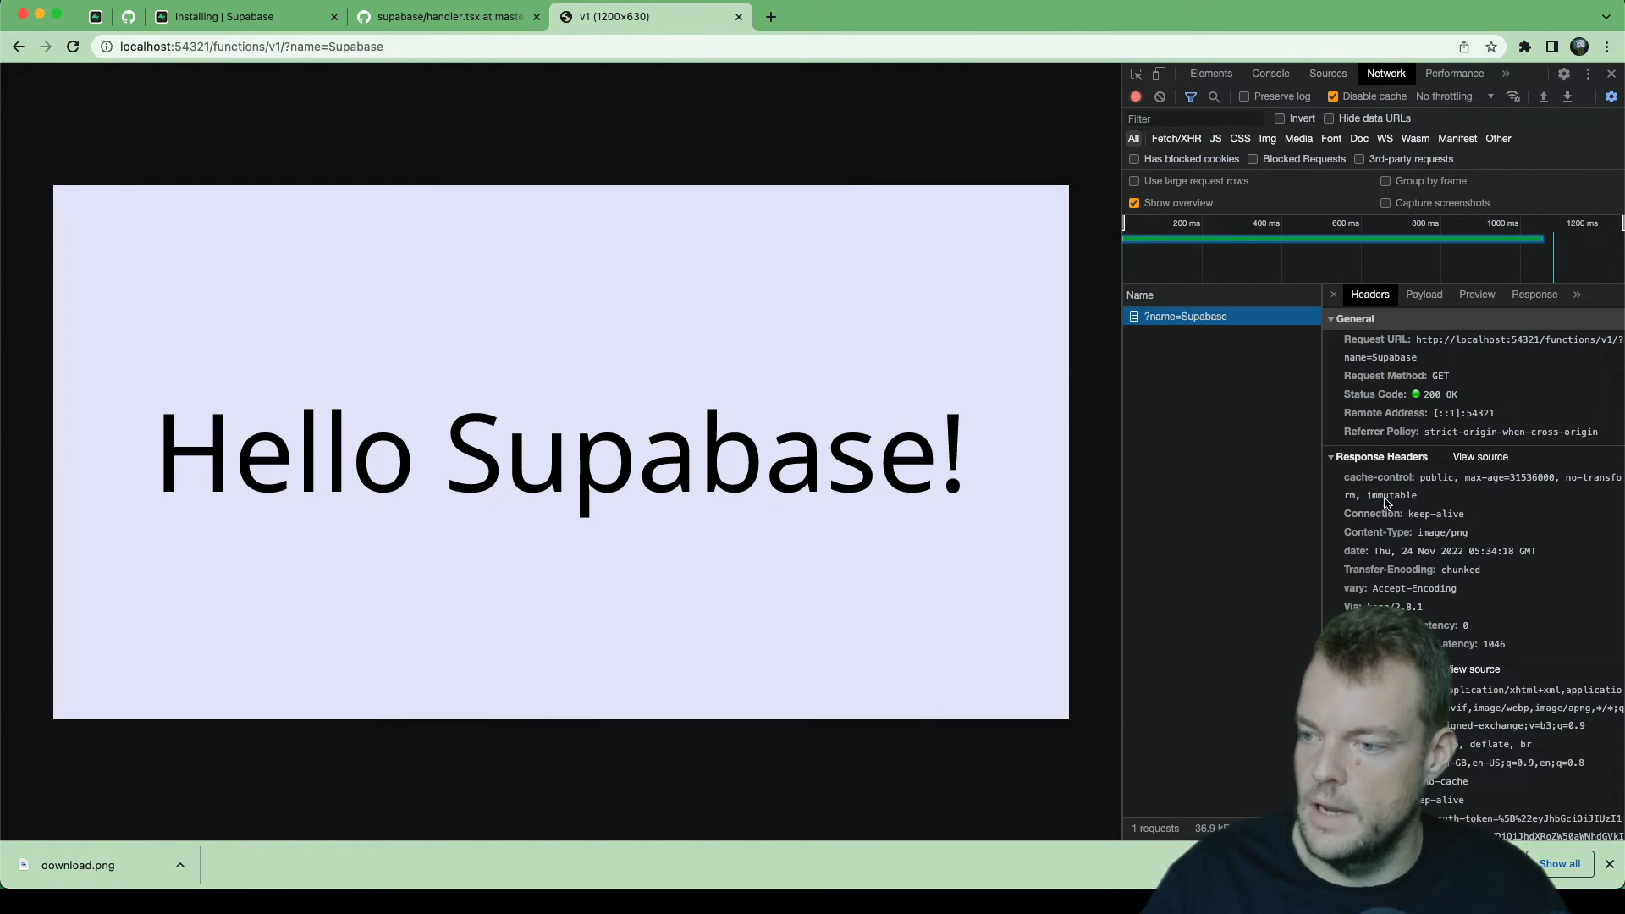
{"action": "mouse_move", "coordinate": [1429, 496]}
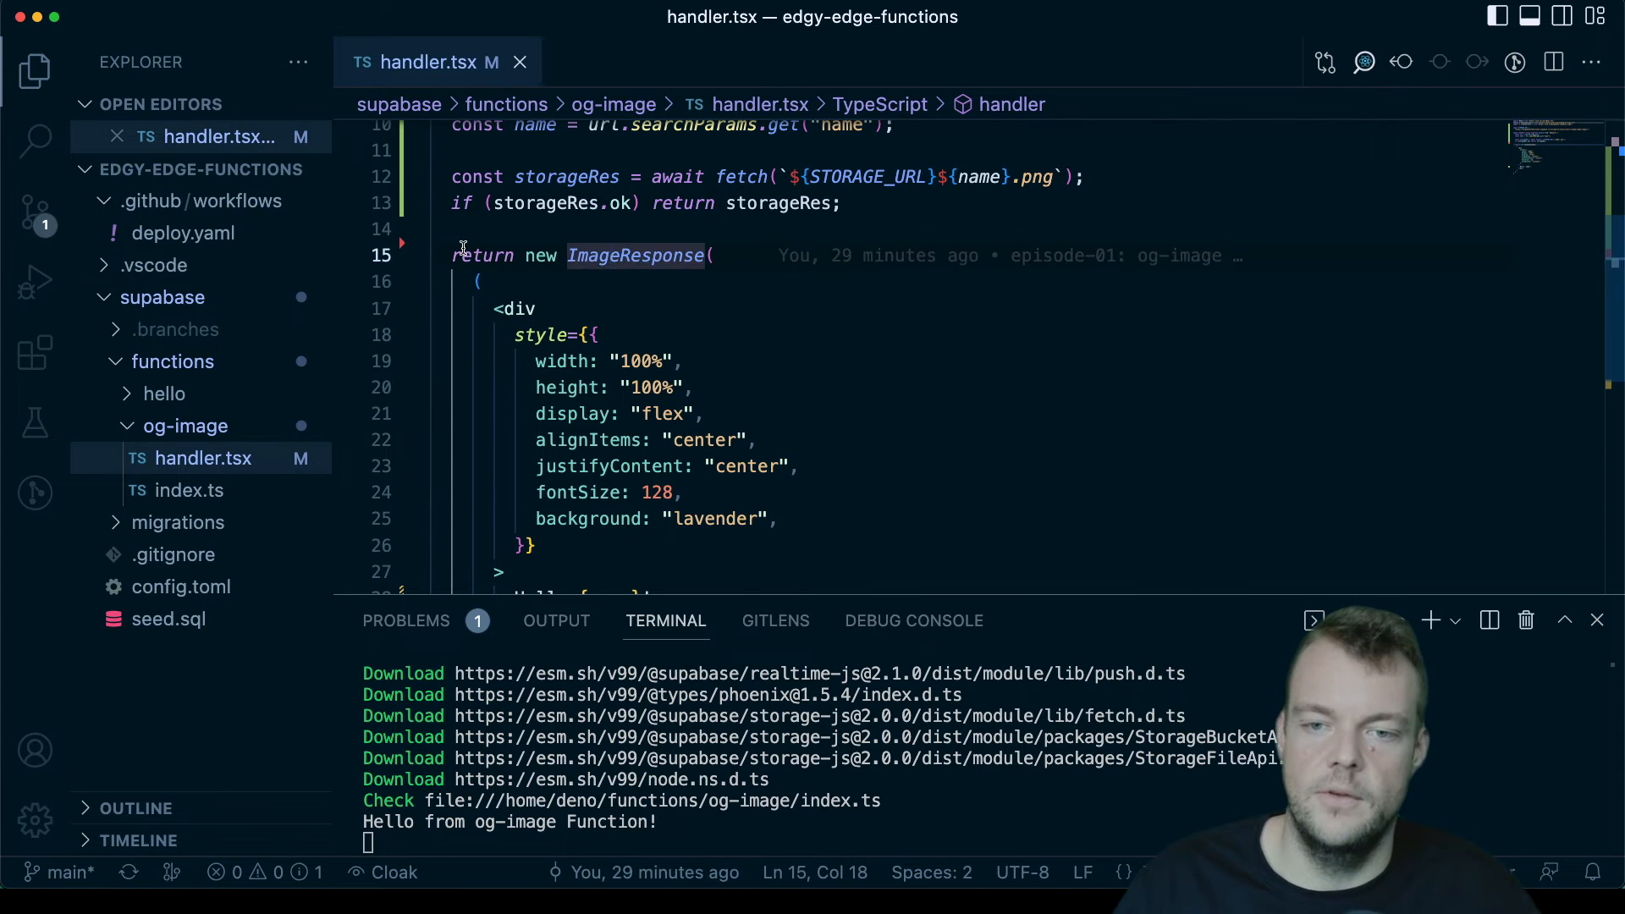
Step: Store the ImageResponse in const generatedImage and return generatedImage at the handler's end
{"action": "type", "text": "const"}
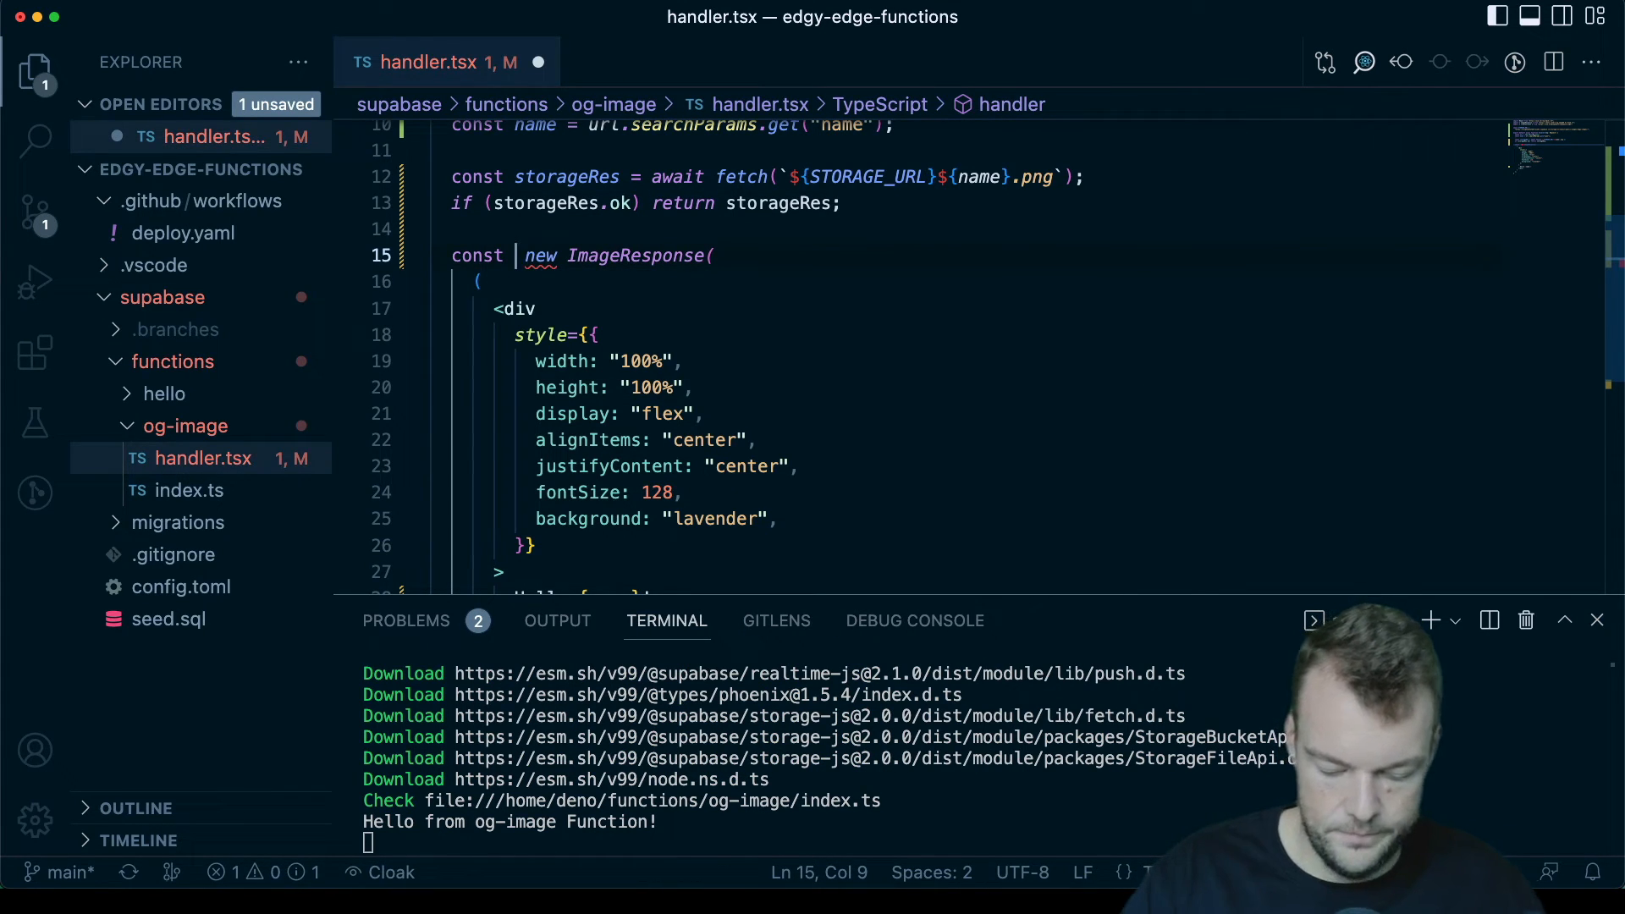
{"action": "type", "text": "generatedImage ="}
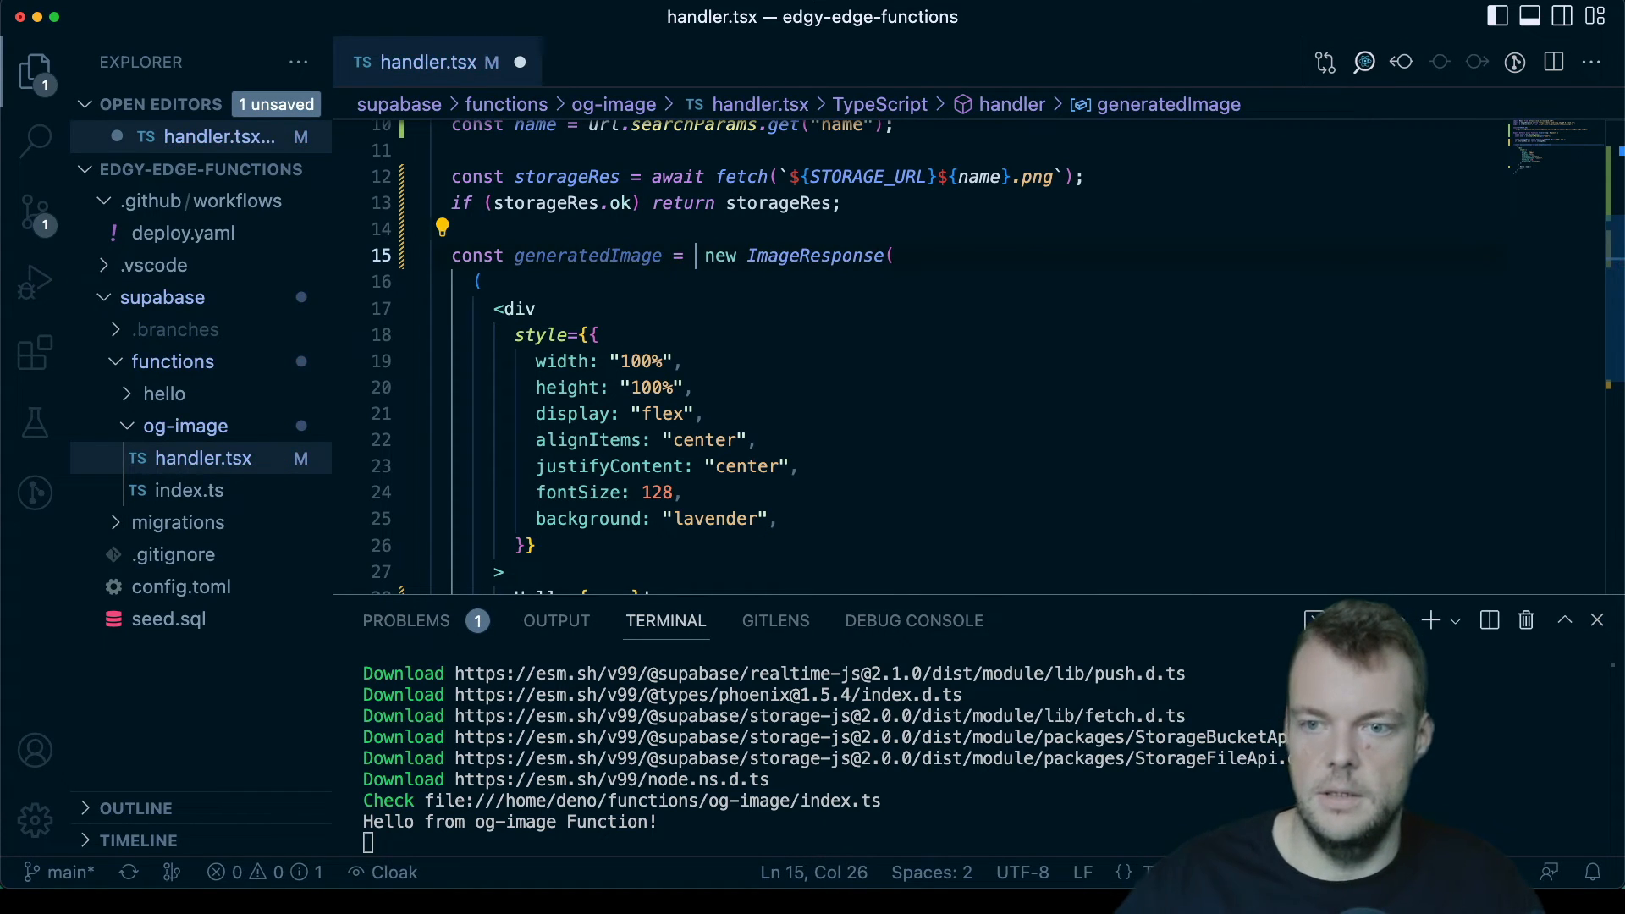
{"action": "scroll", "scroll_direction": "down", "scroll_amount": 3}
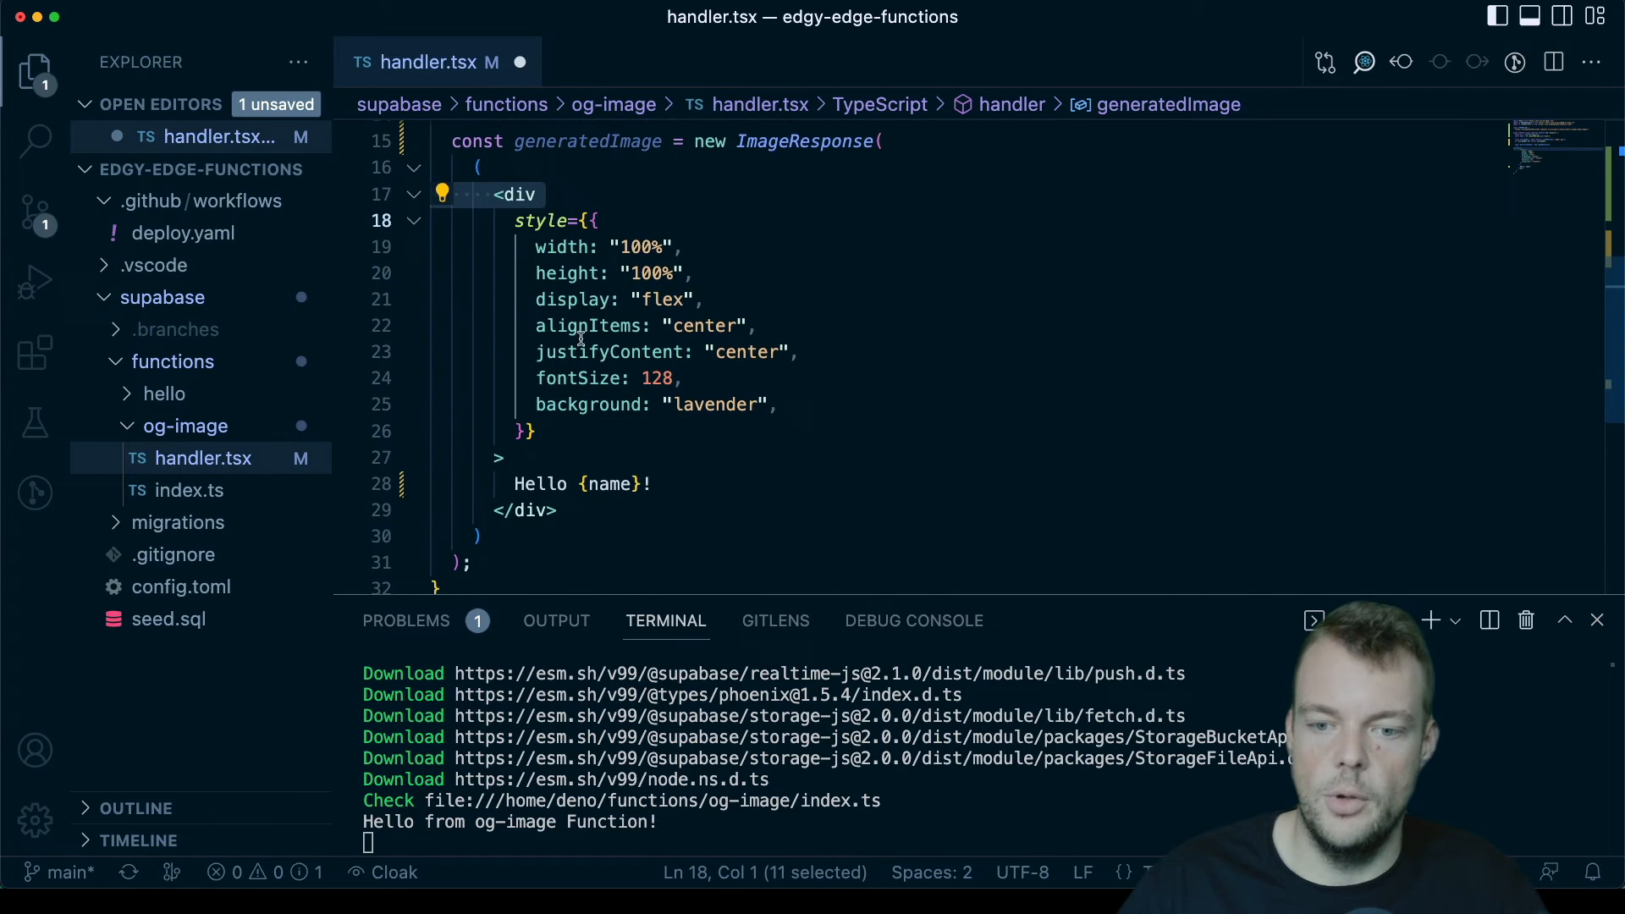
{"action": "left_click", "coordinate": [504, 405]}
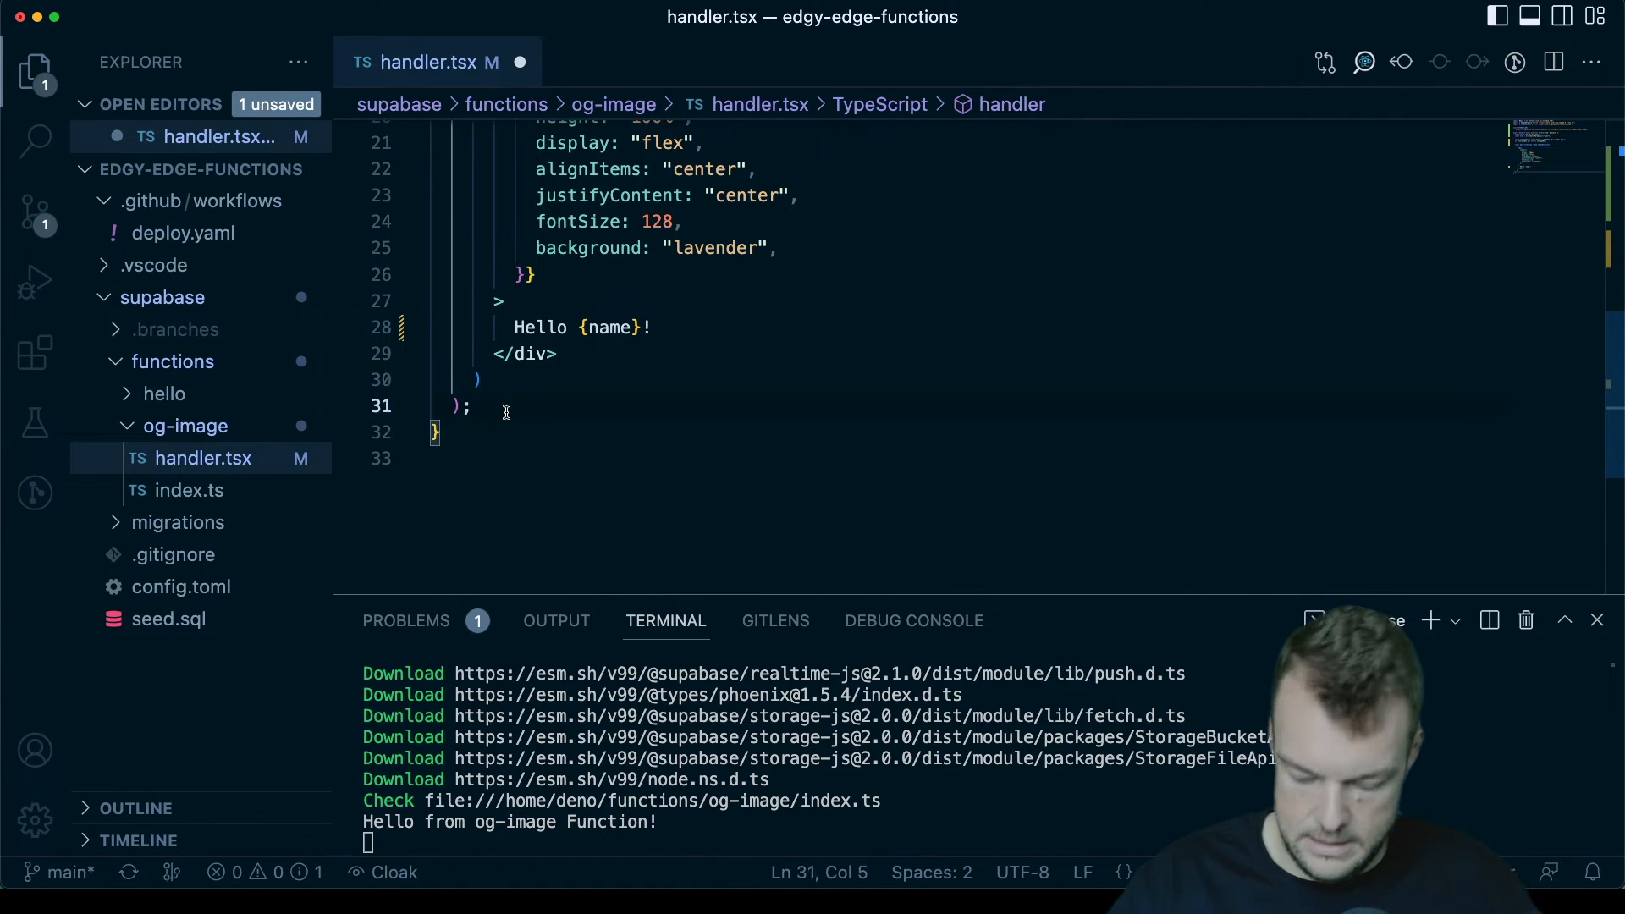
{"action": "type", "text": "return ima"}
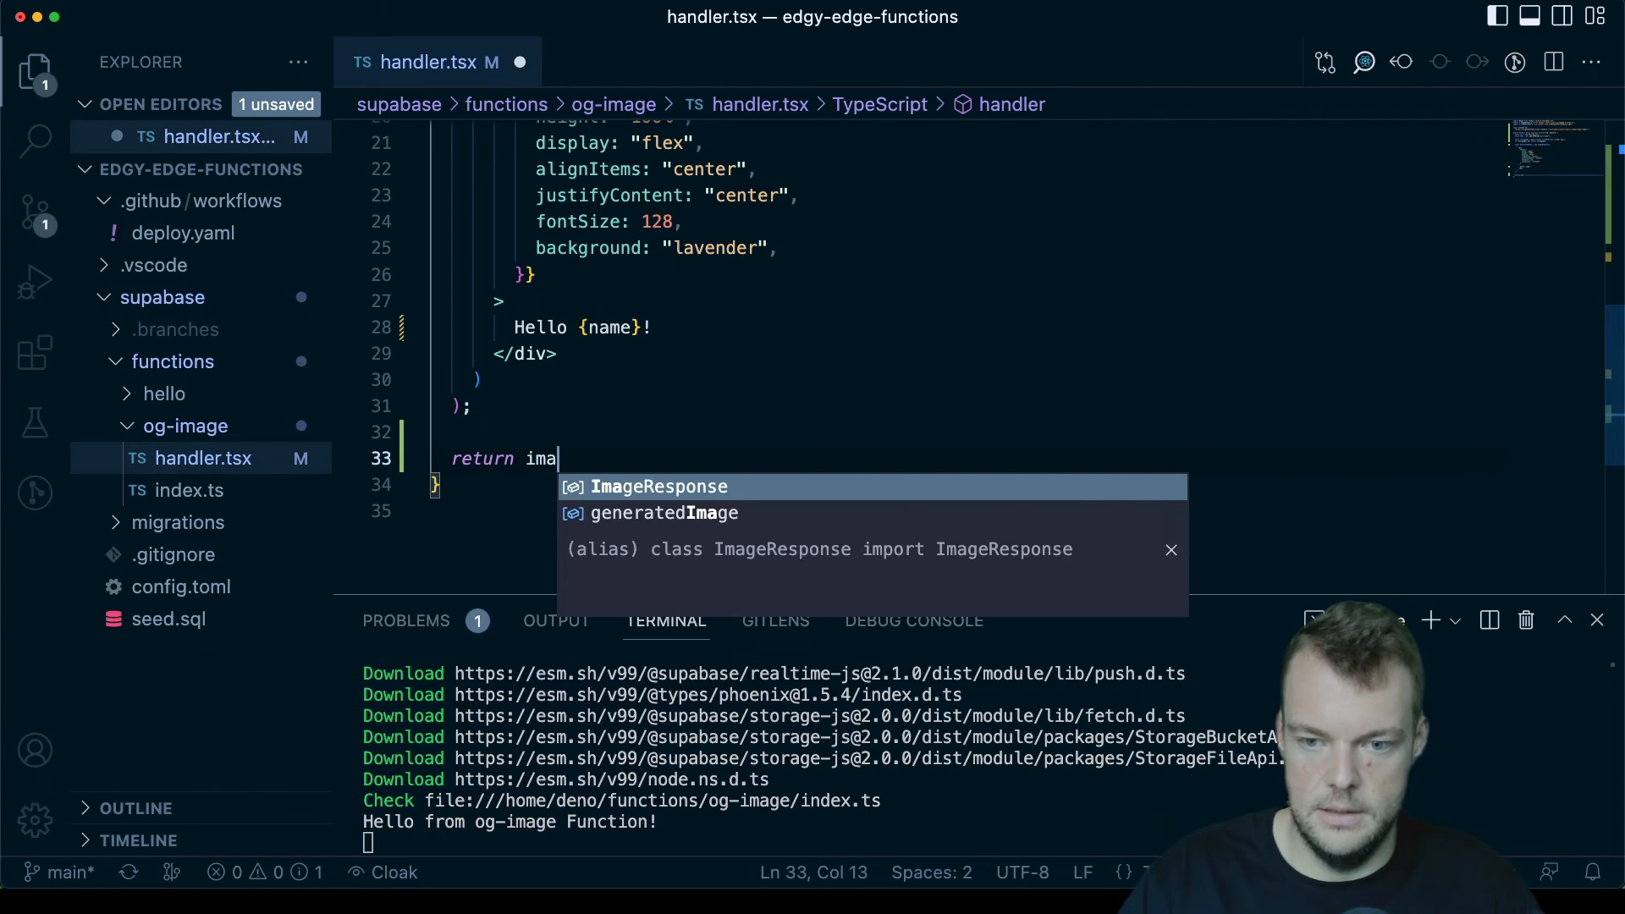
{"action": "key", "text": "Down"}
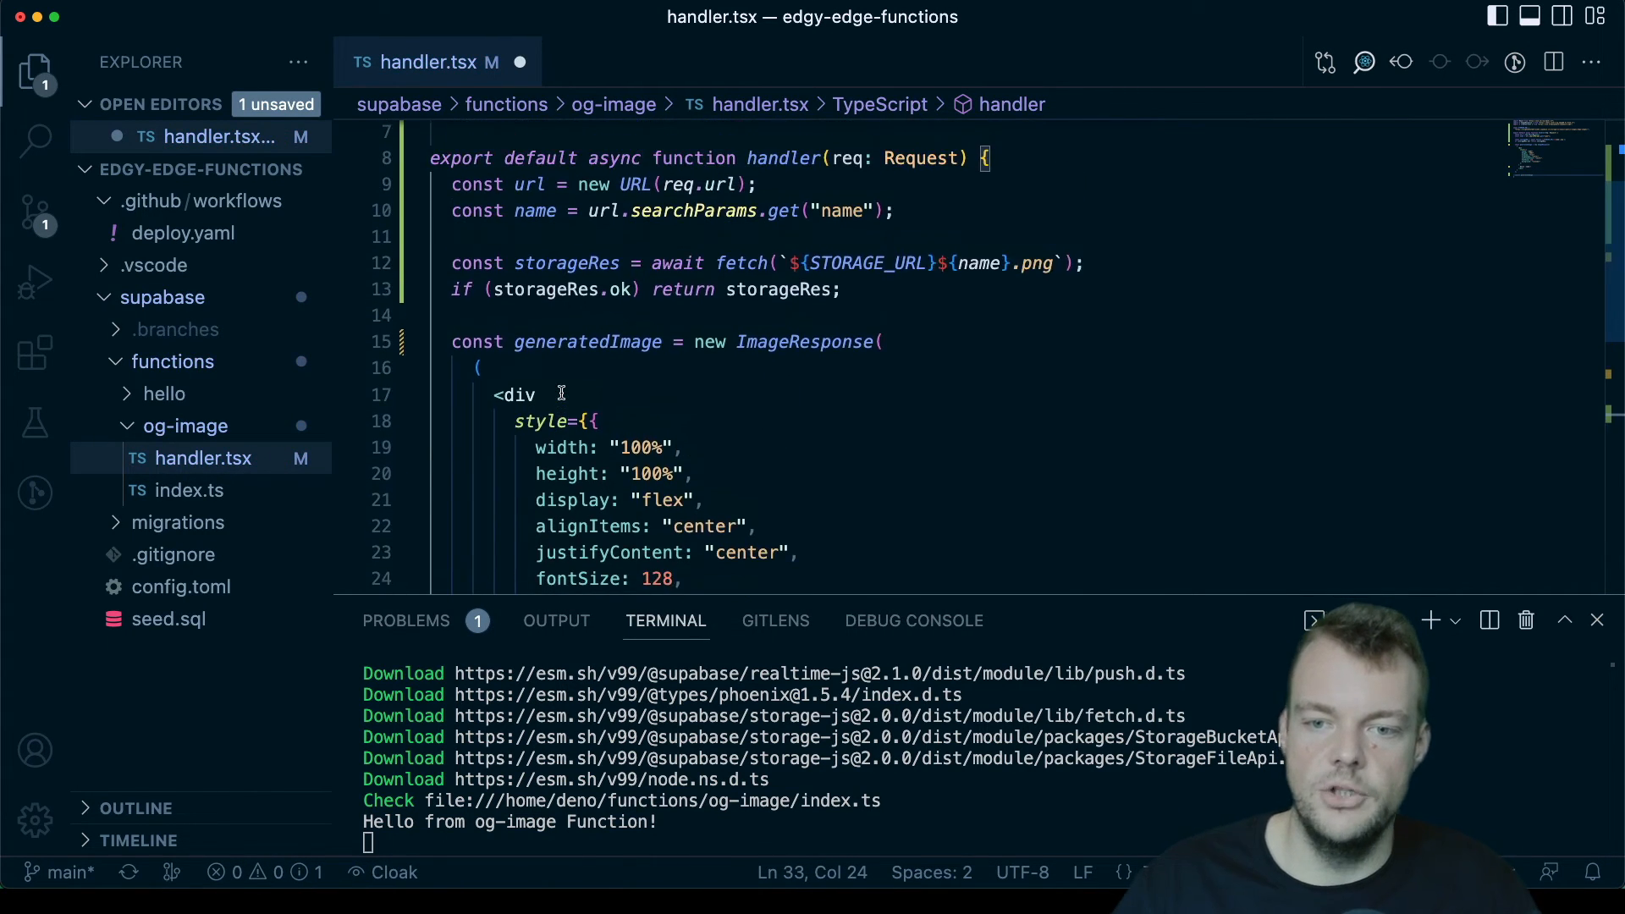
{"action": "scroll", "scroll_direction": "down", "scroll_amount": 3}
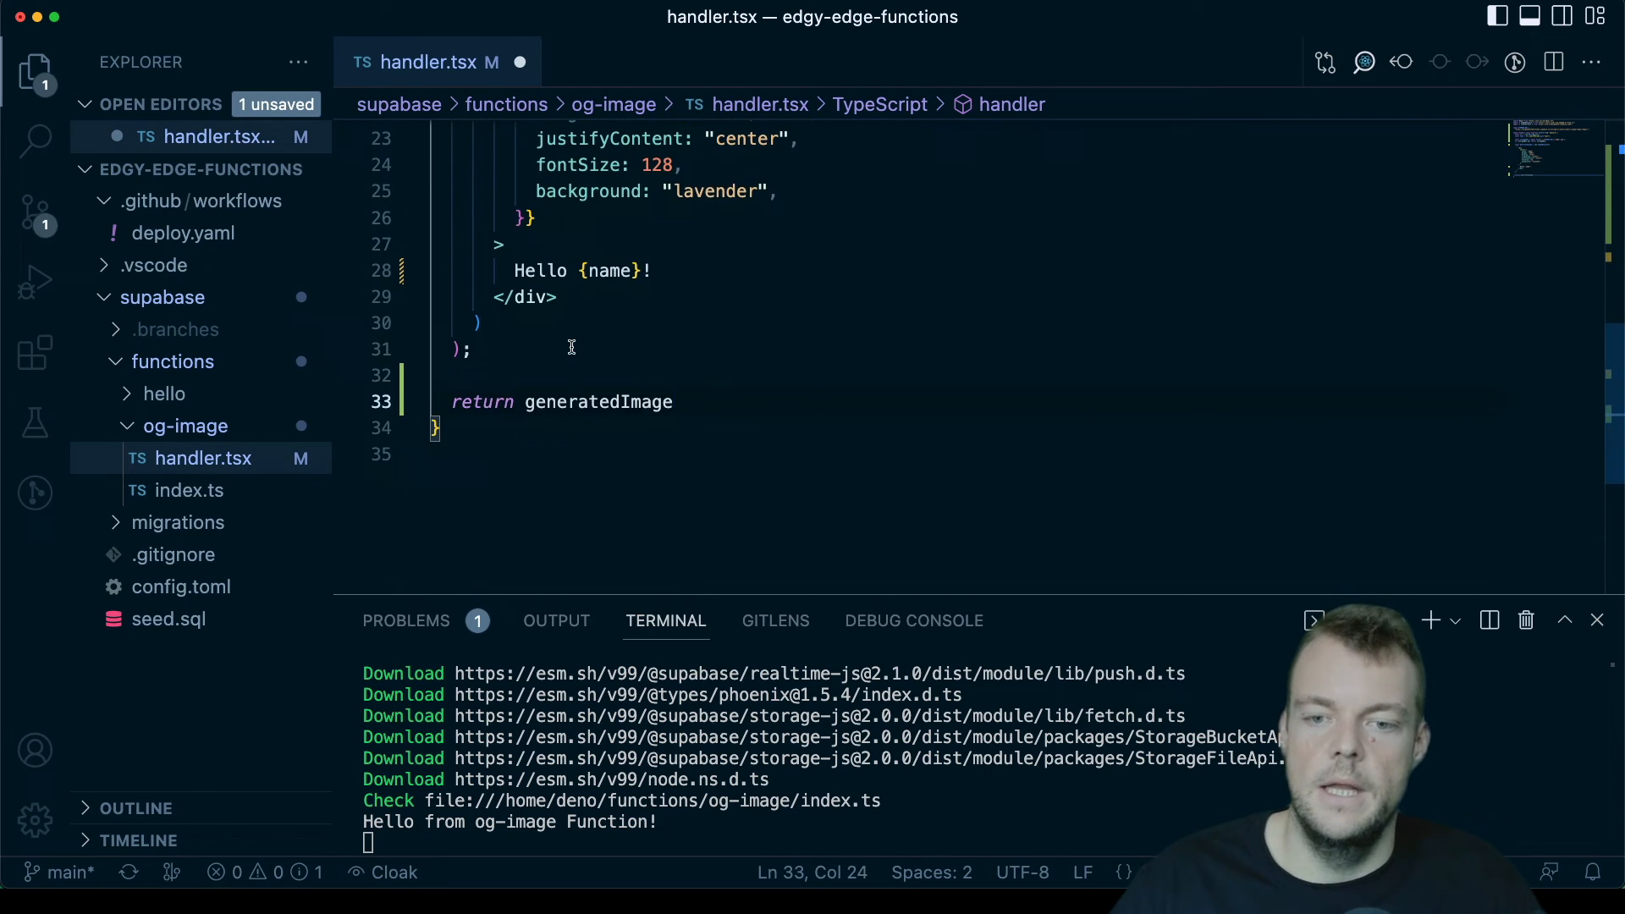
Step: Add a '// Upload to Supabase storage' comment on new lines above the return
{"action": "key", "text": "Enter"}
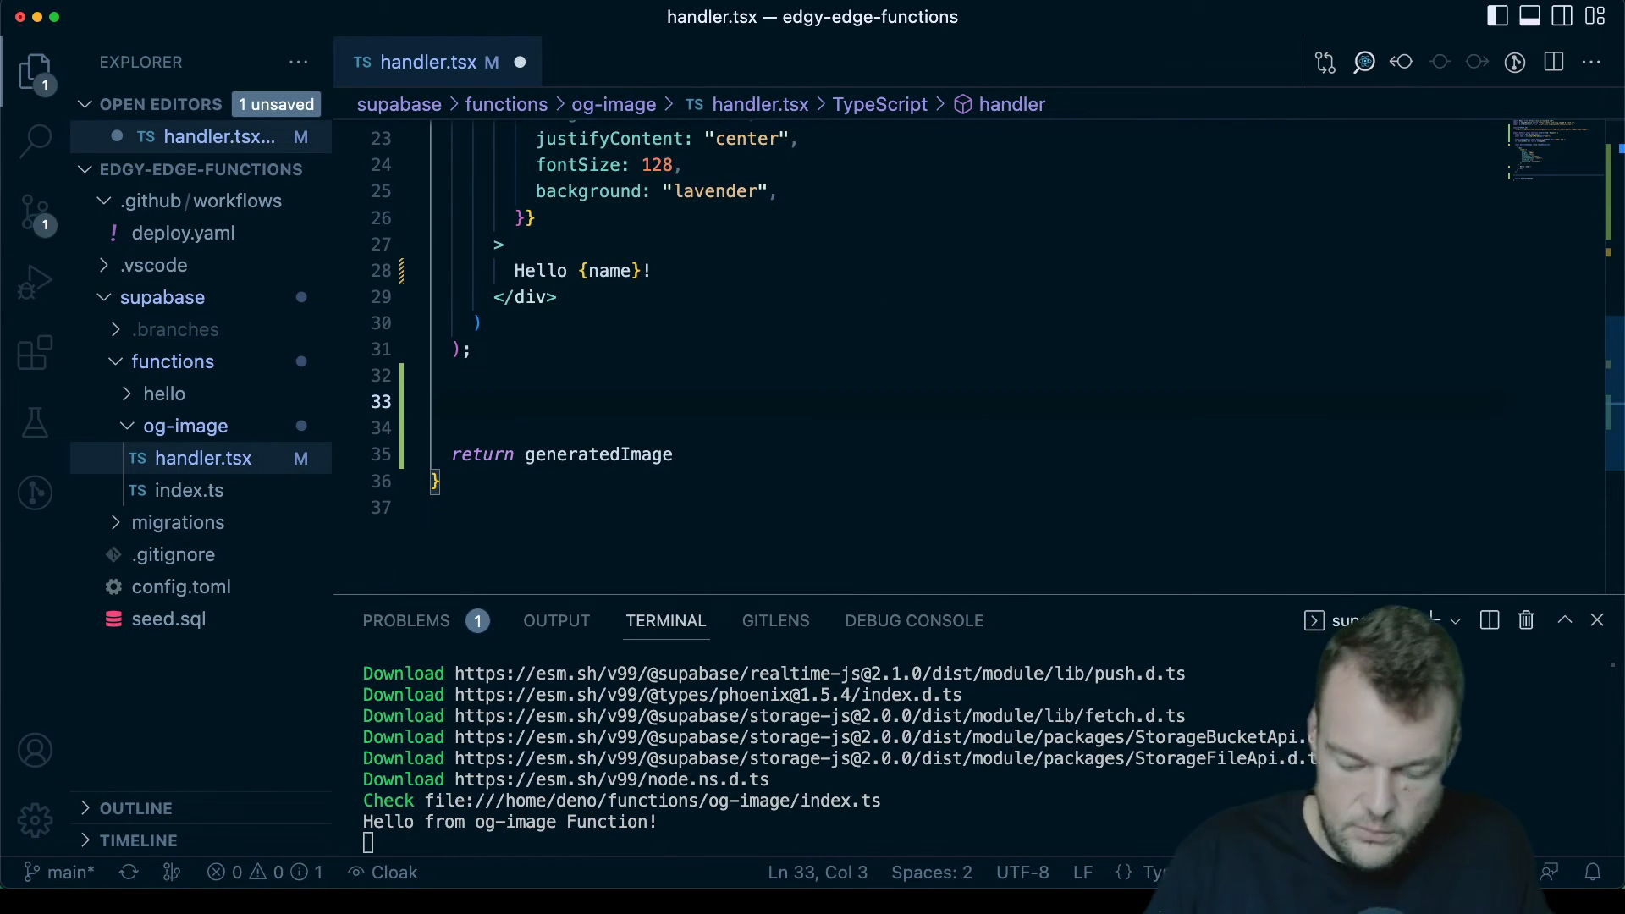
{"action": "type", "text": "// Uplo"}
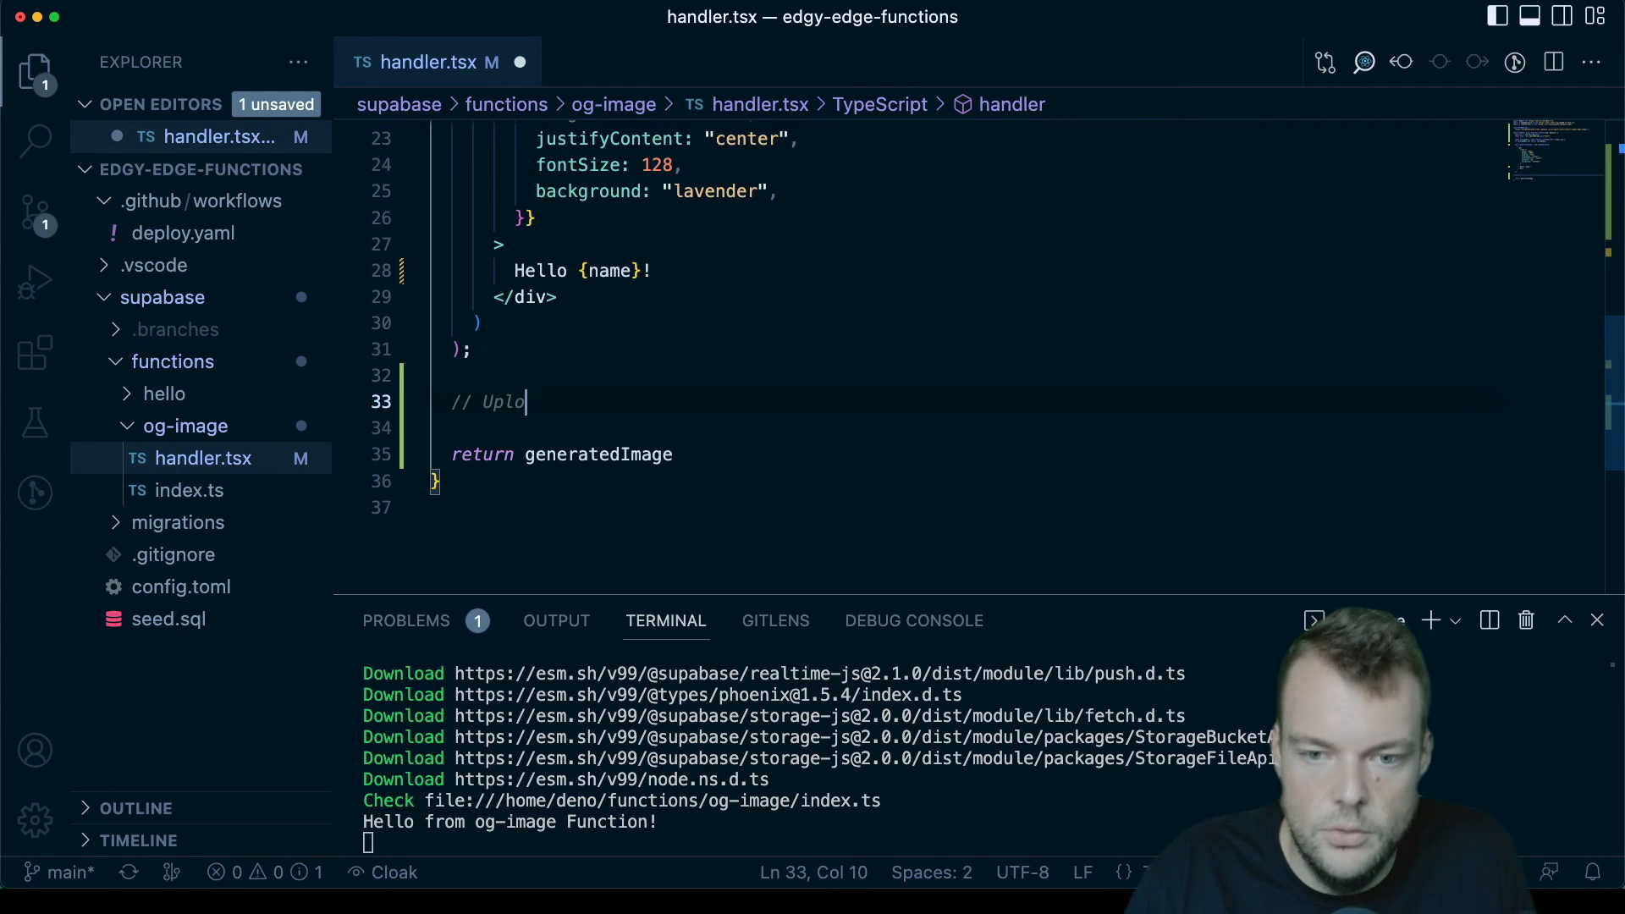
{"action": "type", "text": "ad to"}
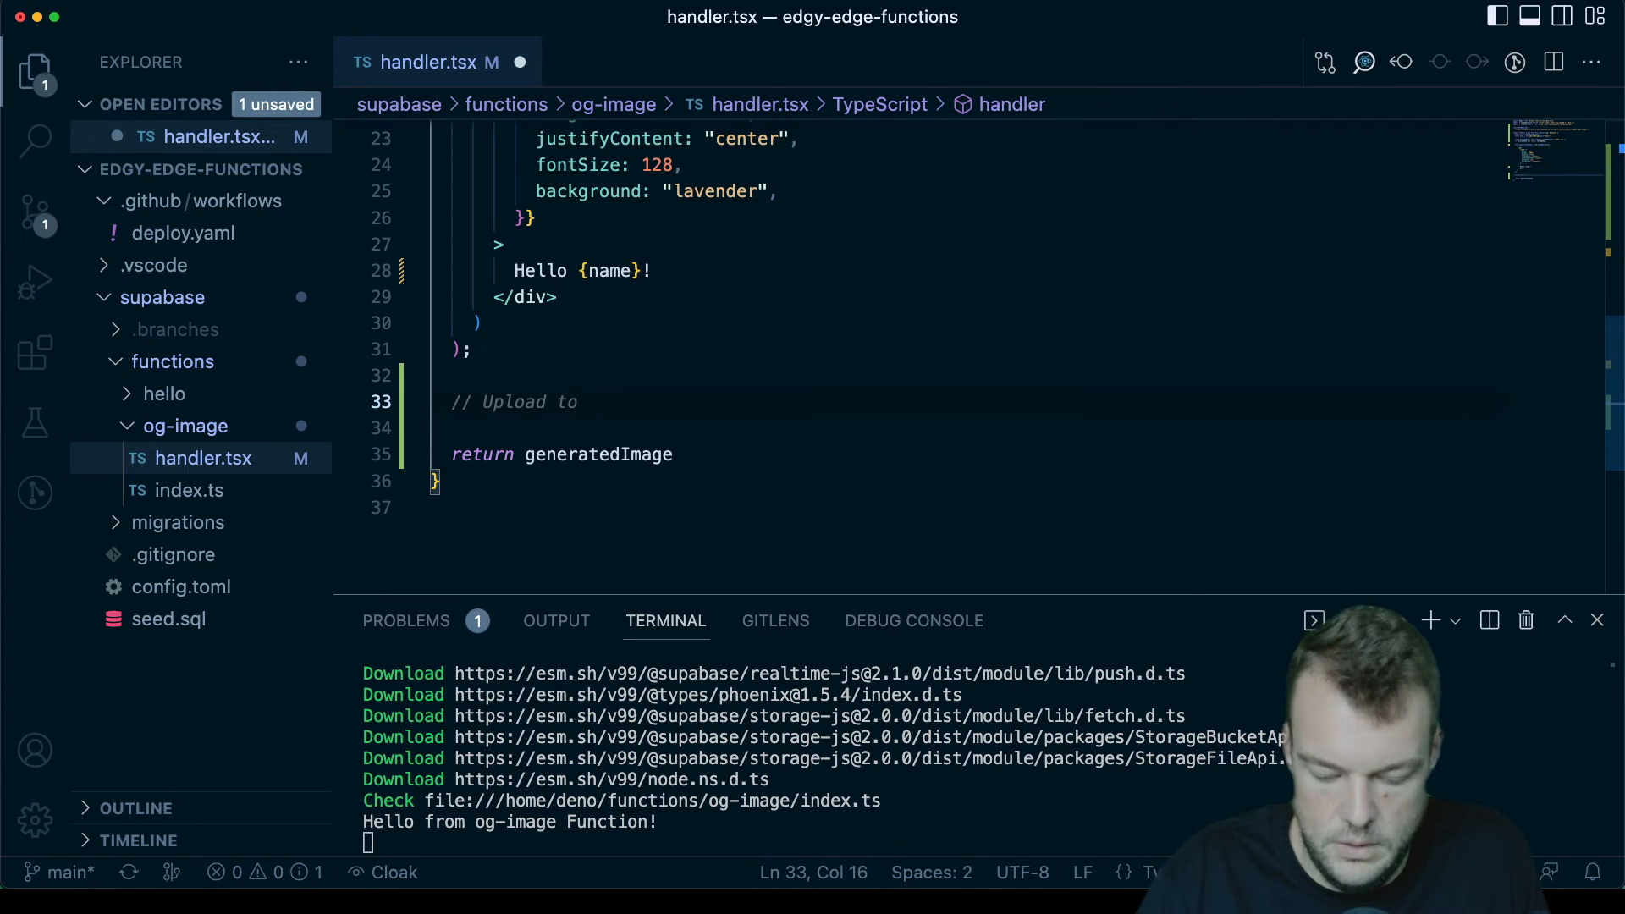
{"action": "type", "text": "Supabase storage"}
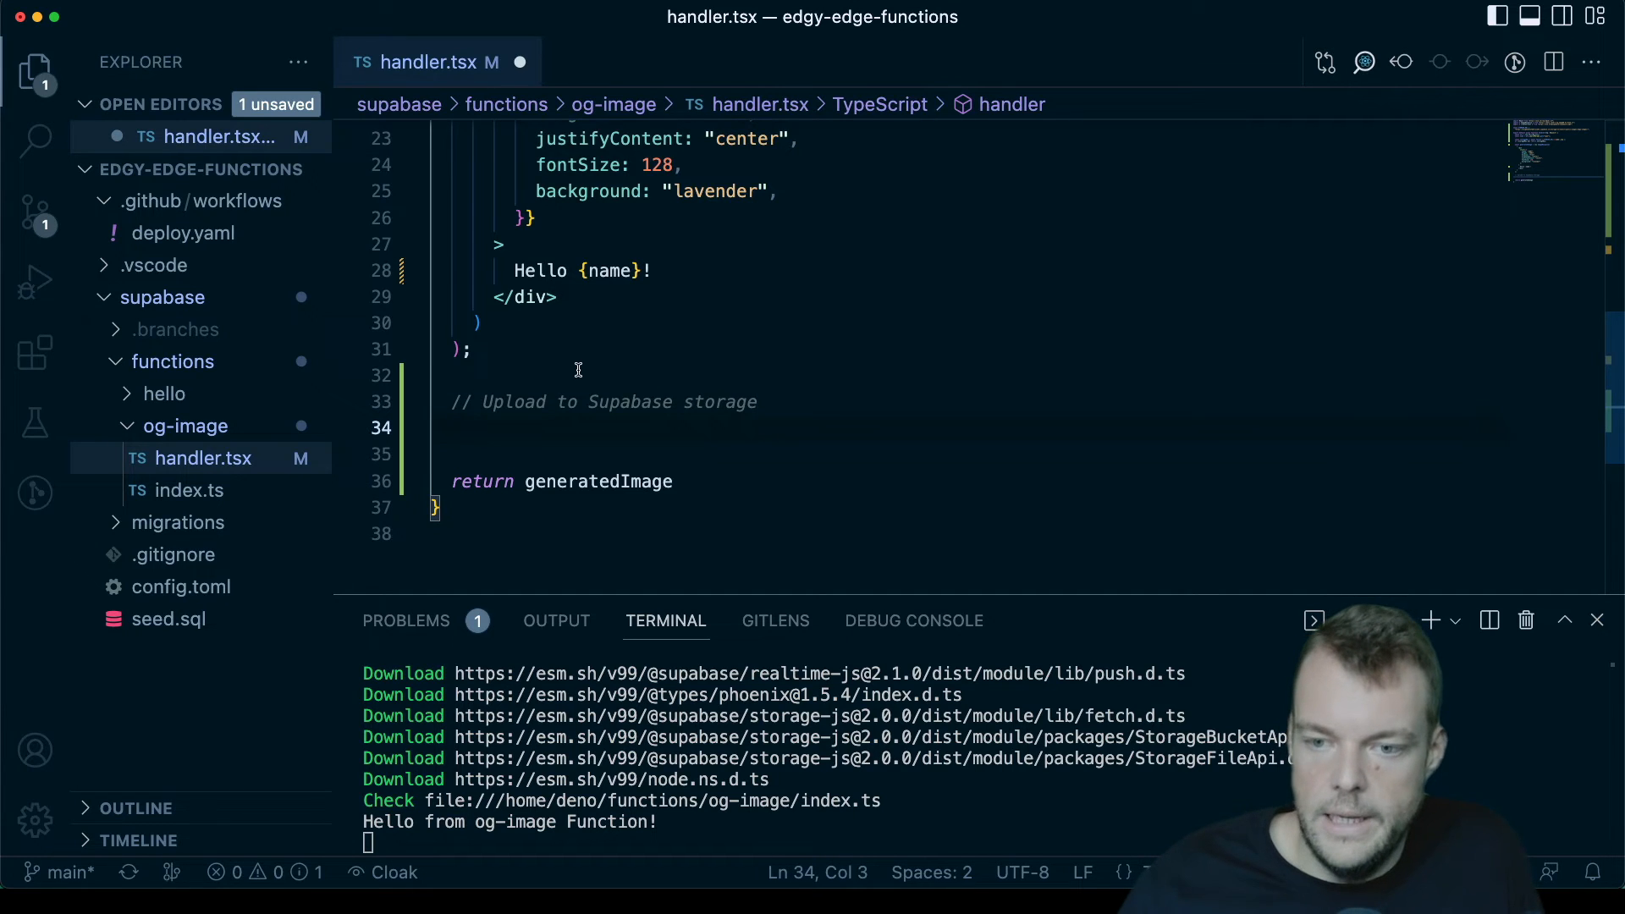
{"action": "scroll", "scroll_direction": "up", "scroll_amount": 3}
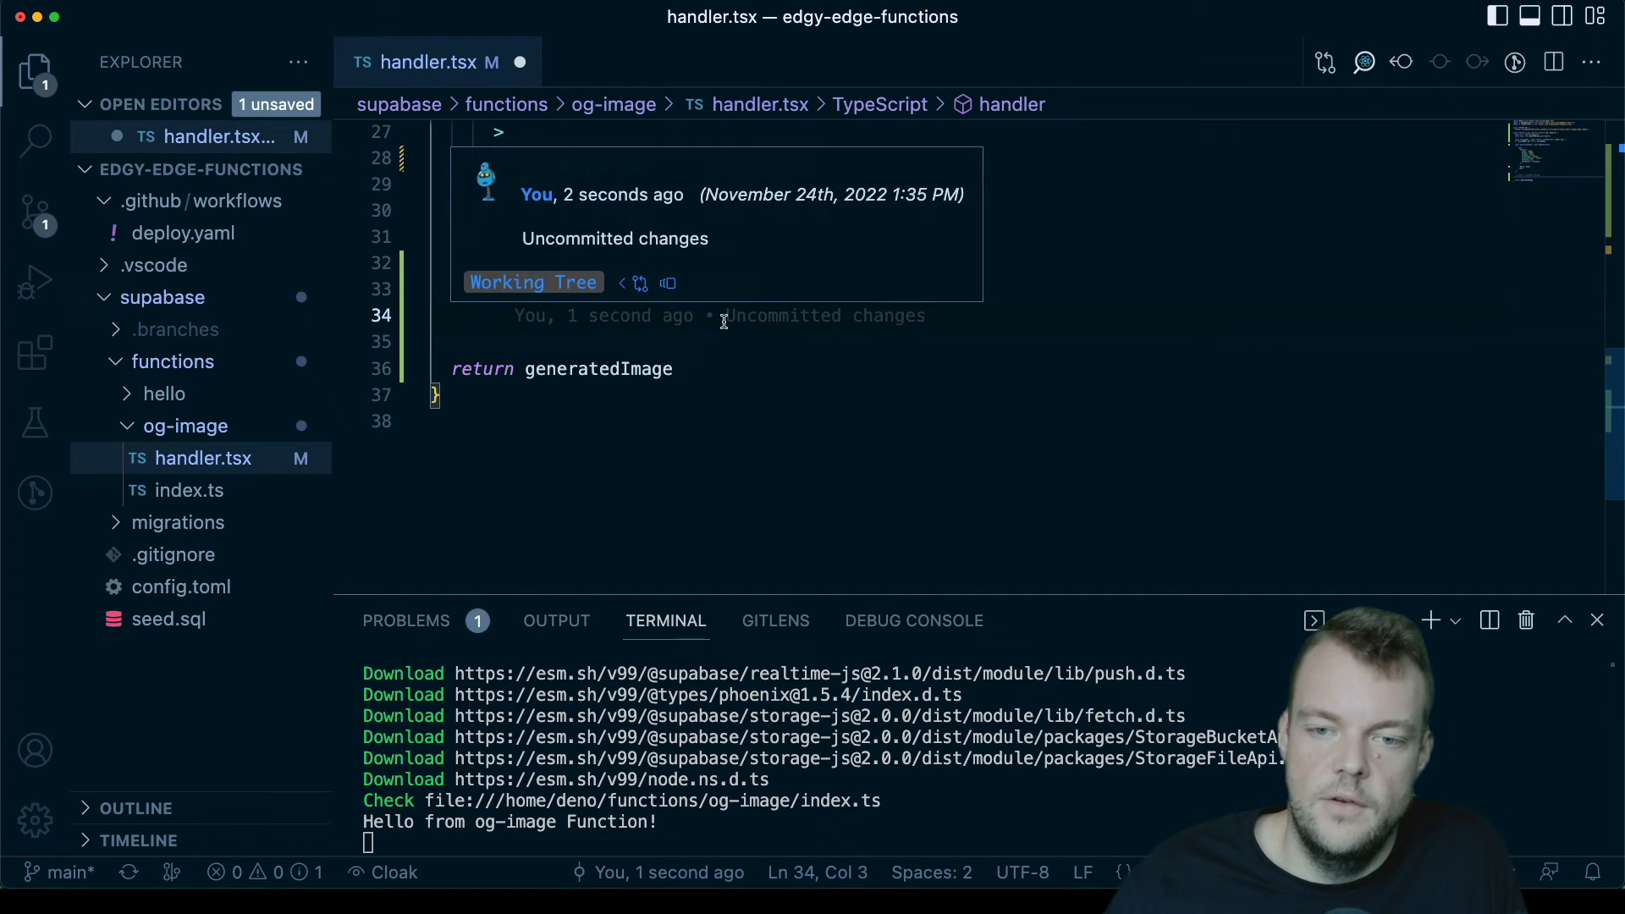
Step: Begin 'const supabaseAdmin = createClient()' under the upload comment
{"action": "type", "text": "const supa"}
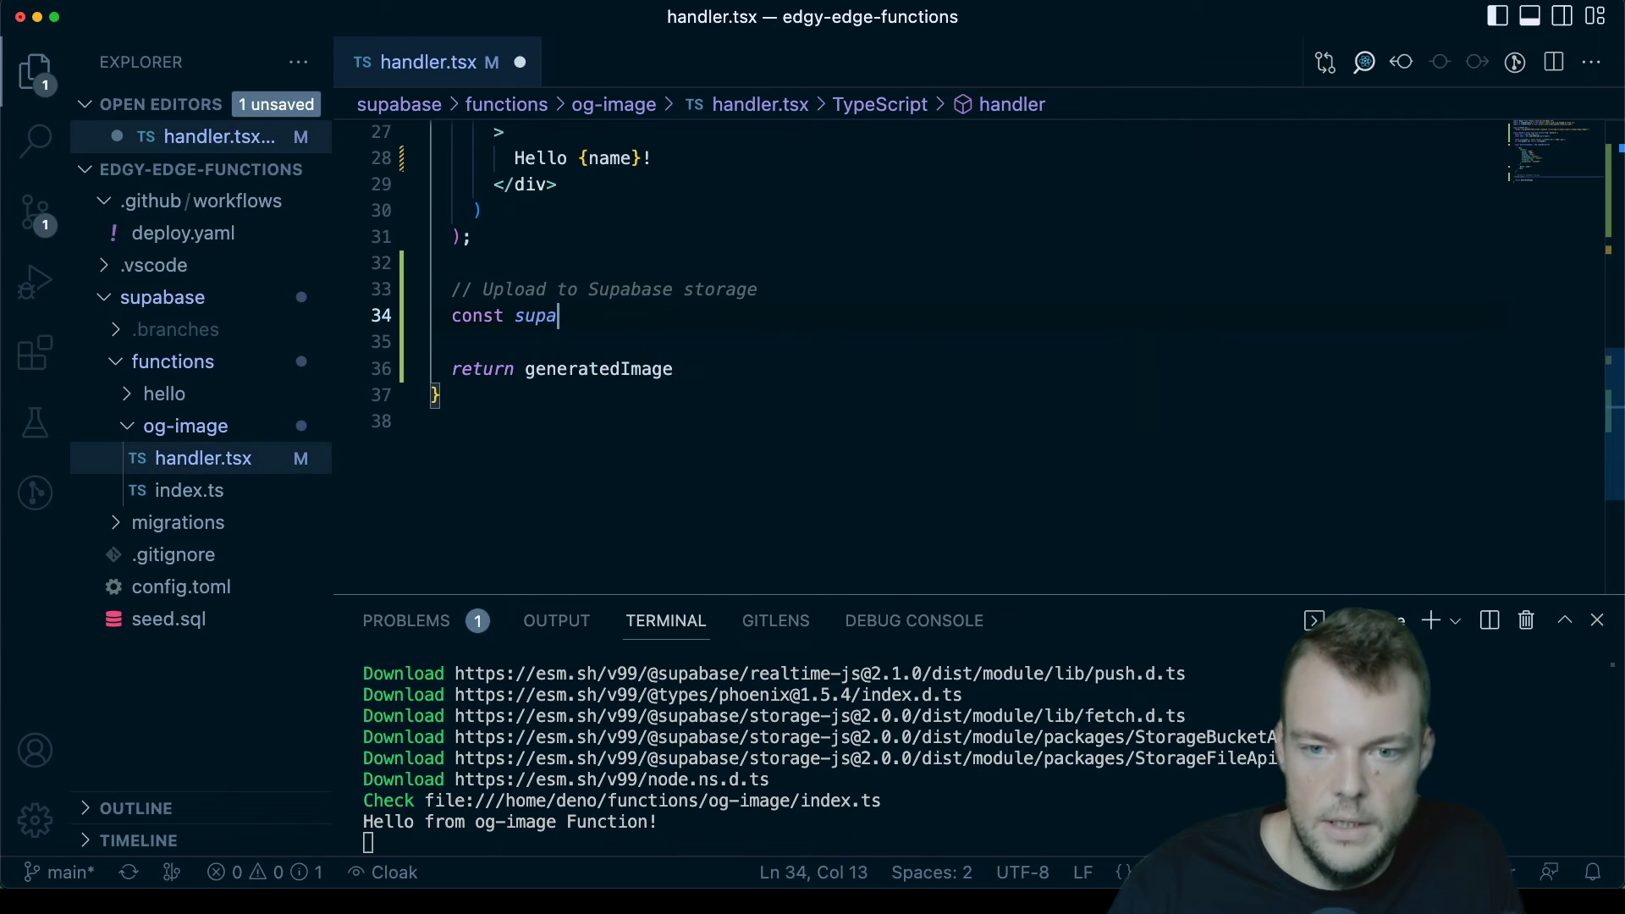
{"action": "type", "text": "baseAdi"}
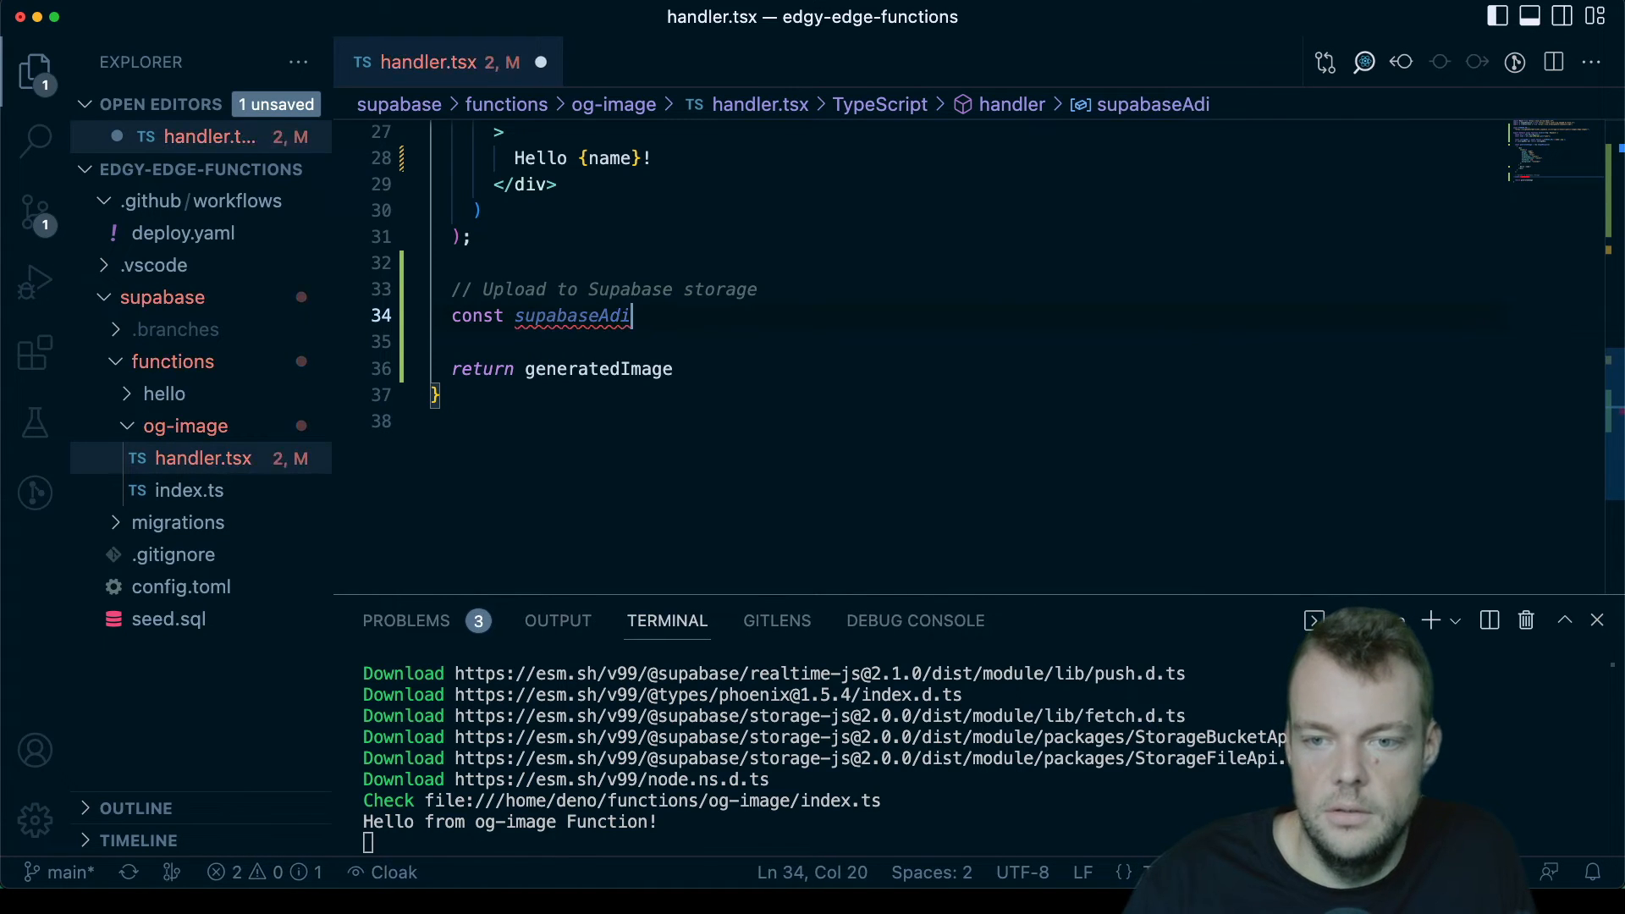
{"action": "type", "text": "min"}
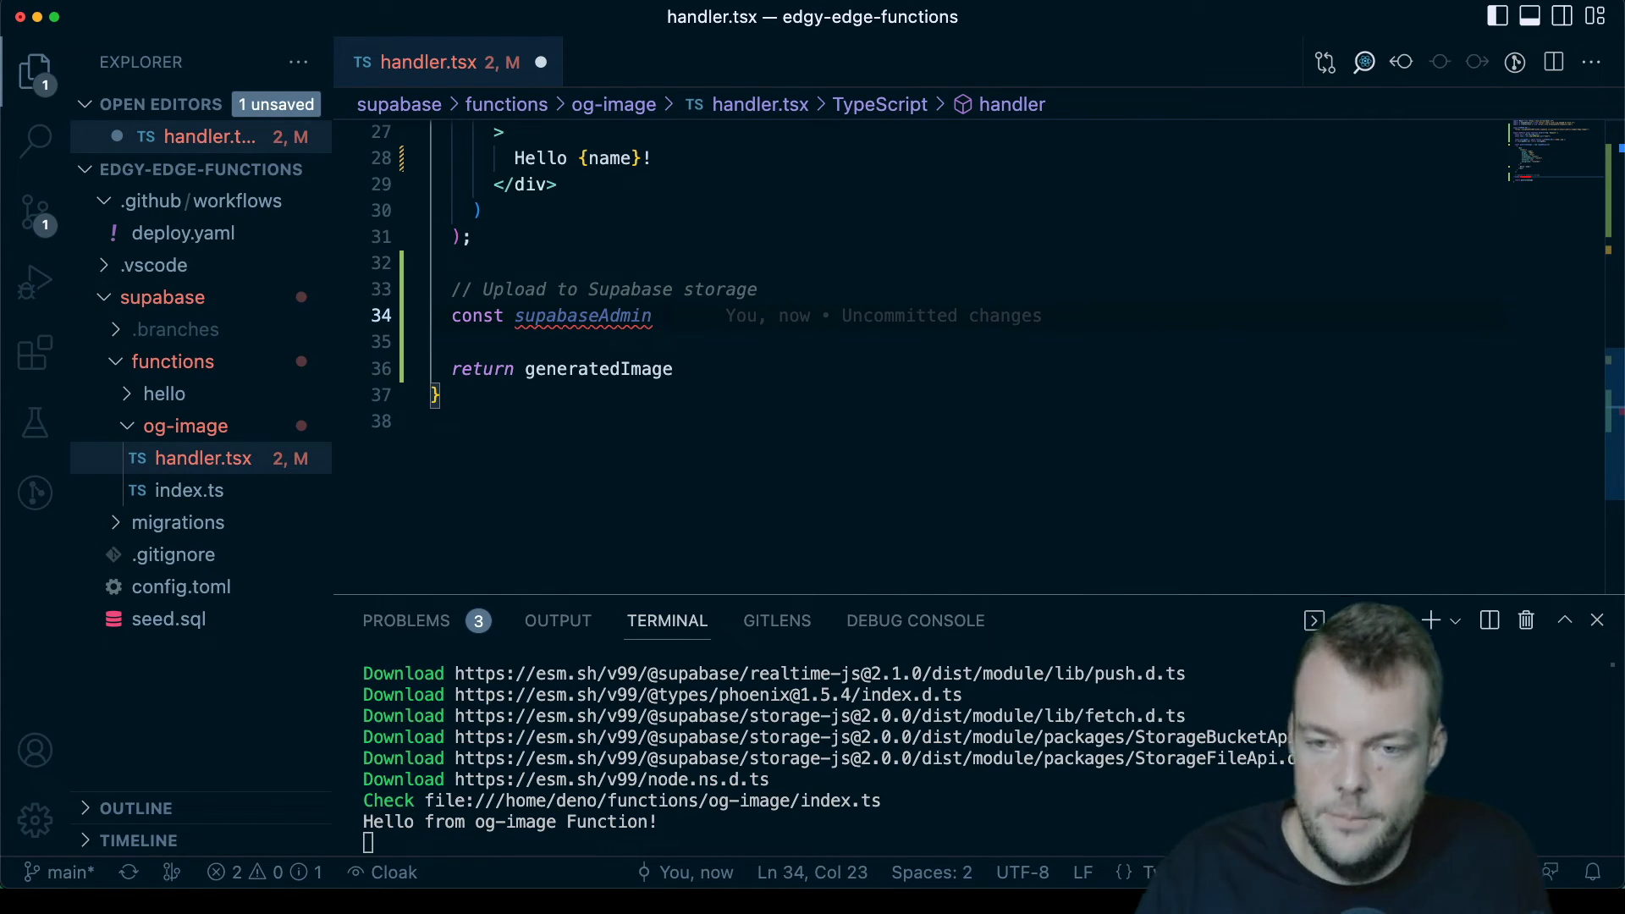
{"action": "type", "text": "="}
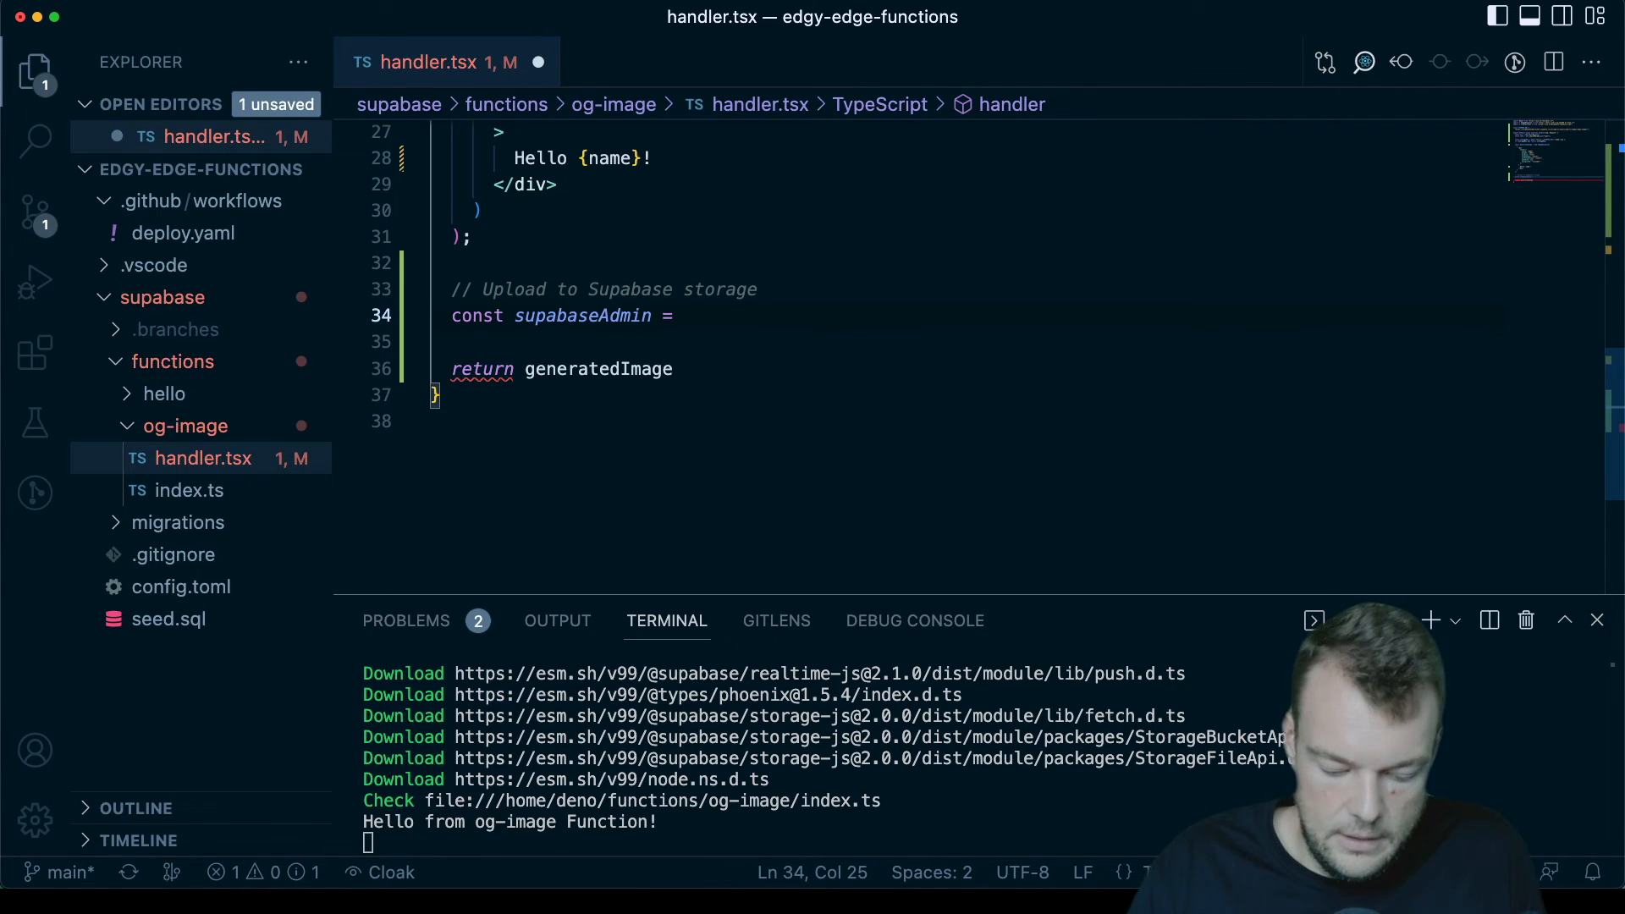
{"action": "type", "text": "createClient"}
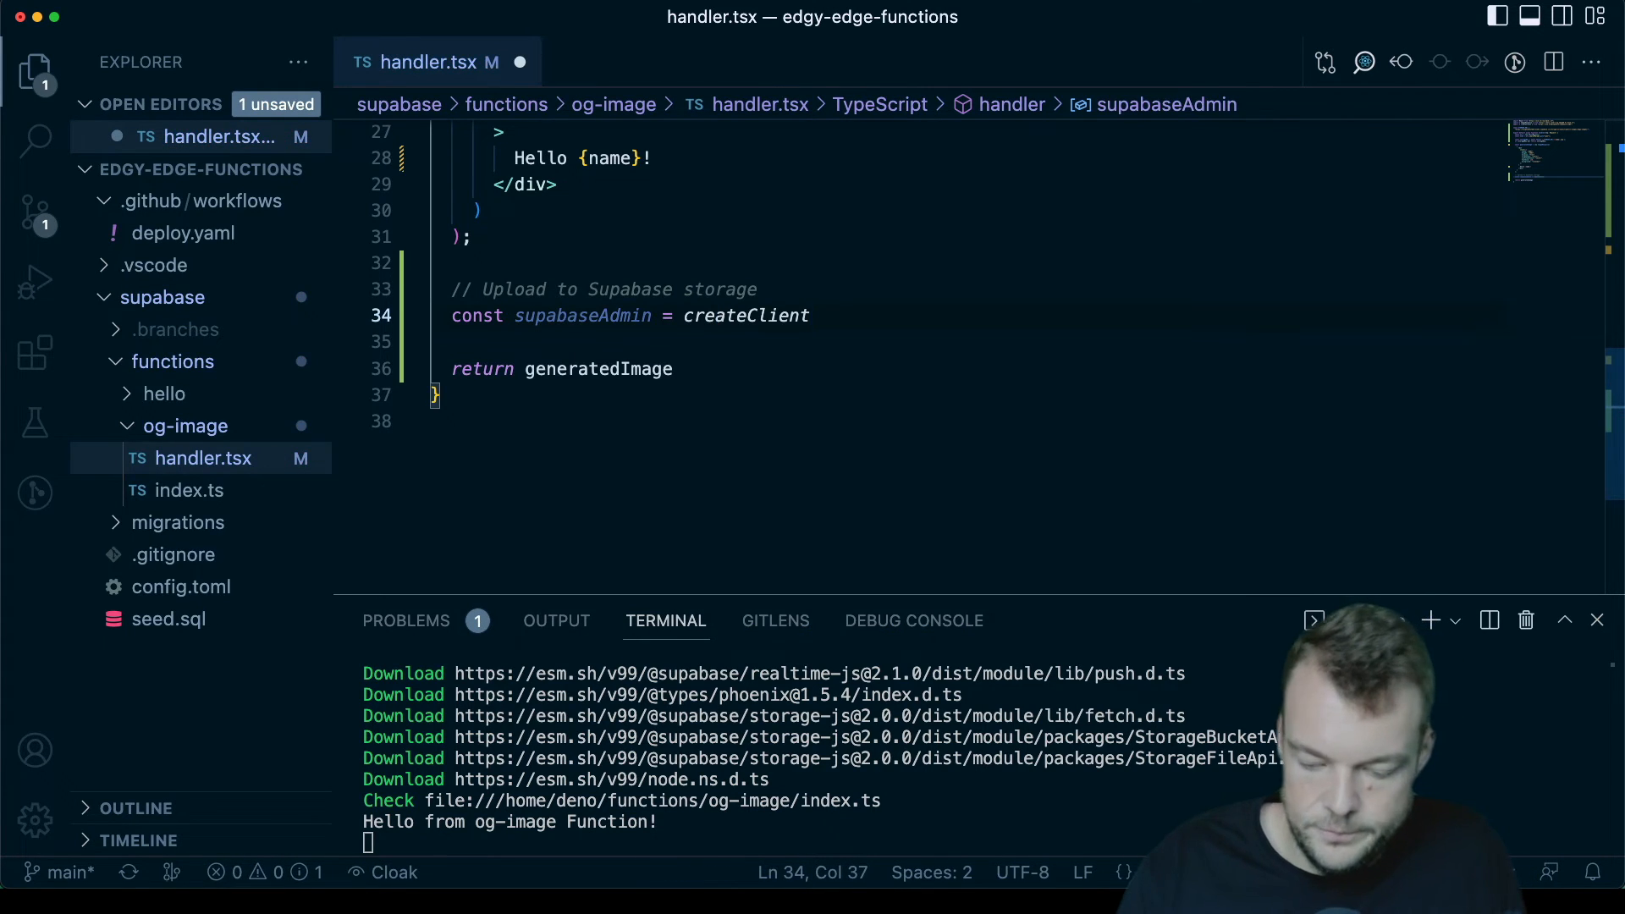
{"action": "type", "text": "()"}
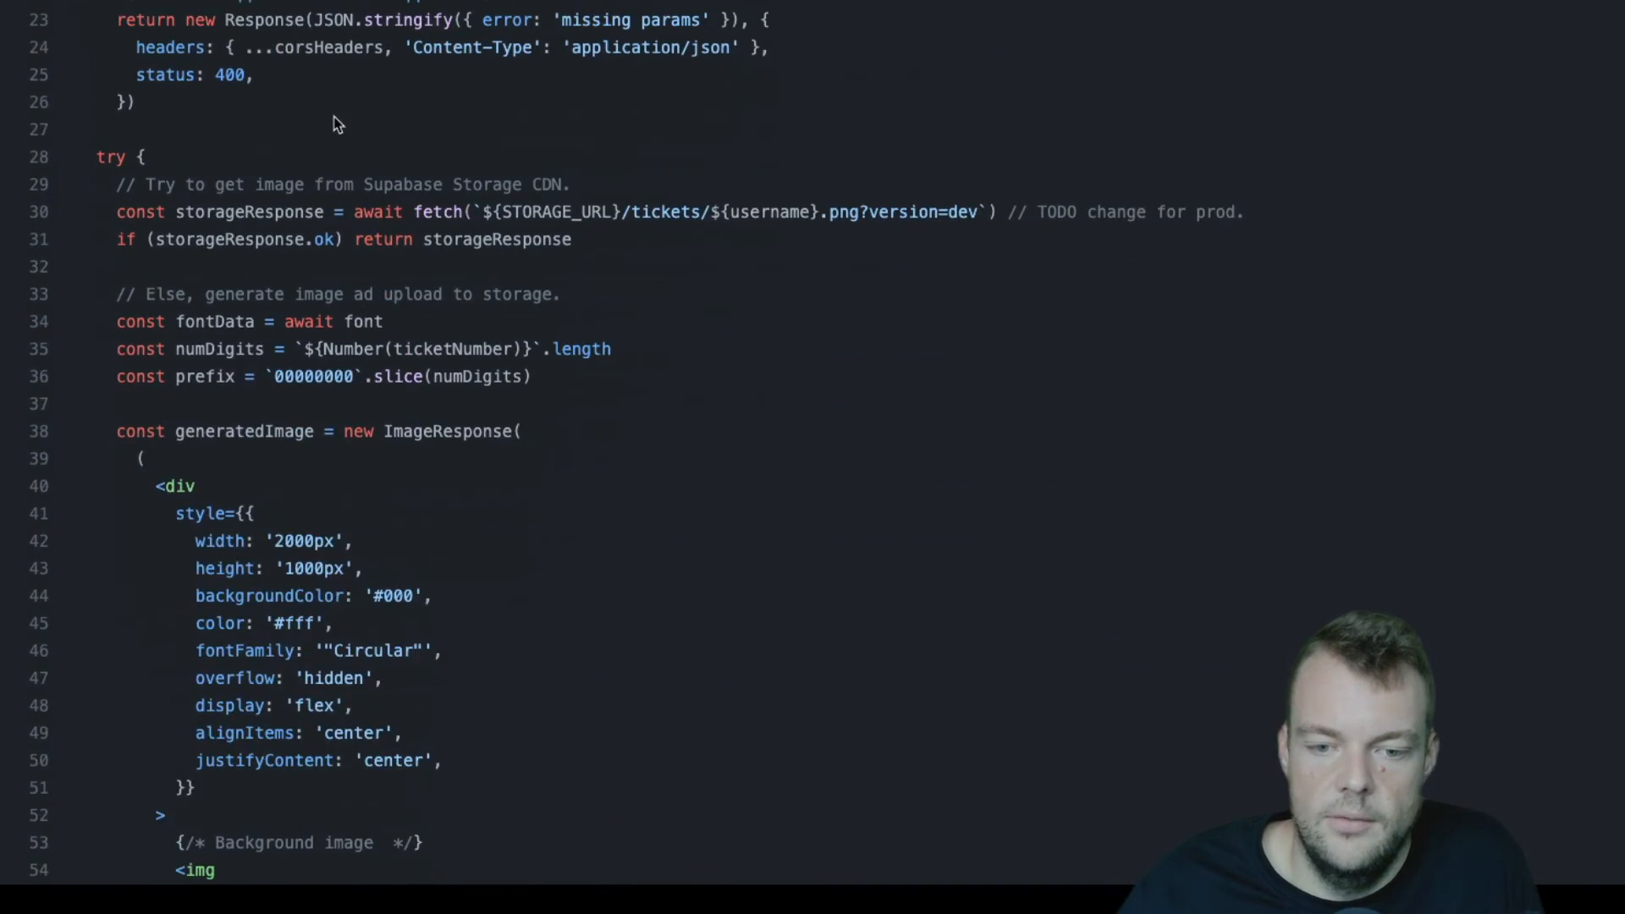
Step: Copy the example handler's supabaseAdminClient createClient block using SUPABASE_URL and the service role key
{"action": "scroll", "scroll_direction": "down", "scroll_amount": 3}
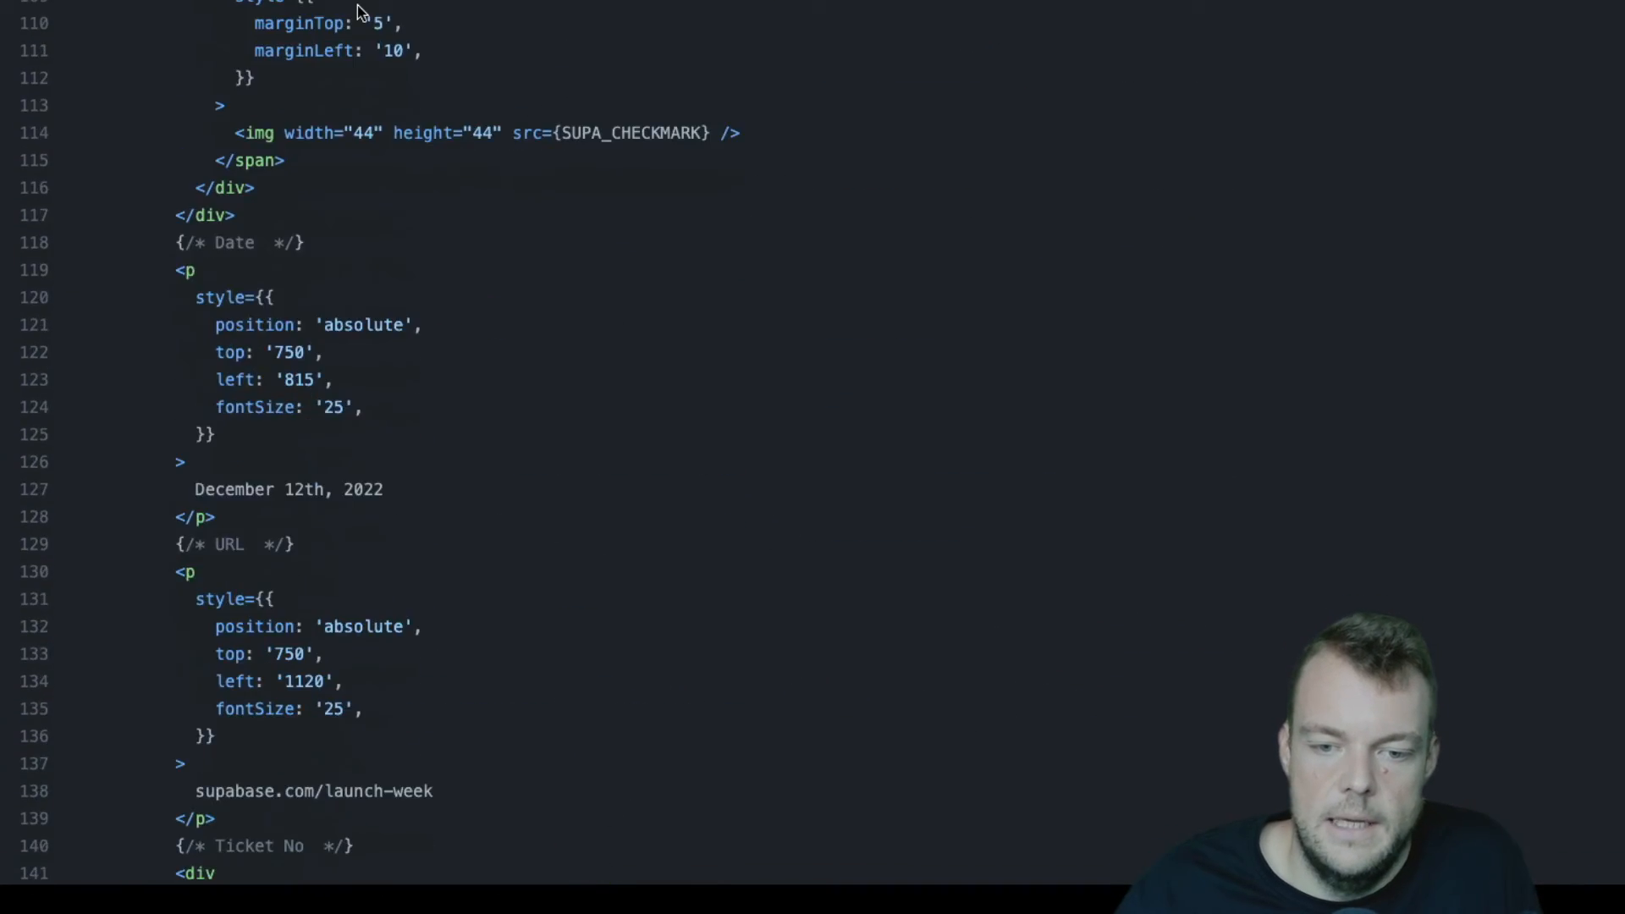
{"action": "scroll", "scroll_direction": "down", "scroll_amount": 3}
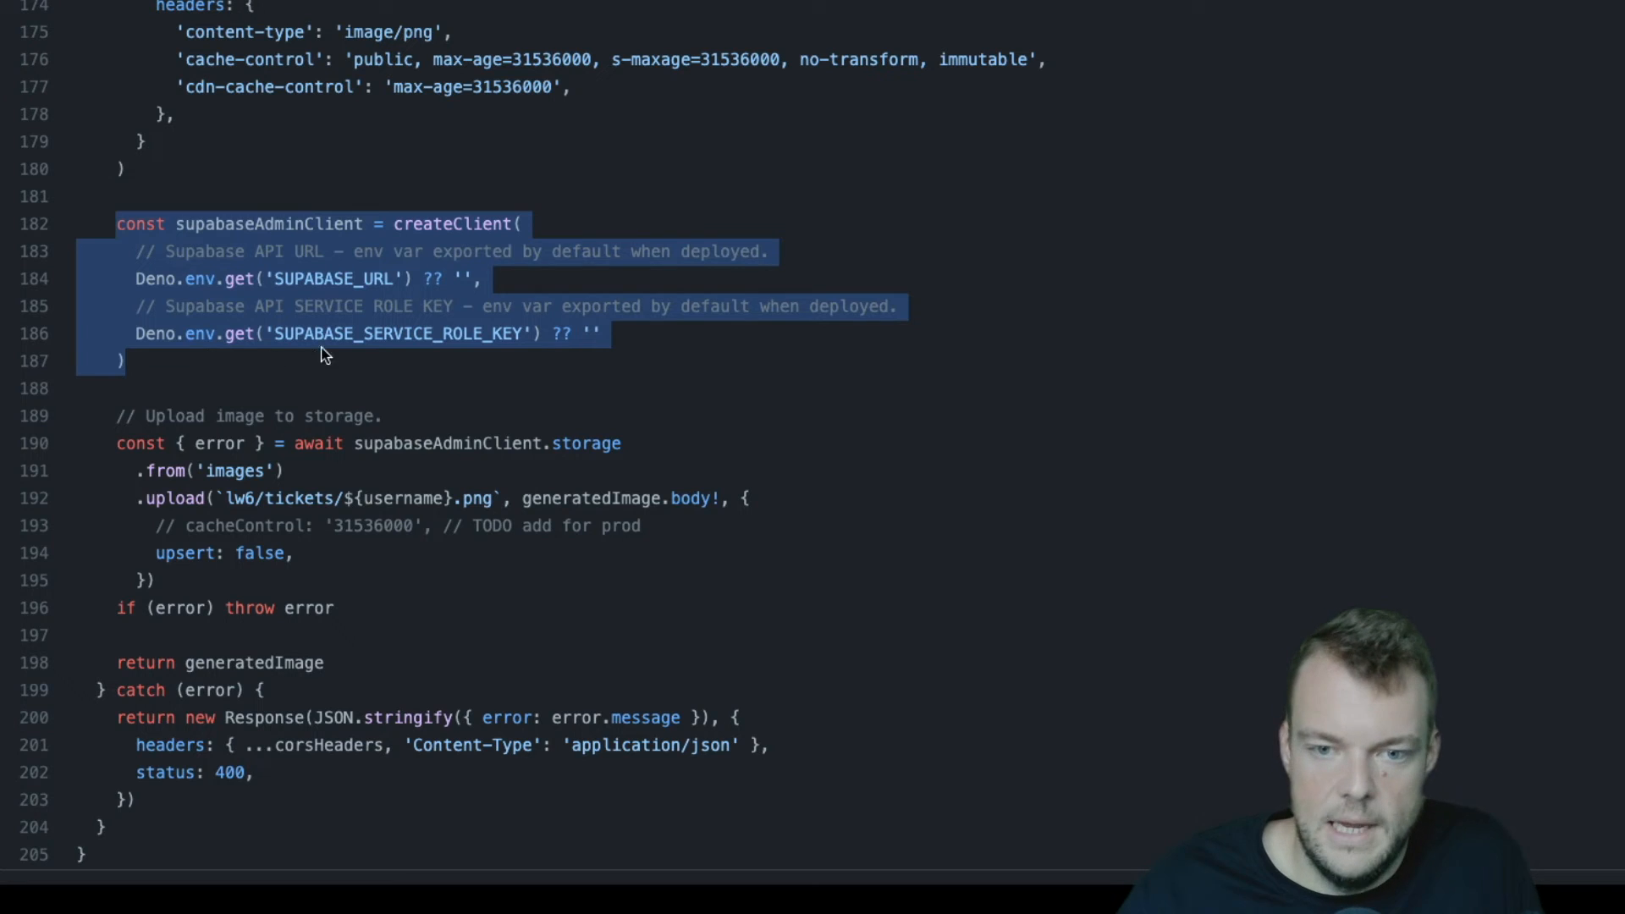
{"action": "left_click", "coordinate": [326, 278]}
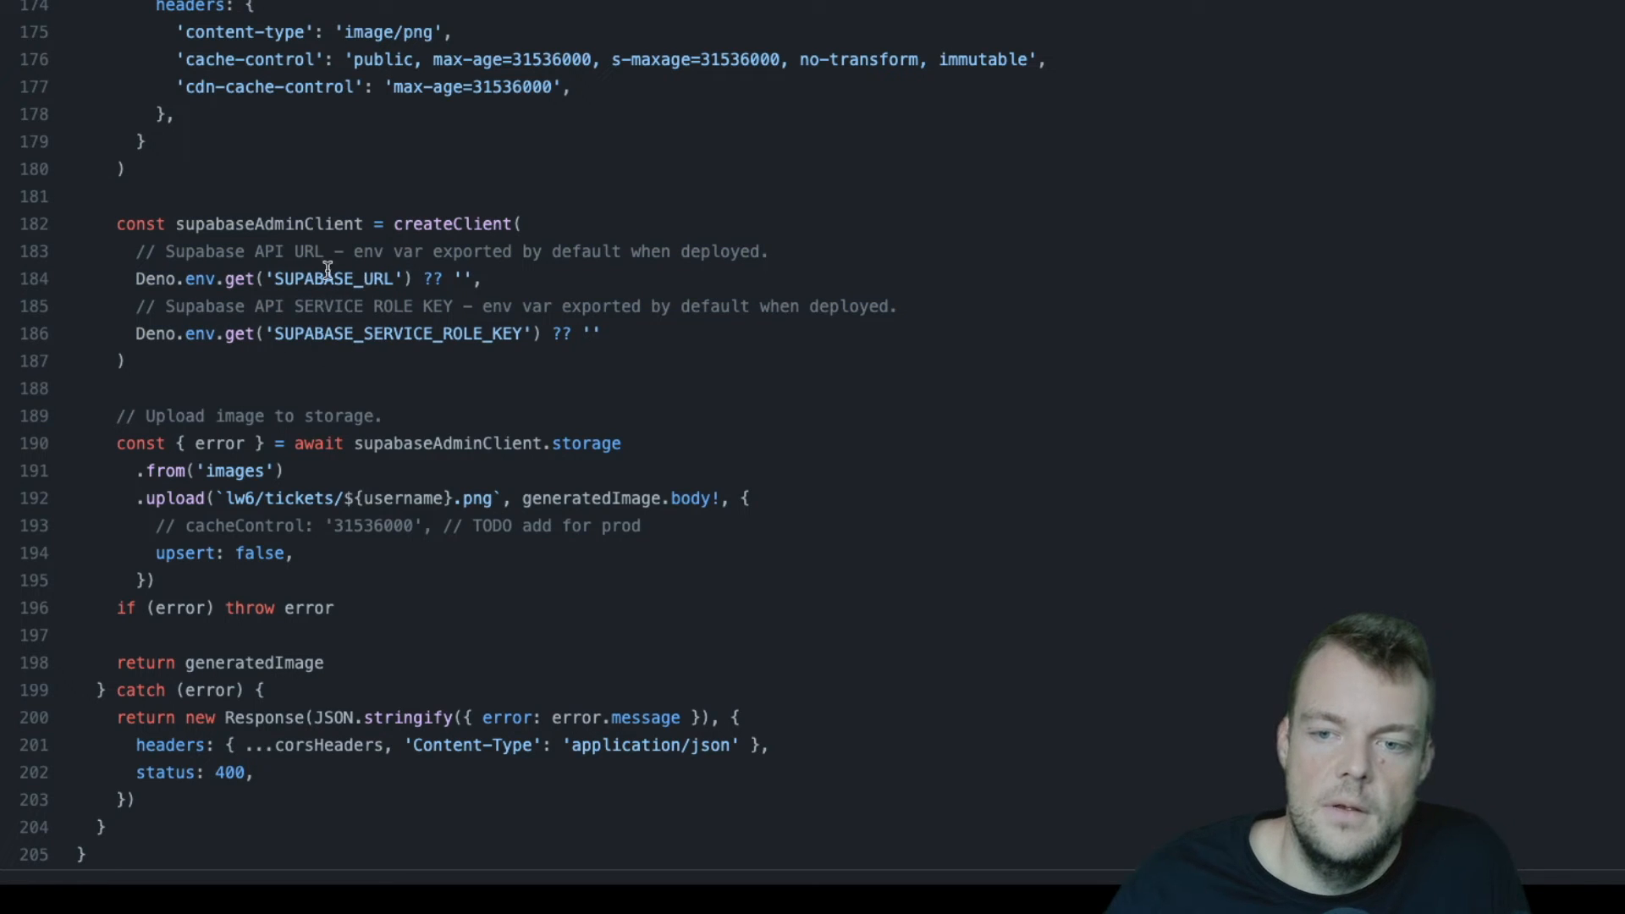
{"action": "mouse_move", "coordinate": [377, 243]}
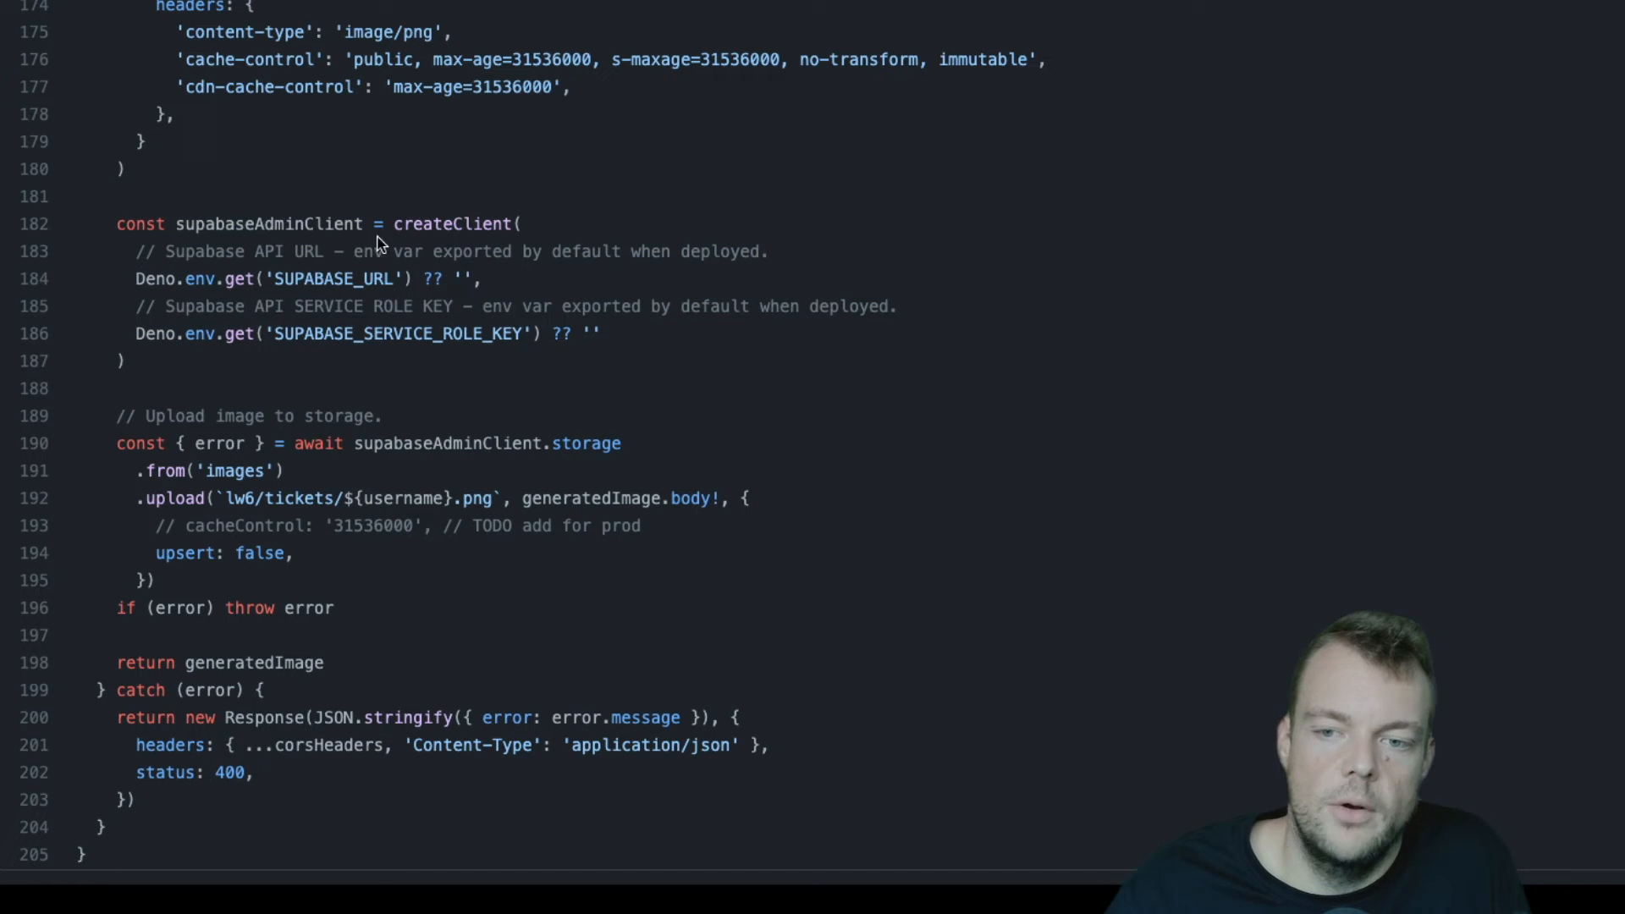
{"action": "mouse_move", "coordinate": [537, 307]}
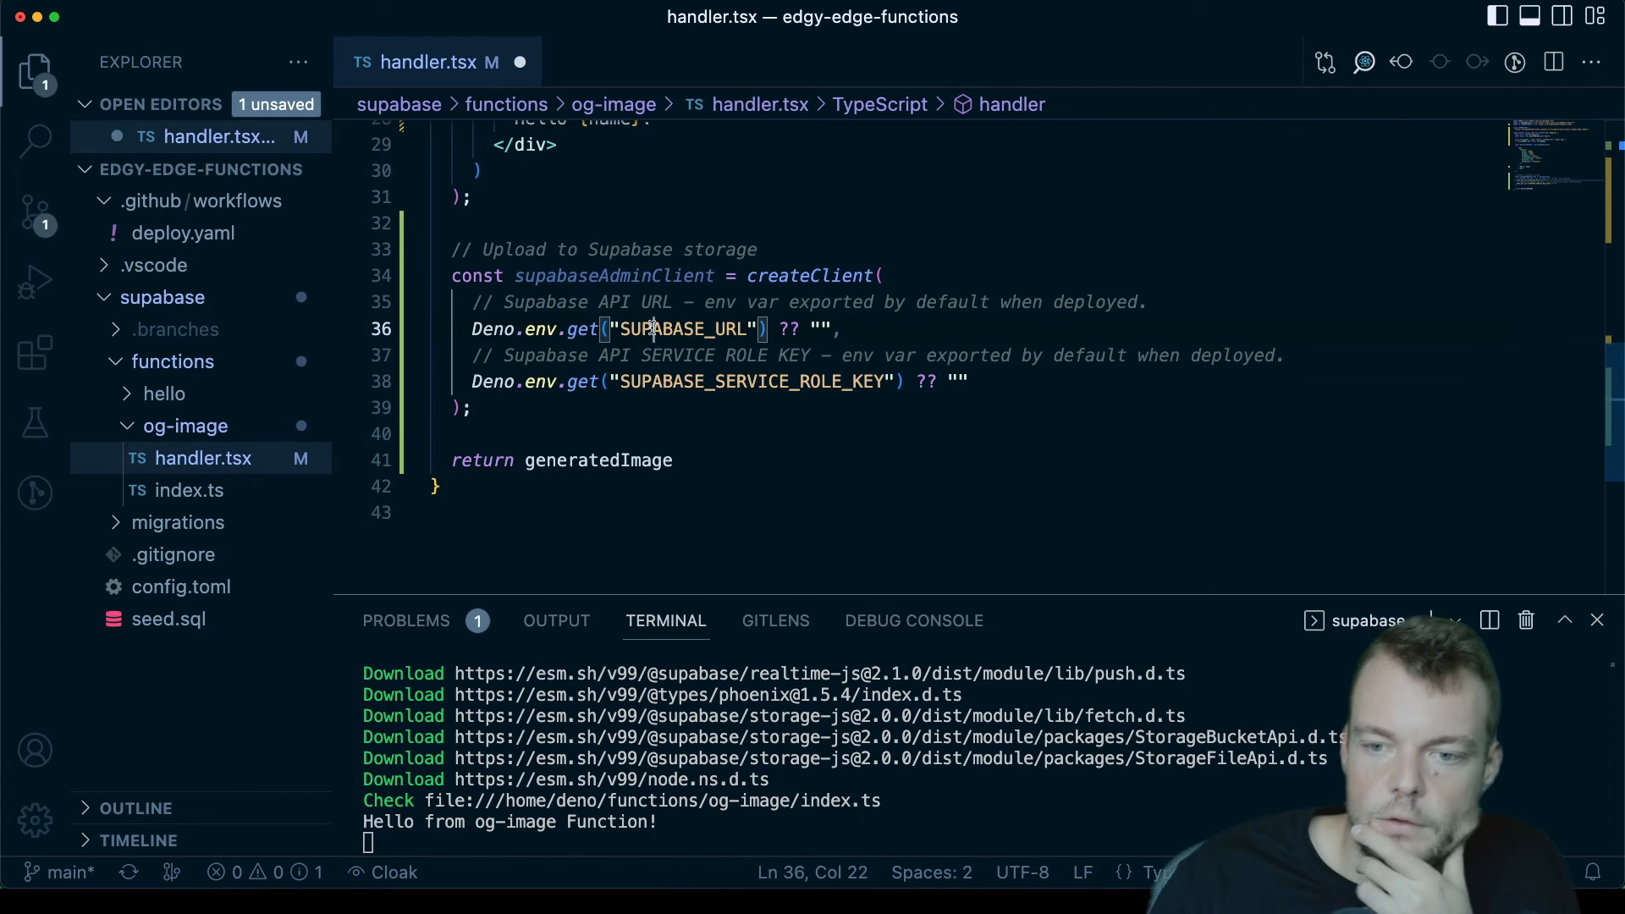
Step: Paste the supabaseAdminClient createClient block over the partial supabaseAdmin line
{"action": "left_click", "coordinate": [684, 381]}
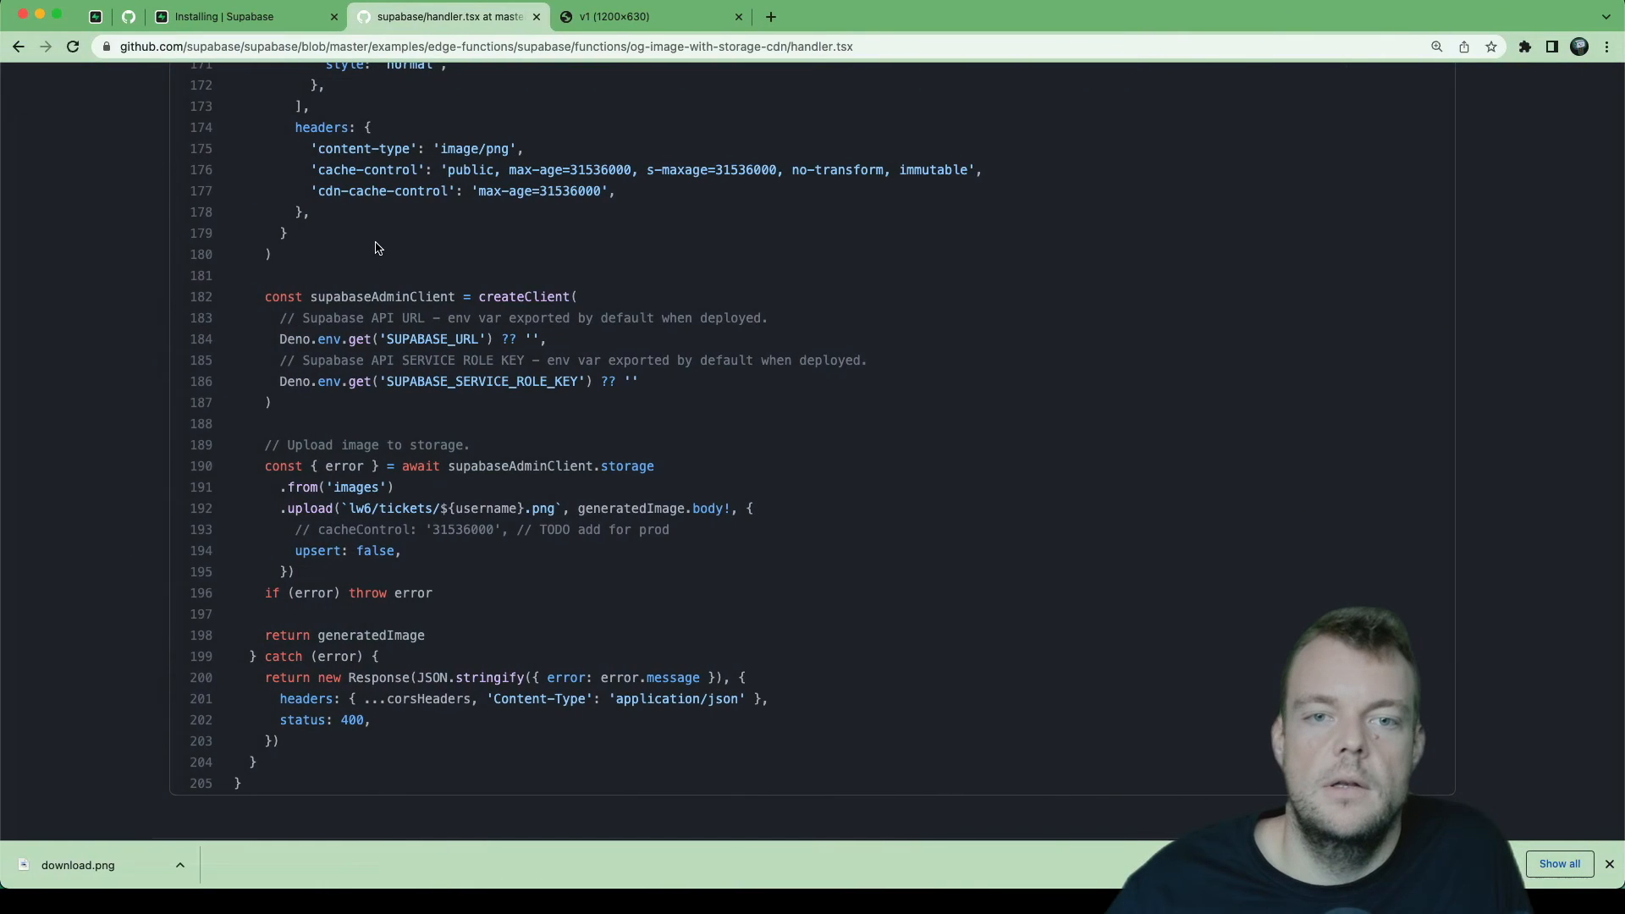
Step: Navigate the Supabase JavaScript reference to the Storage from.upload() page
{"action": "left_click", "coordinate": [244, 17]}
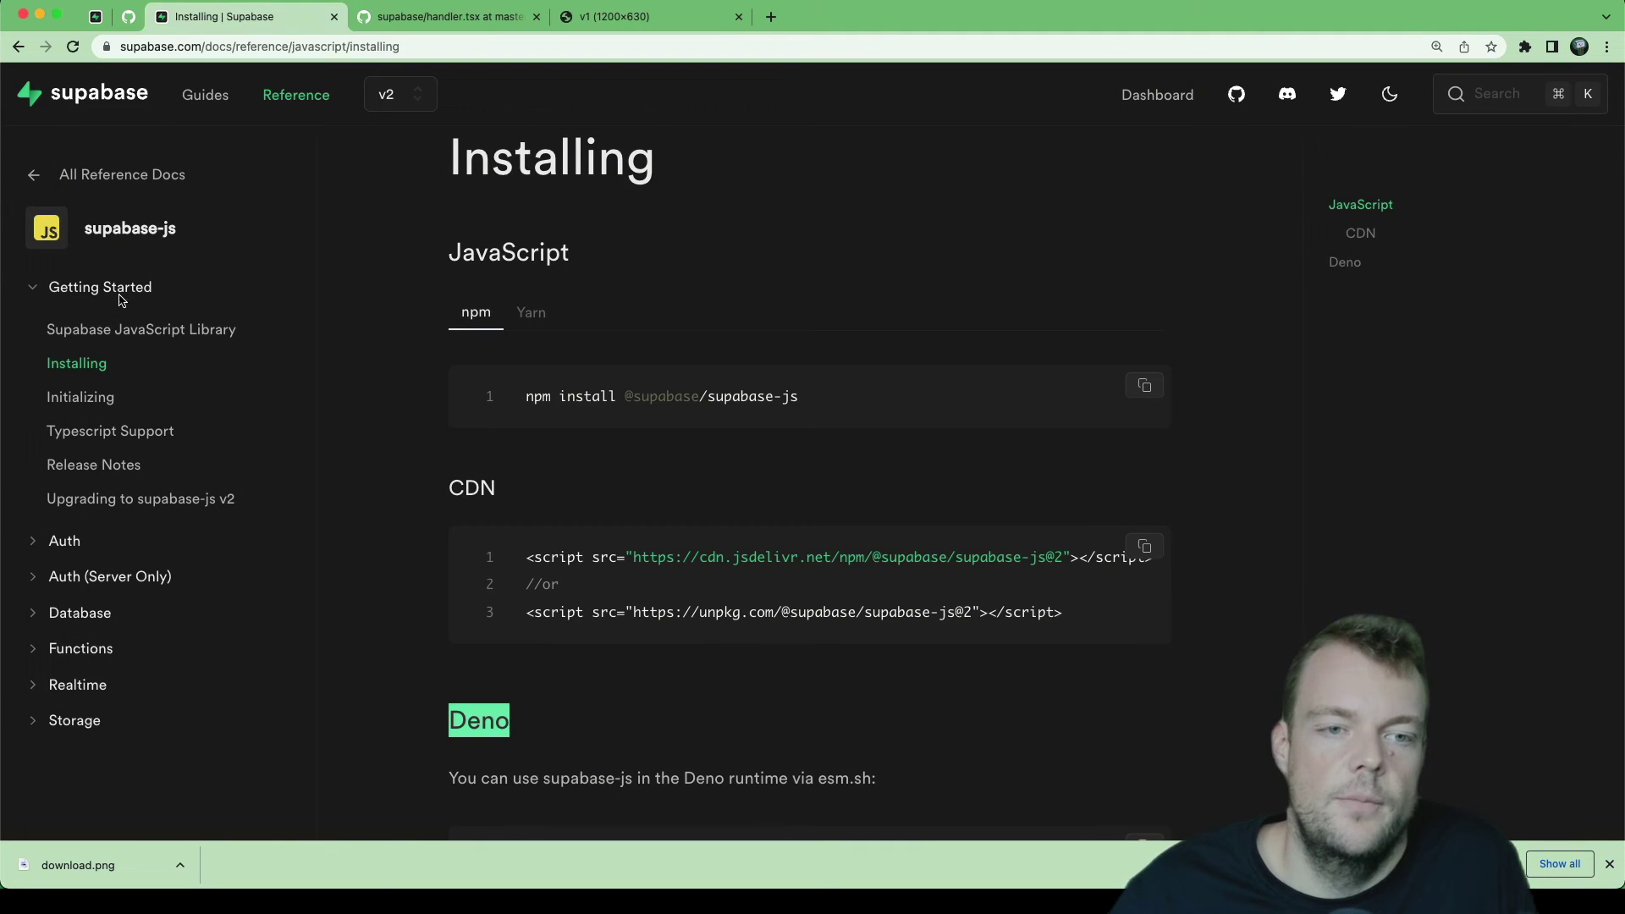
{"action": "left_click", "coordinate": [121, 174]}
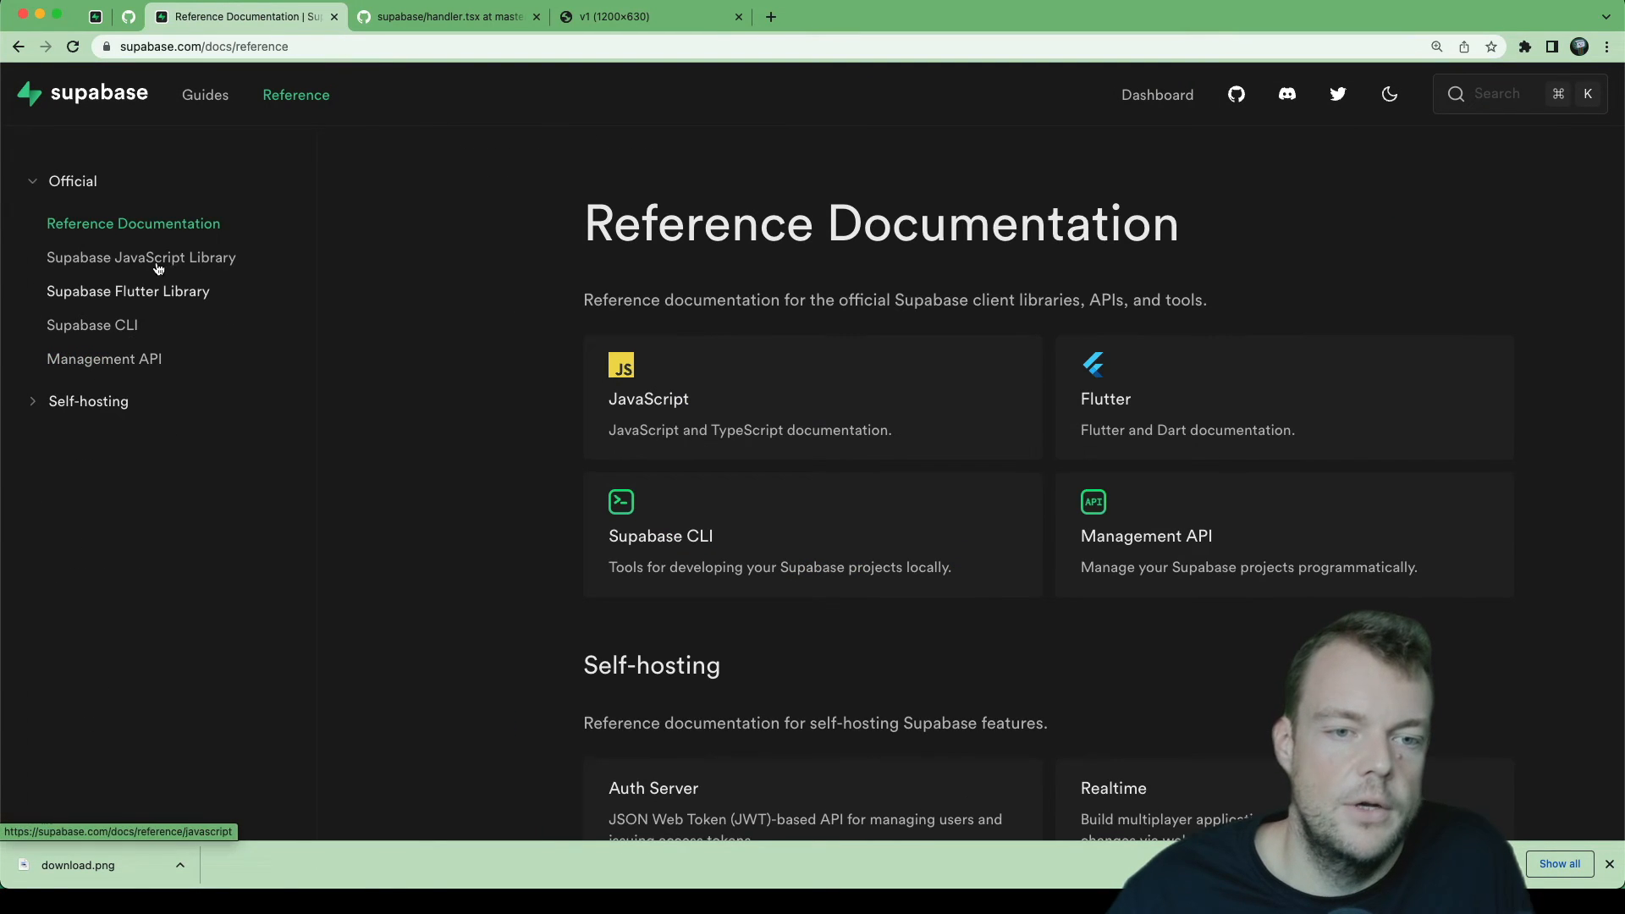
{"action": "left_click", "coordinate": [140, 257]}
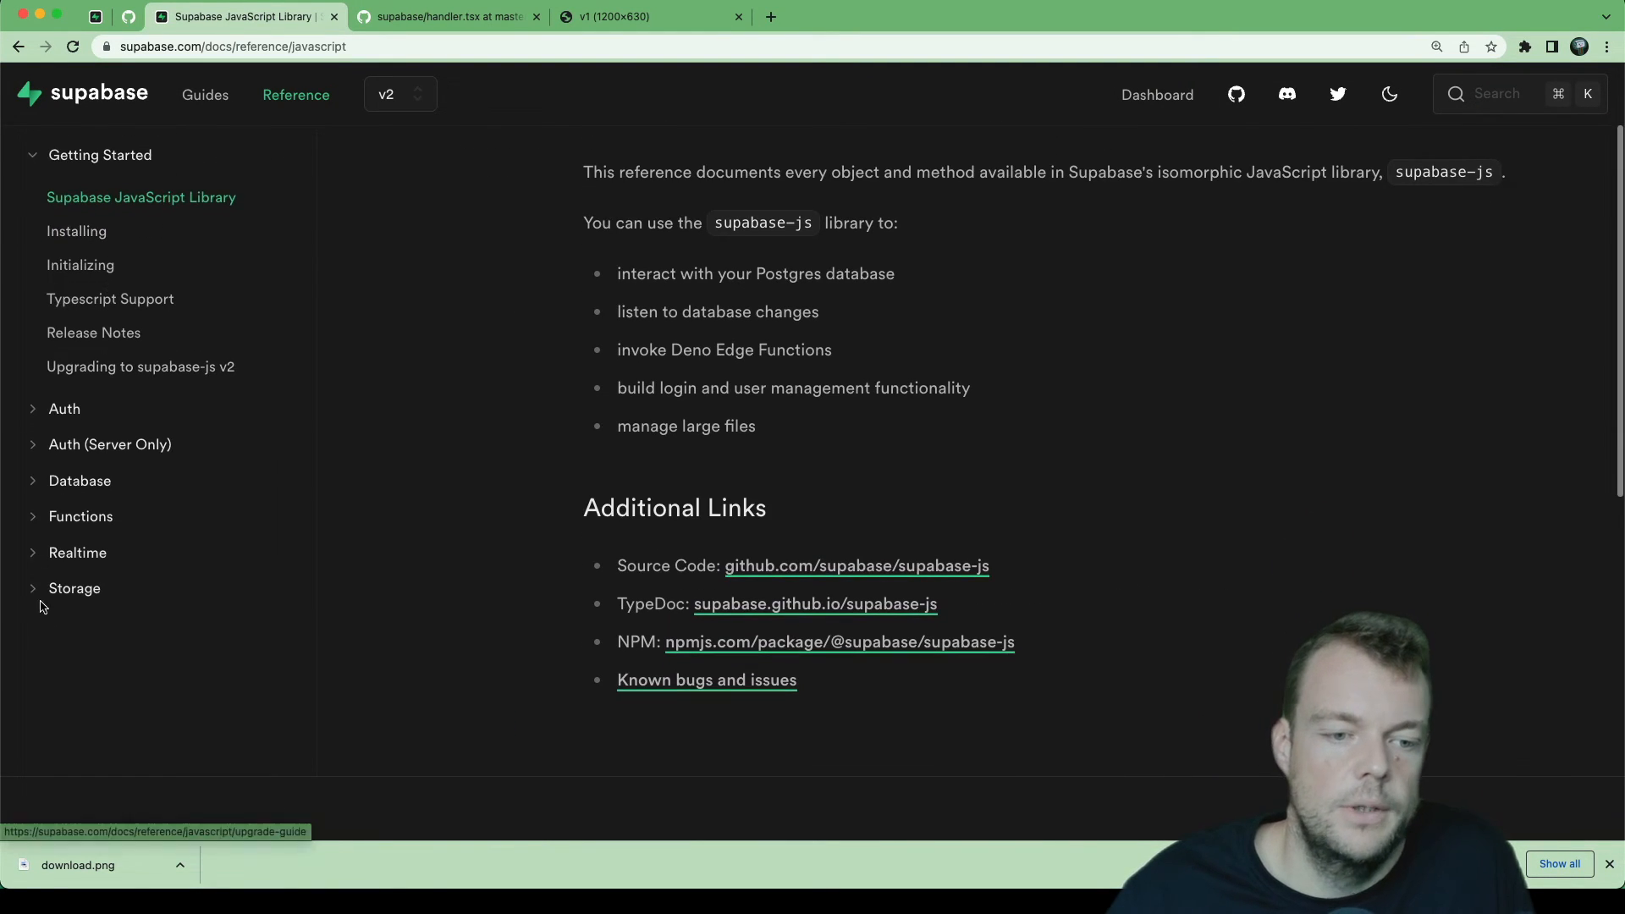
{"action": "left_click", "coordinate": [73, 588]}
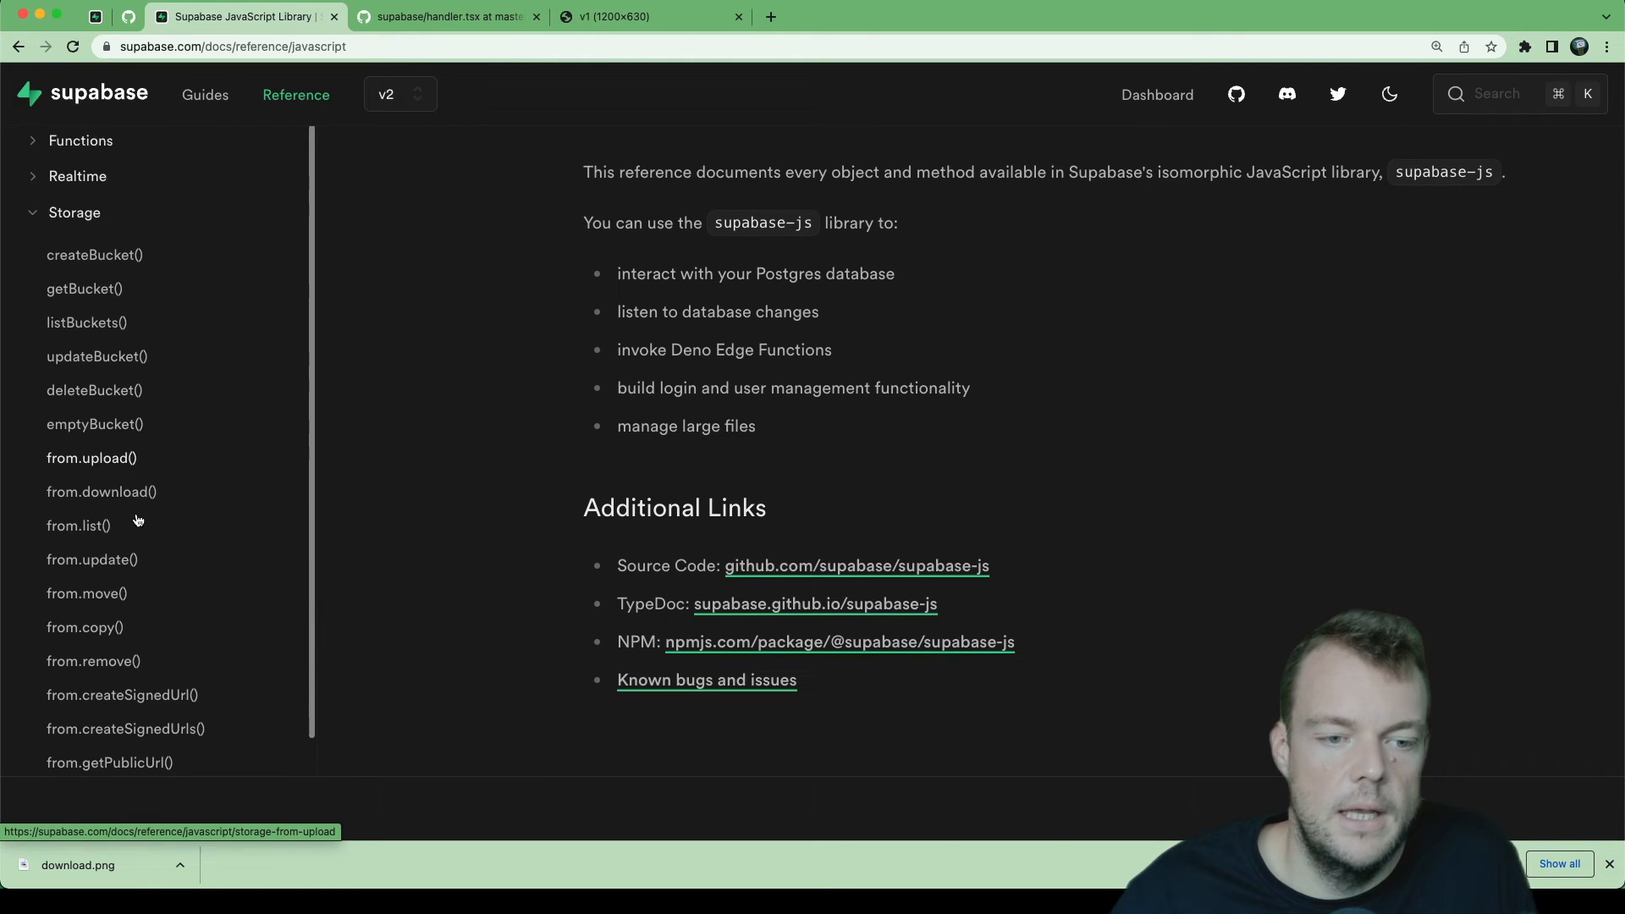
{"action": "left_click", "coordinate": [102, 491]}
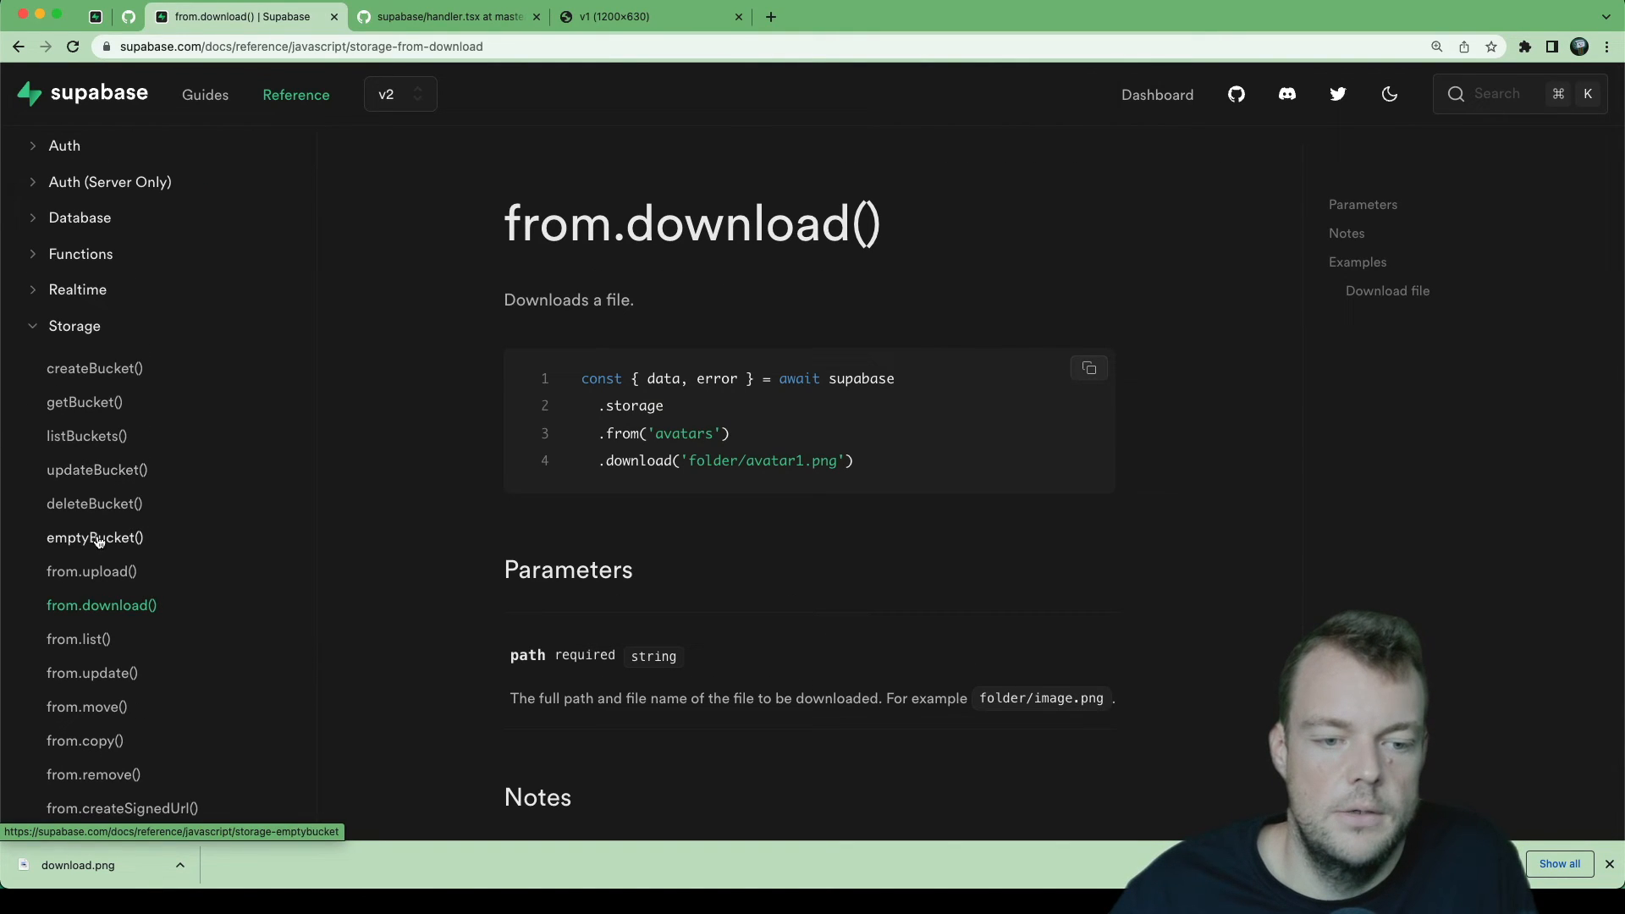
{"action": "left_click", "coordinate": [91, 571]}
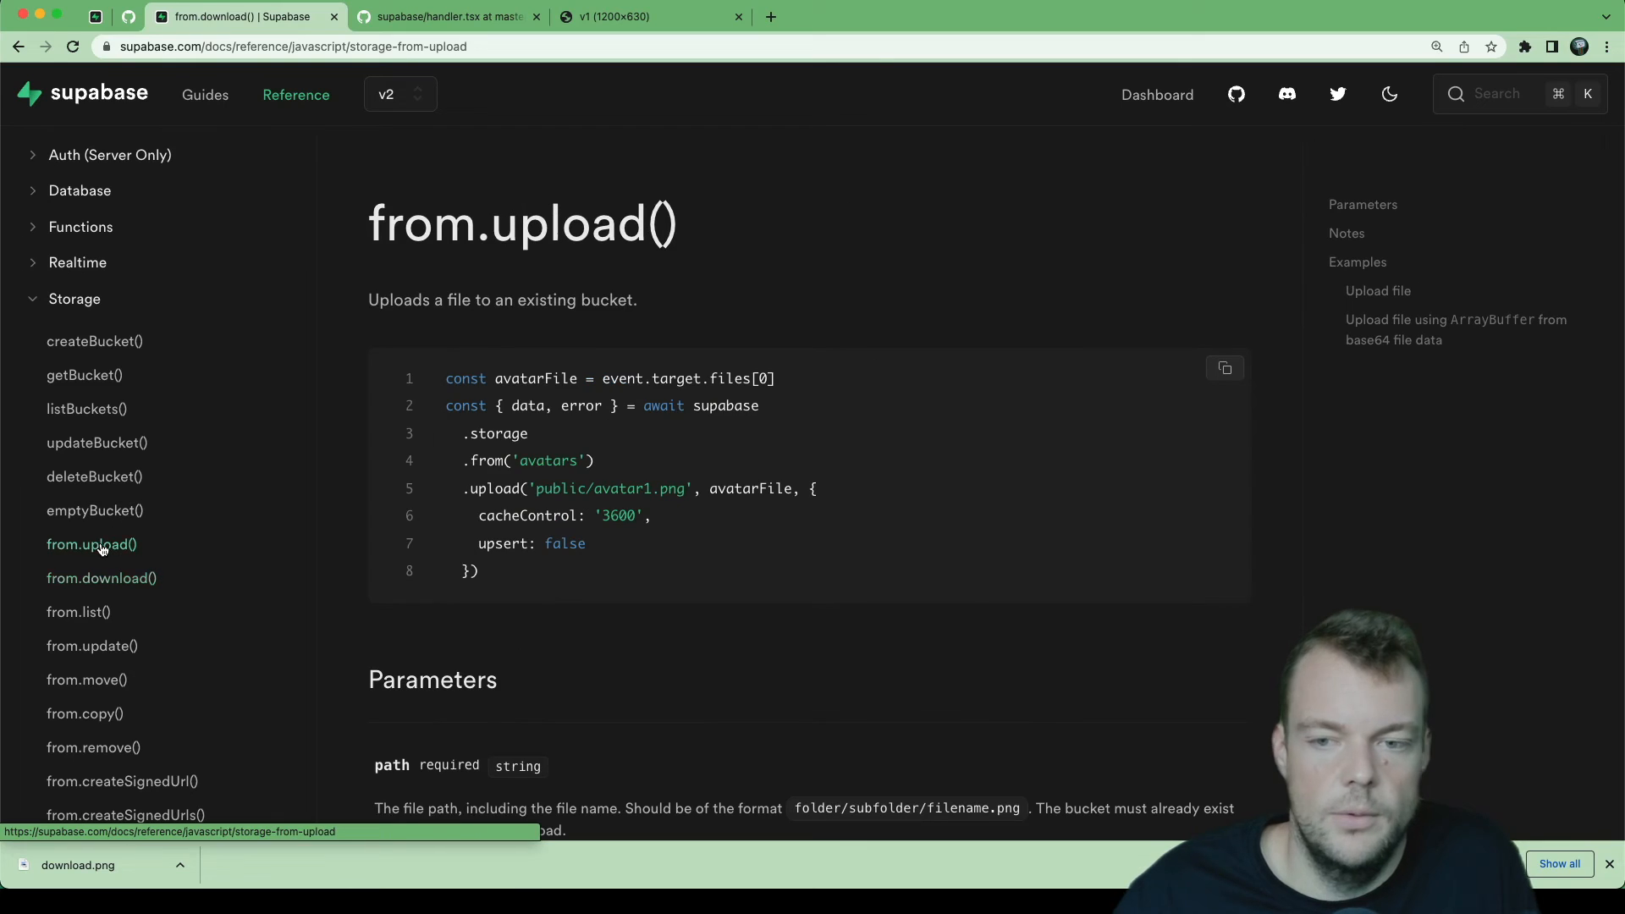
{"action": "scroll", "scroll_direction": "down", "scroll_amount": 3}
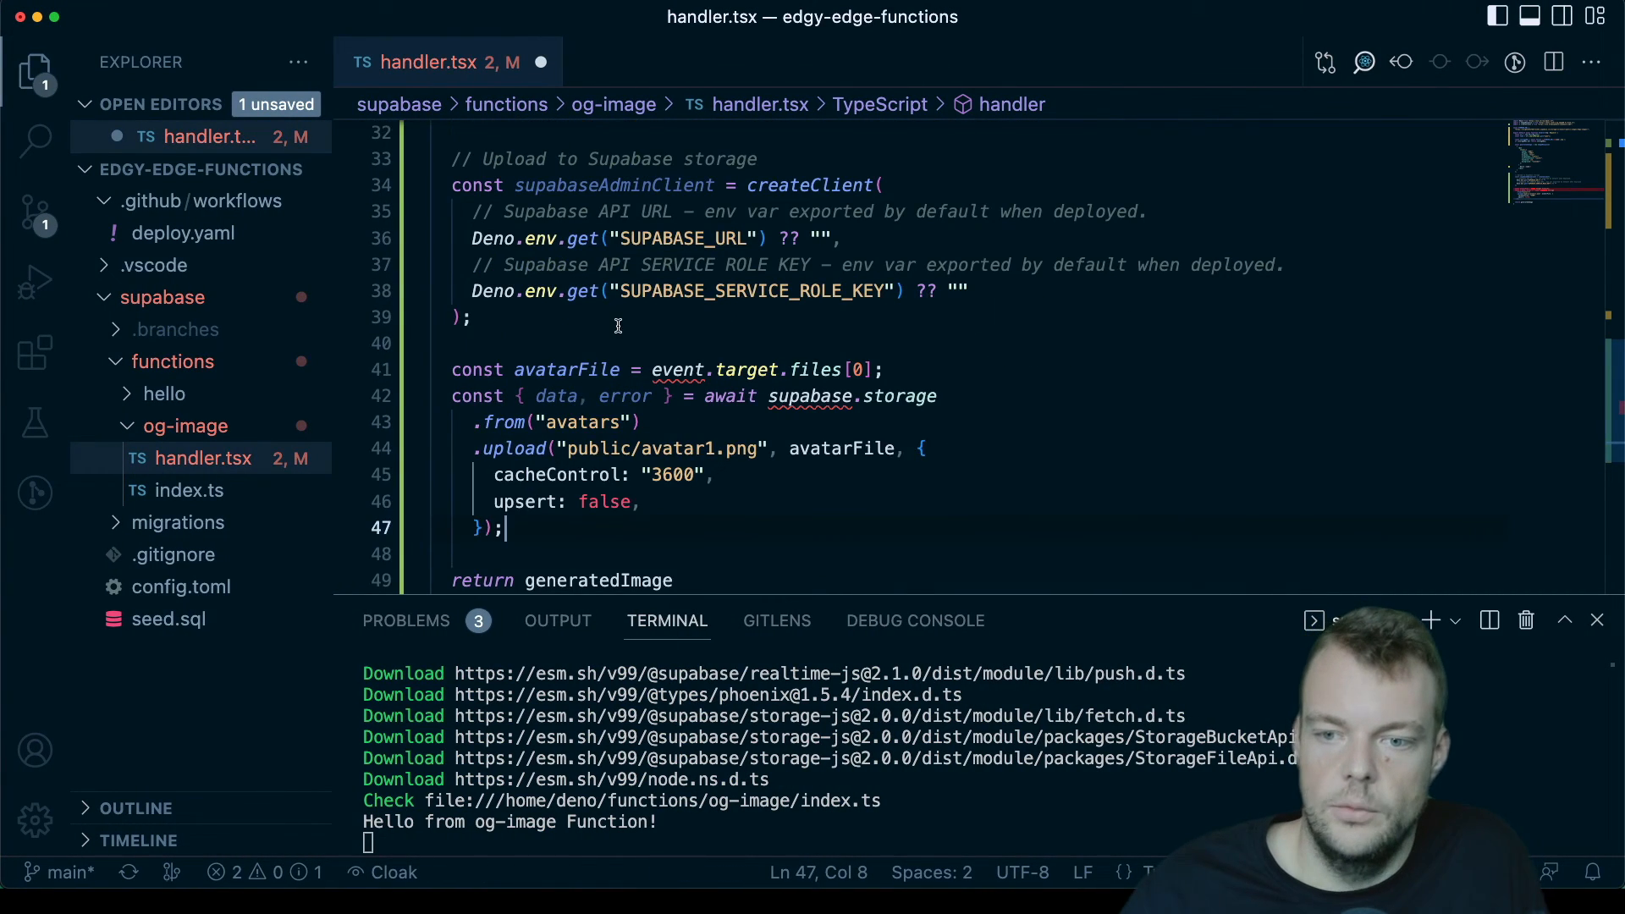
Step: Switch the upload snippet to supabaseAdminClient.storage and rename the bucket from avatars to images
{"action": "scroll", "scroll_direction": "up", "scroll_amount": 3}
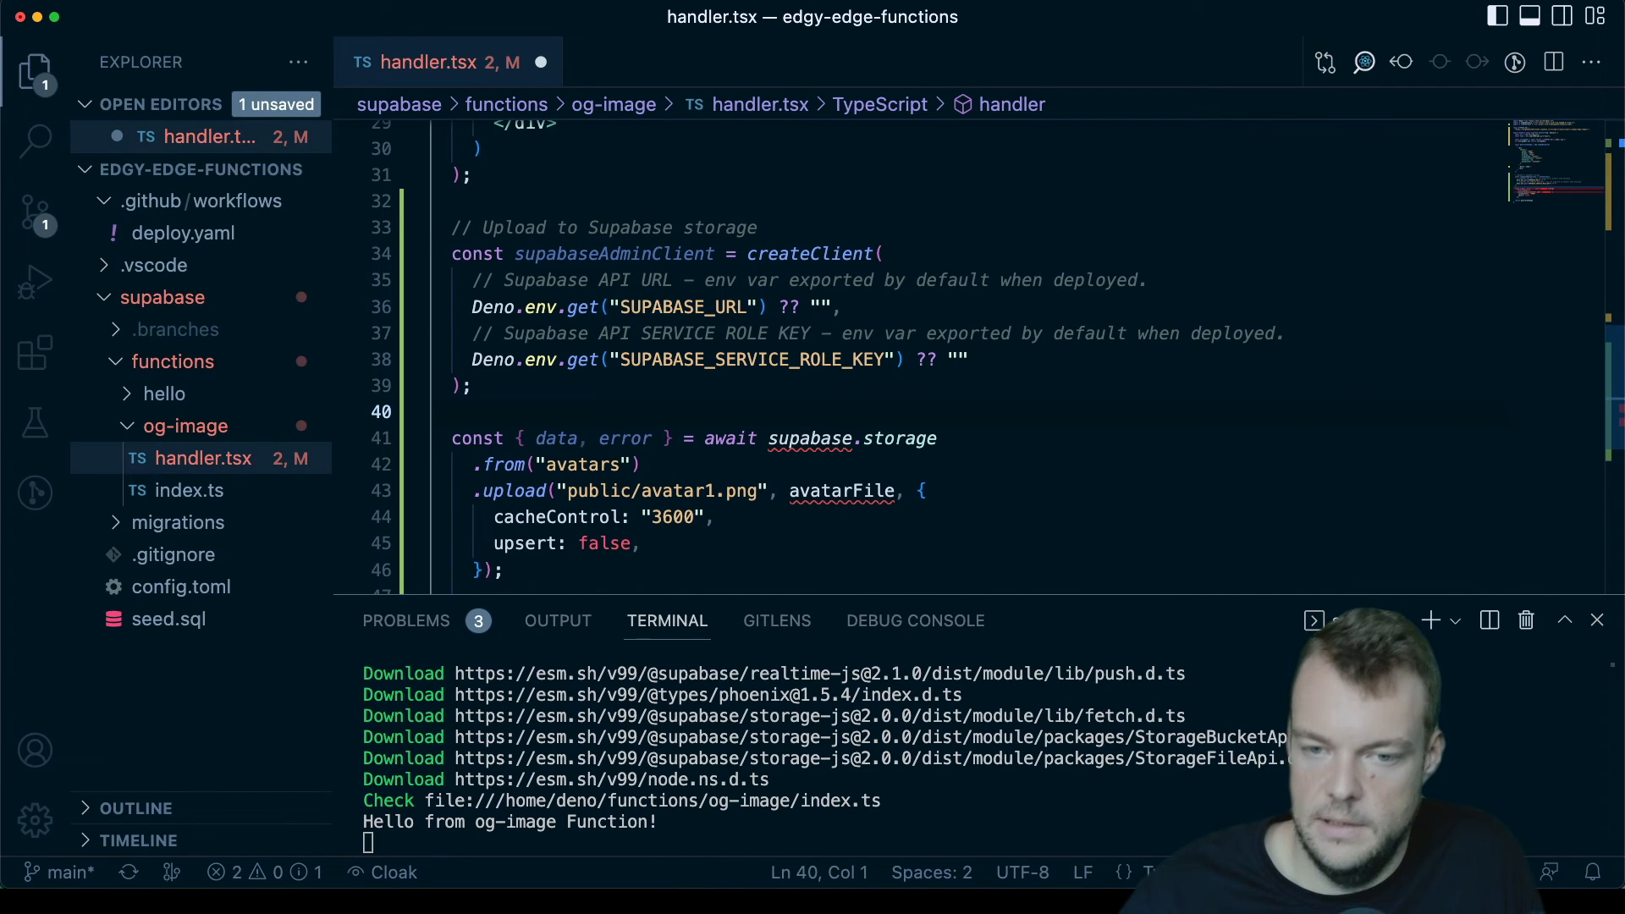
{"action": "mouse_move", "coordinate": [801, 506]}
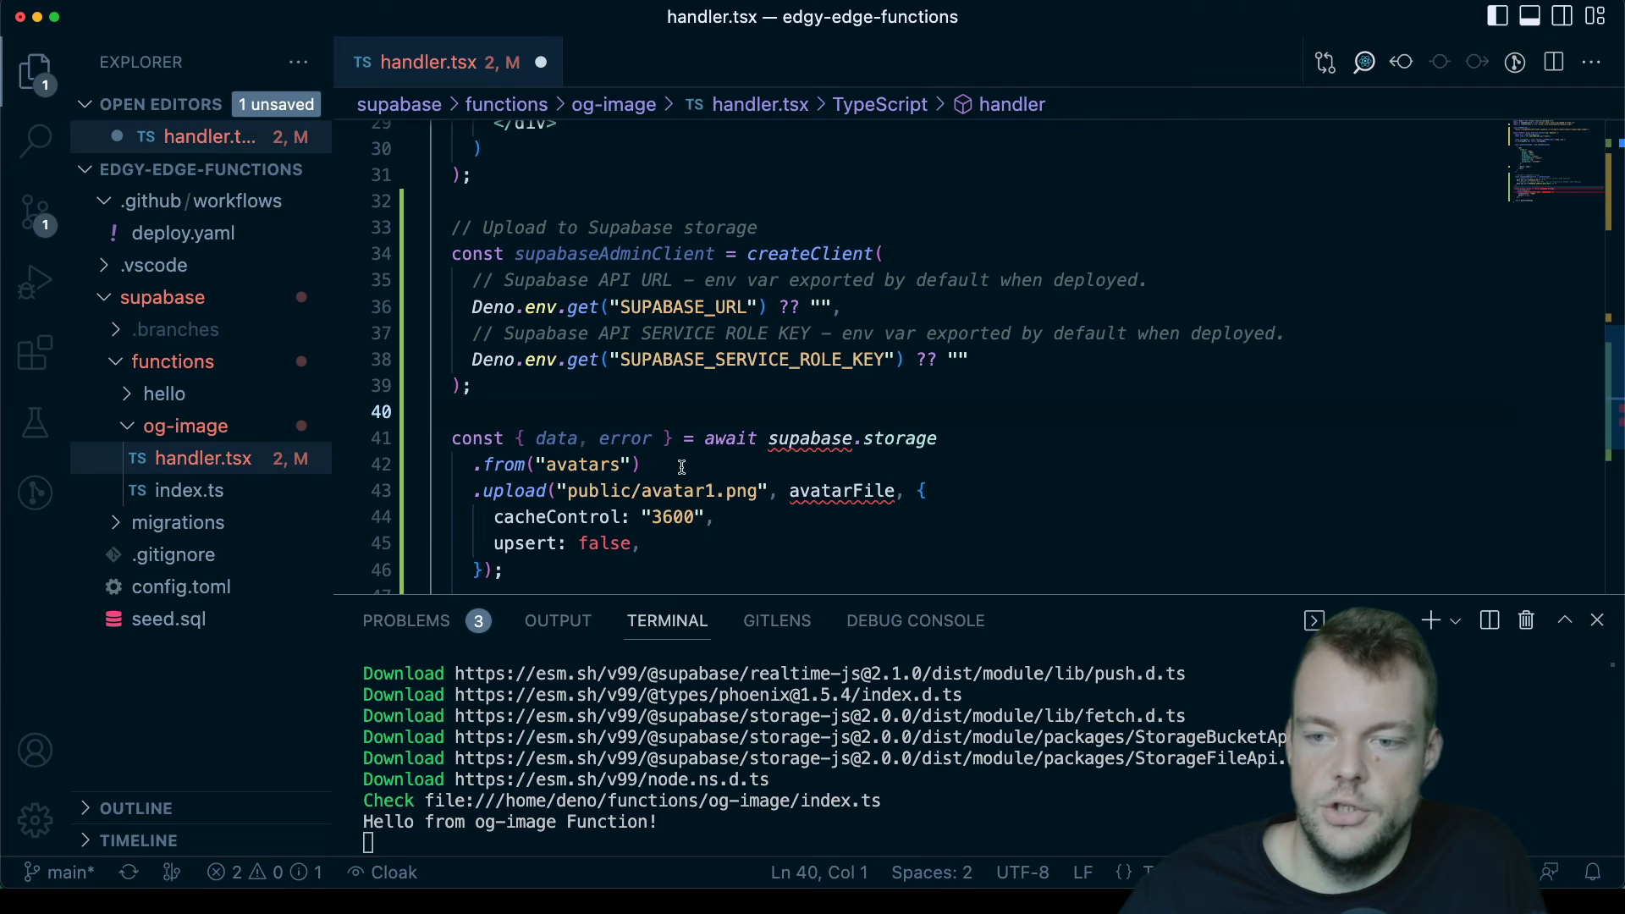
{"action": "left_click", "coordinate": [557, 254]}
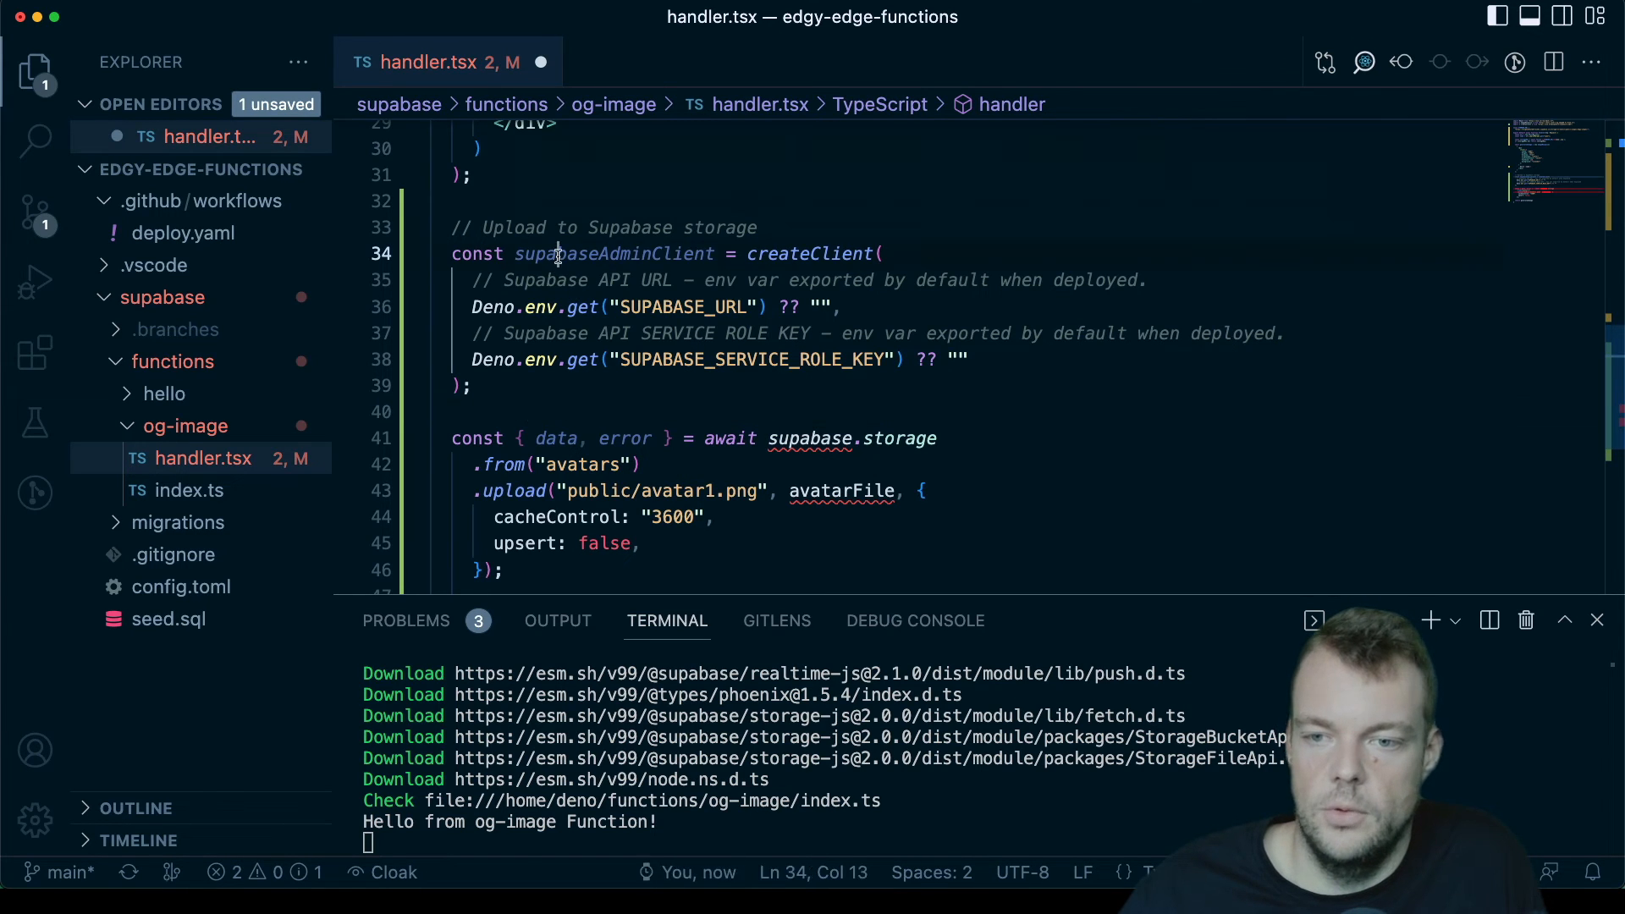
{"action": "double_click", "coordinate": [811, 438]}
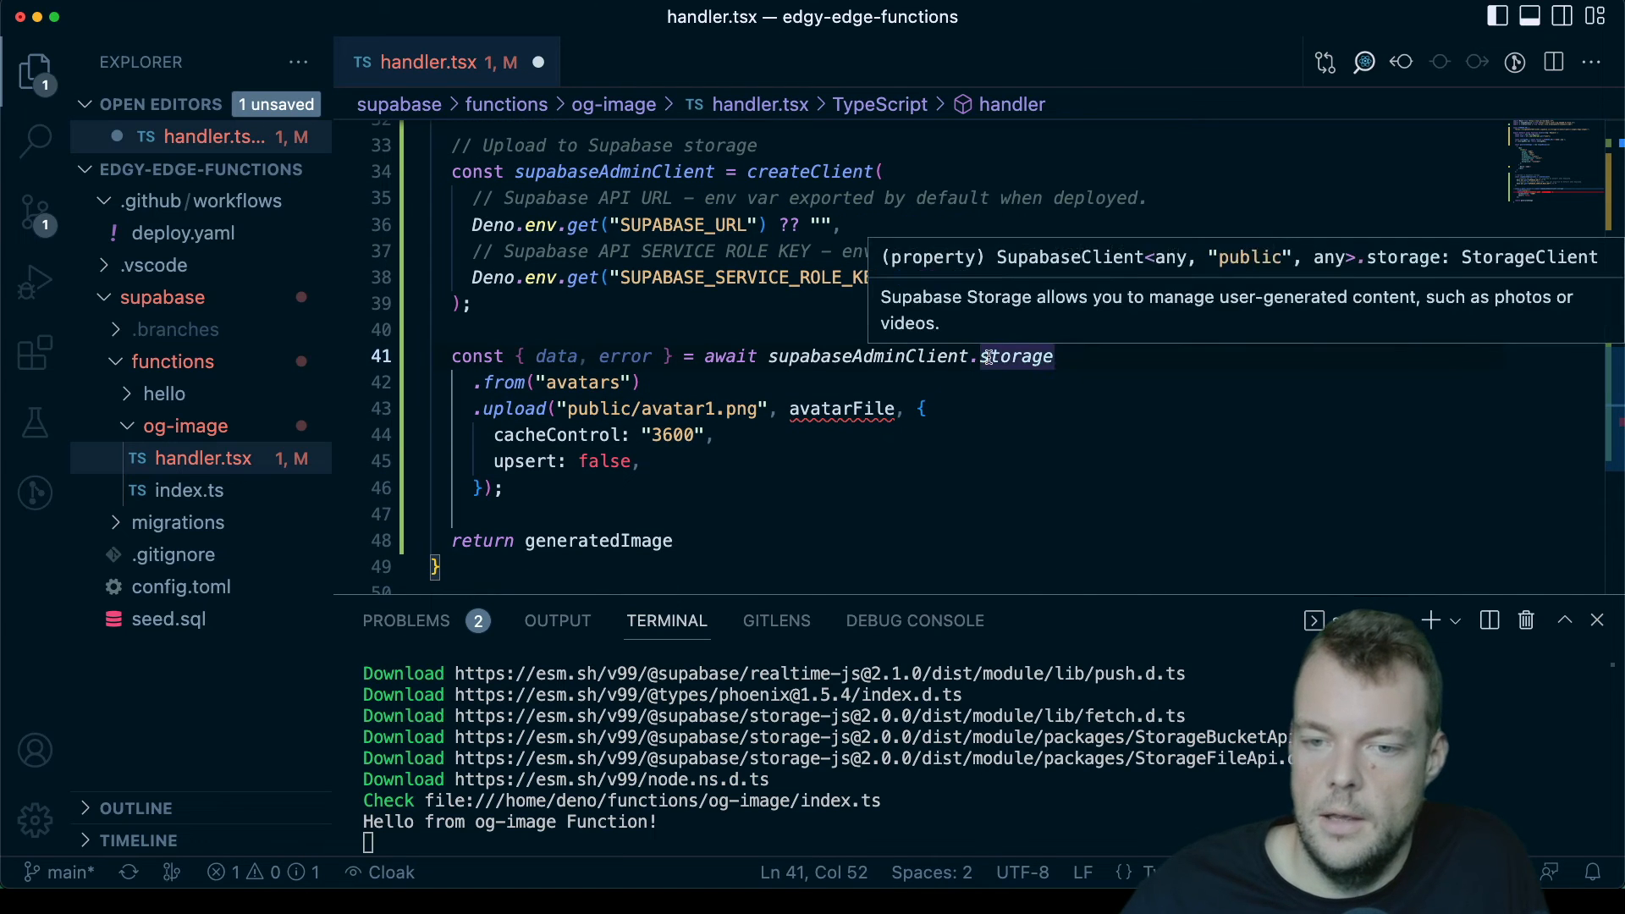
{"action": "double_click", "coordinate": [584, 383]}
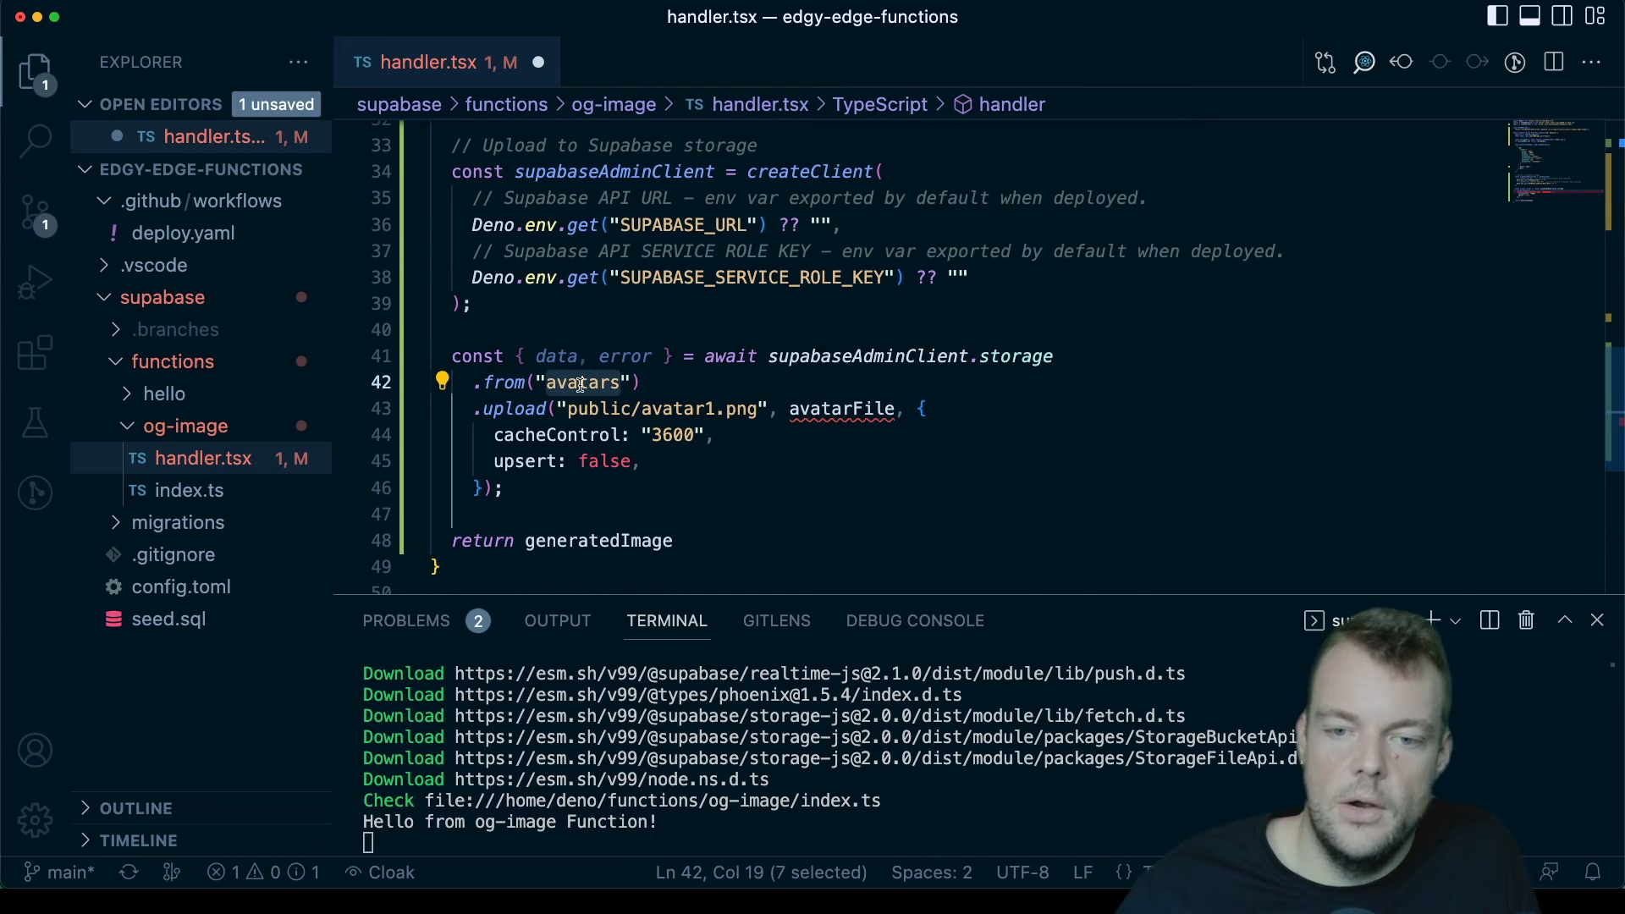
{"action": "type", "text": "imag"}
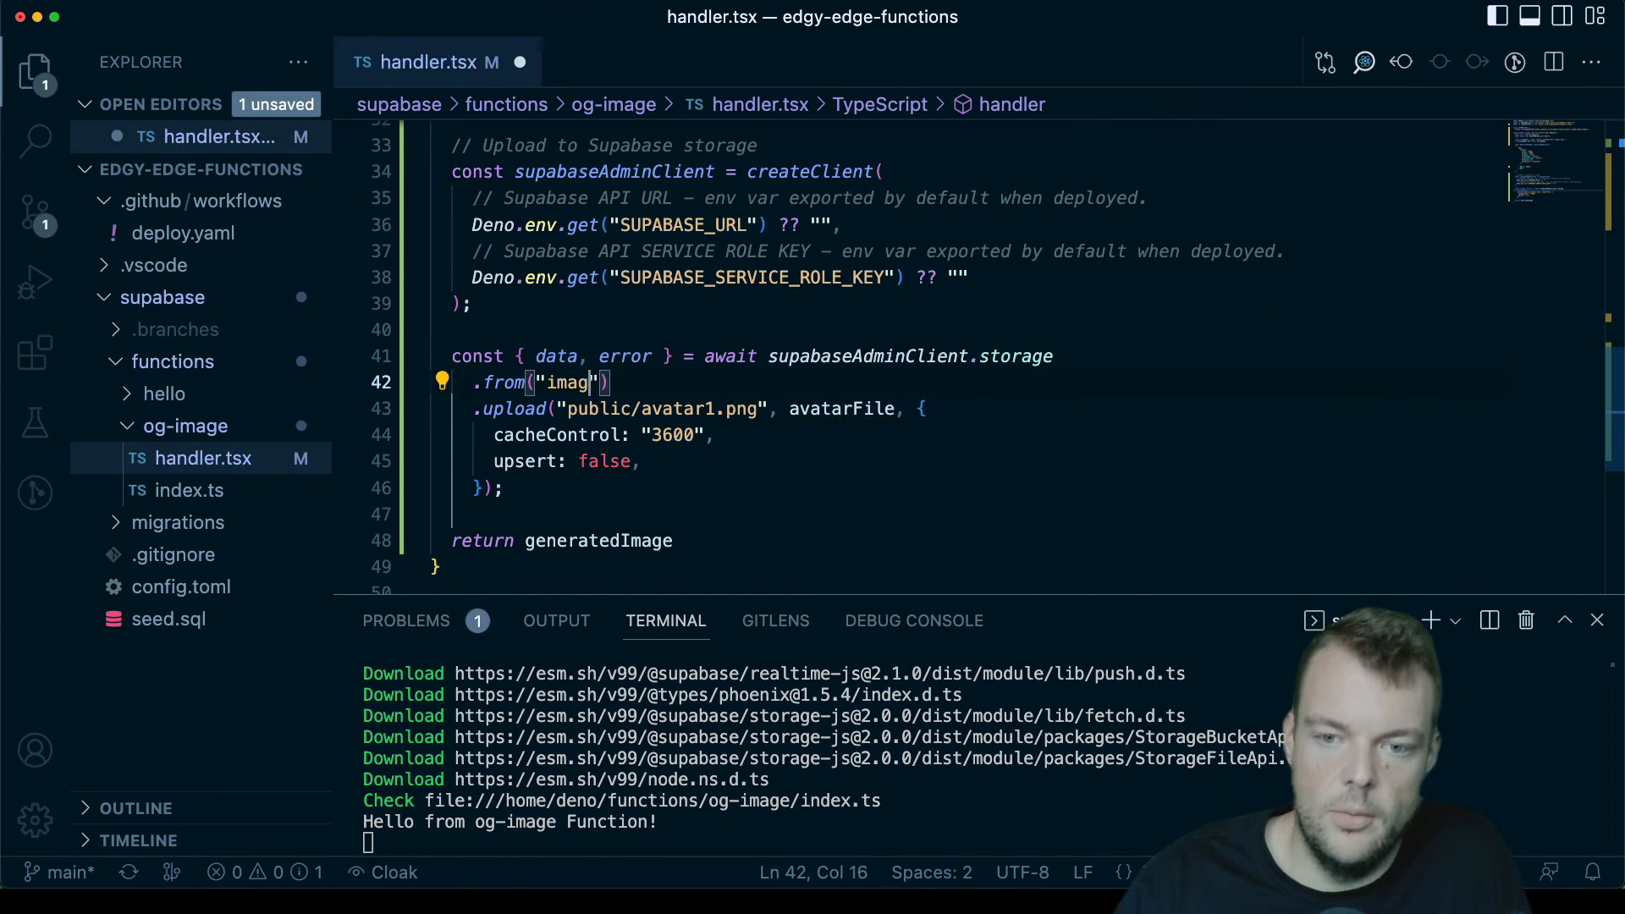
{"action": "type", "text": "es"}
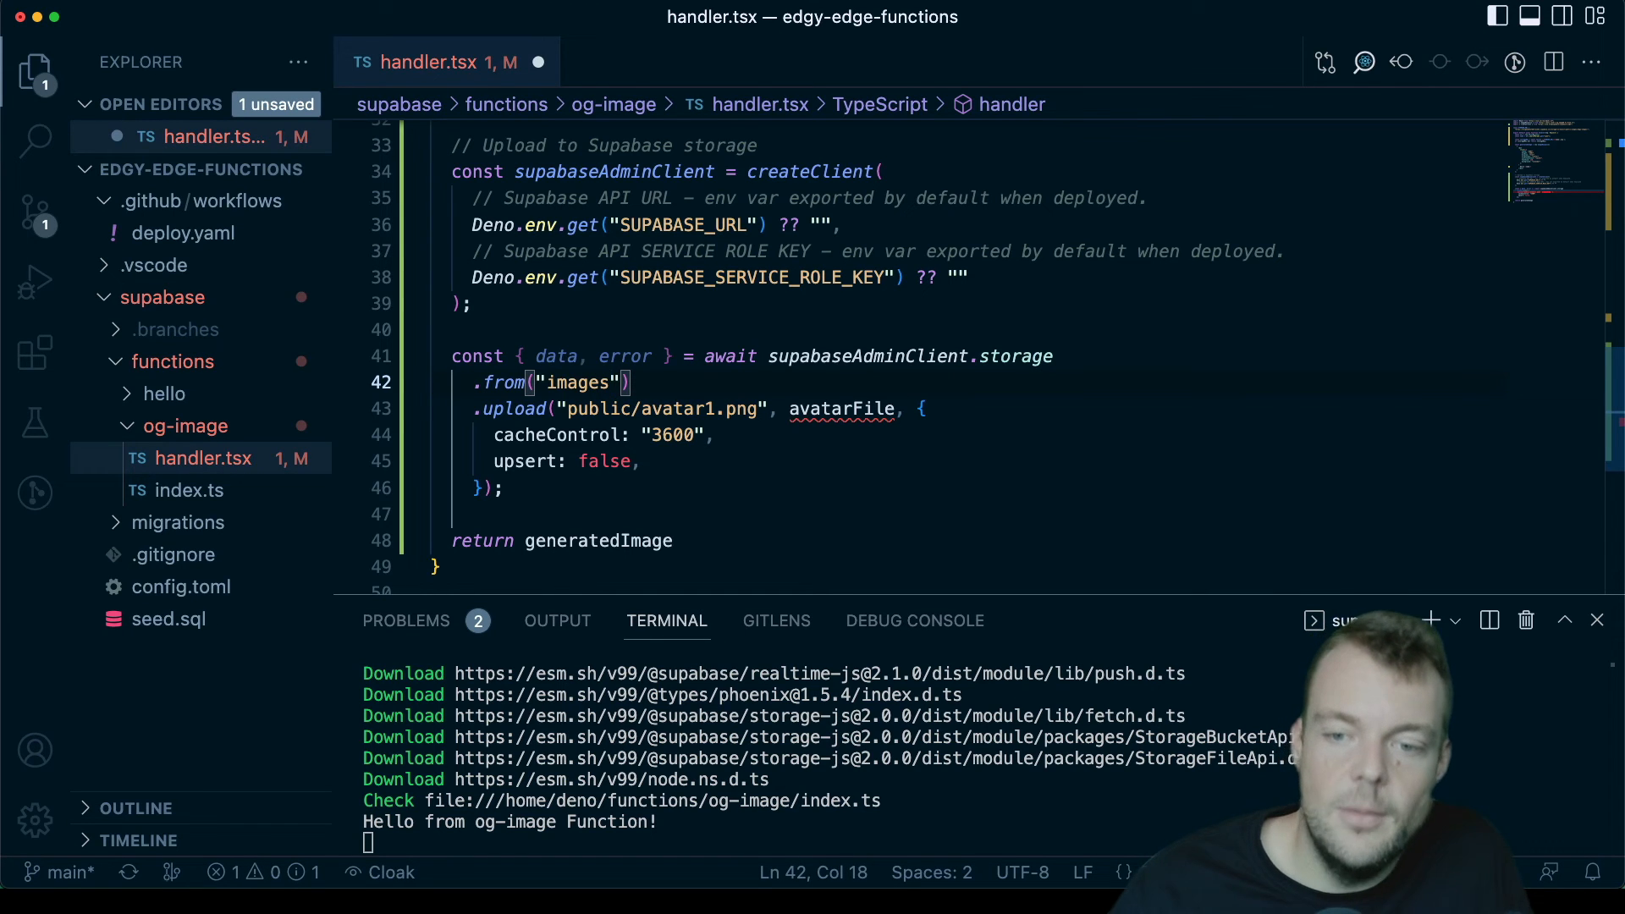
{"action": "scroll", "scroll_direction": "up", "scroll_amount": 3}
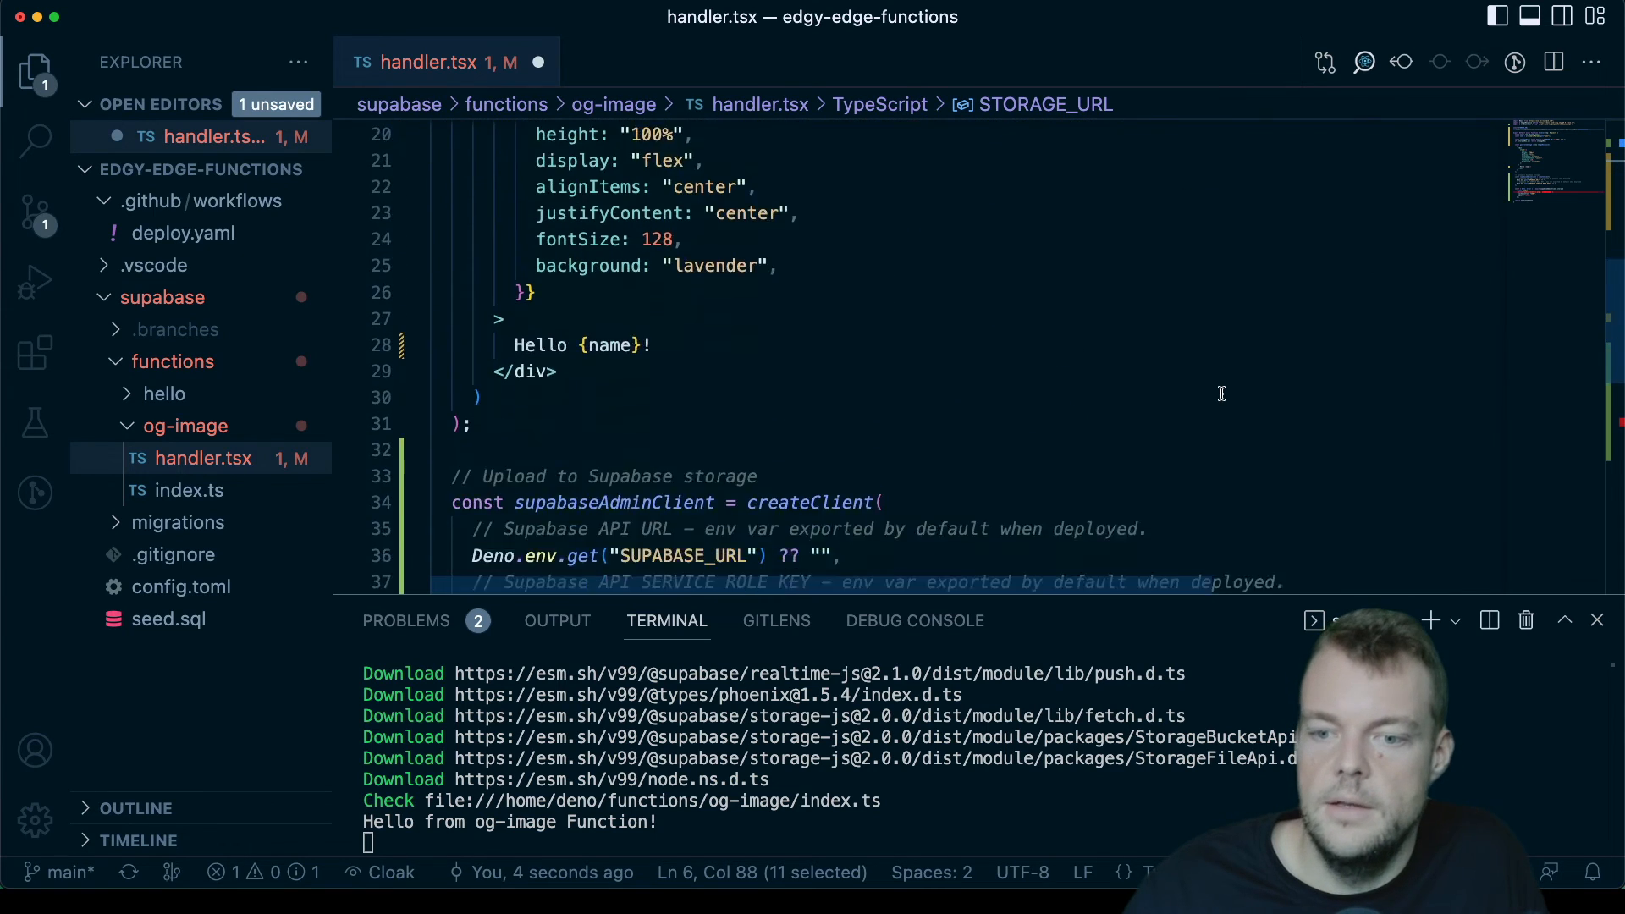
Step: Upload generatedImage.body! to the template path edgy-images/${name}.png
{"action": "scroll", "scroll_direction": "down", "scroll_amount": 3}
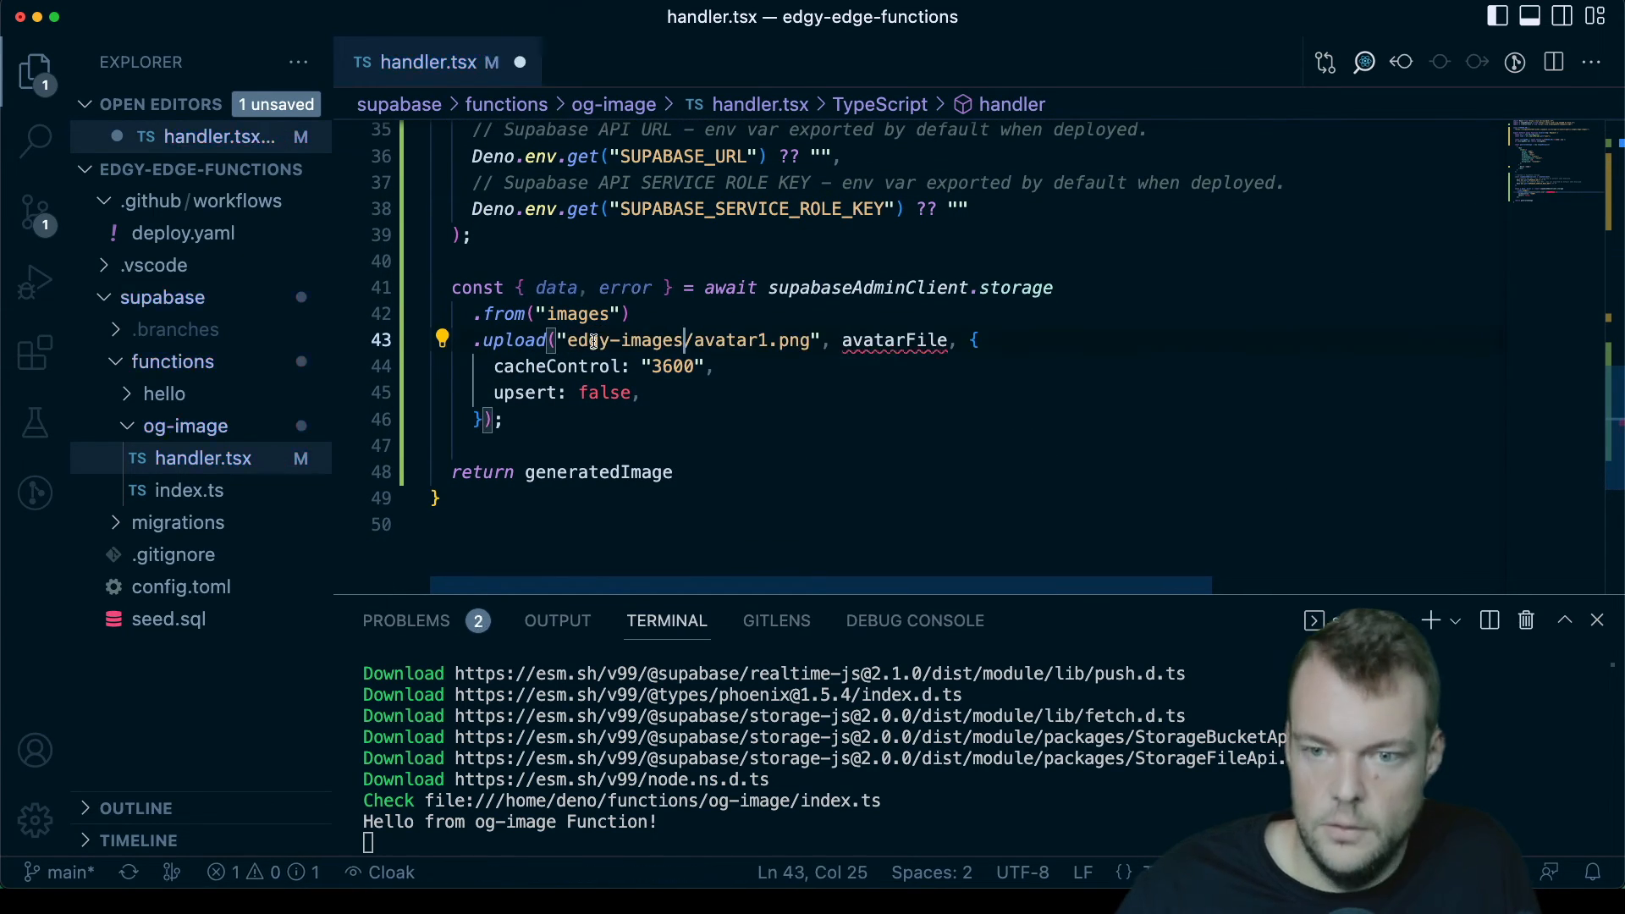
{"action": "left_click", "coordinate": [569, 340]}
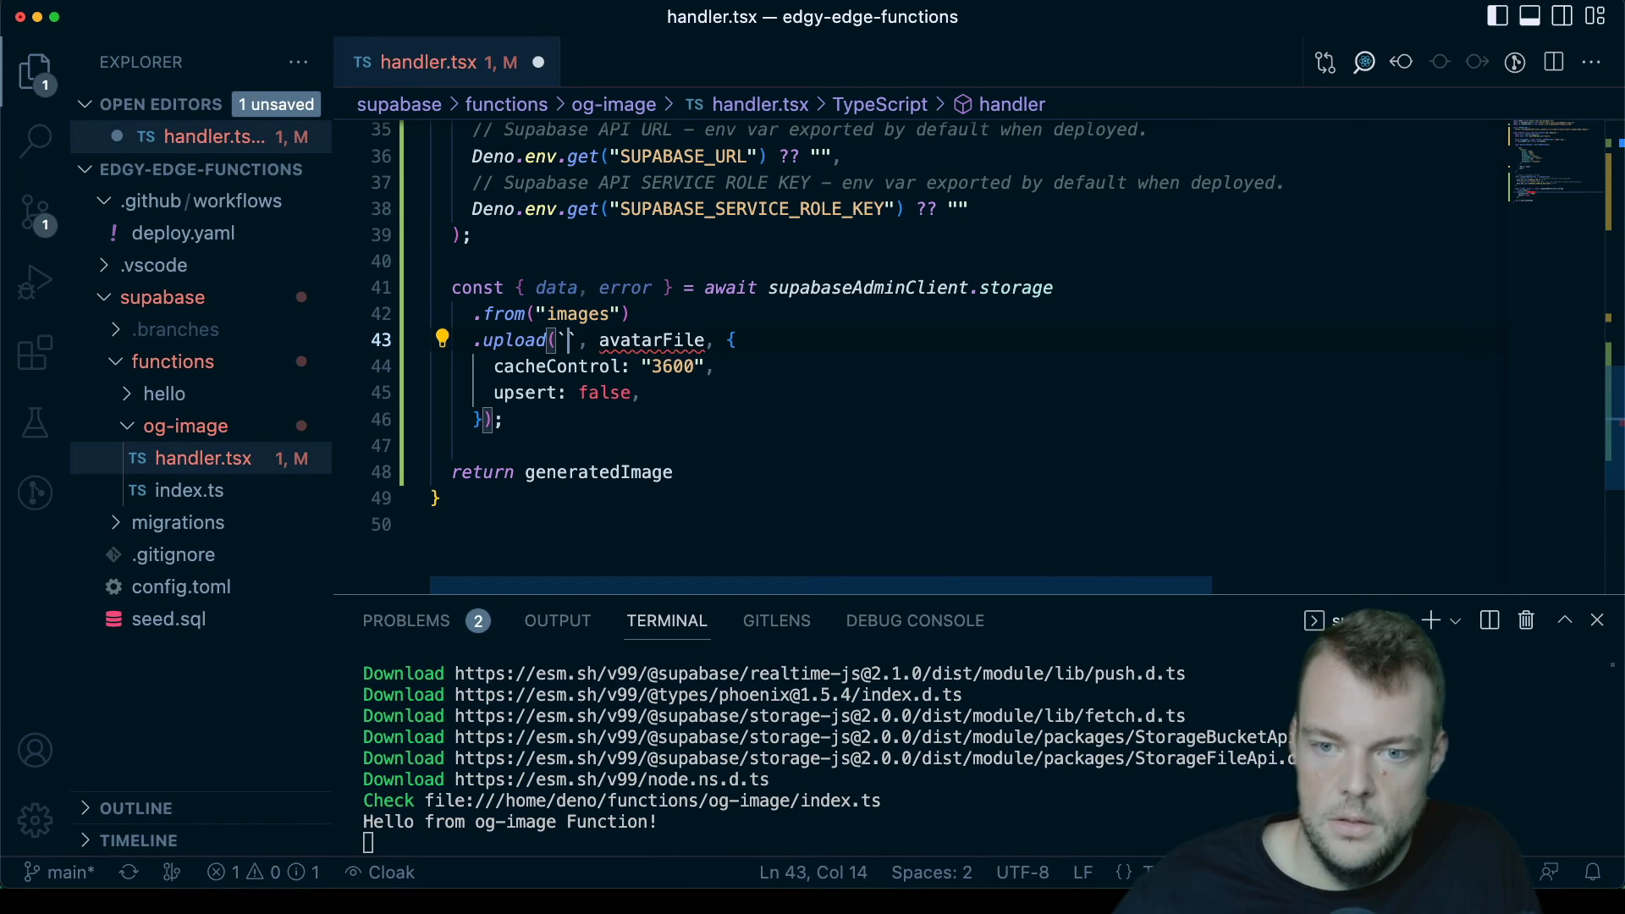
{"action": "type", "text": "edgy-images/avatar1.png"}
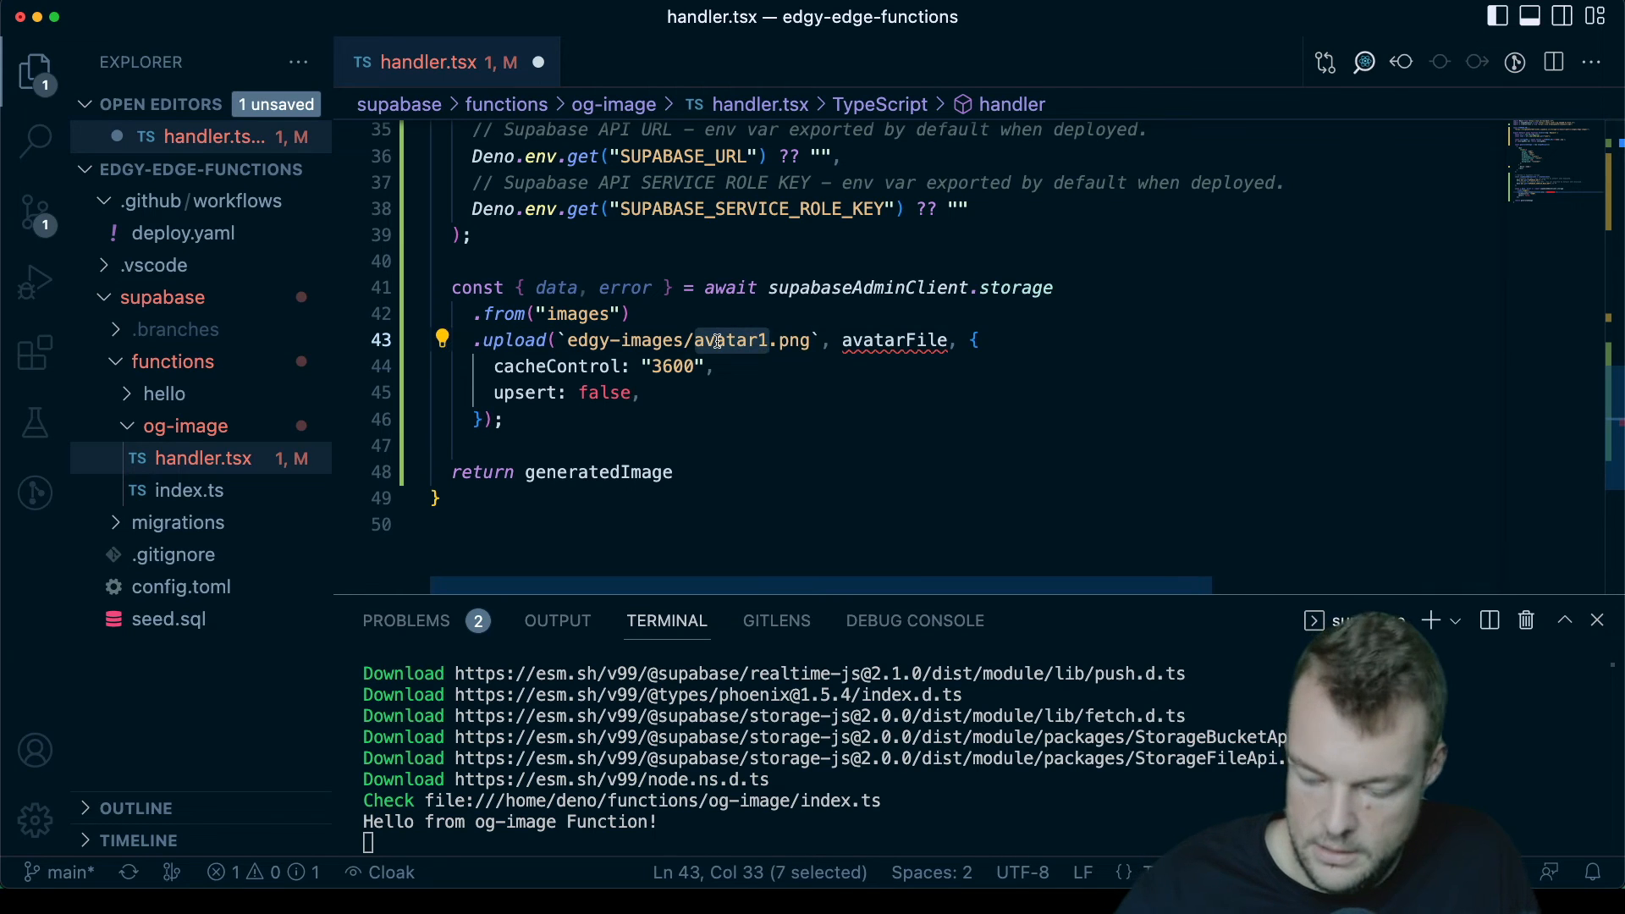
{"action": "type", "text": "${}"}
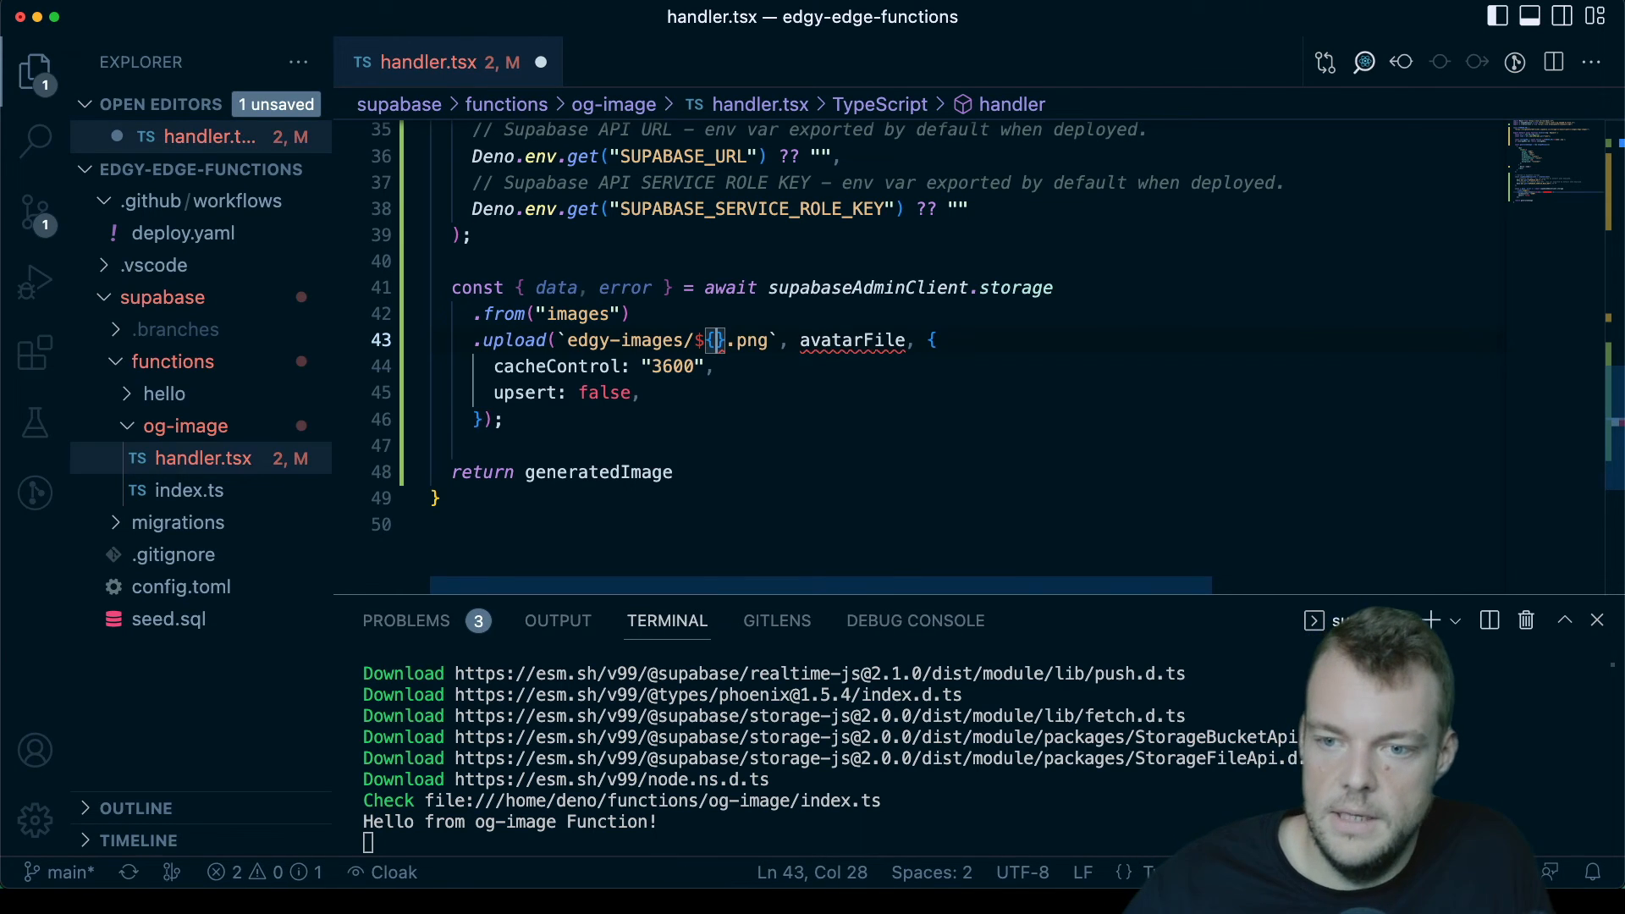
{"action": "type", "text": "name"}
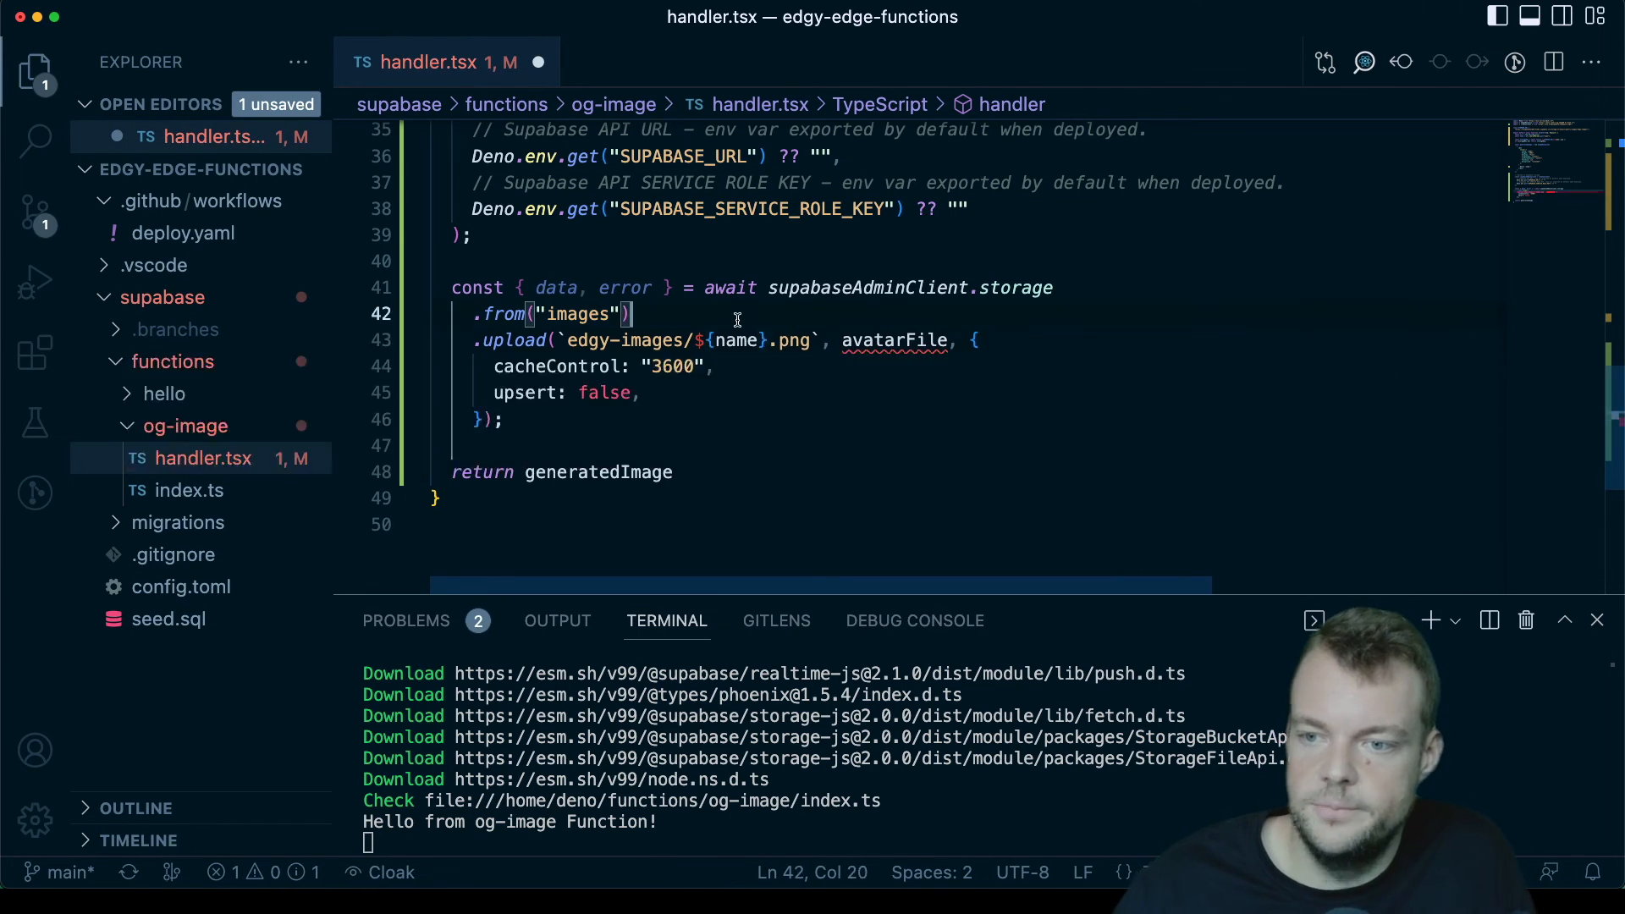
{"action": "type", "text": "gen"}
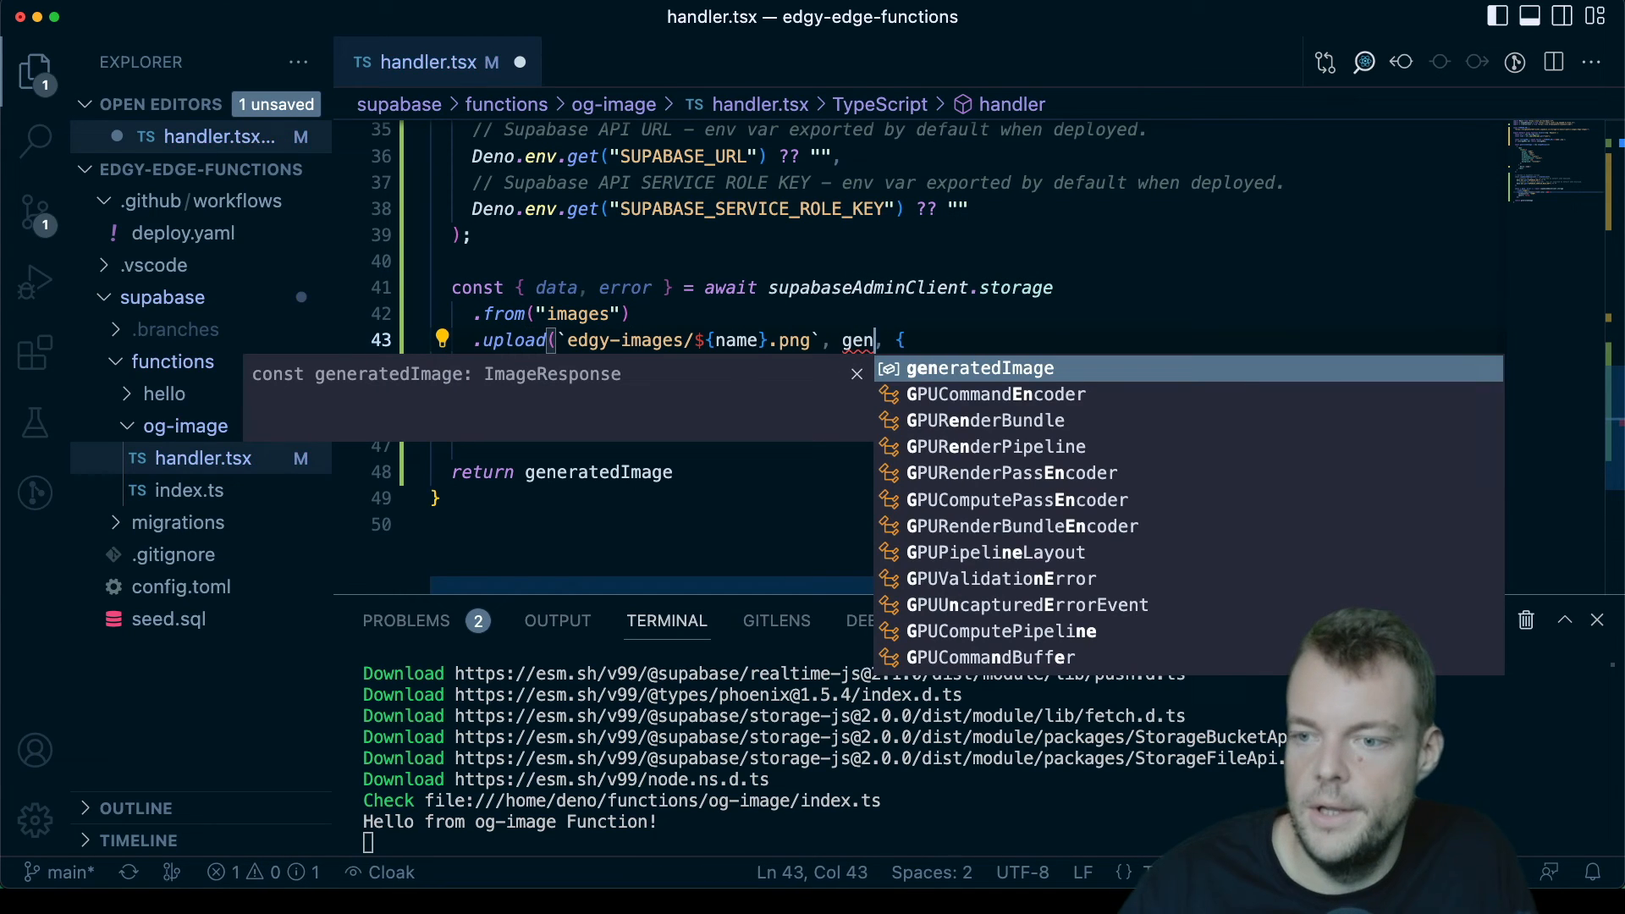
{"action": "type", "text": "eratedImage.body"}
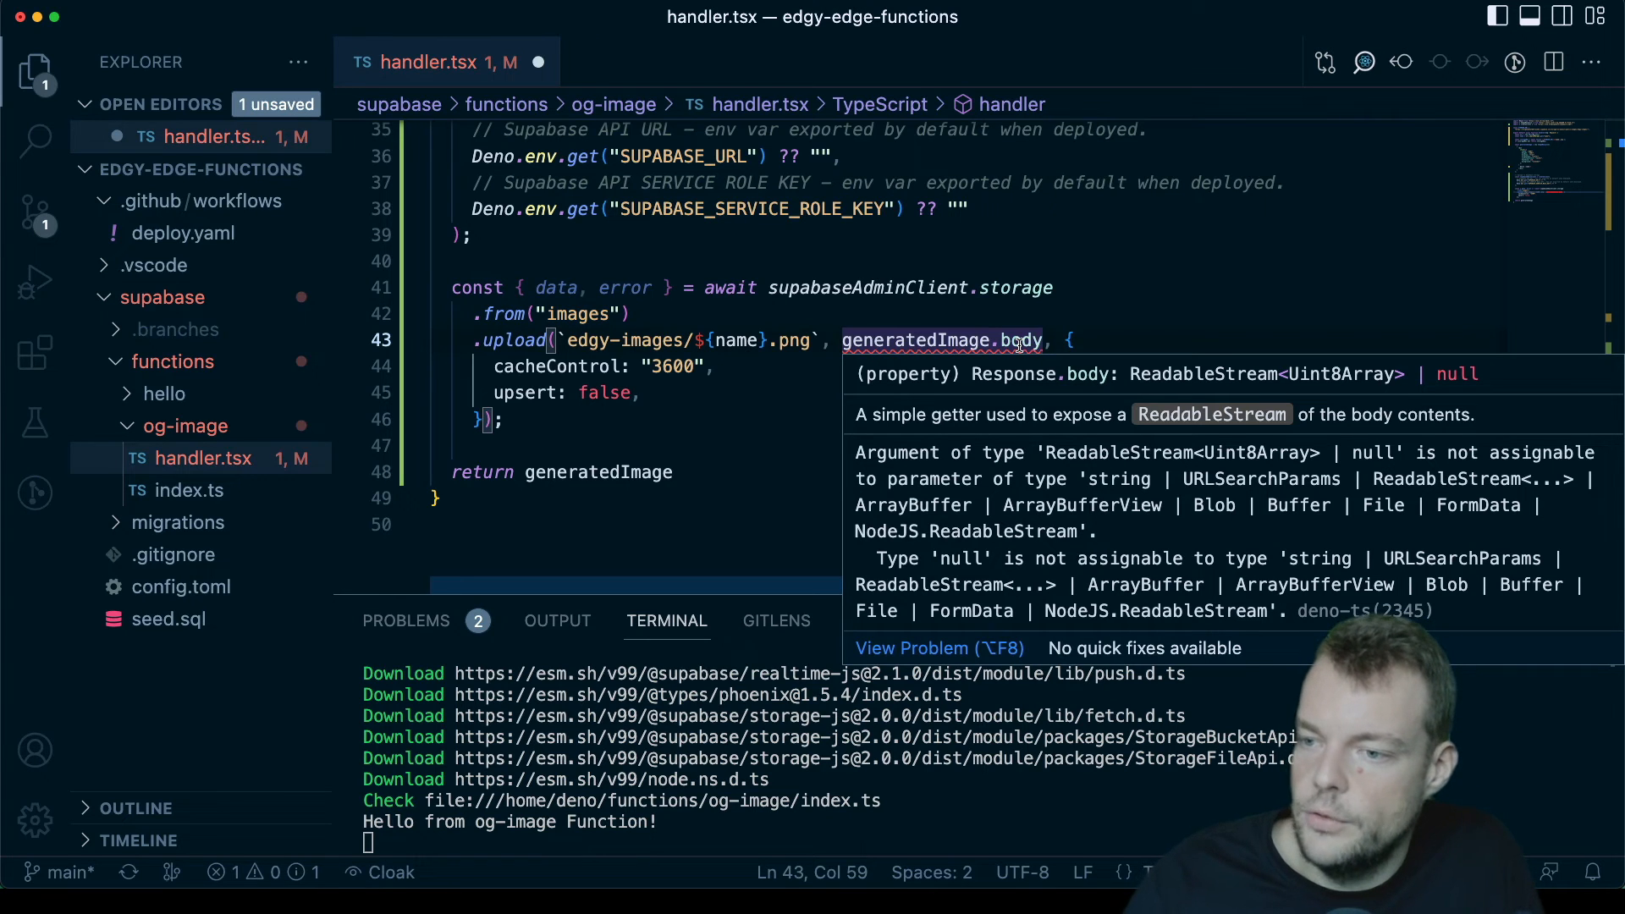
{"action": "type", "text": "!"}
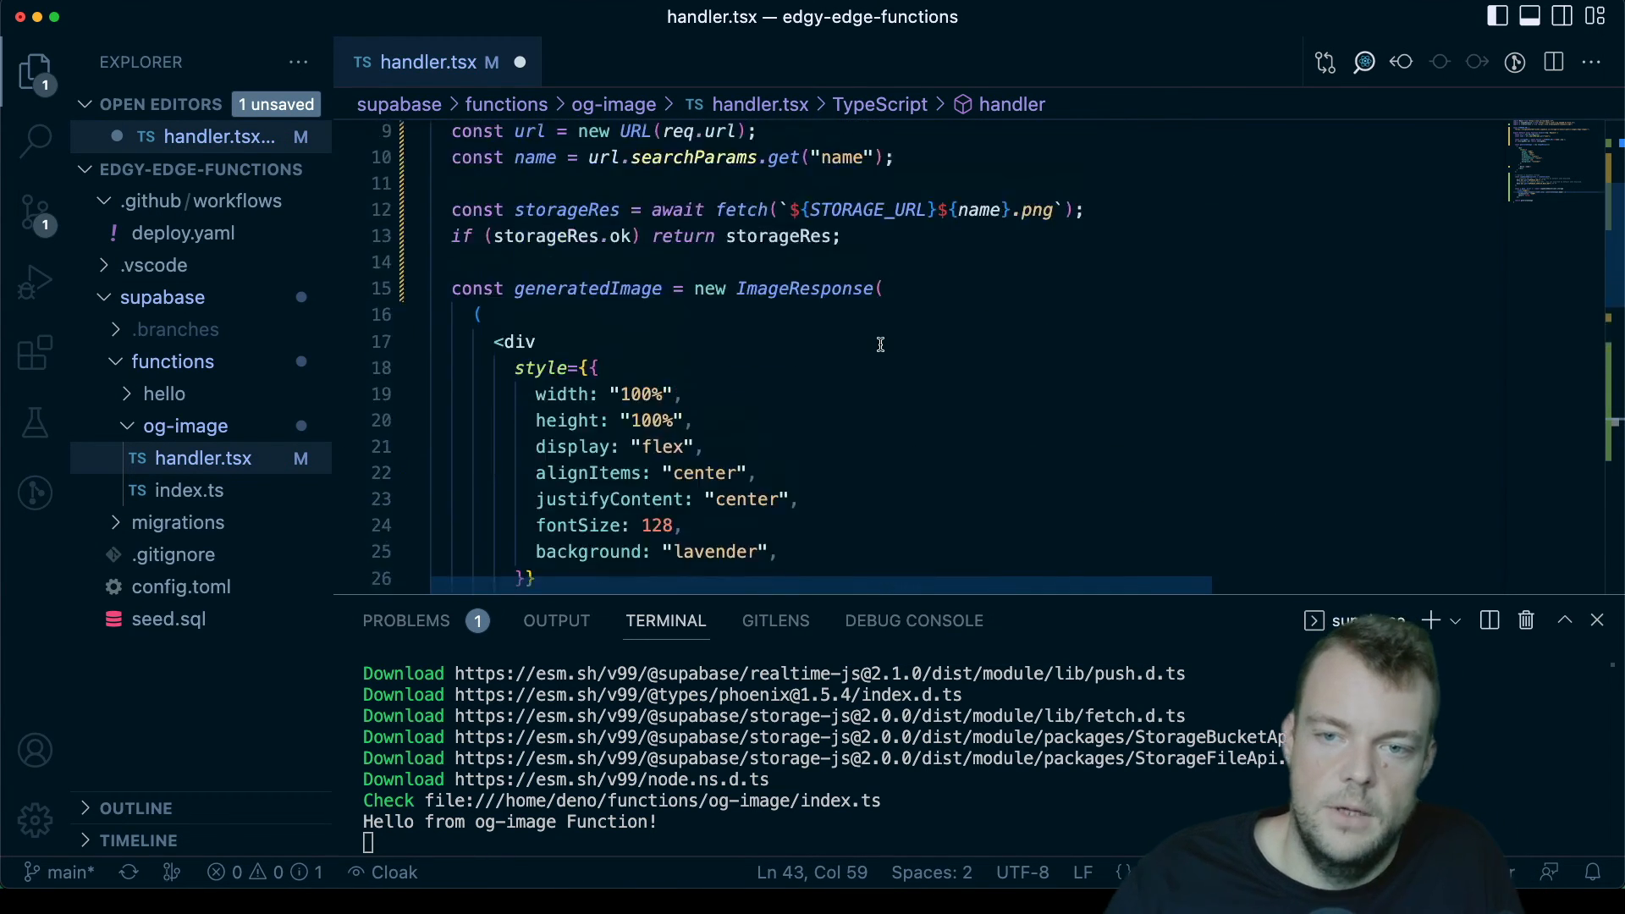
{"action": "scroll", "scroll_direction": "down", "scroll_amount": 3}
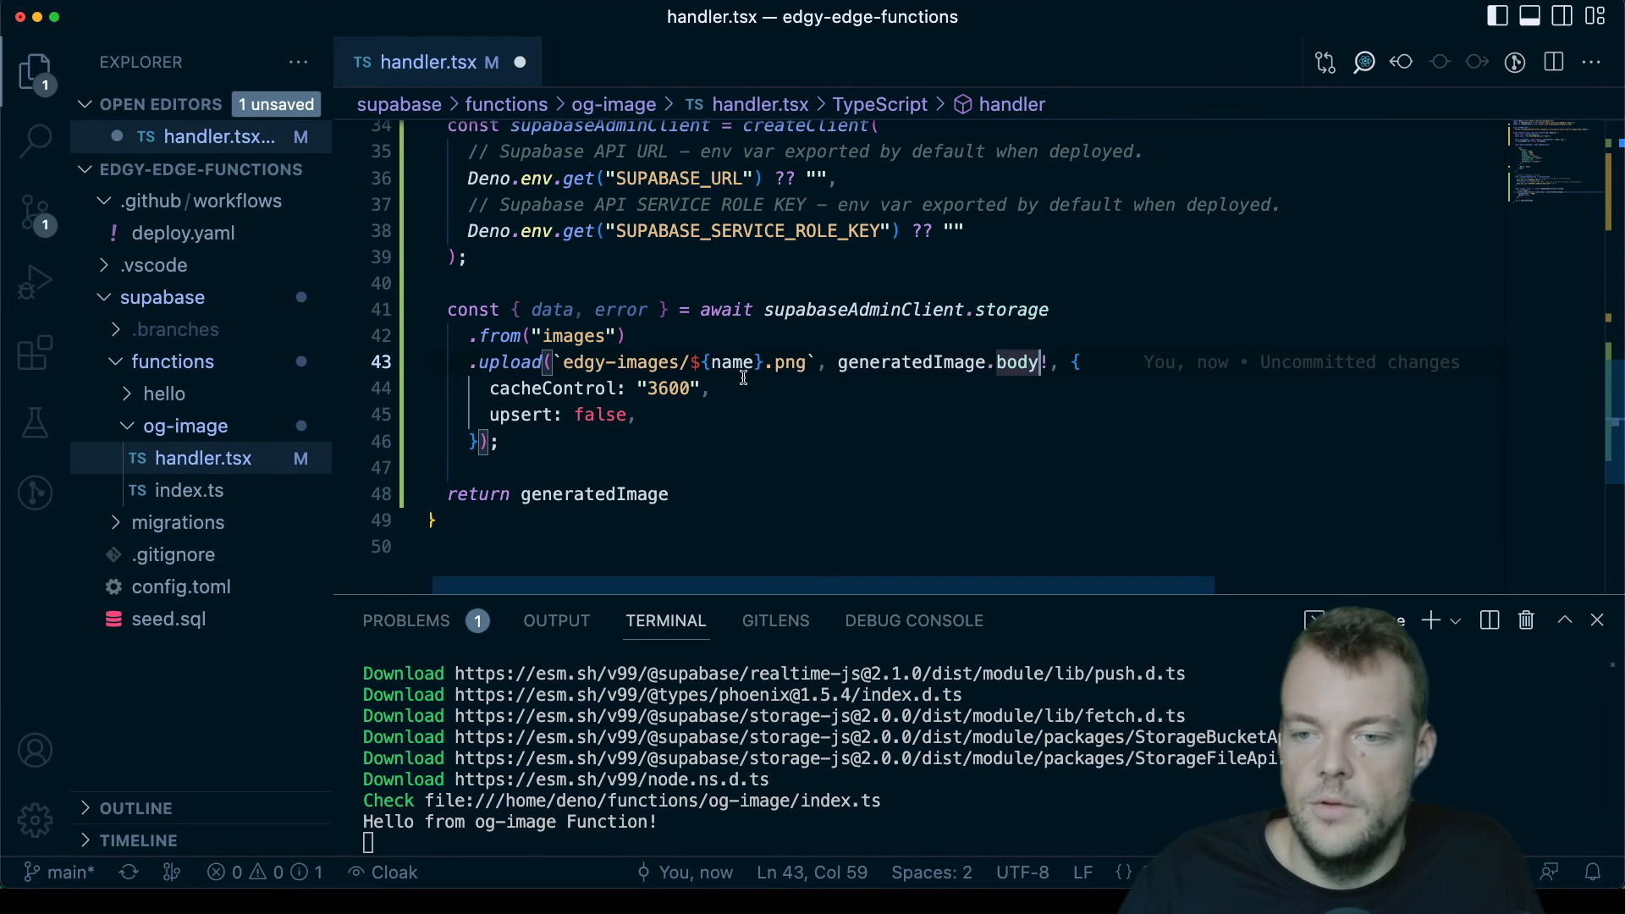
{"action": "mouse_move", "coordinate": [549, 308]}
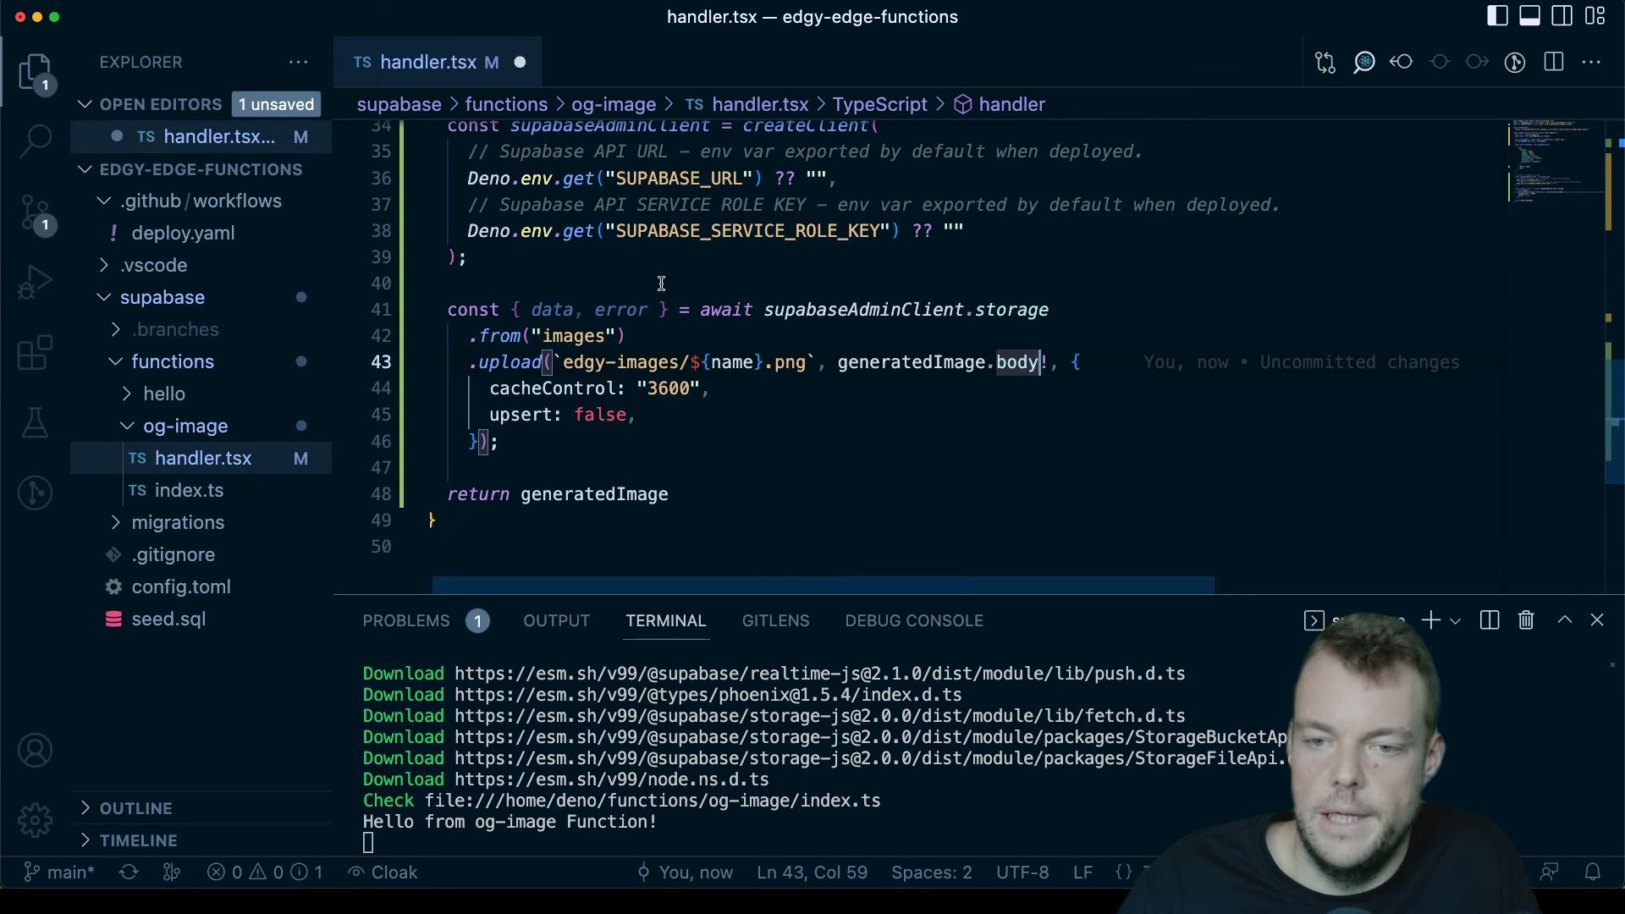
Step: Log the upload's returned { data, error } with console.log after the call
{"action": "double_click", "coordinate": [552, 309]}
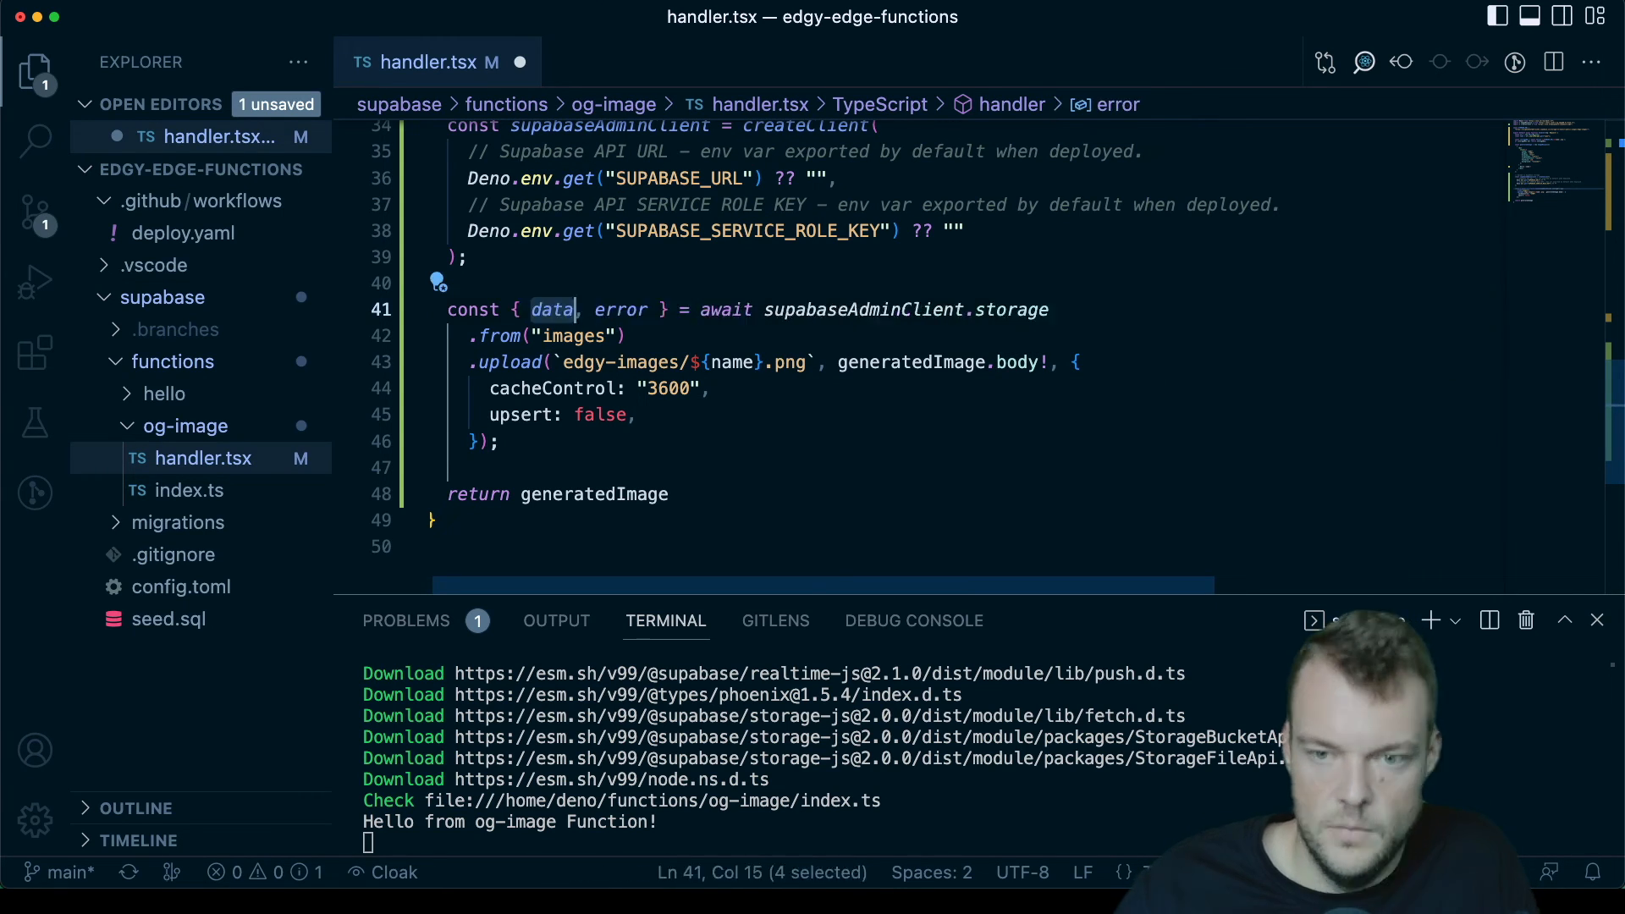
{"action": "left_click", "coordinate": [554, 440]}
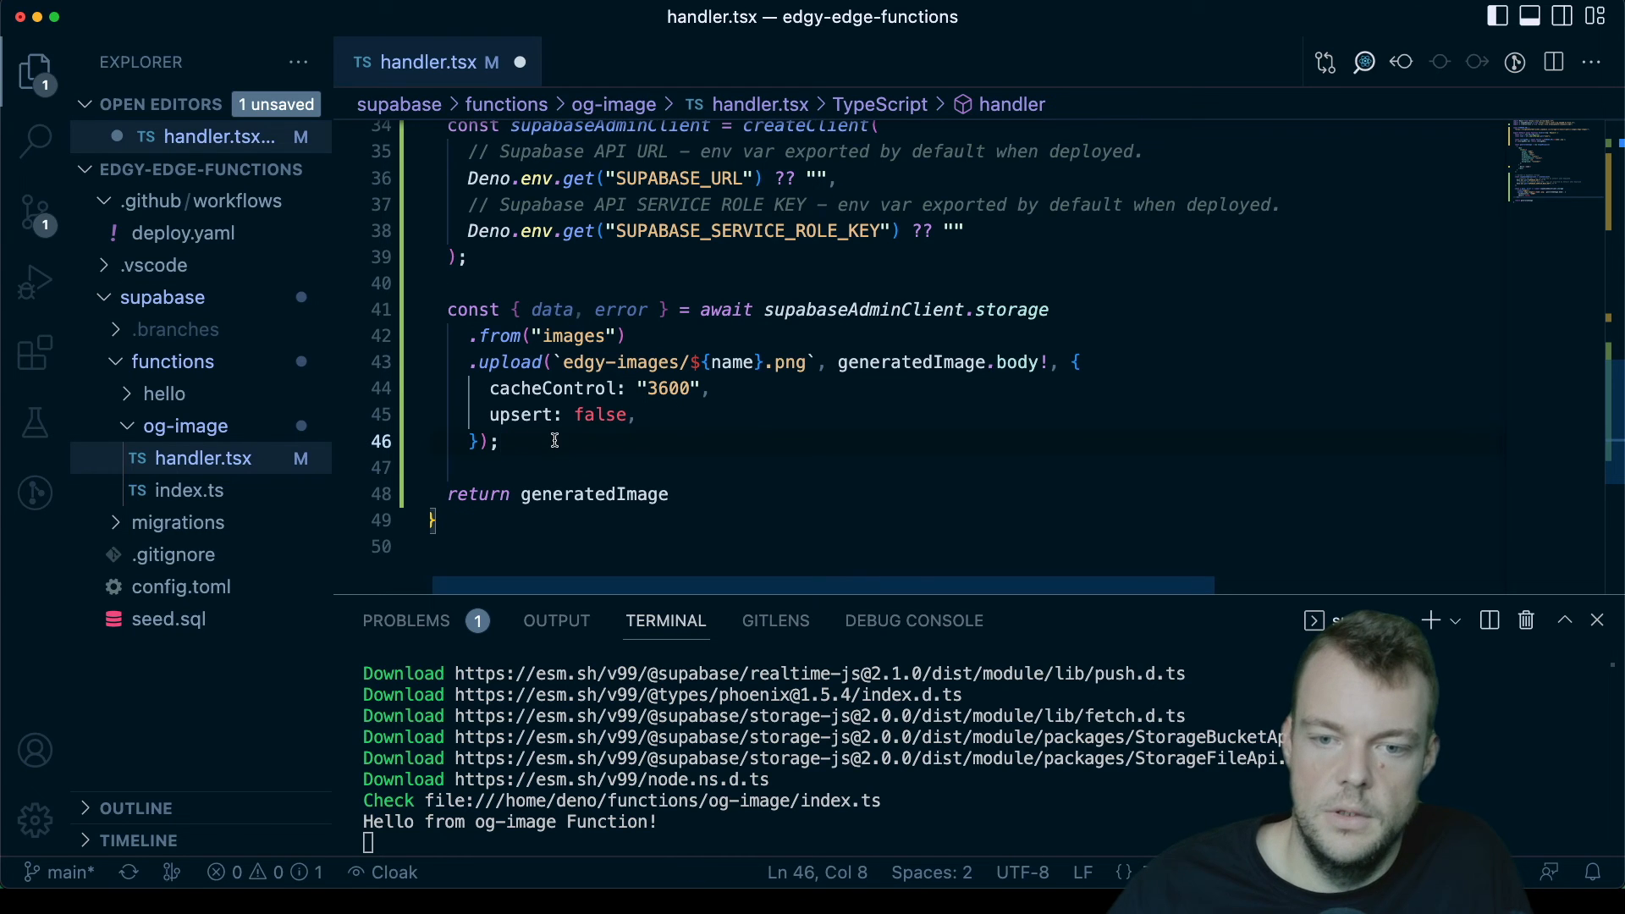
{"action": "type", "text": "console.log("}
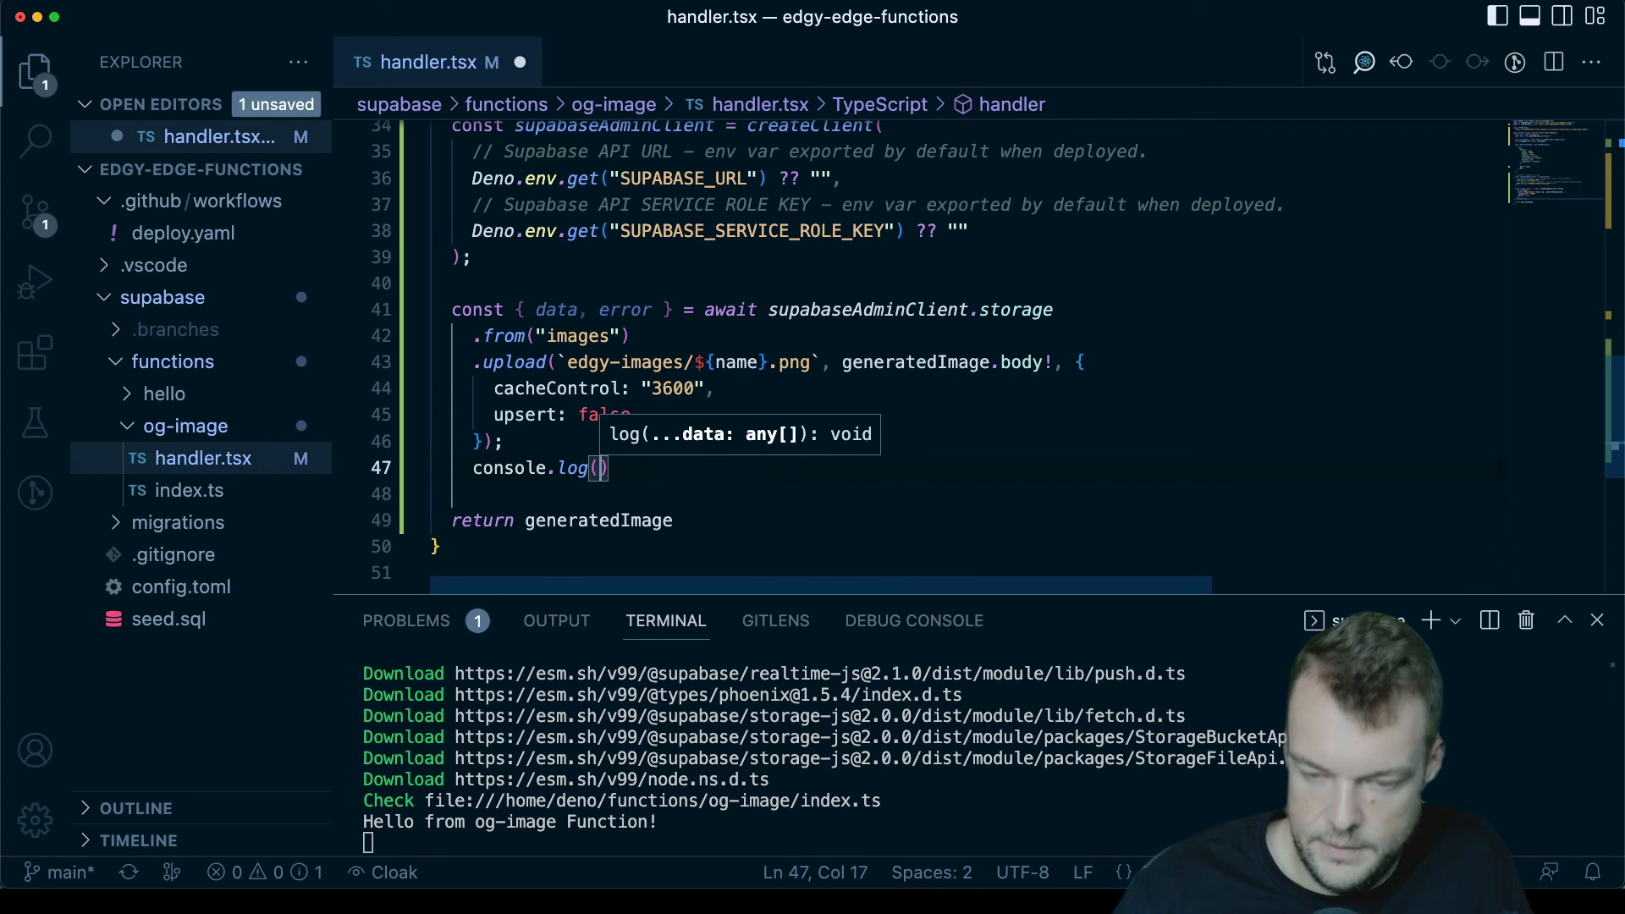
{"action": "type", "text": "{data,"}
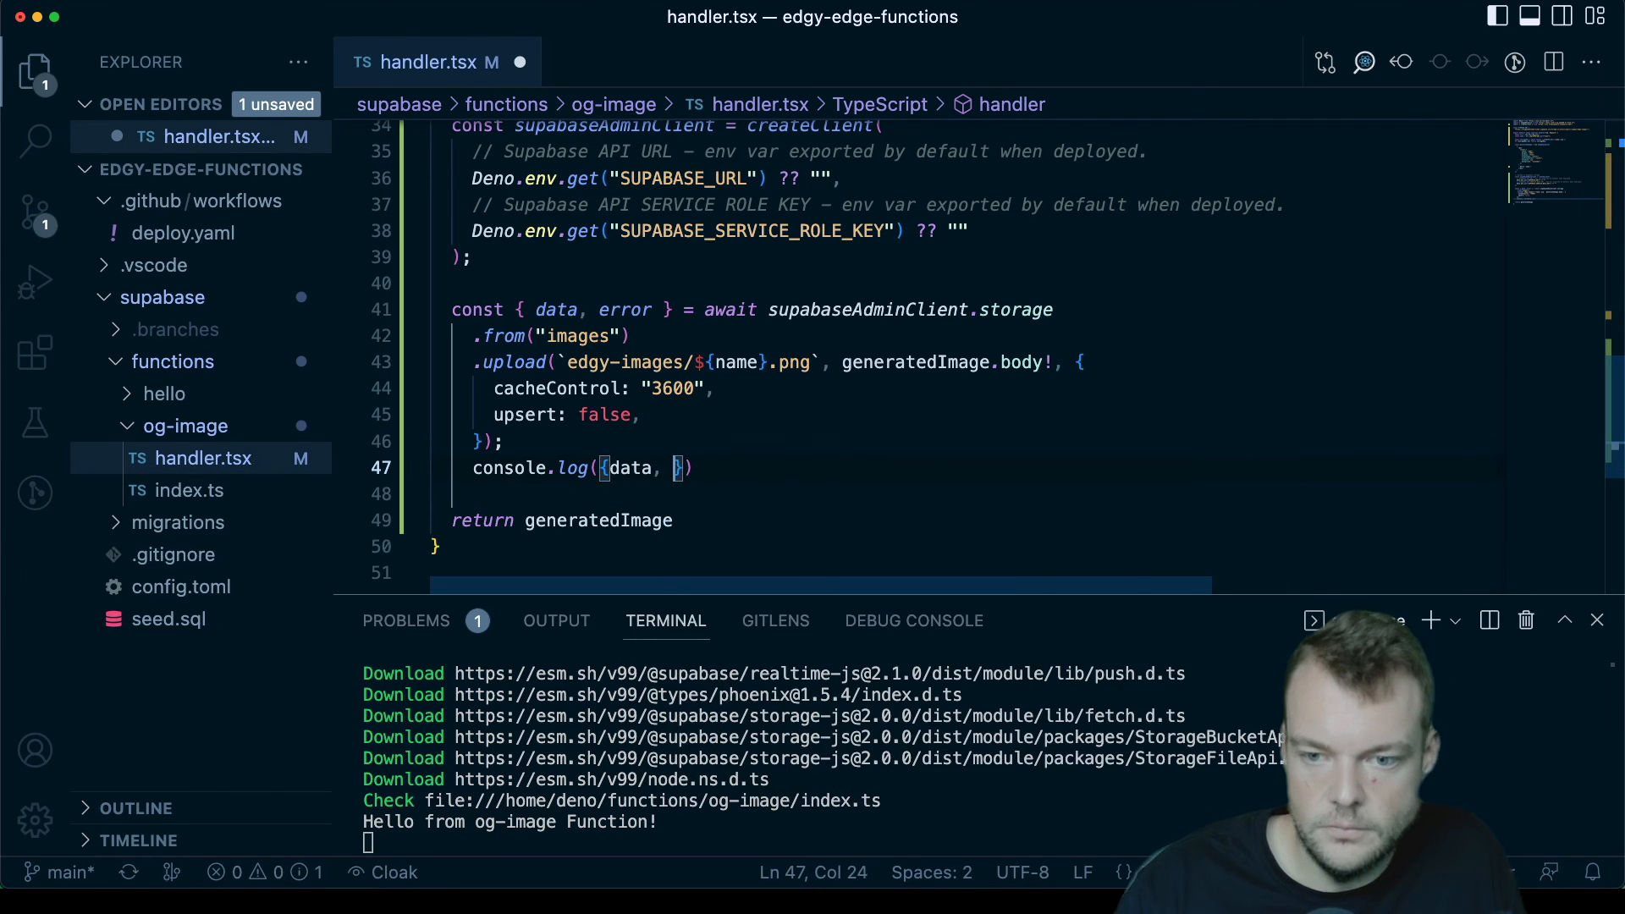
{"action": "type", "text": "error"}
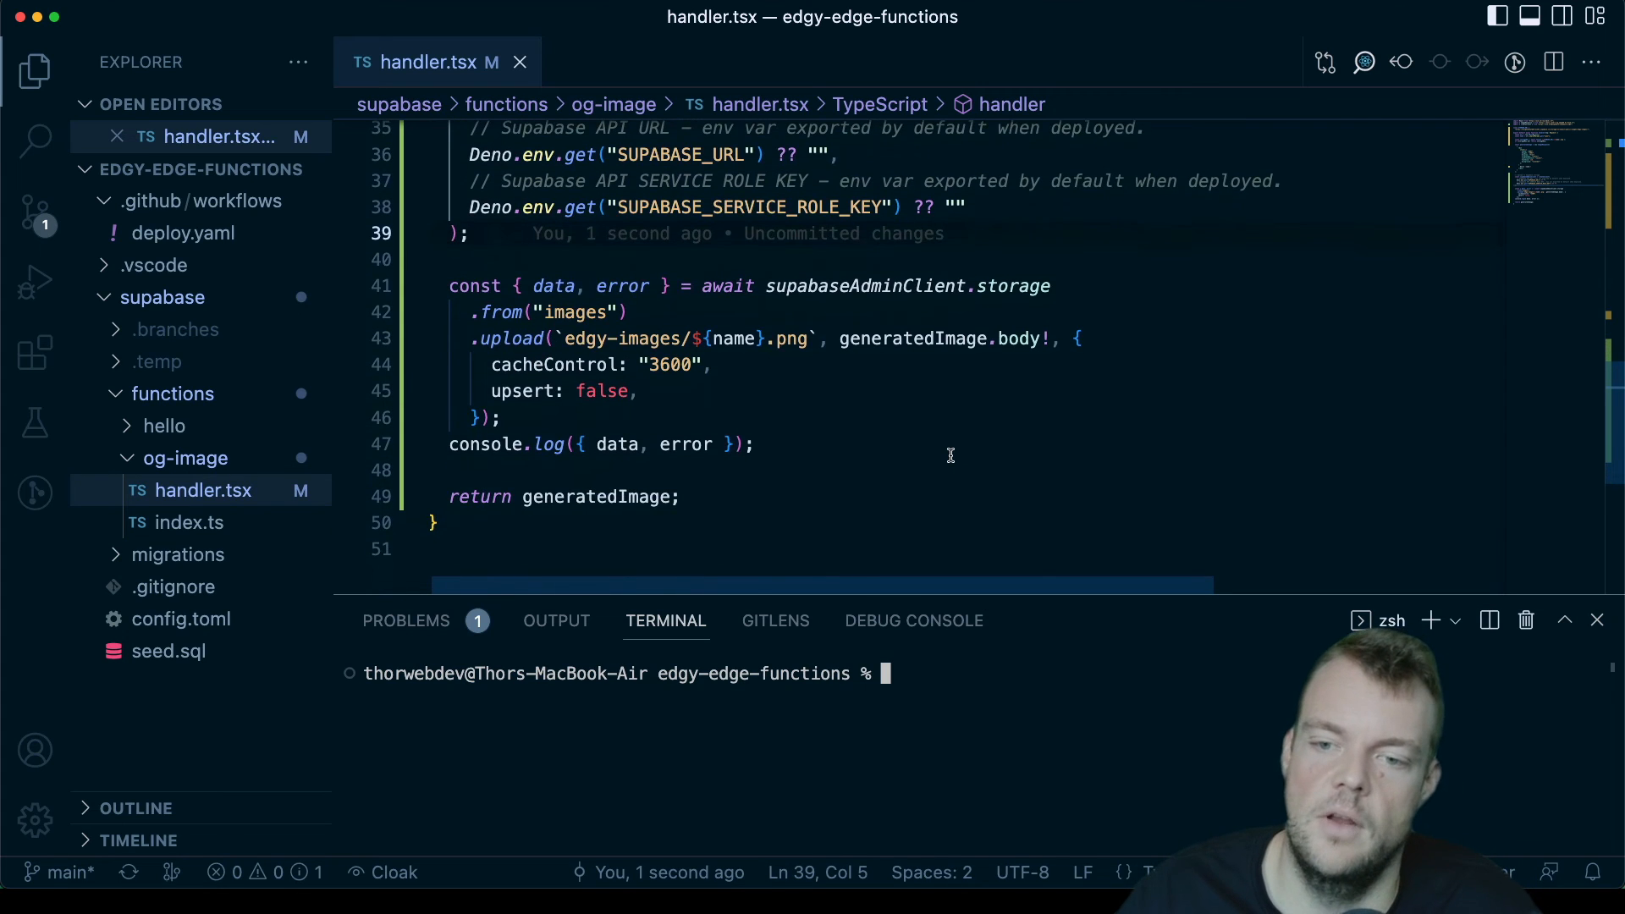
Step: Run supabase functions deploy og-image --no-verify-jwt and follow the dashboard link to the deployment details
{"action": "scroll", "scroll_direction": "up", "scroll_amount": 3}
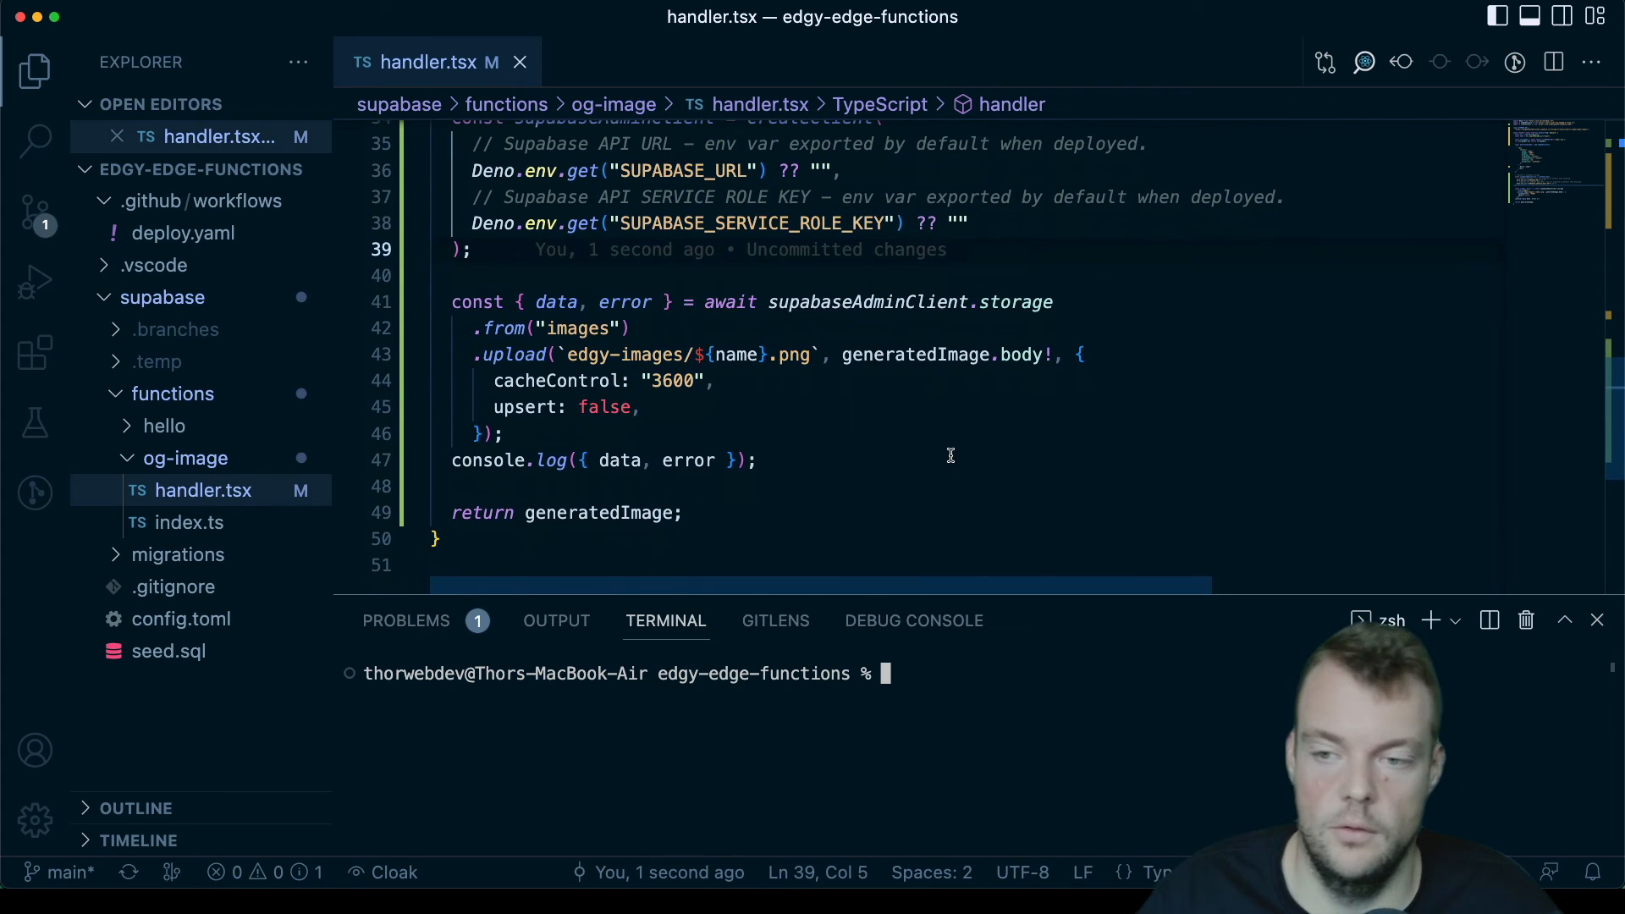
{"action": "scroll", "scroll_direction": "up", "scroll_amount": 3}
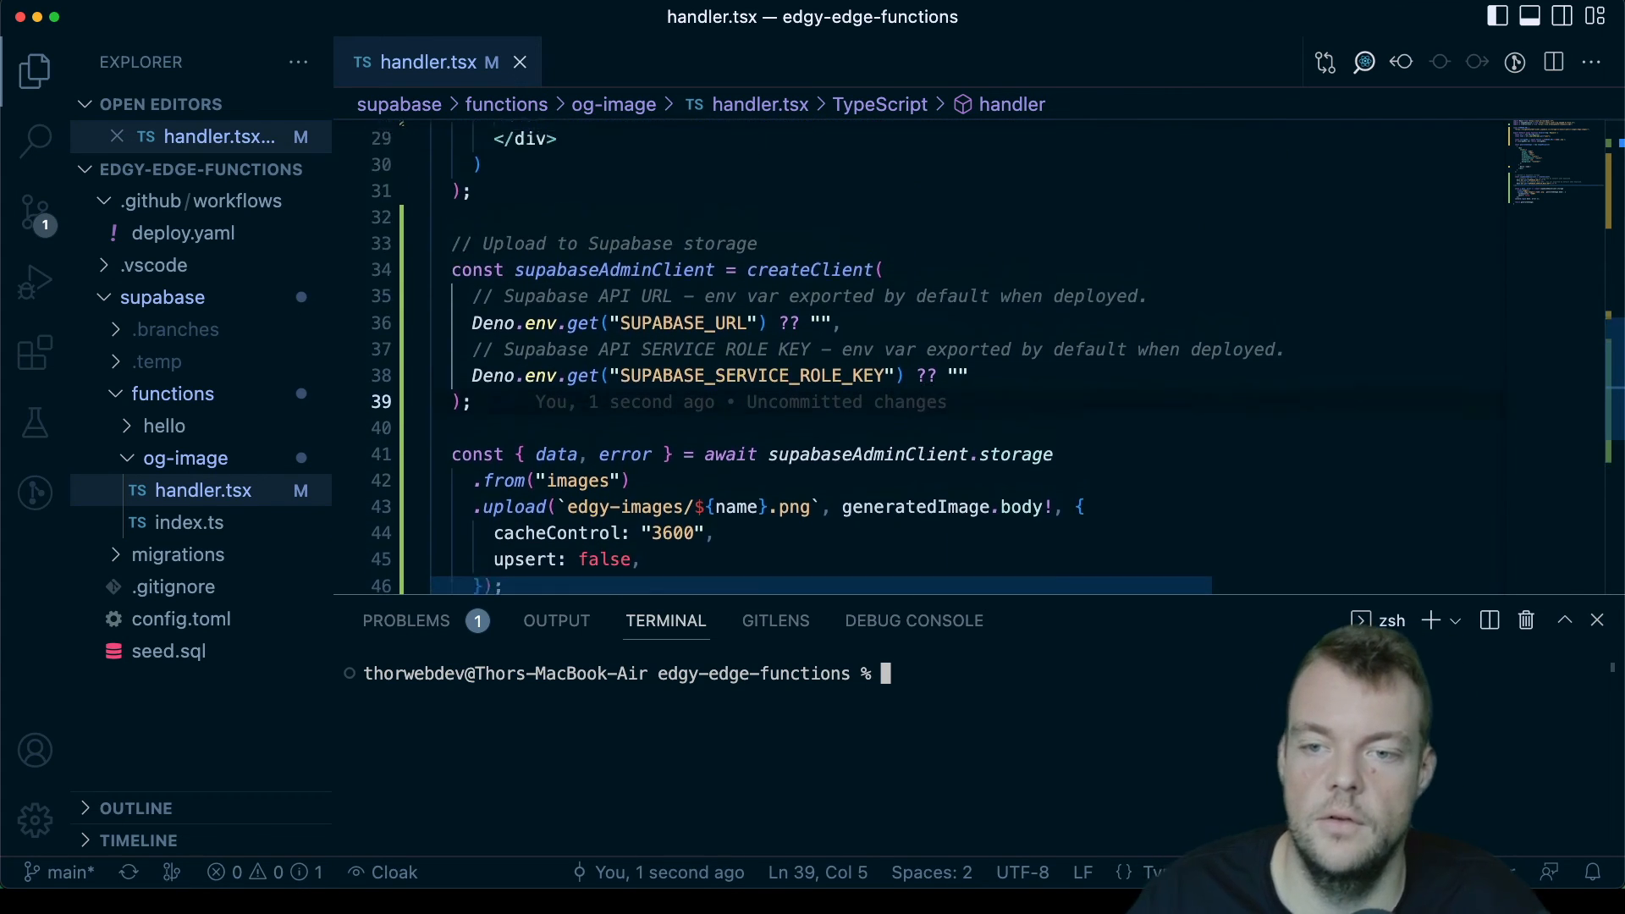
{"action": "scroll", "scroll_direction": "up", "scroll_amount": 3}
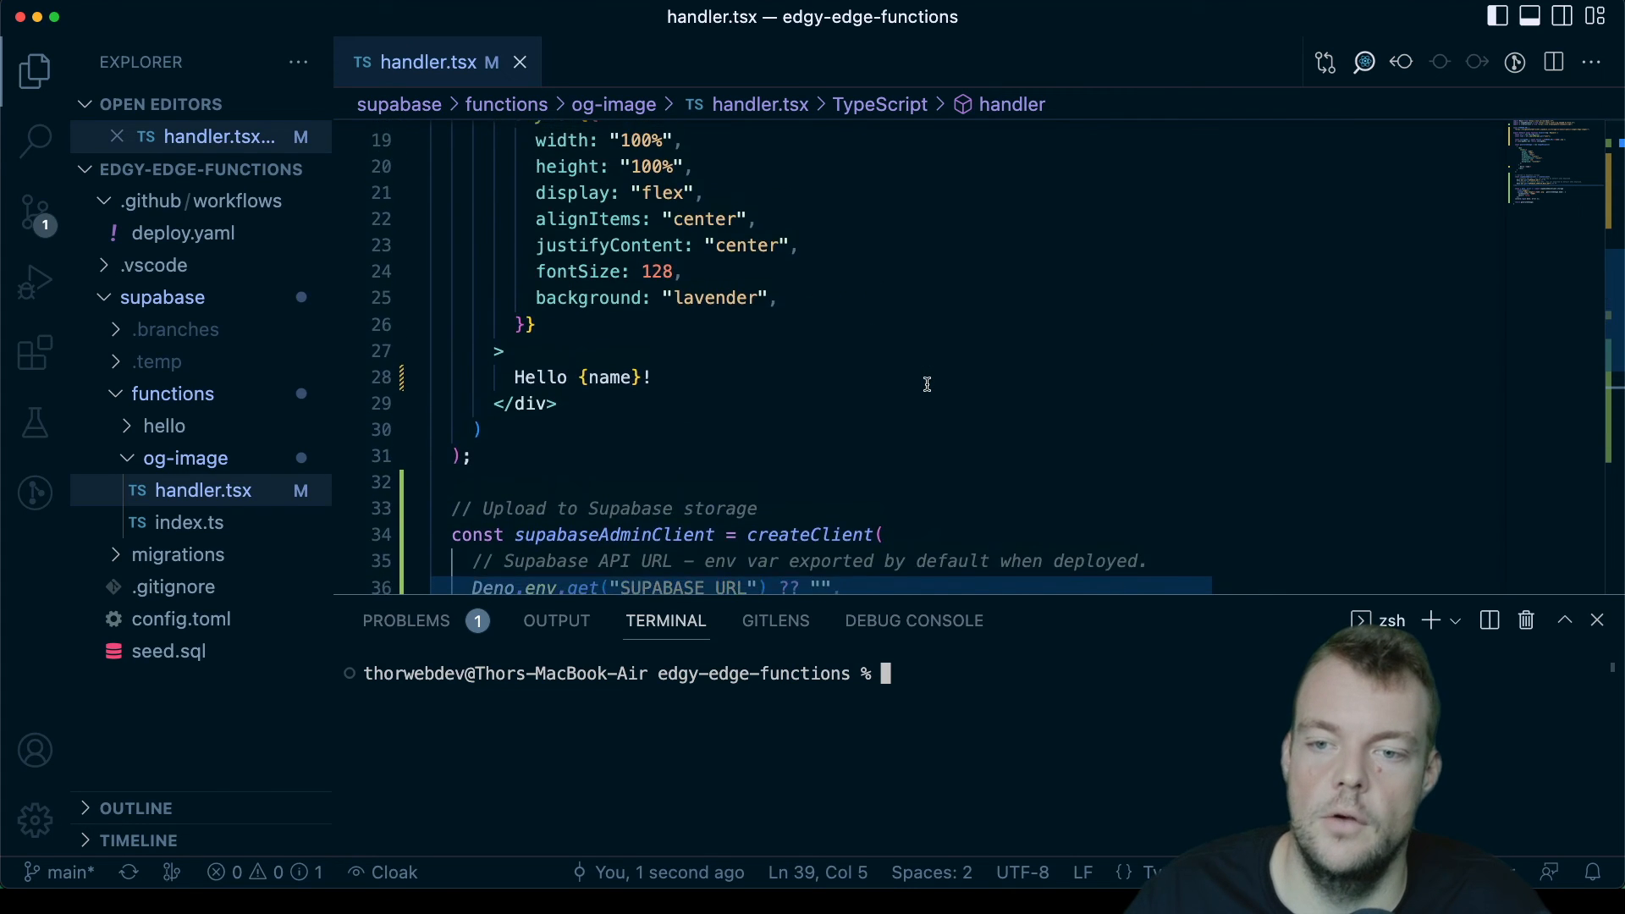
{"action": "scroll", "scroll_direction": "down", "scroll_amount": 3}
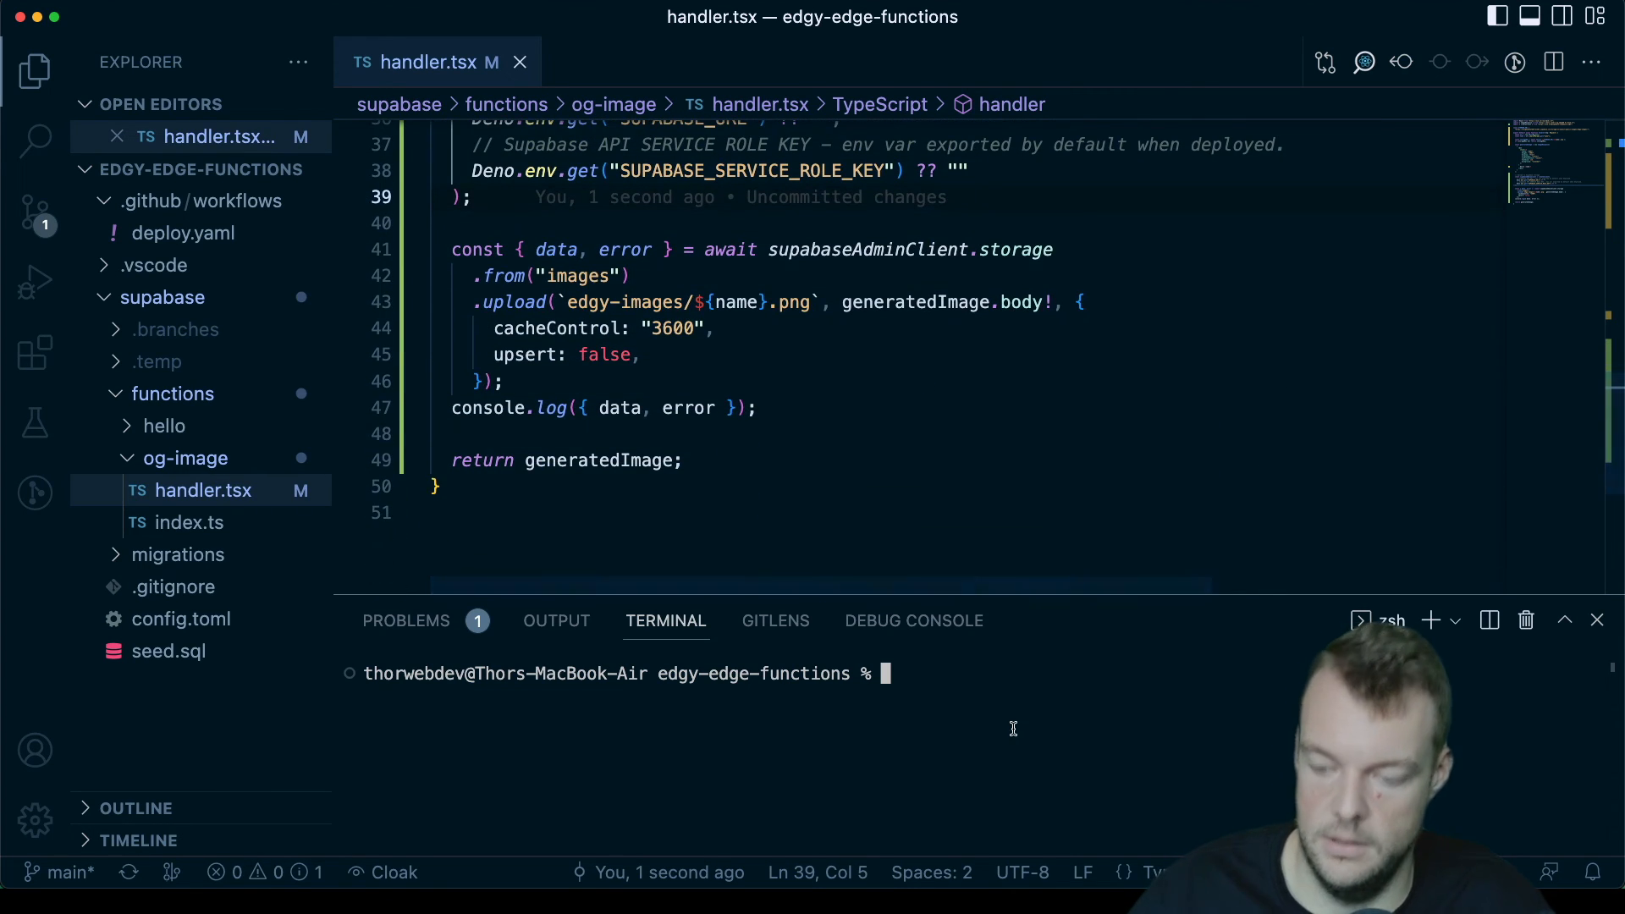
{"action": "type", "text": "supabase functions serve og-image --no-ver"}
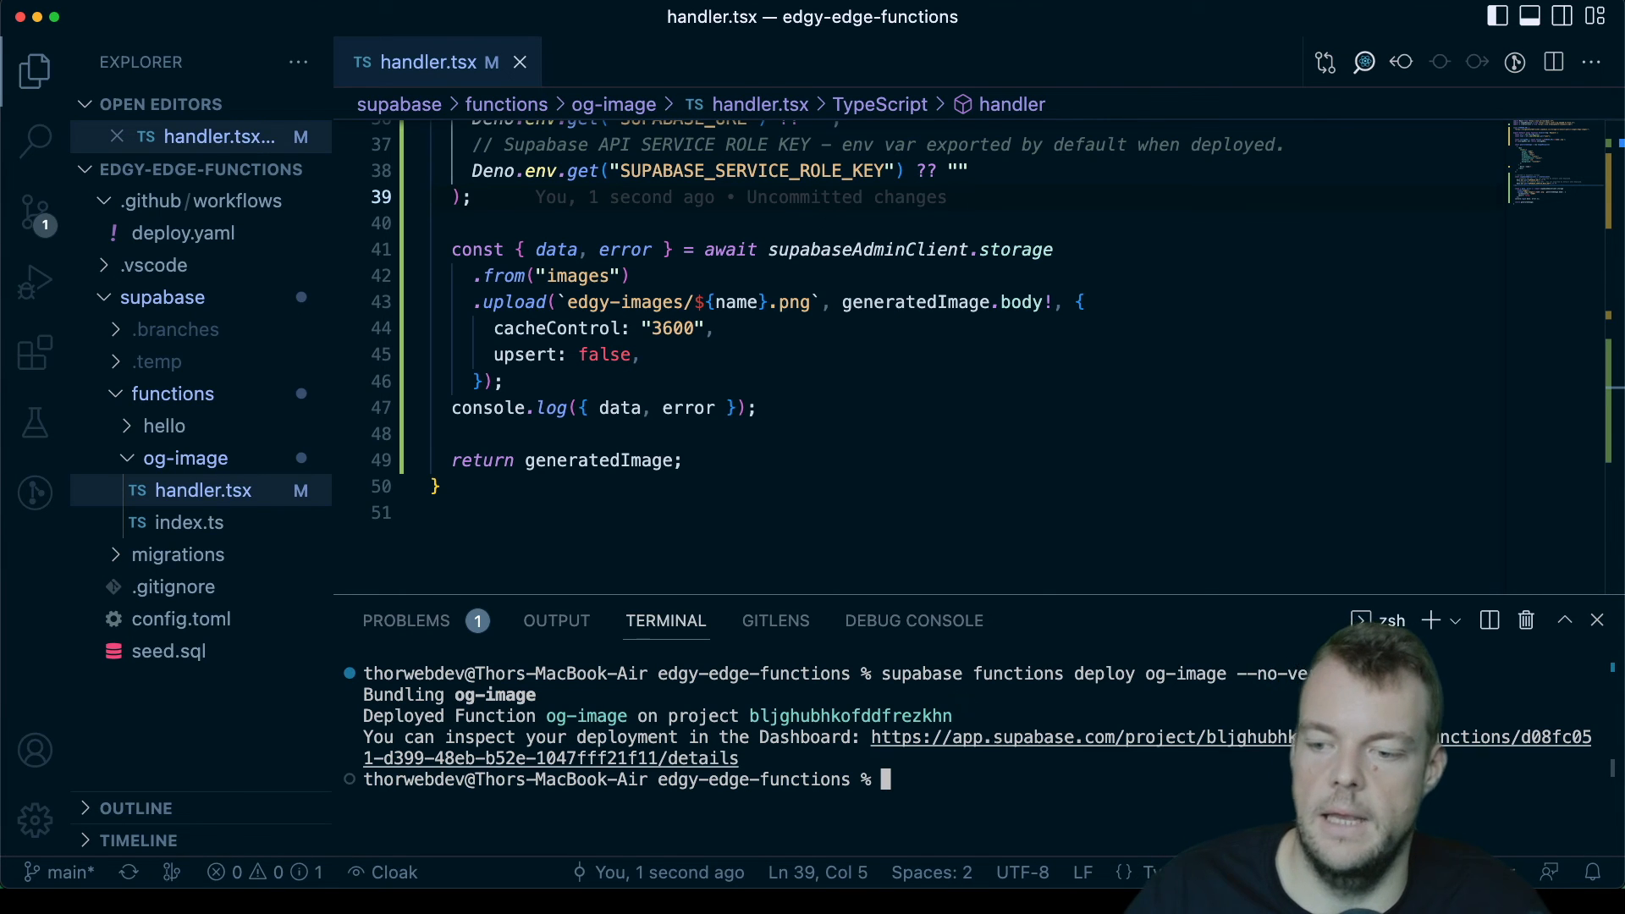
{"action": "left_click", "coordinate": [1082, 737]}
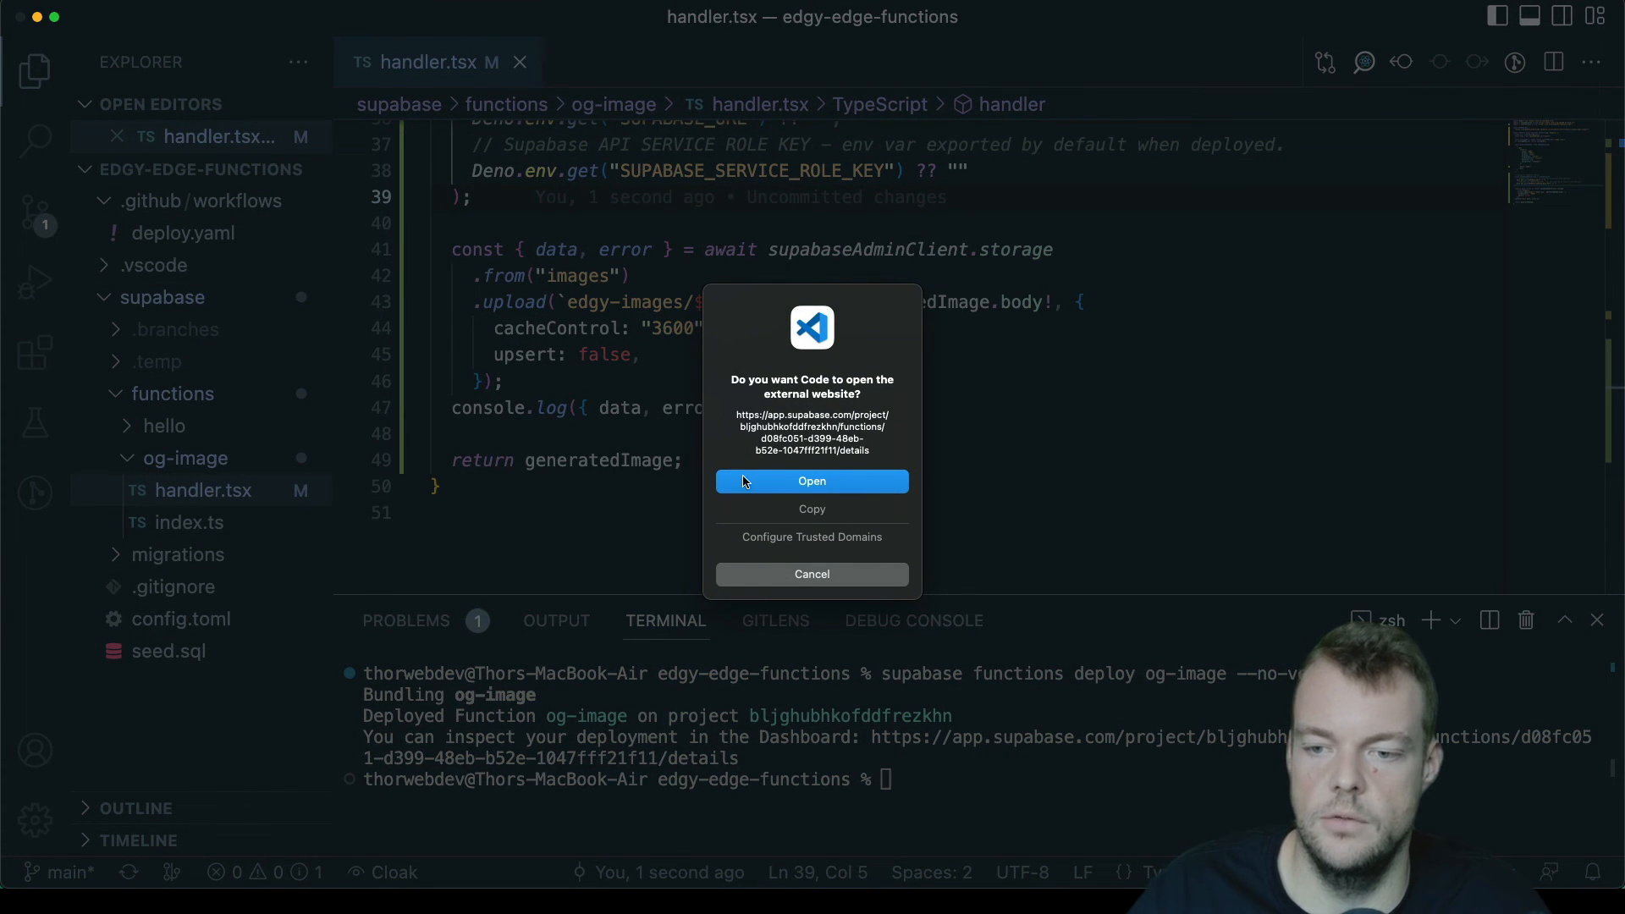
{"action": "left_click", "coordinate": [811, 480]}
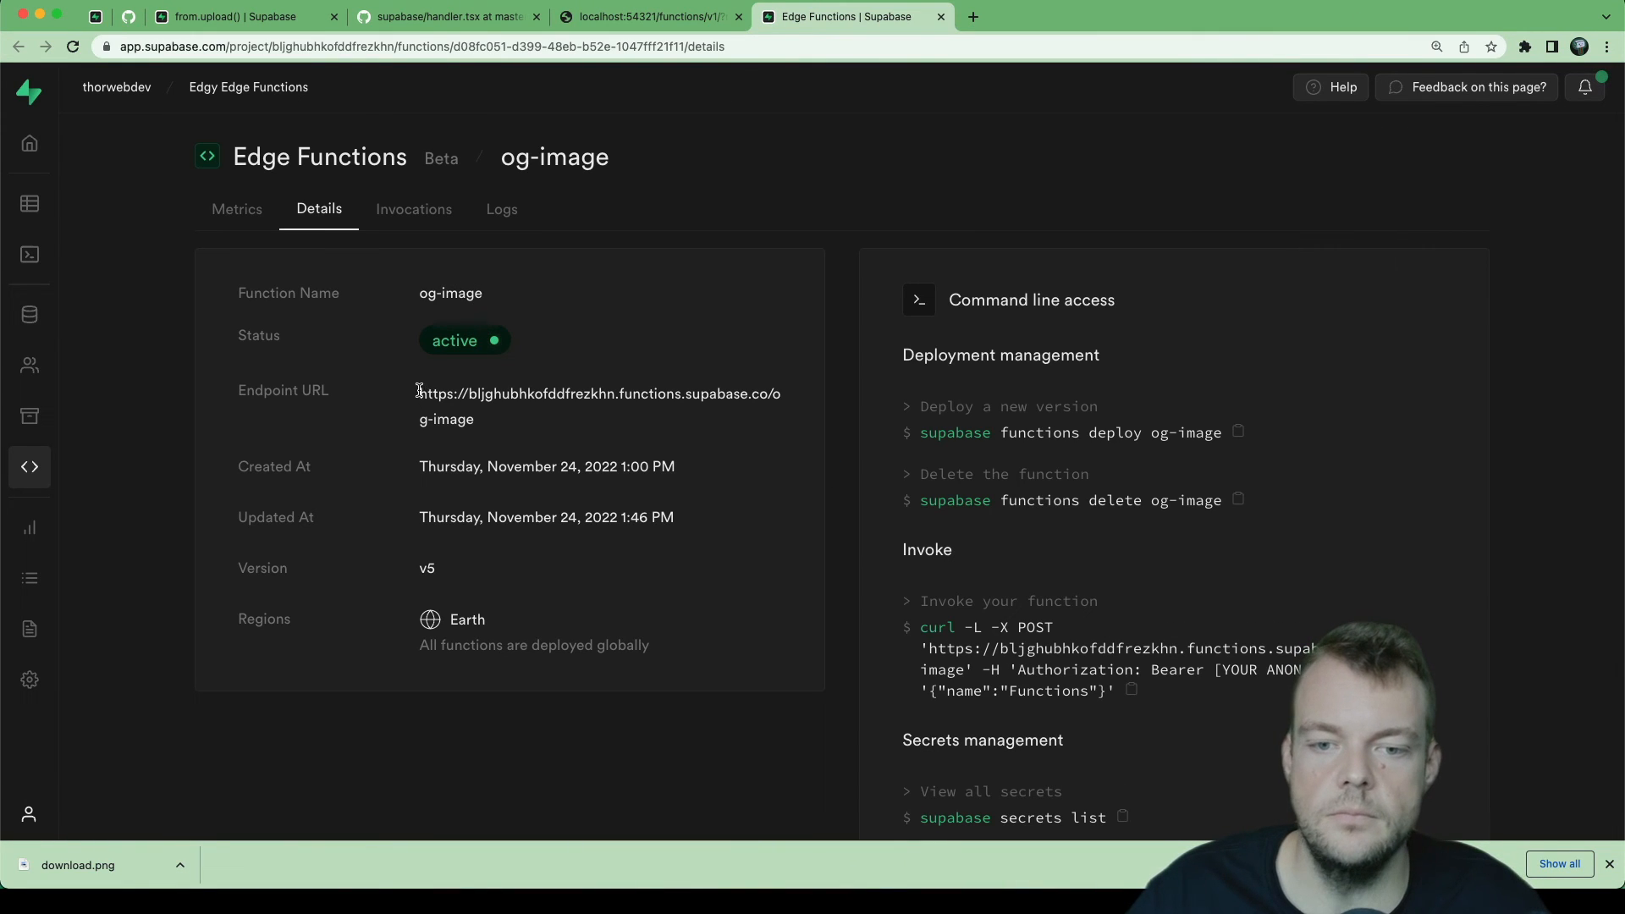
Step: Load the copied og-image endpoint URL in a new tab with ?name=supabase to render Hello supabase!
{"action": "double_click", "coordinate": [600, 405]}
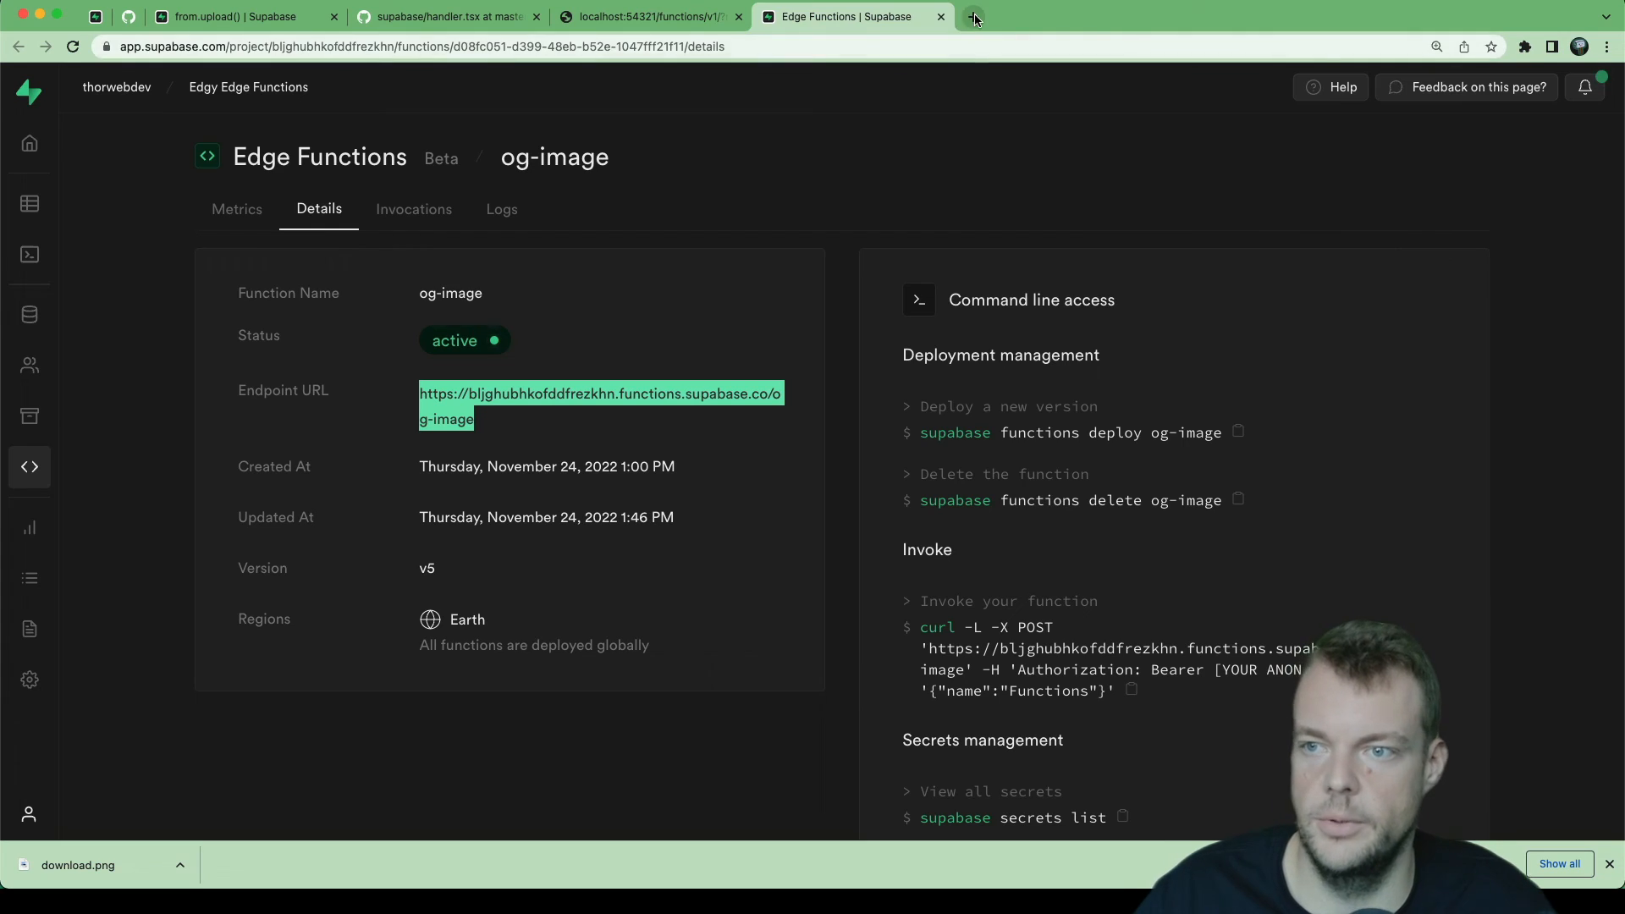
{"action": "left_click", "coordinate": [972, 17]}
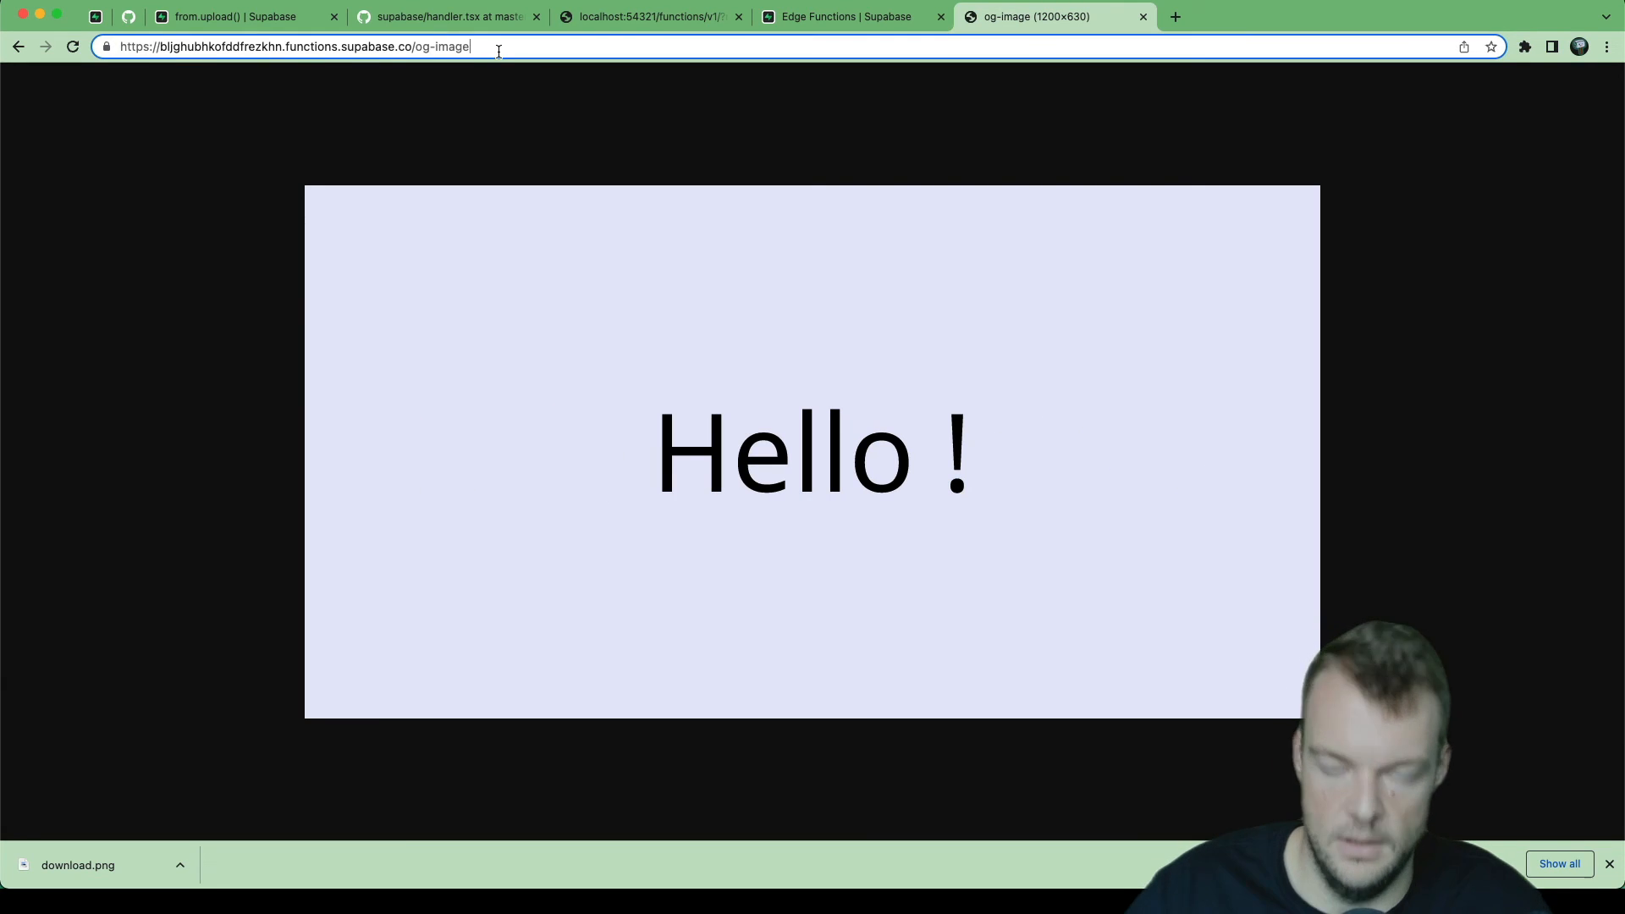
{"action": "type", "text": "?"}
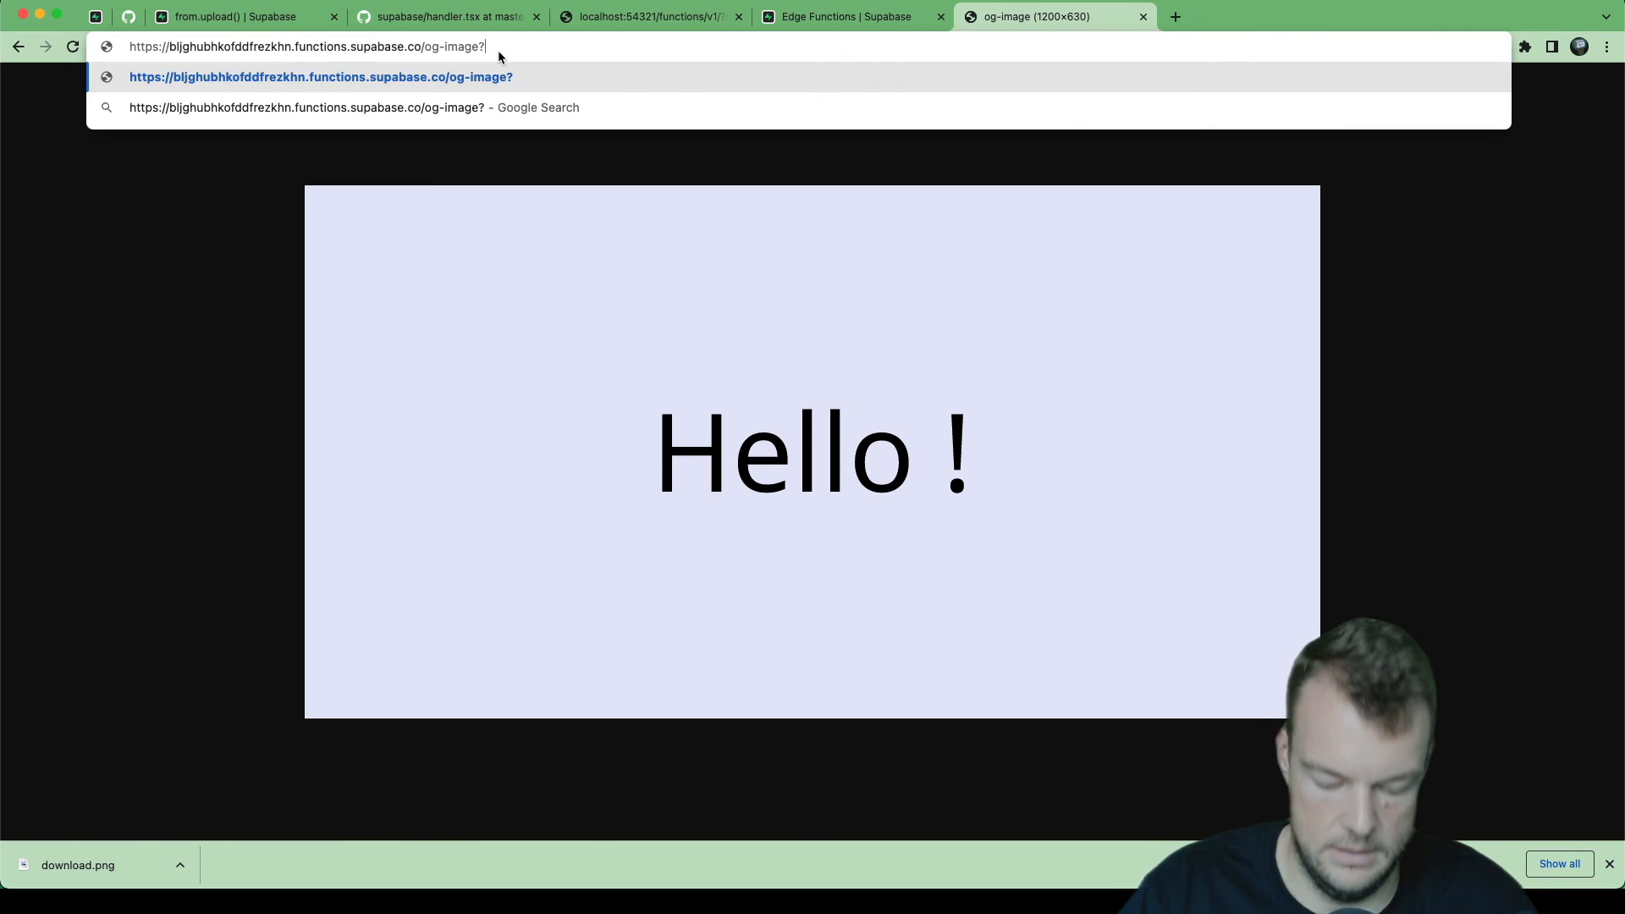
{"action": "type", "text": "name=supabase"}
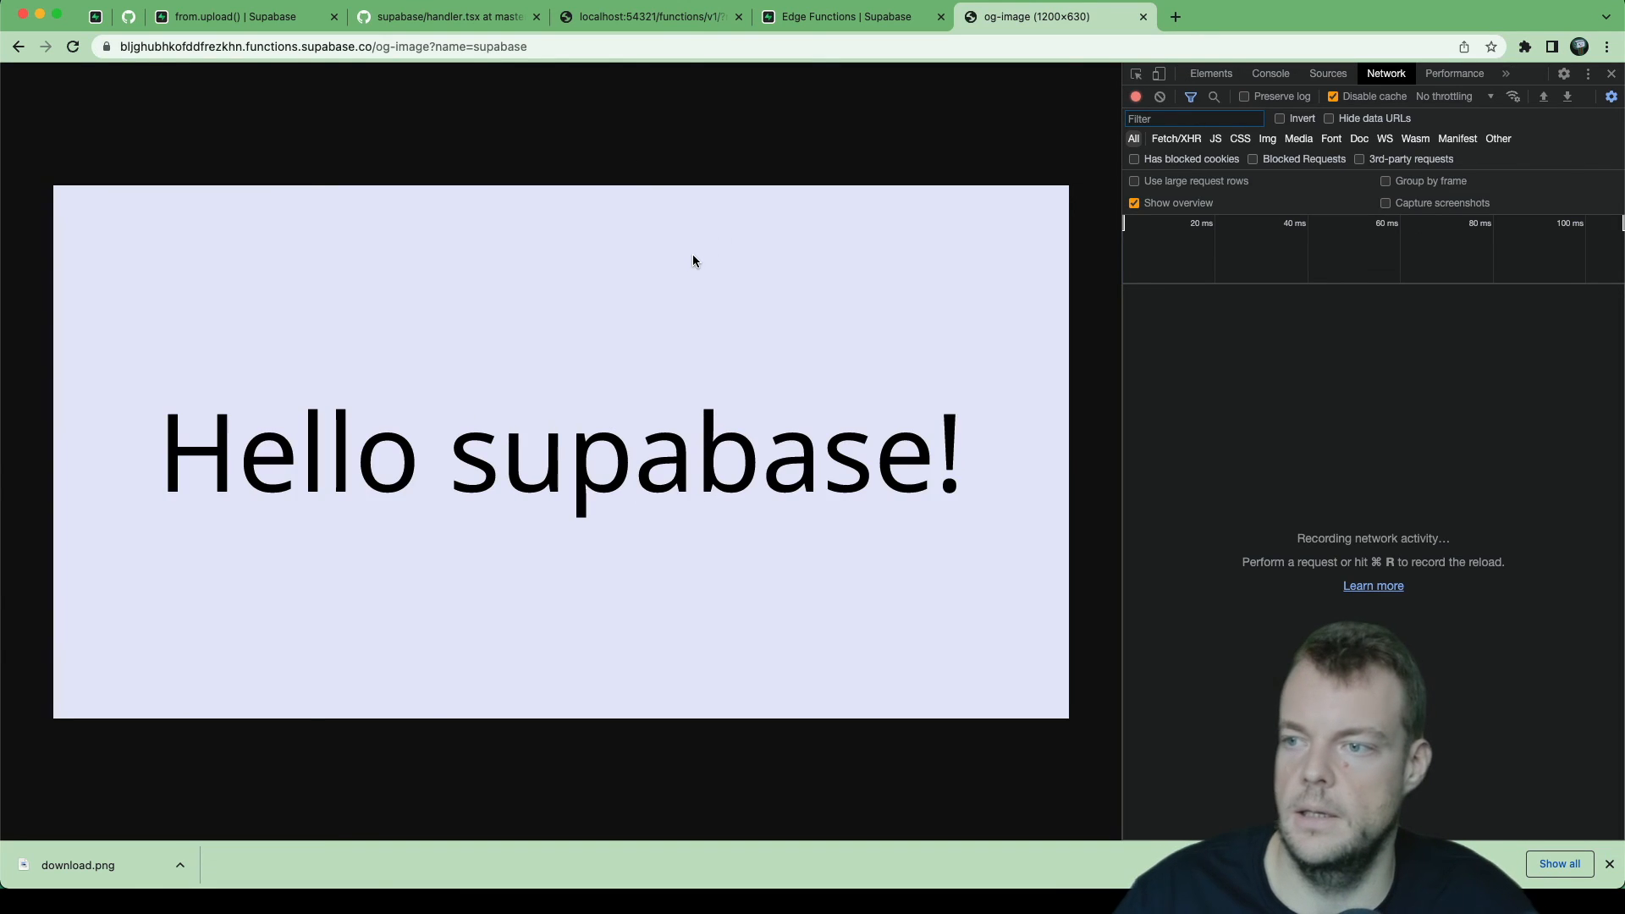
{"action": "mouse_move", "coordinate": [657, 406]}
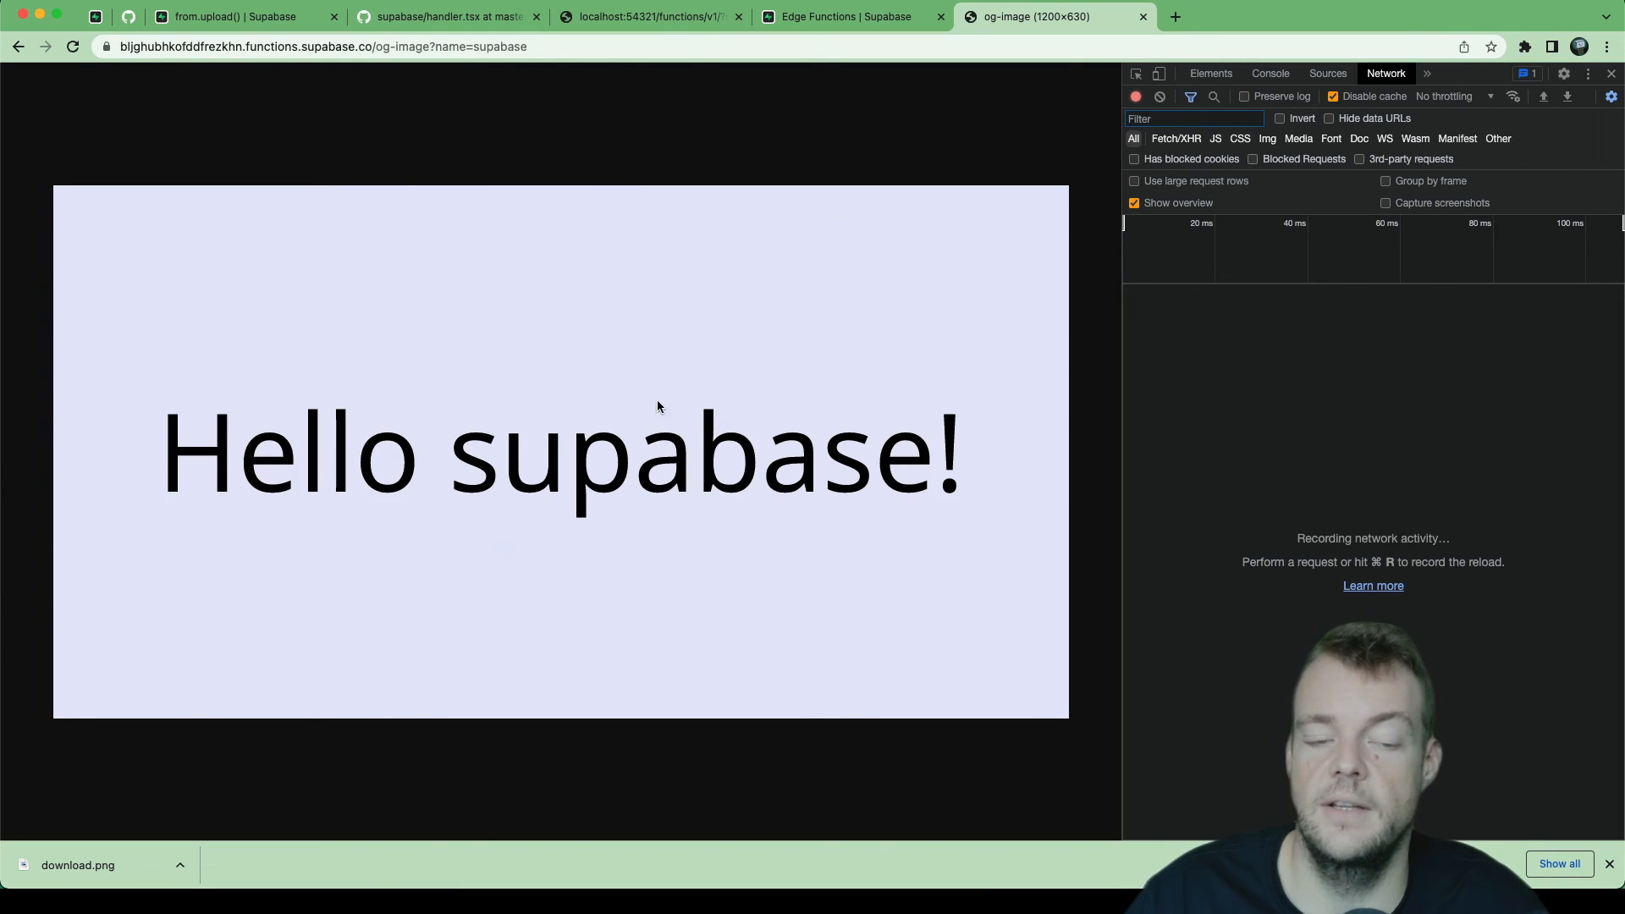
{"action": "mouse_move", "coordinate": [642, 100]}
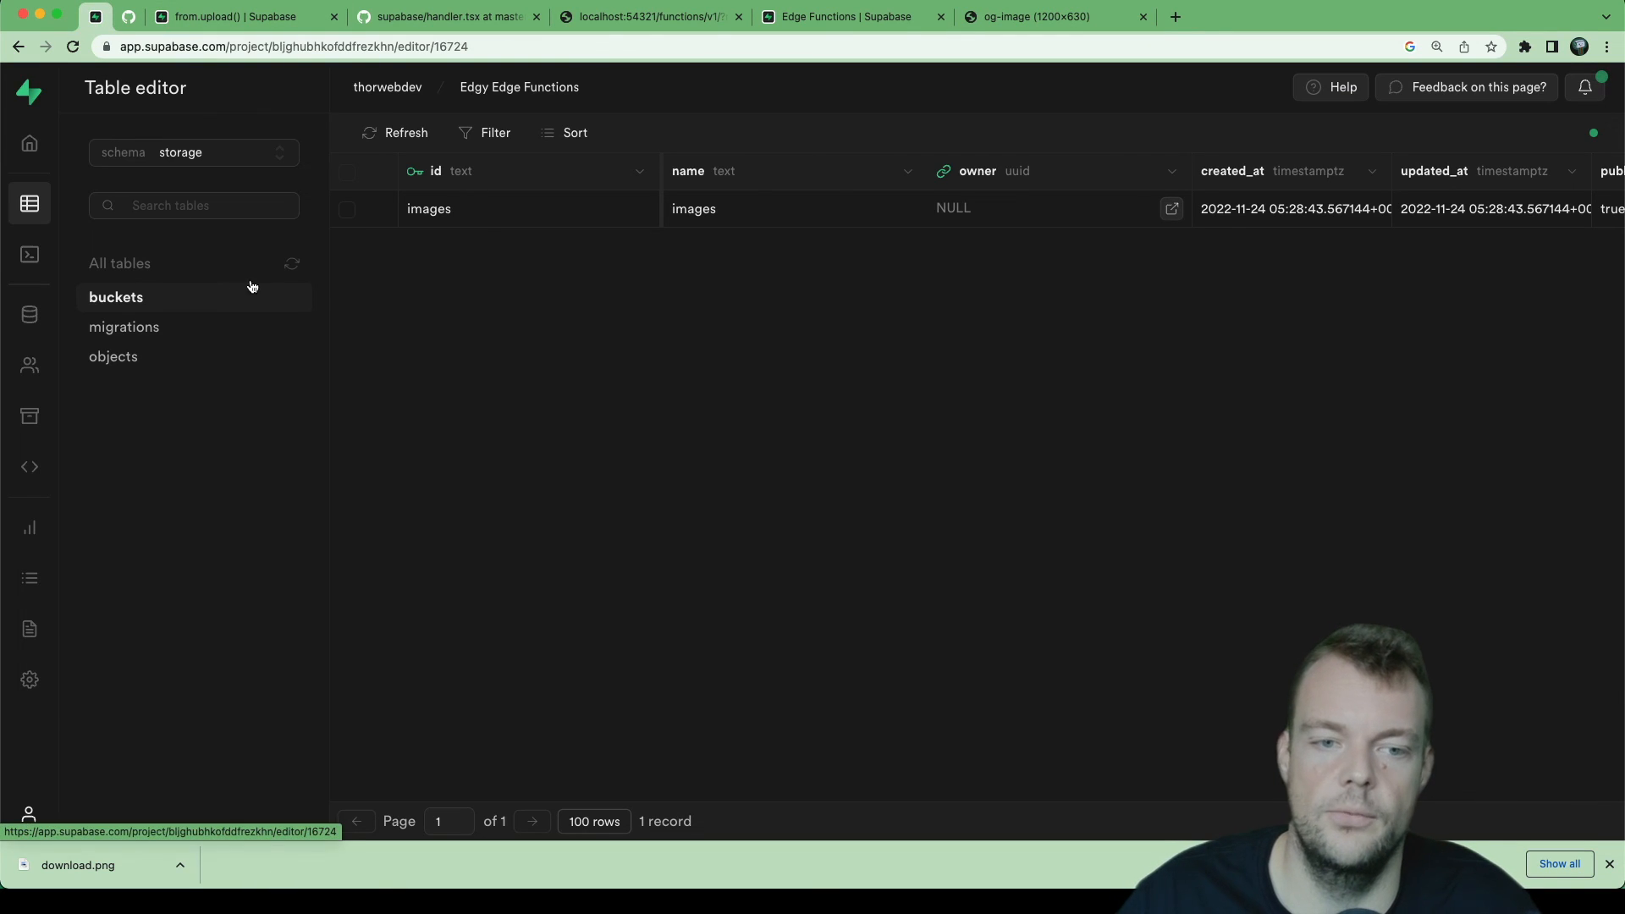
{"action": "mouse_move", "coordinate": [29, 416]}
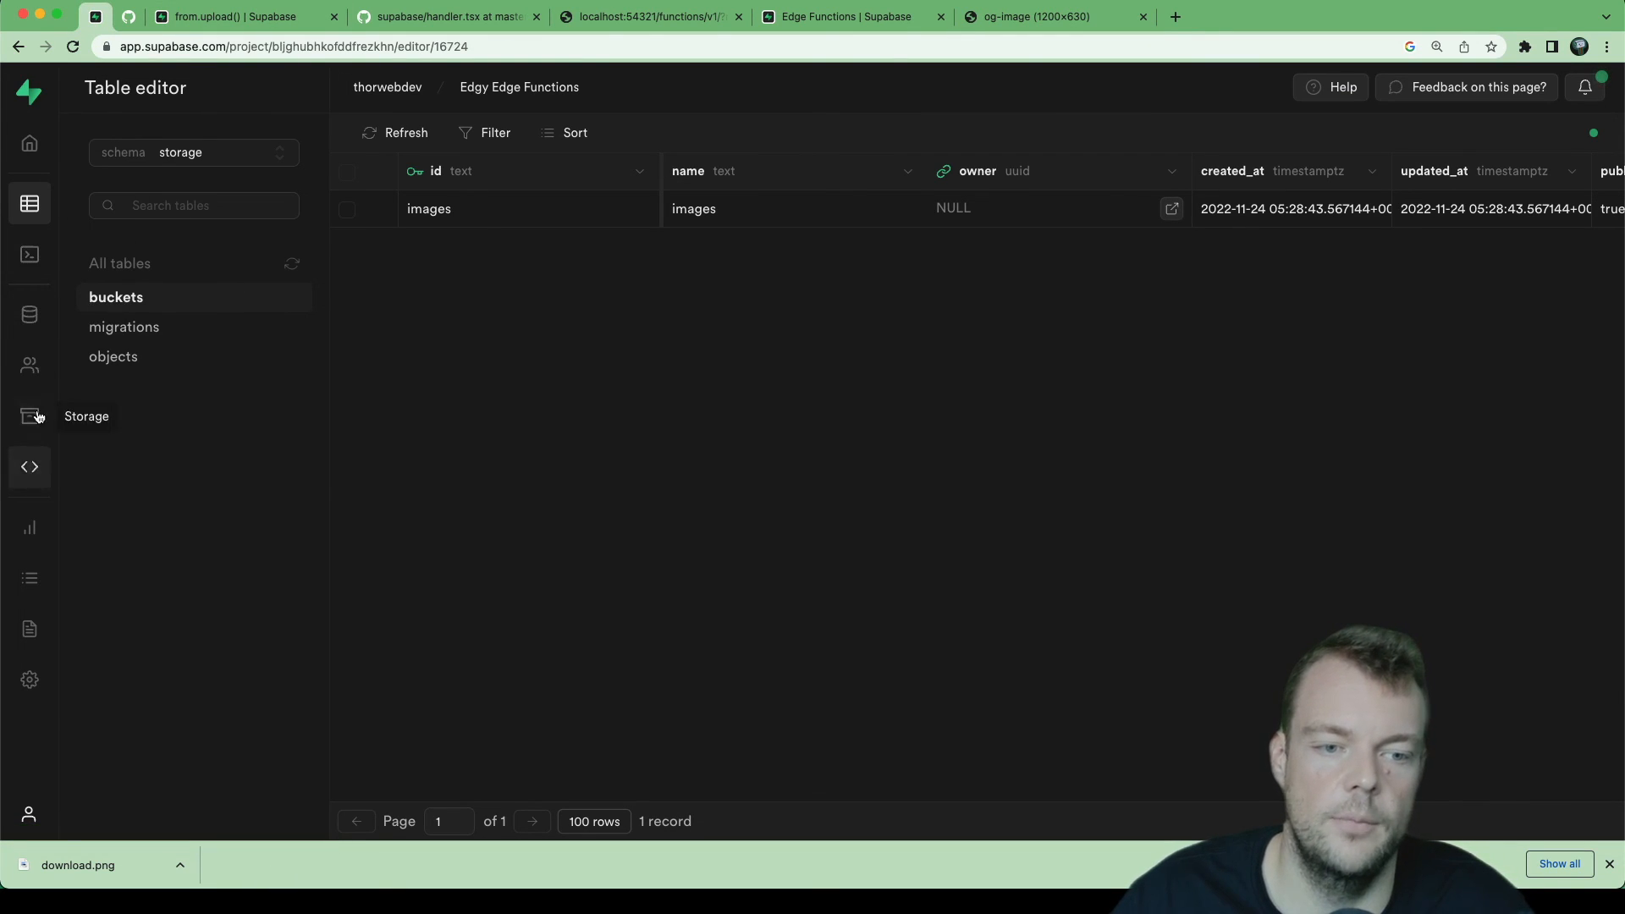
Step: Inspect null.png and supabase.png in Storage's edgy-images folder, then return to the endpoint tab
{"action": "left_click", "coordinate": [29, 417]}
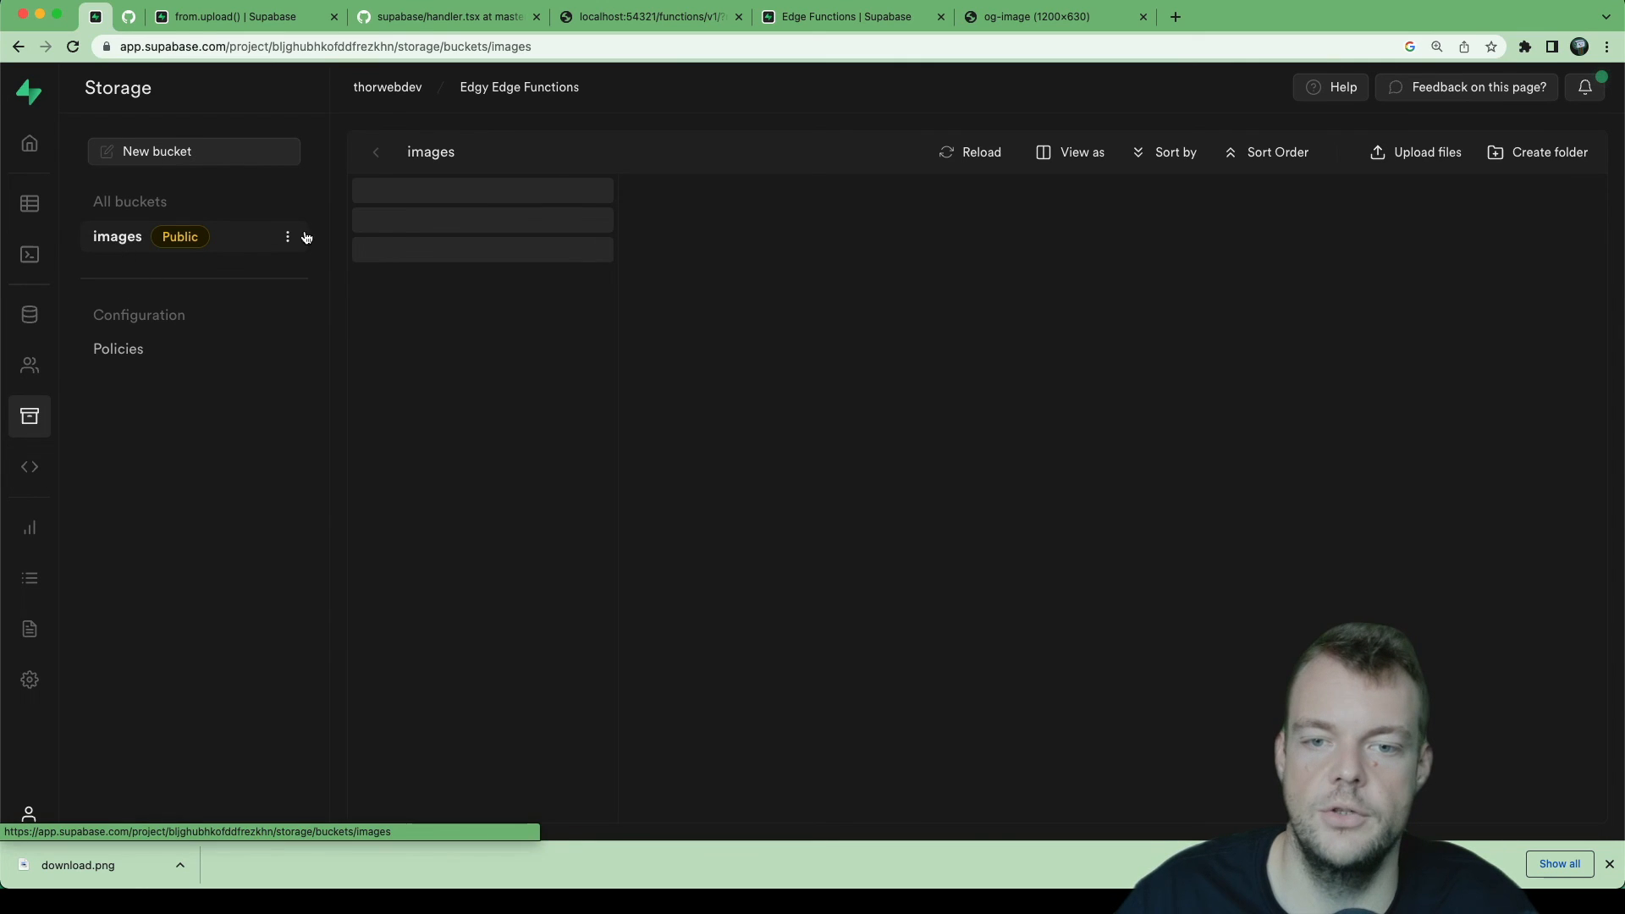
{"action": "left_click", "coordinate": [483, 204]}
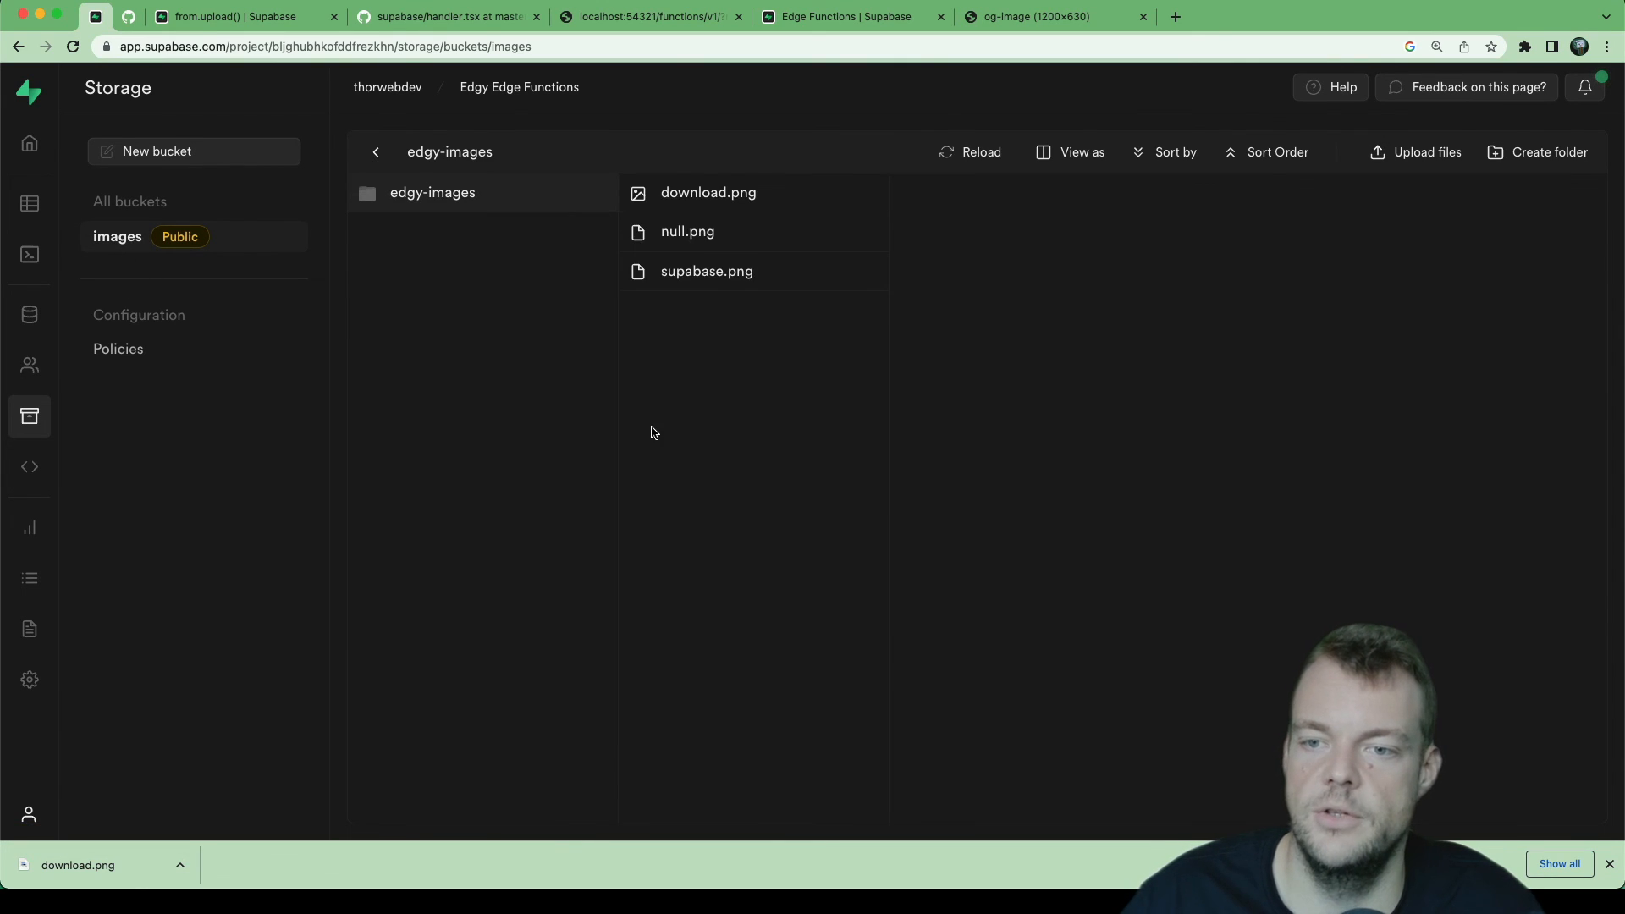
{"action": "left_click", "coordinate": [688, 232]}
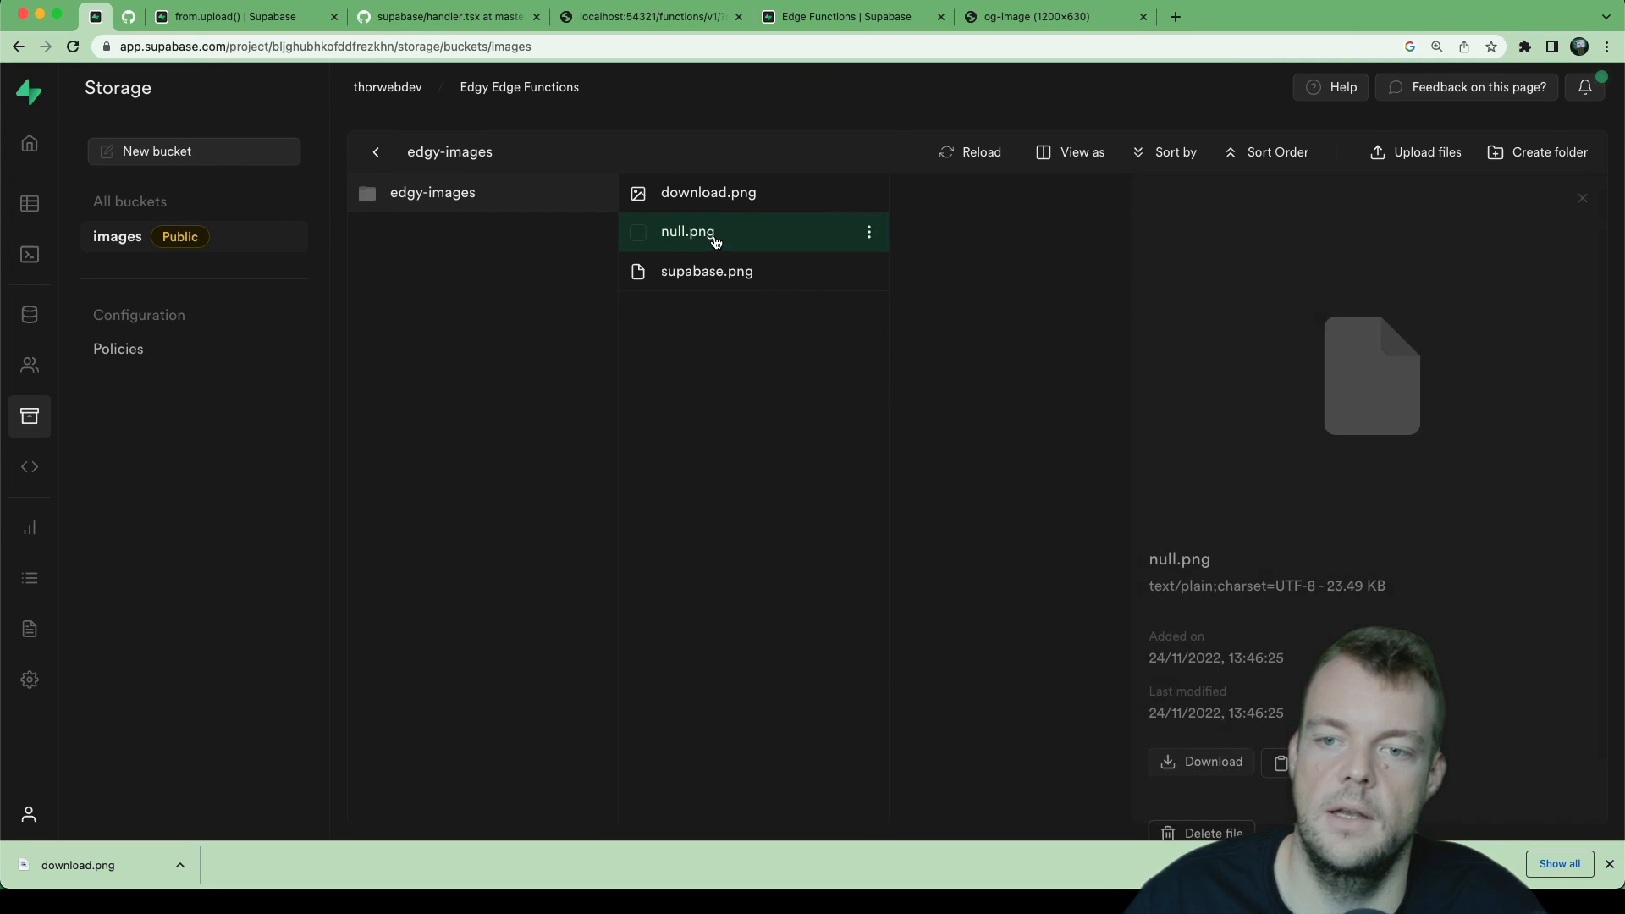
{"action": "mouse_move", "coordinate": [962, 396]}
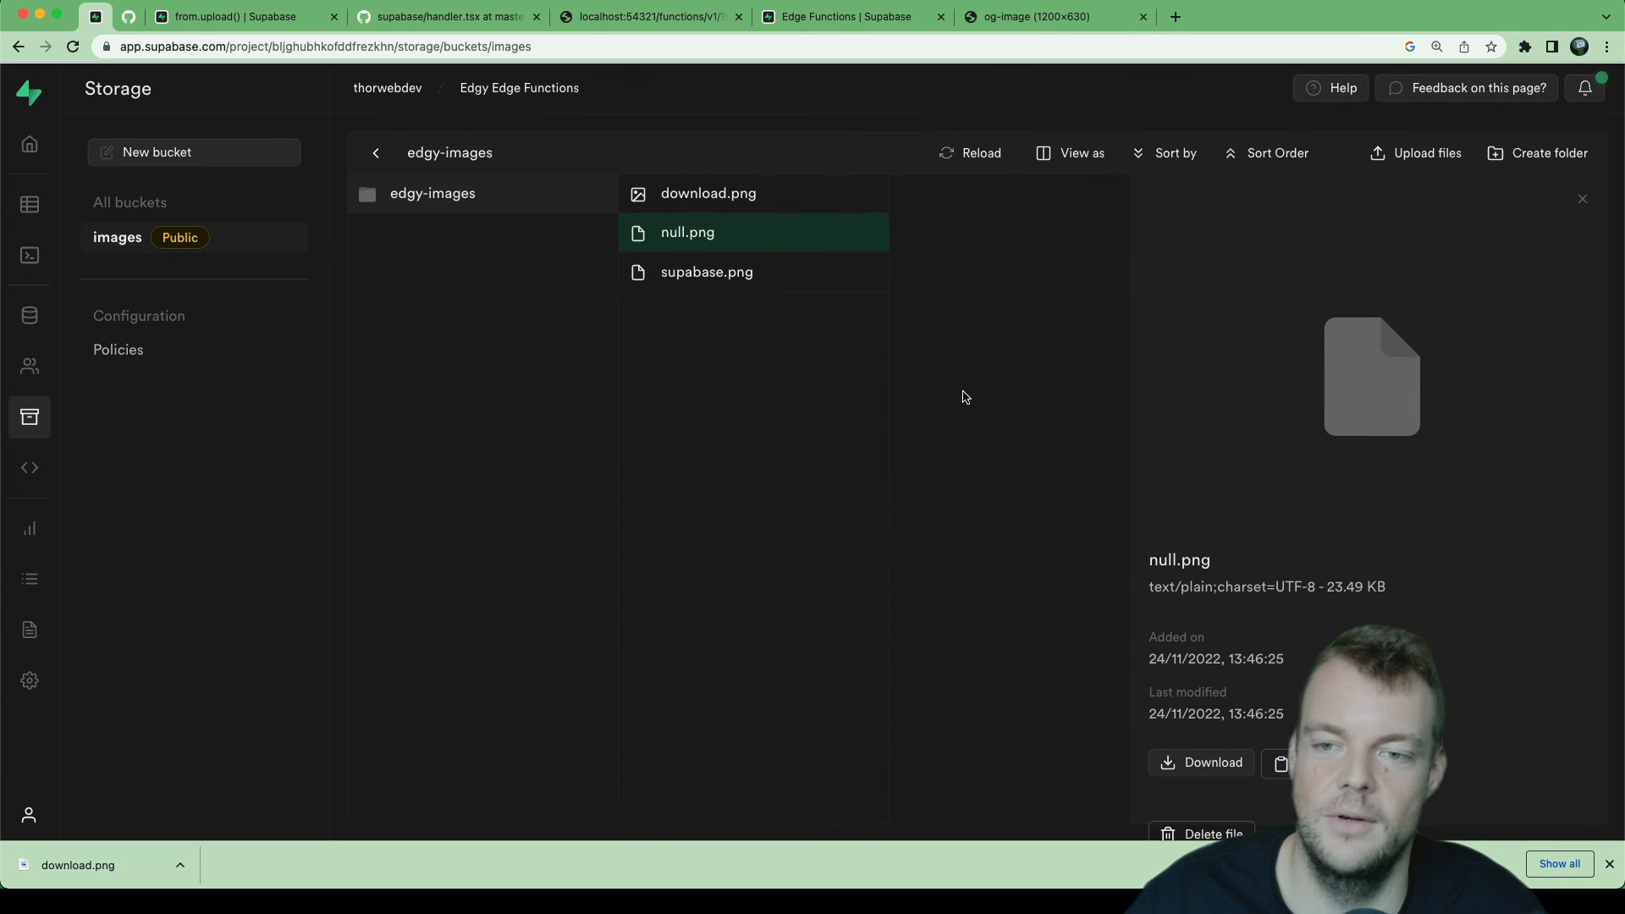
{"action": "left_click", "coordinate": [706, 271]}
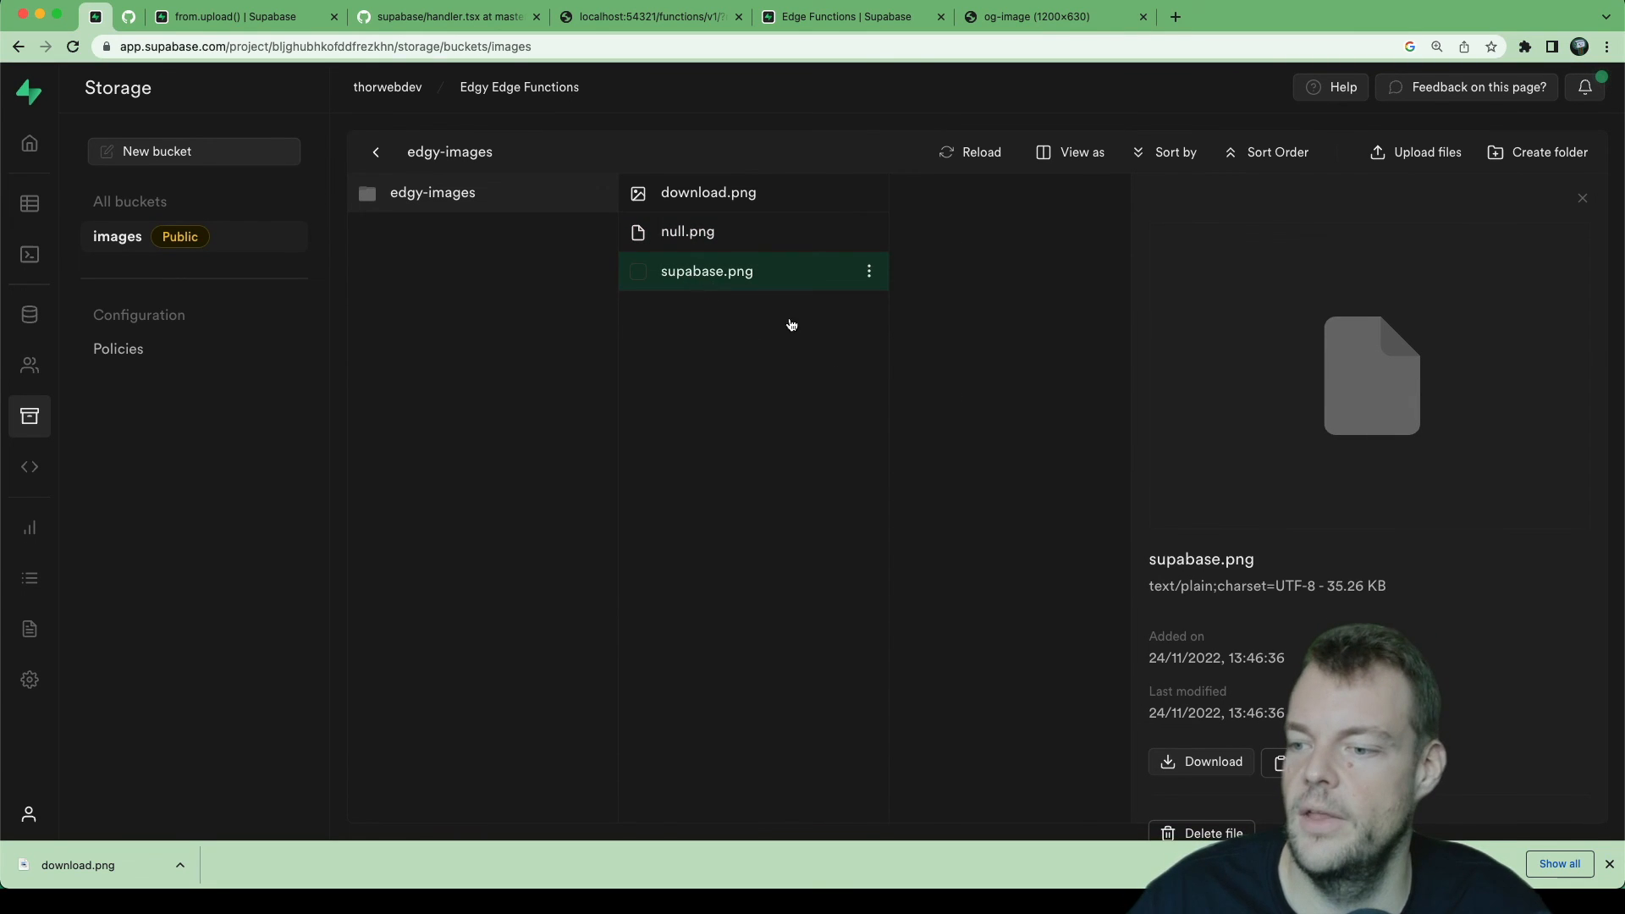
{"action": "left_click", "coordinate": [1049, 17]}
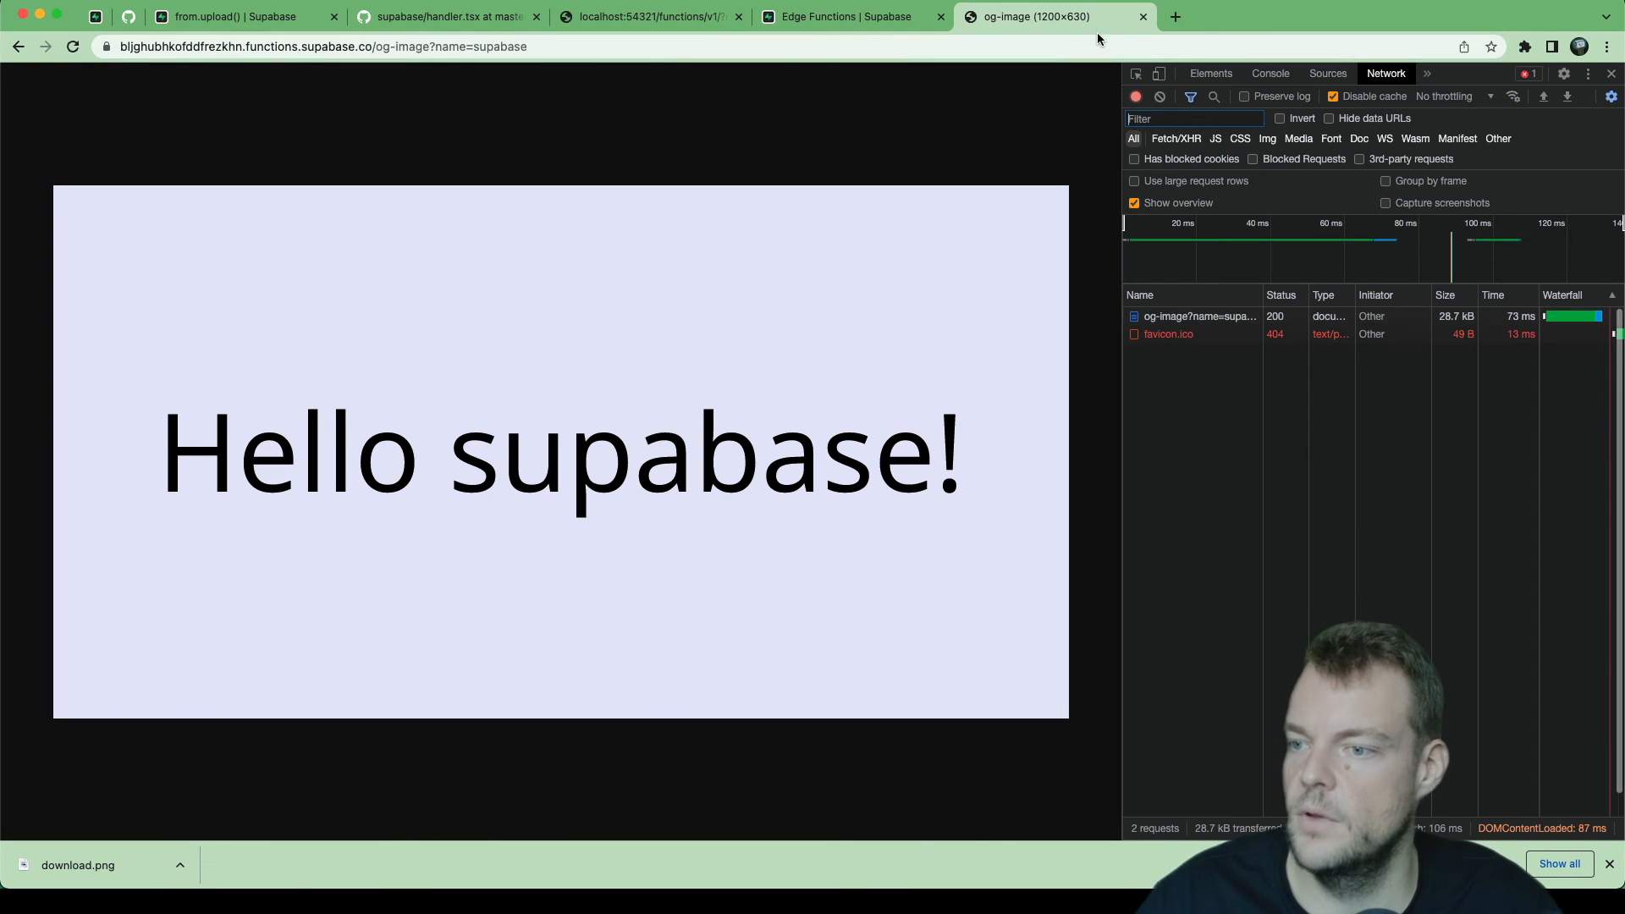
Step: Check response headers of the image request and the first ?name=thor request showing cf-cache-status MISS
{"action": "left_click", "coordinate": [1202, 317]}
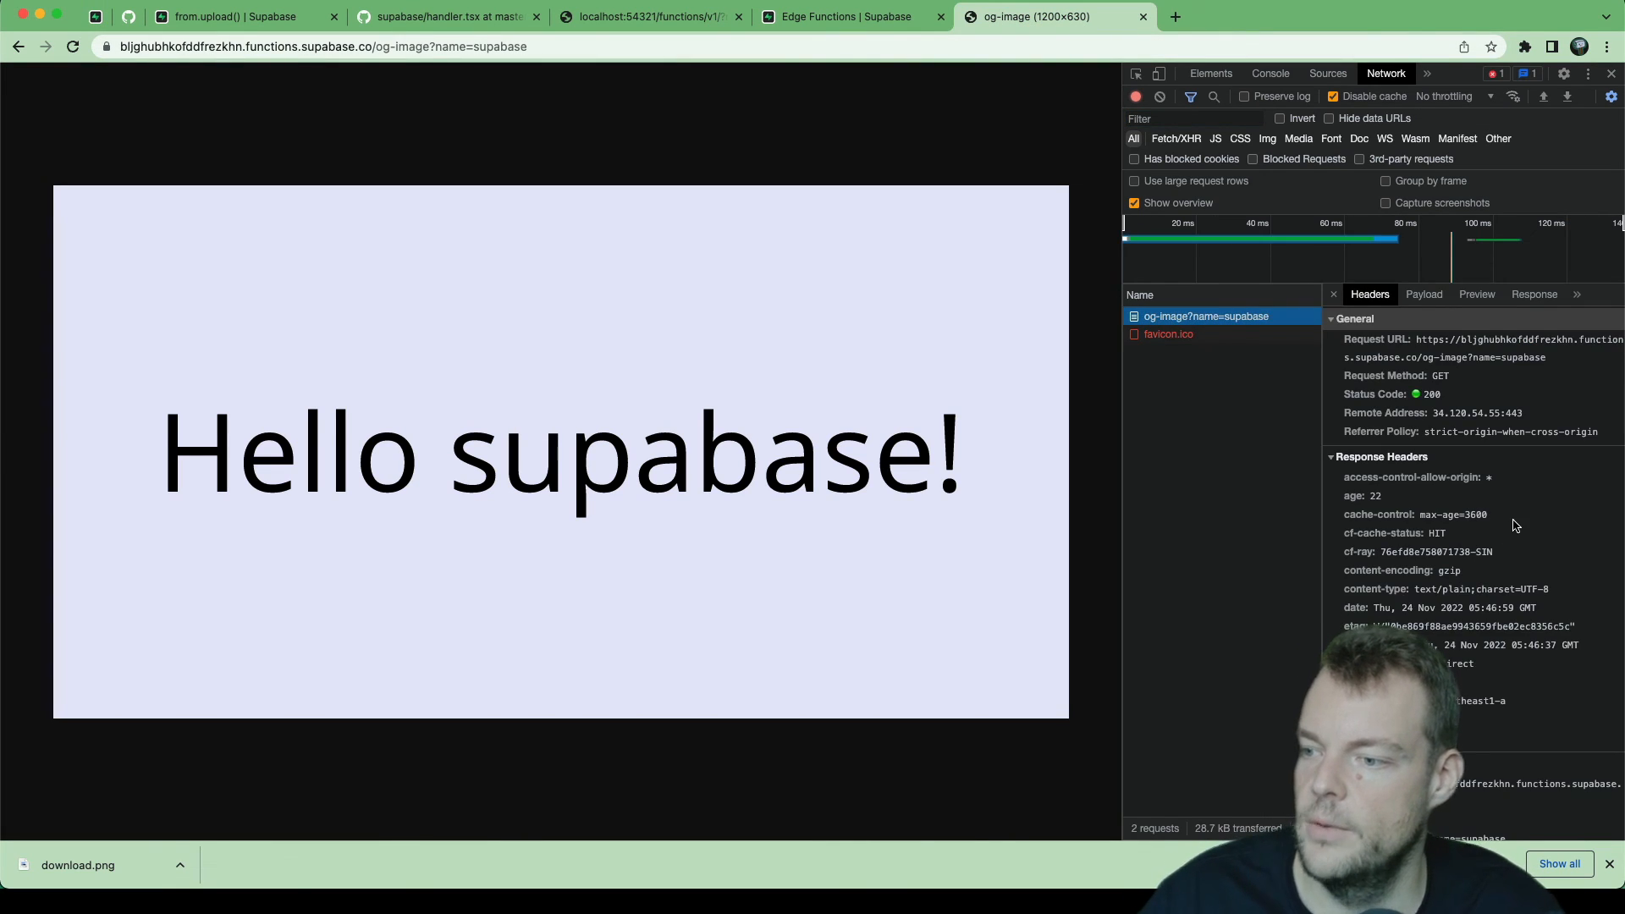
{"action": "left_click", "coordinate": [1394, 534]}
{"action": "type", "text": "thor"}
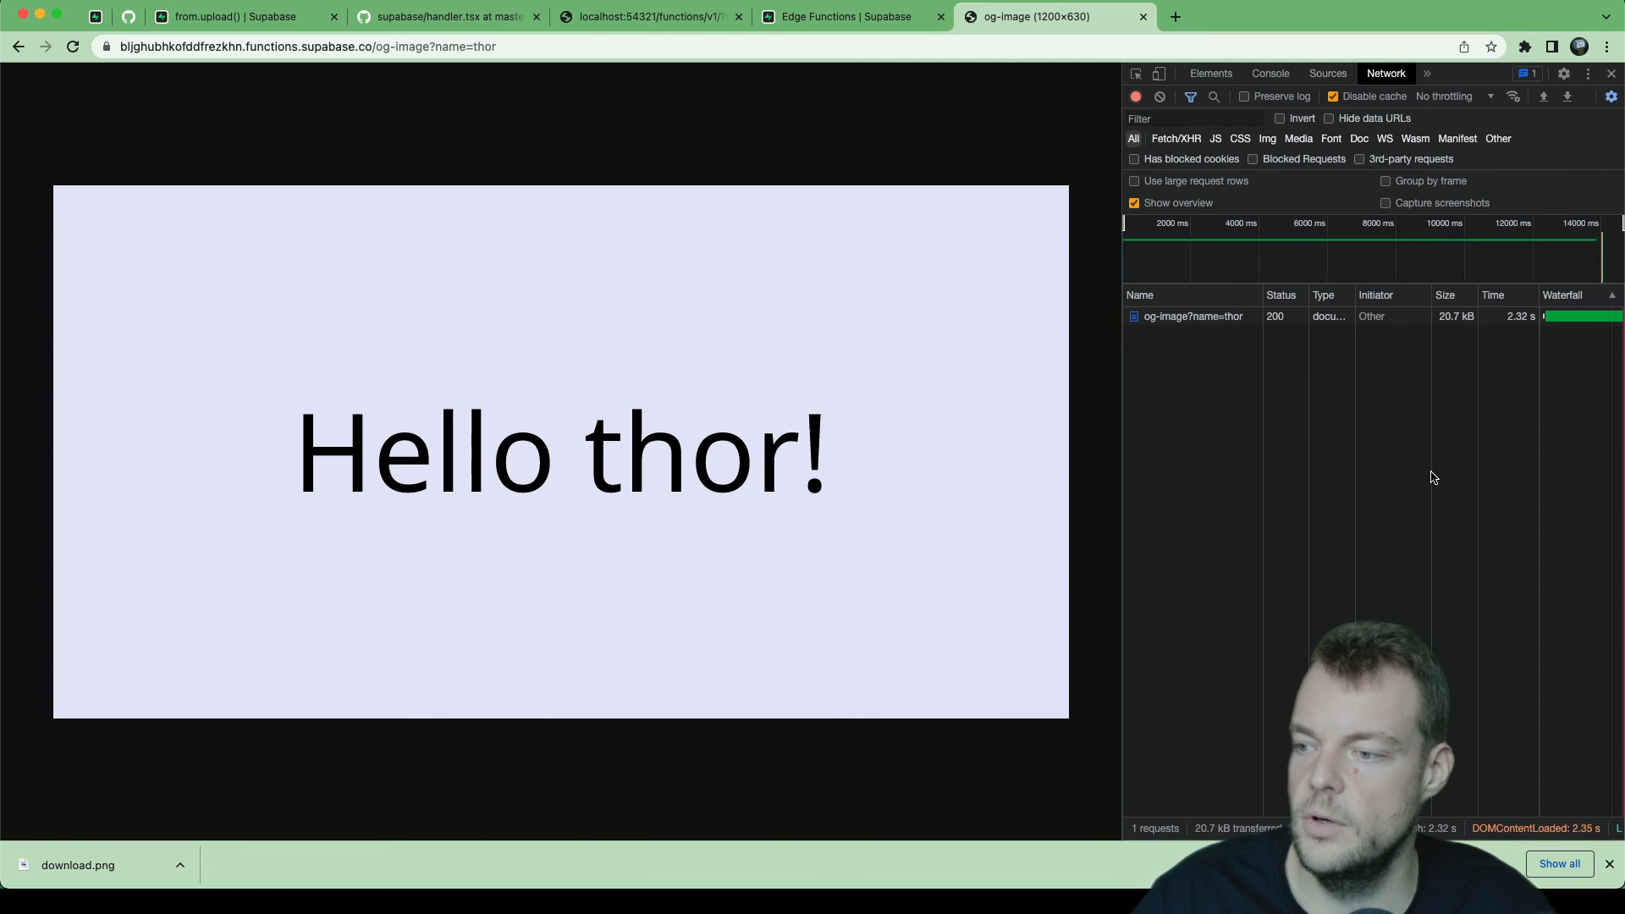
{"action": "left_click", "coordinate": [1192, 316]}
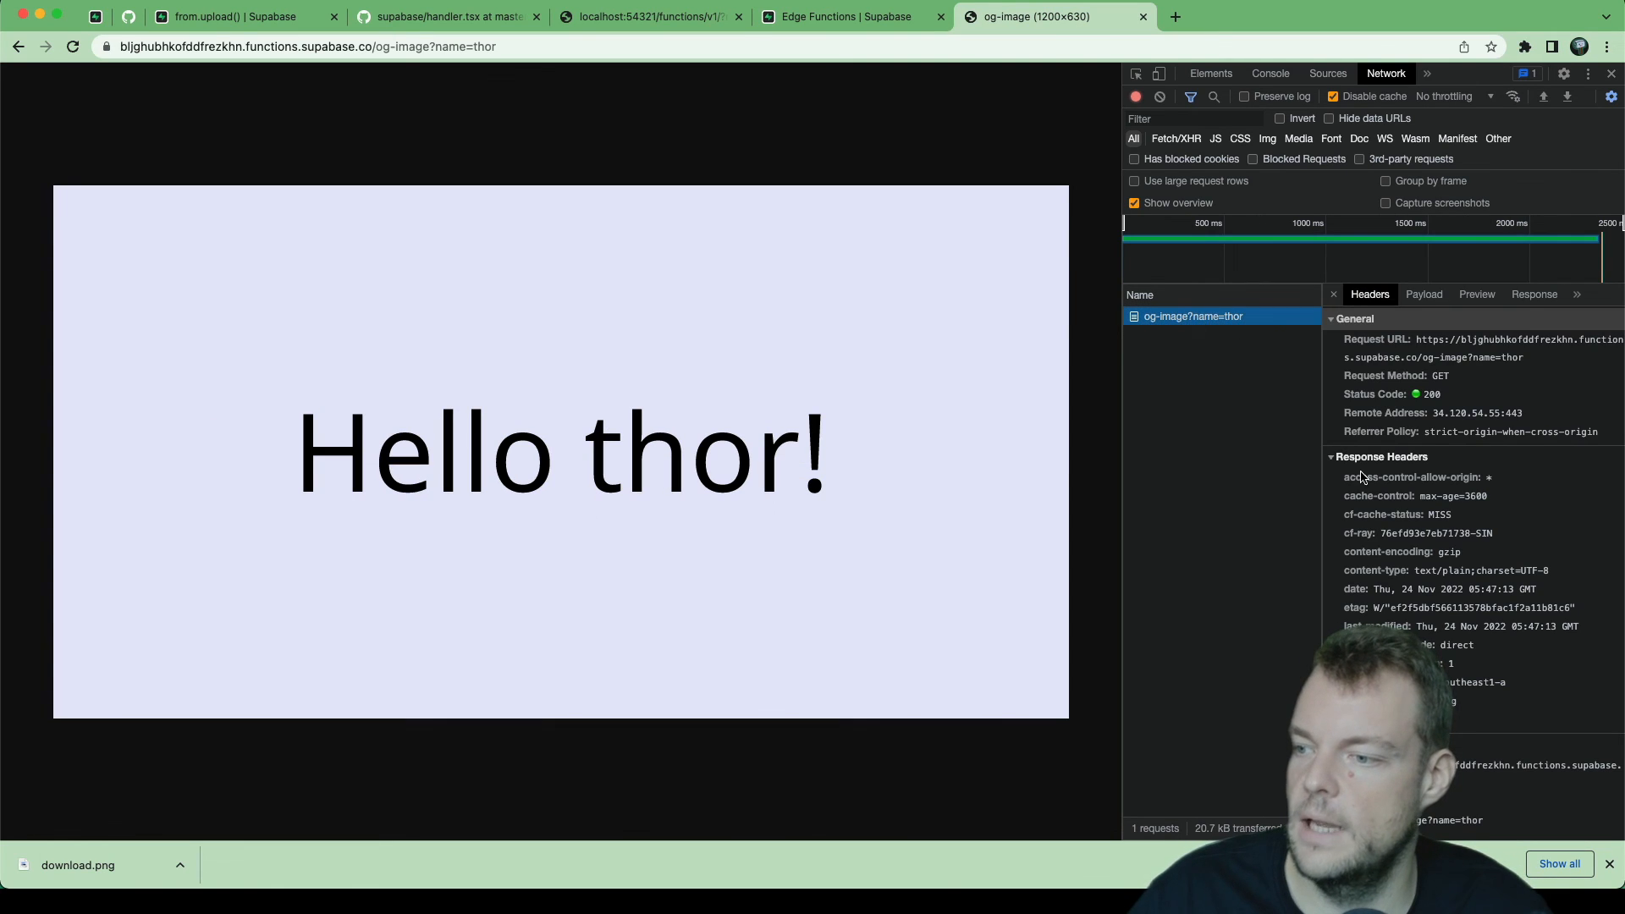
{"action": "mouse_move", "coordinate": [1396, 517]}
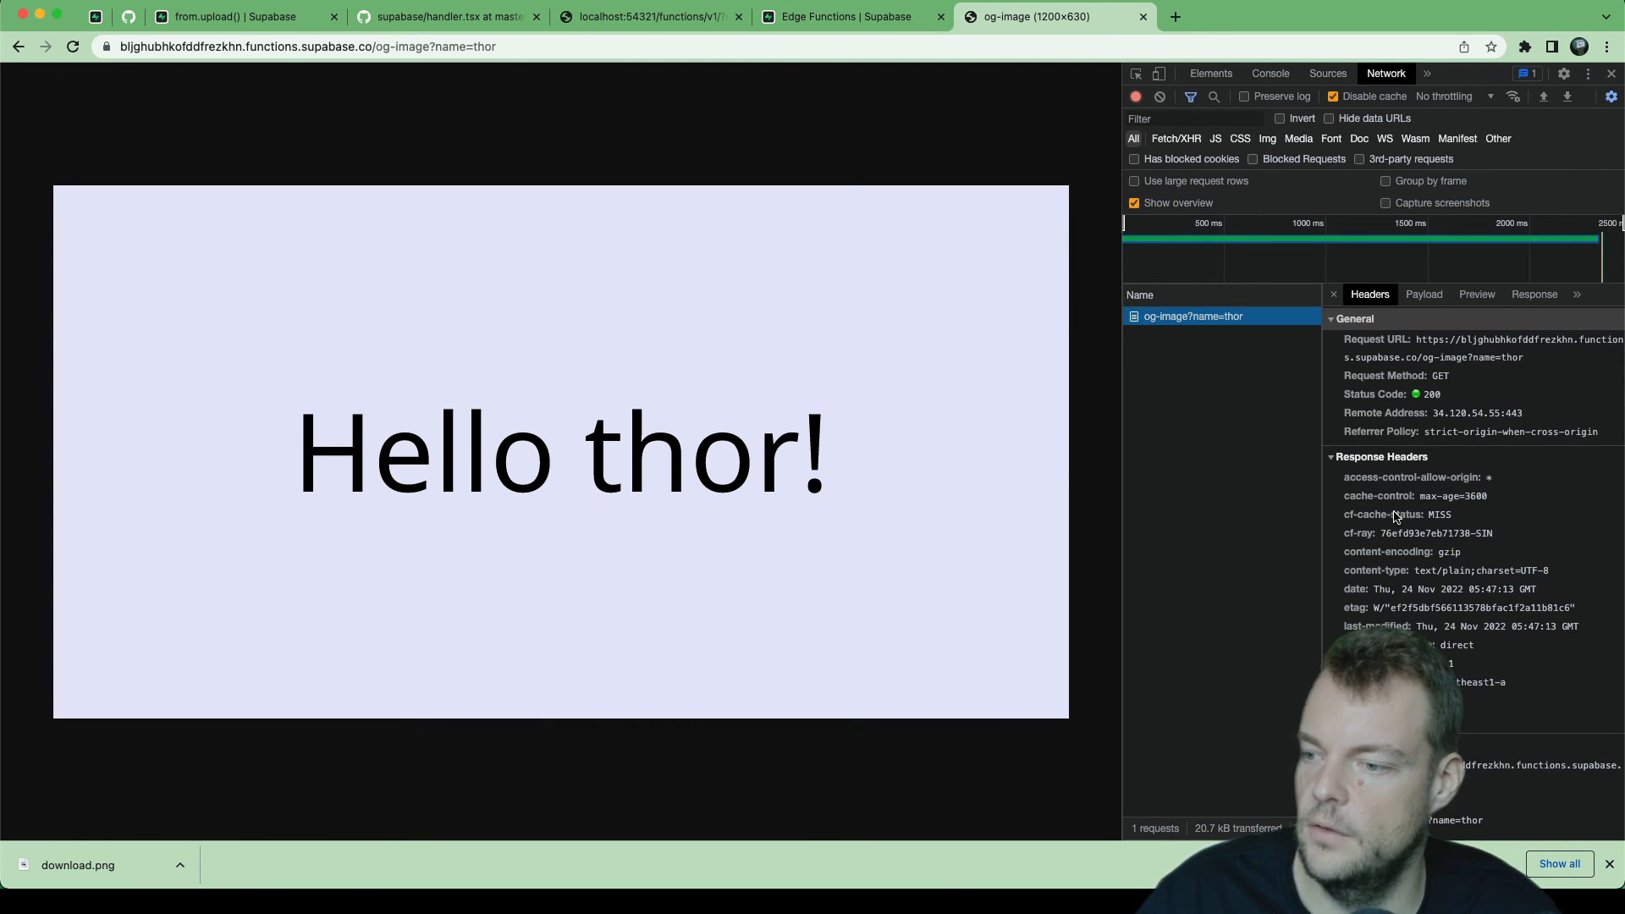
{"action": "mouse_move", "coordinate": [1371, 523]}
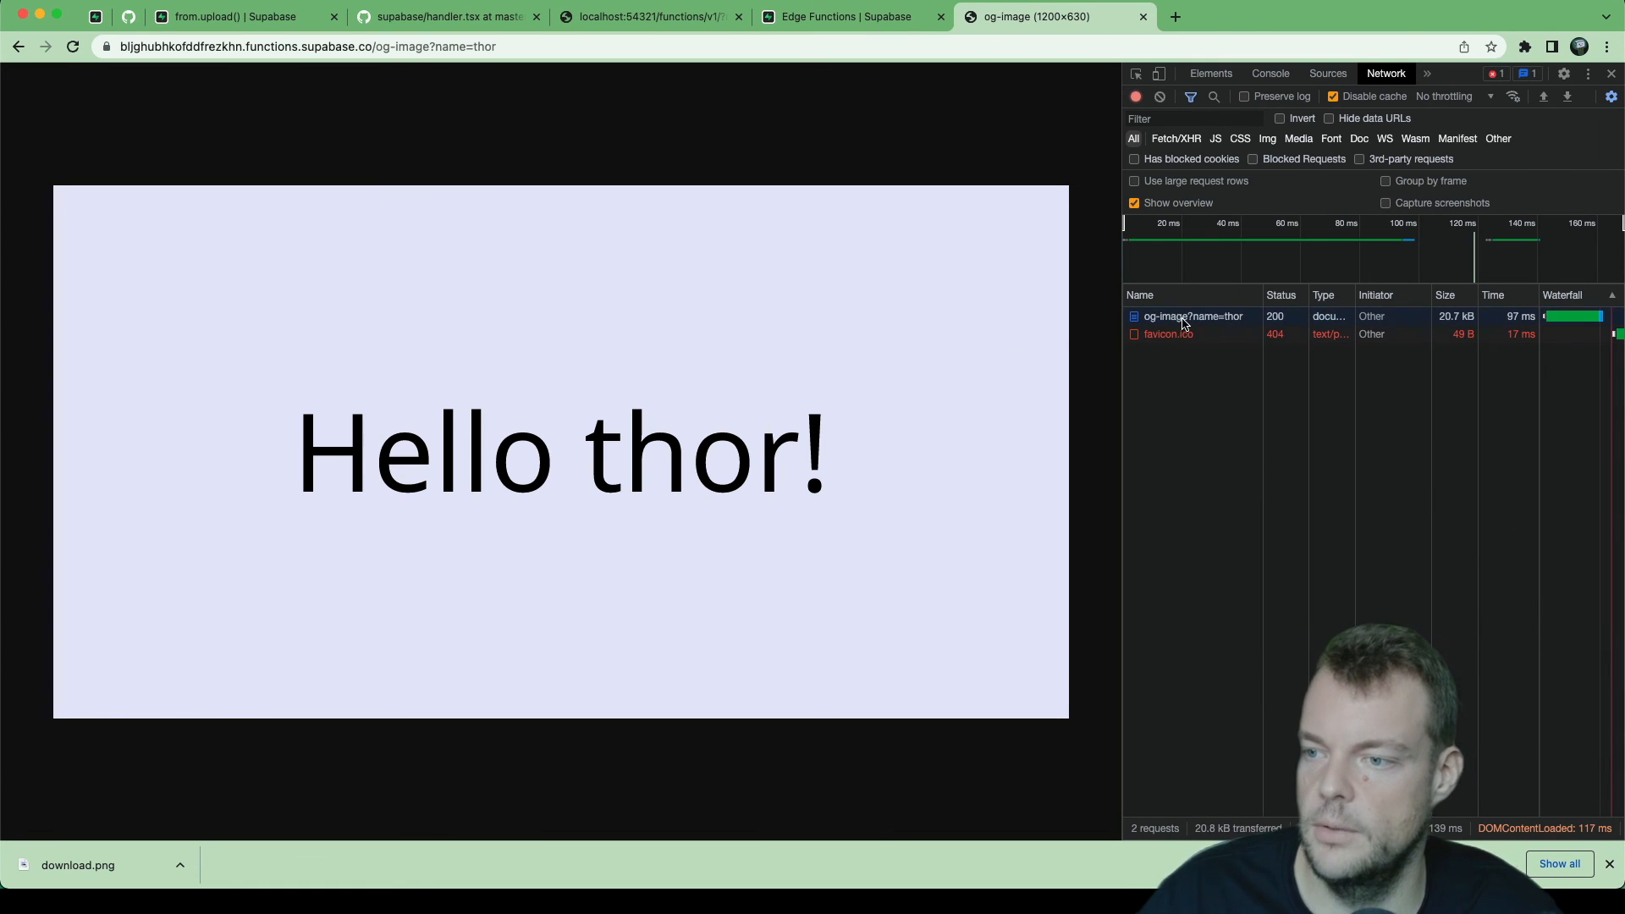
Step: Confirm the reloaded thor request shows cf-cache-status HIT and return to the project dashboard
{"action": "left_click", "coordinate": [1192, 316]}
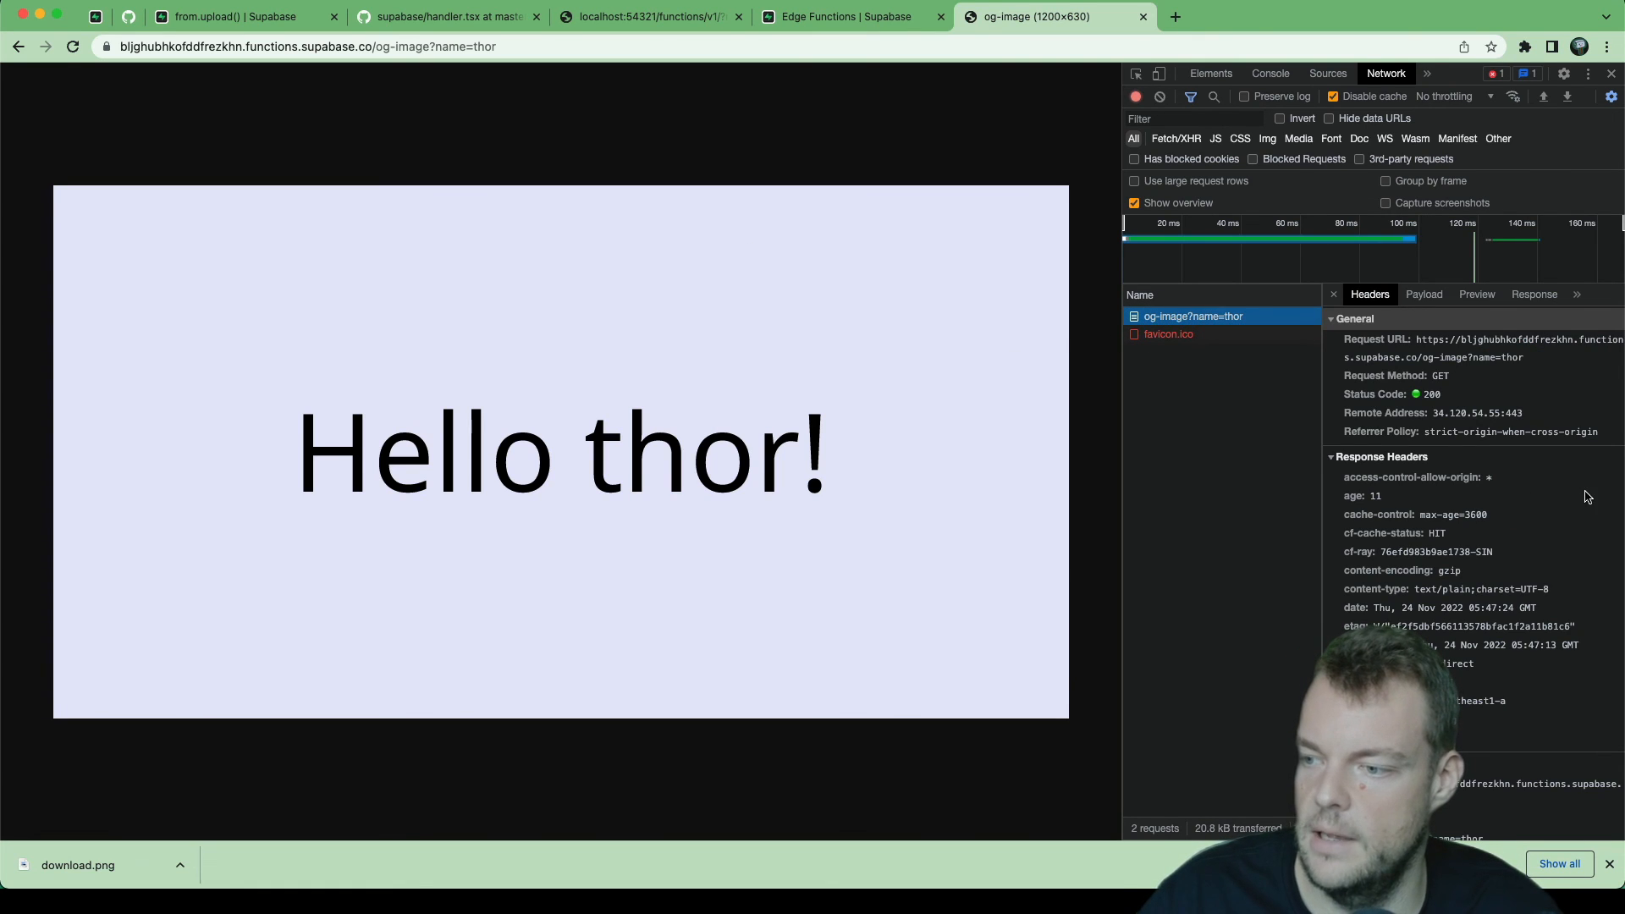
{"action": "left_click", "coordinate": [1393, 533]}
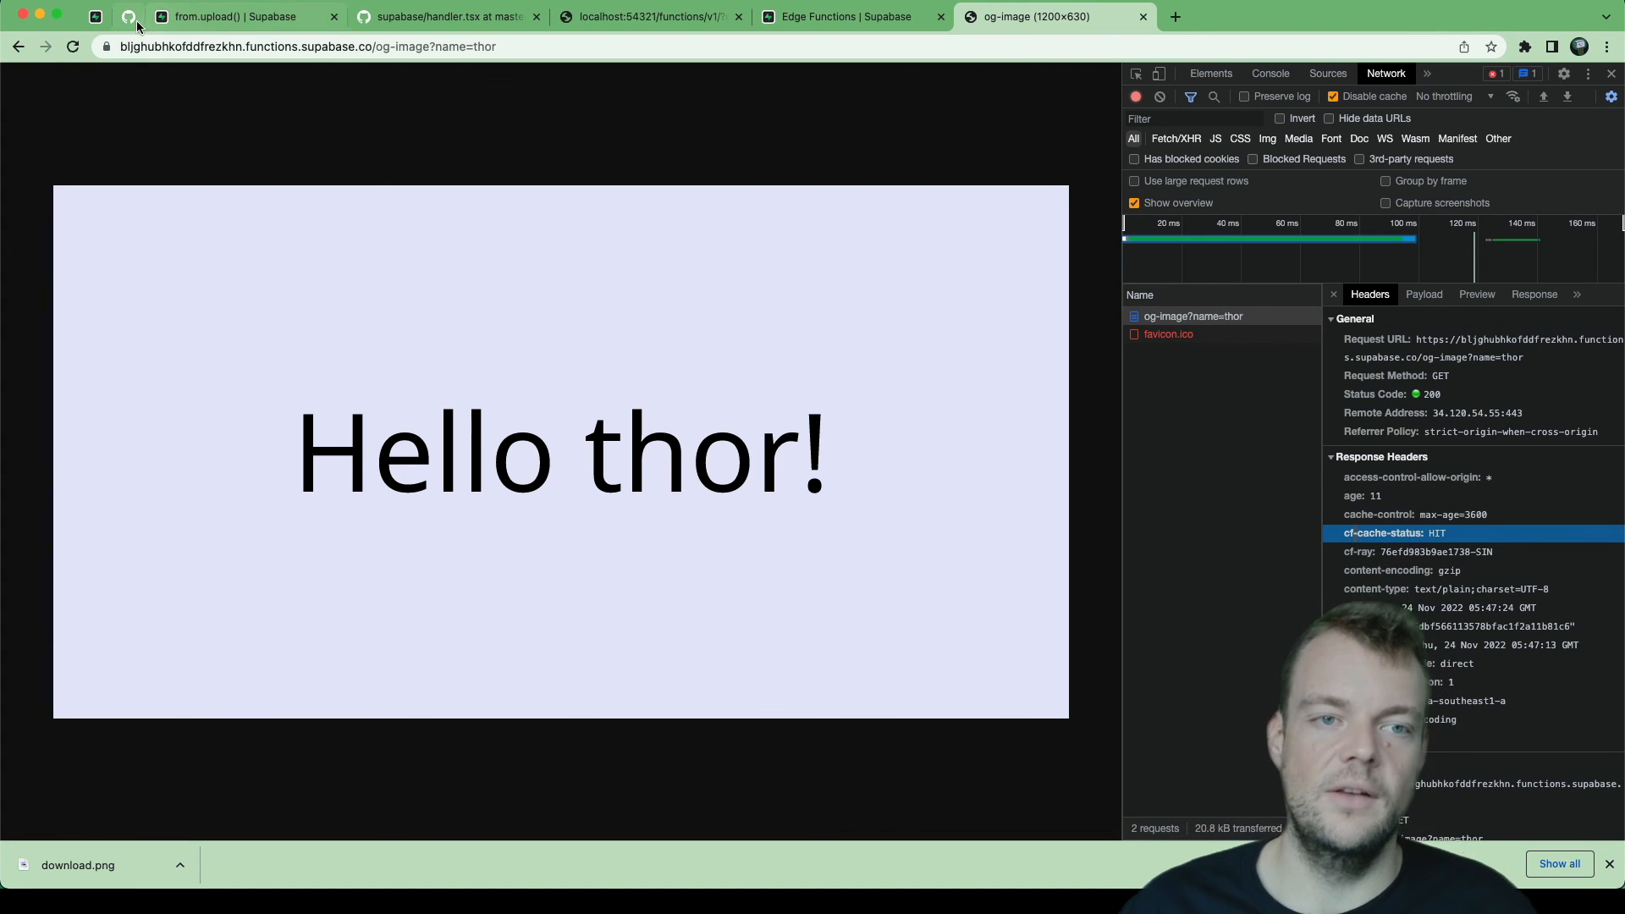
{"action": "left_click", "coordinate": [93, 17]}
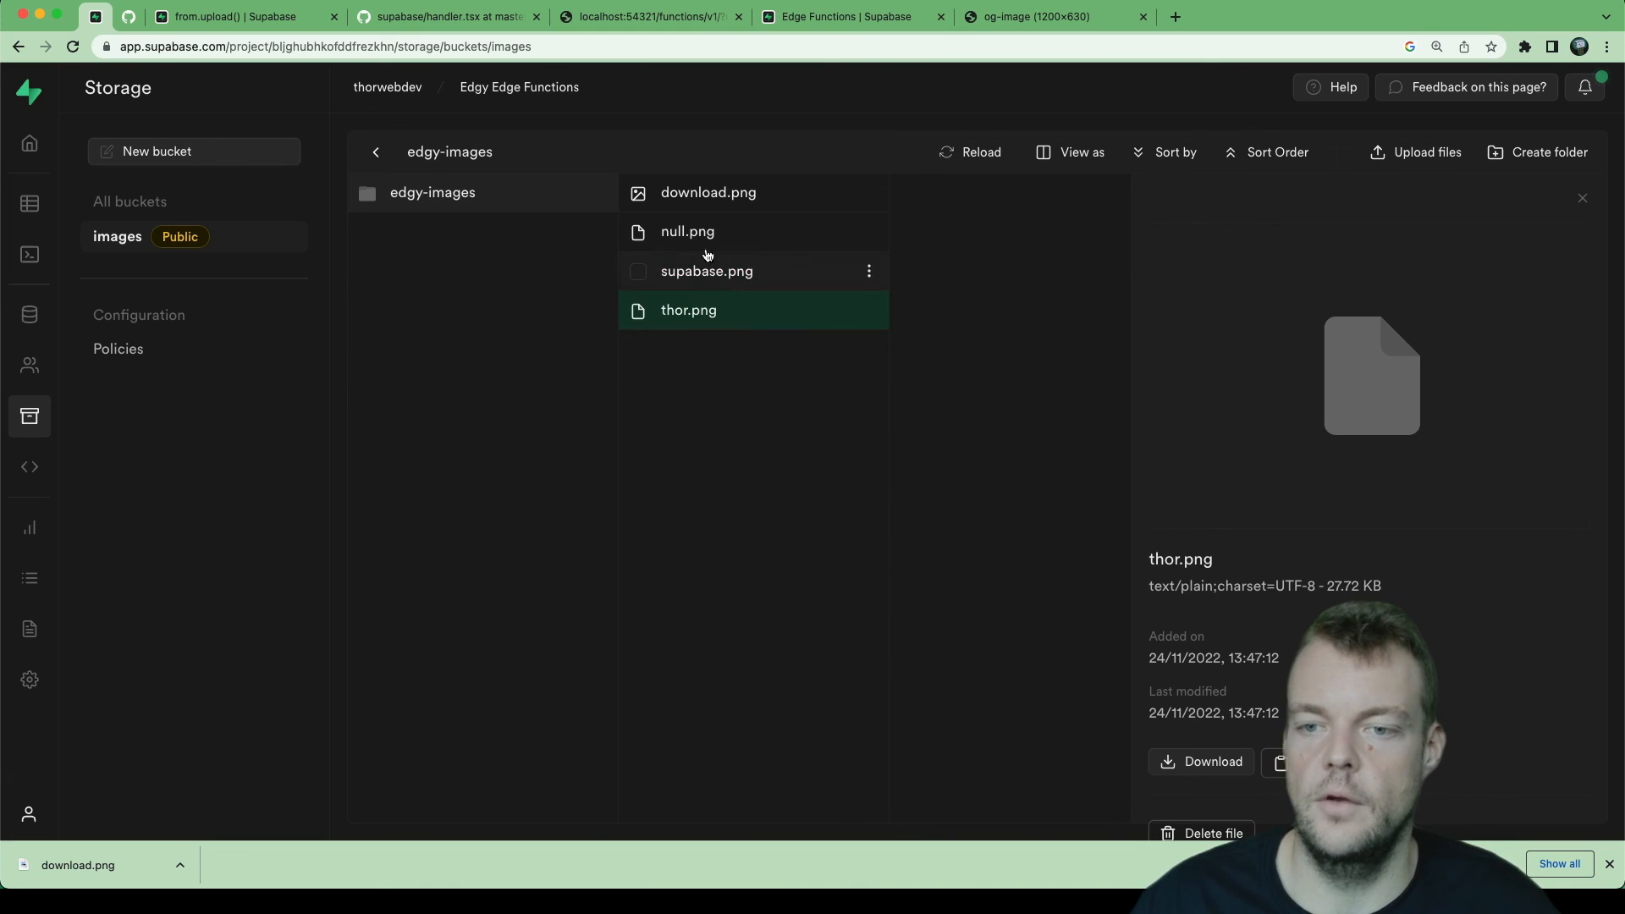
{"action": "mouse_move", "coordinate": [733, 270]}
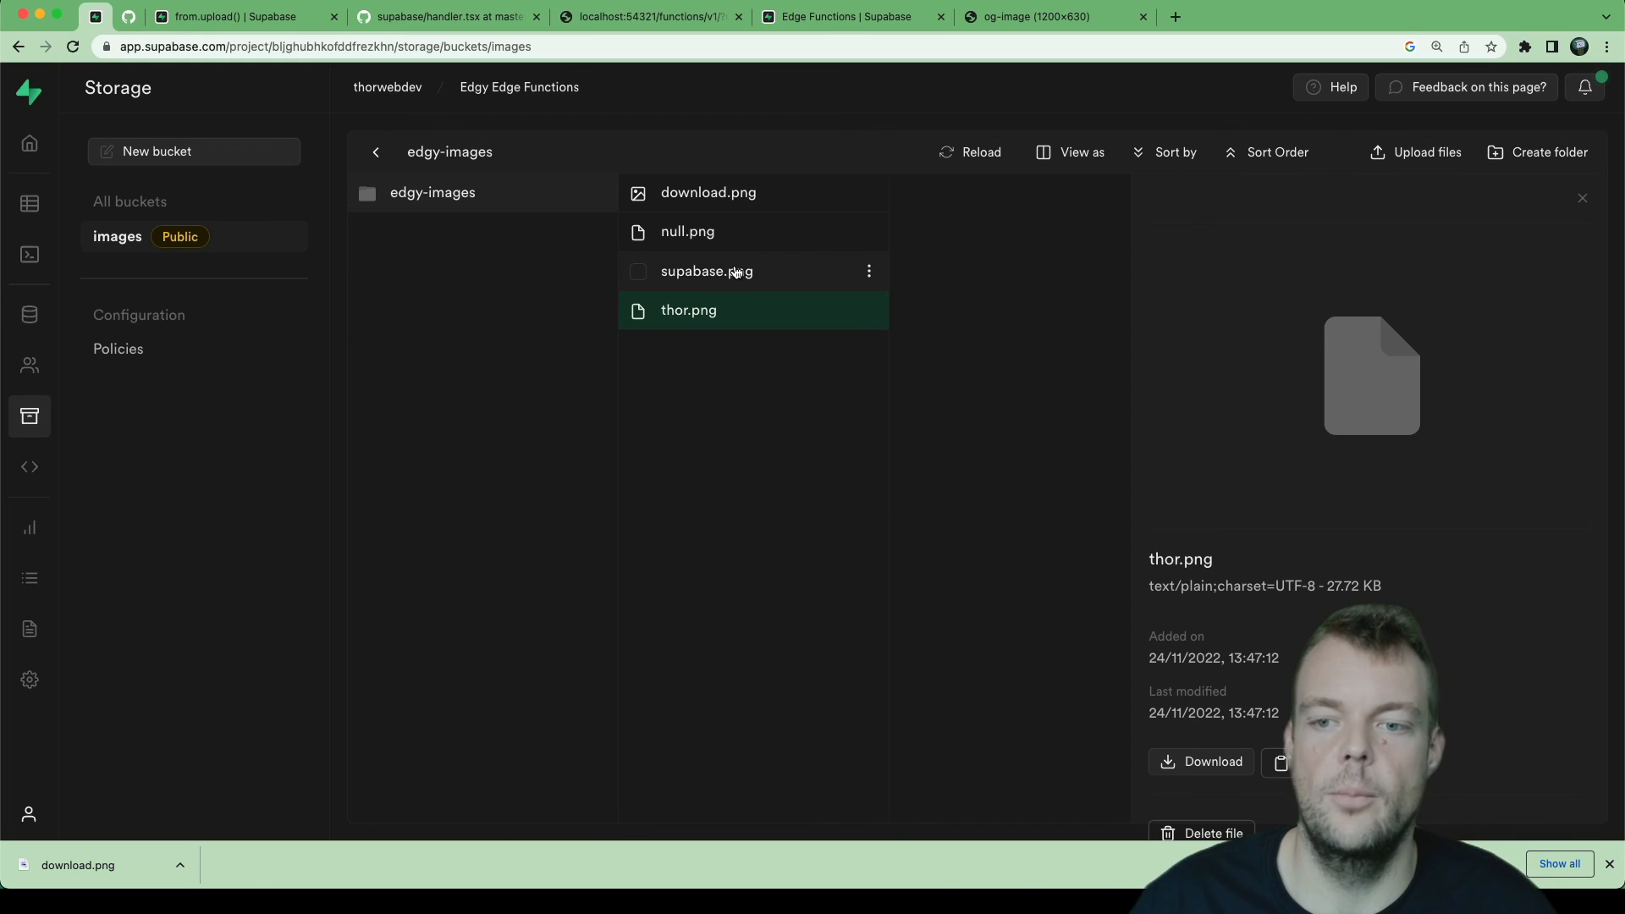
{"action": "mouse_move", "coordinate": [841, 447]}
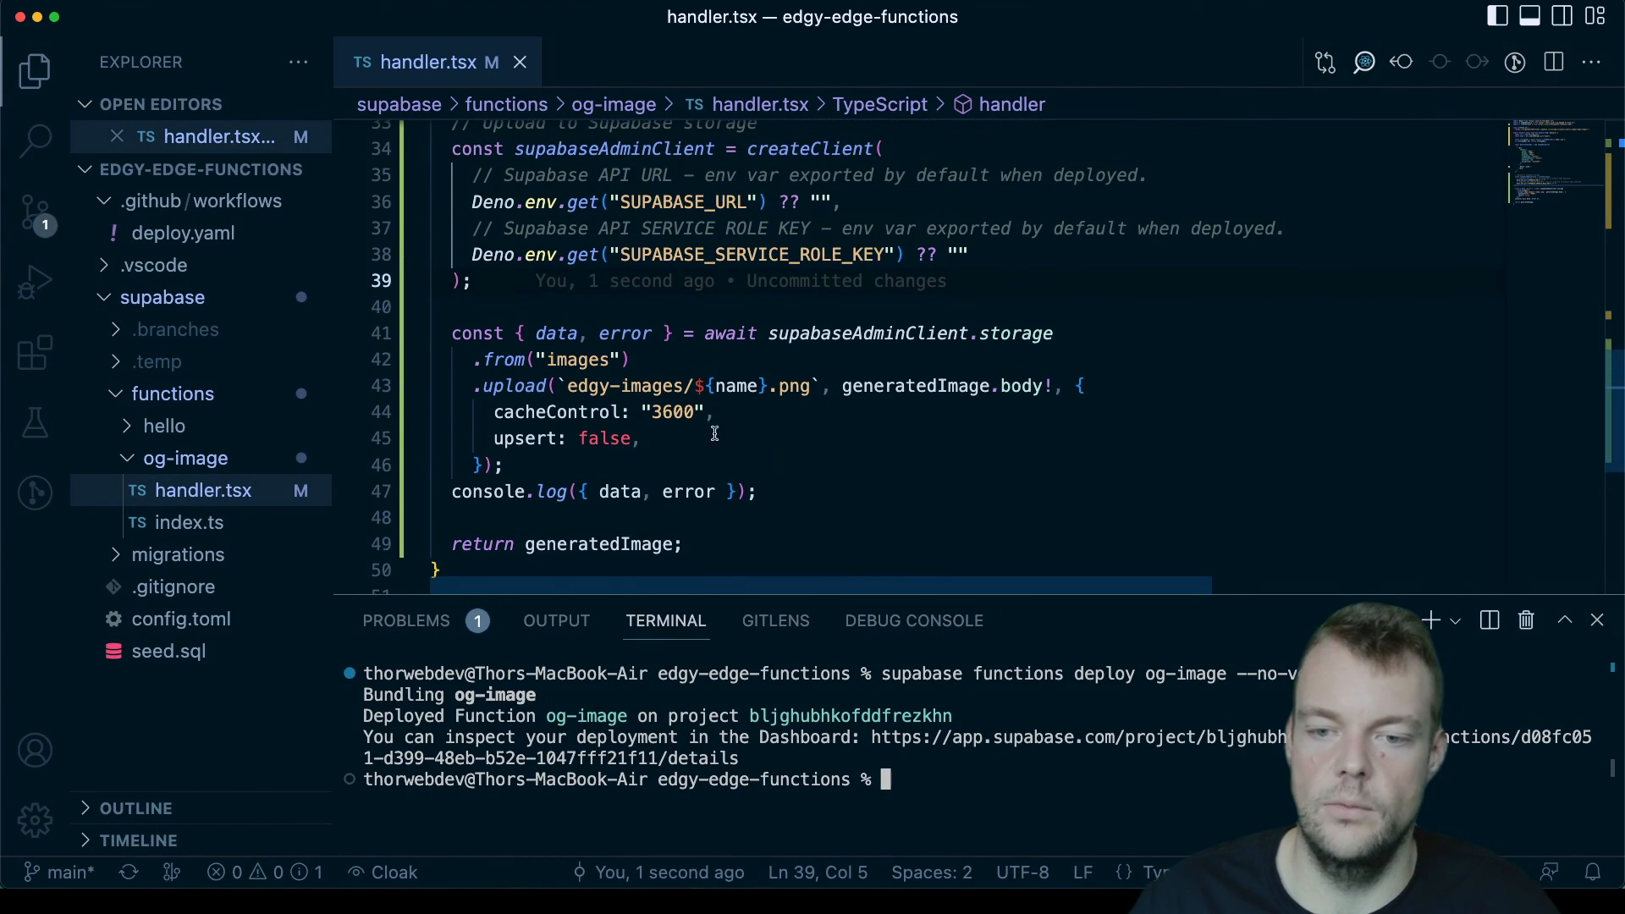
Step: Highlight the cacheControl value 3600 in handler.tsx's upload options for review
{"action": "left_click", "coordinate": [660, 411]}
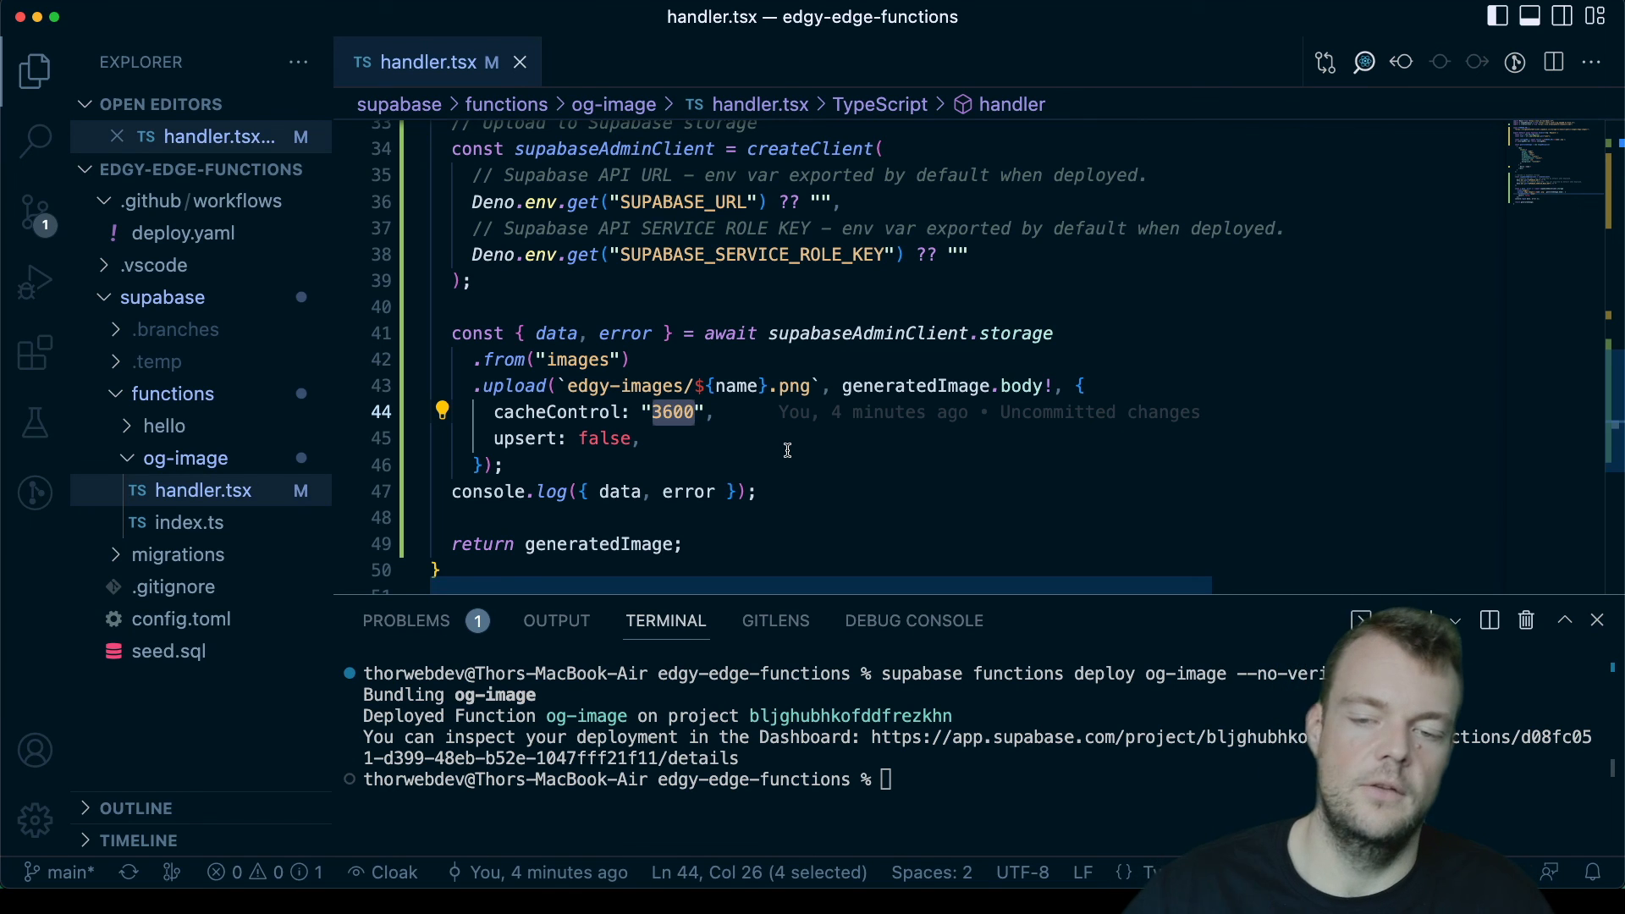
{"action": "left_click", "coordinate": [675, 411]}
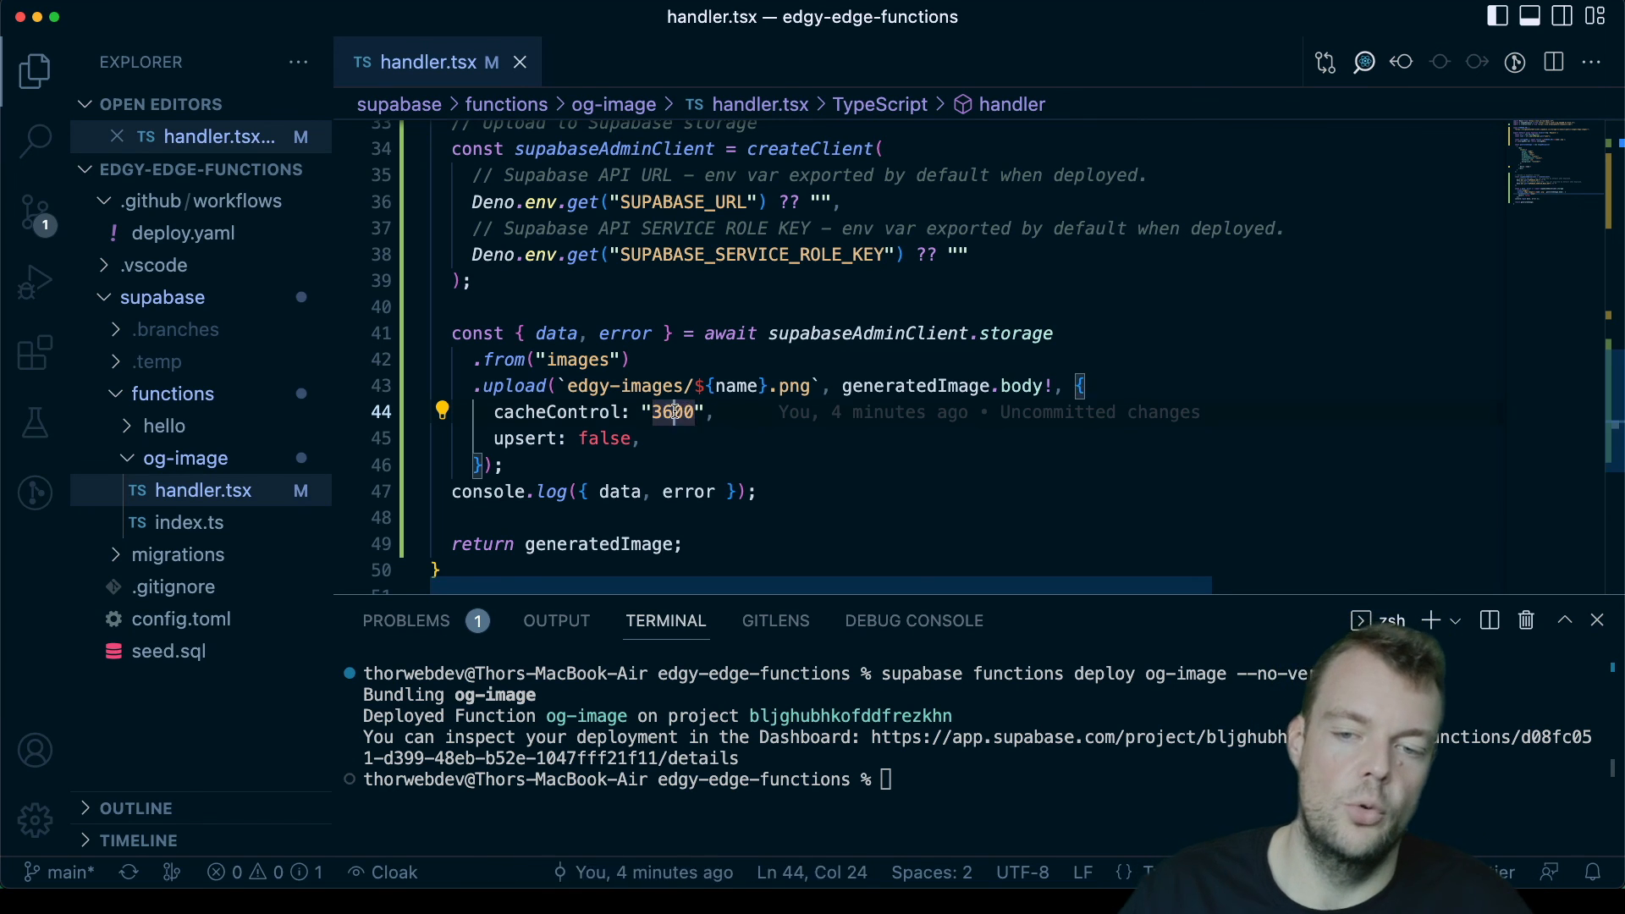